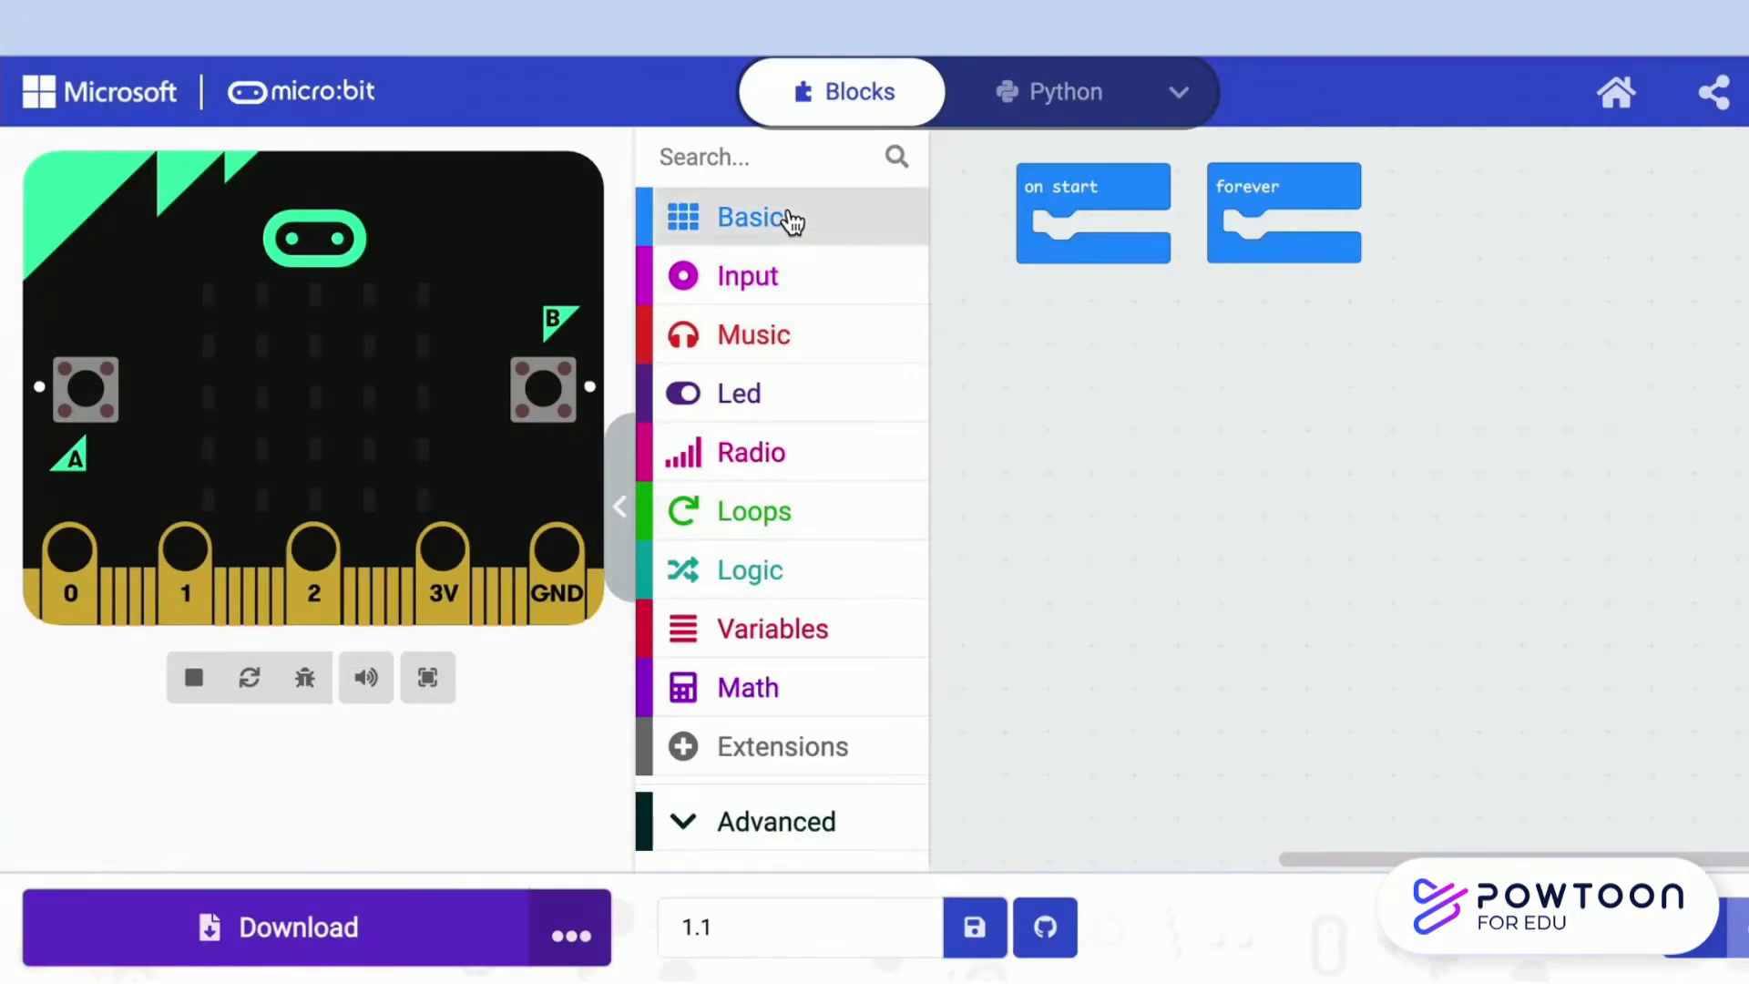
mouse_move(1068, 191)
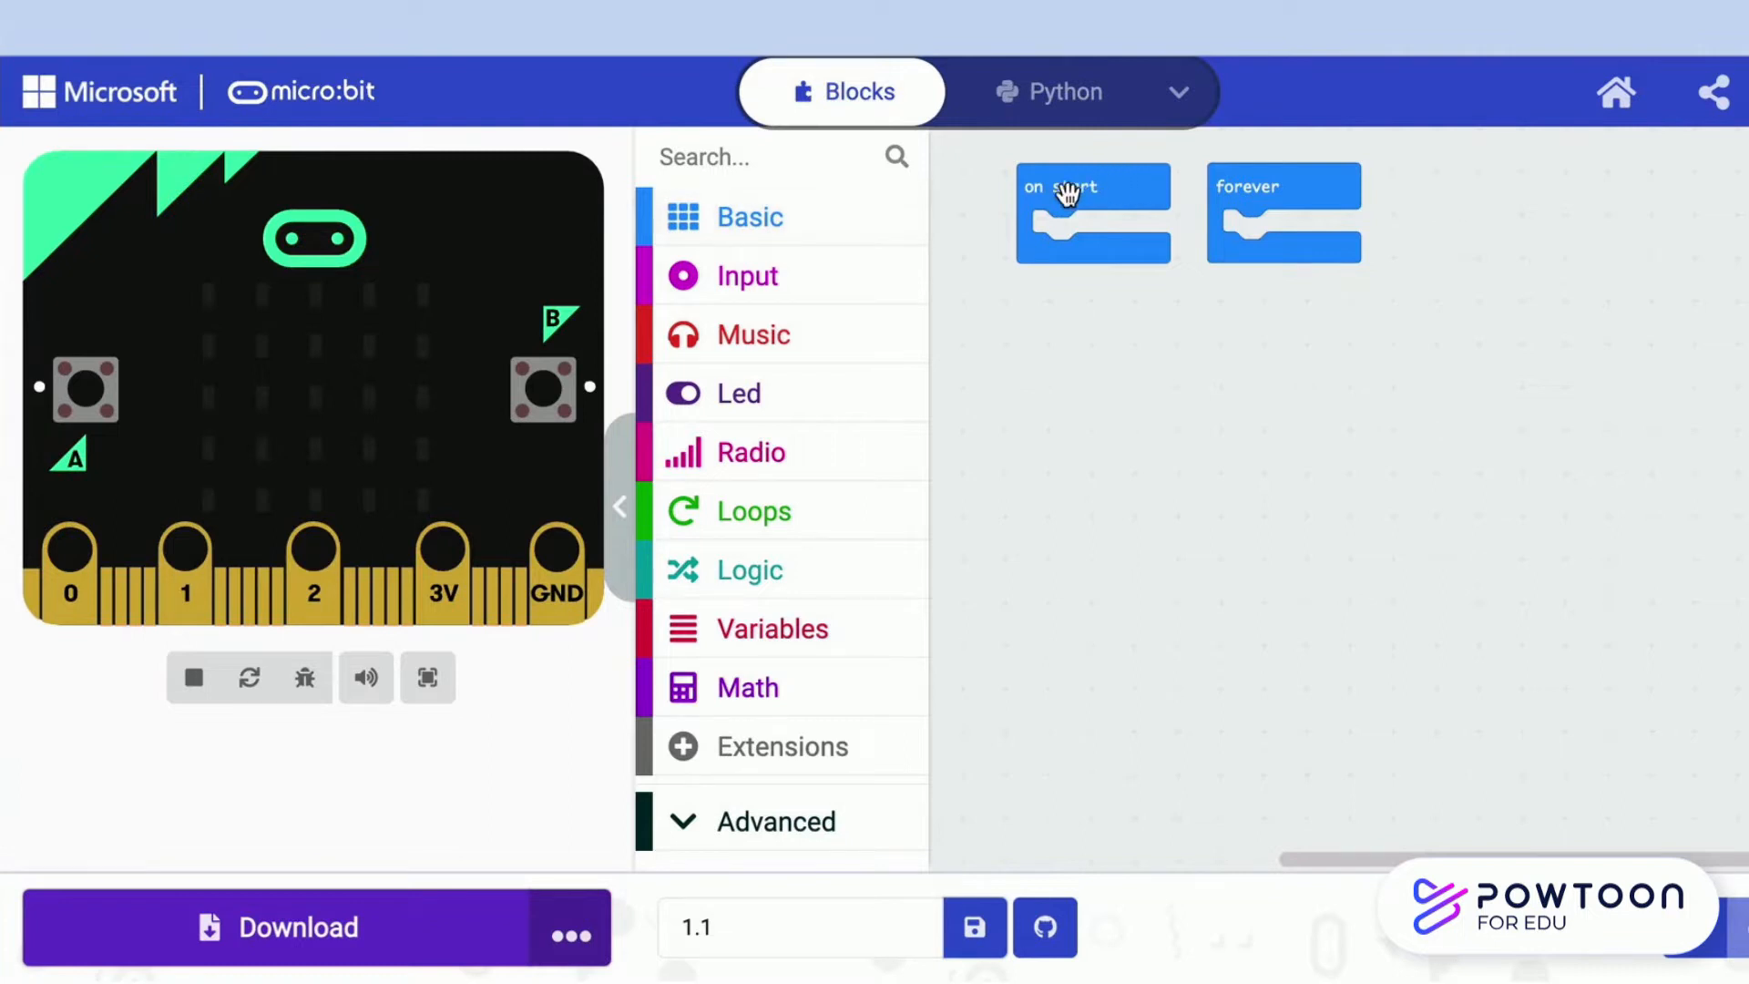
Place a show number block from Basic inside on start and run it in the simulator
click(748, 216)
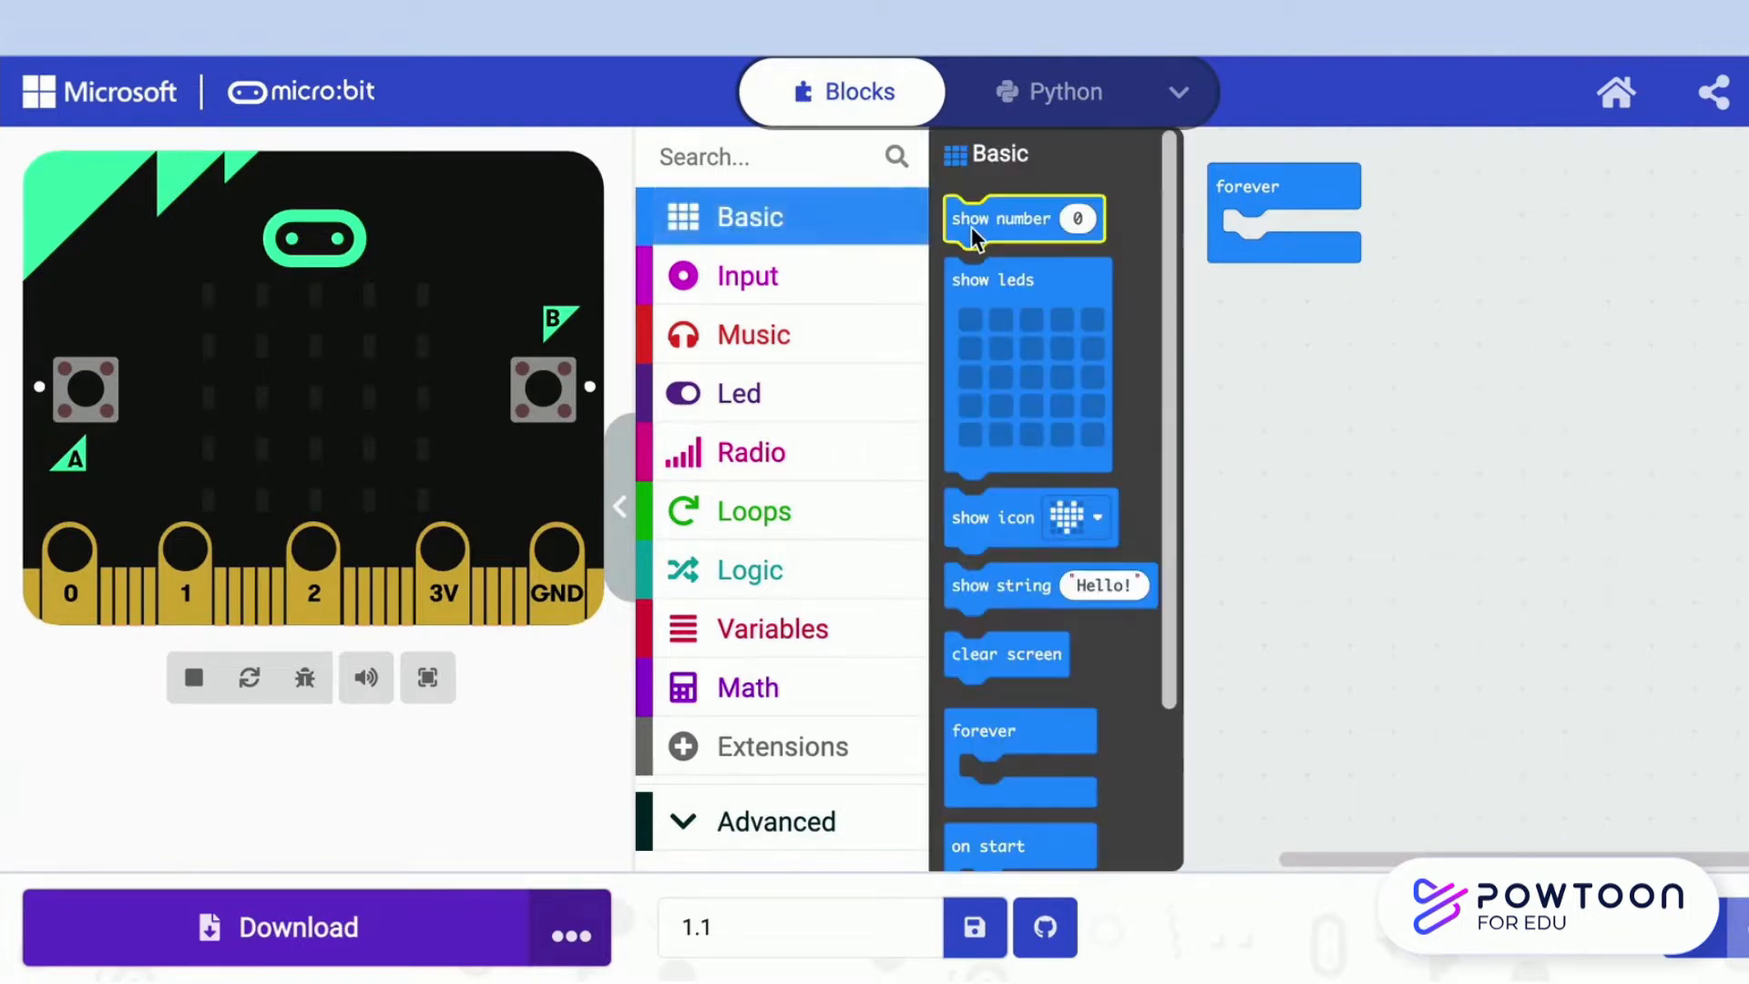
drag(1020, 217, 1055, 314)
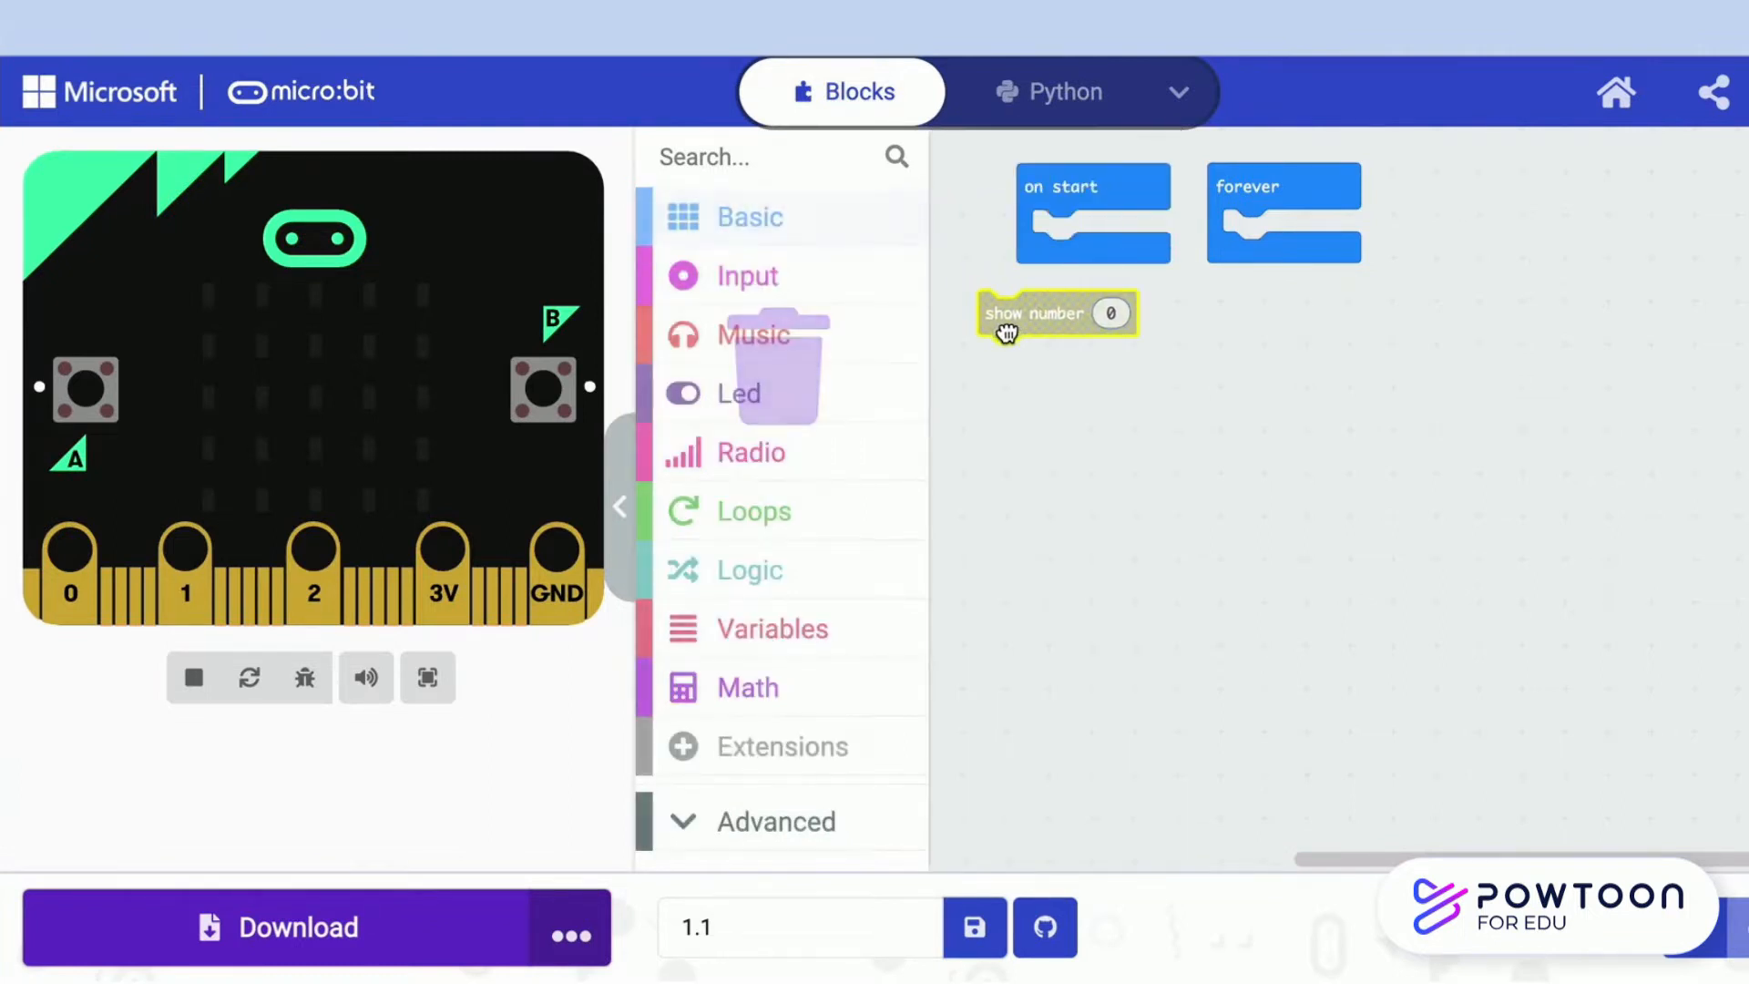
click(1109, 313)
text(123)
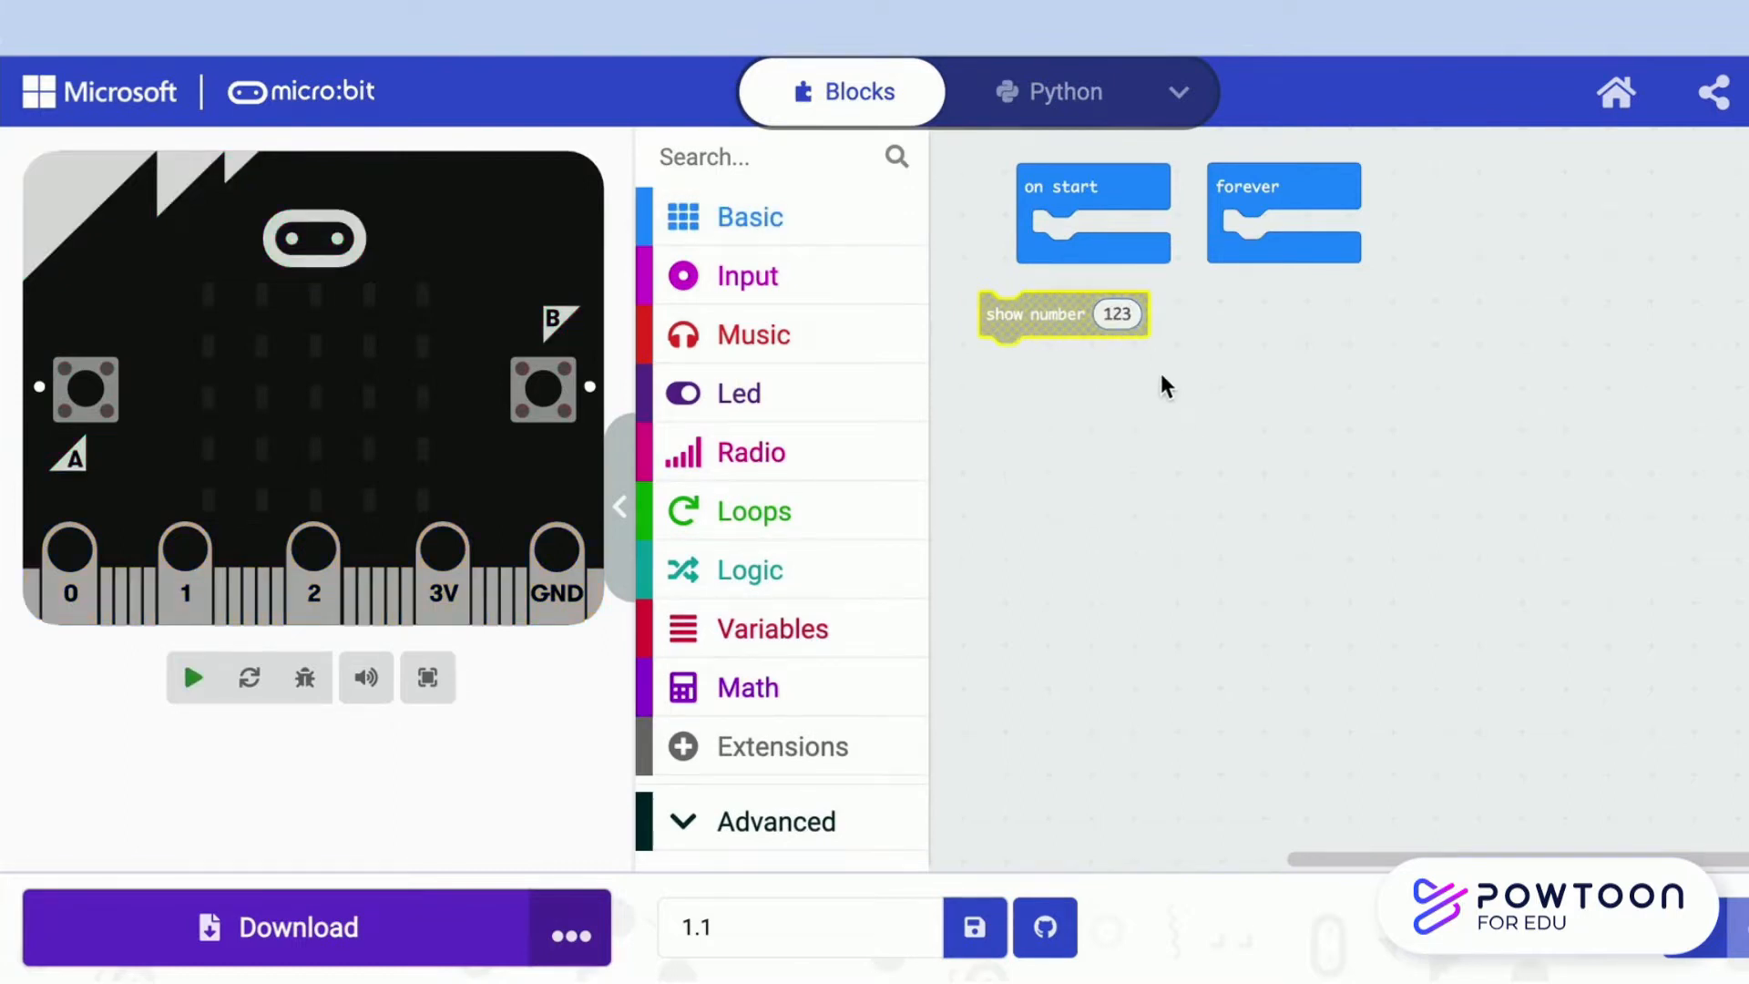
drag(1060, 313, 1093, 235)
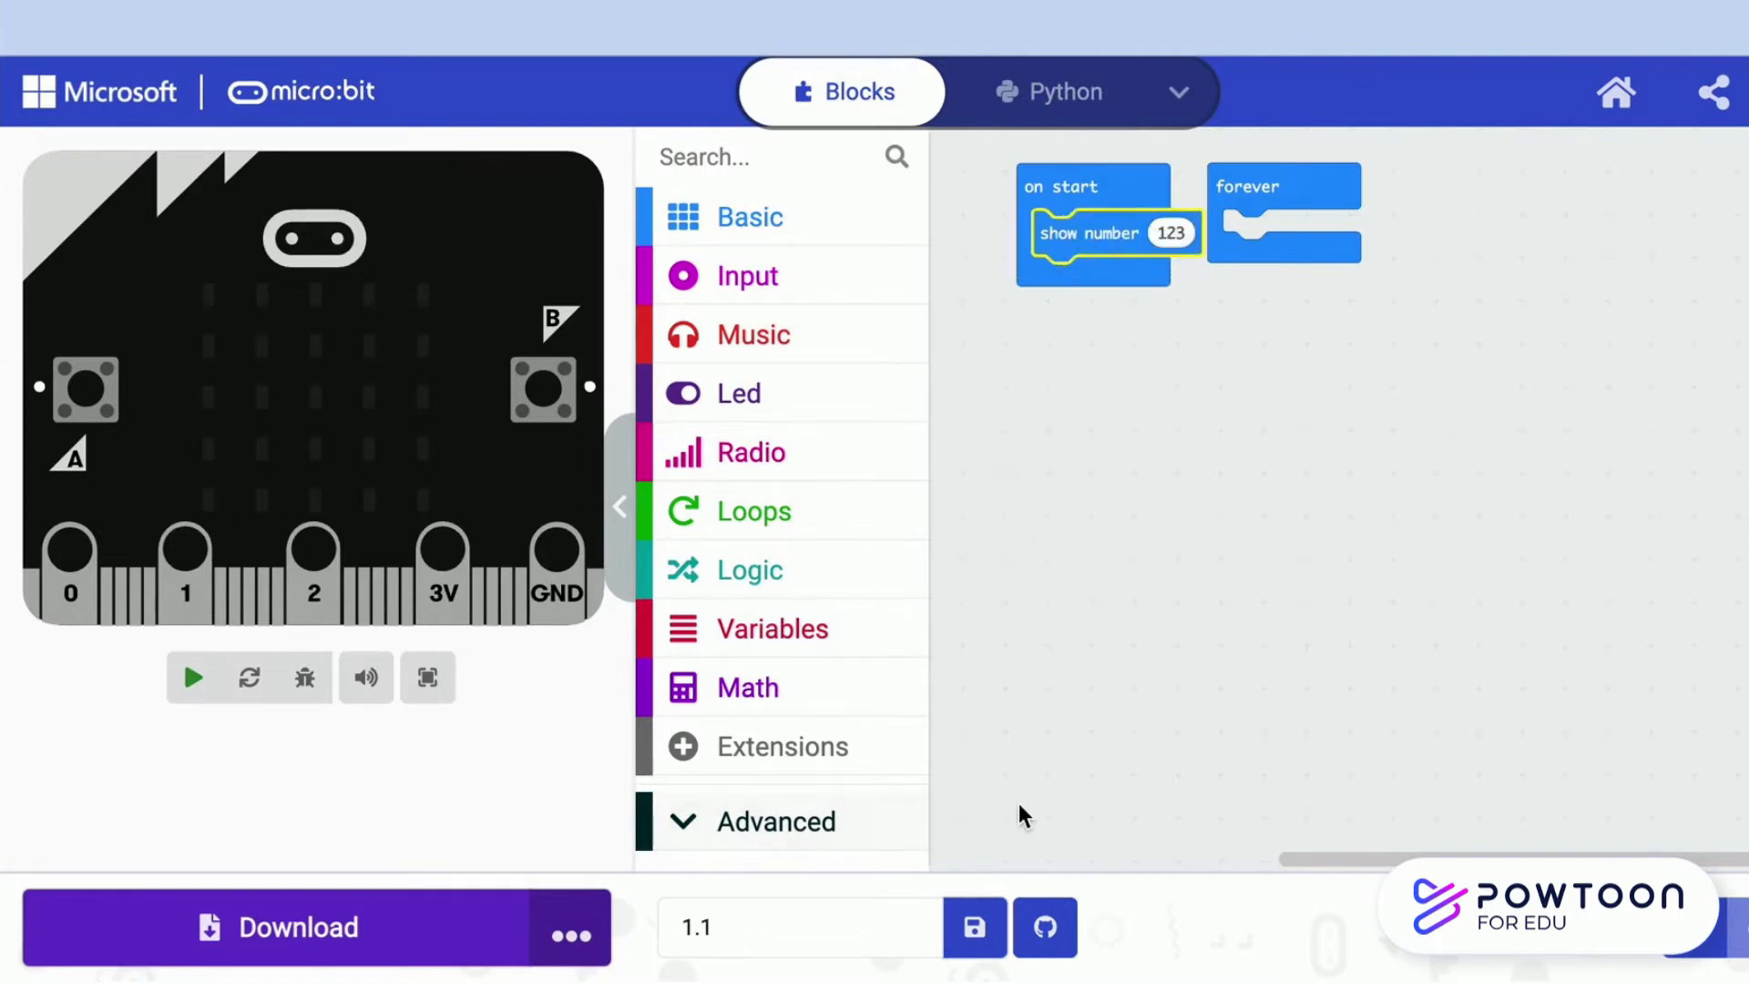
click(191, 678)
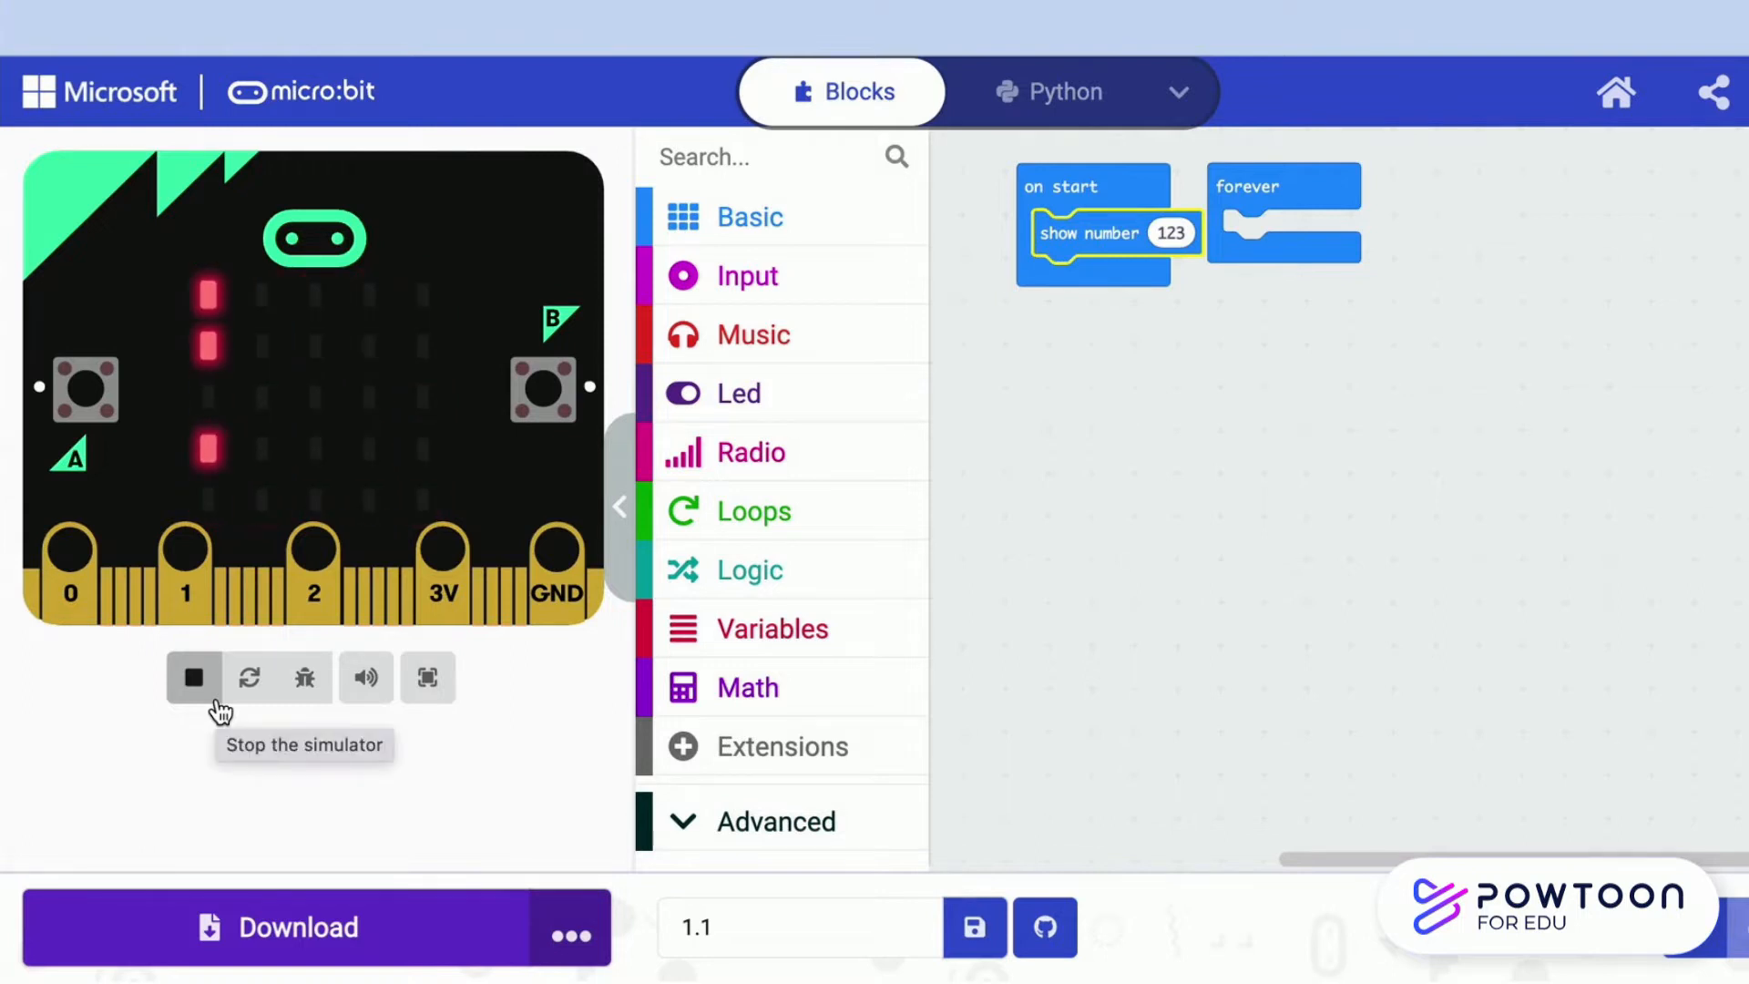
click(193, 678)
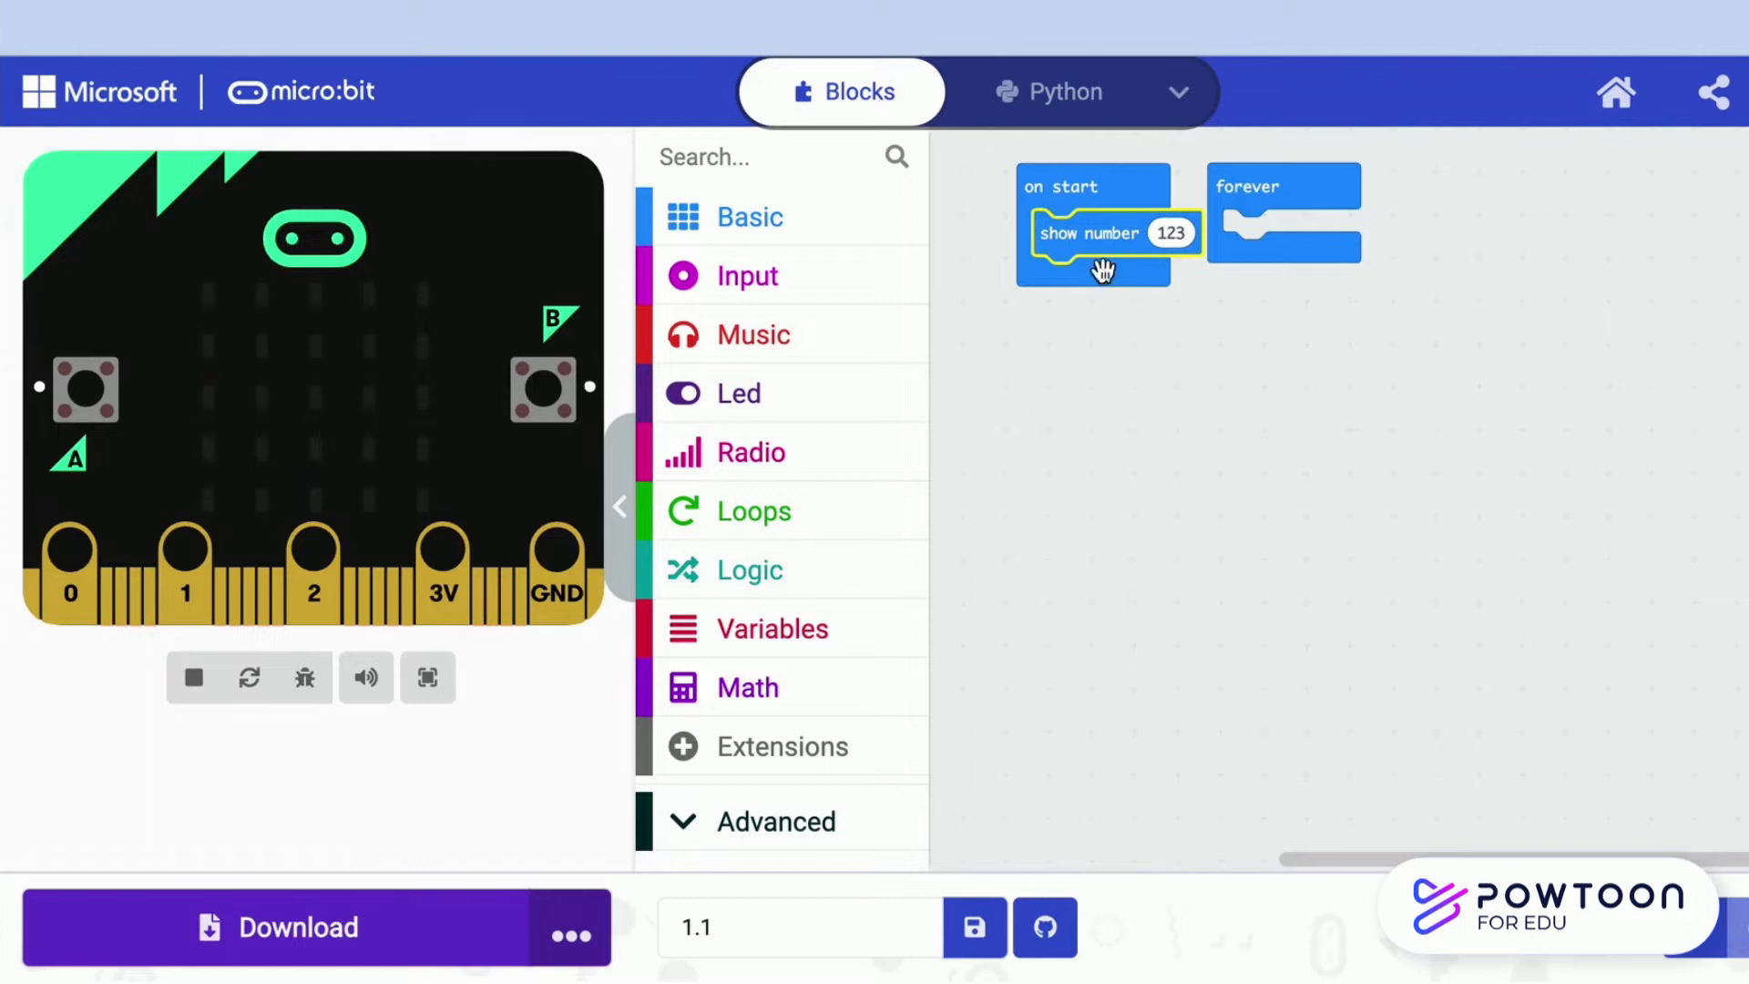
Move the show number block into forever and run the simulator again
drag(1104, 233, 1283, 233)
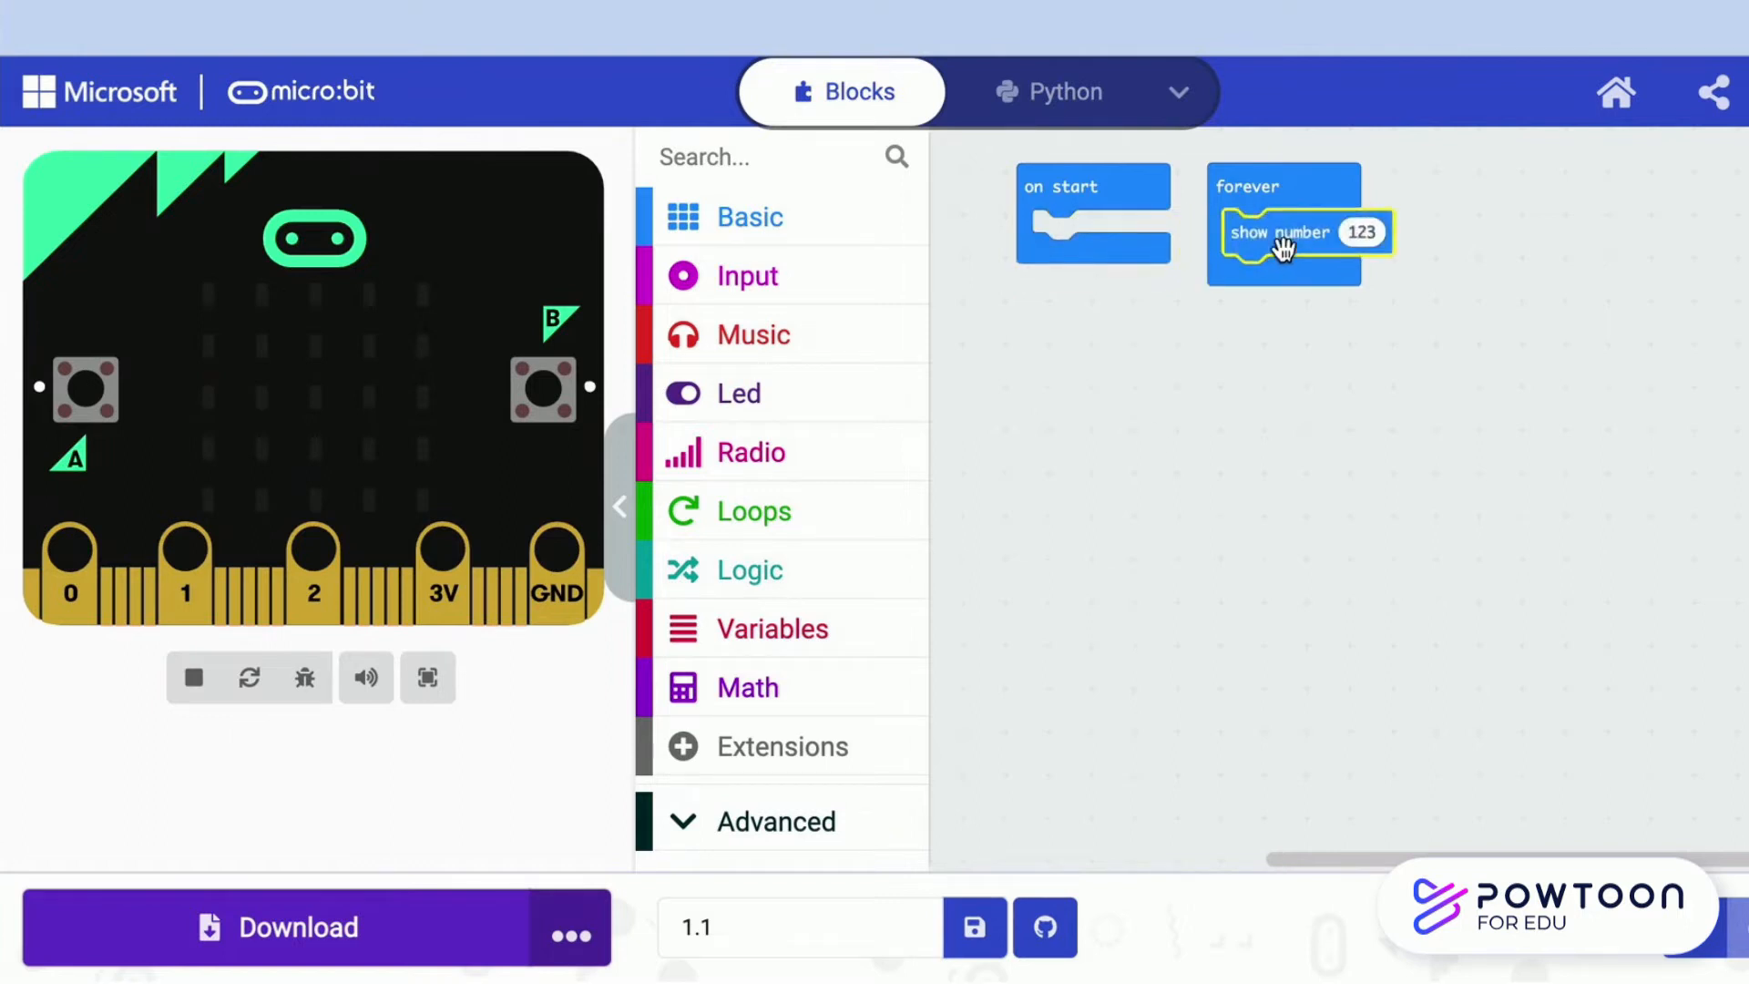
click(191, 678)
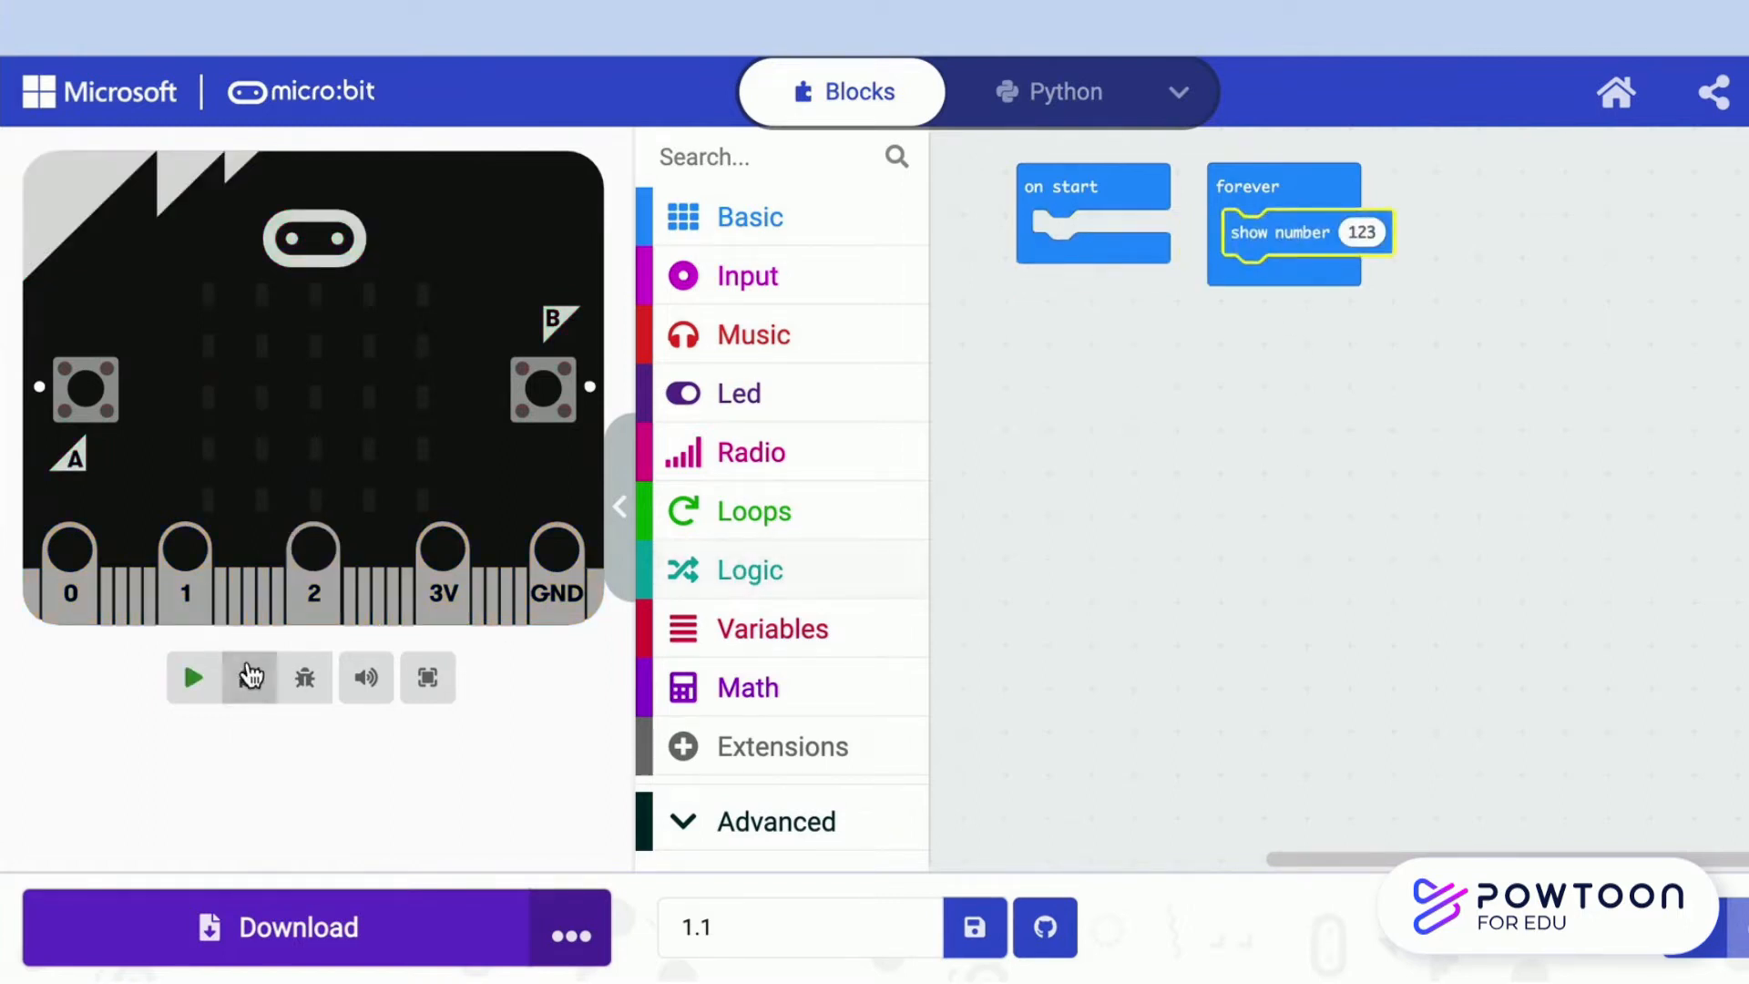
click(191, 678)
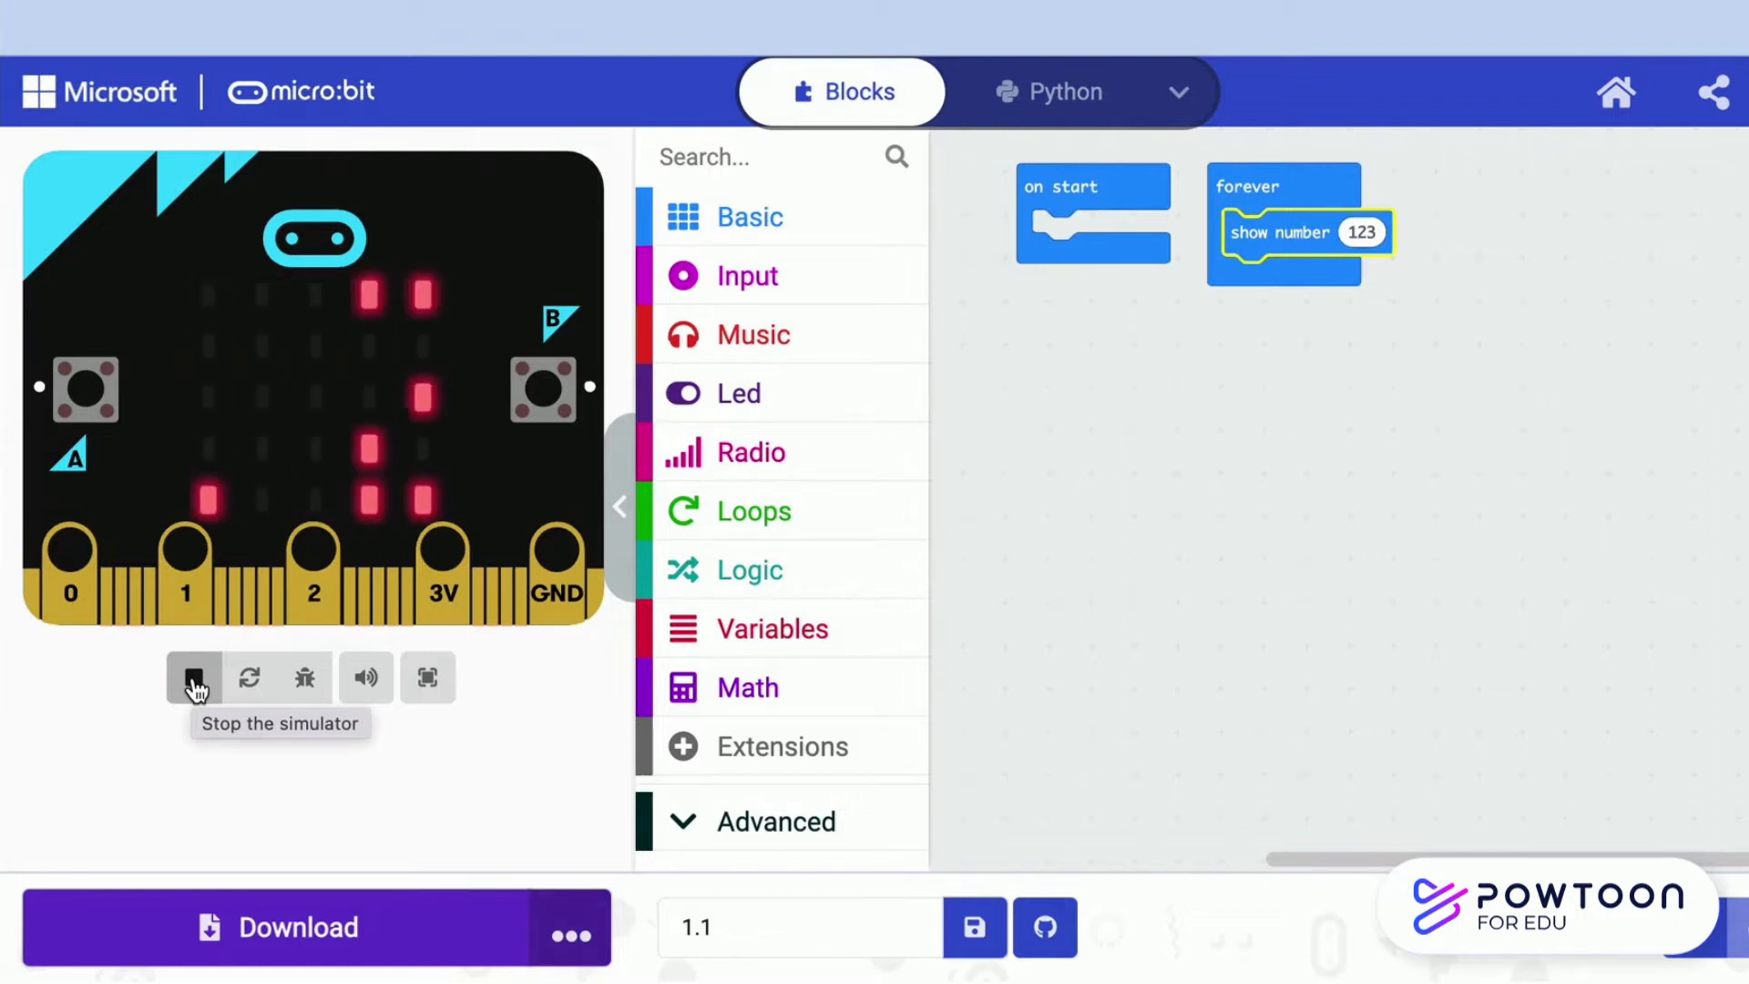
click(193, 678)
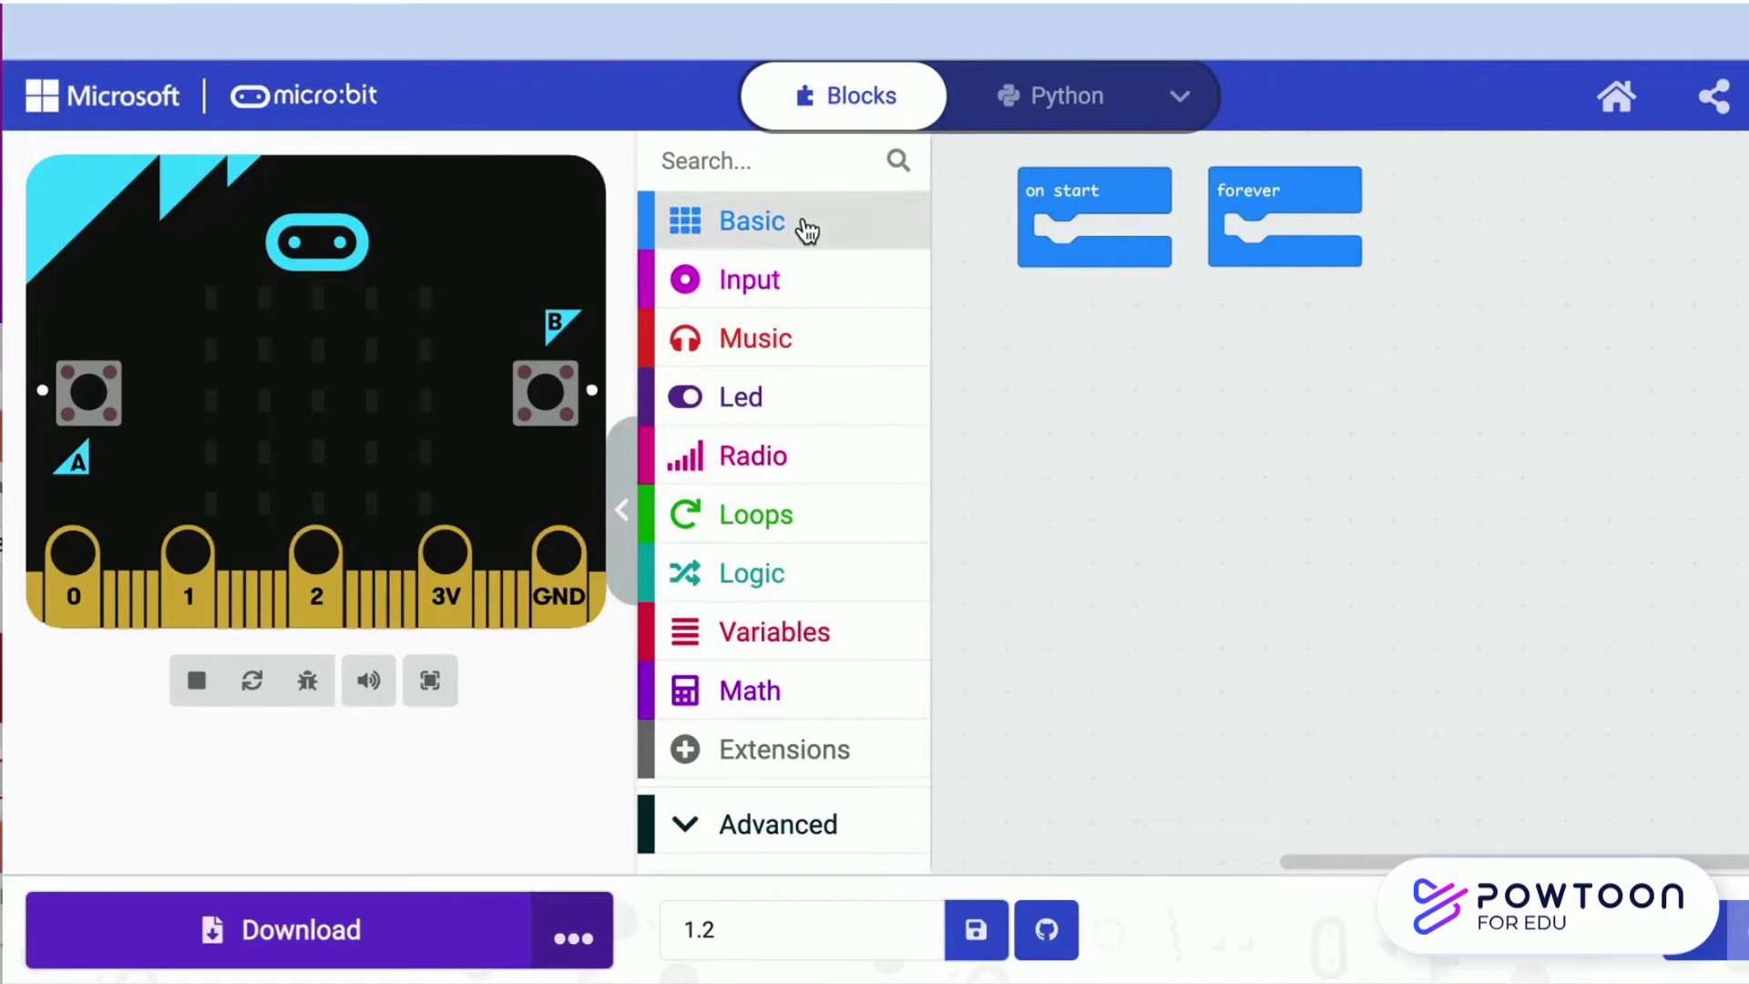
Try another show number block in on start, then discard it from the event
click(753, 220)
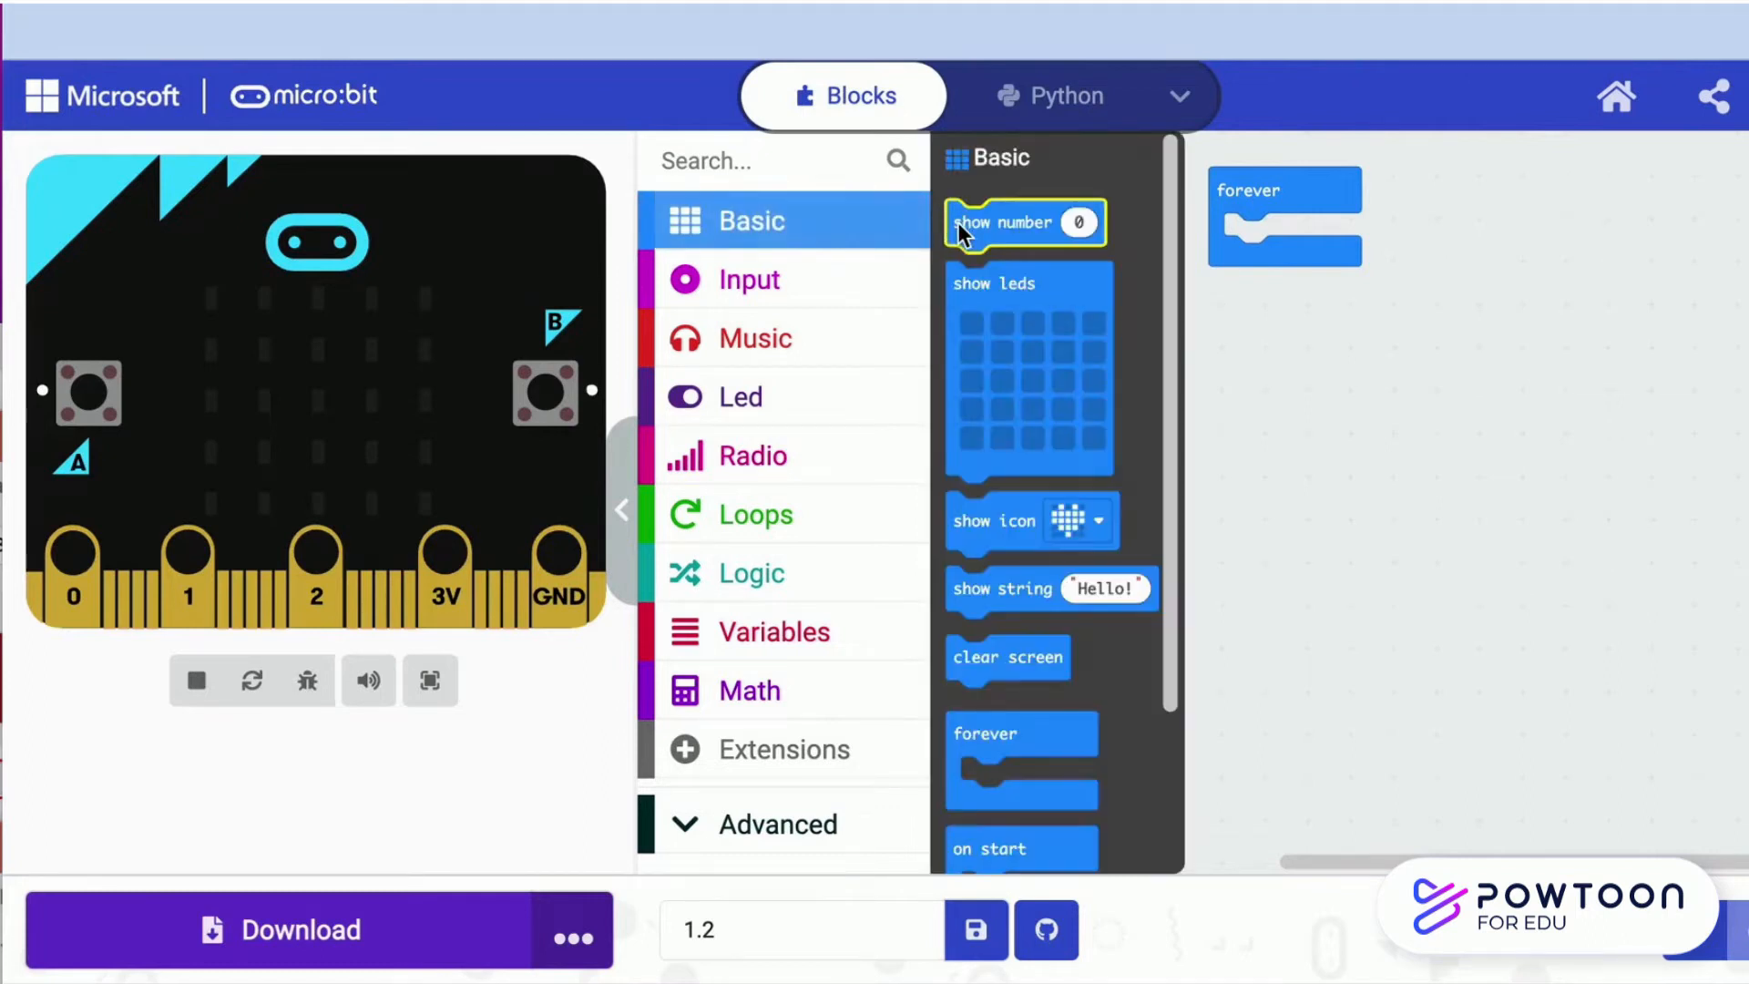
drag(1022, 222, 1104, 235)
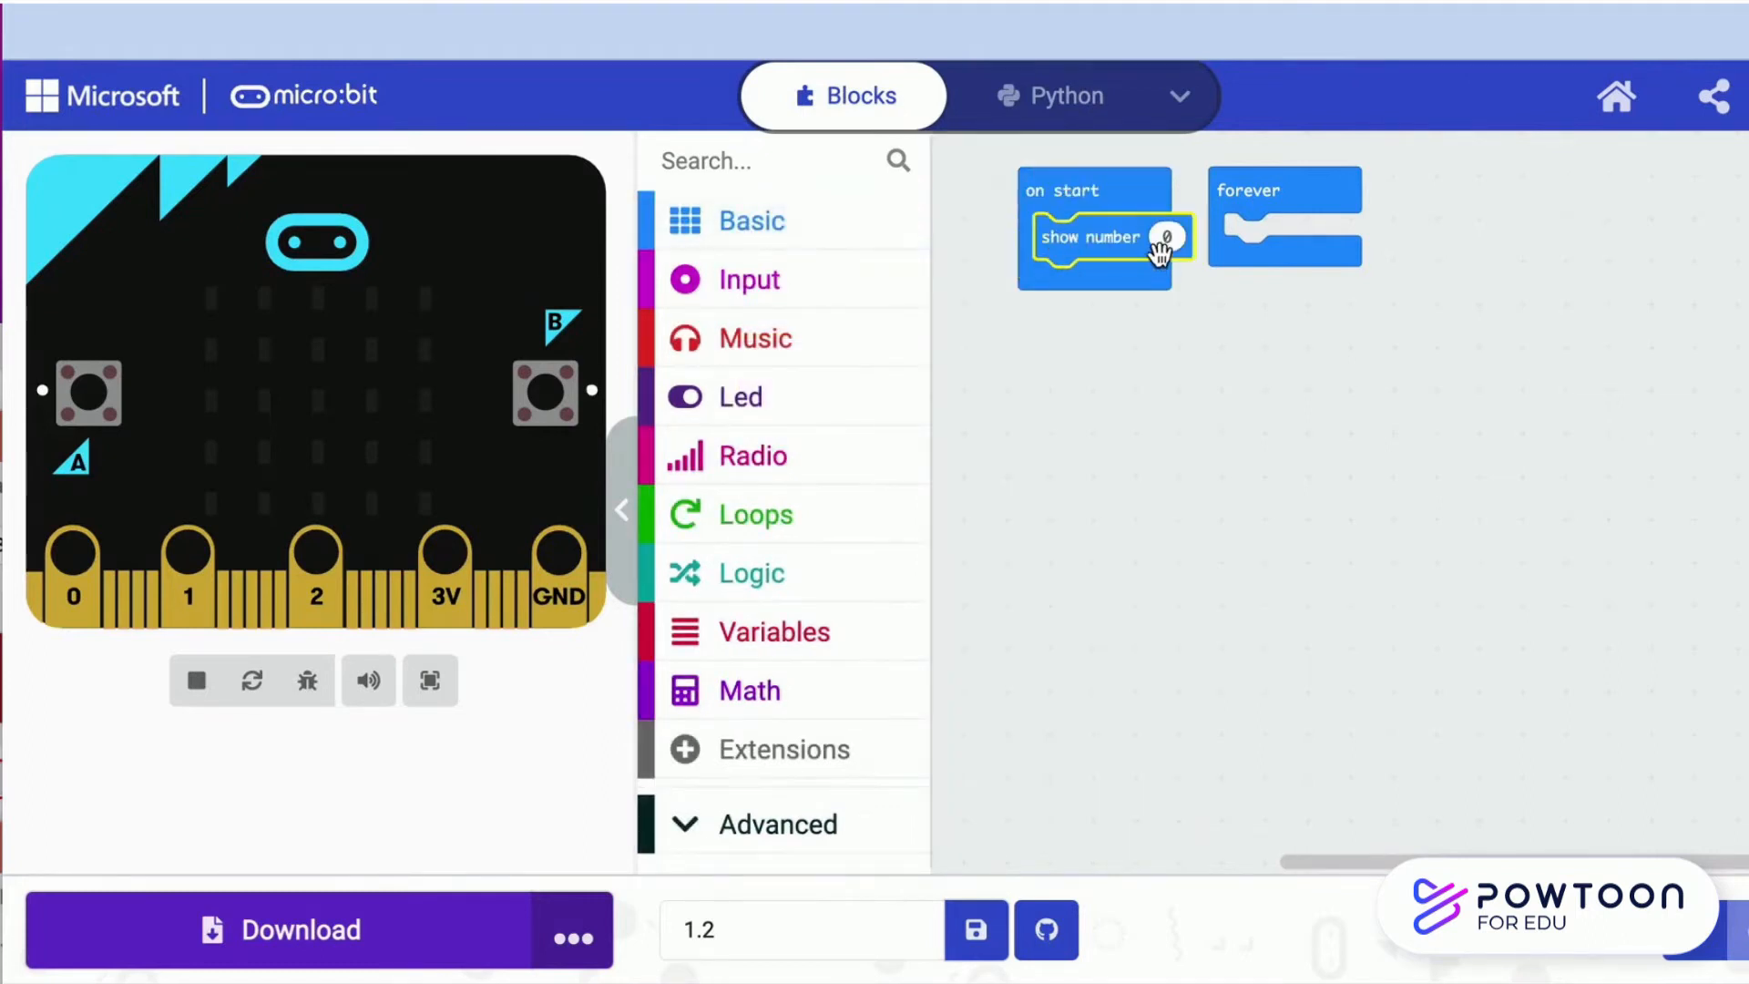
click(195, 679)
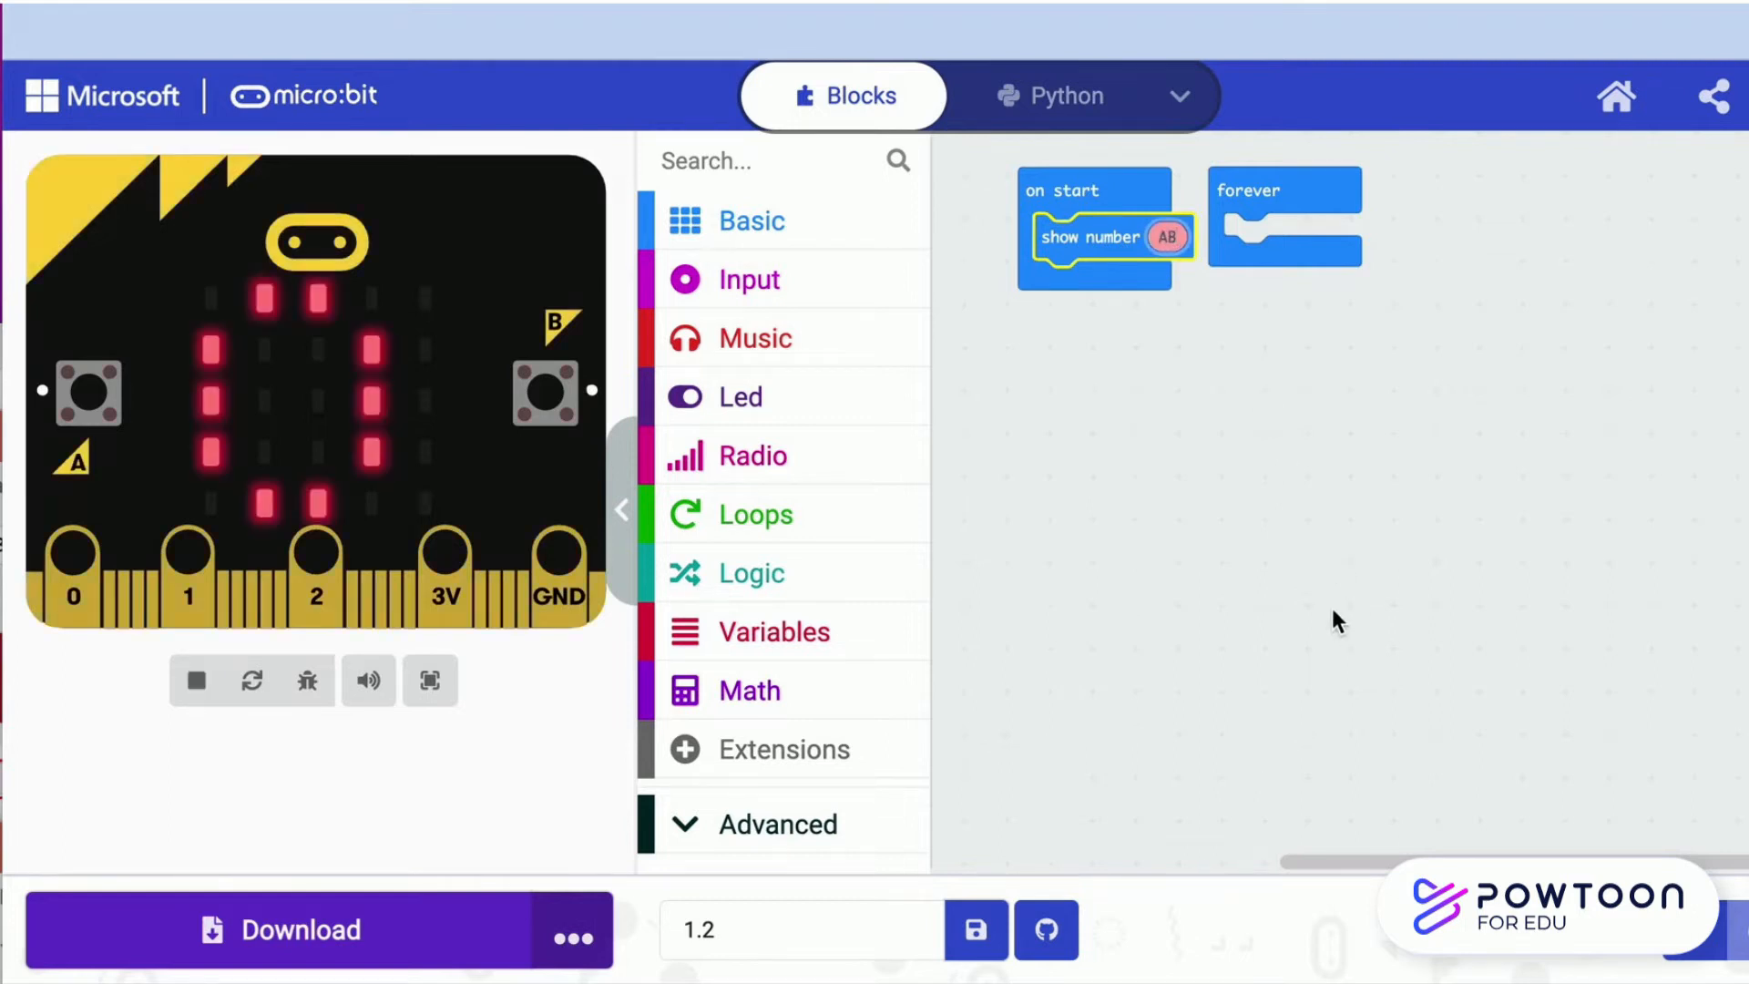
click(1166, 237)
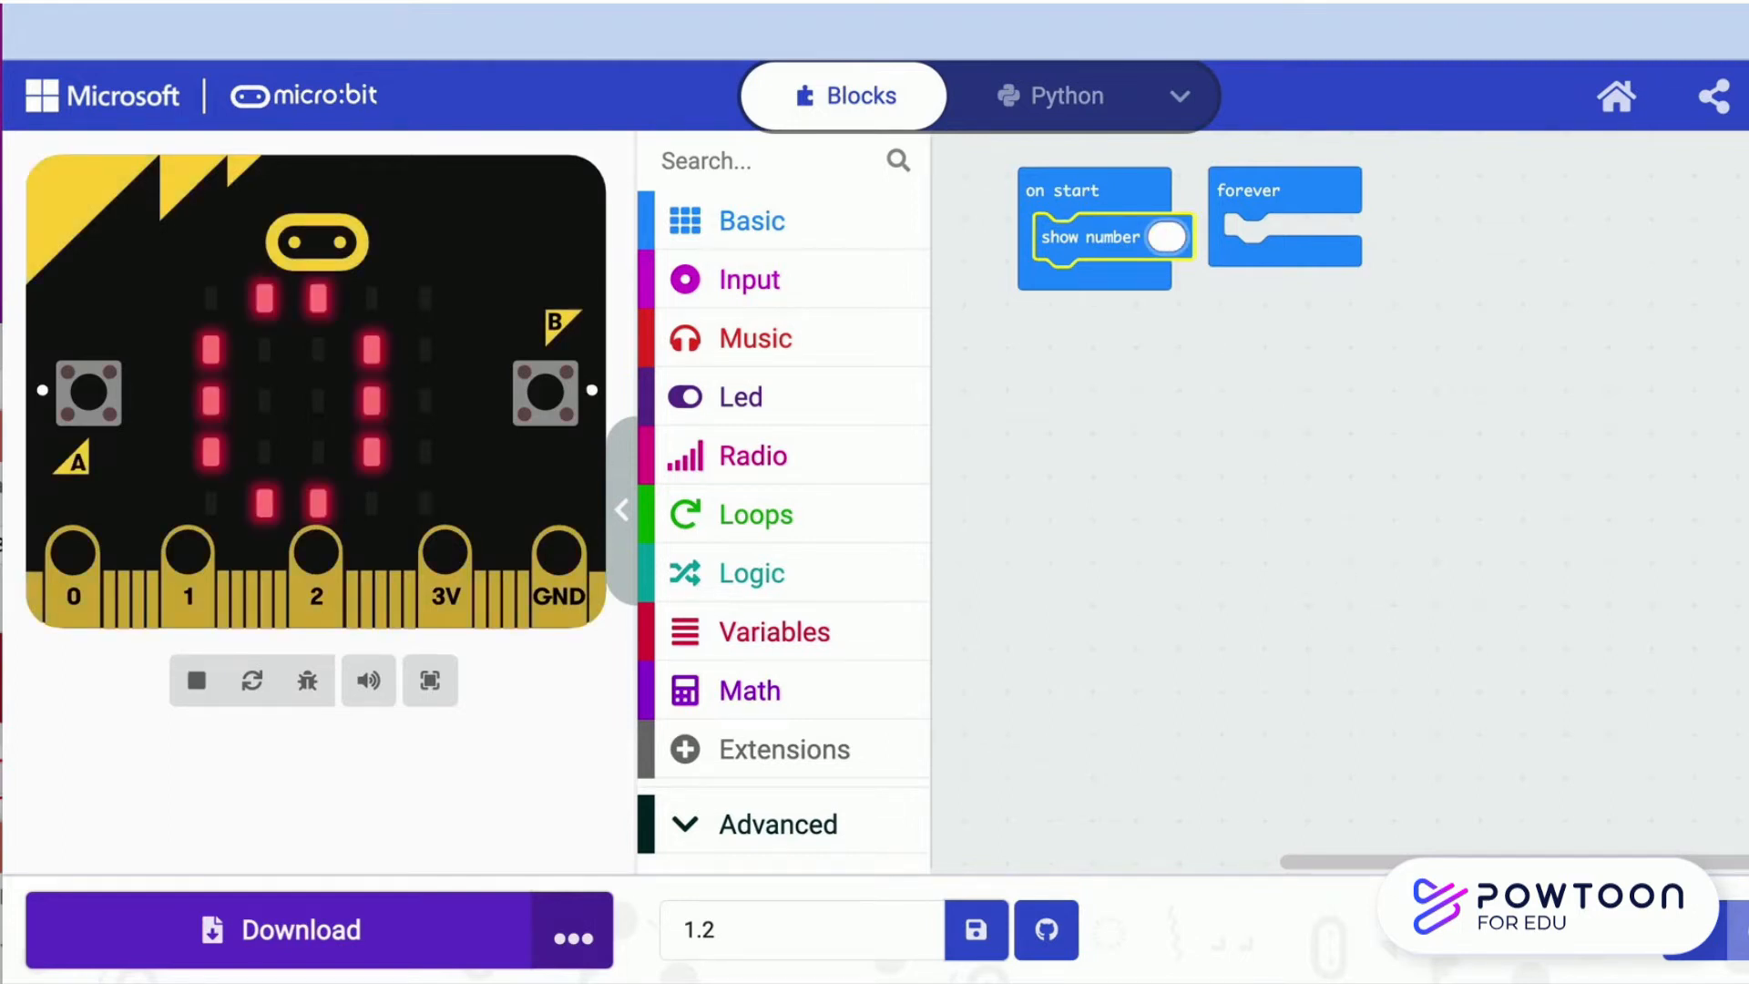
drag(1110, 235, 887, 372)
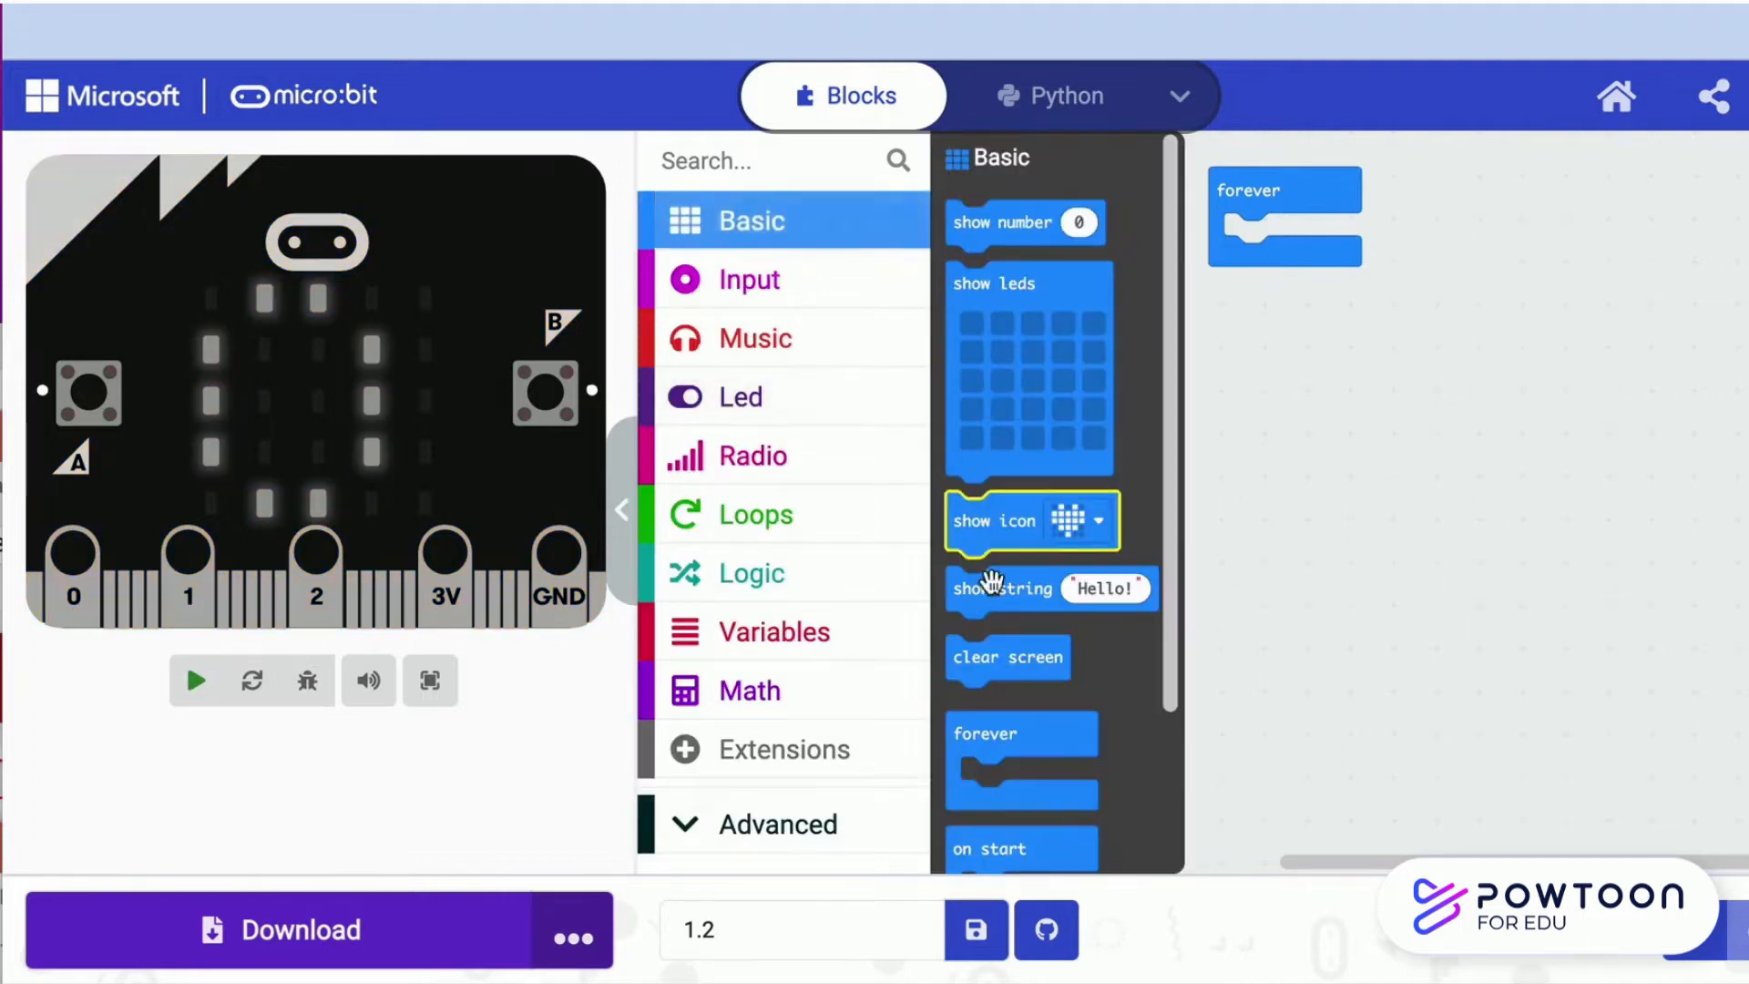
Put show string inside on start with text AB and run it in the simulator
drag(1049, 589, 1082, 377)
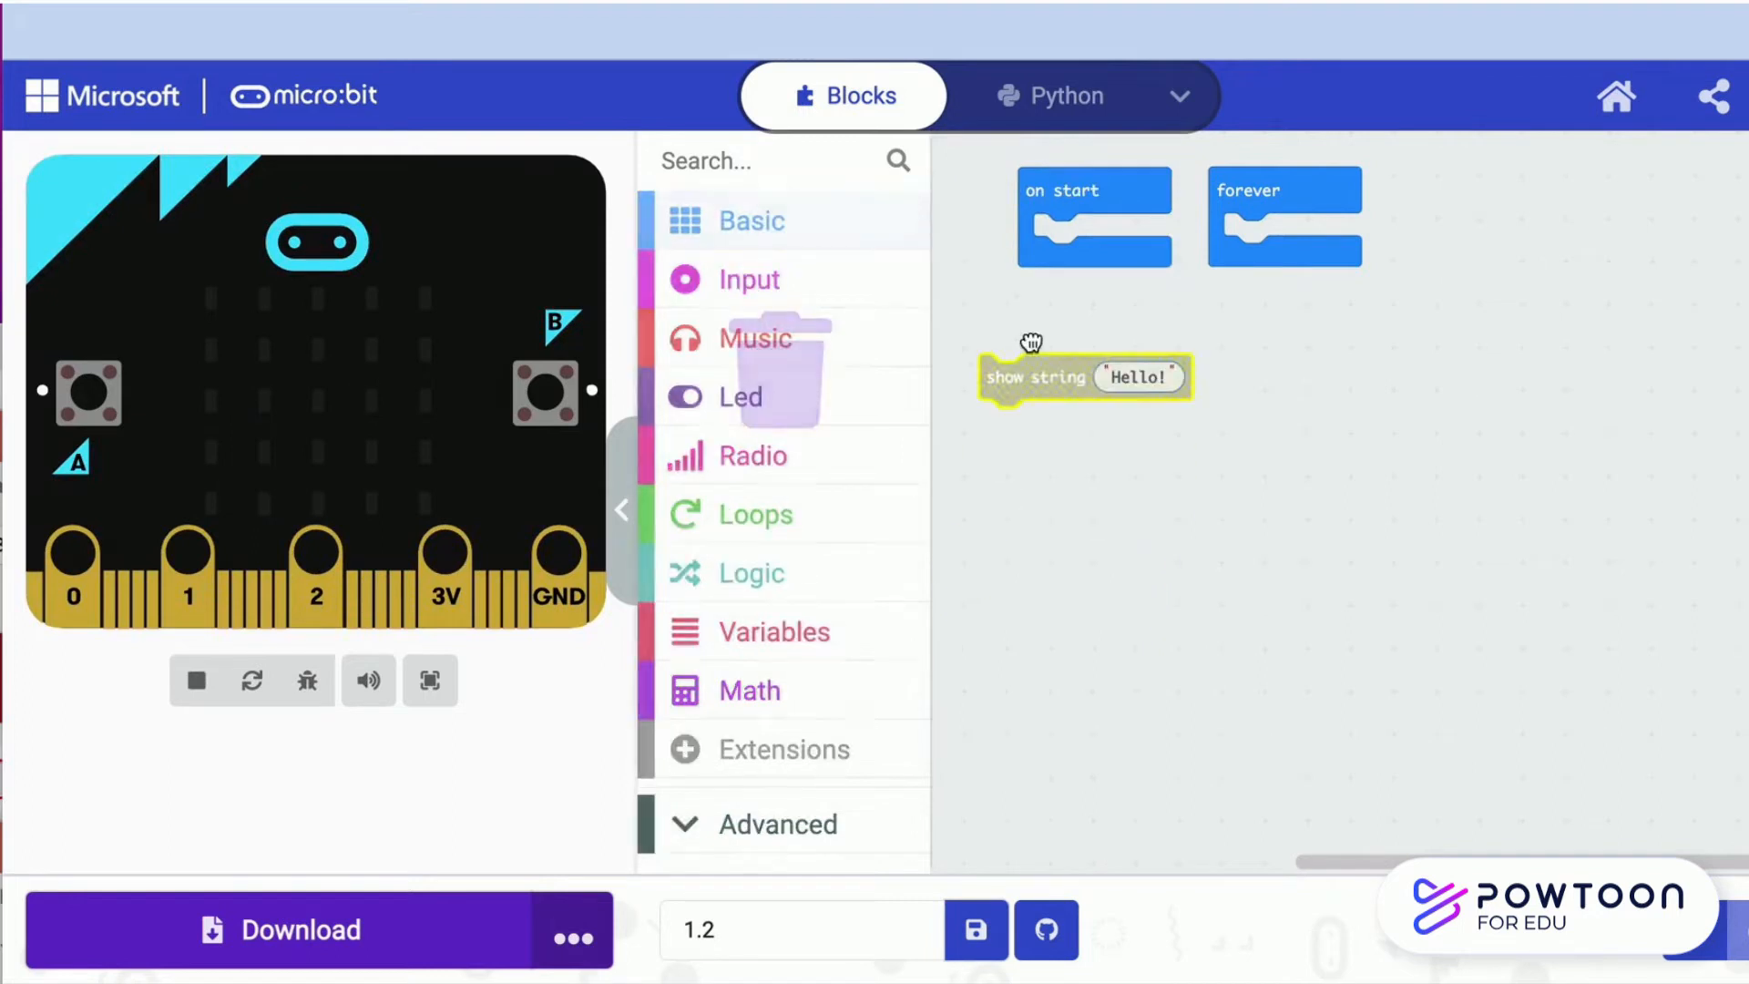
drag(1032, 377, 1093, 235)
text(A)
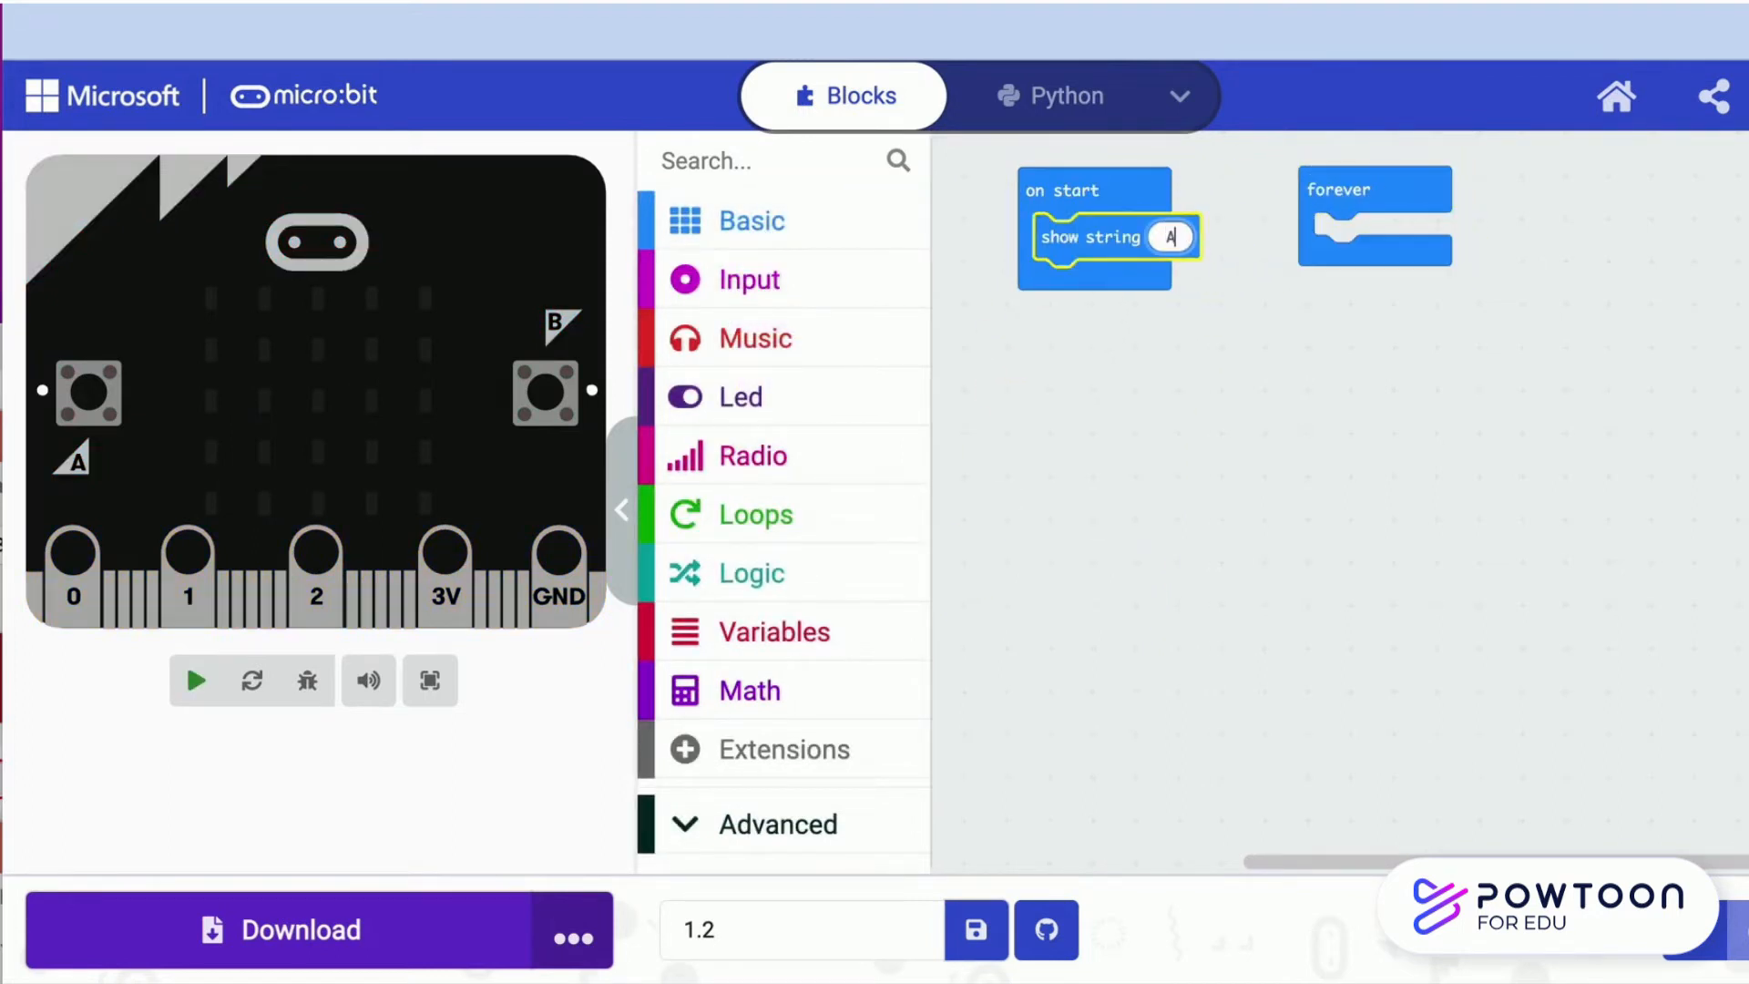
text(B)
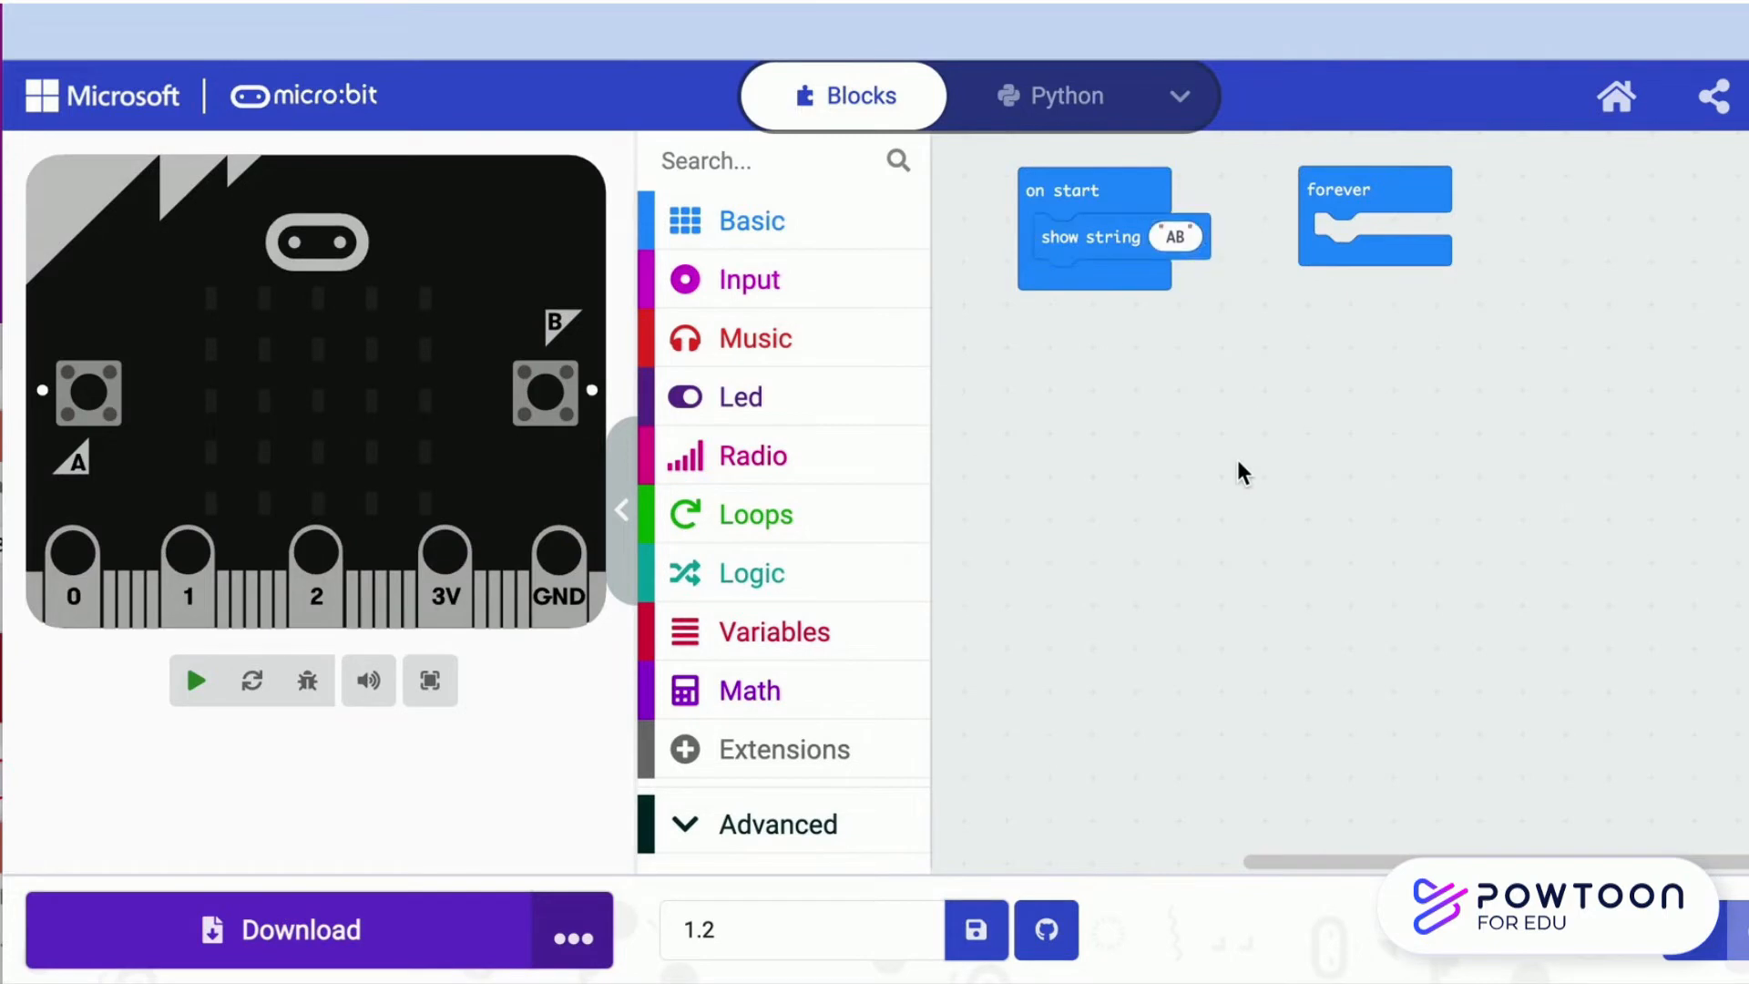
click(197, 681)
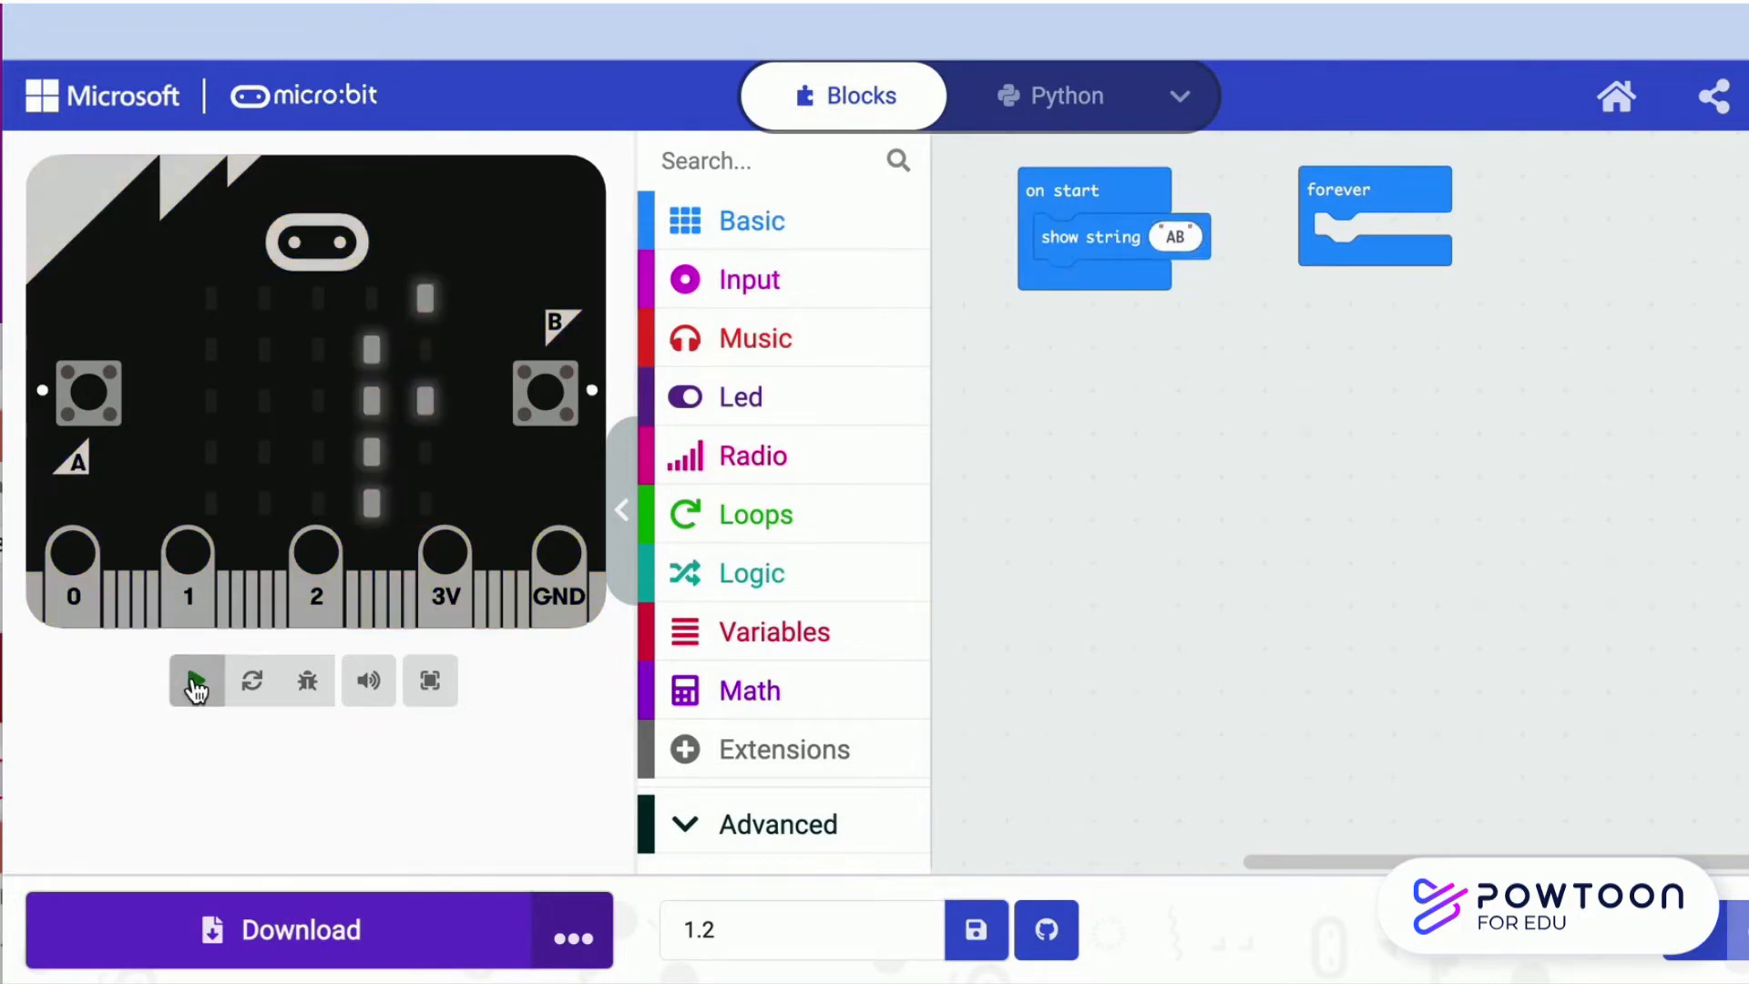
click(197, 679)
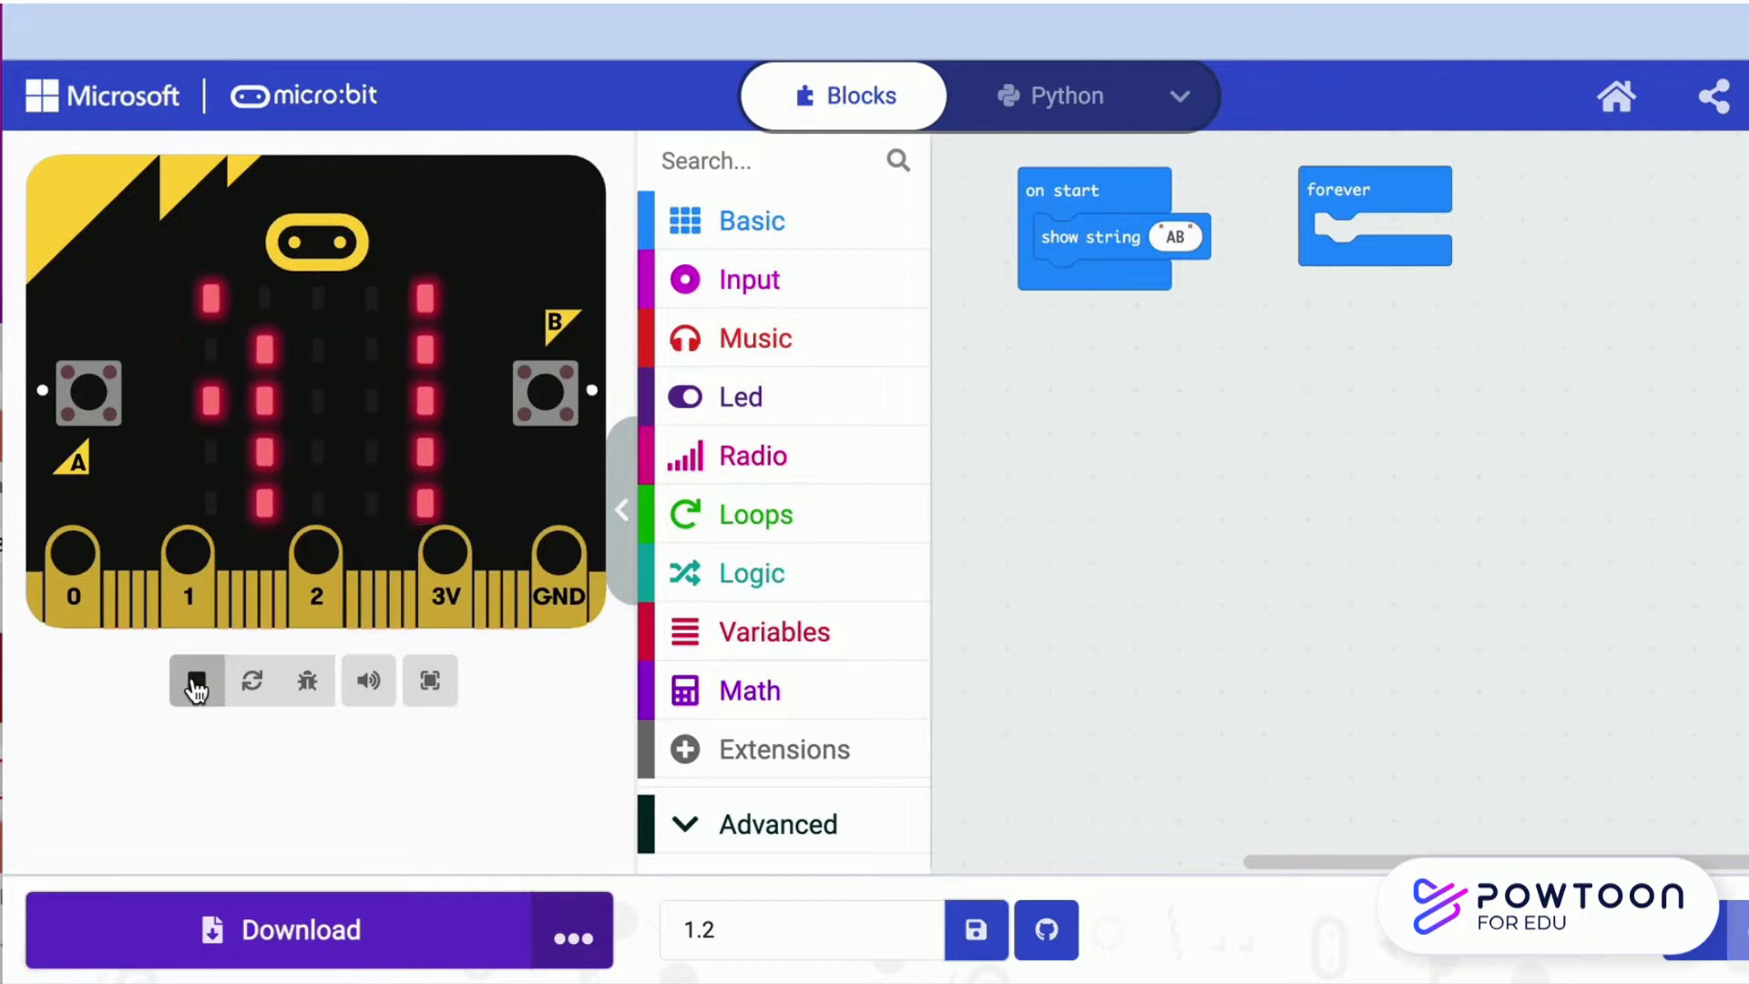
click(197, 680)
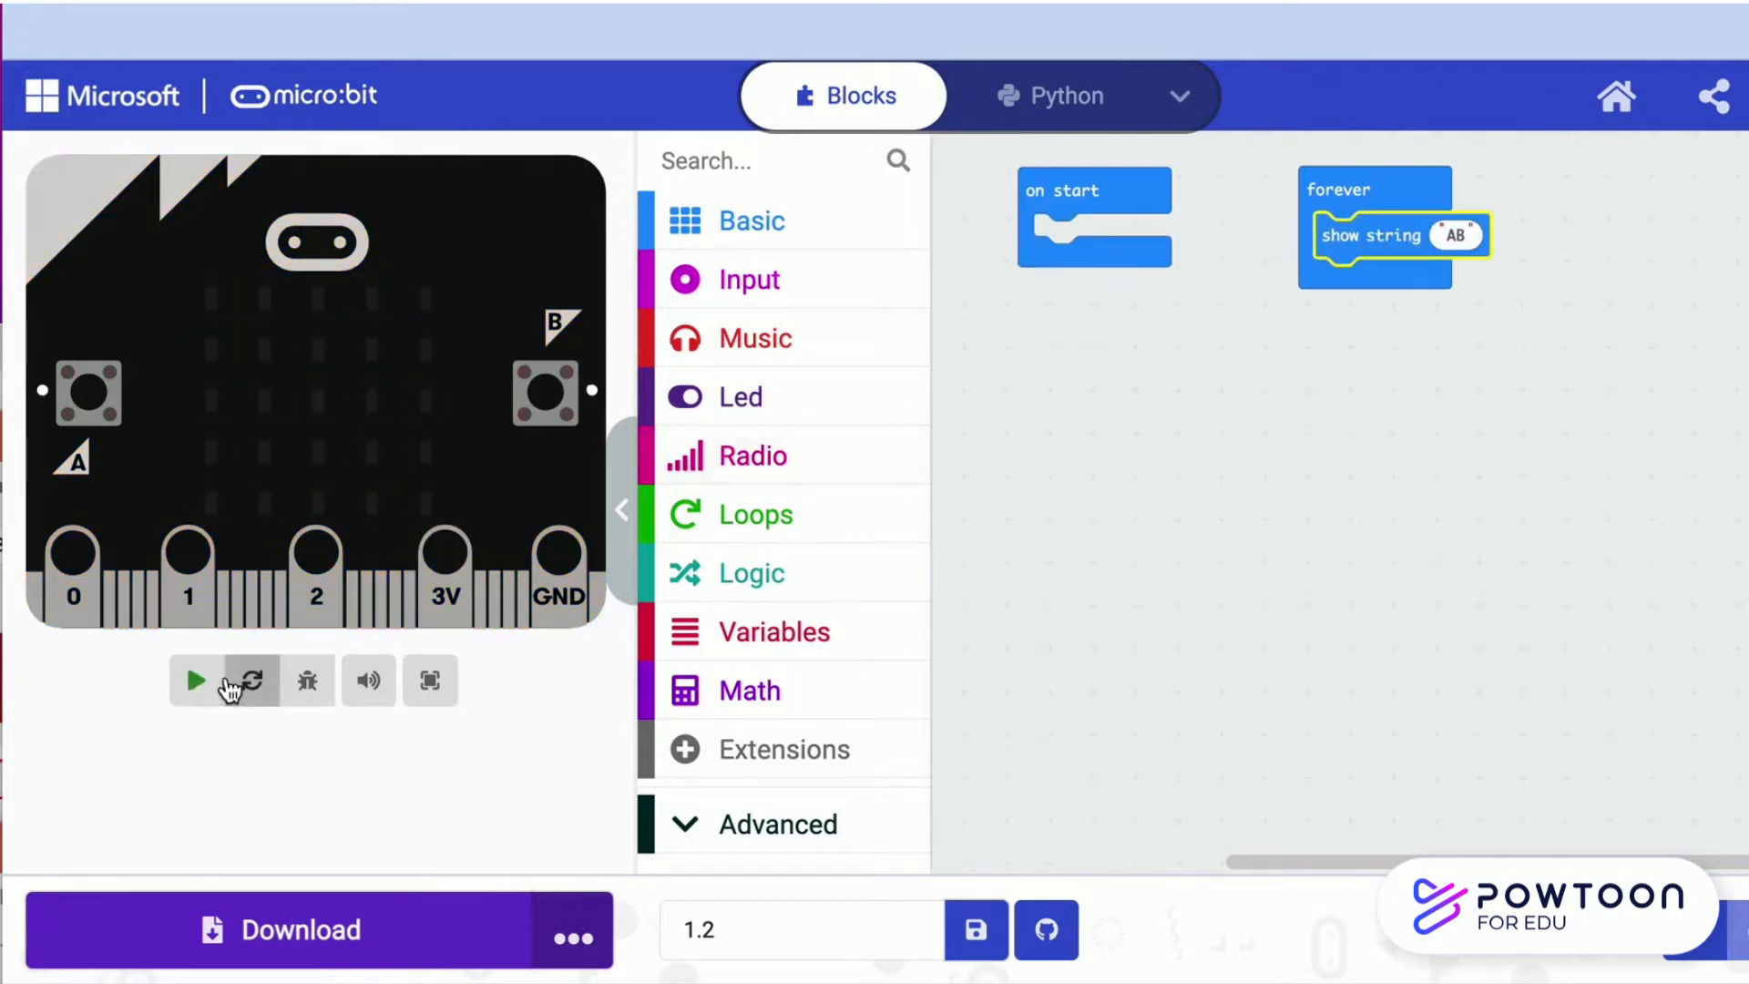
Run the program with show string AB inside forever, then stop the simulator
click(195, 679)
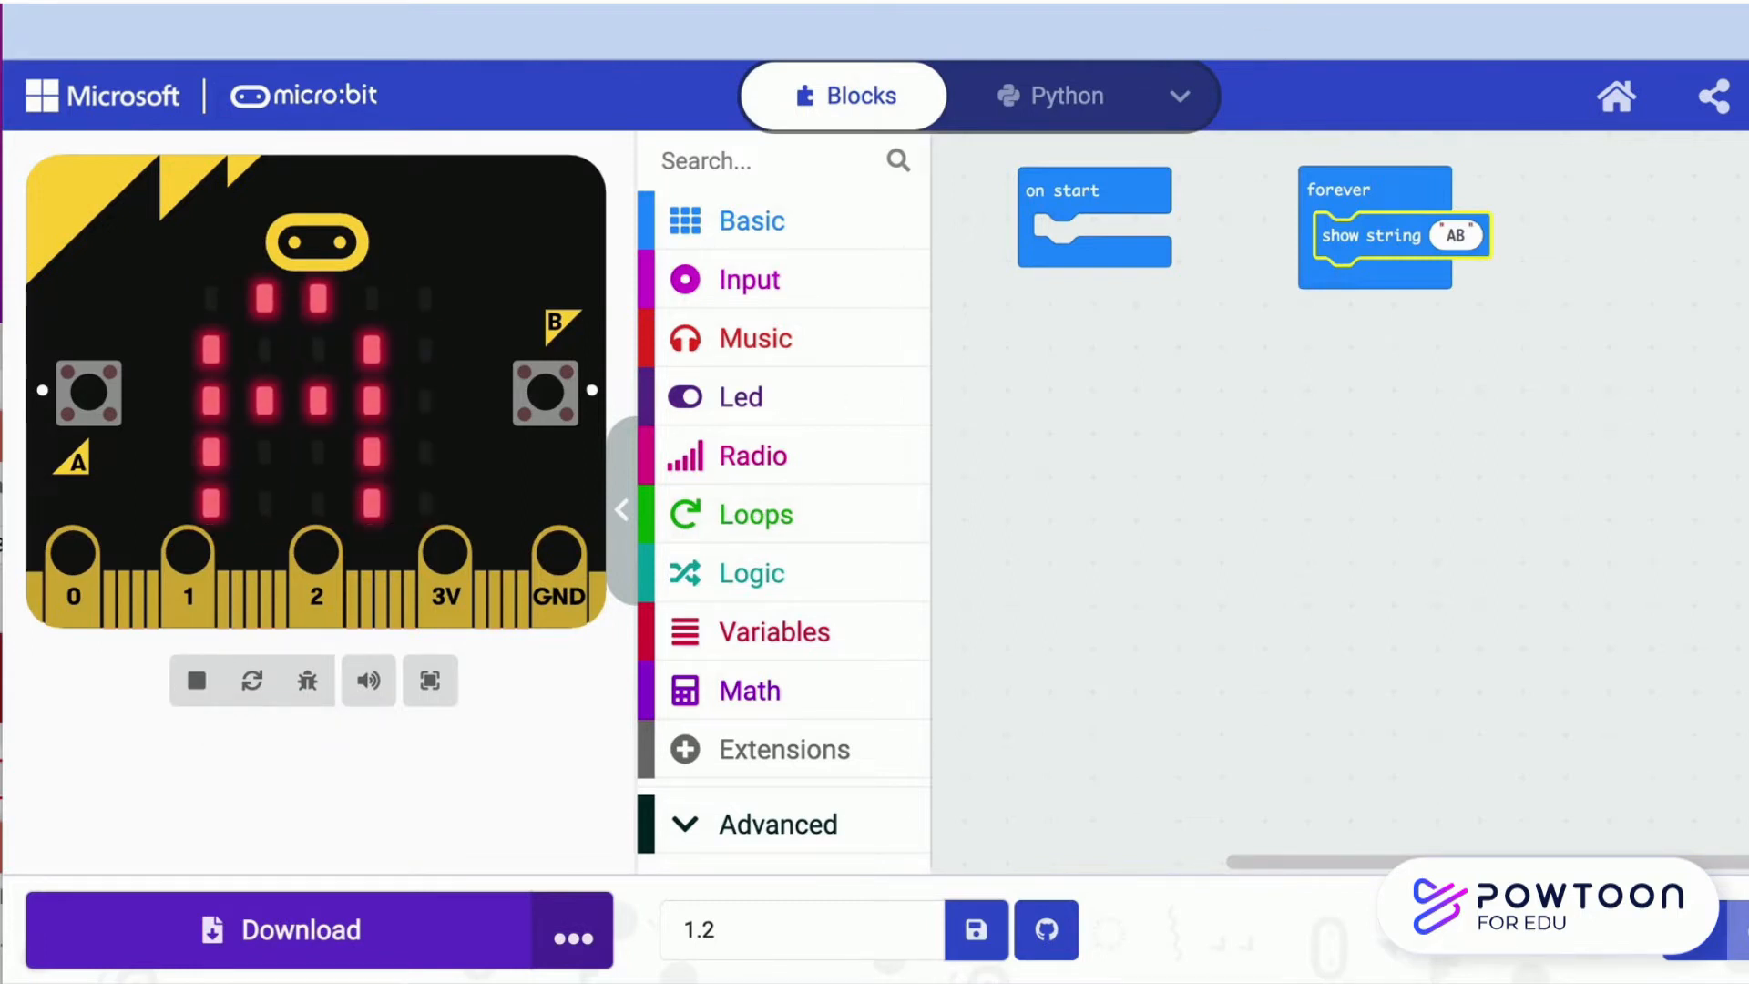
click(749, 279)
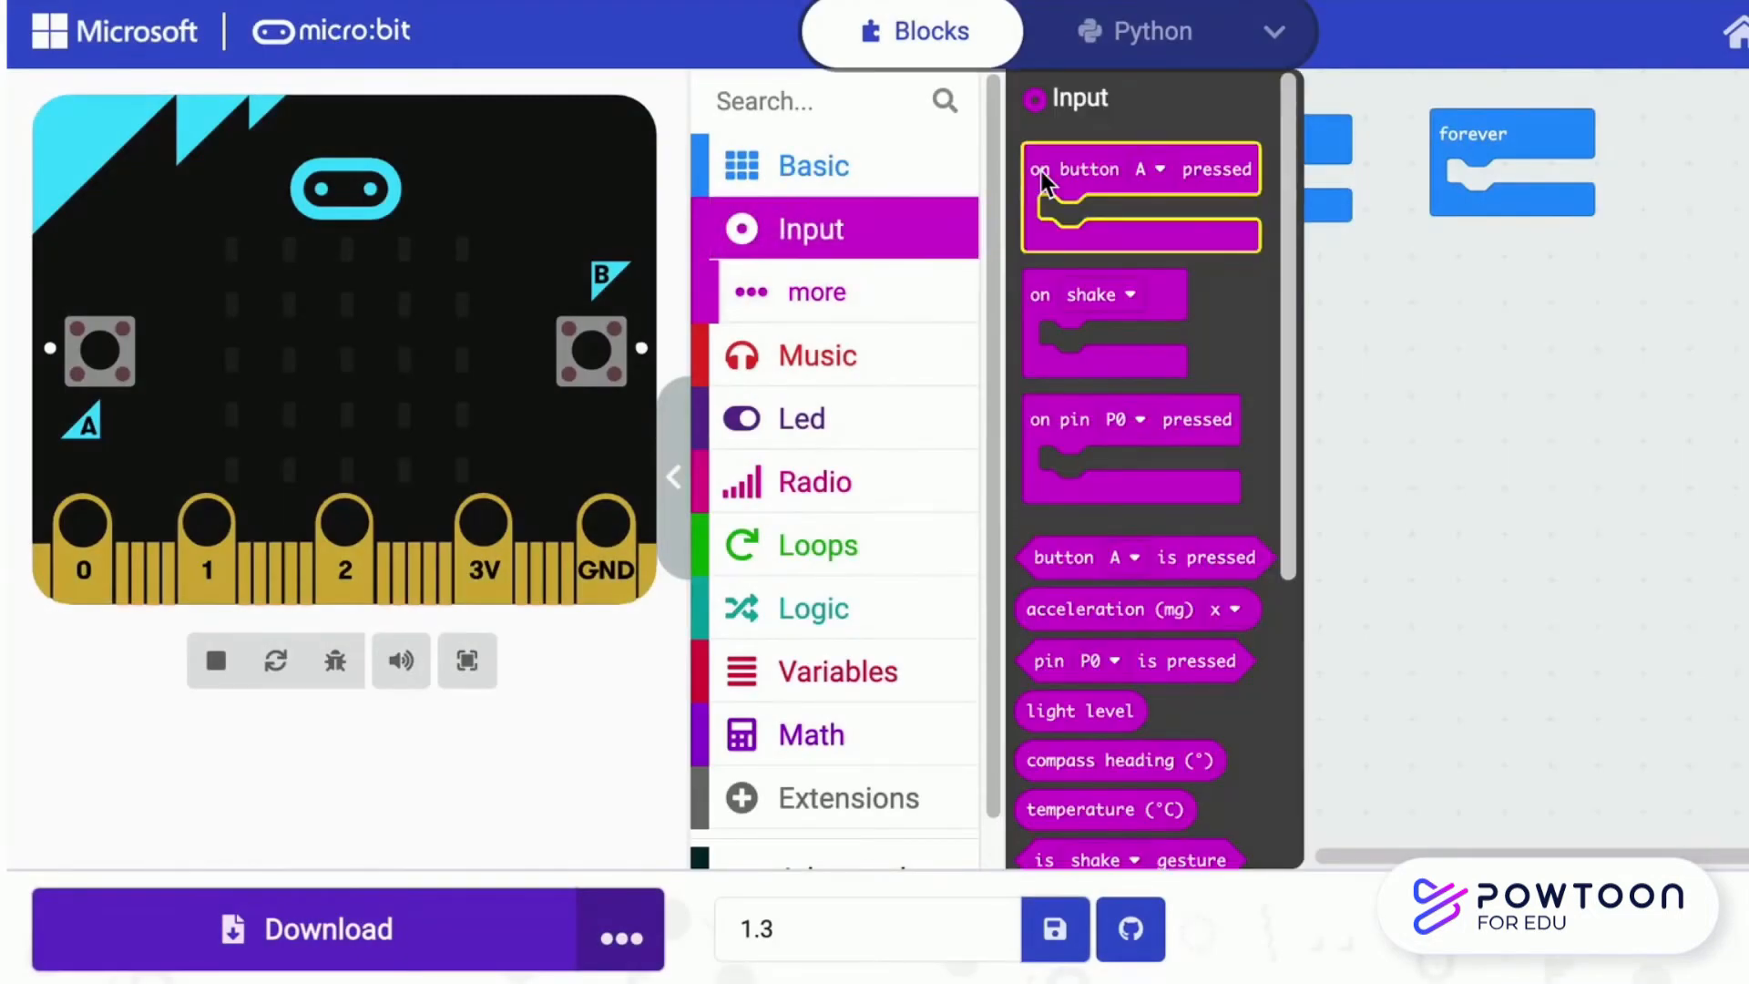
mouse_move(1115, 173)
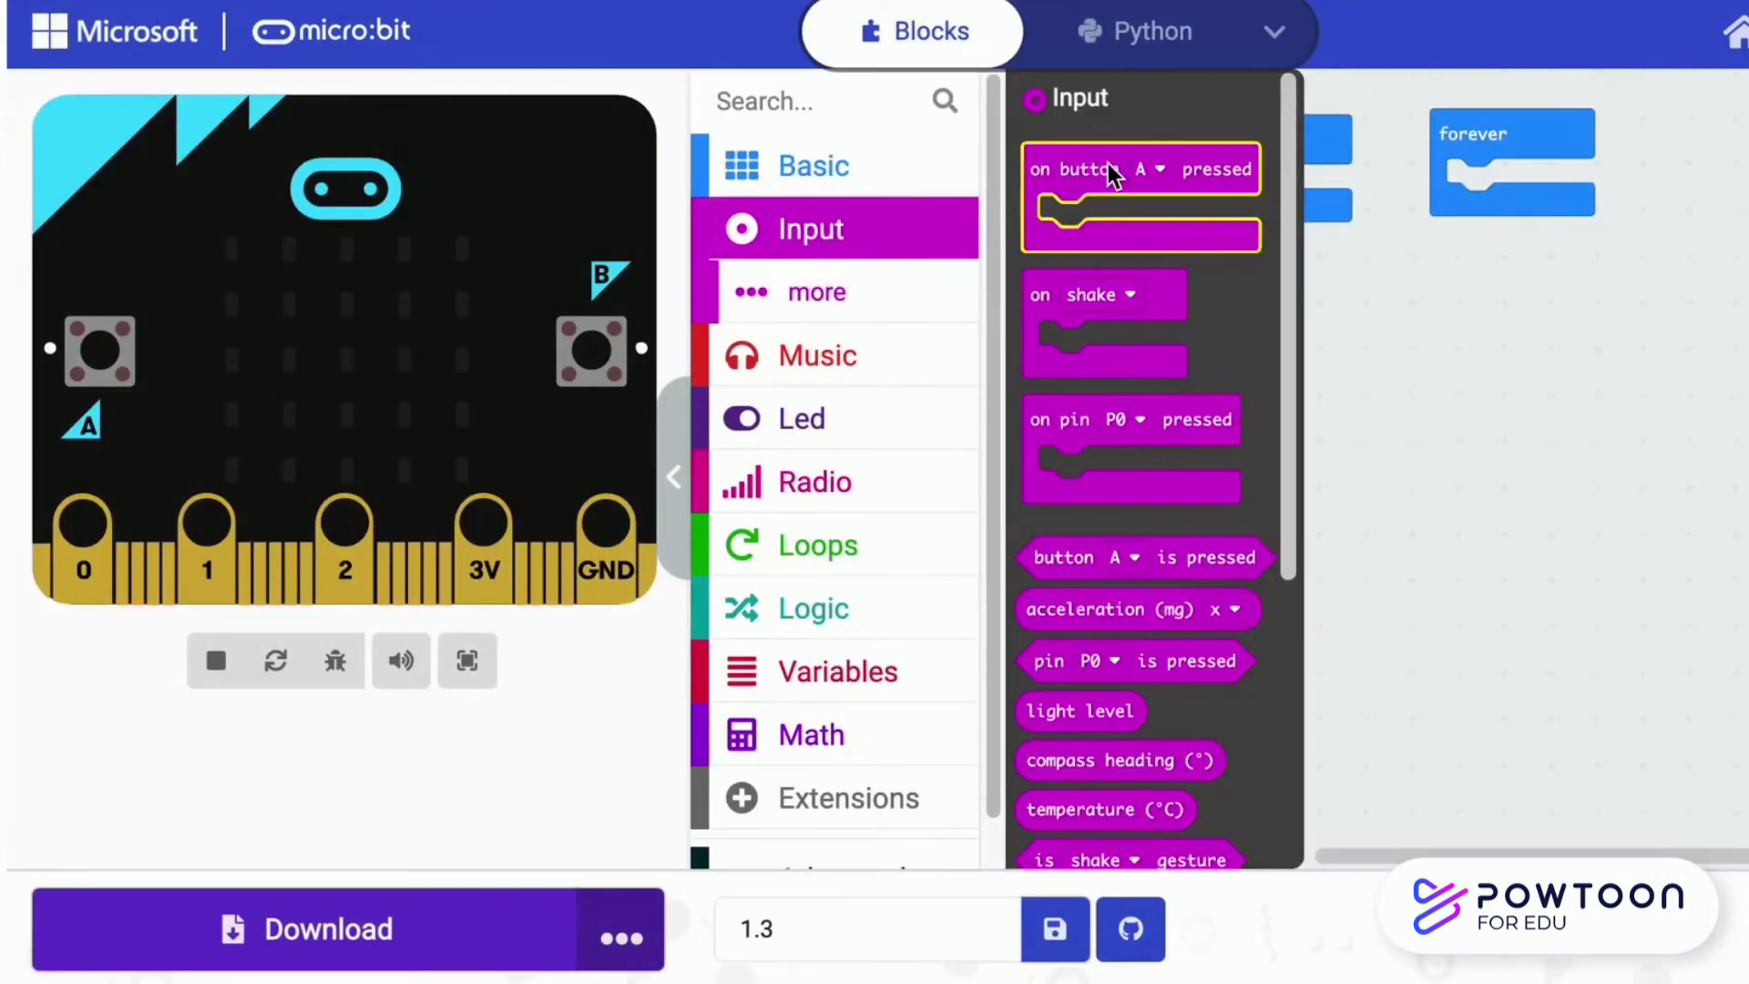
Add an on button A pressed event containing a show number block
drag(1141, 195, 1295, 324)
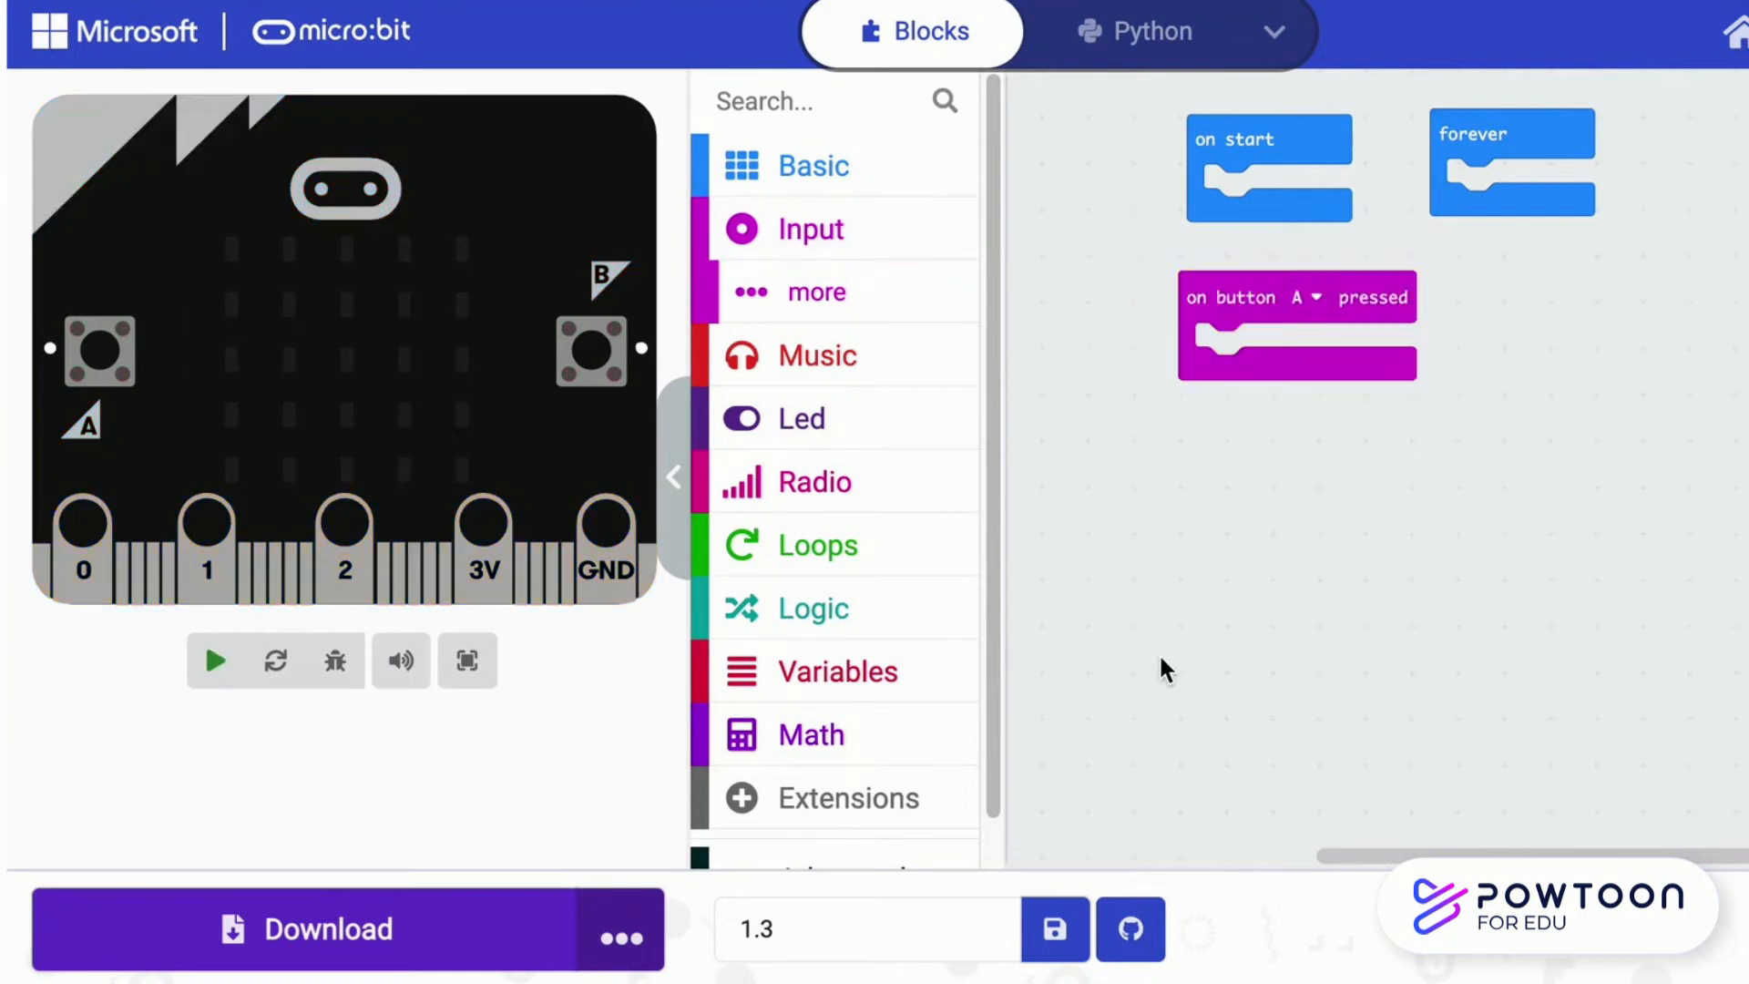
click(813, 166)
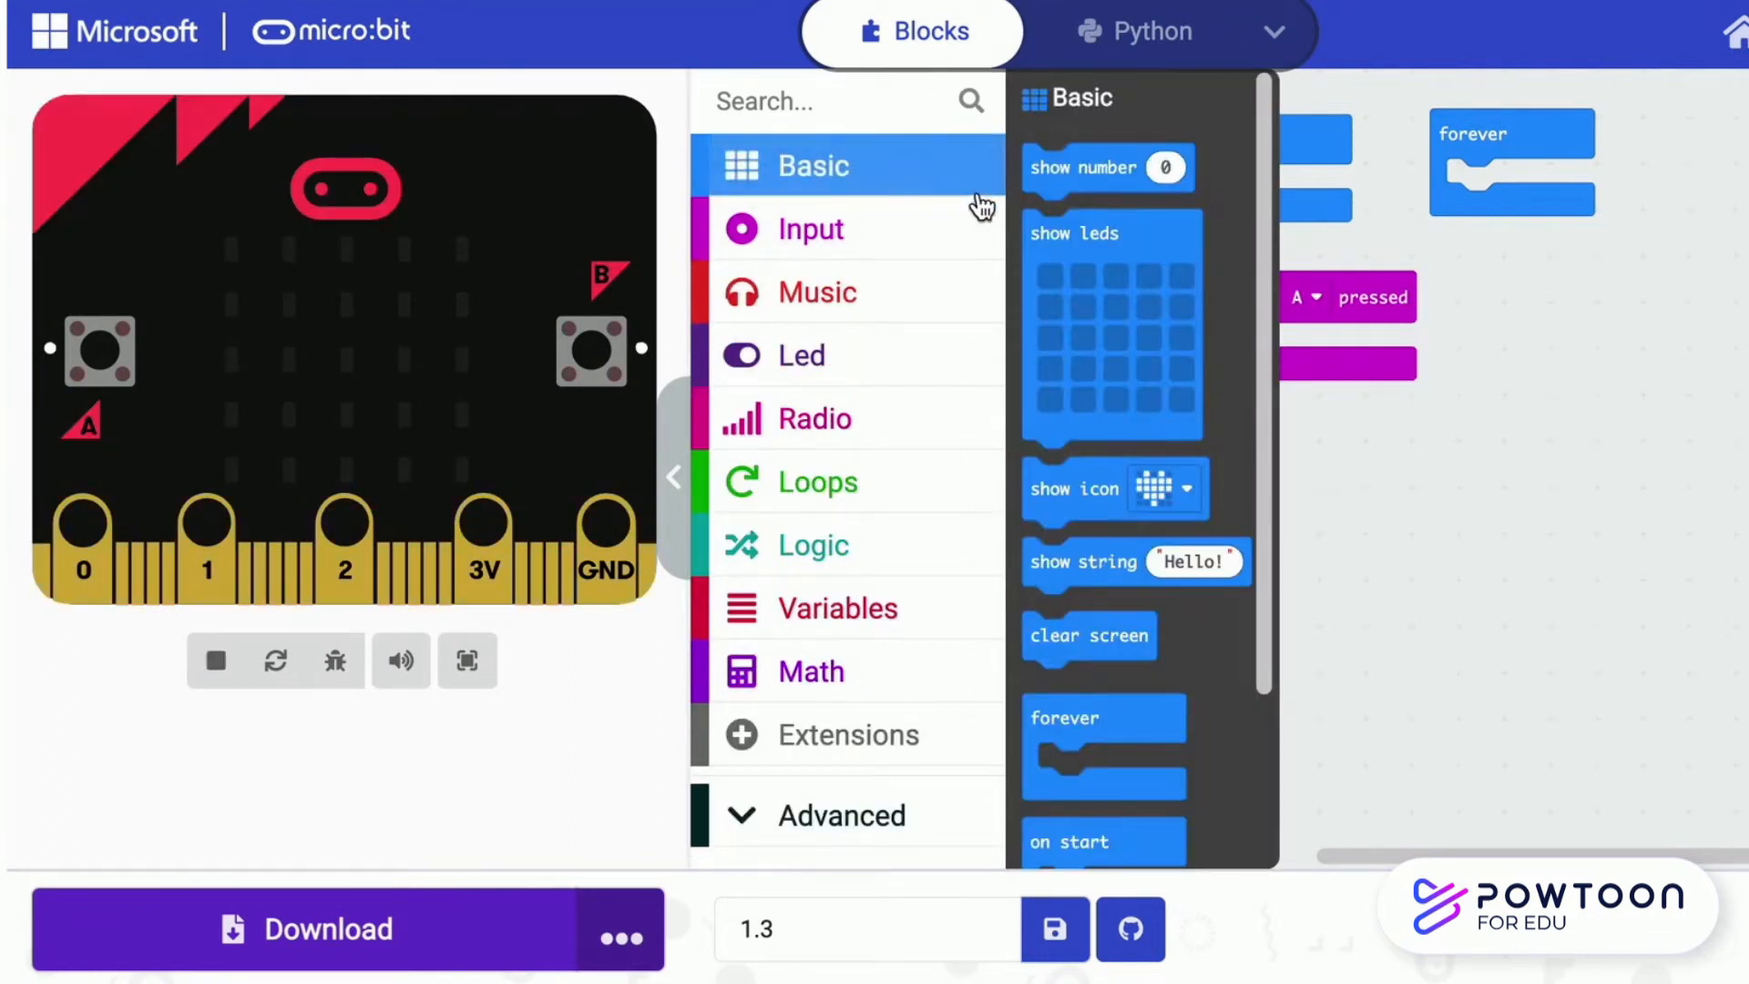
drag(1083, 167, 1195, 246)
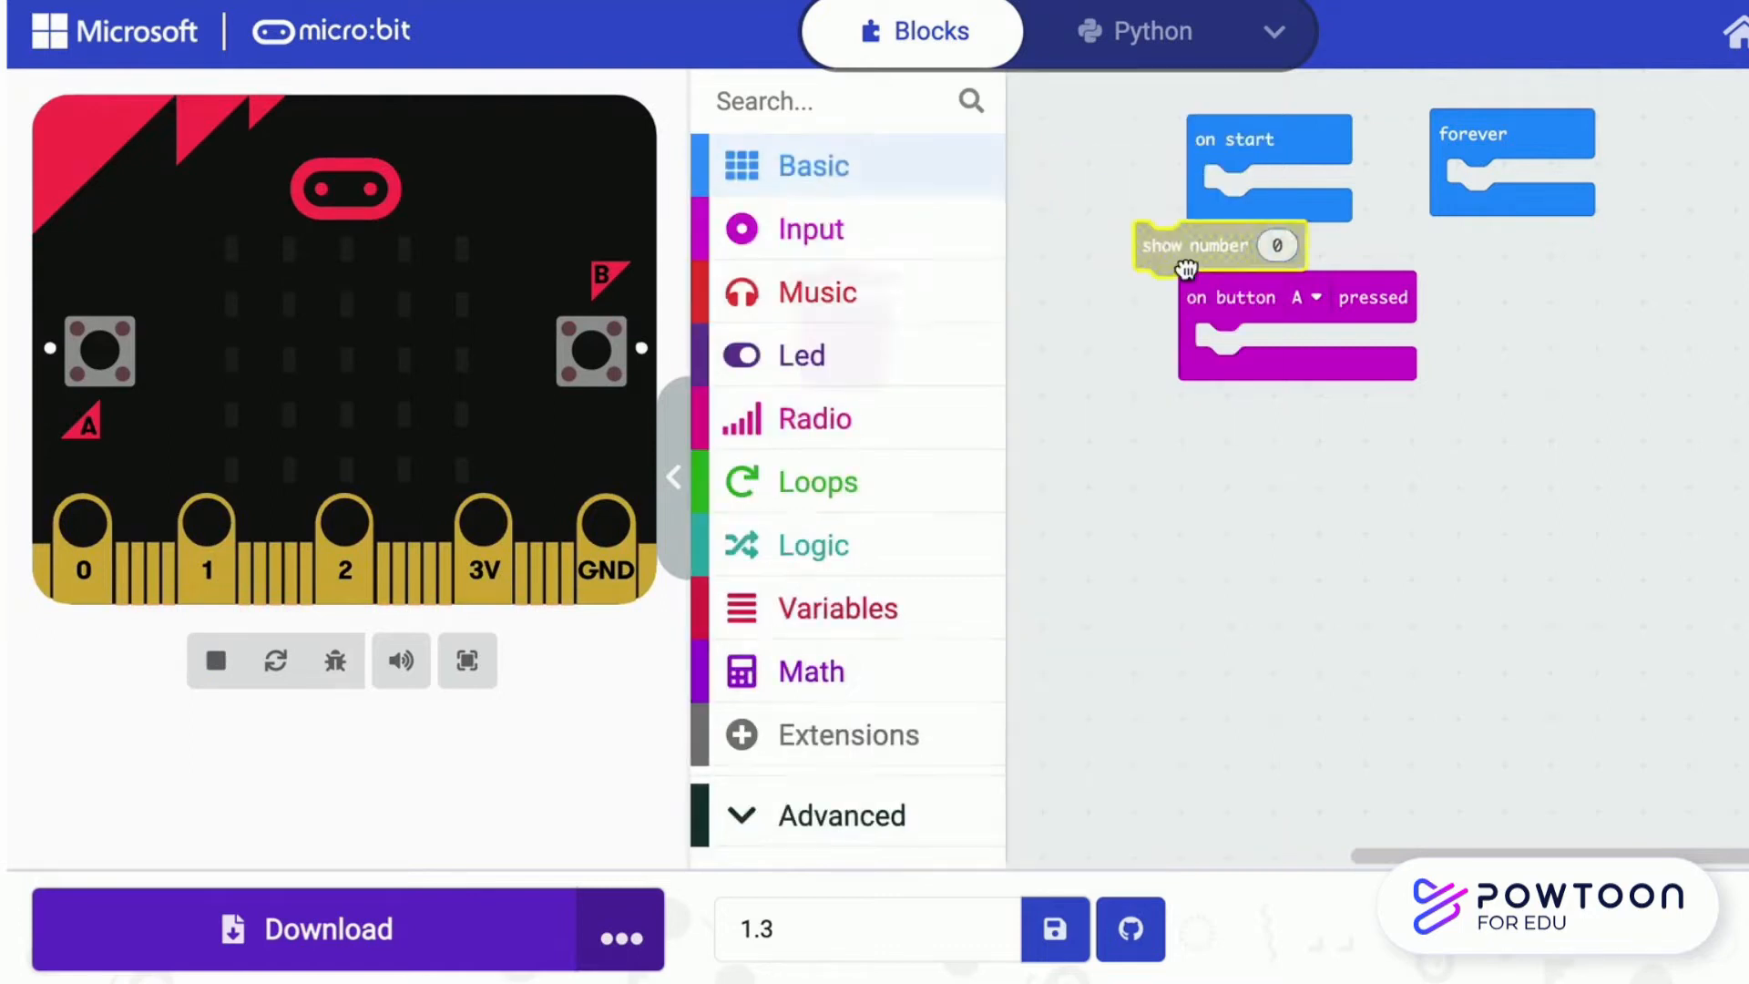
drag(1215, 246, 1277, 346)
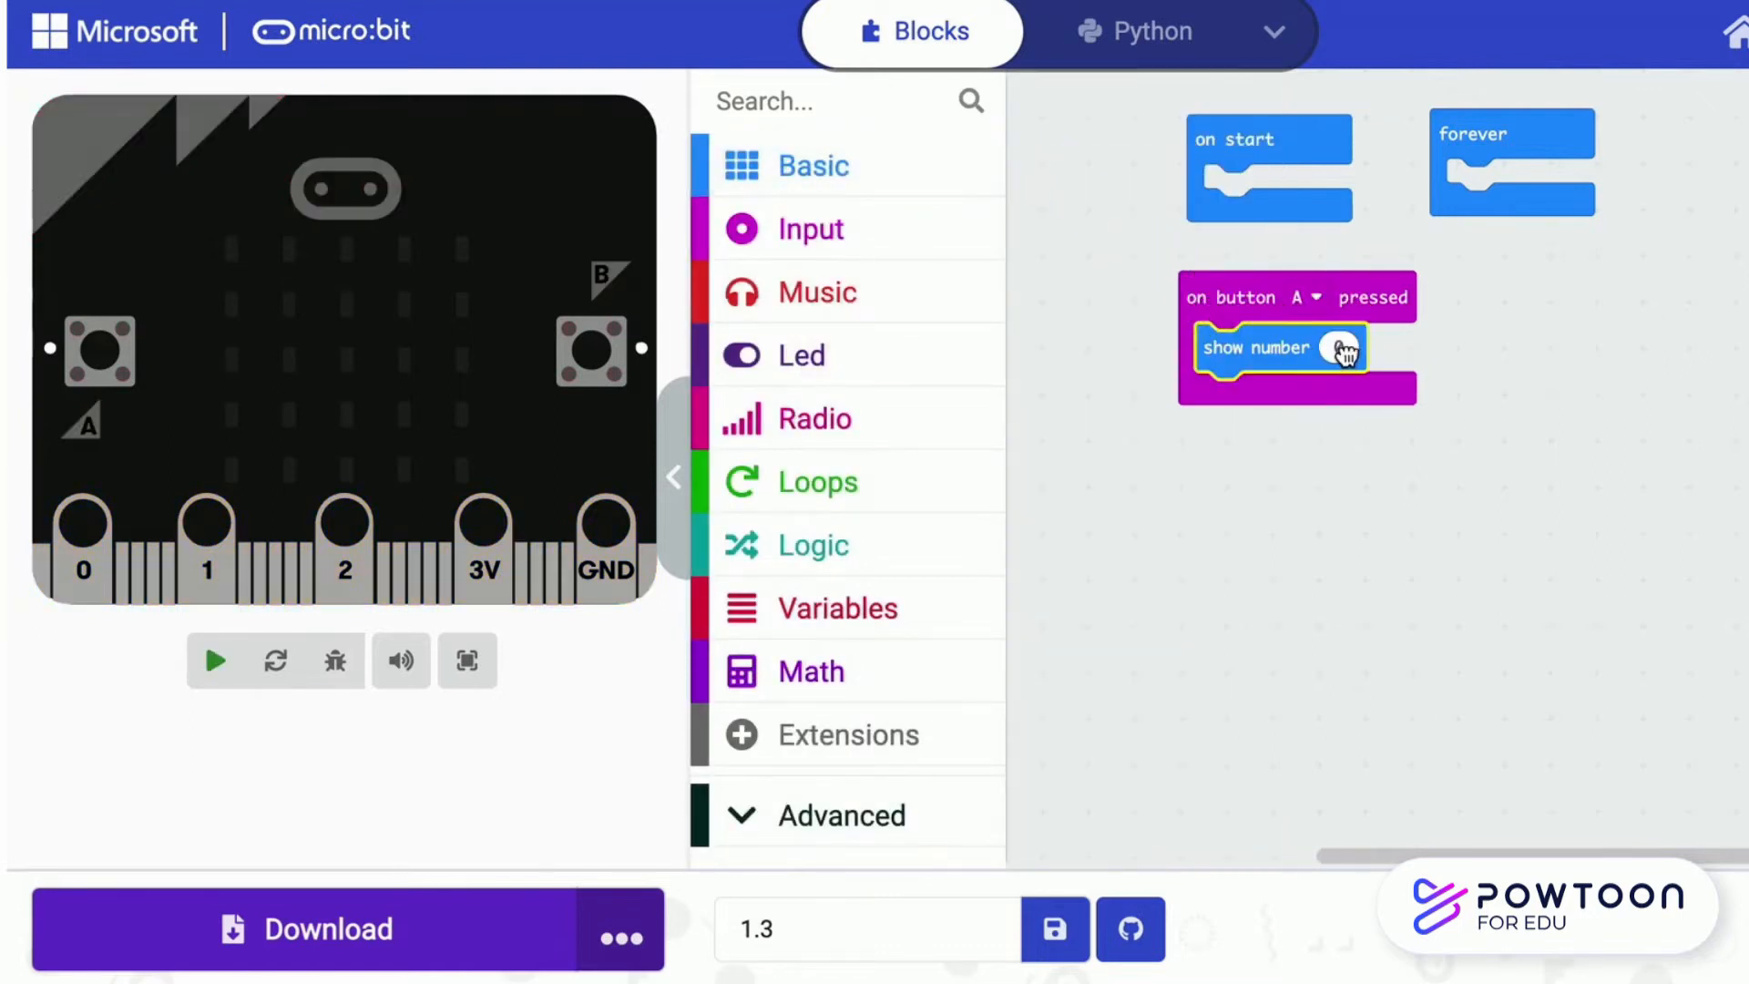
Set the shown number to 123 and run the program in the simulator
text(123)
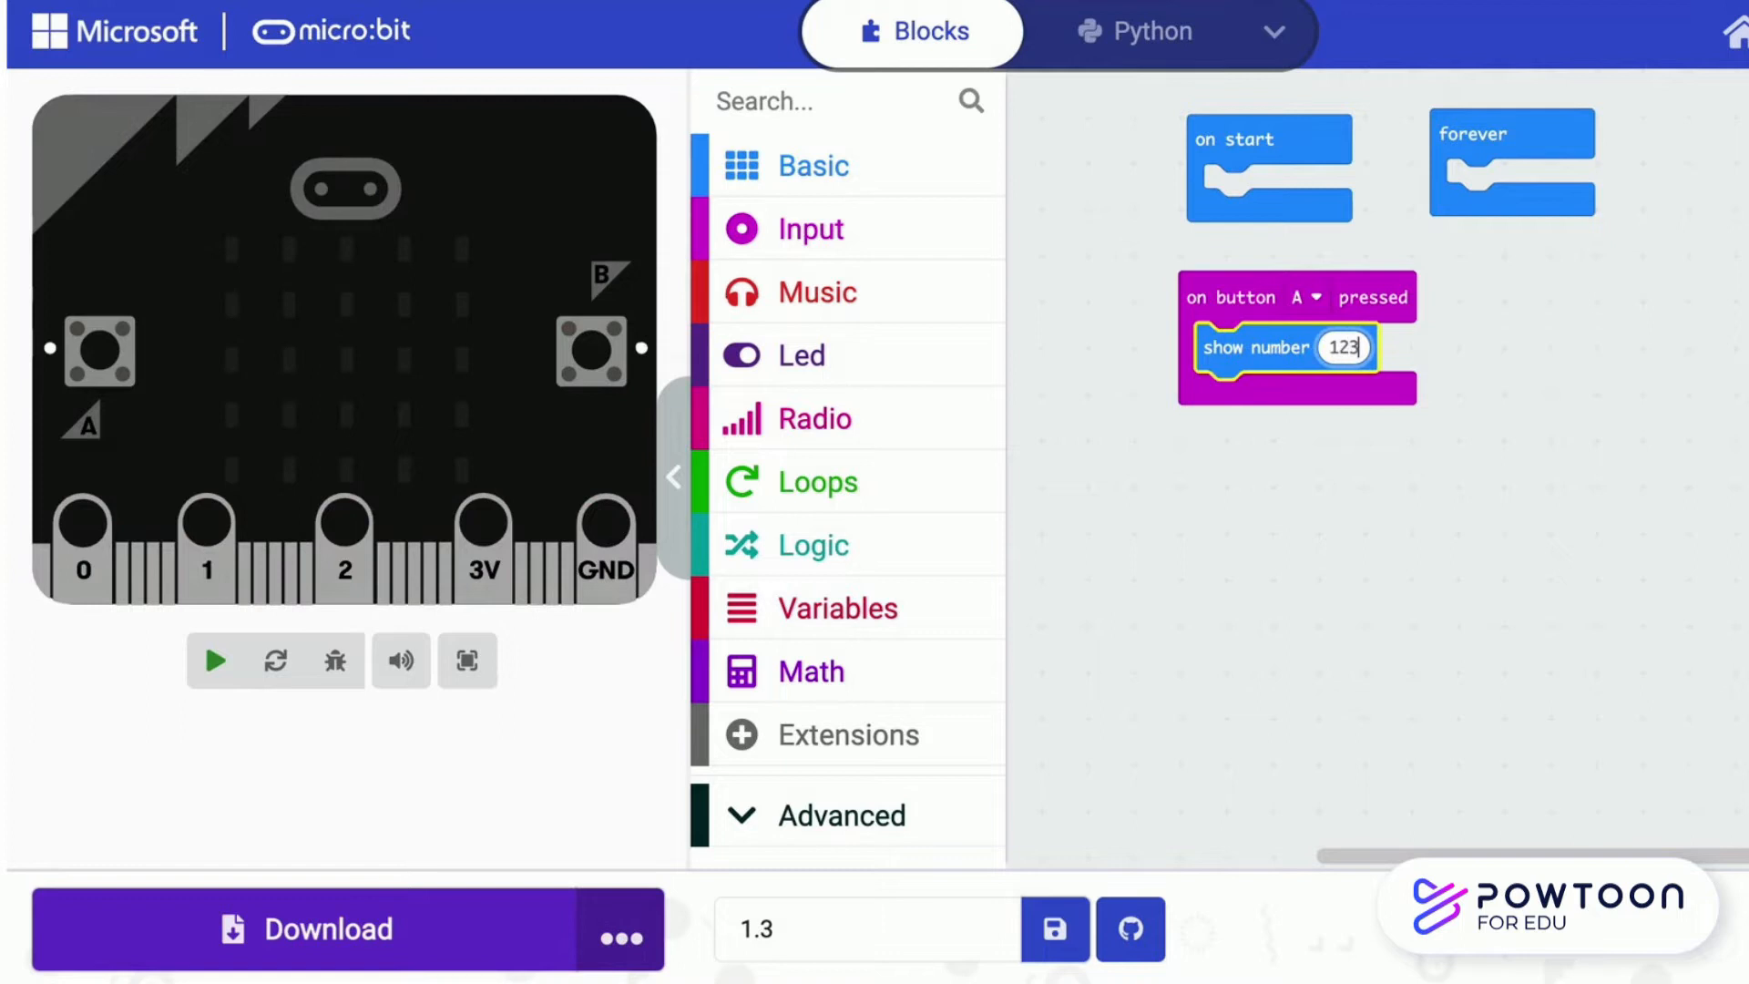
click(1344, 571)
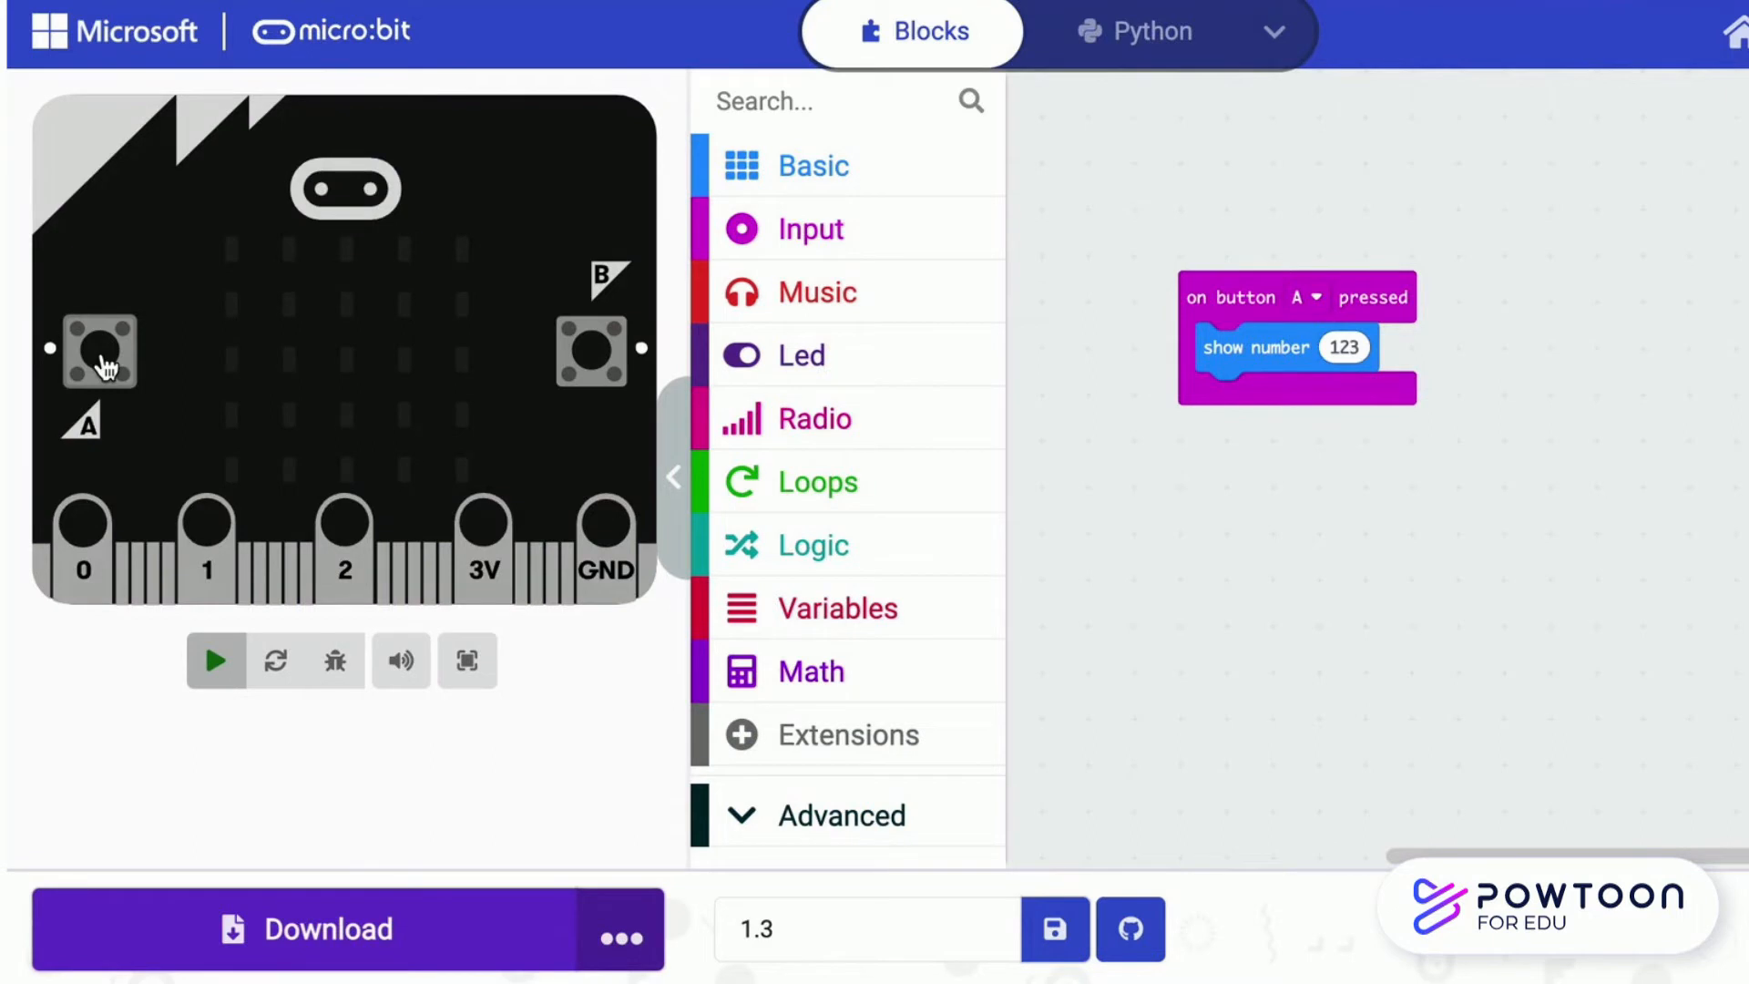
mouse_move(213, 661)
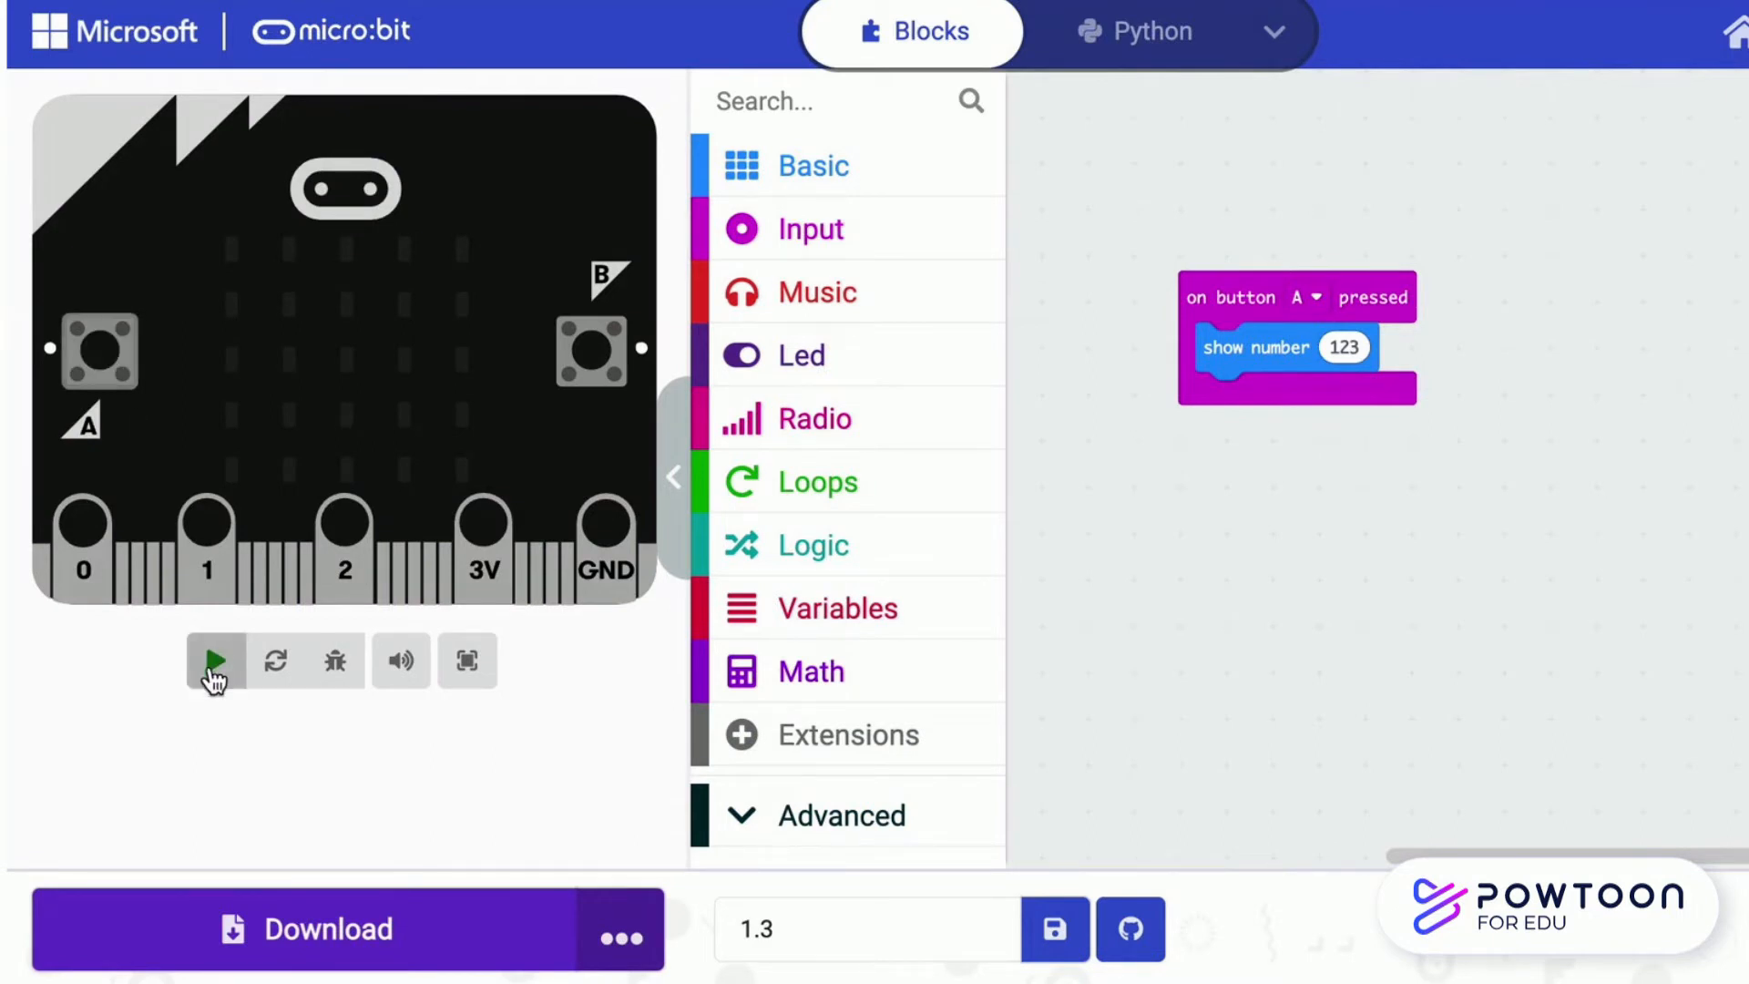
click(215, 660)
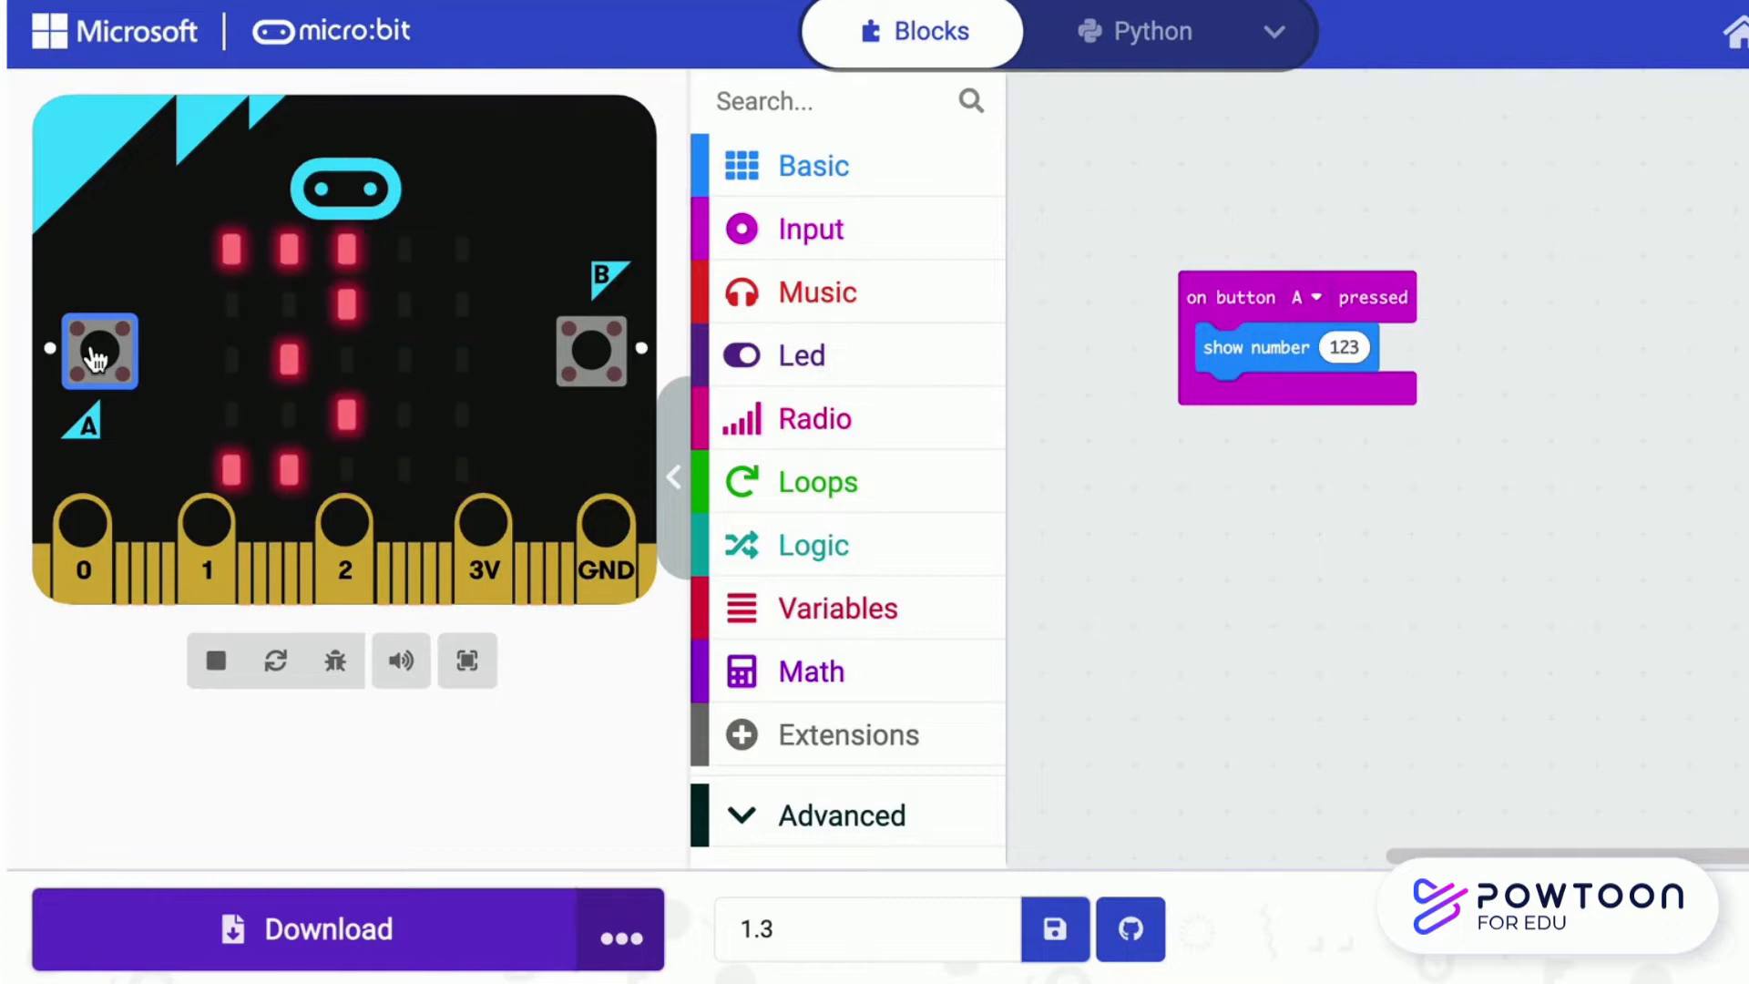
mouse_move(815, 417)
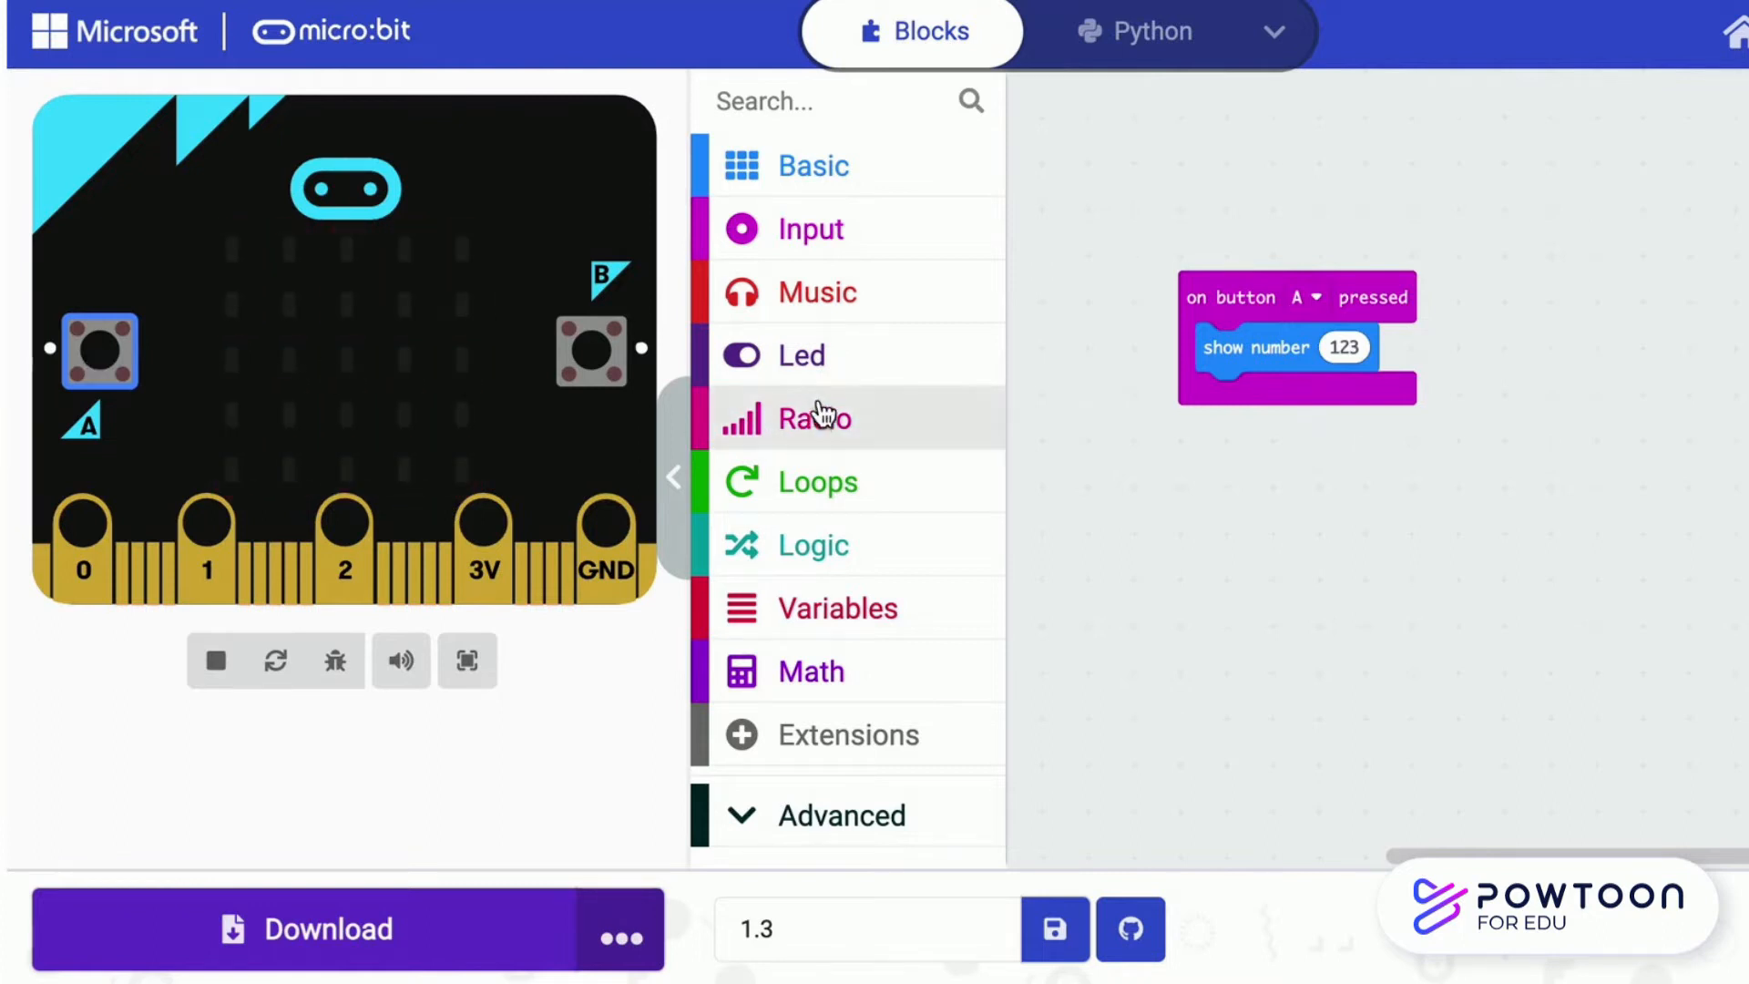
Add an on button B pressed event from Input containing a show string block
click(811, 229)
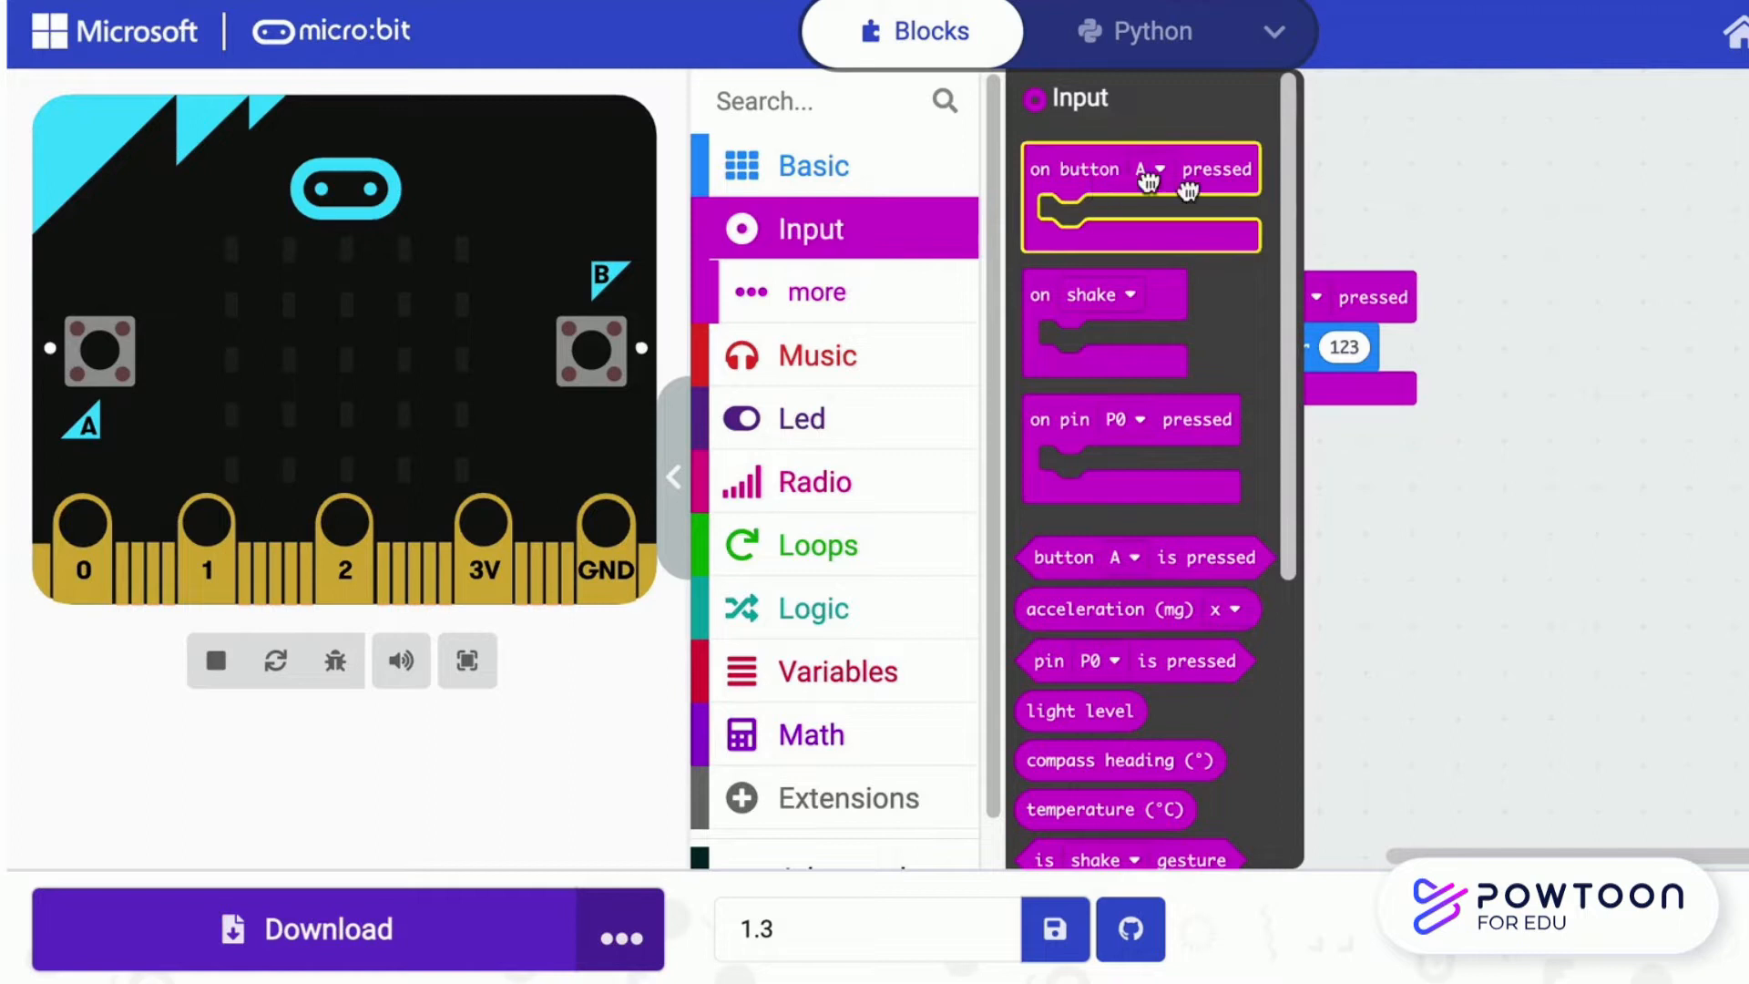
click(1607, 293)
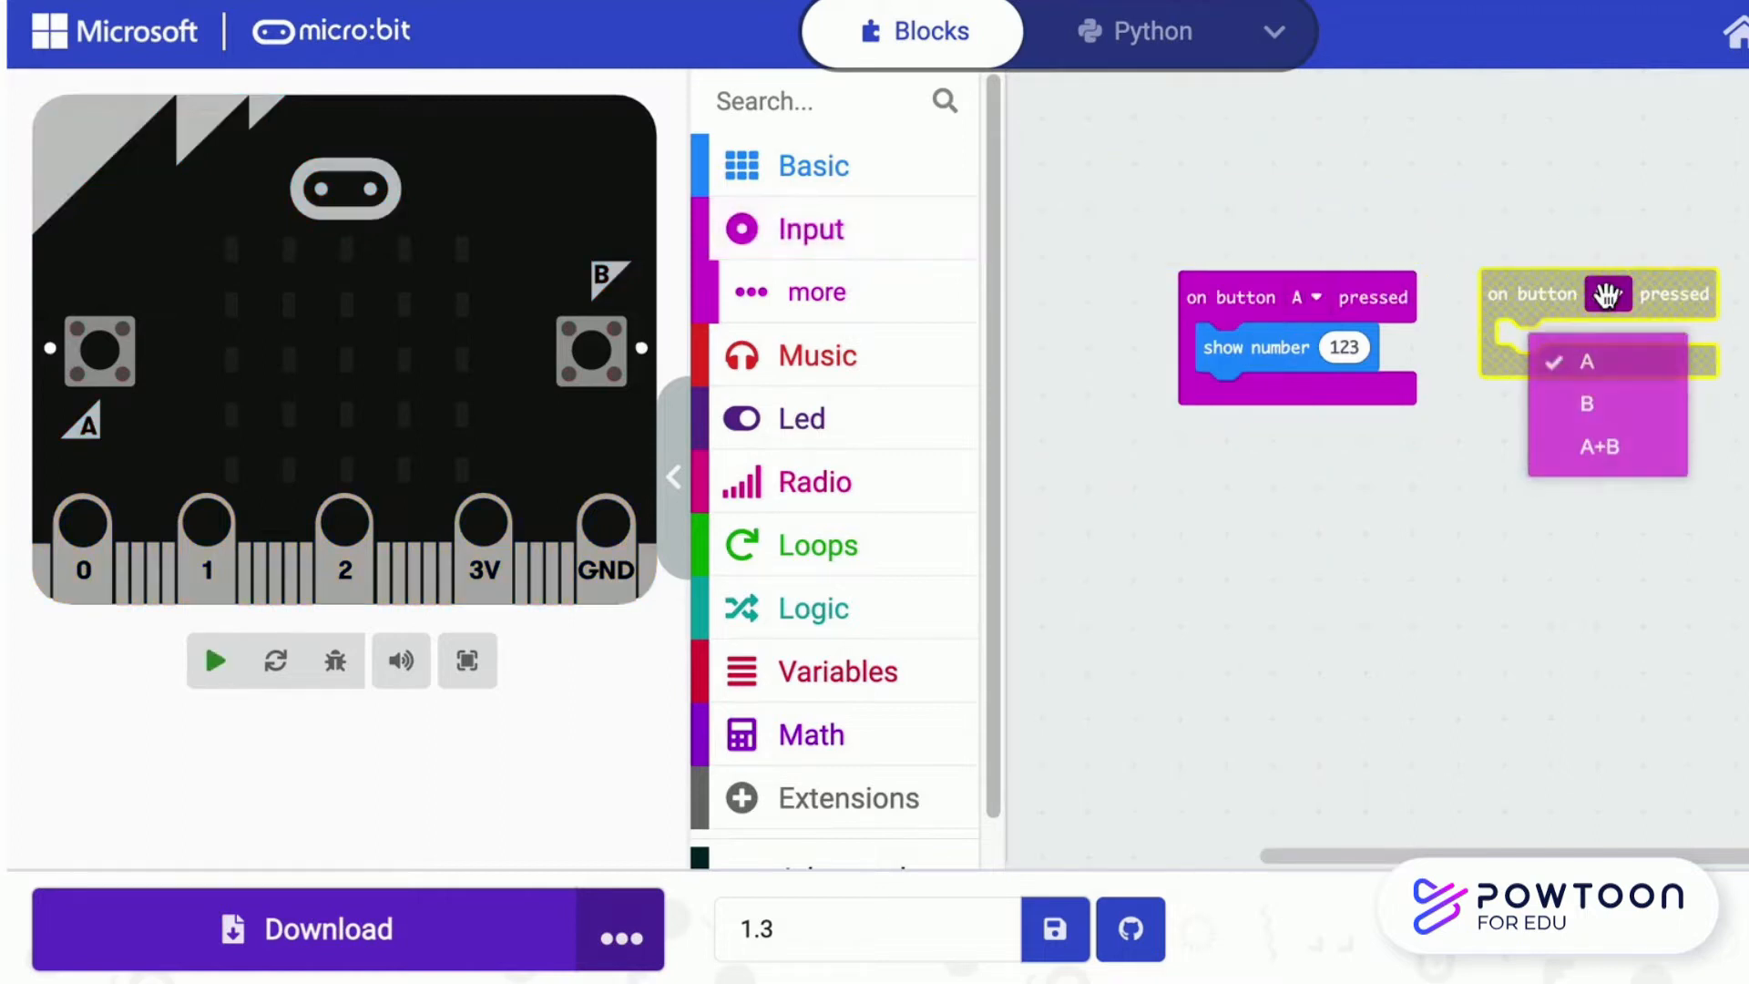
click(1587, 403)
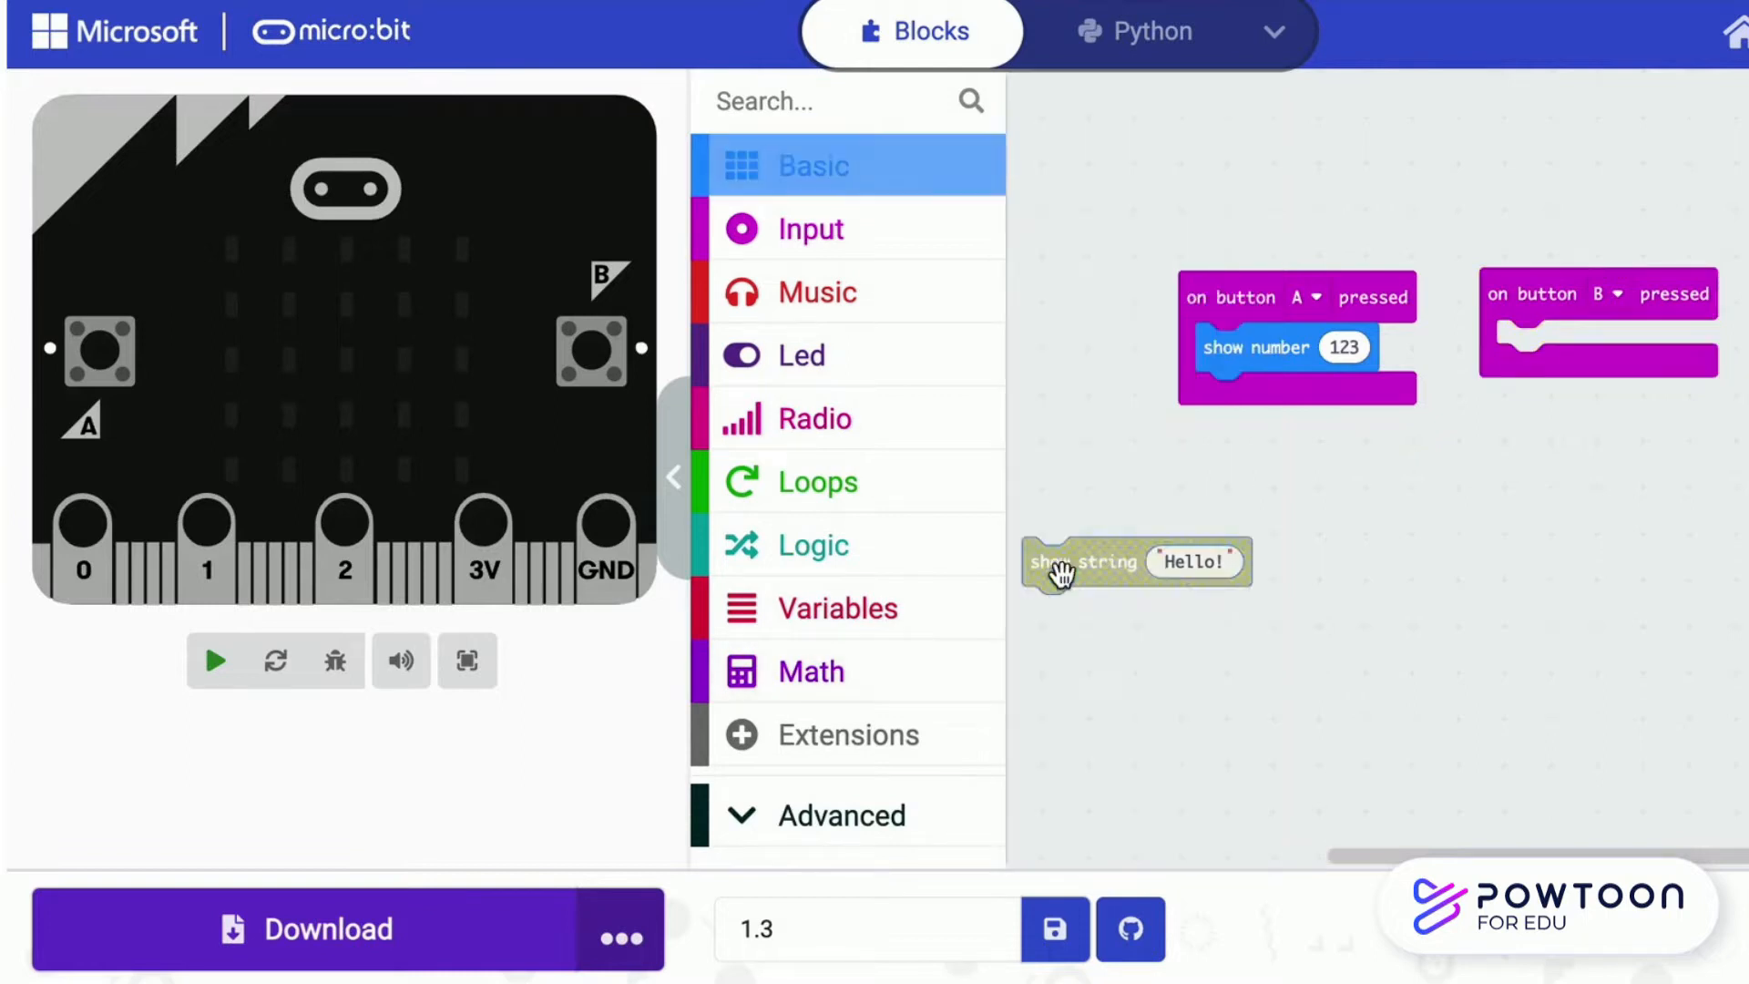
drag(1082, 561, 1583, 344)
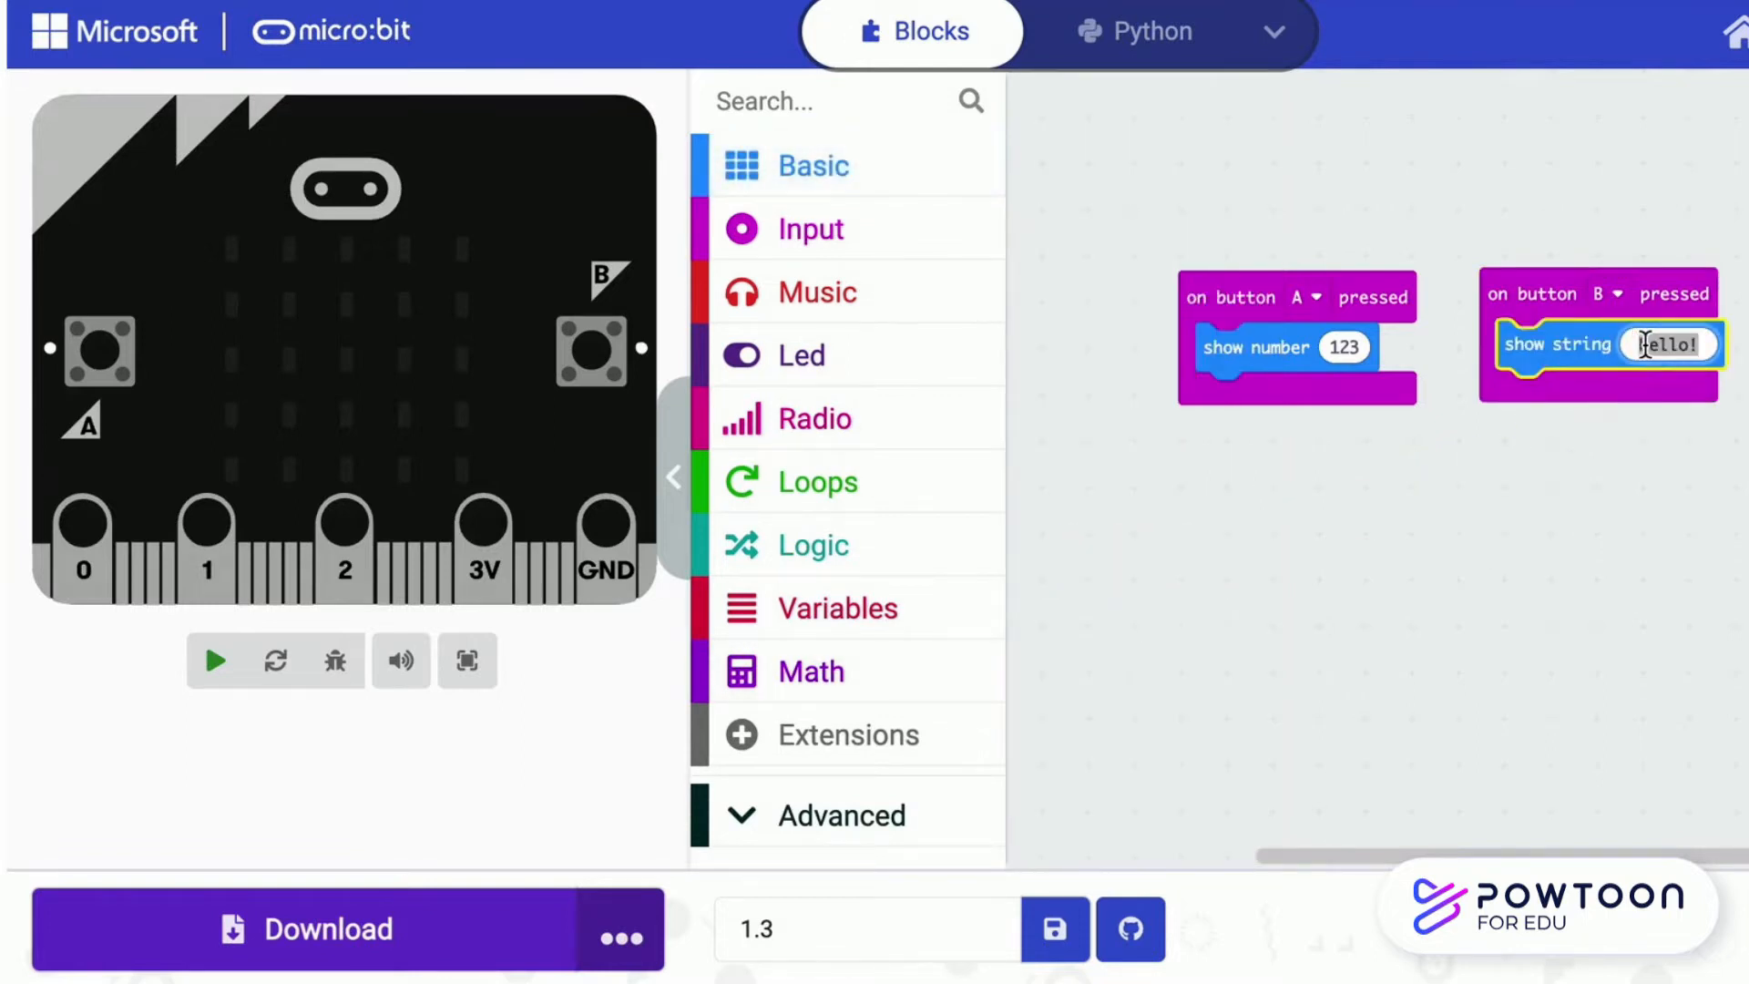
Change the string to ABC and press B and A in the simulator to test
text(AB)
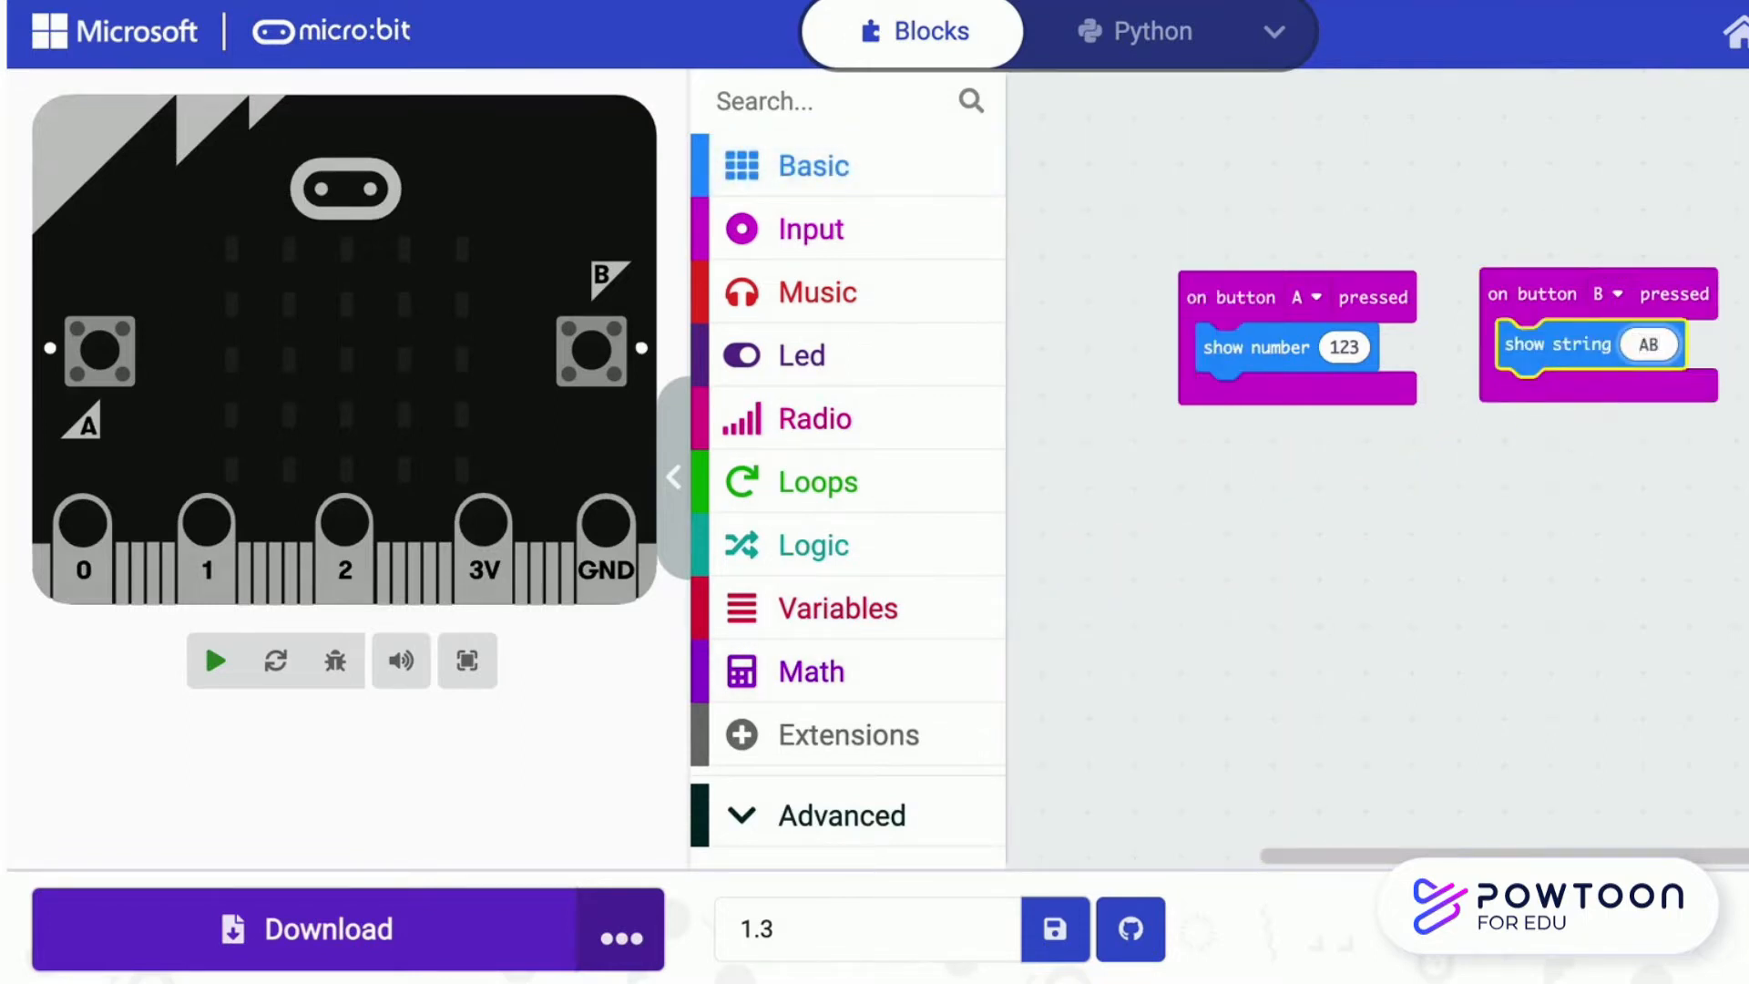
text(ABC)
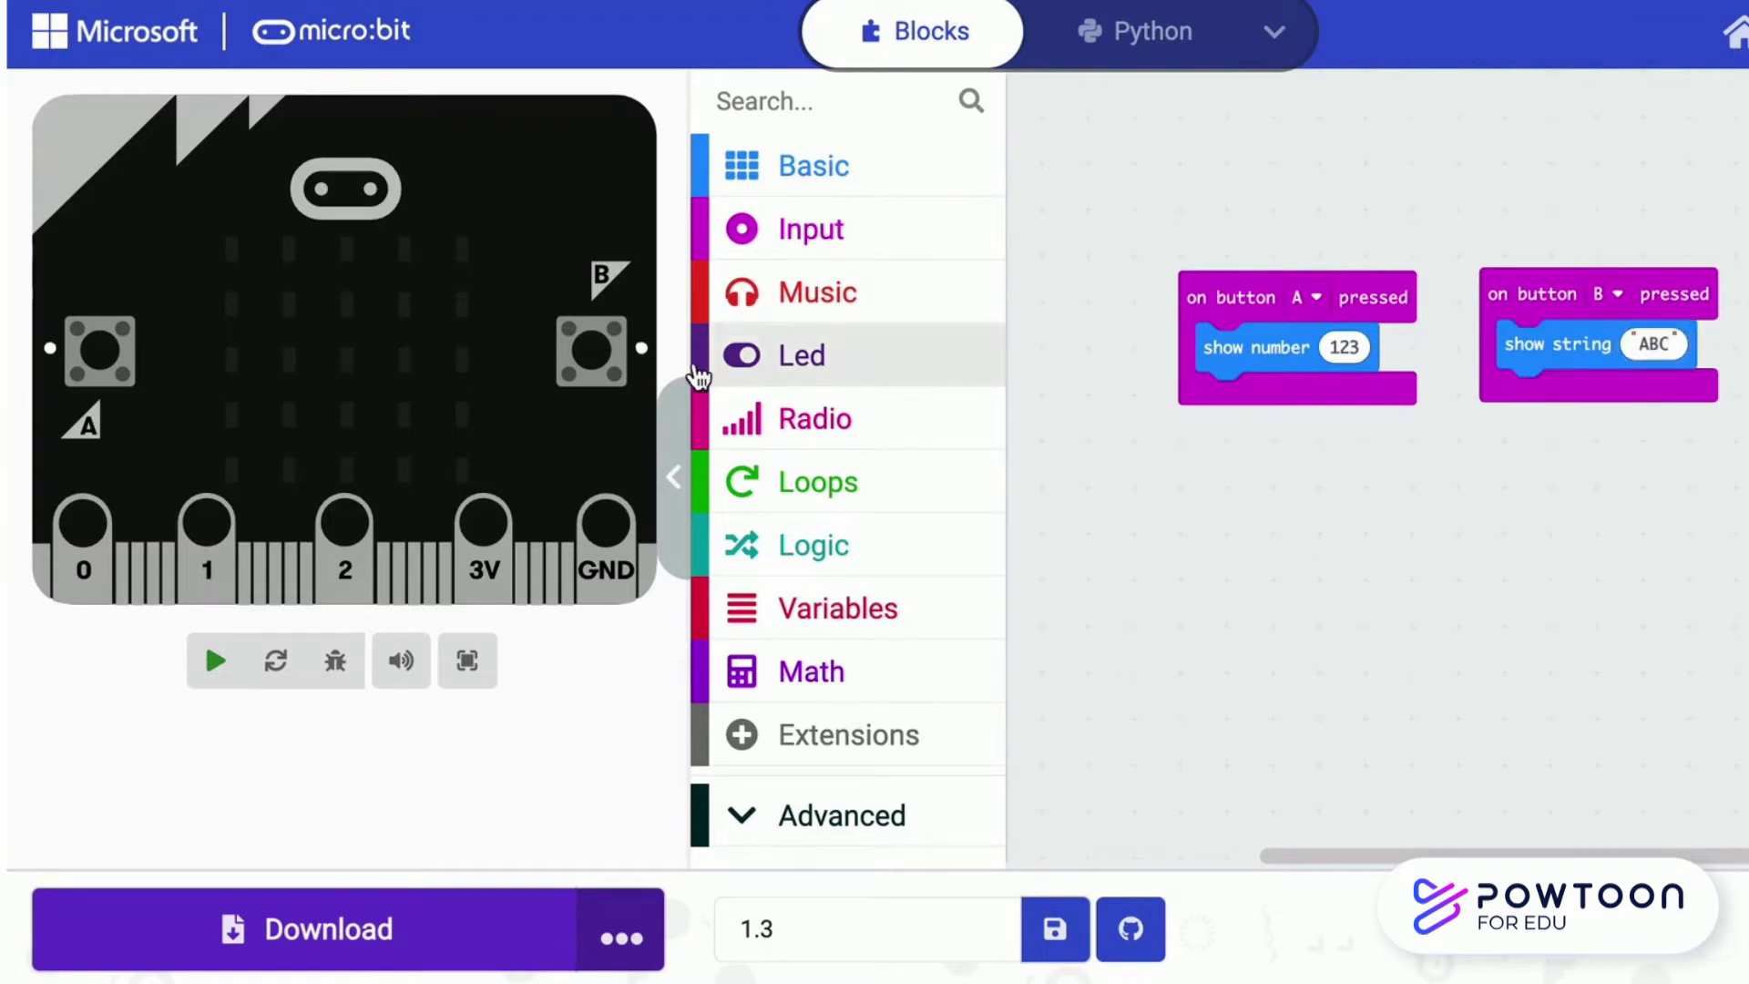
click(215, 659)
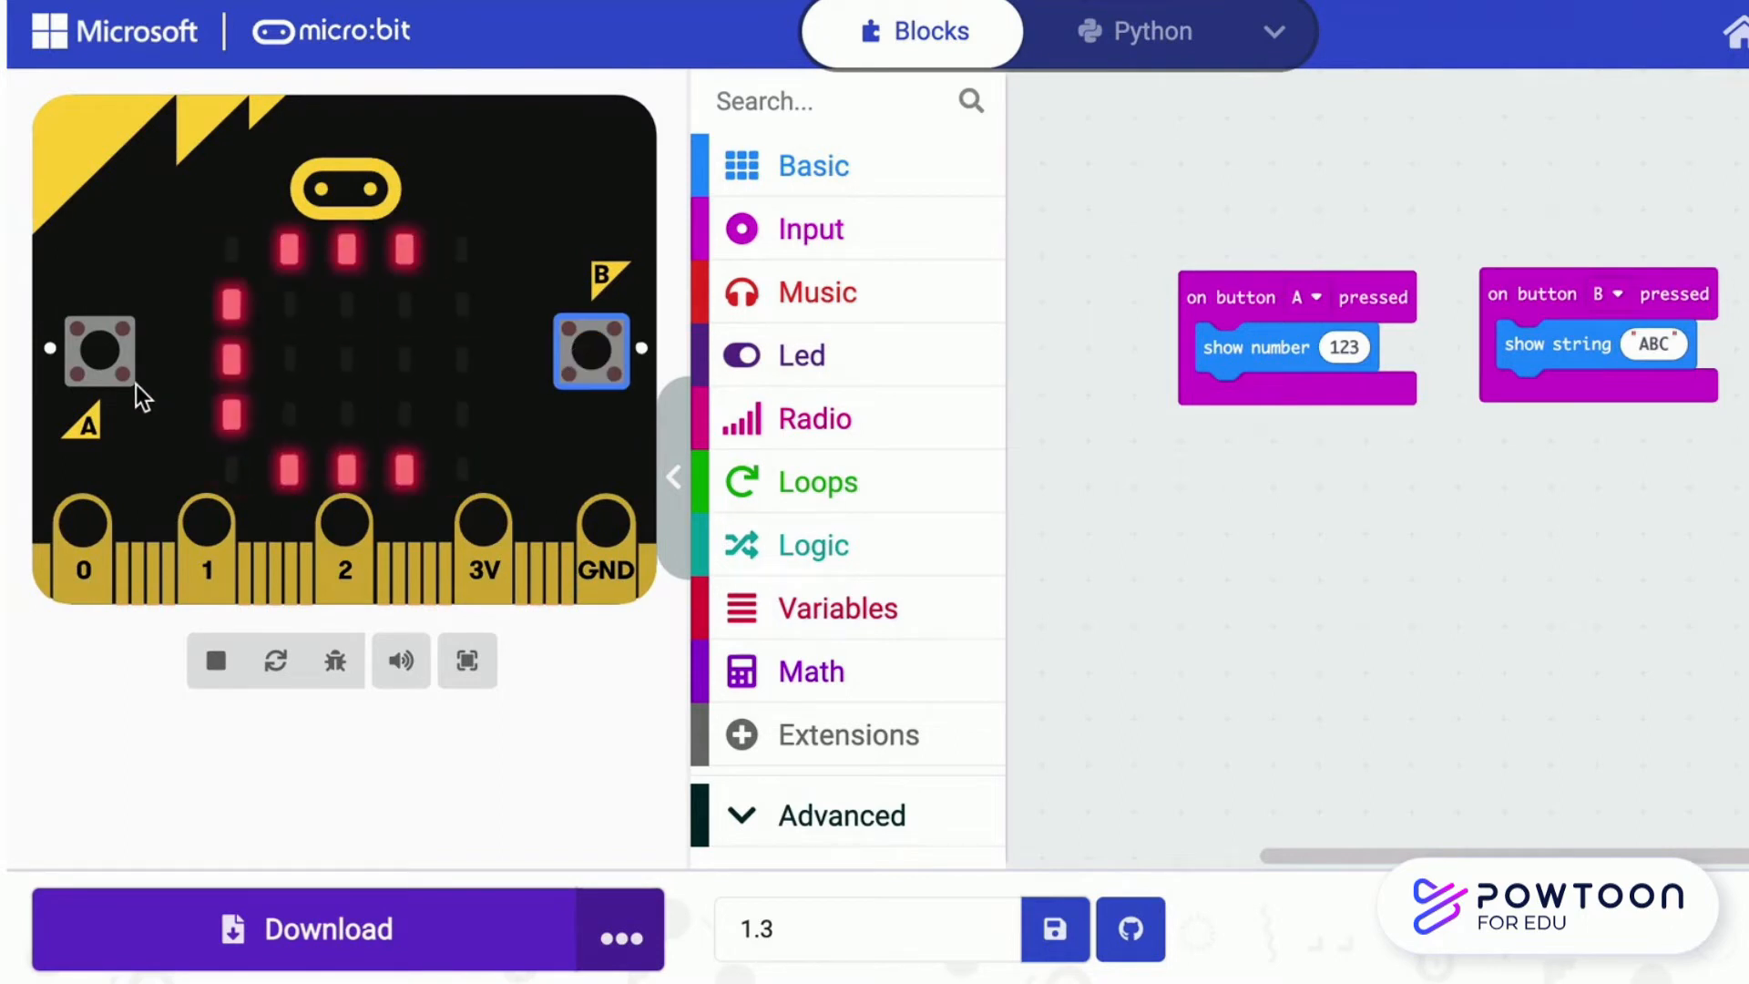
click(99, 351)
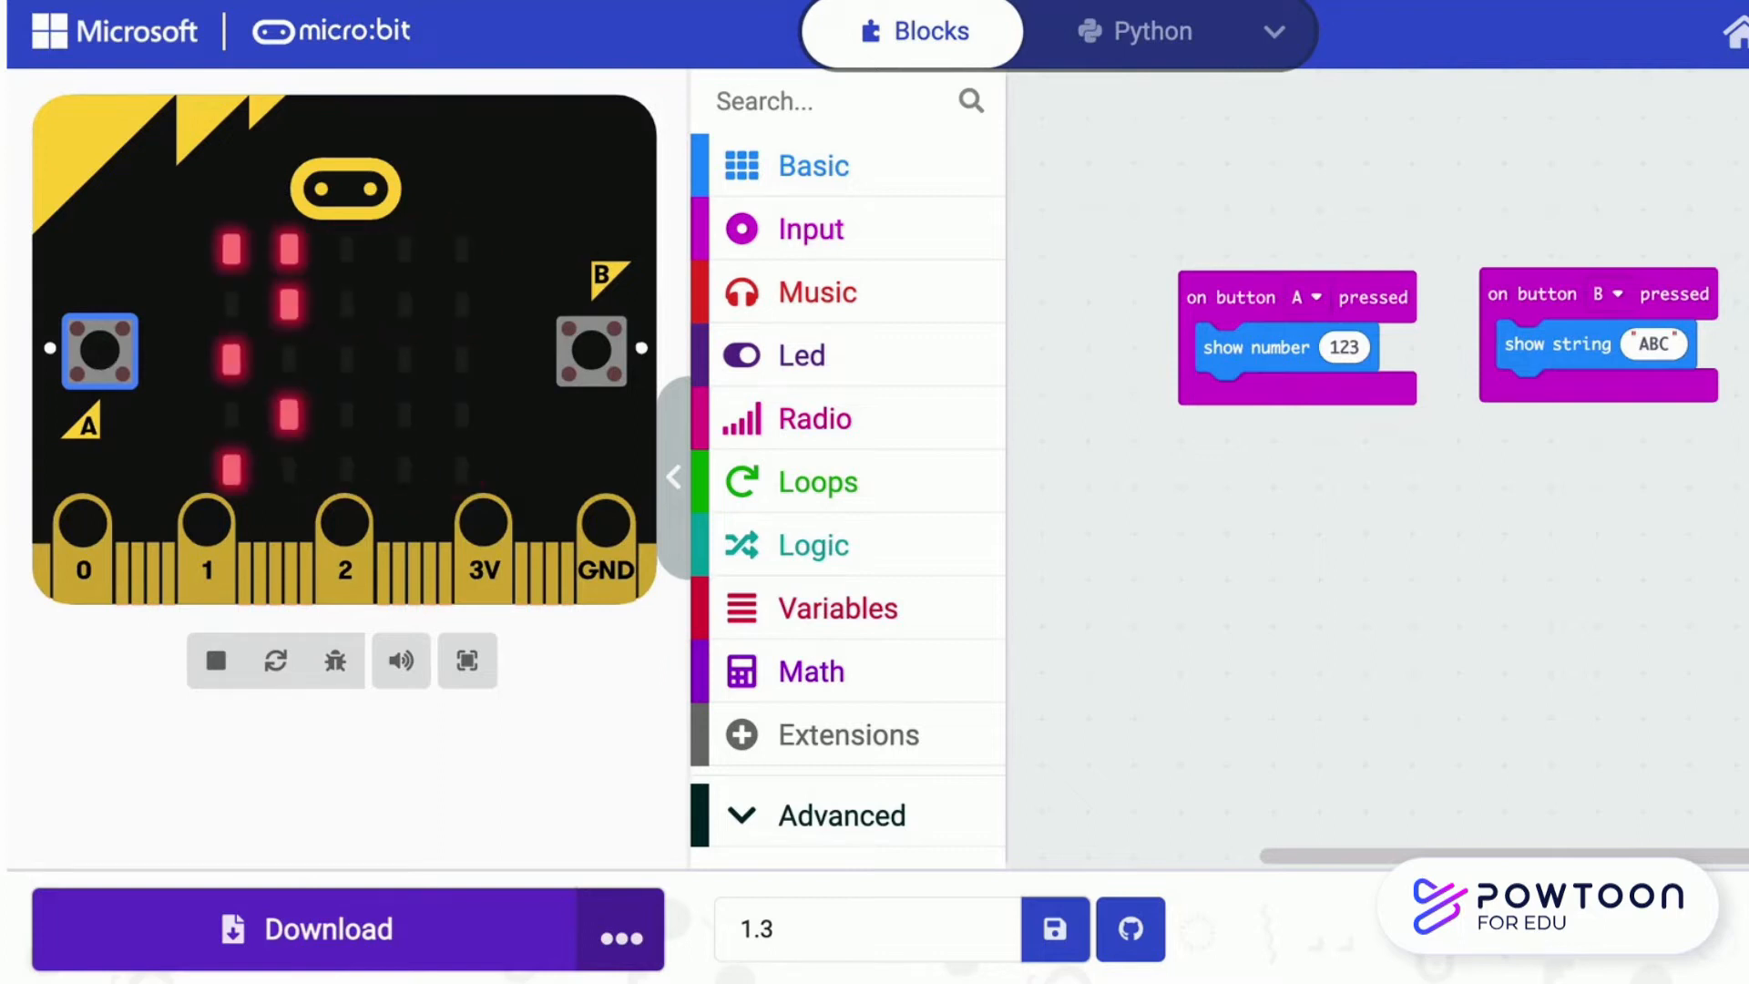
click(838, 607)
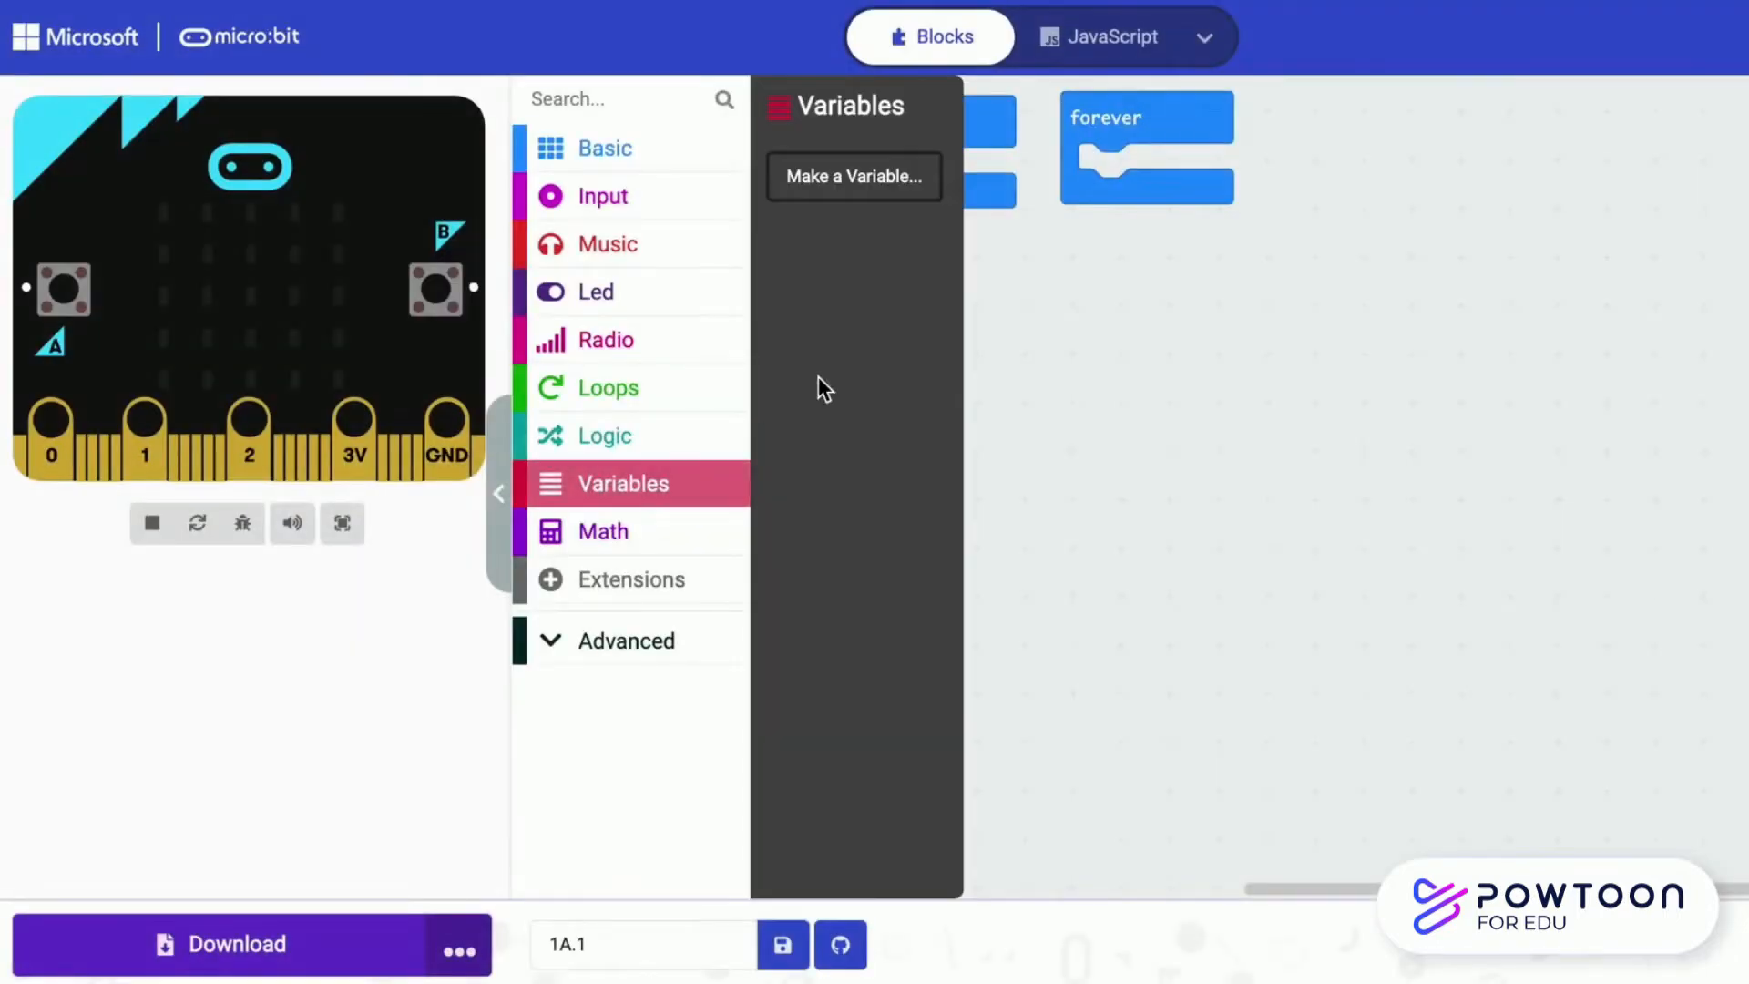
Create a variable named num and place an on button A pressed event
text(num)
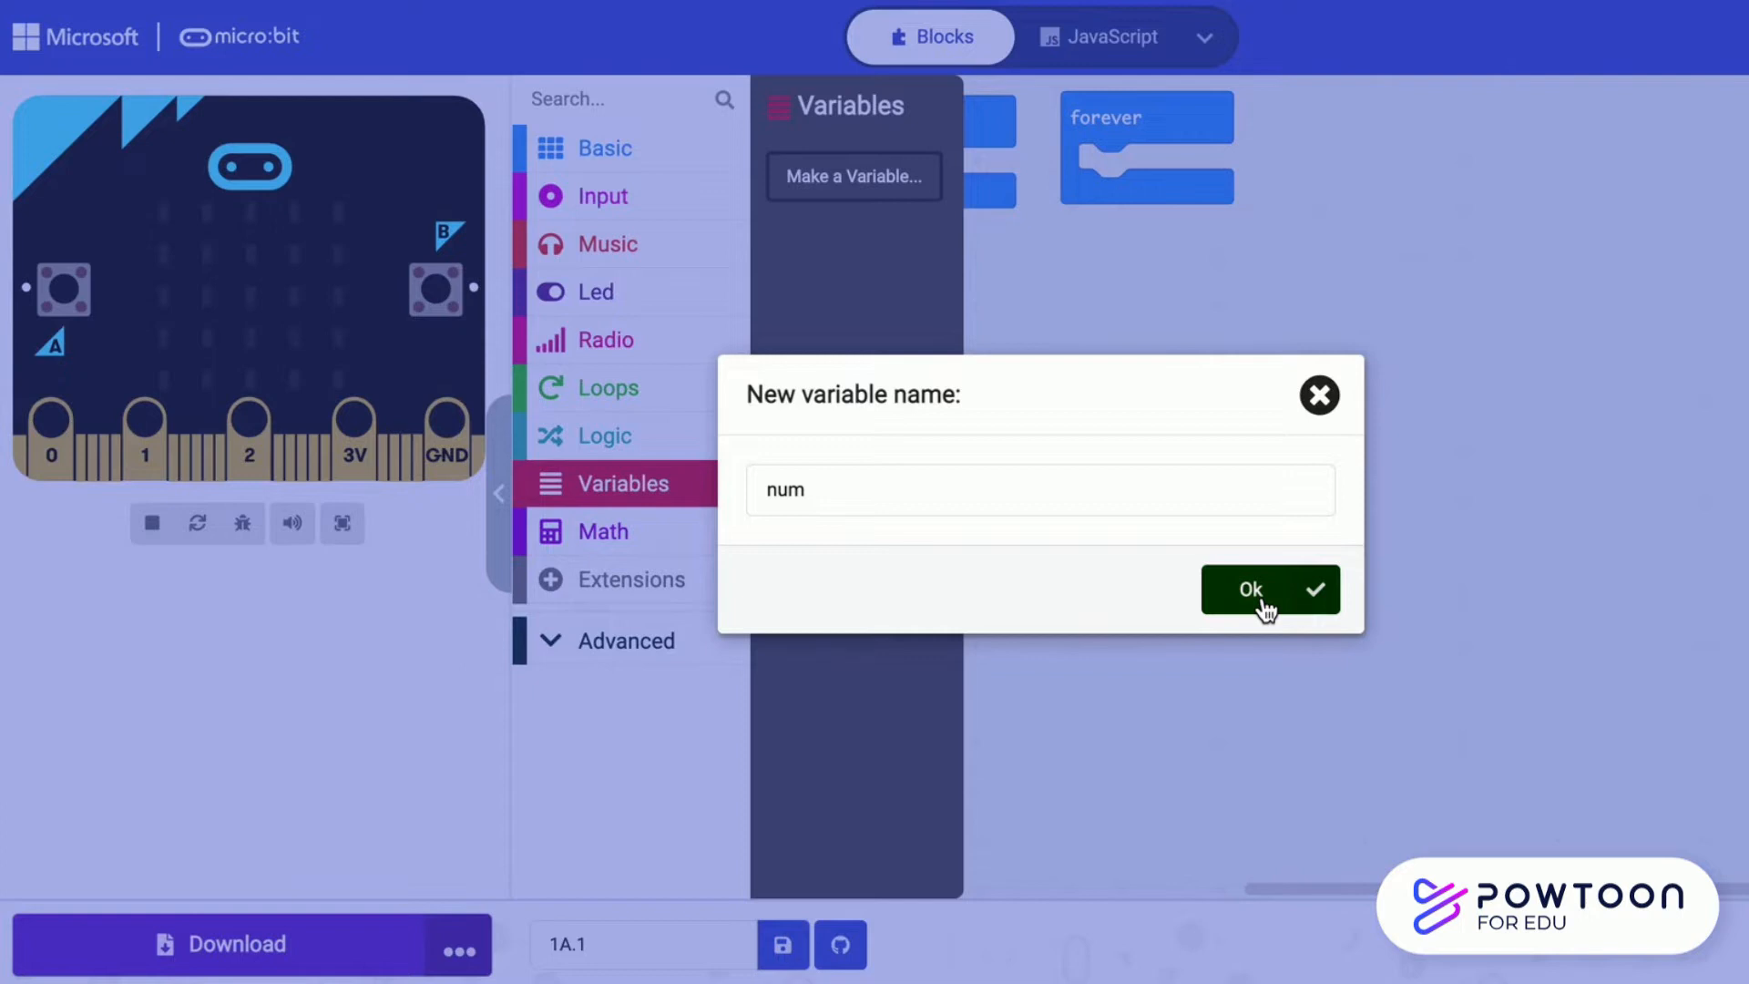
click(1268, 588)
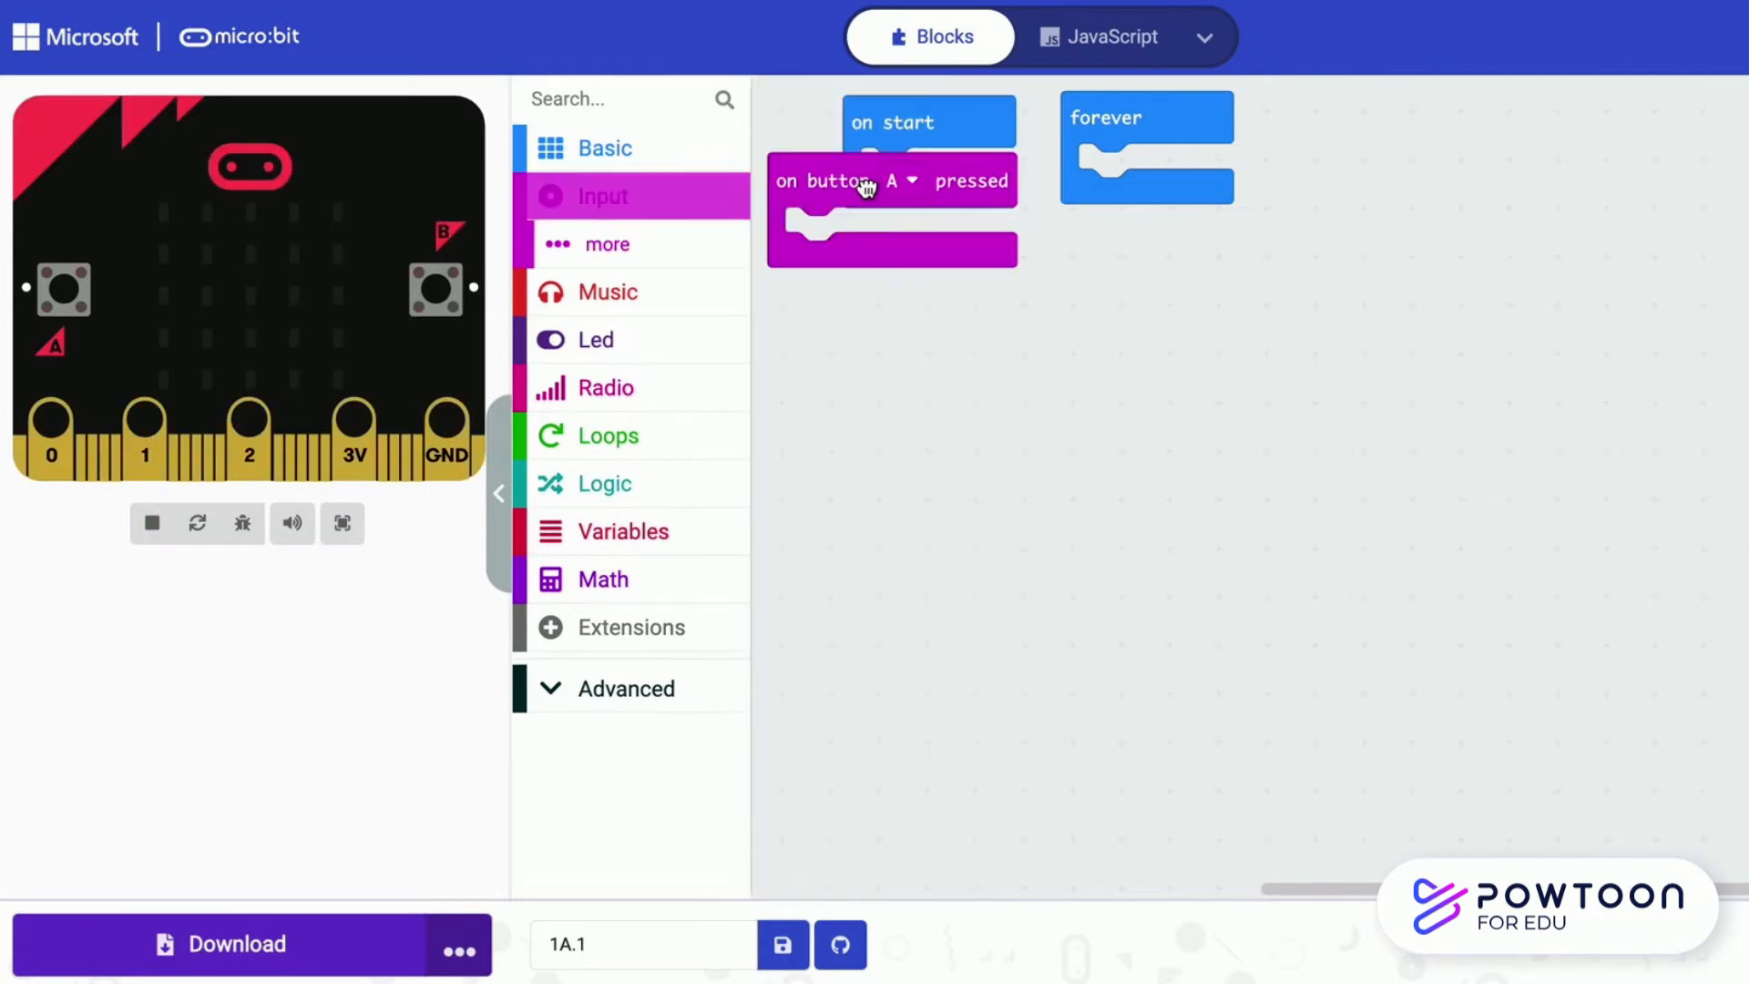
click(603, 195)
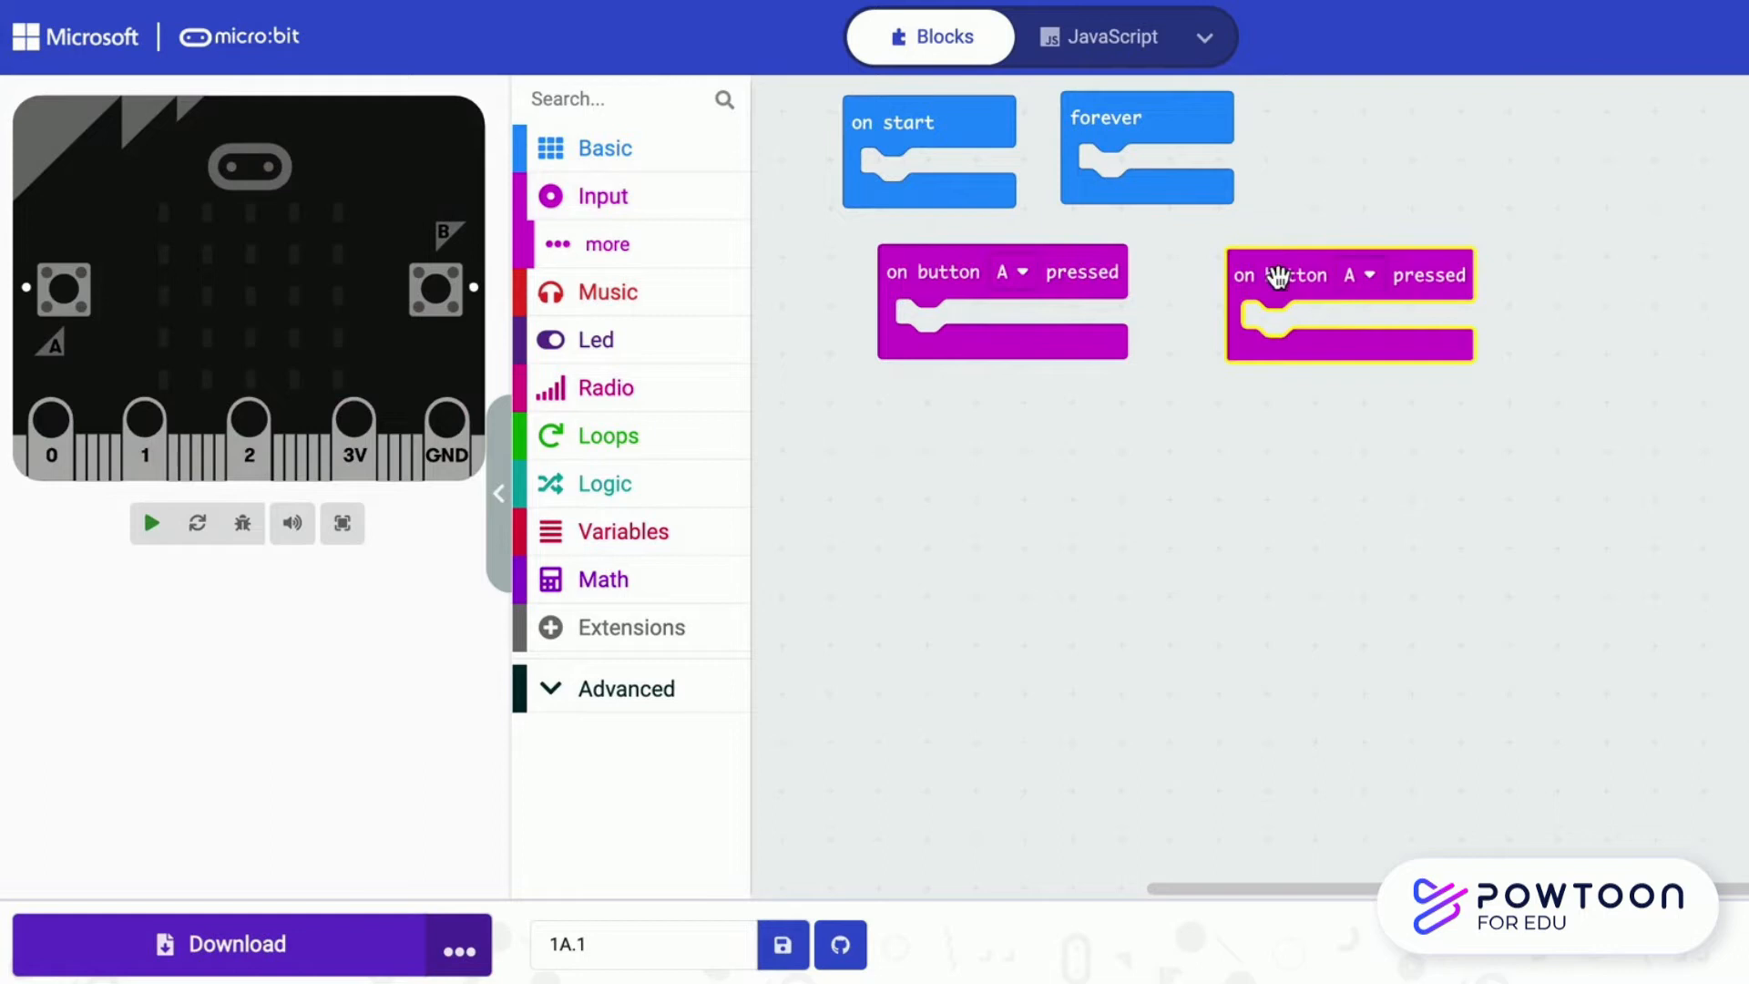
Switch the second event to button B and make button A set num to 5
click(1357, 276)
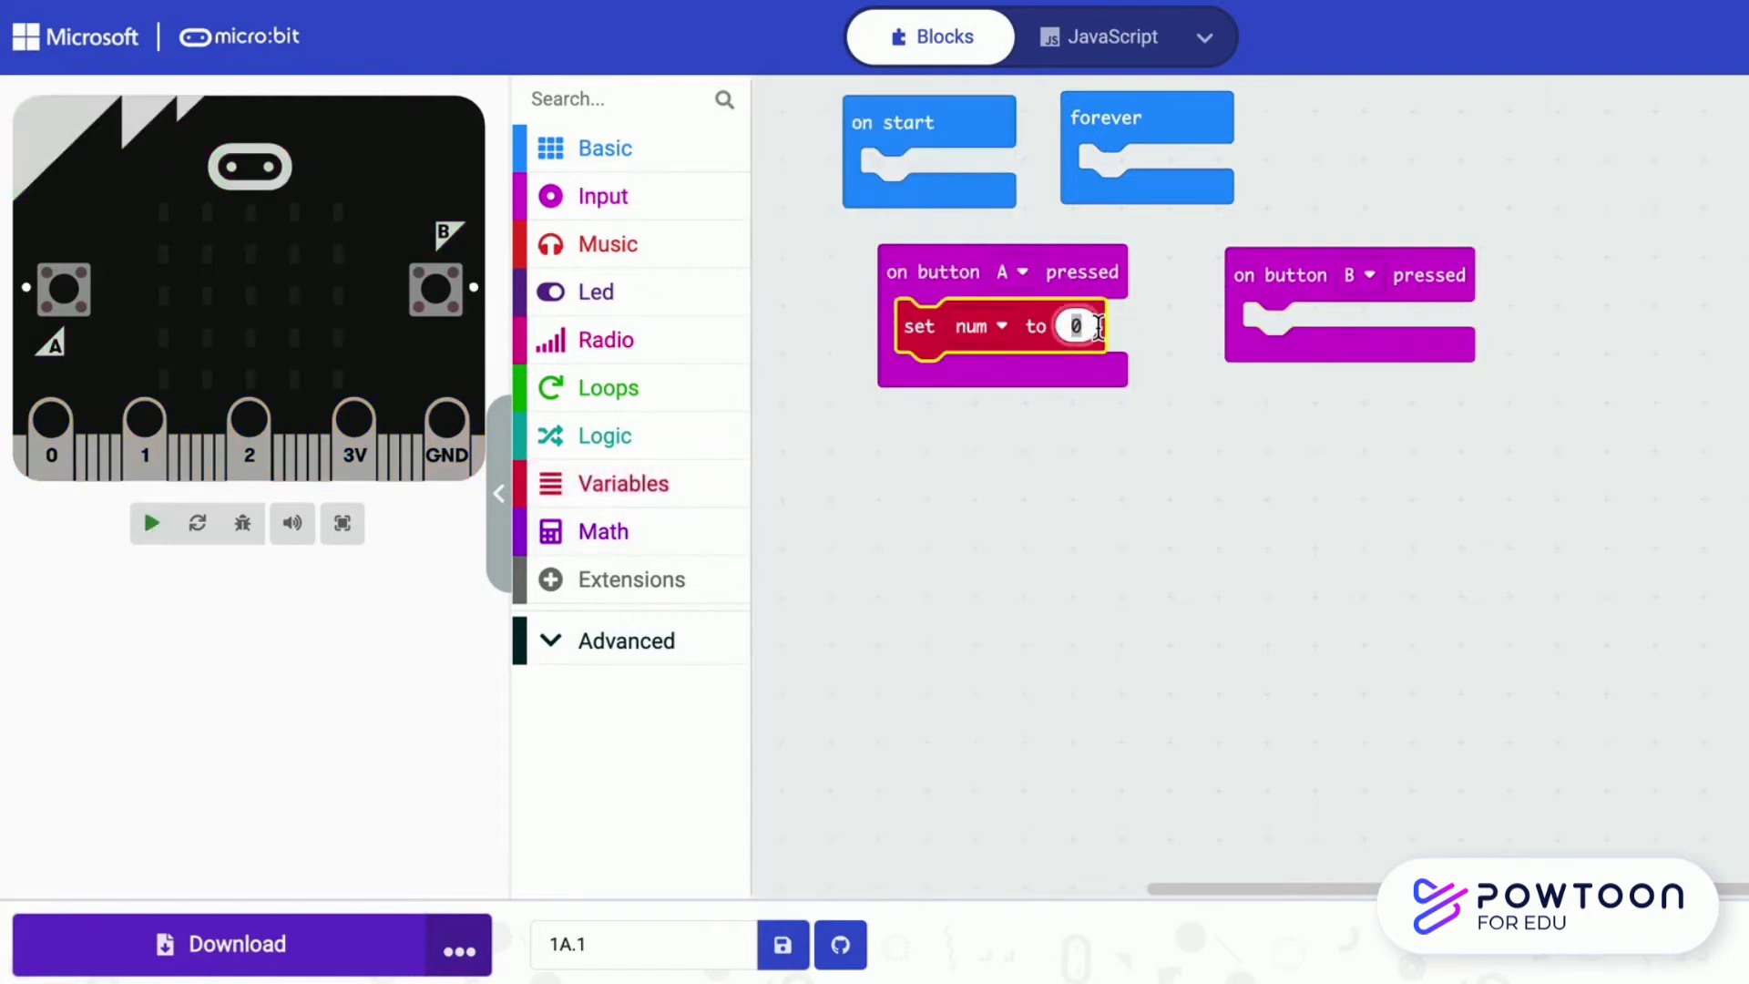
text(5)
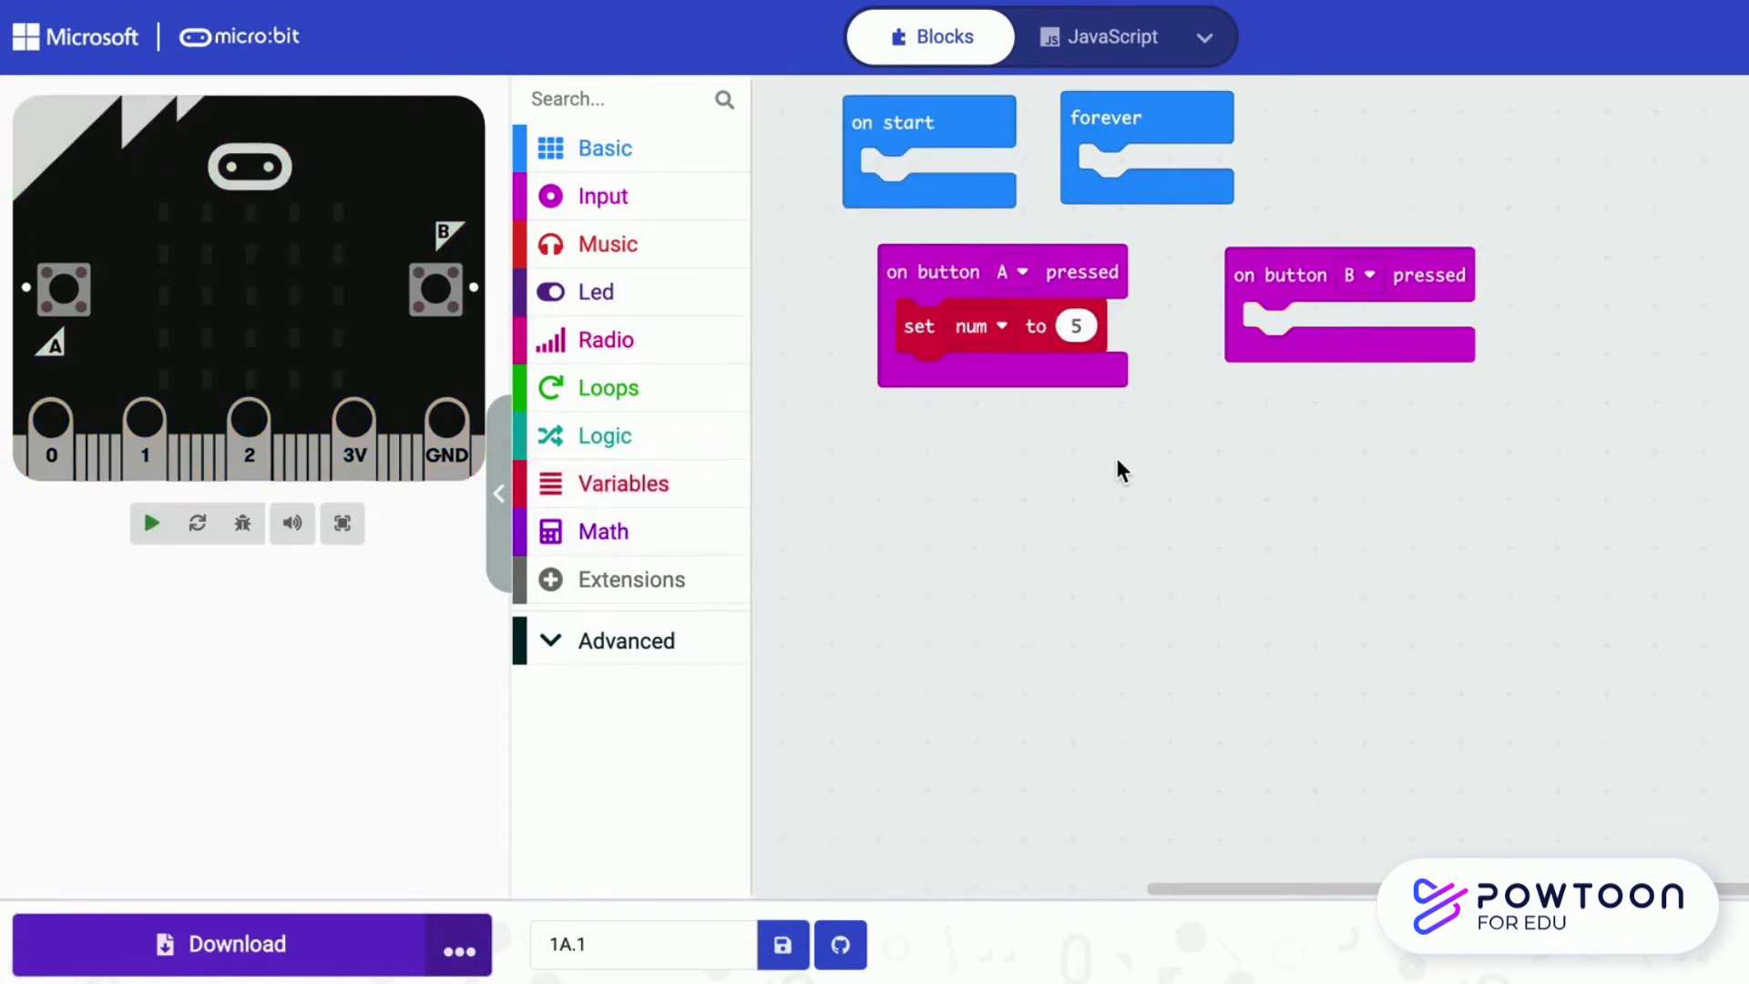
click(151, 523)
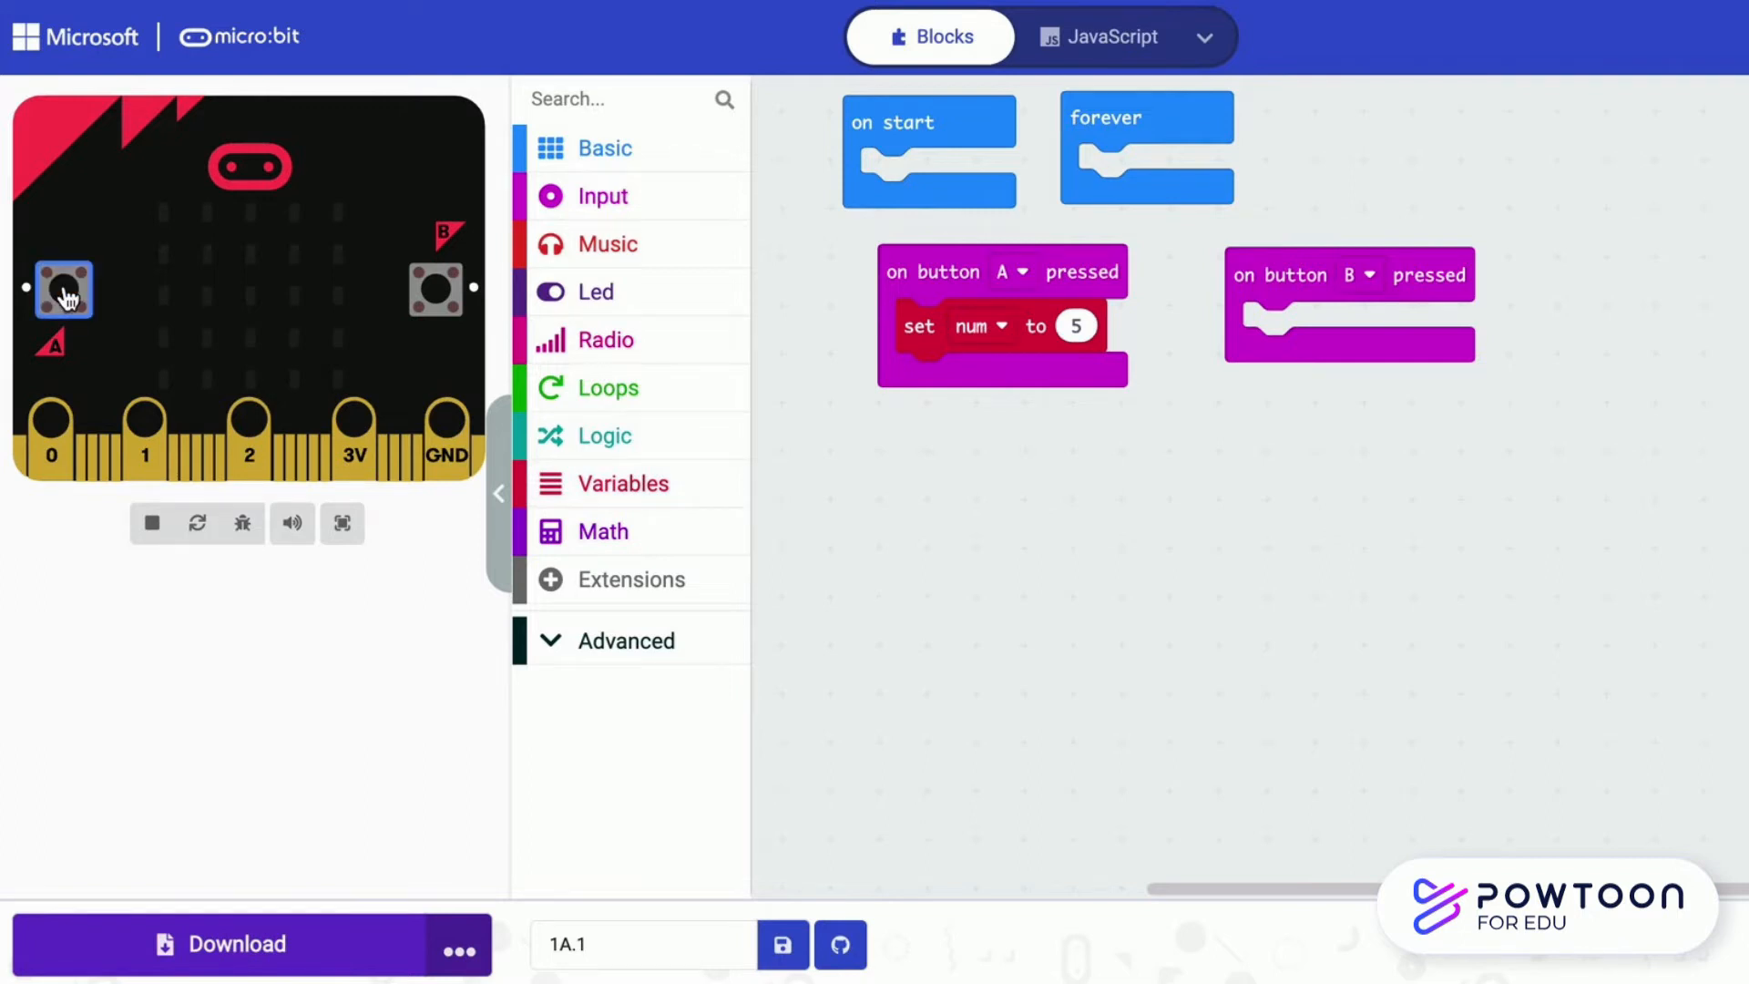
Make button A show number num and press A in the simulator to see 5
click(605, 147)
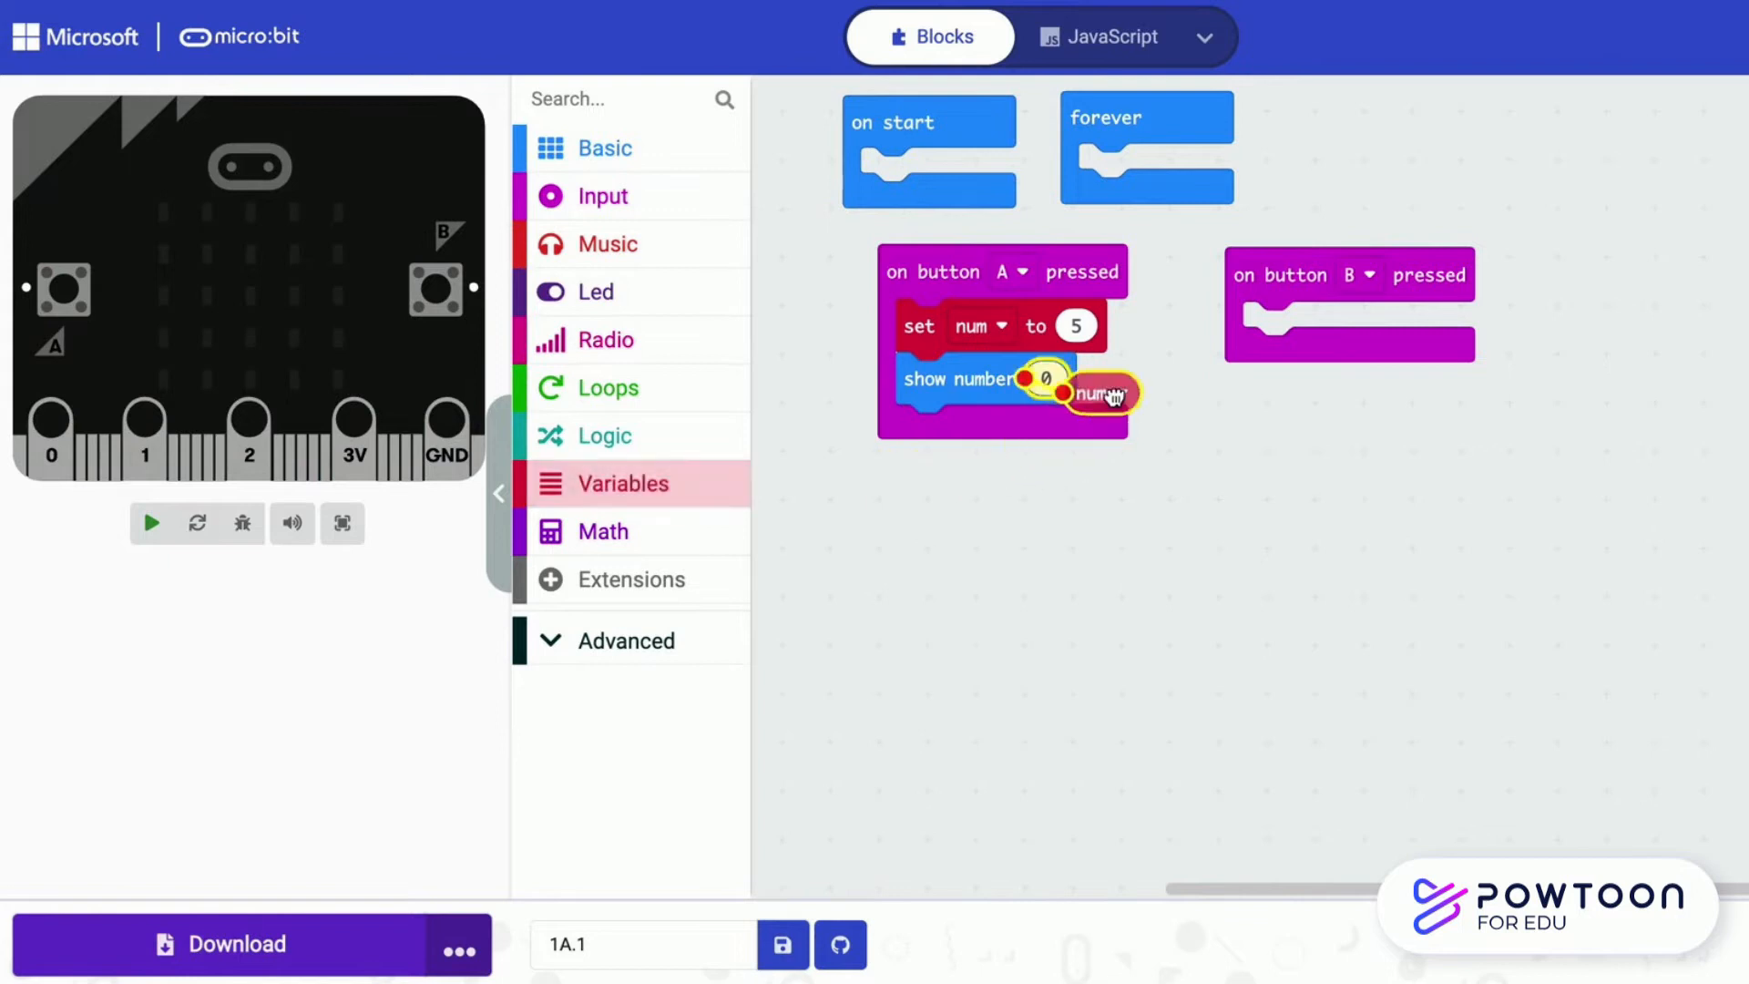
drag(1104, 394, 1054, 379)
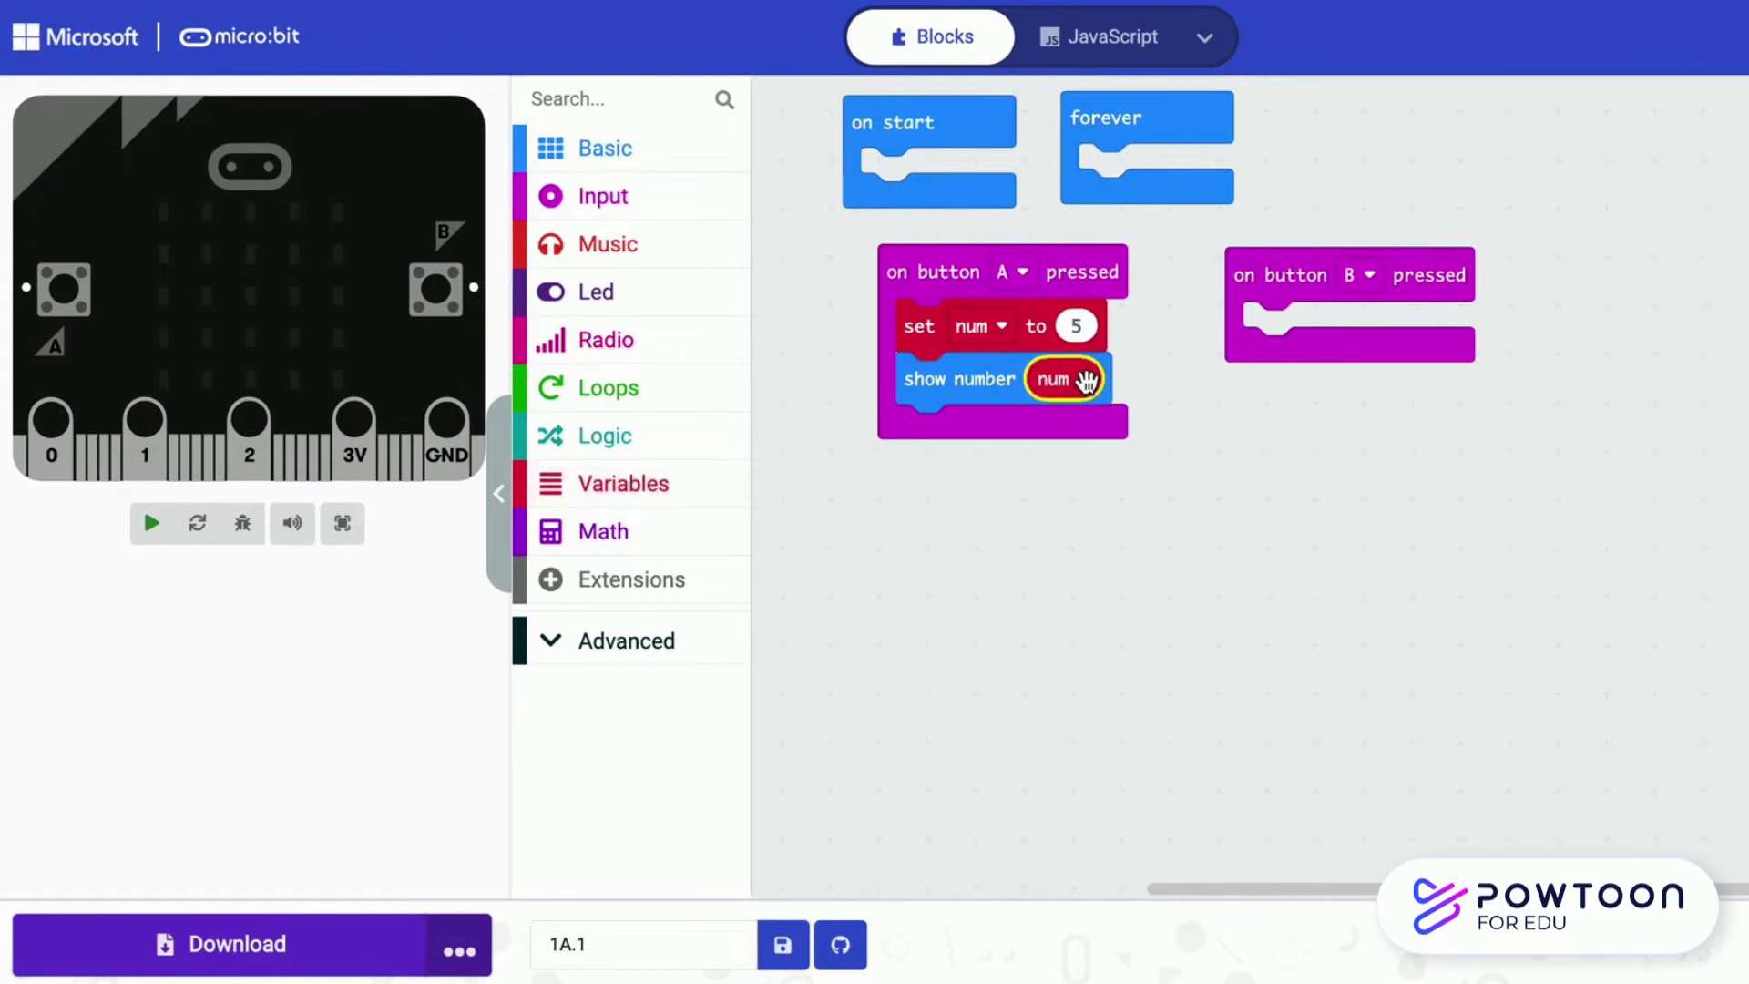
click(152, 523)
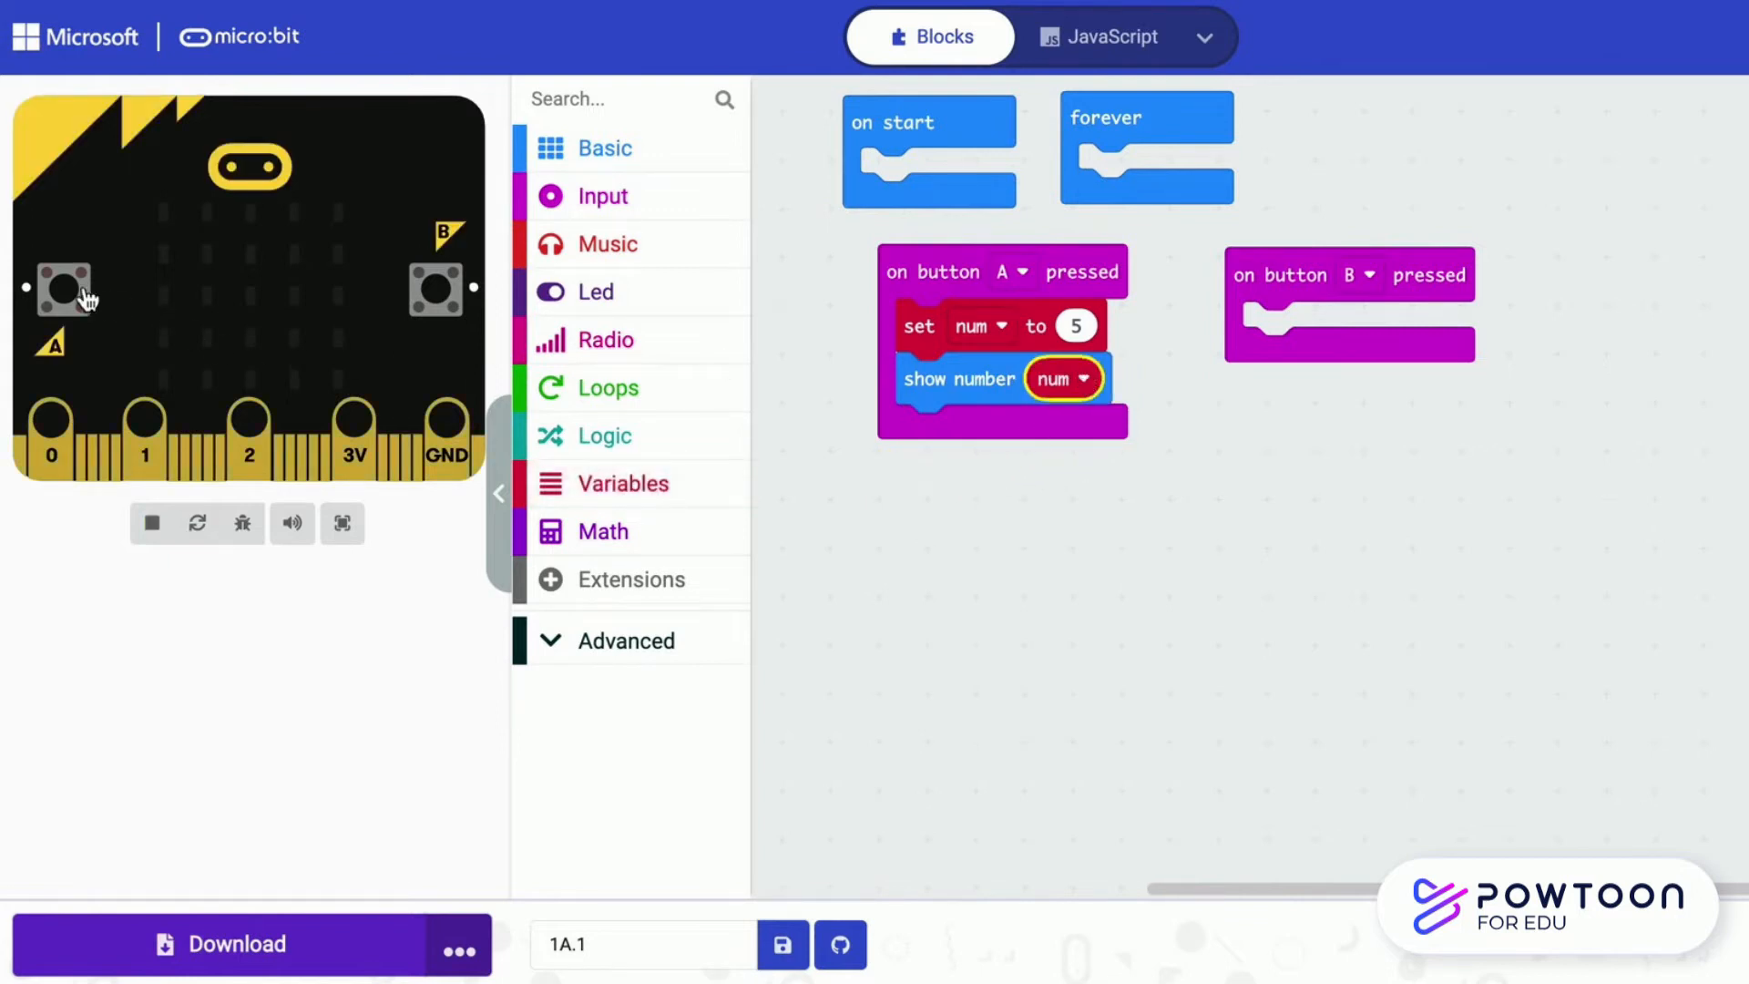
click(64, 287)
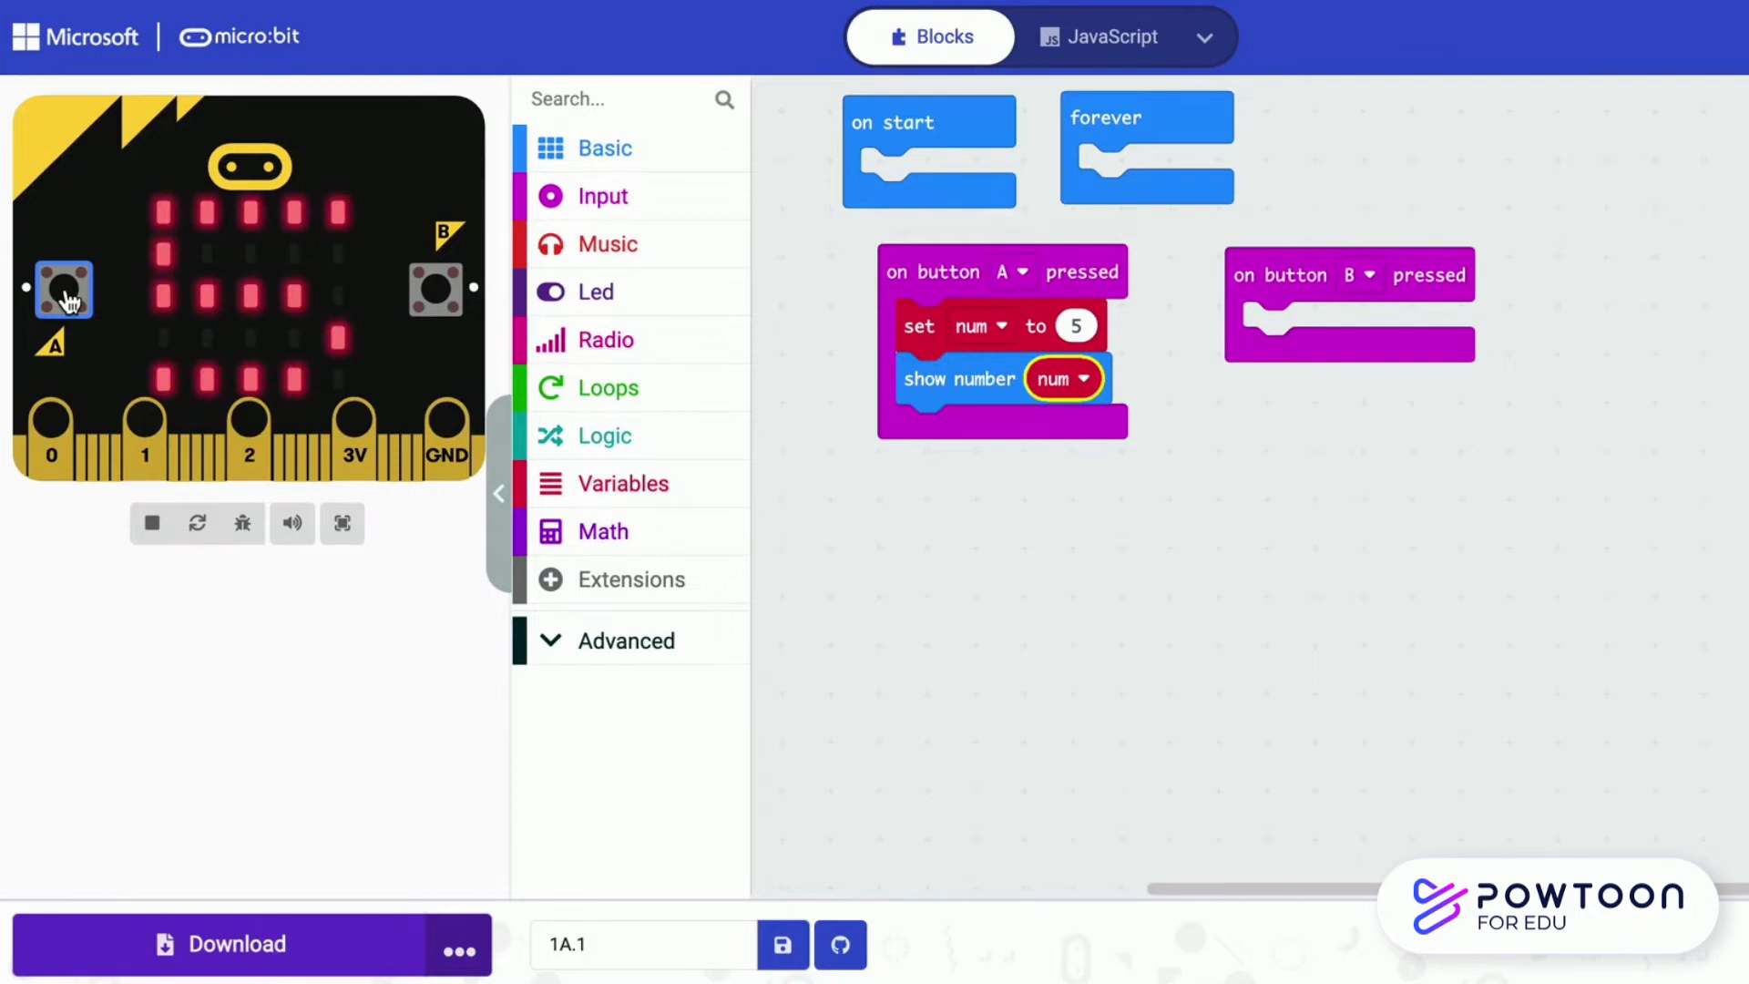
mouse_move(651, 212)
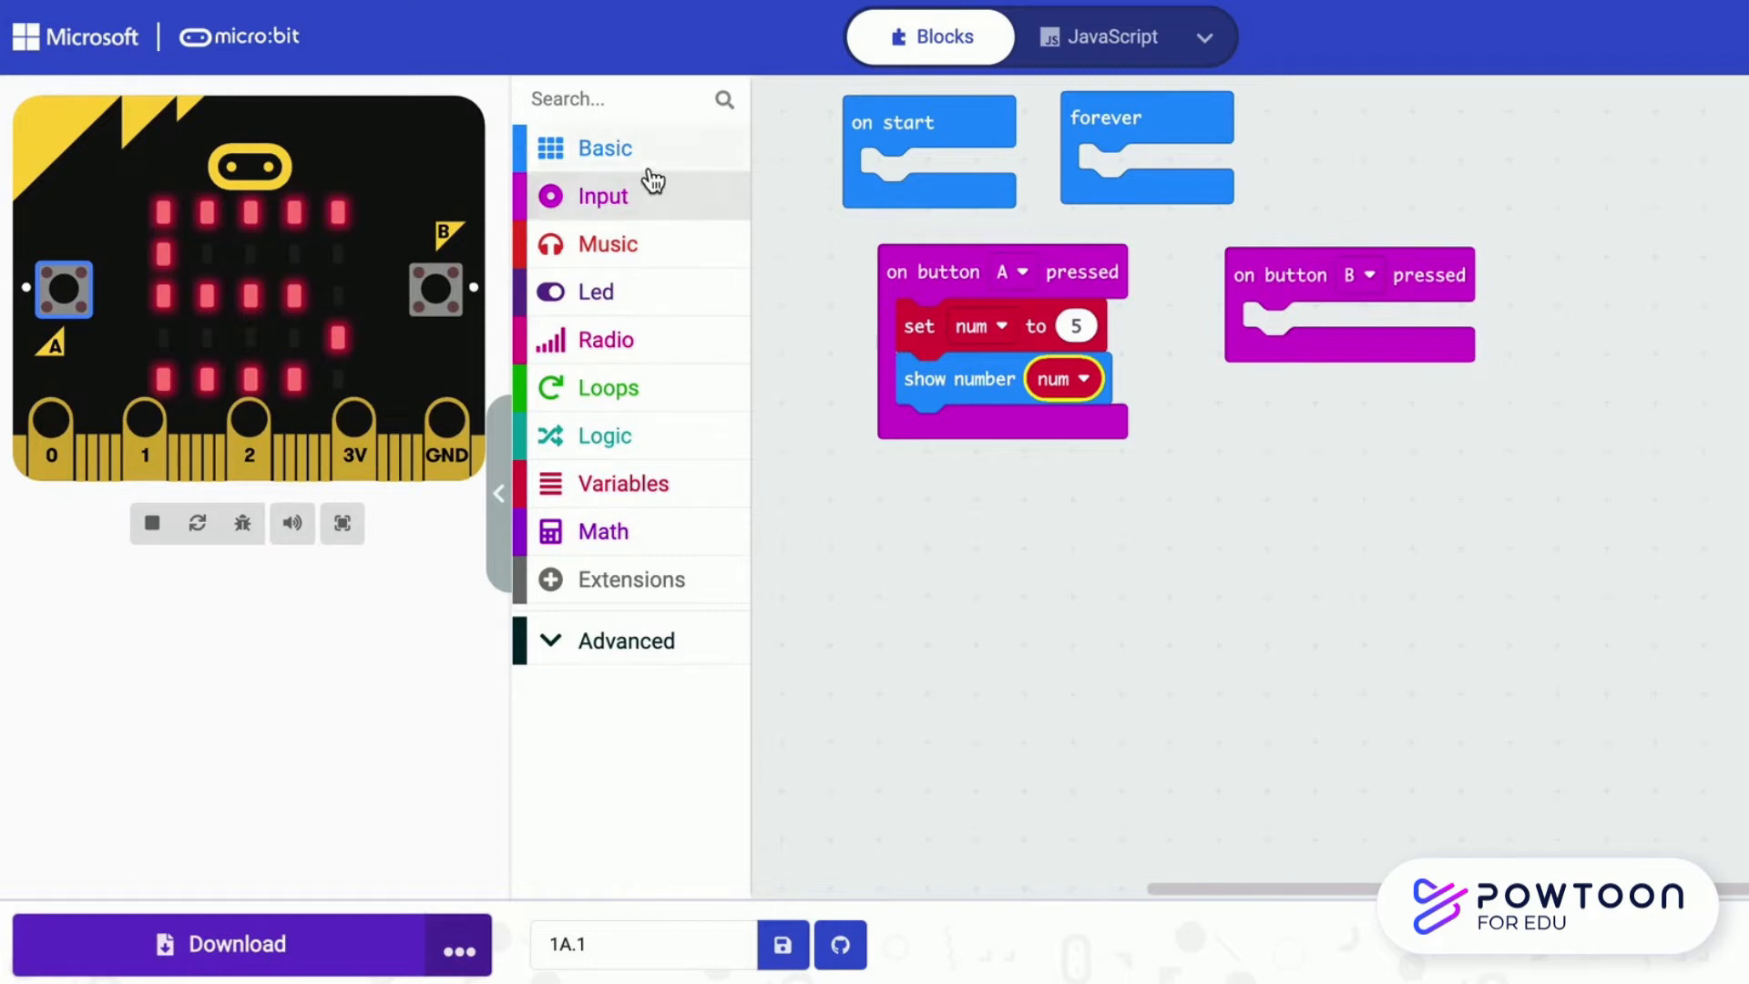
Add pause (ms) 1000 and clear screen from Basic after showing the number
click(603, 147)
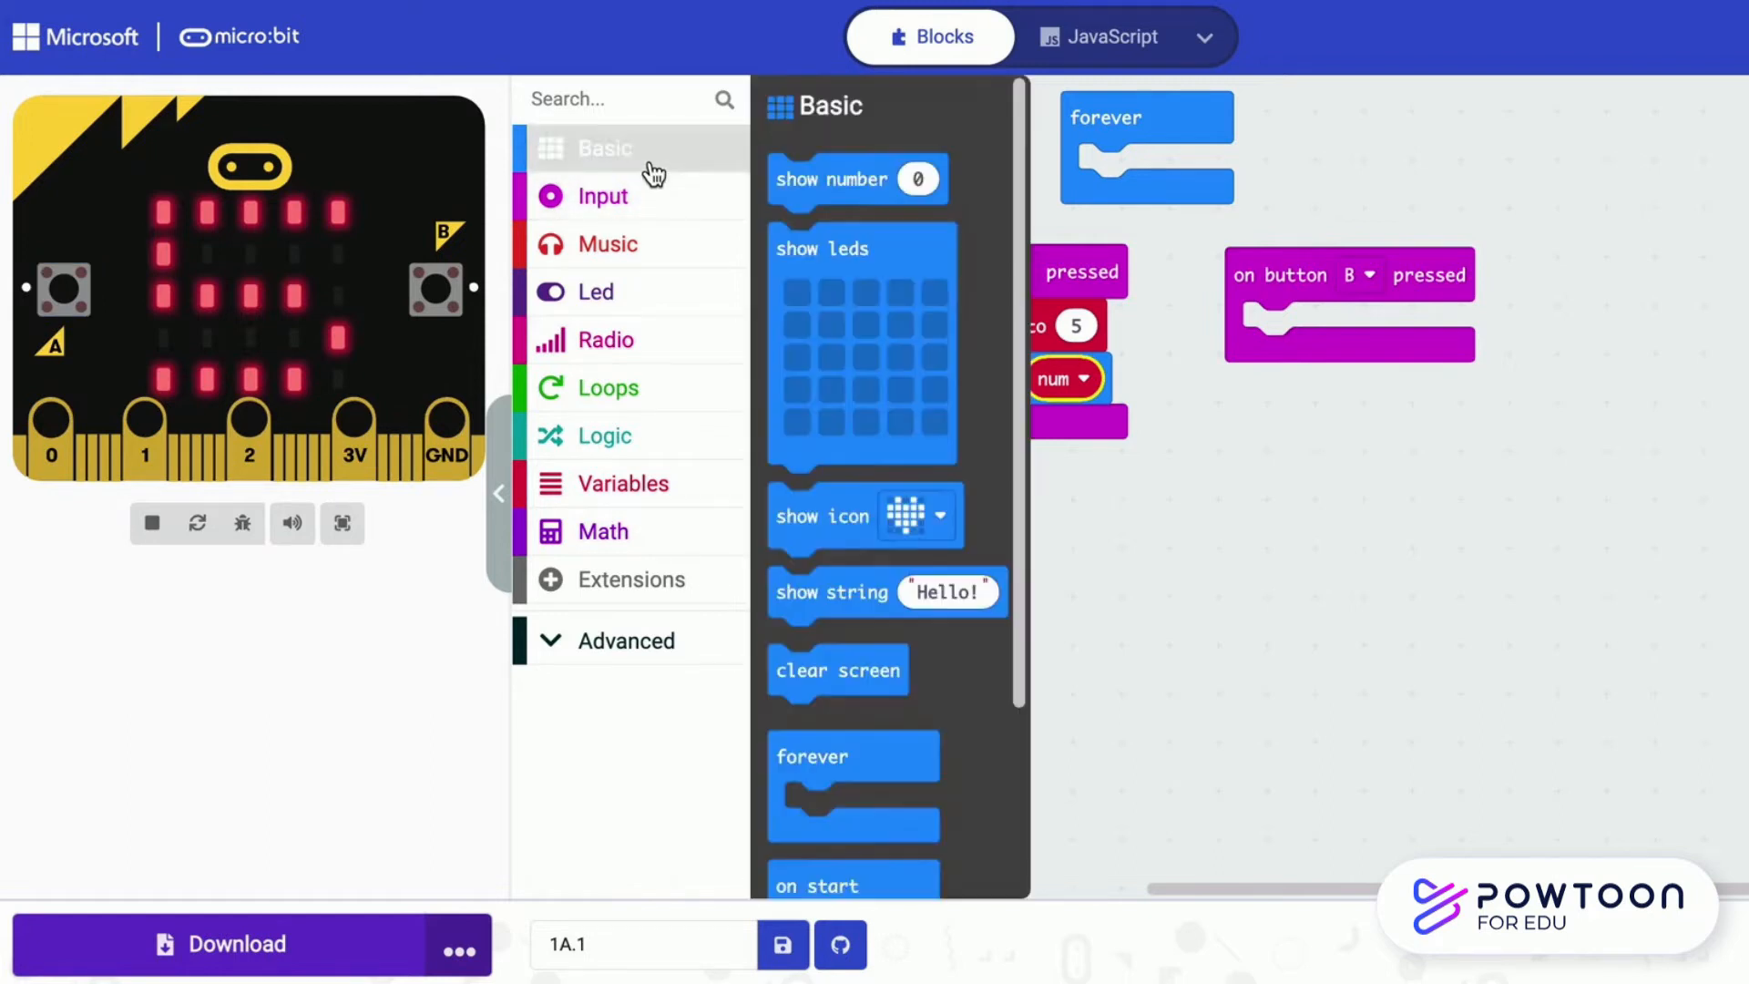
scroll(down, 3)
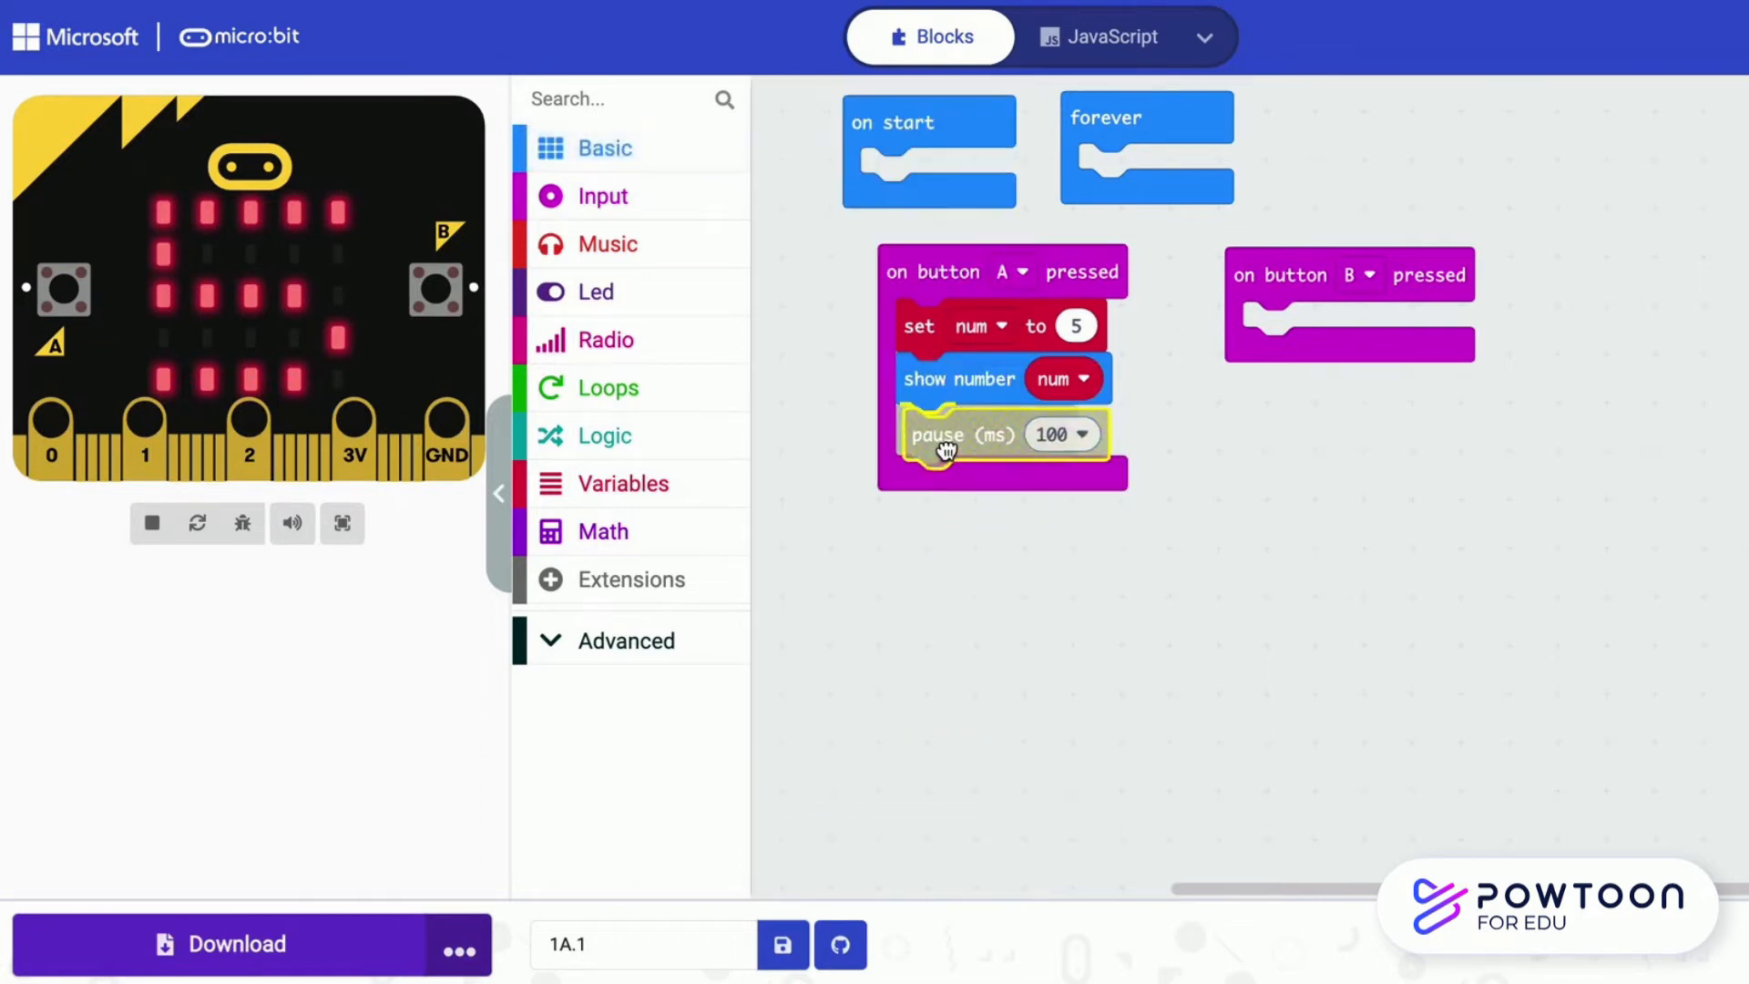
click(1045, 430)
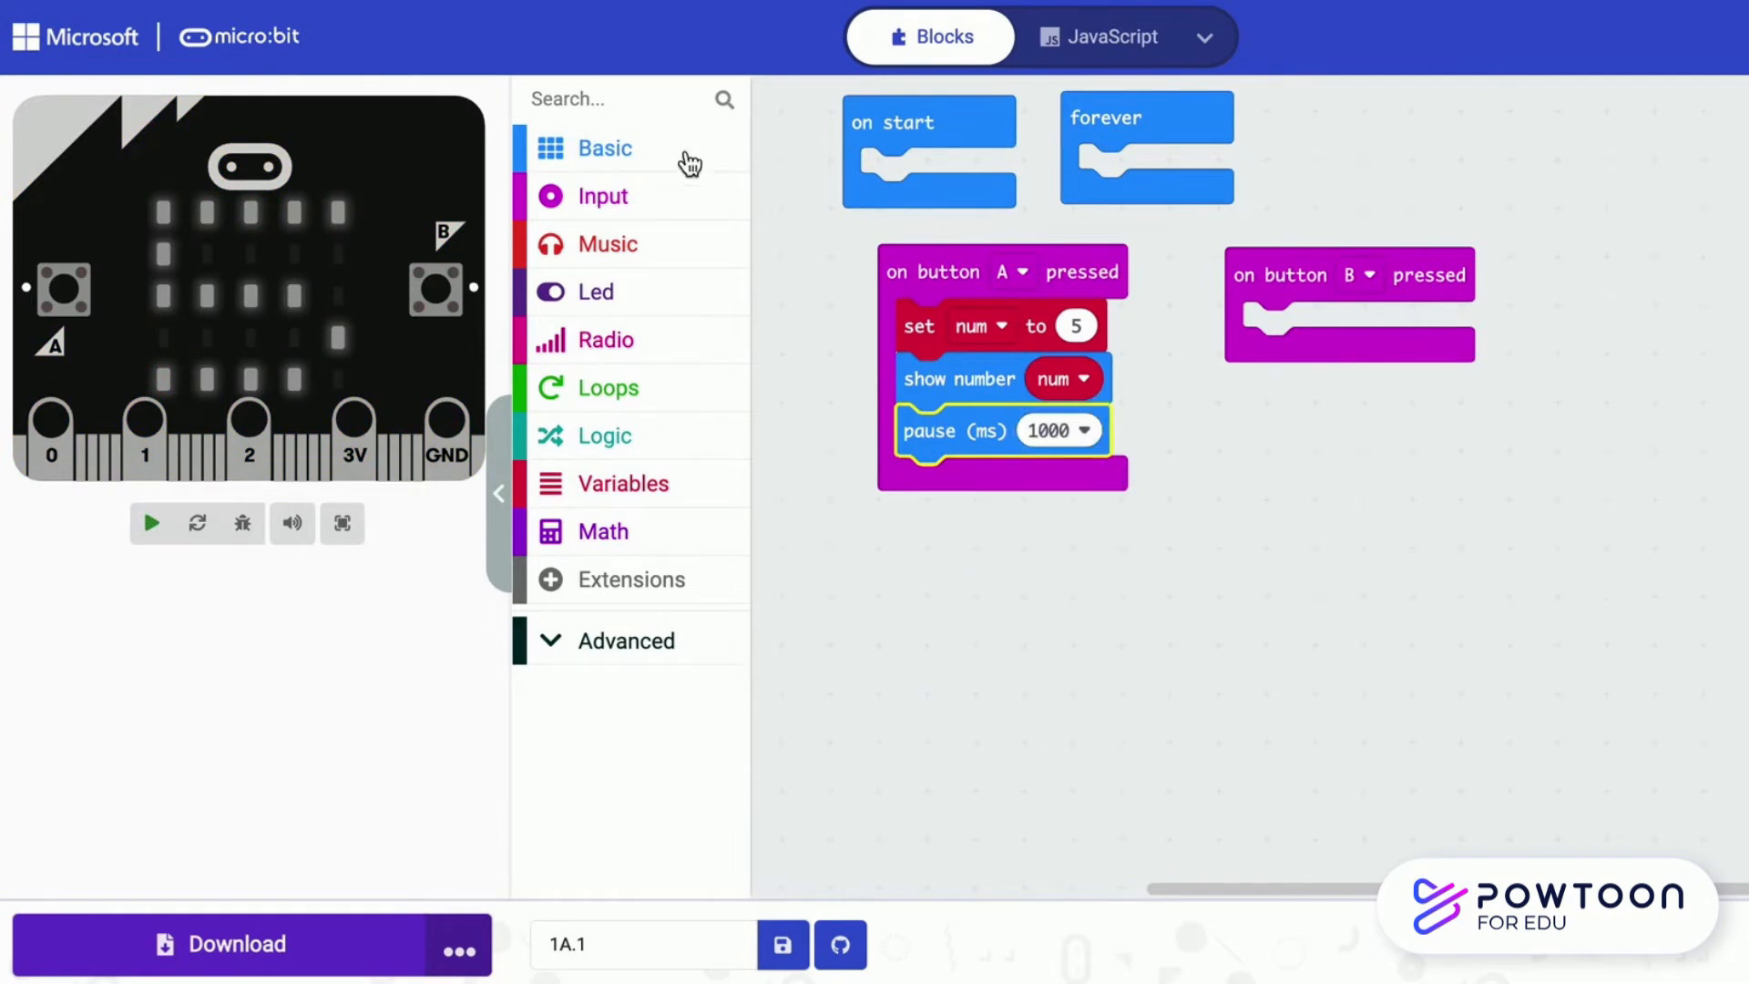
click(603, 148)
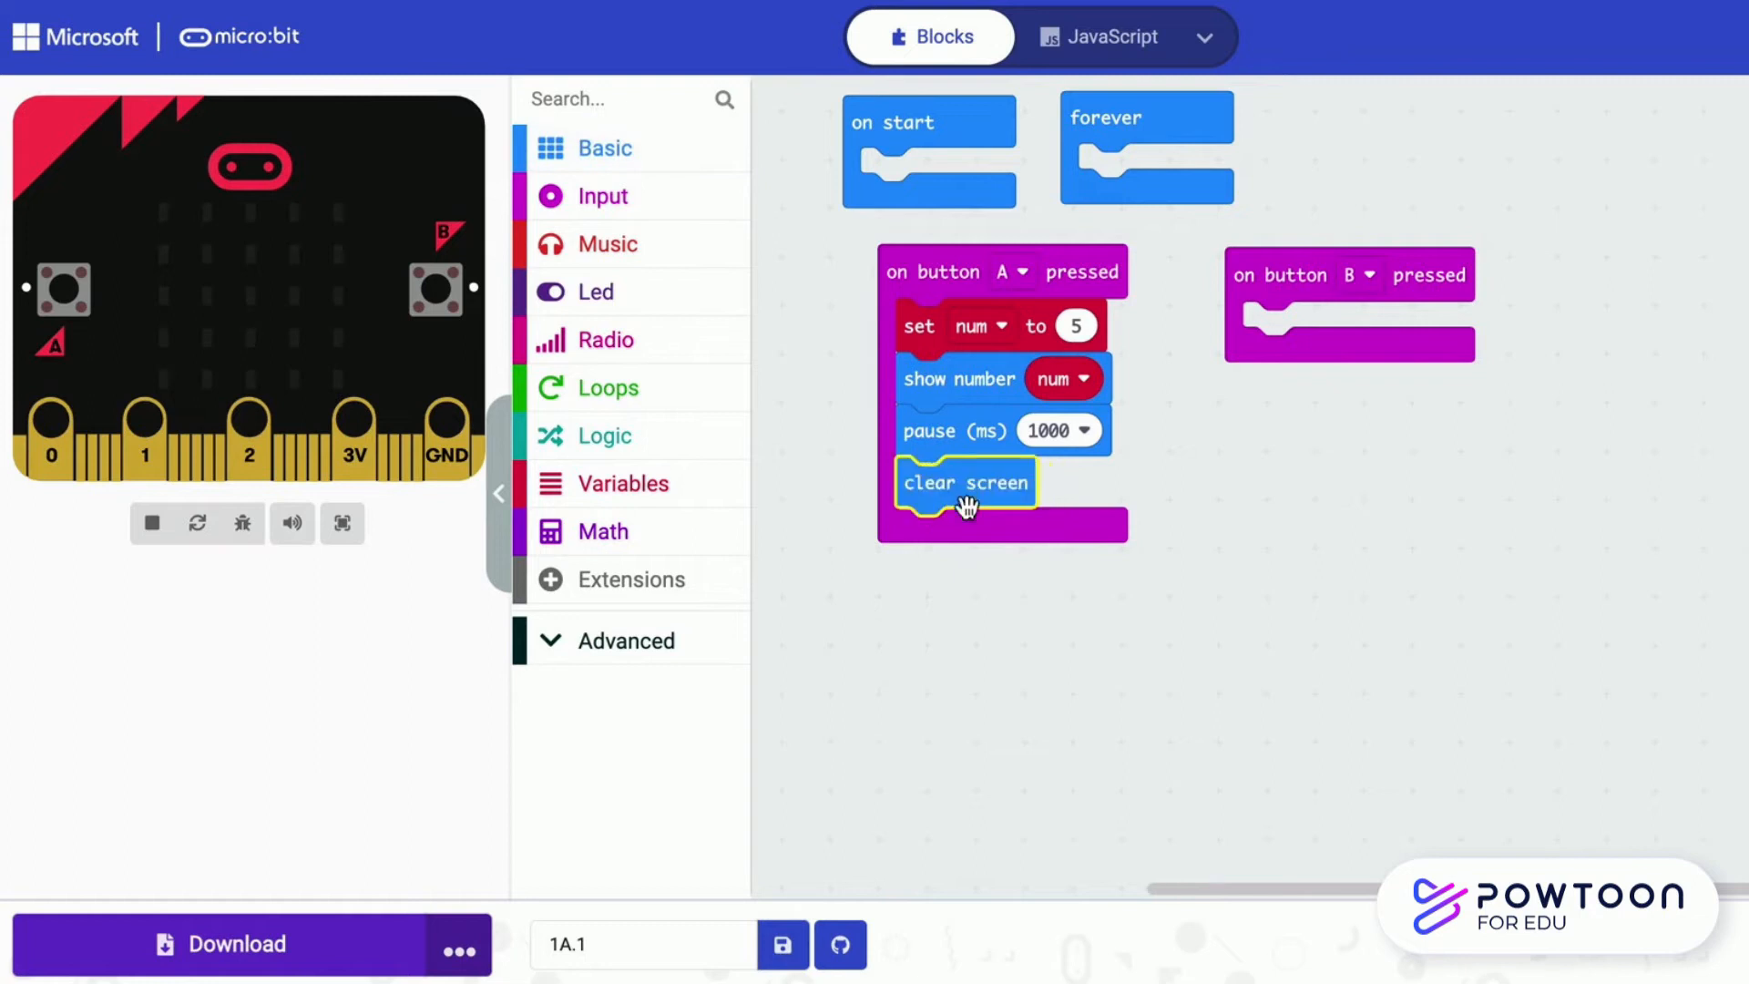
Run the program, press A on the simulated board and make button B show num
click(151, 523)
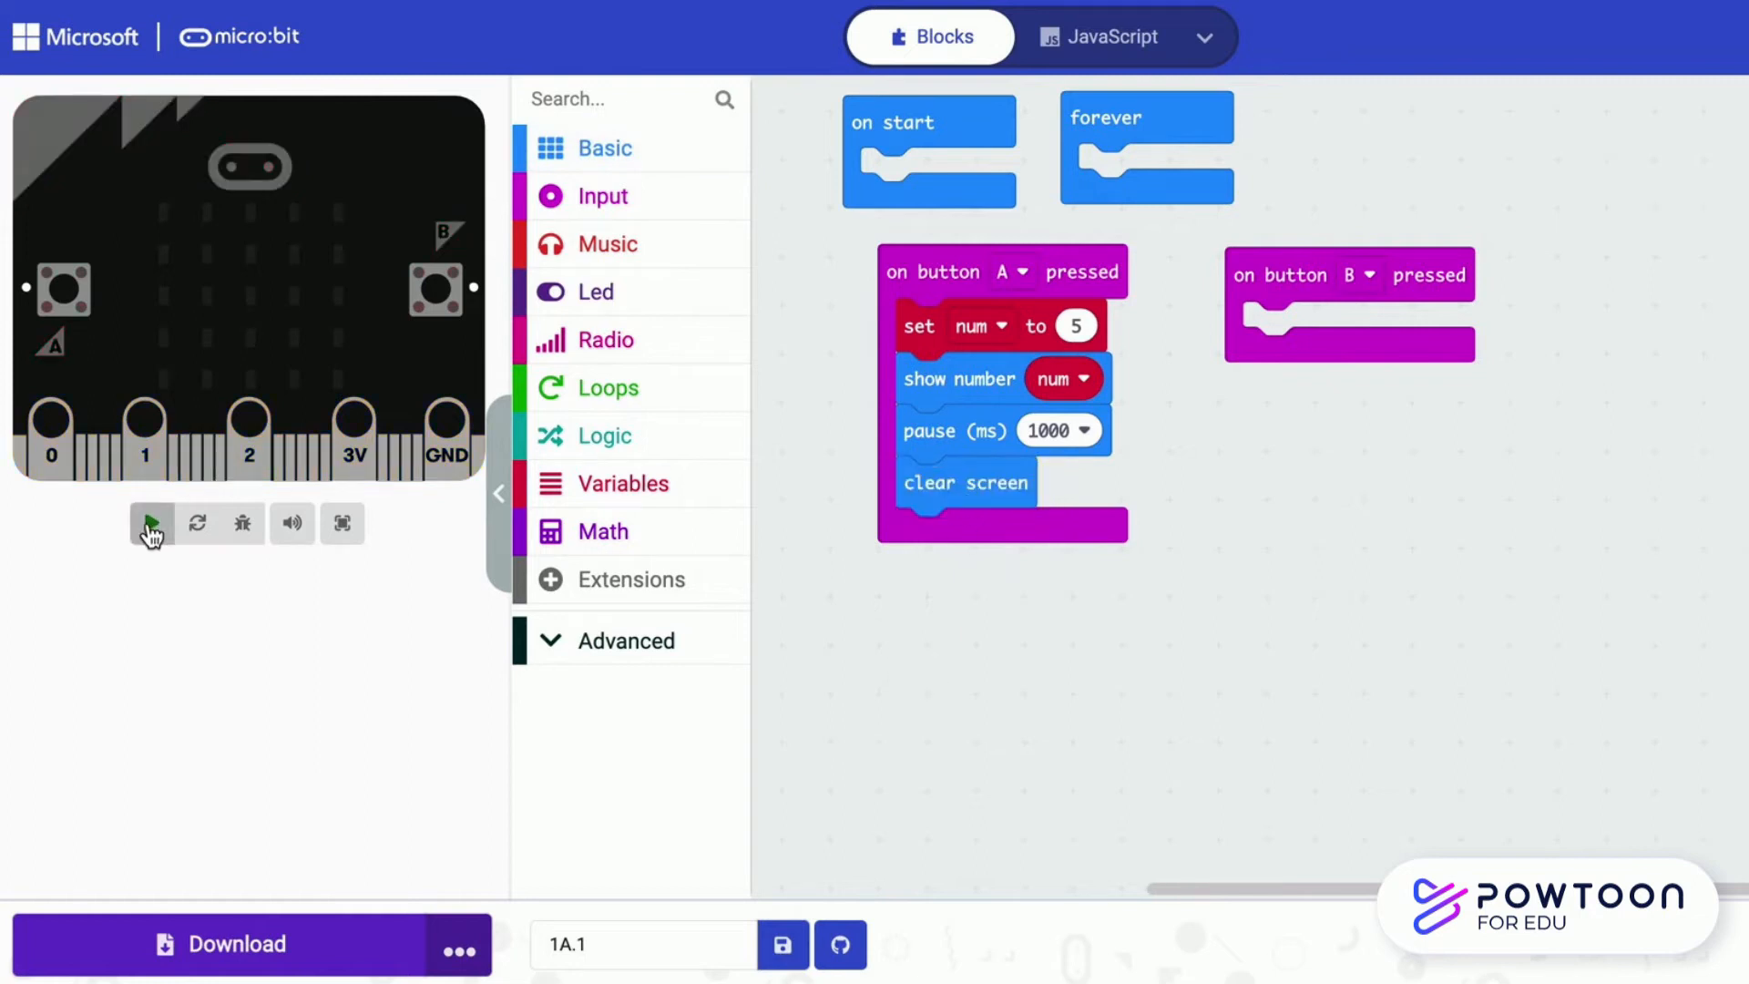
click(151, 523)
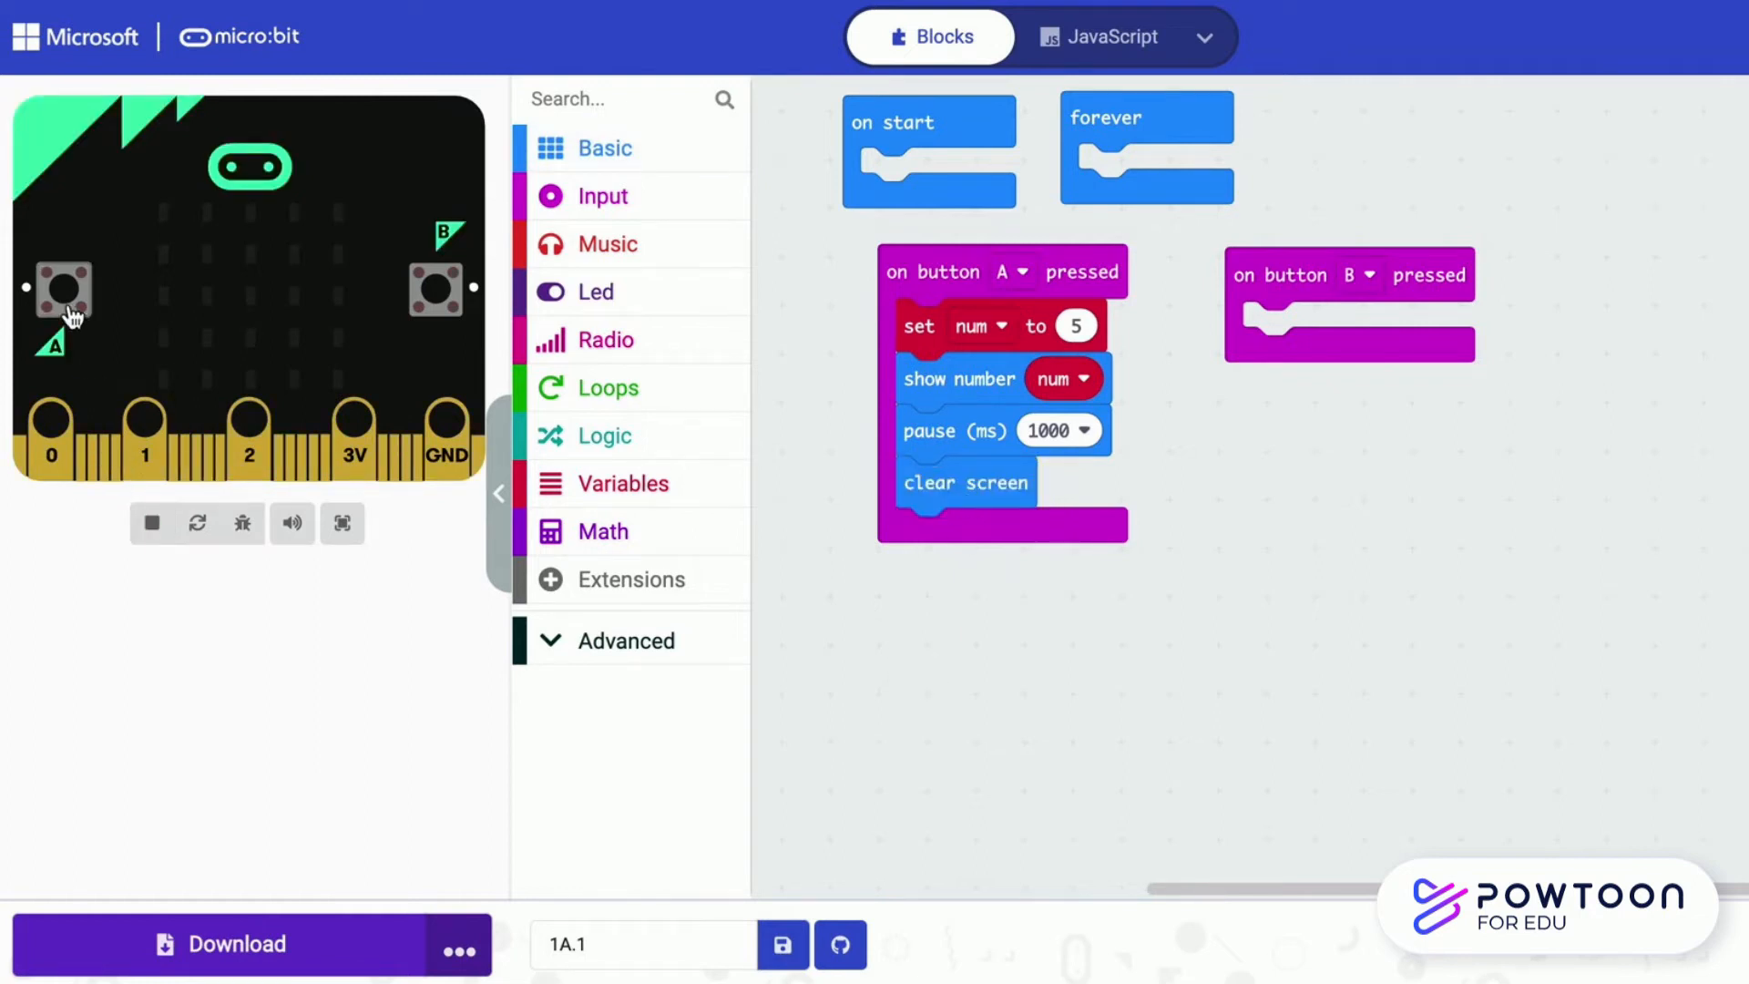
click(63, 290)
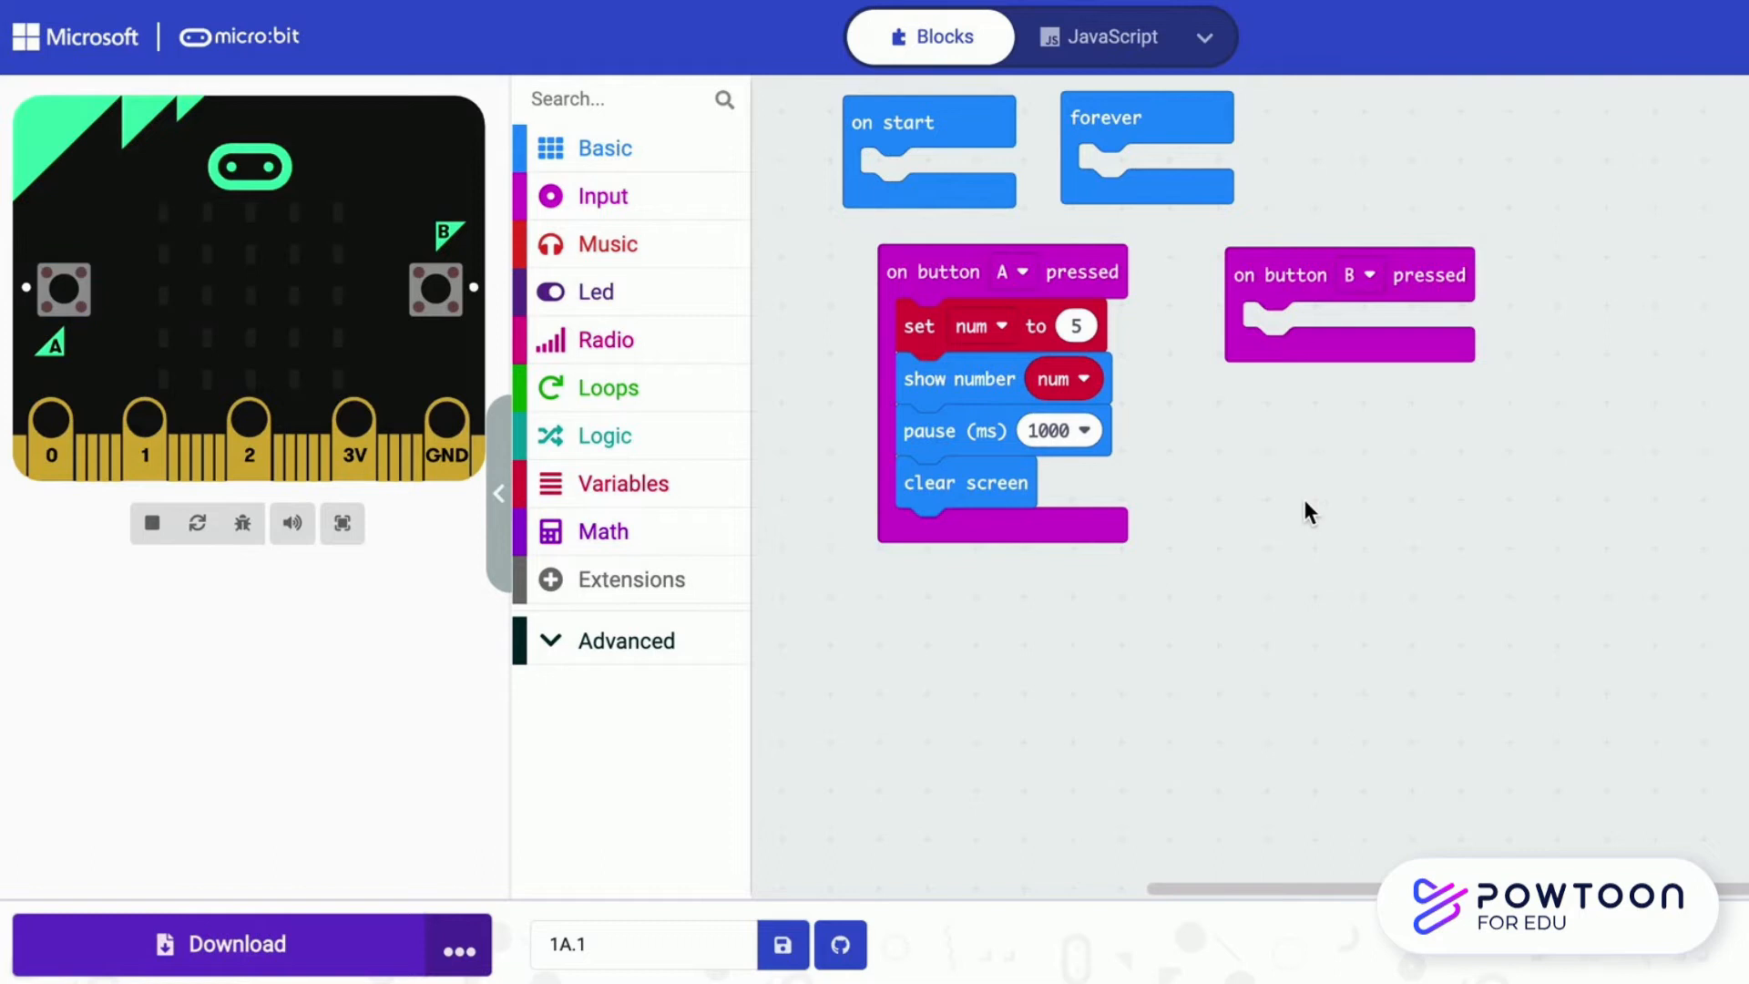
right_click(957, 379)
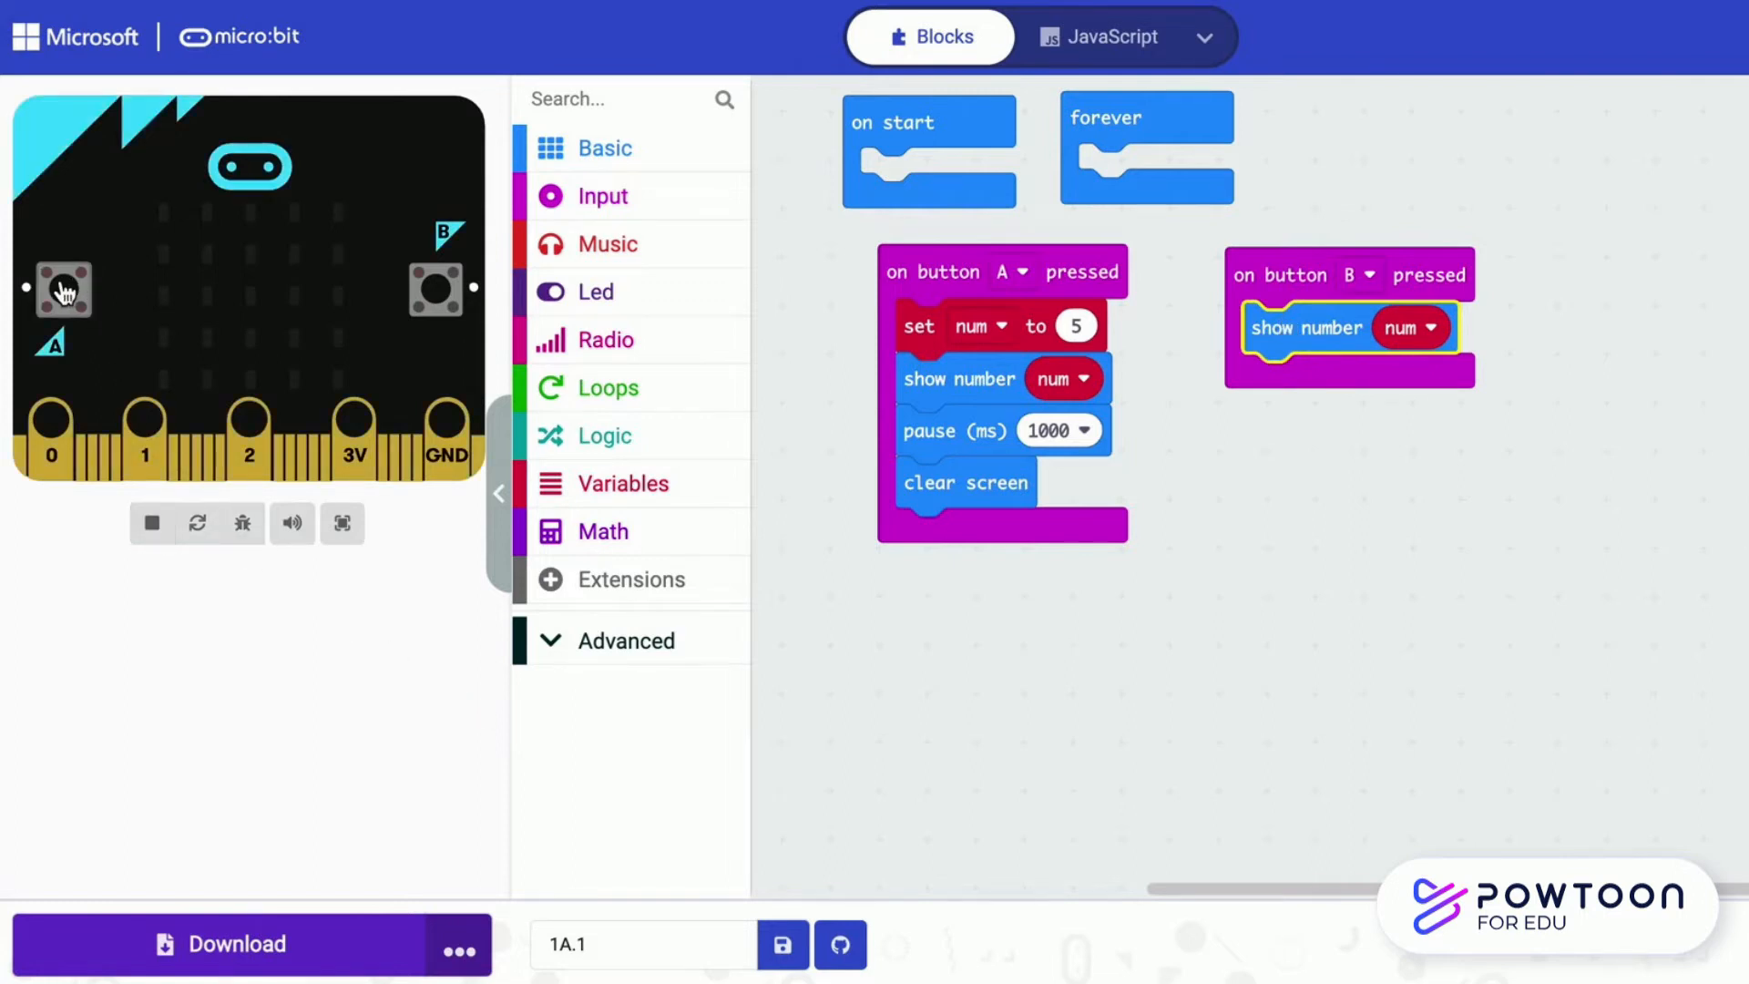
click(62, 288)
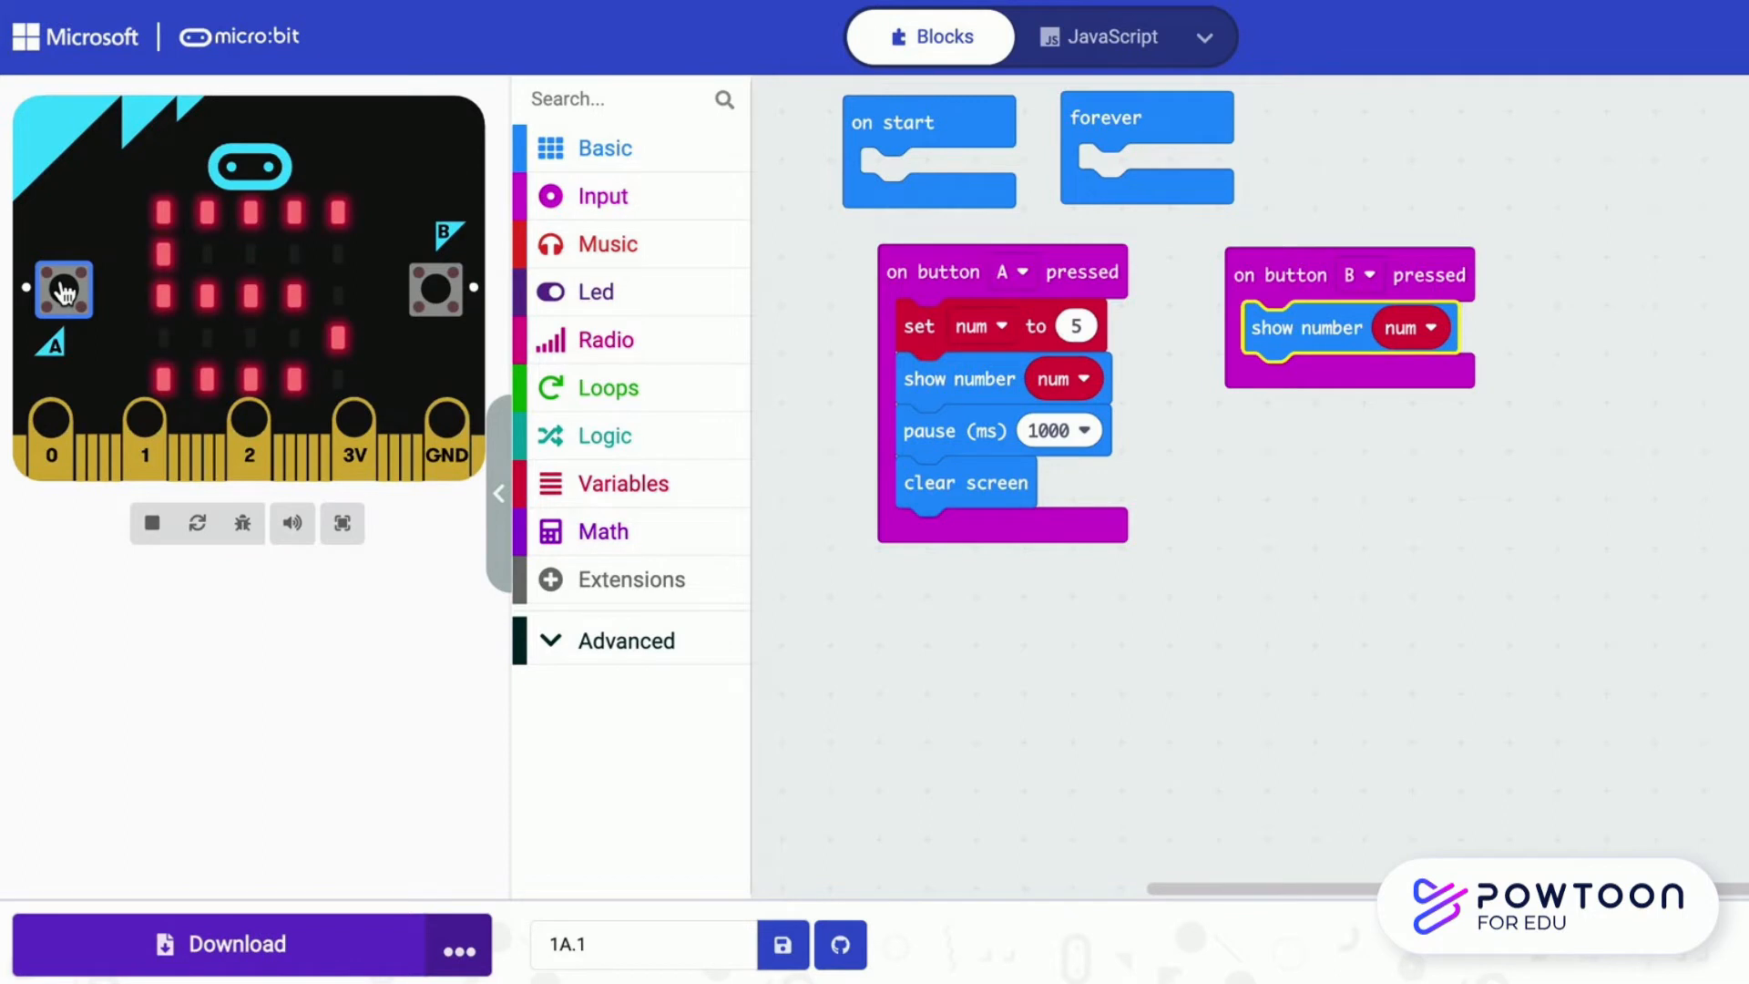
mouse_move(435, 288)
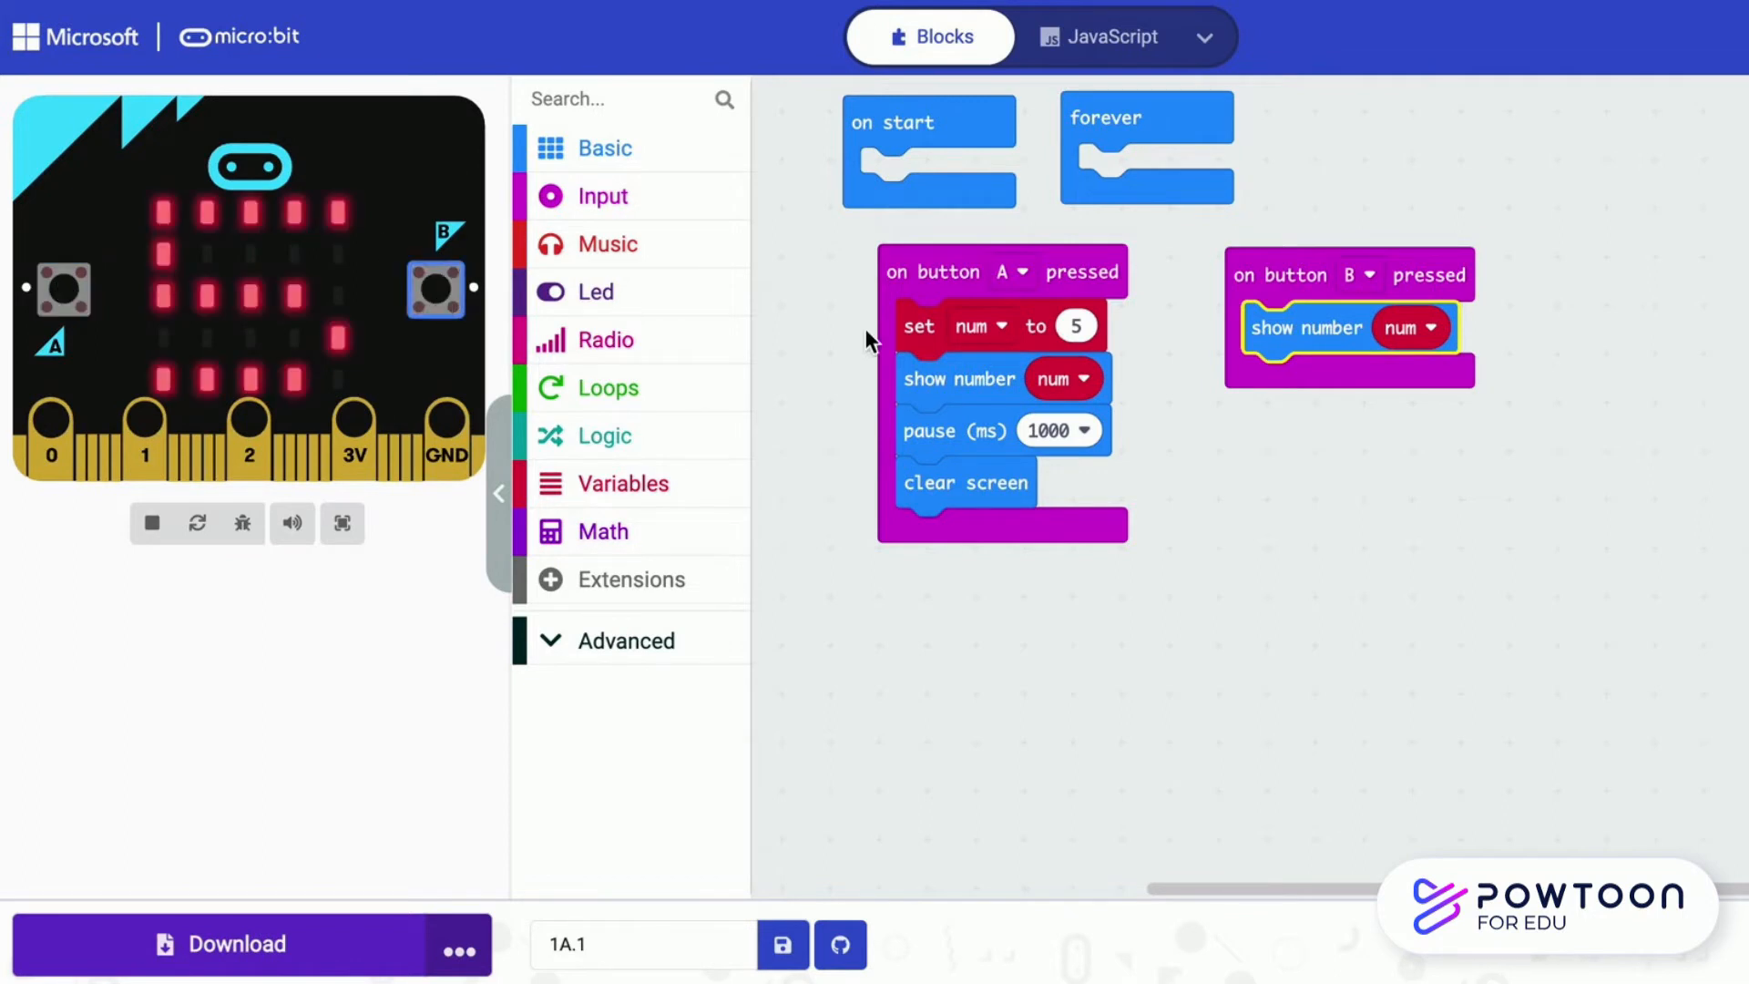
Change set num to 3, restart the simulator and press A and B to see 3
click(1075, 327)
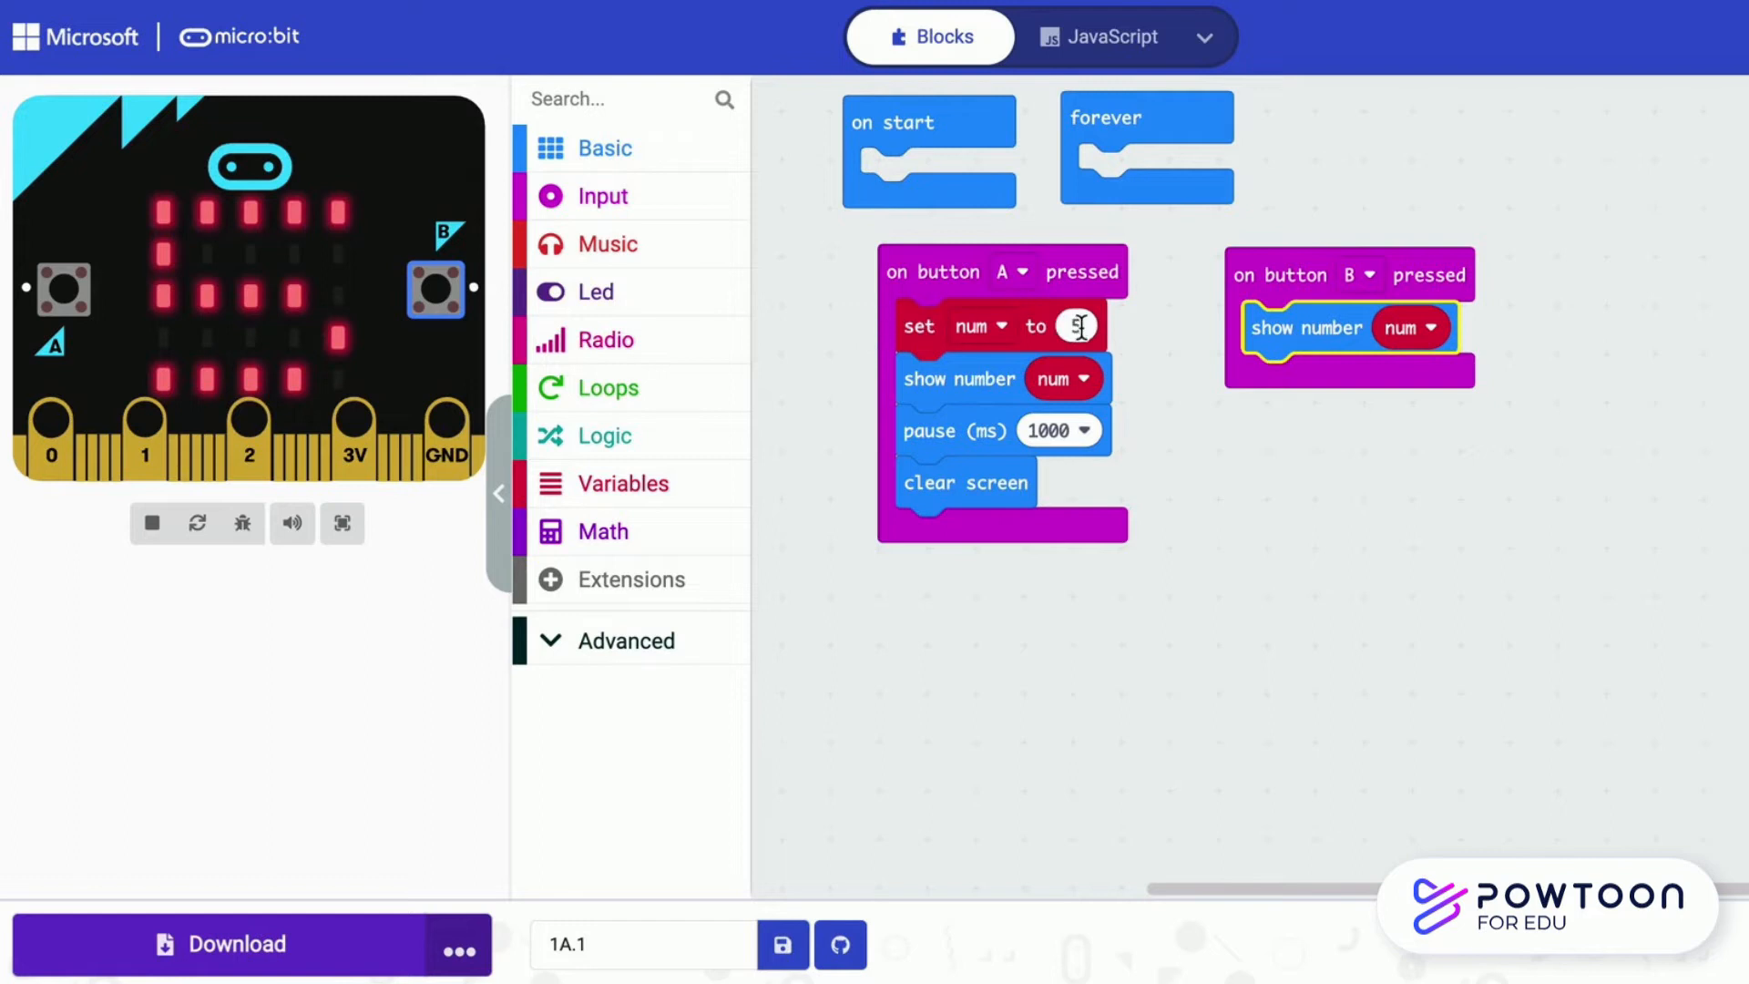
text(3)
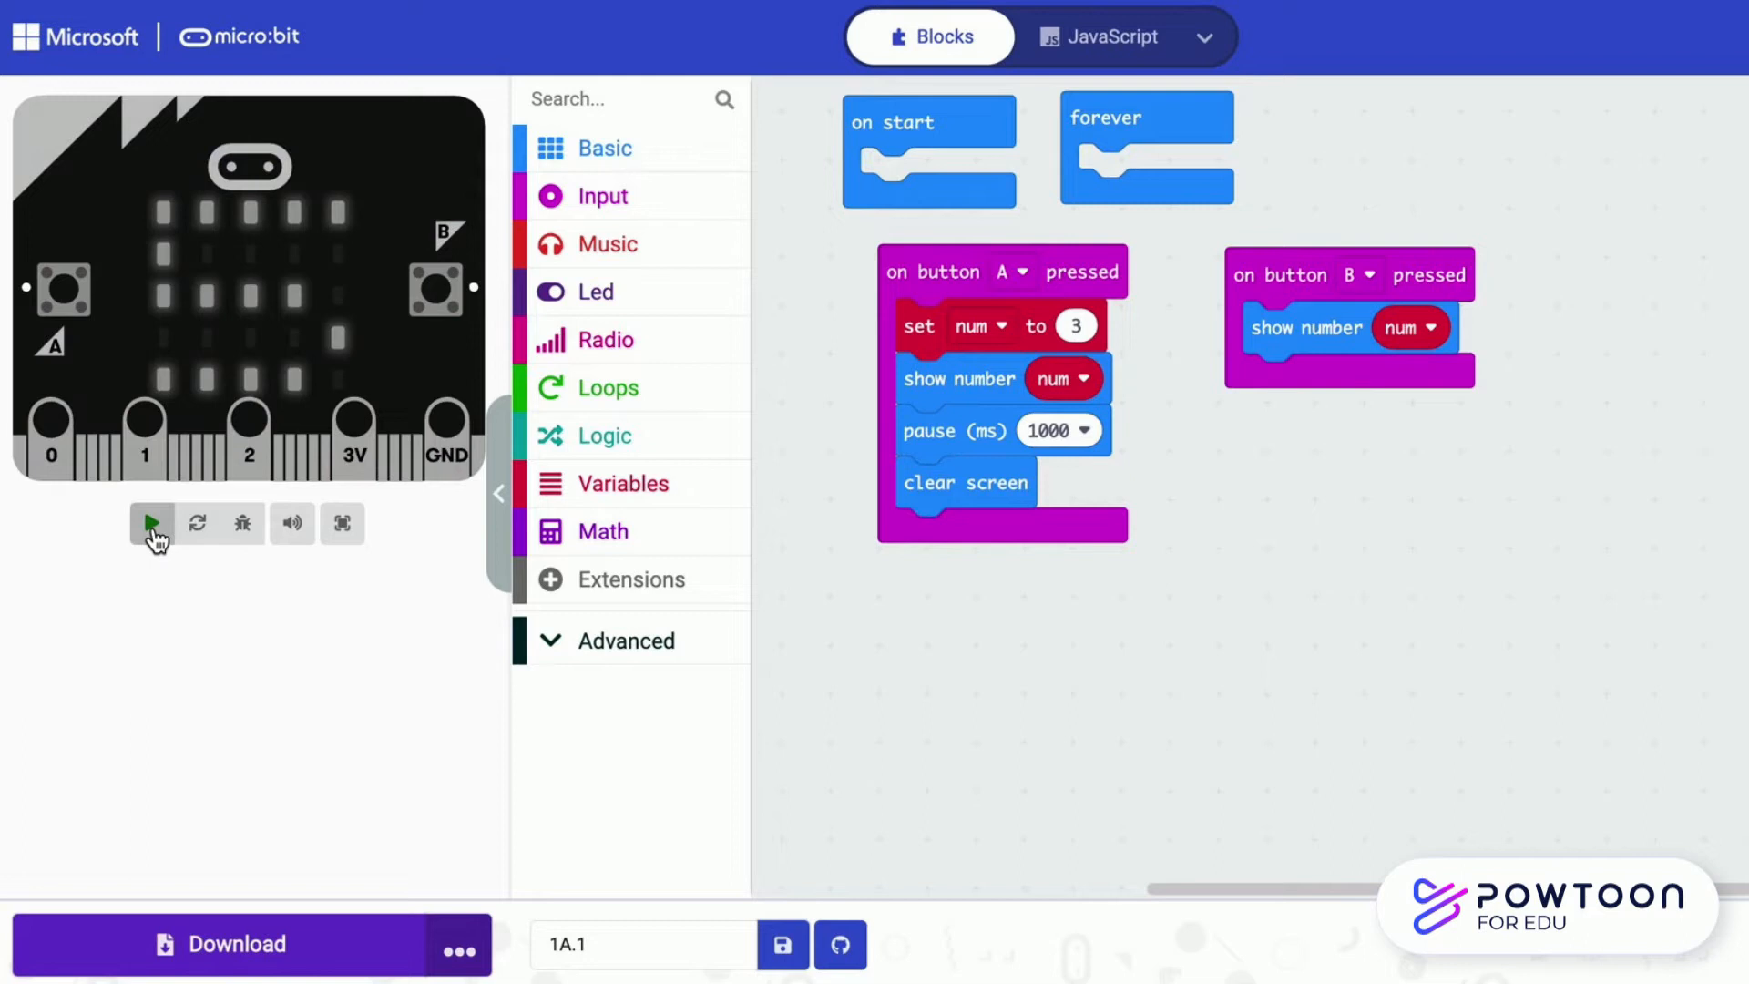
click(153, 523)
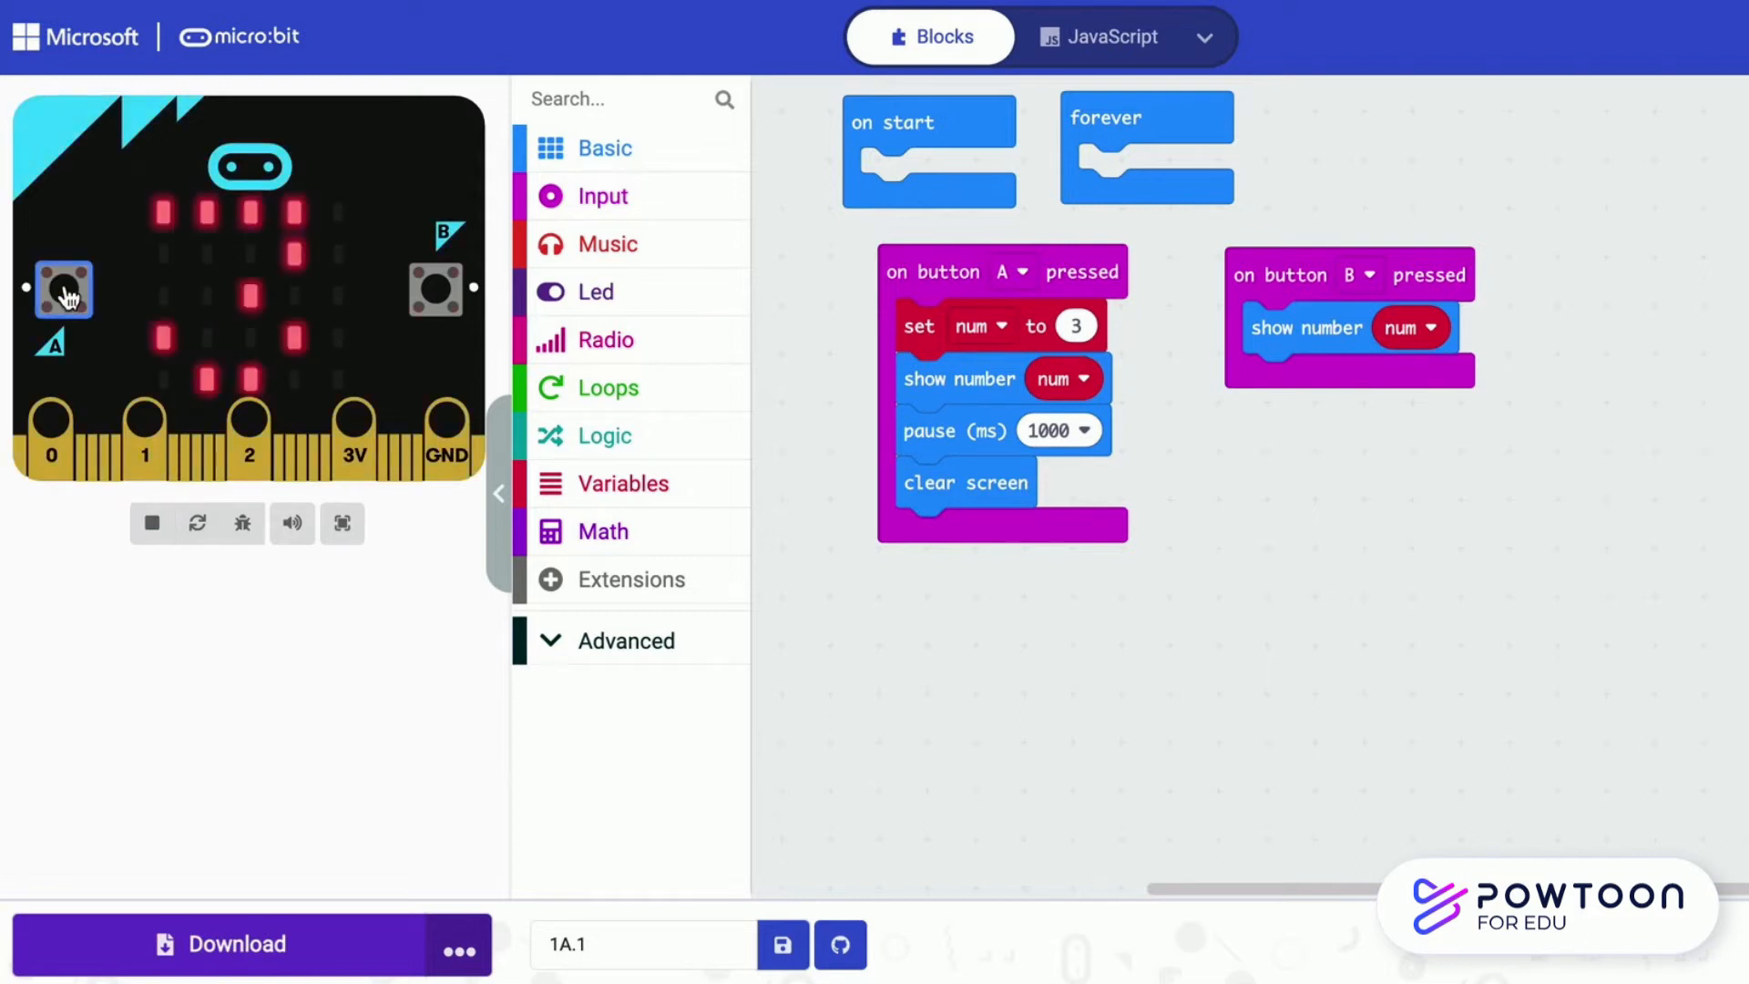
click(435, 288)
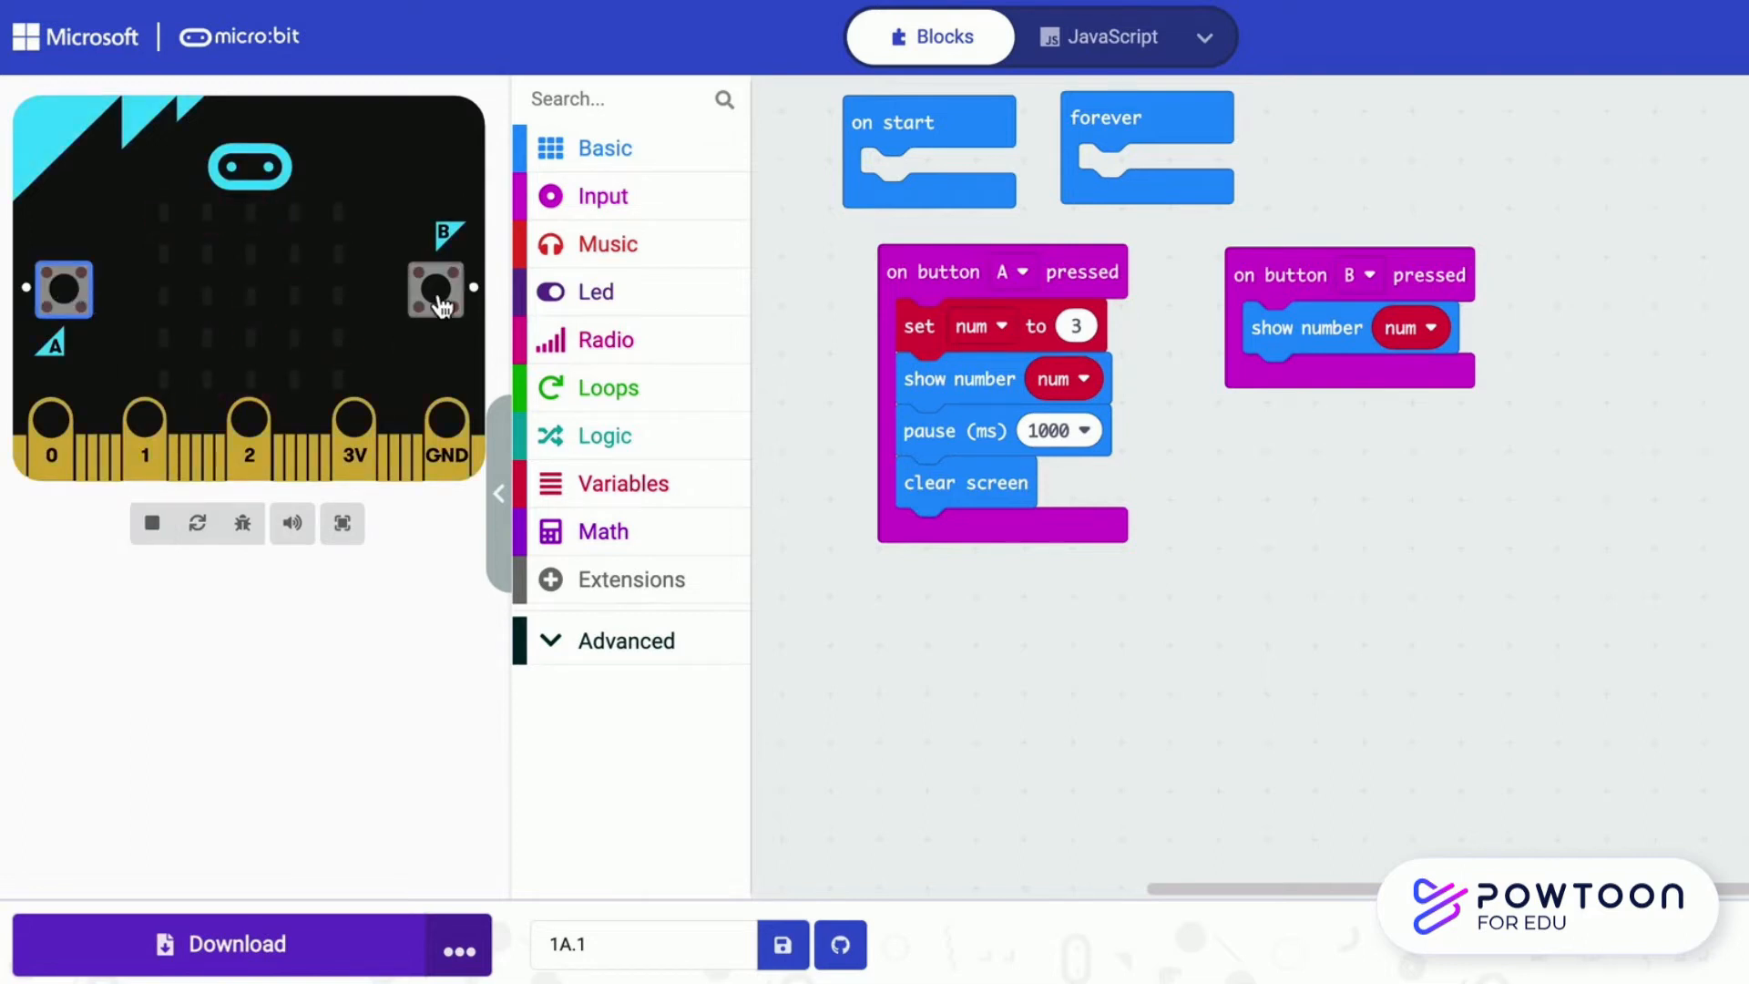
click(436, 289)
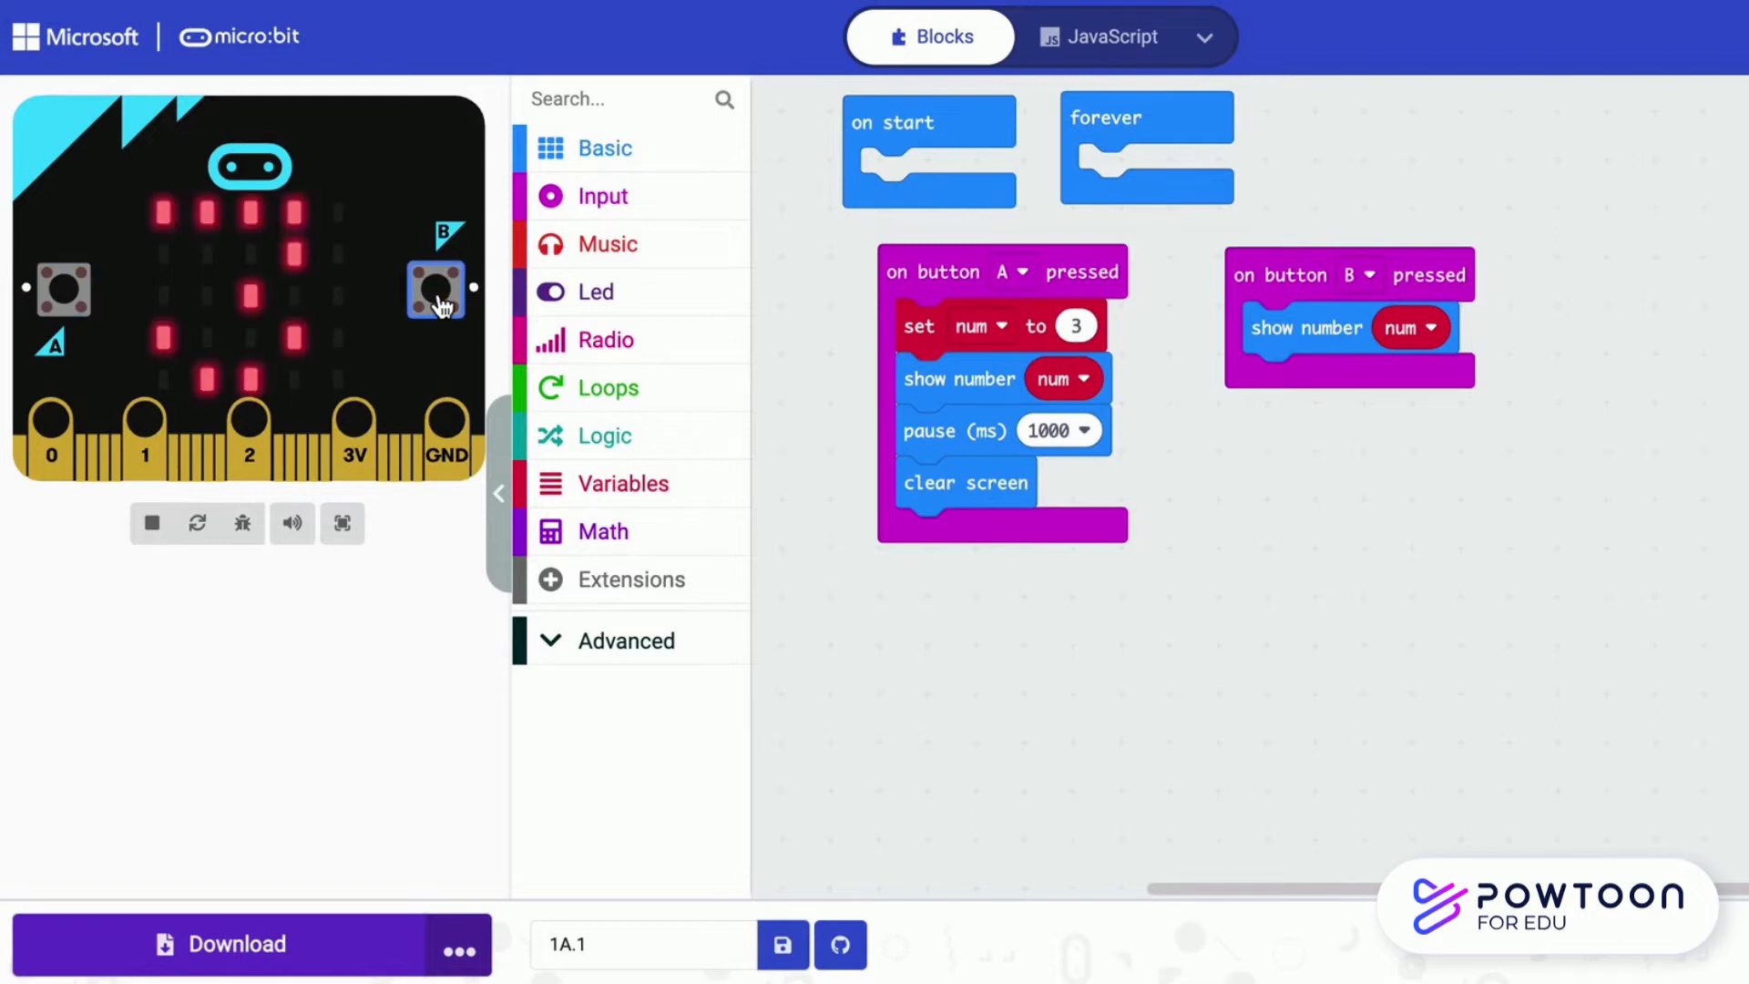
click(630, 481)
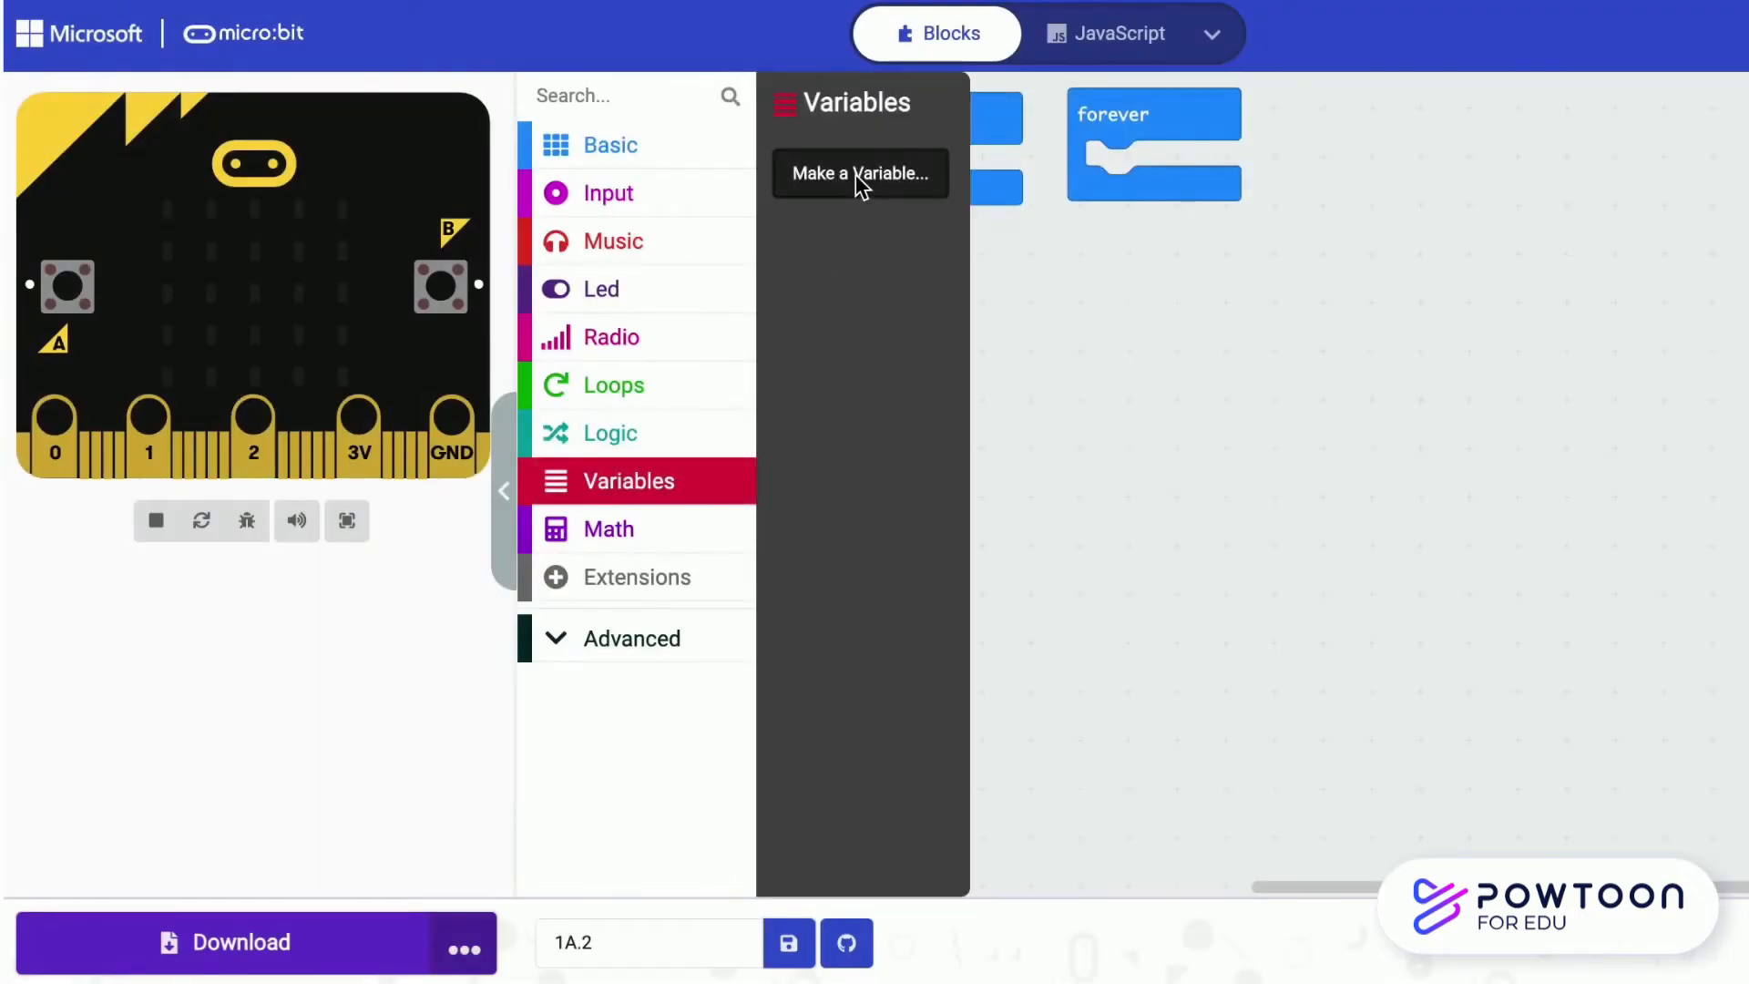
Create variable num and add on button pressed events for A, B and A+B
click(858, 175)
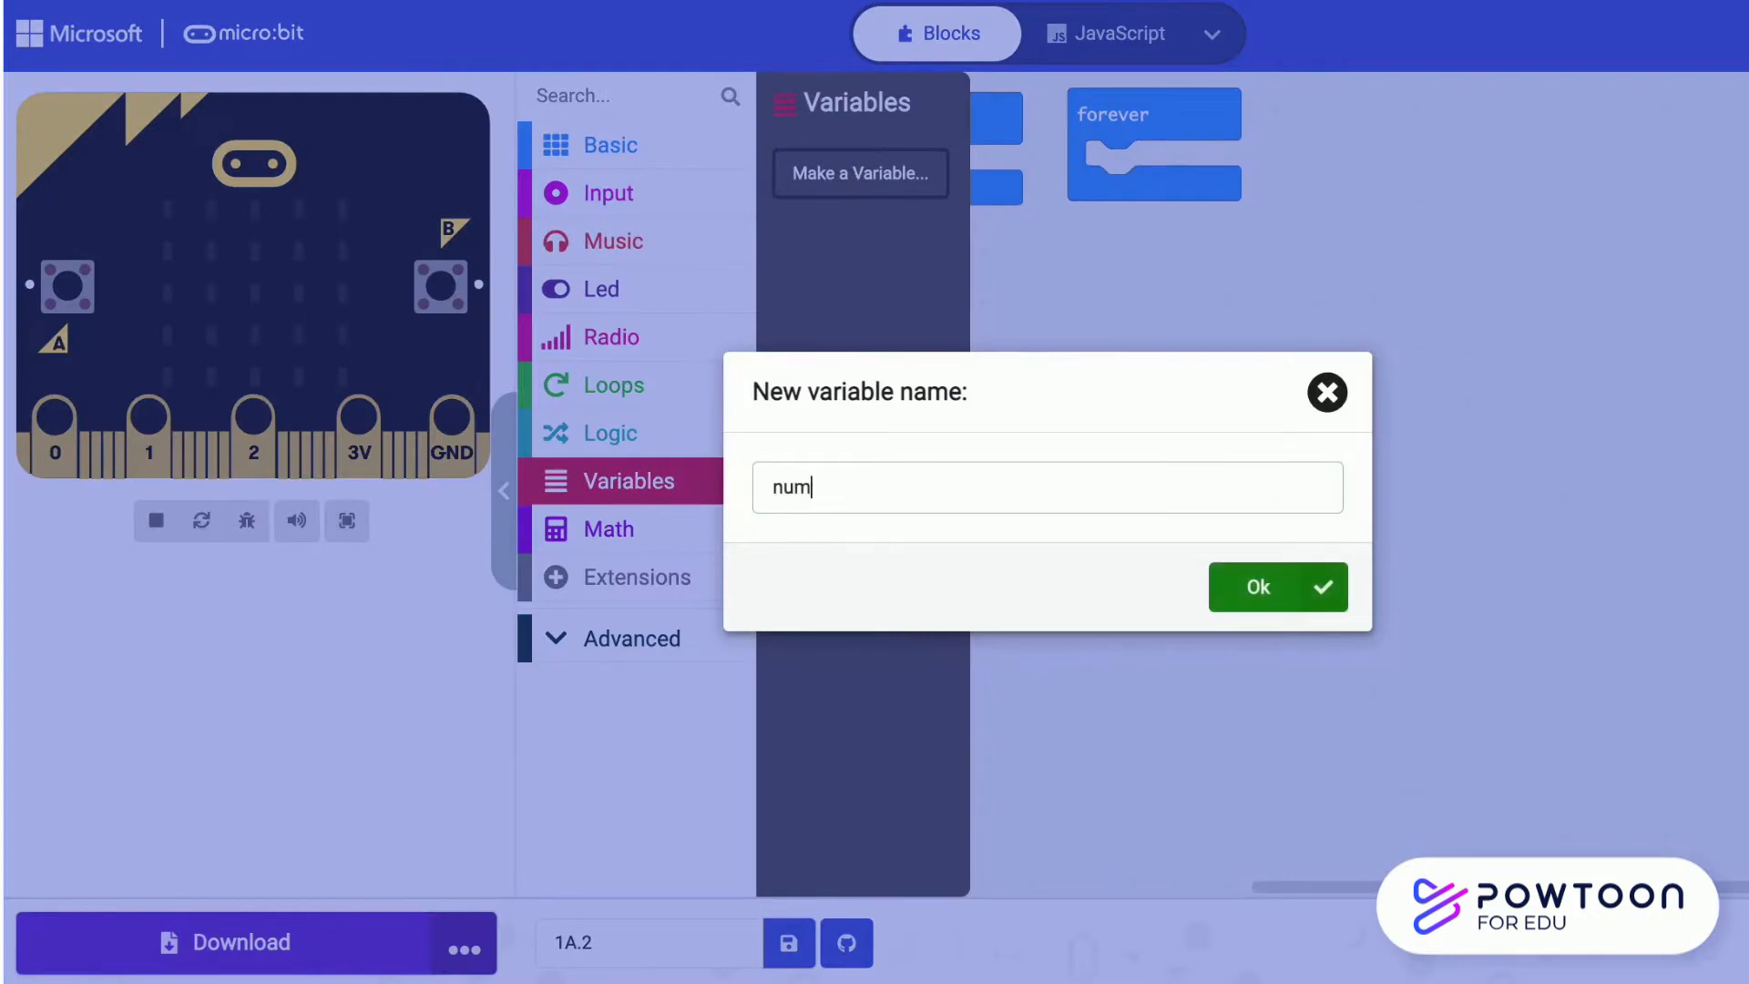
click(1275, 587)
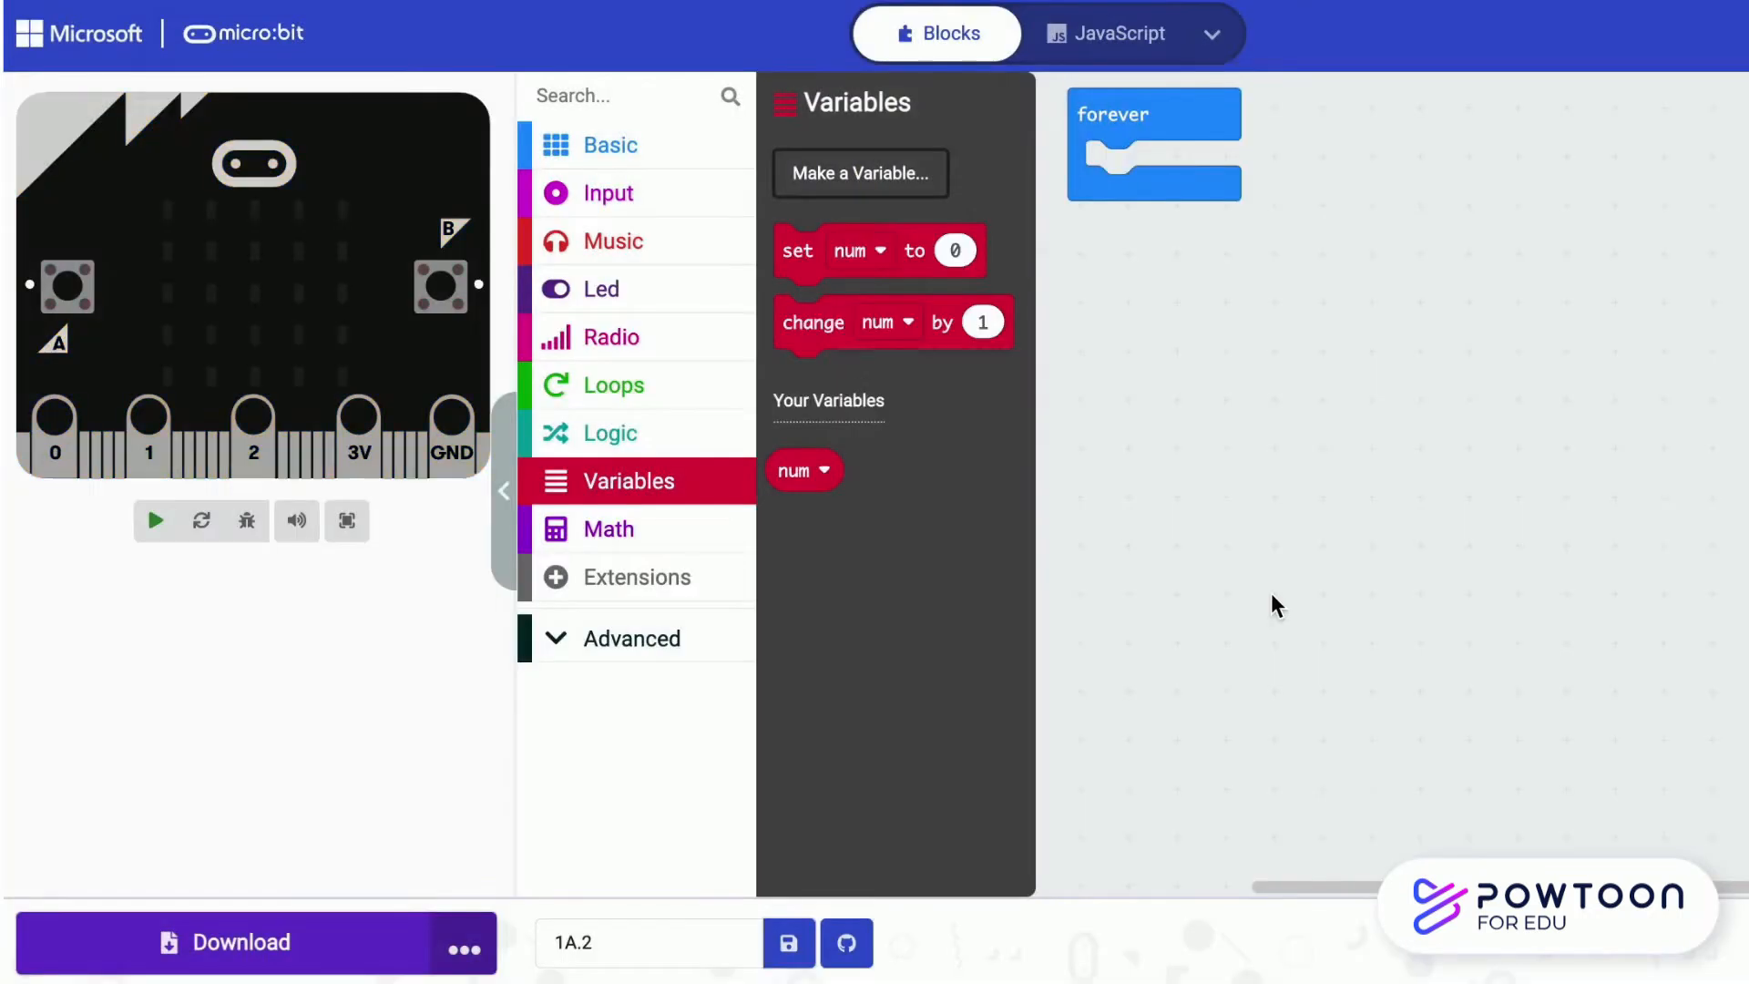
click(609, 192)
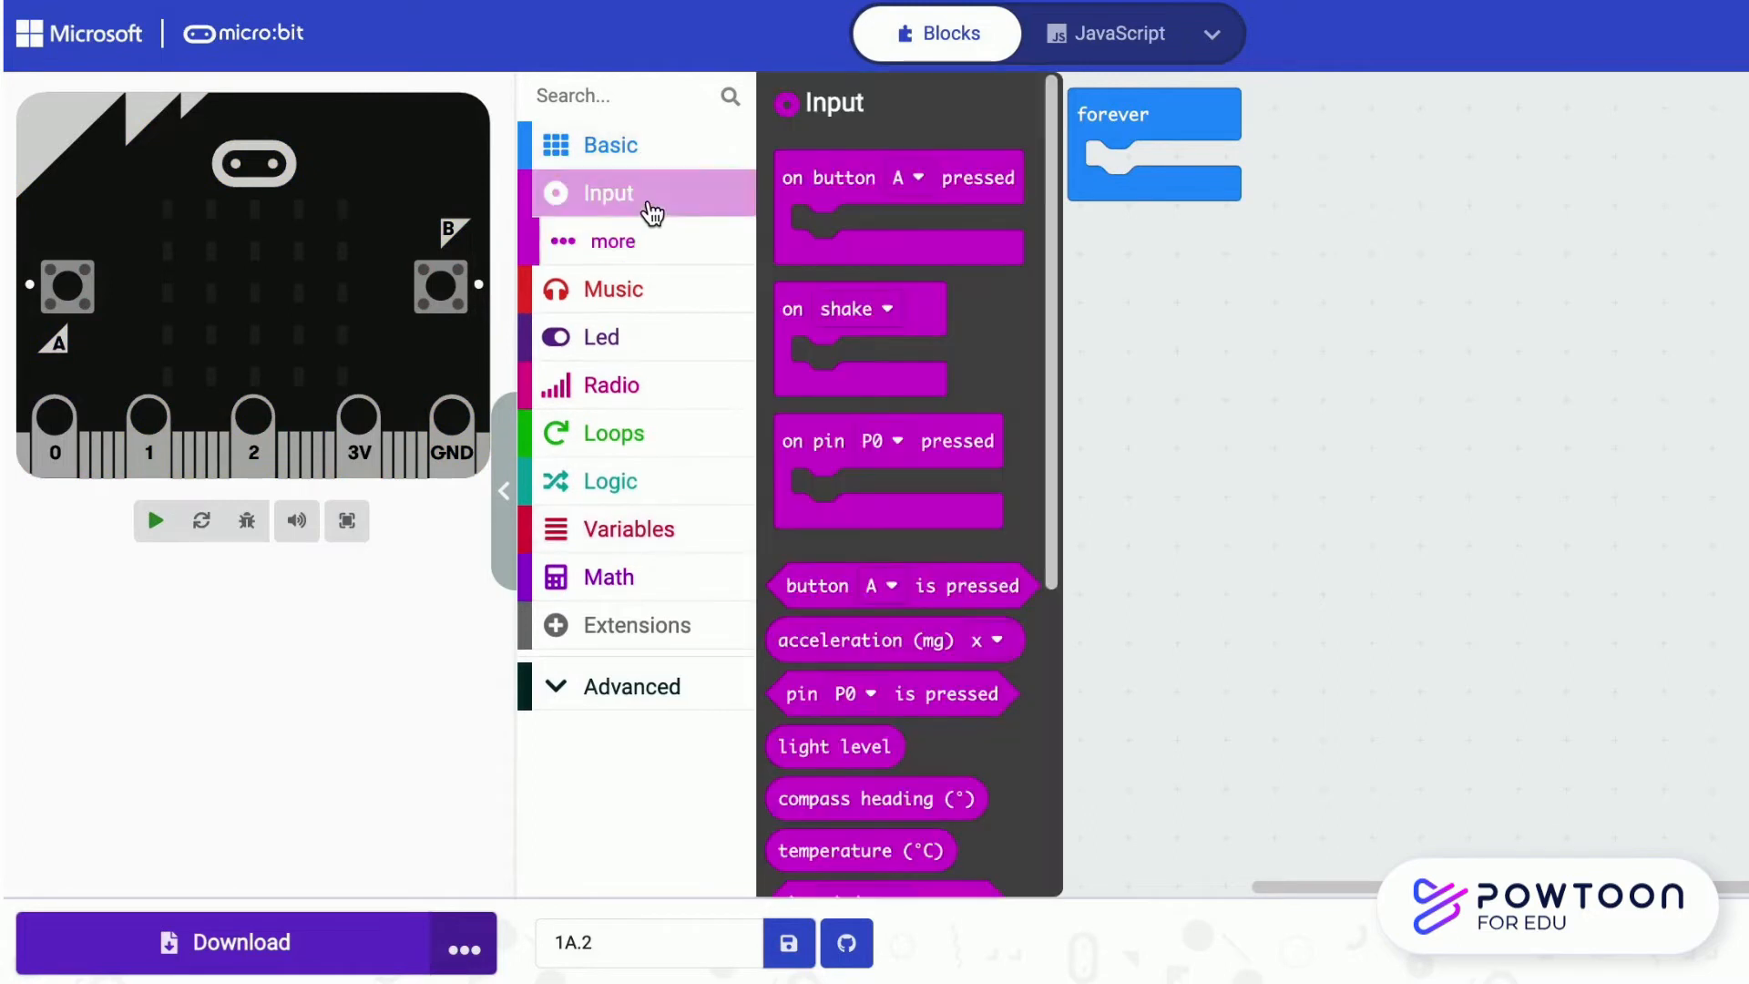
drag(898, 177, 968, 276)
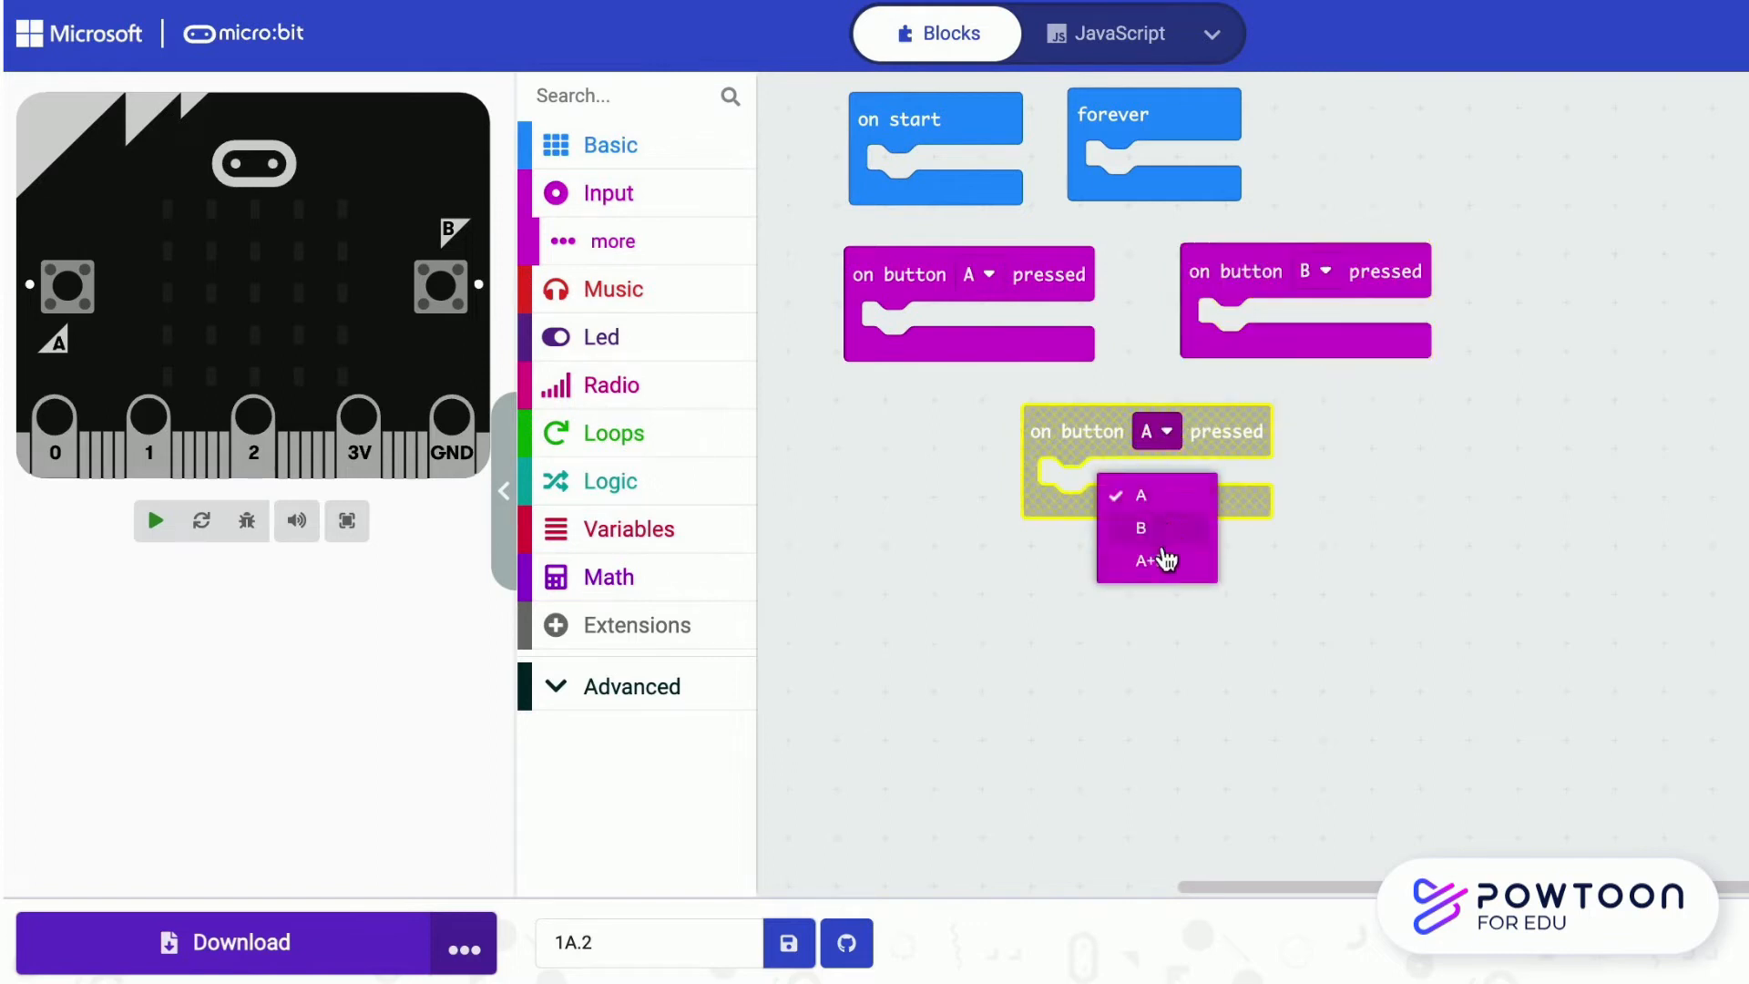
click(1144, 561)
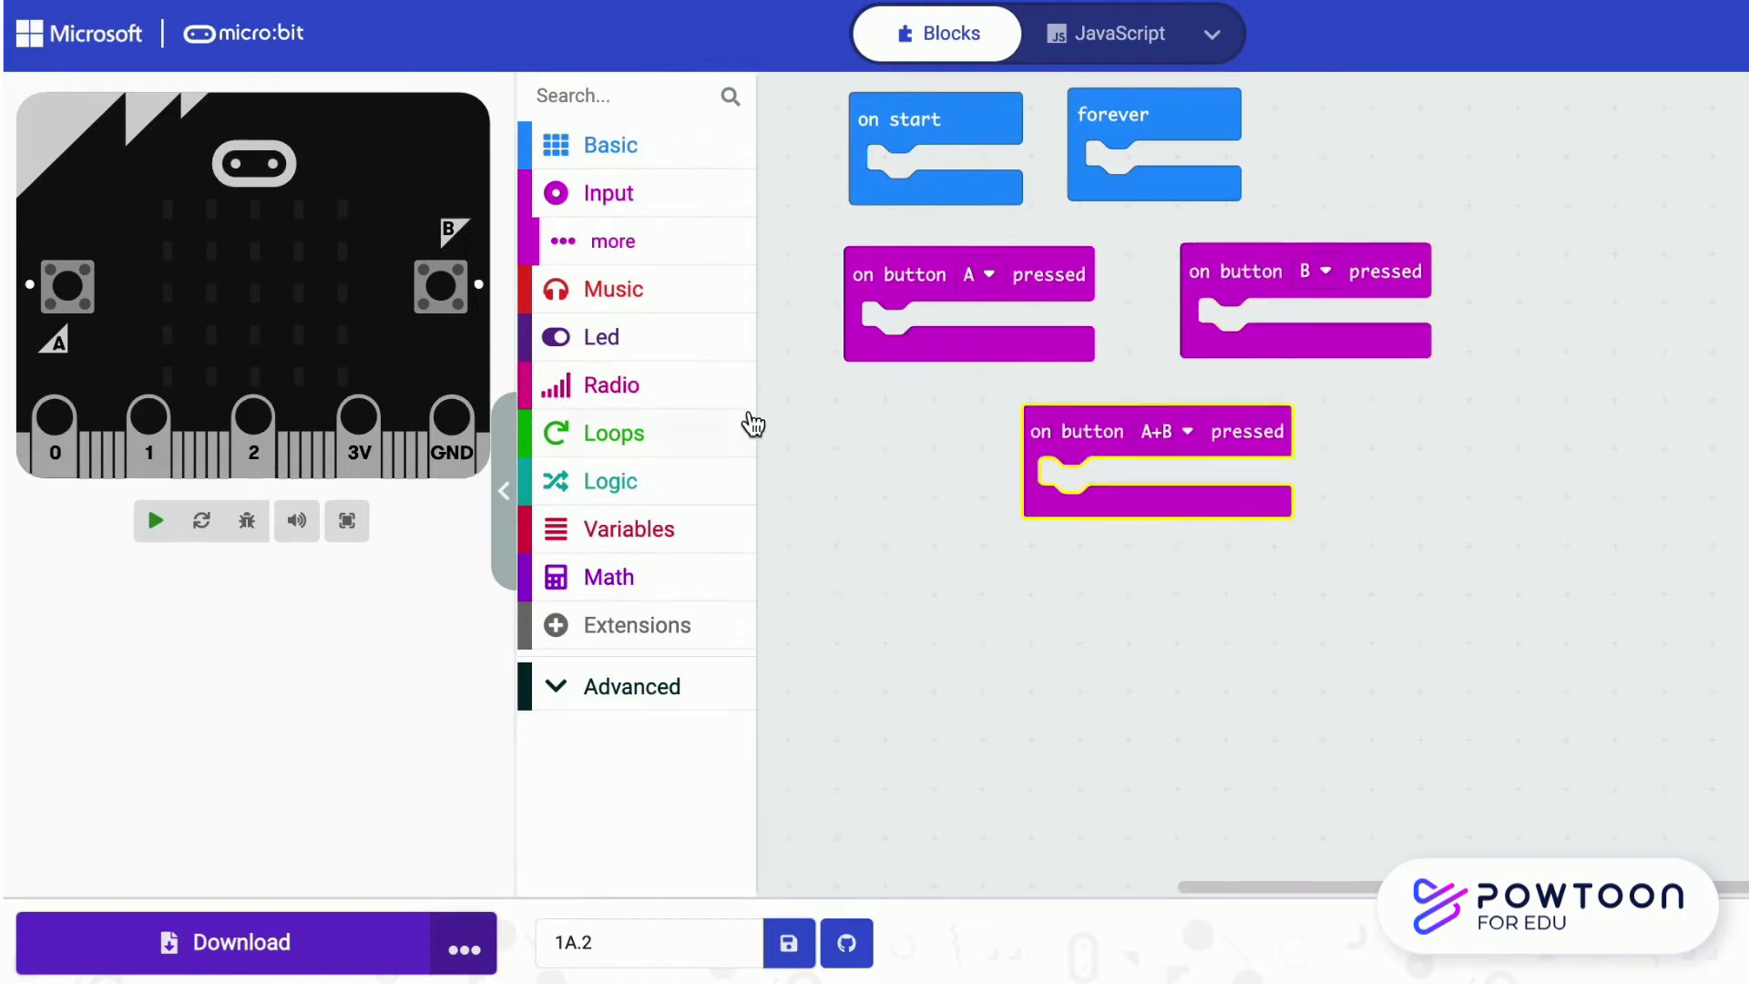
Make button A change num by 1 and show it, and set num to 0 in on start
click(632, 481)
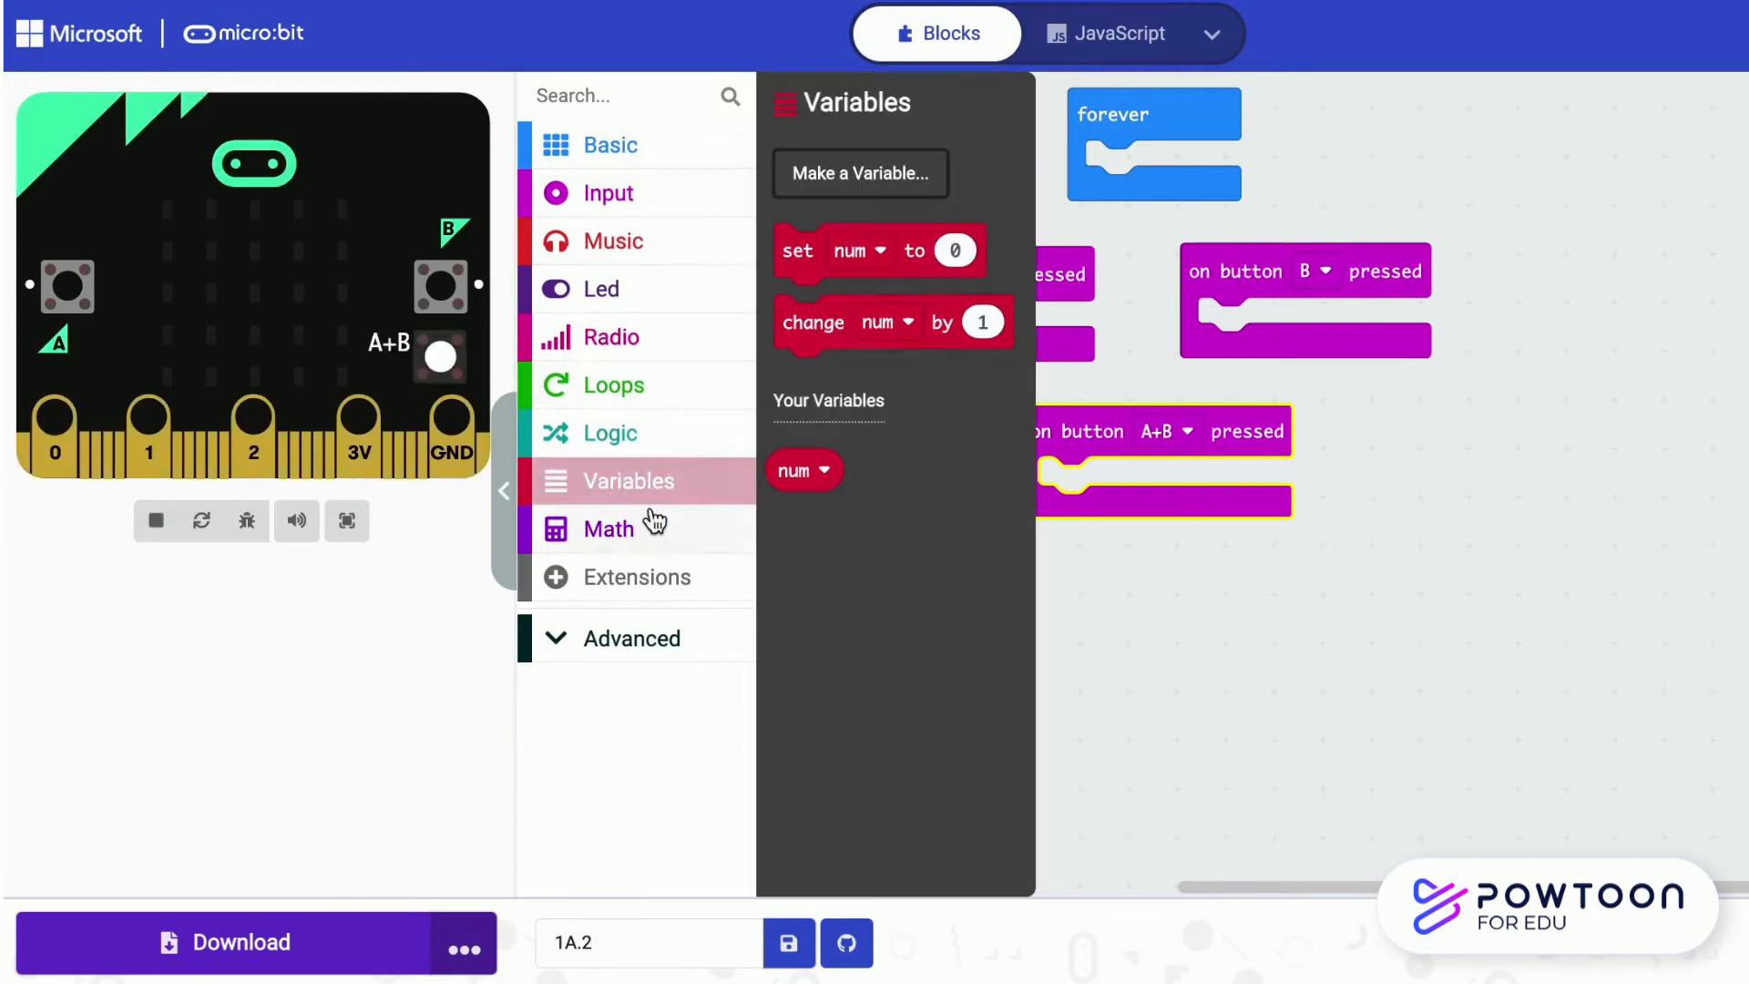
drag(893, 323, 971, 322)
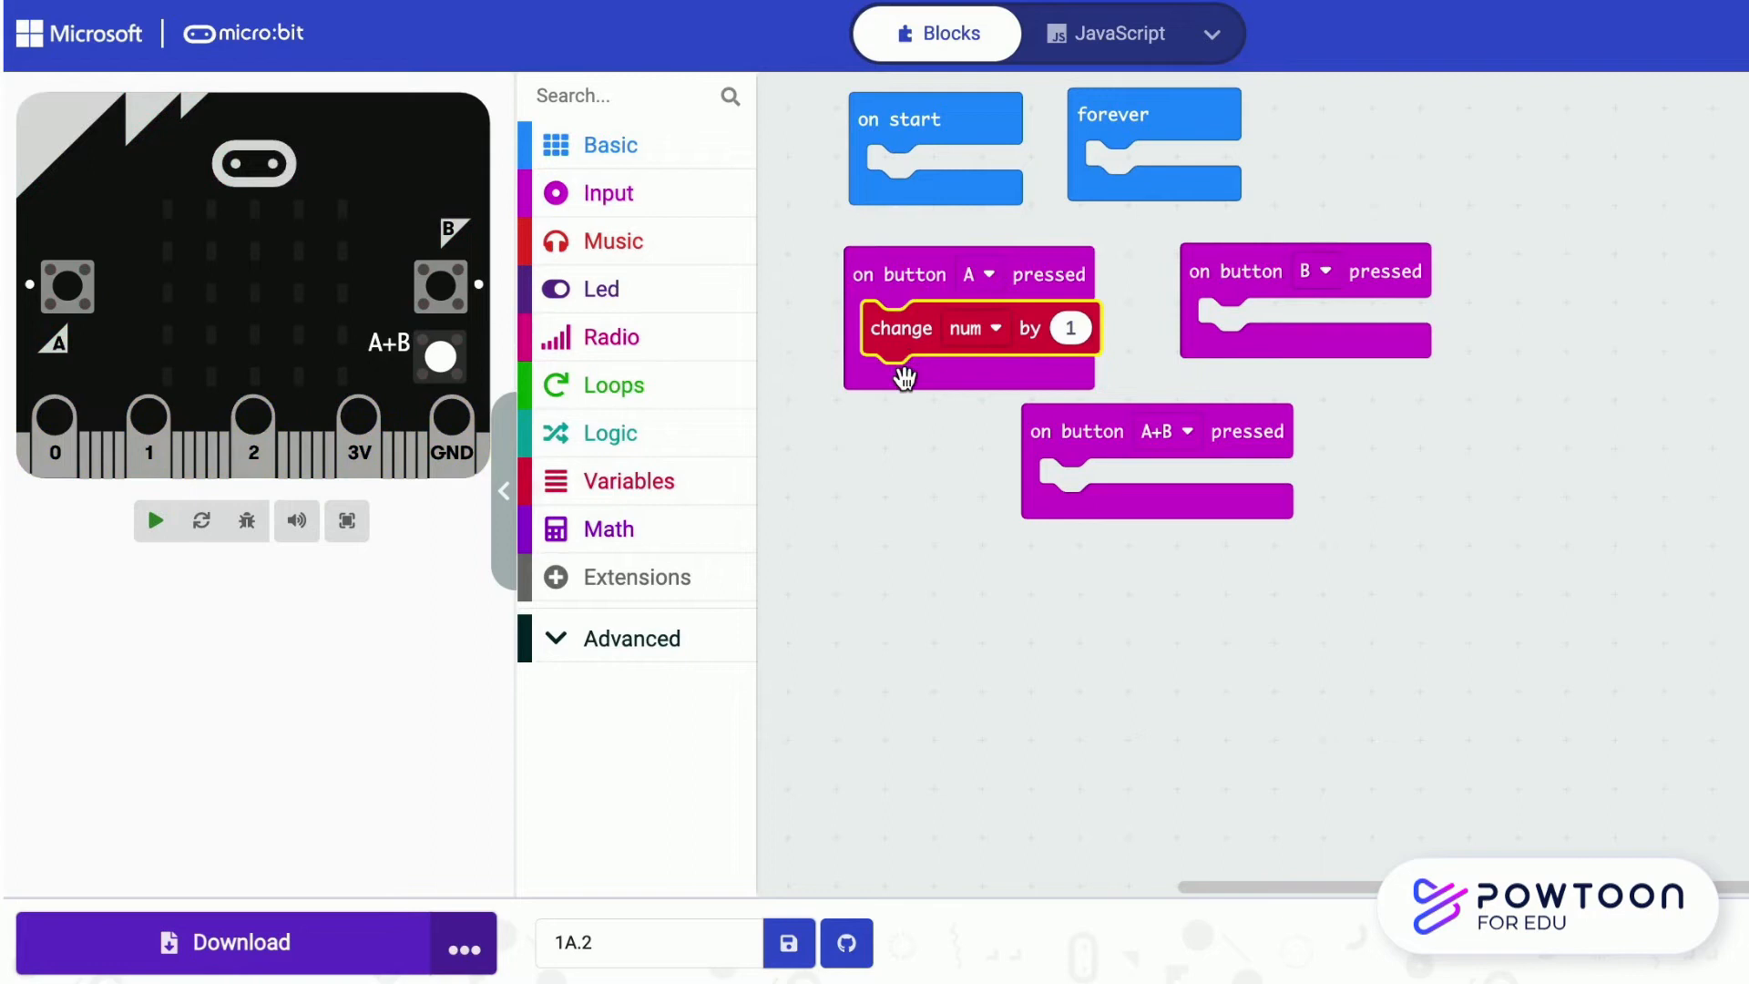
click(155, 519)
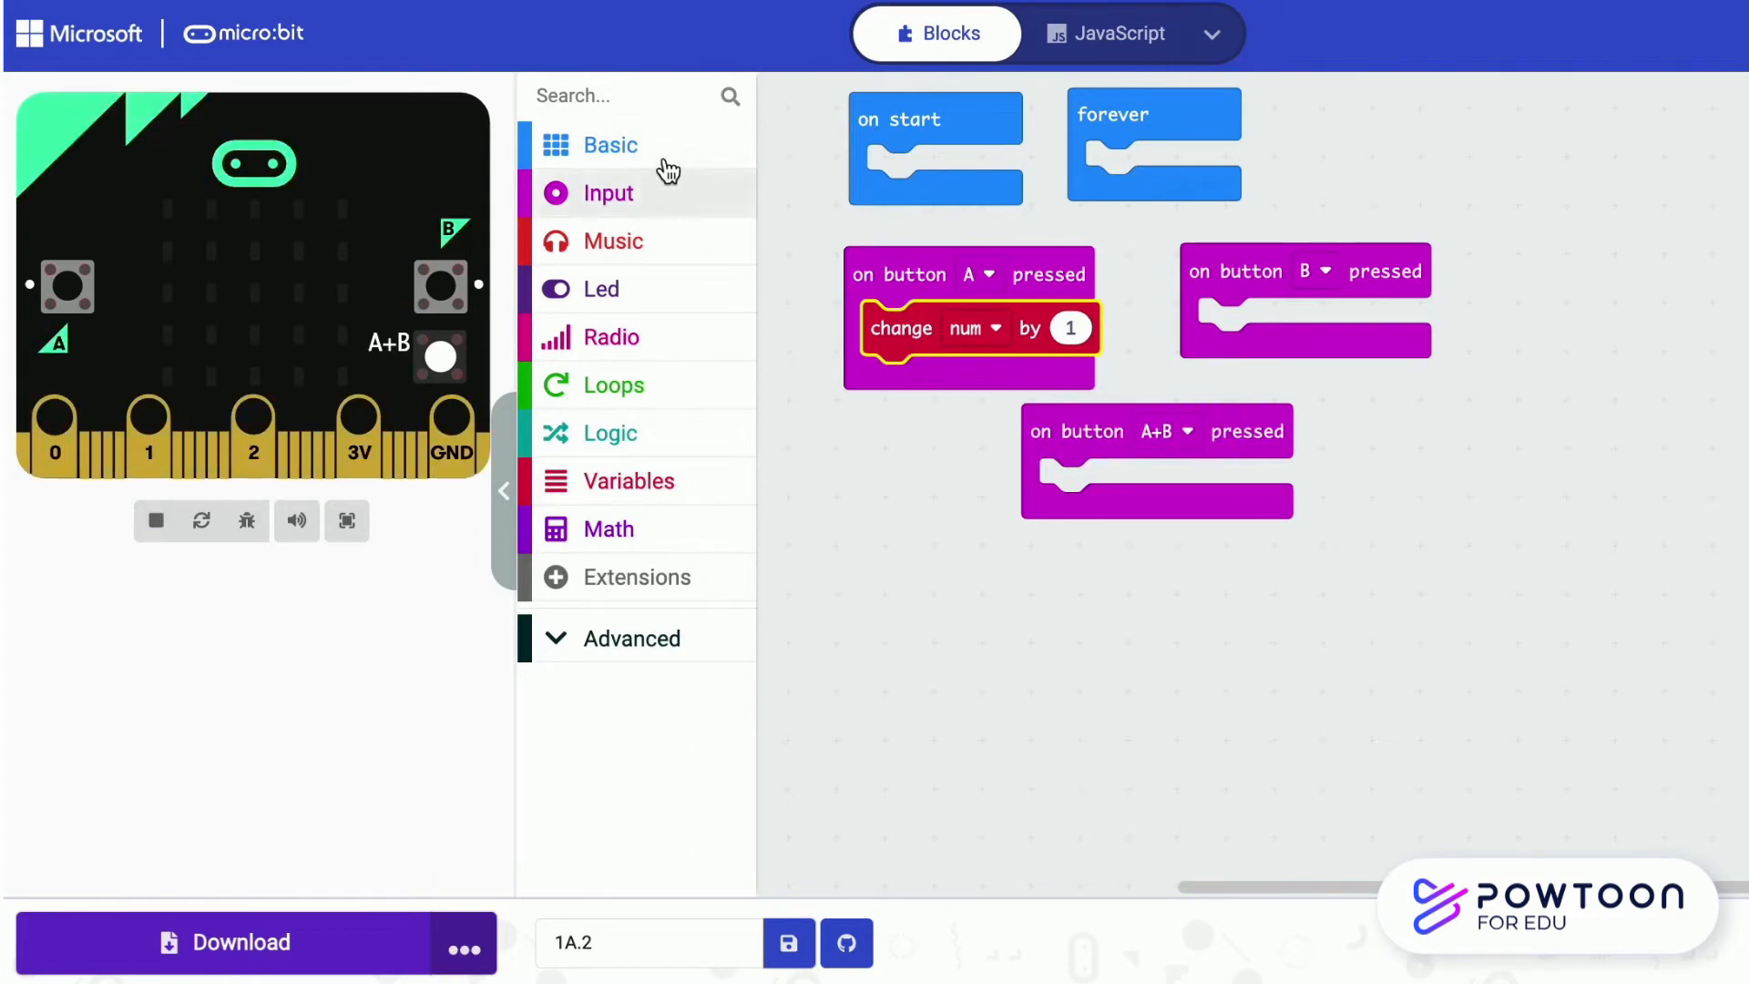
click(610, 146)
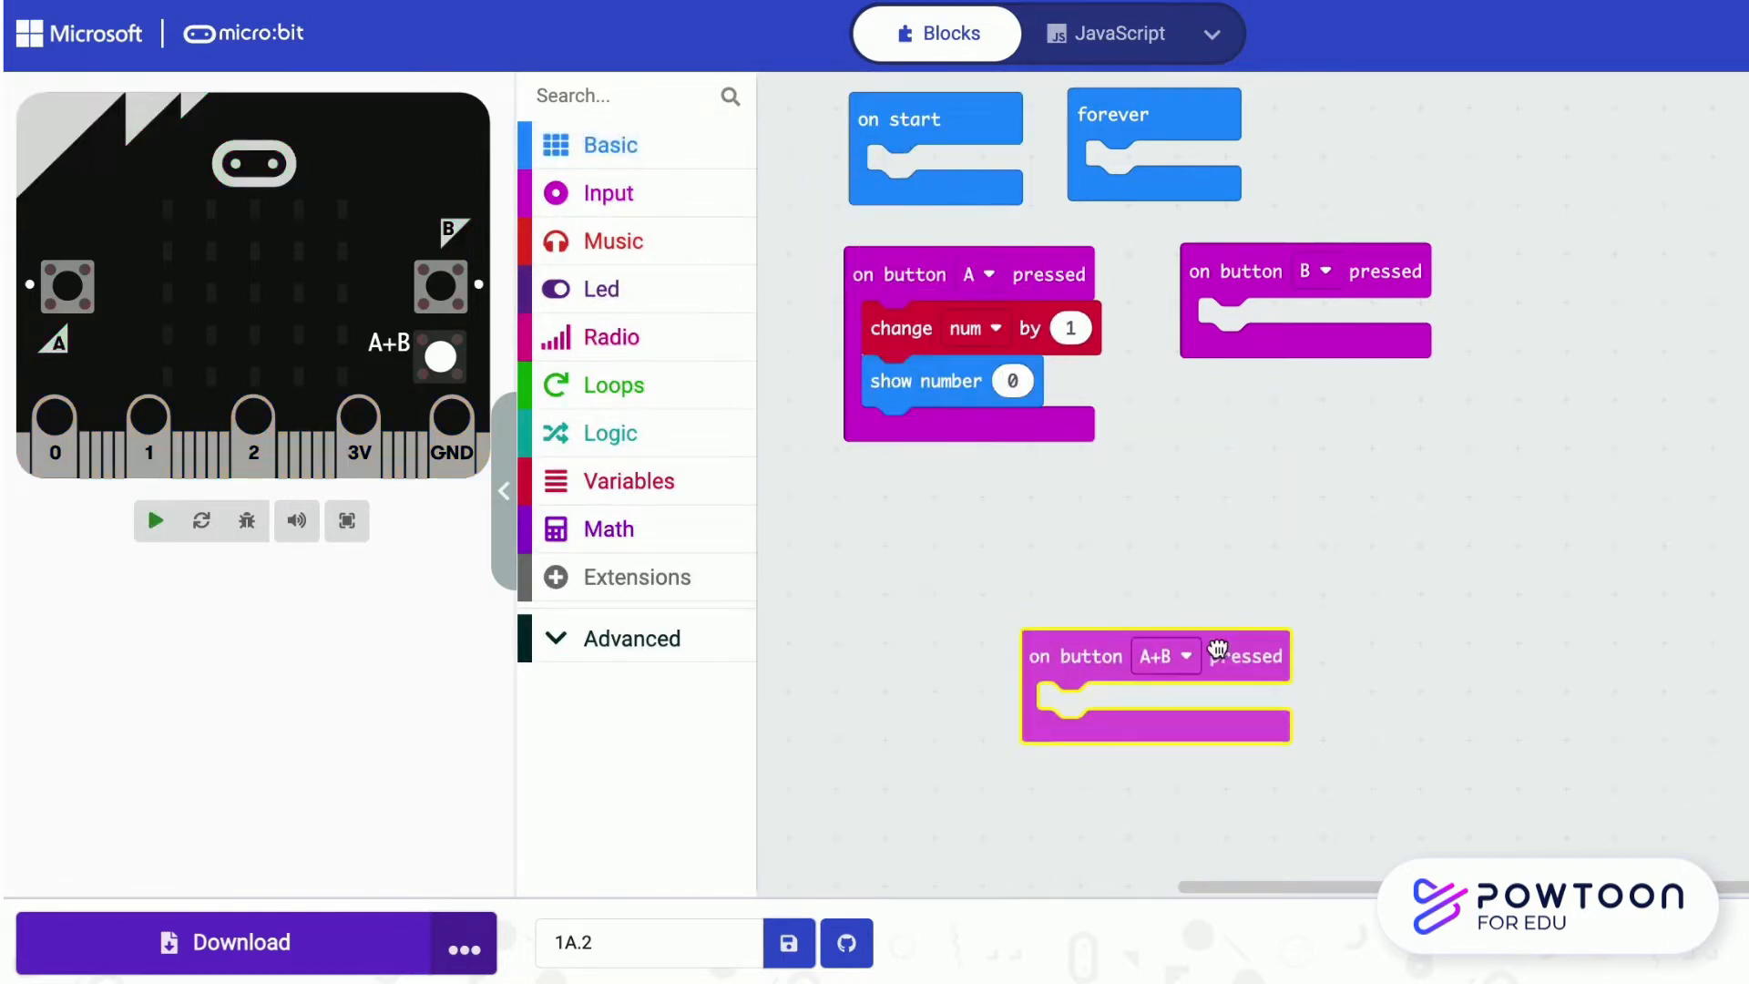
click(632, 481)
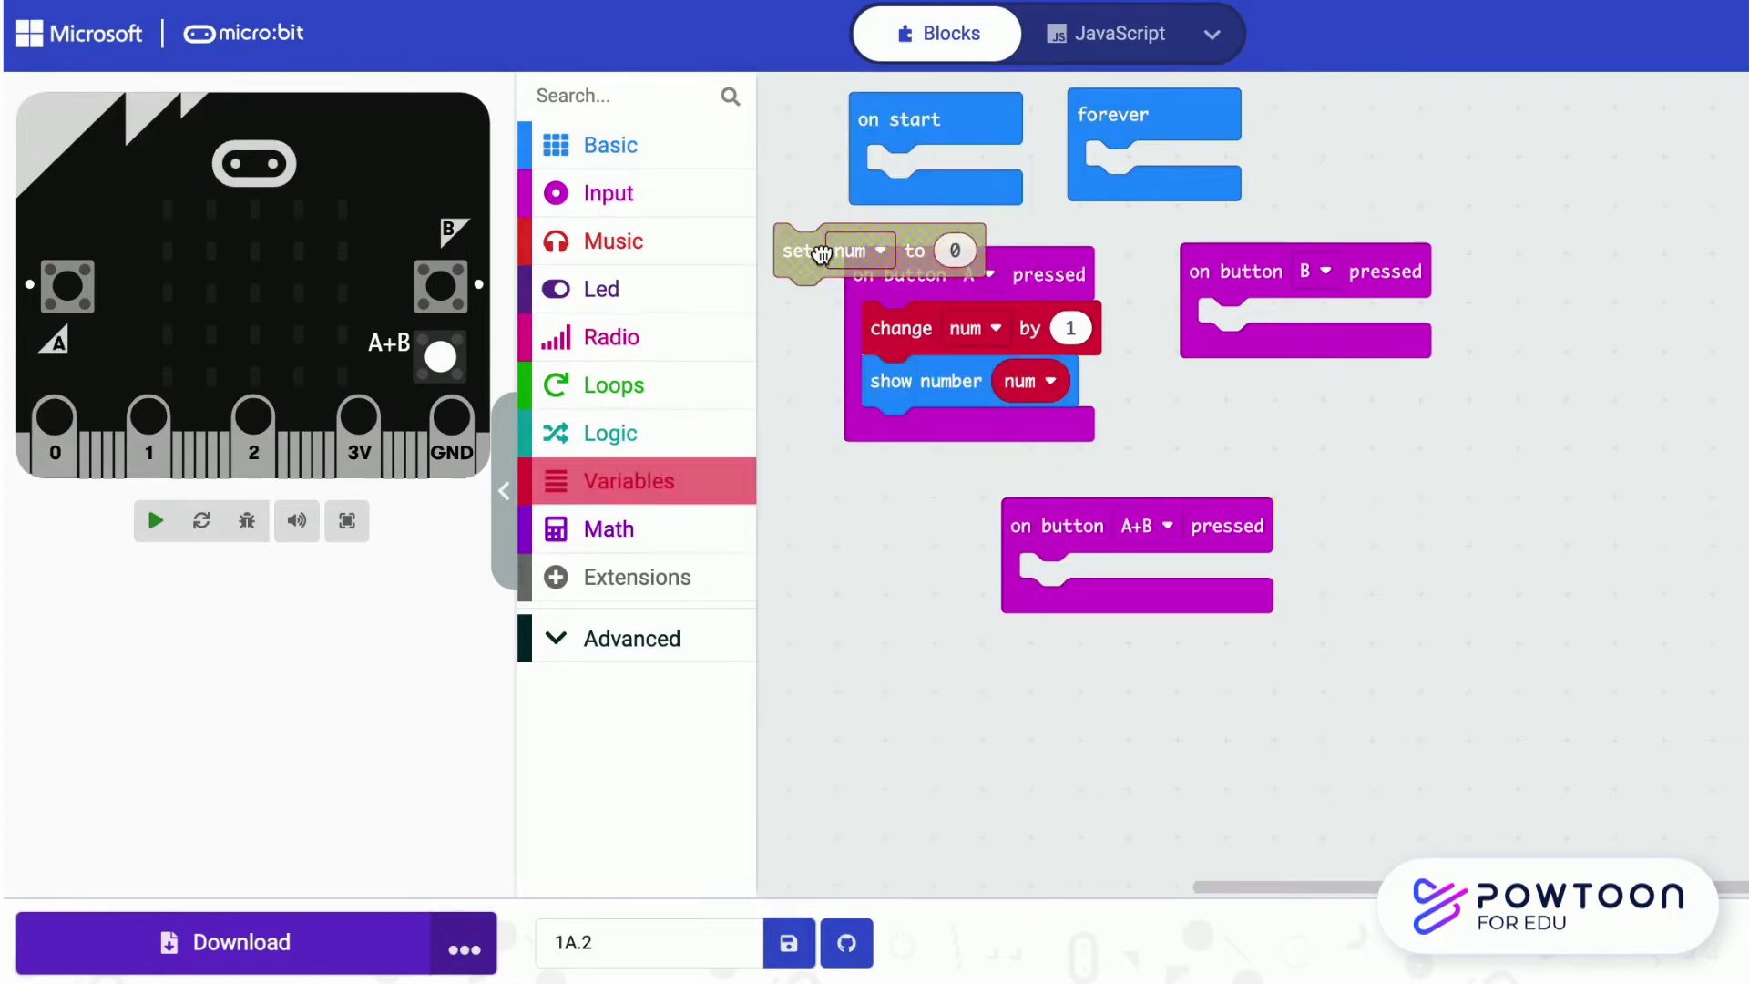
drag(831, 250, 967, 171)
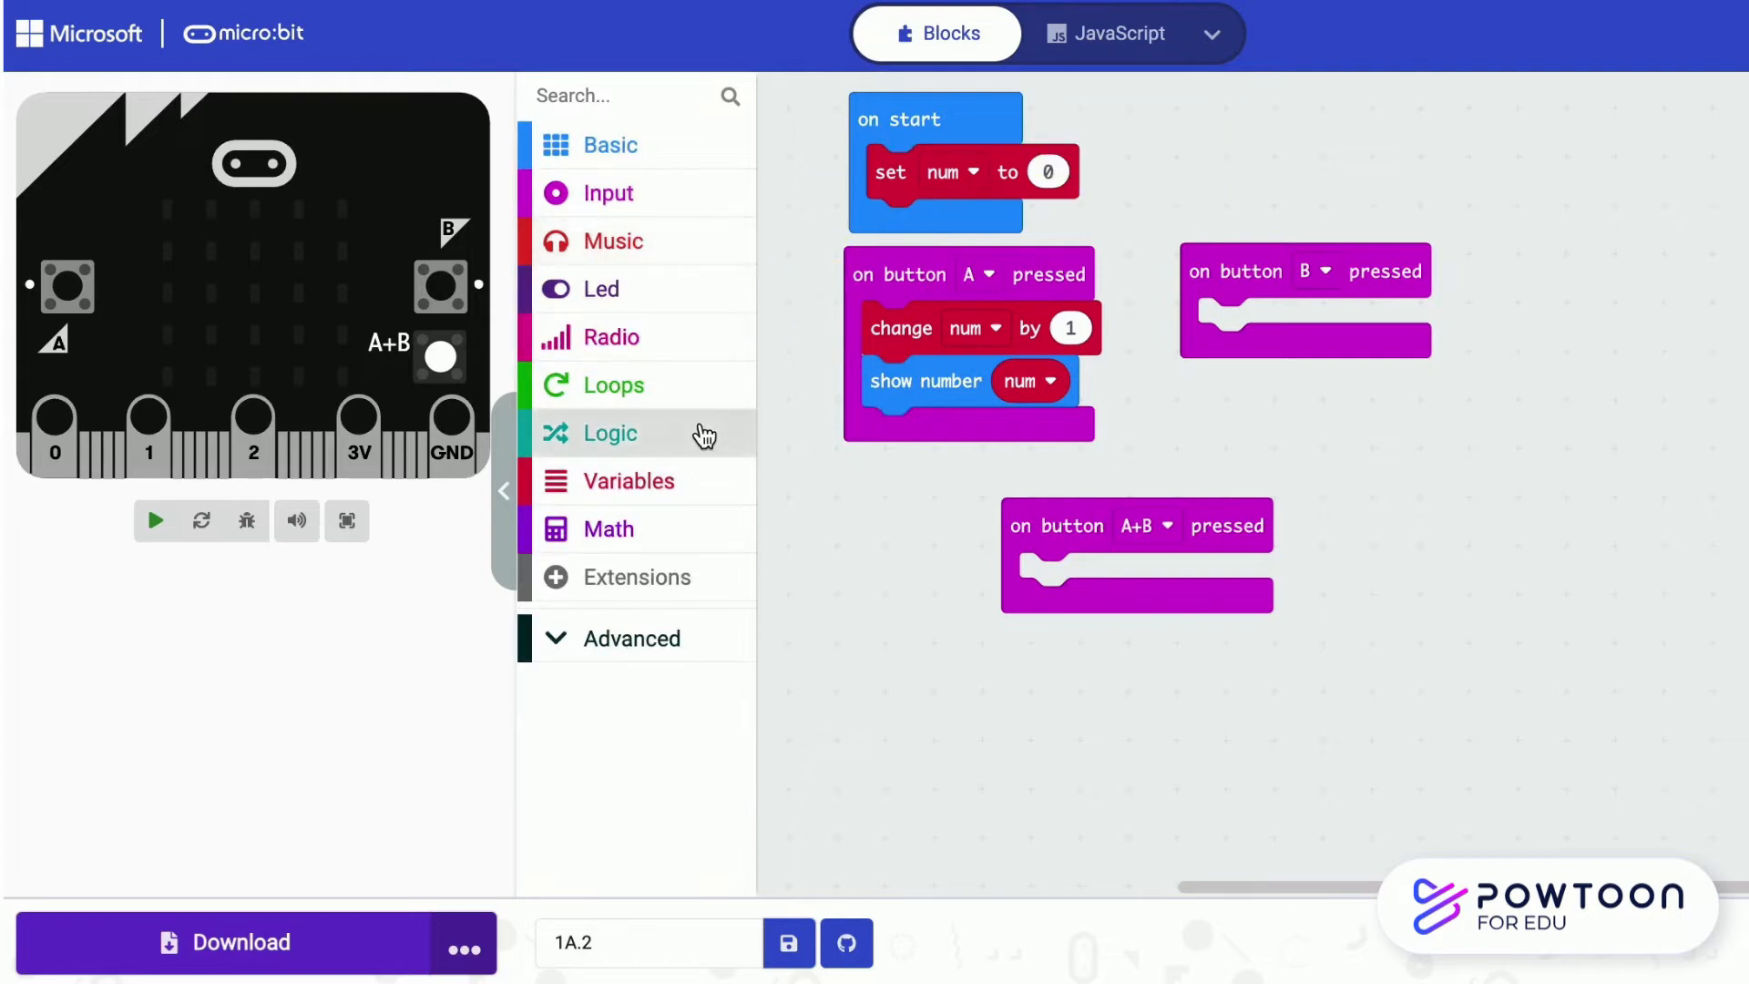
Make B change num by -1 and A+B set num to 0, each showing num
click(155, 521)
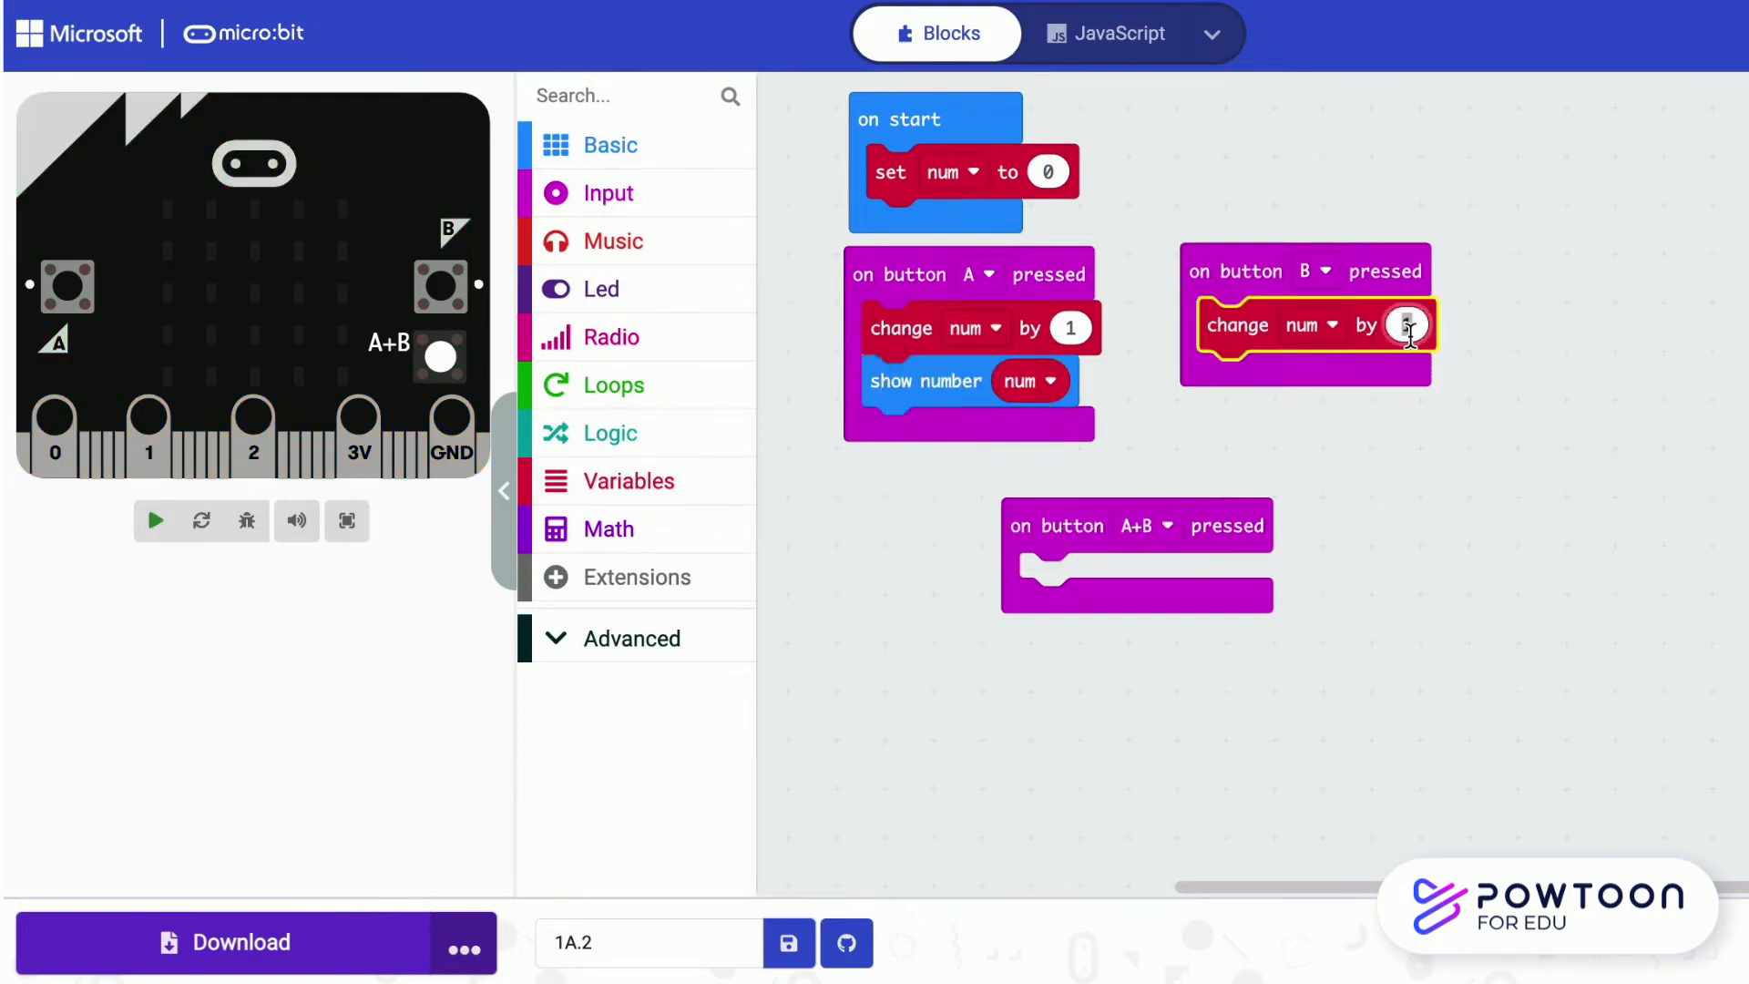
text(-1)
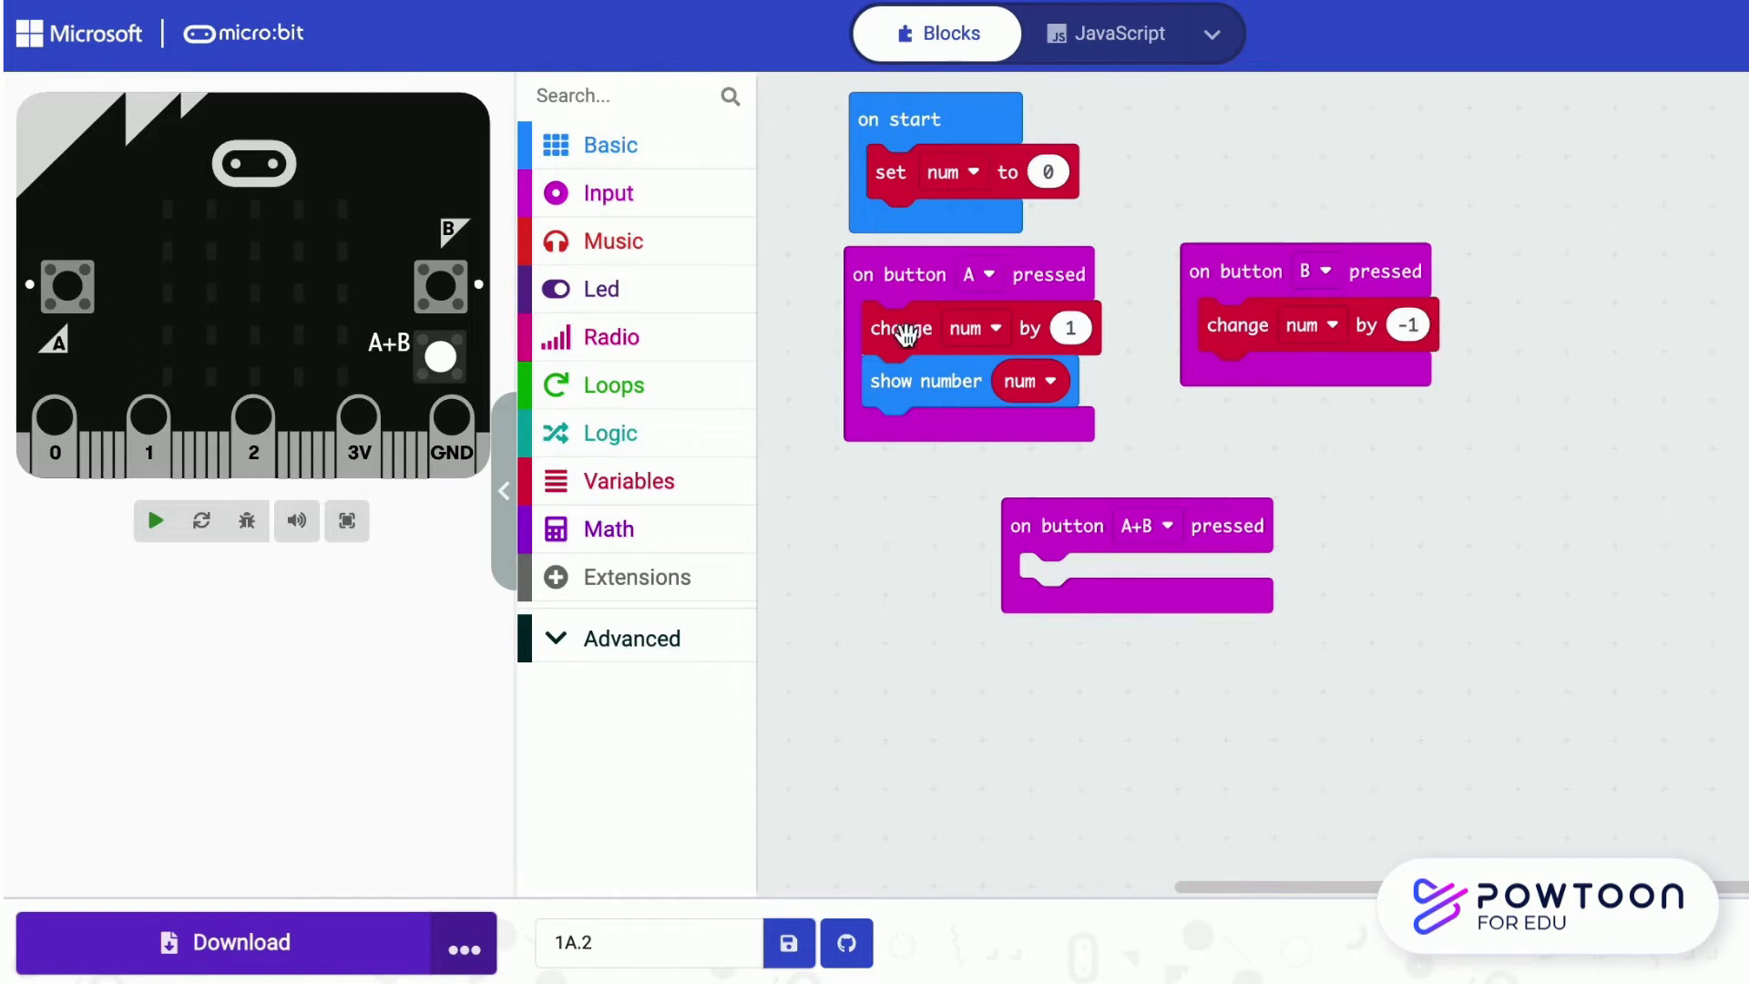
drag(926, 381, 976, 485)
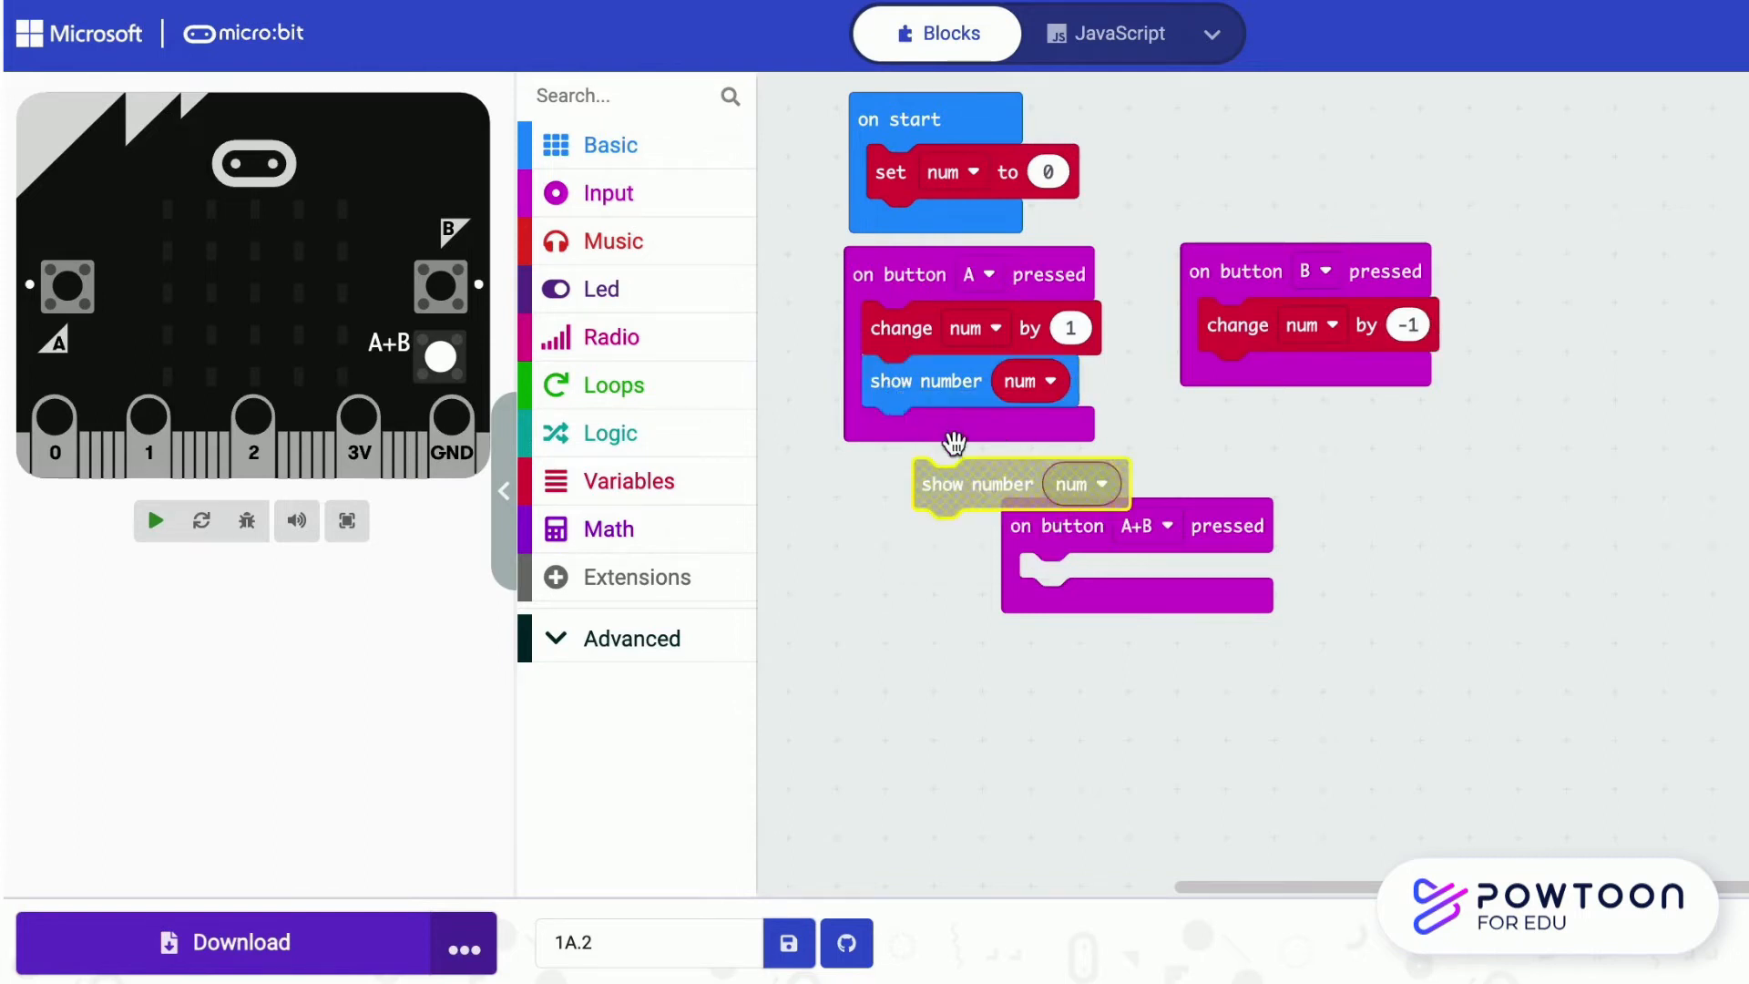
drag(977, 484, 1261, 377)
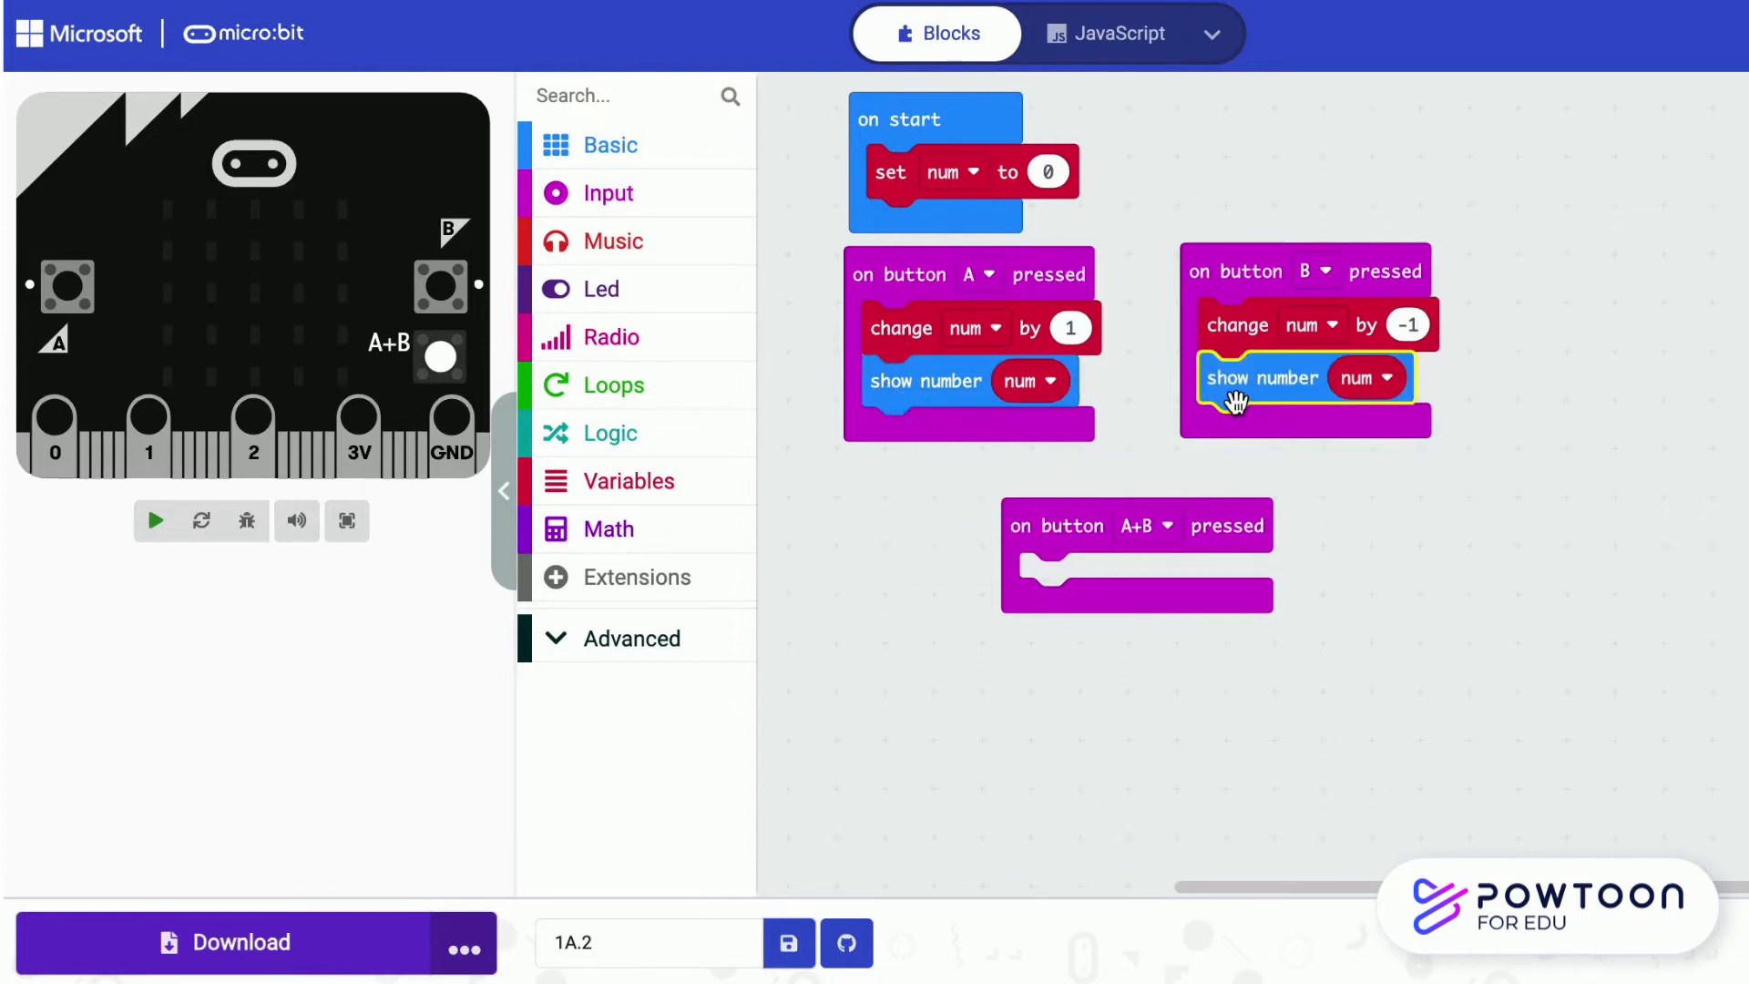
drag(1261, 377, 1171, 605)
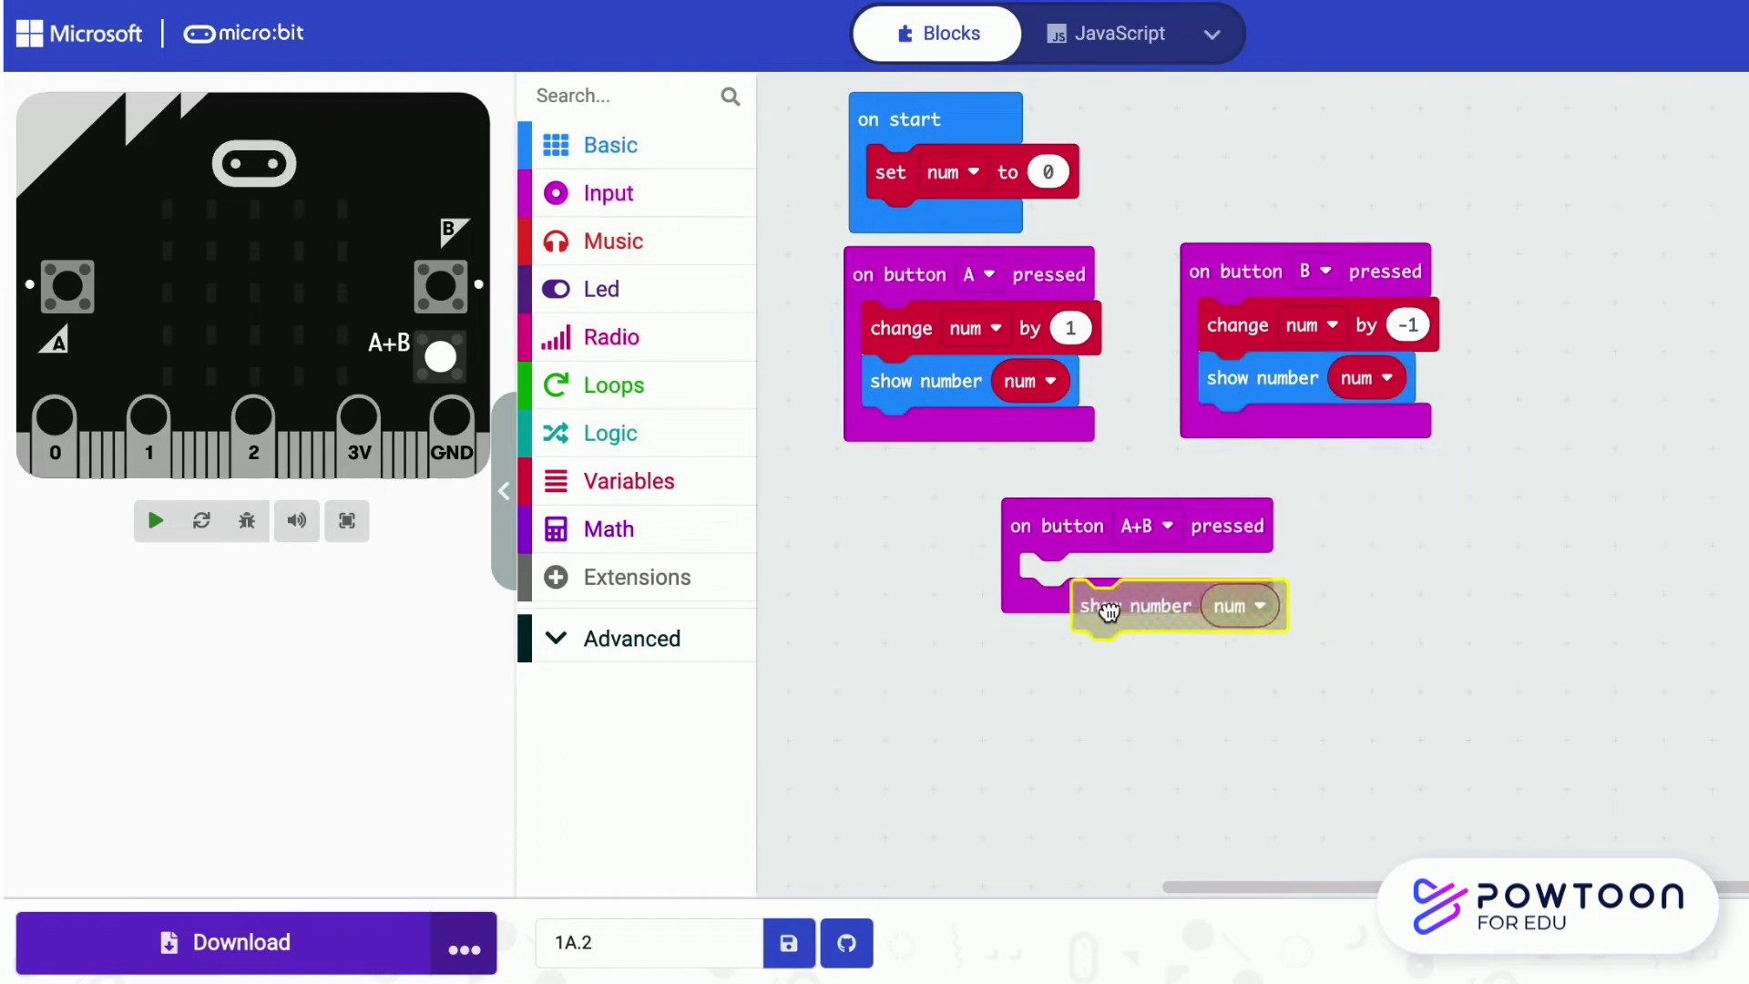
click(632, 481)
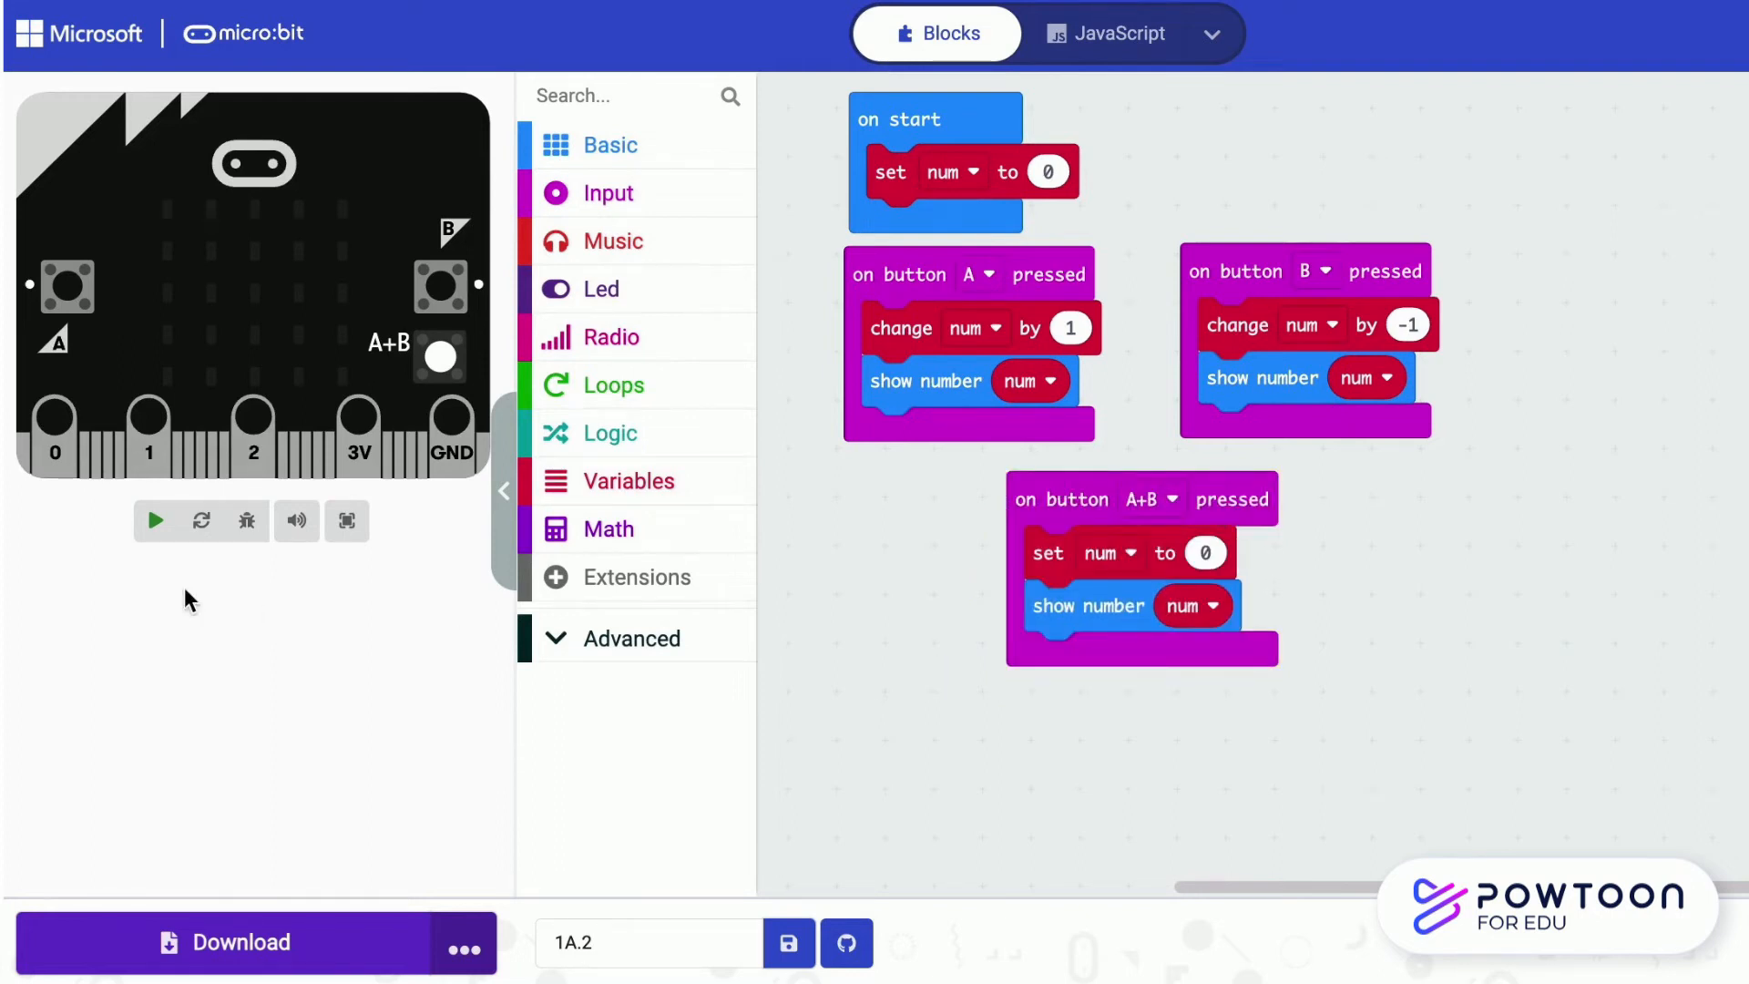
Restart the simulator and press A three times to count num up
click(155, 521)
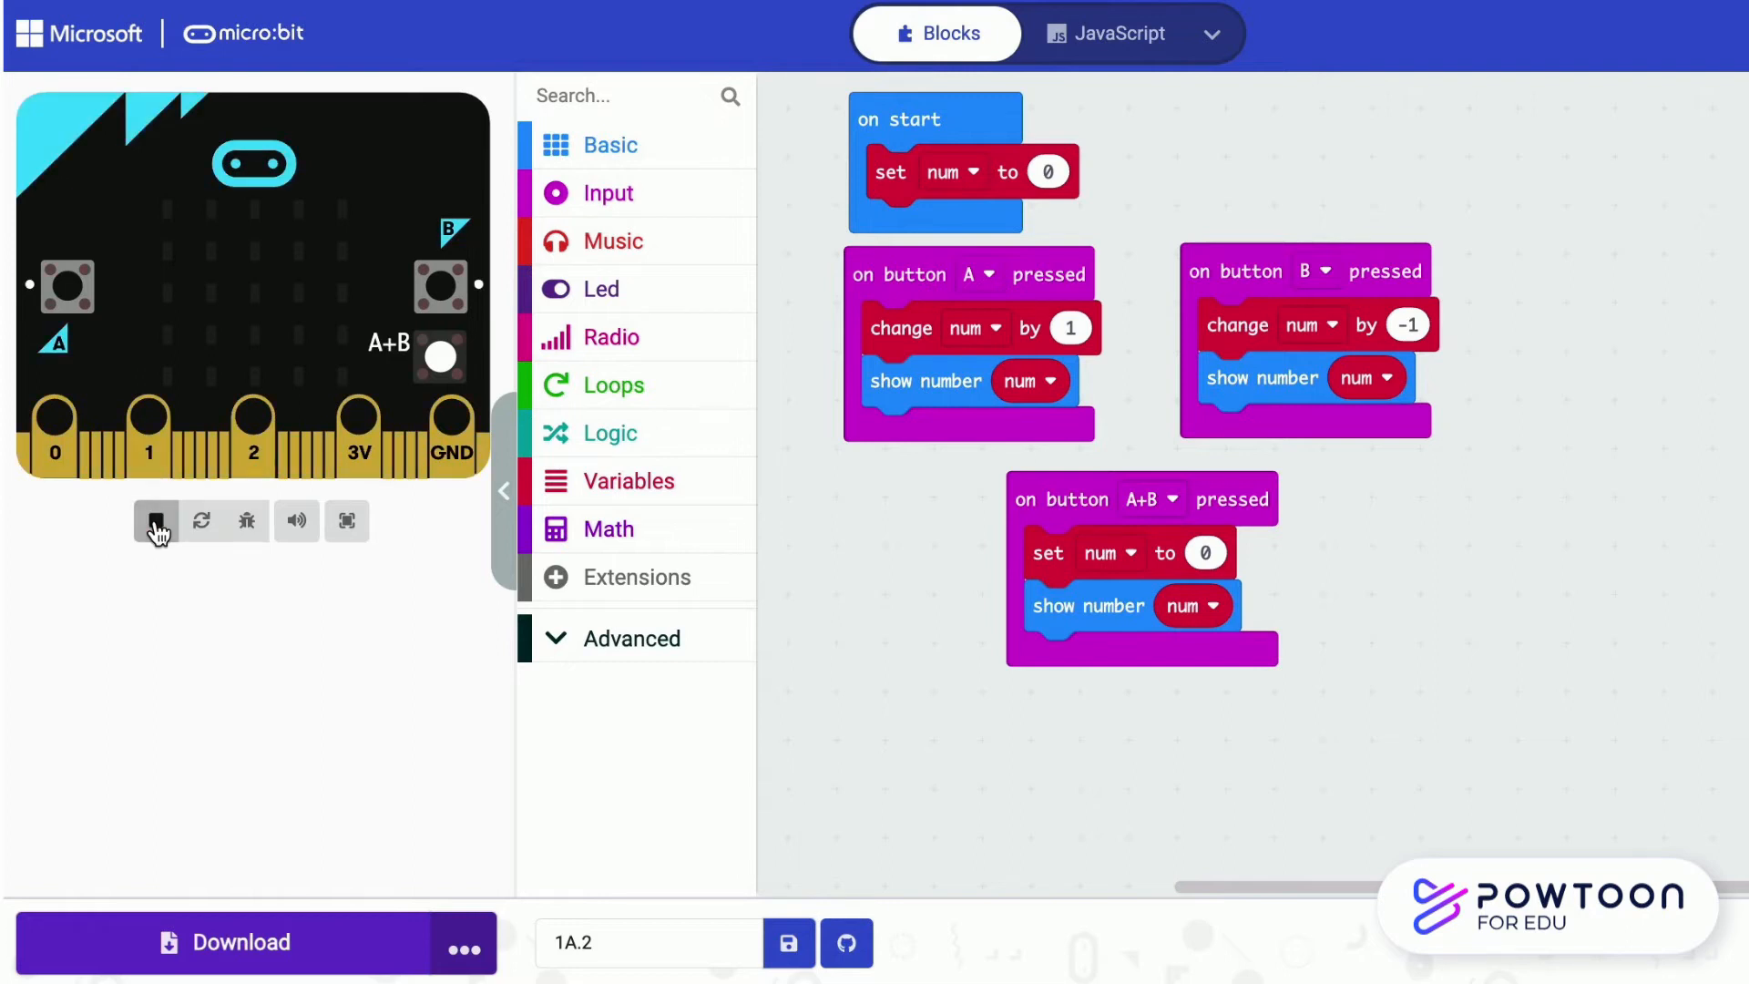
click(67, 286)
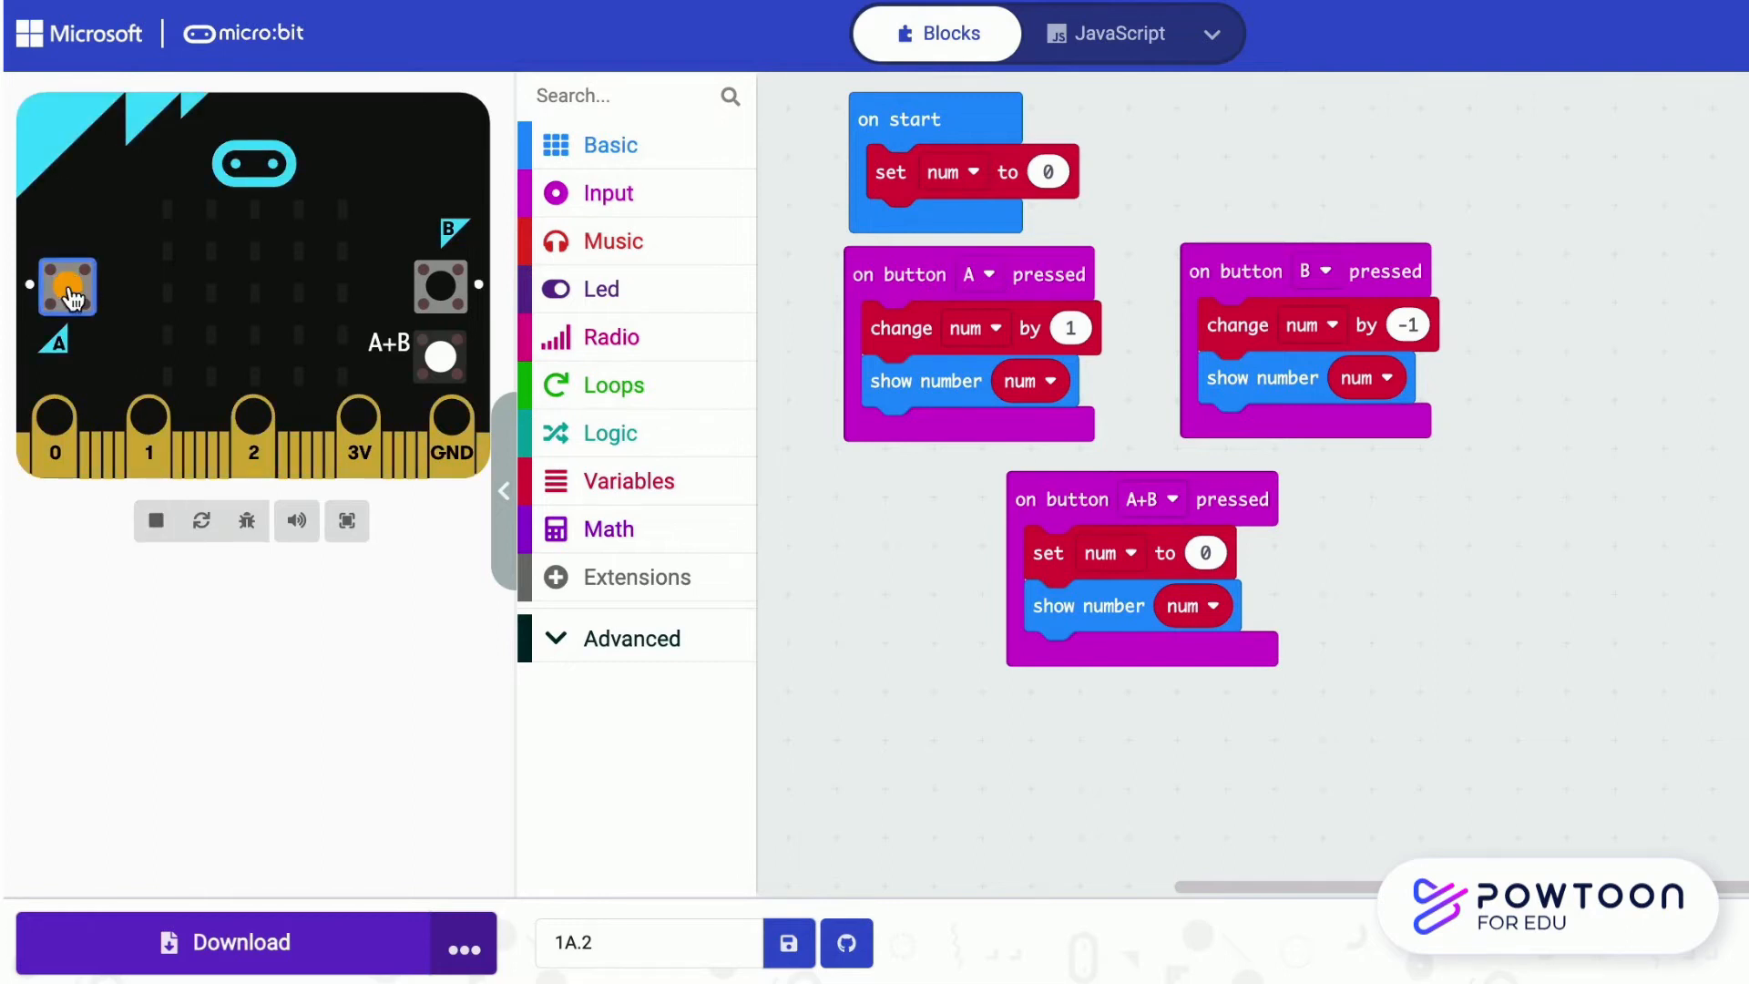
click(65, 285)
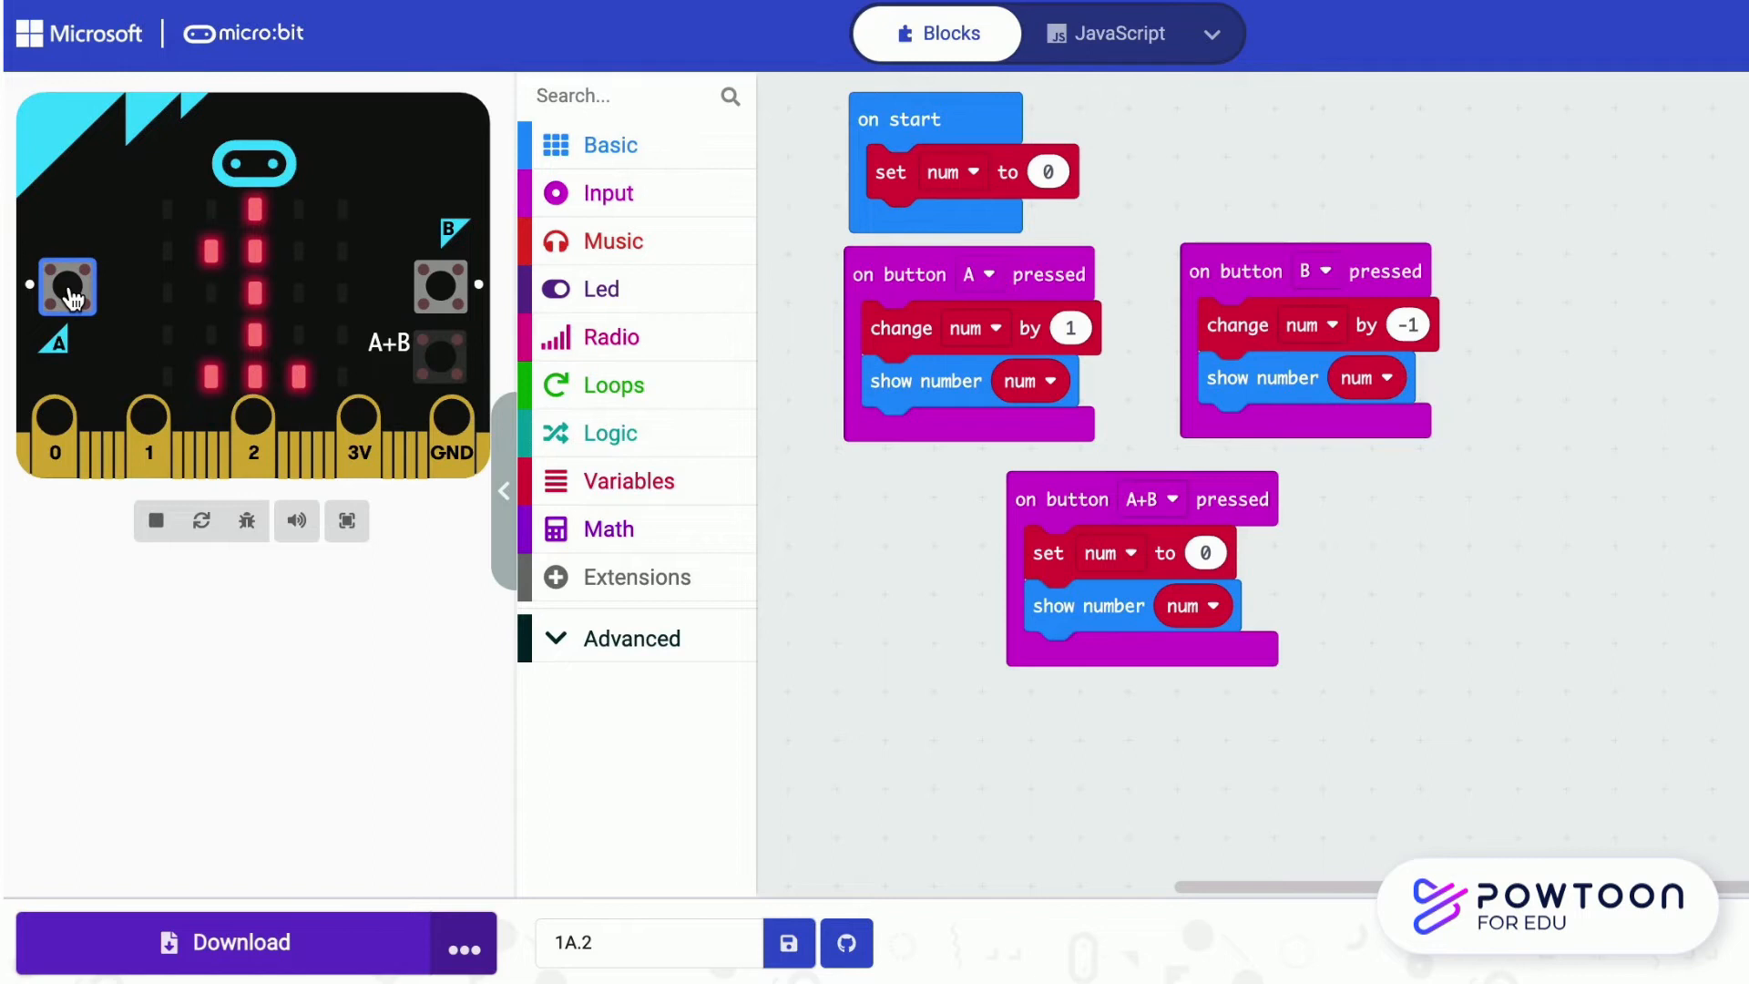
click(66, 286)
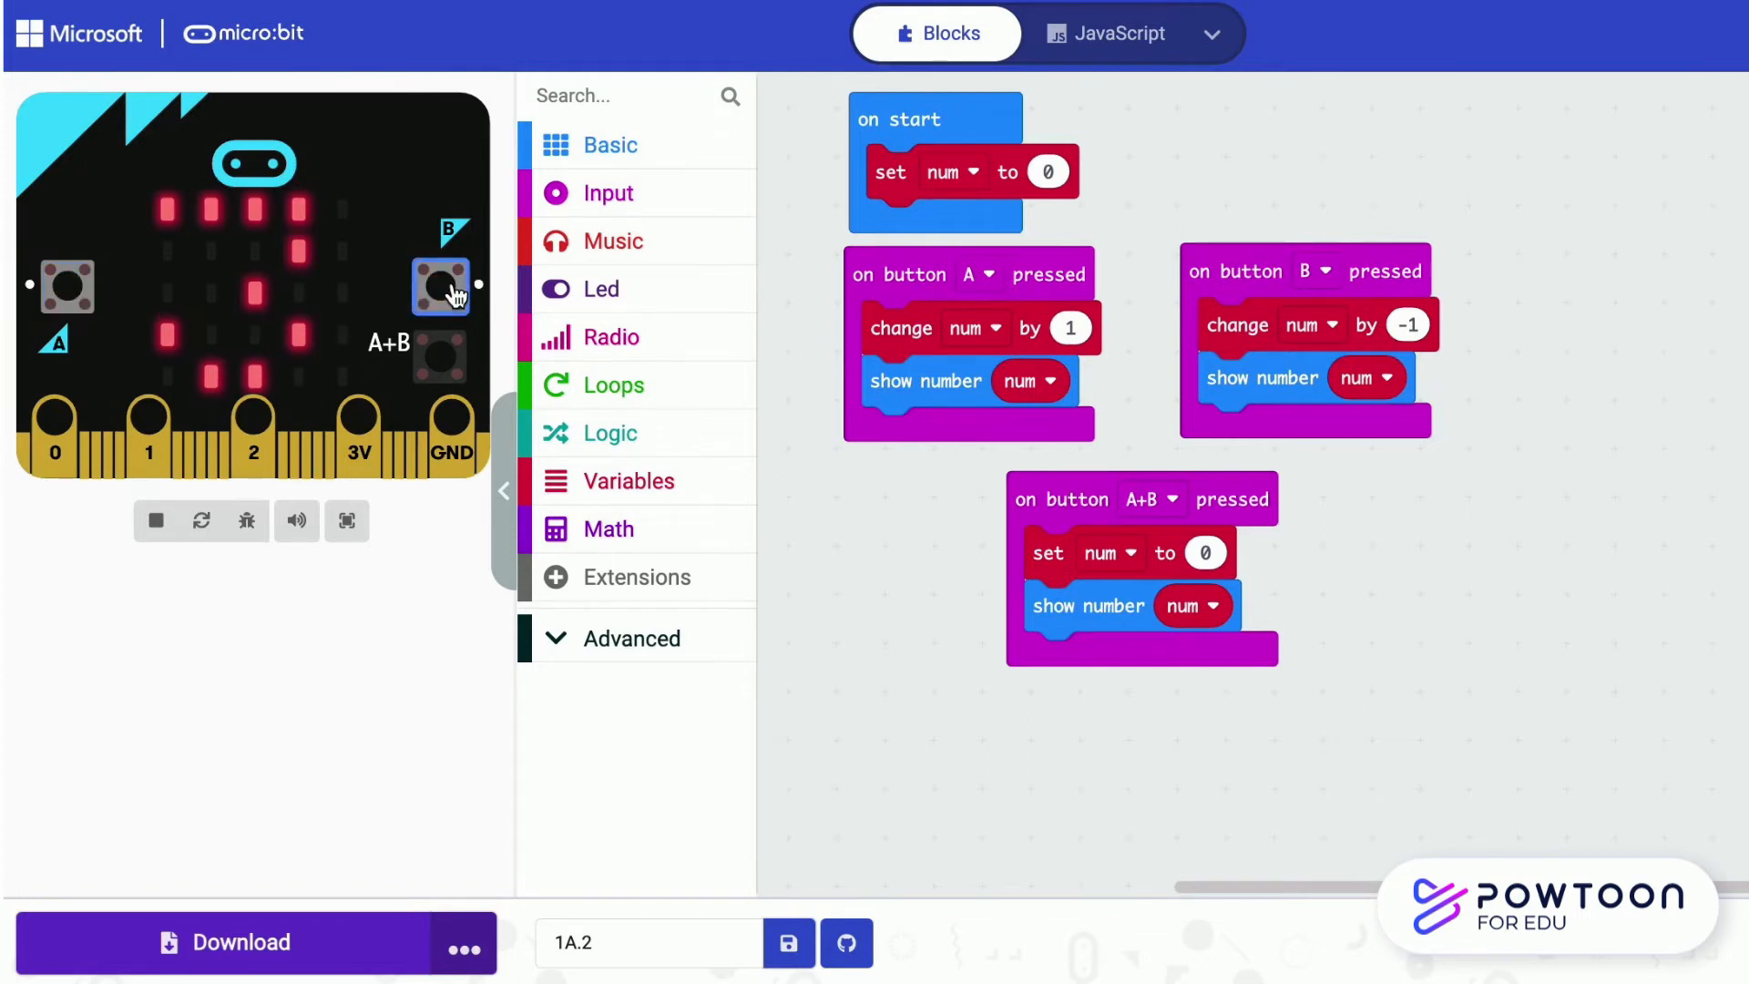
Press B to count down and A+B to reset the display to 0
click(68, 286)
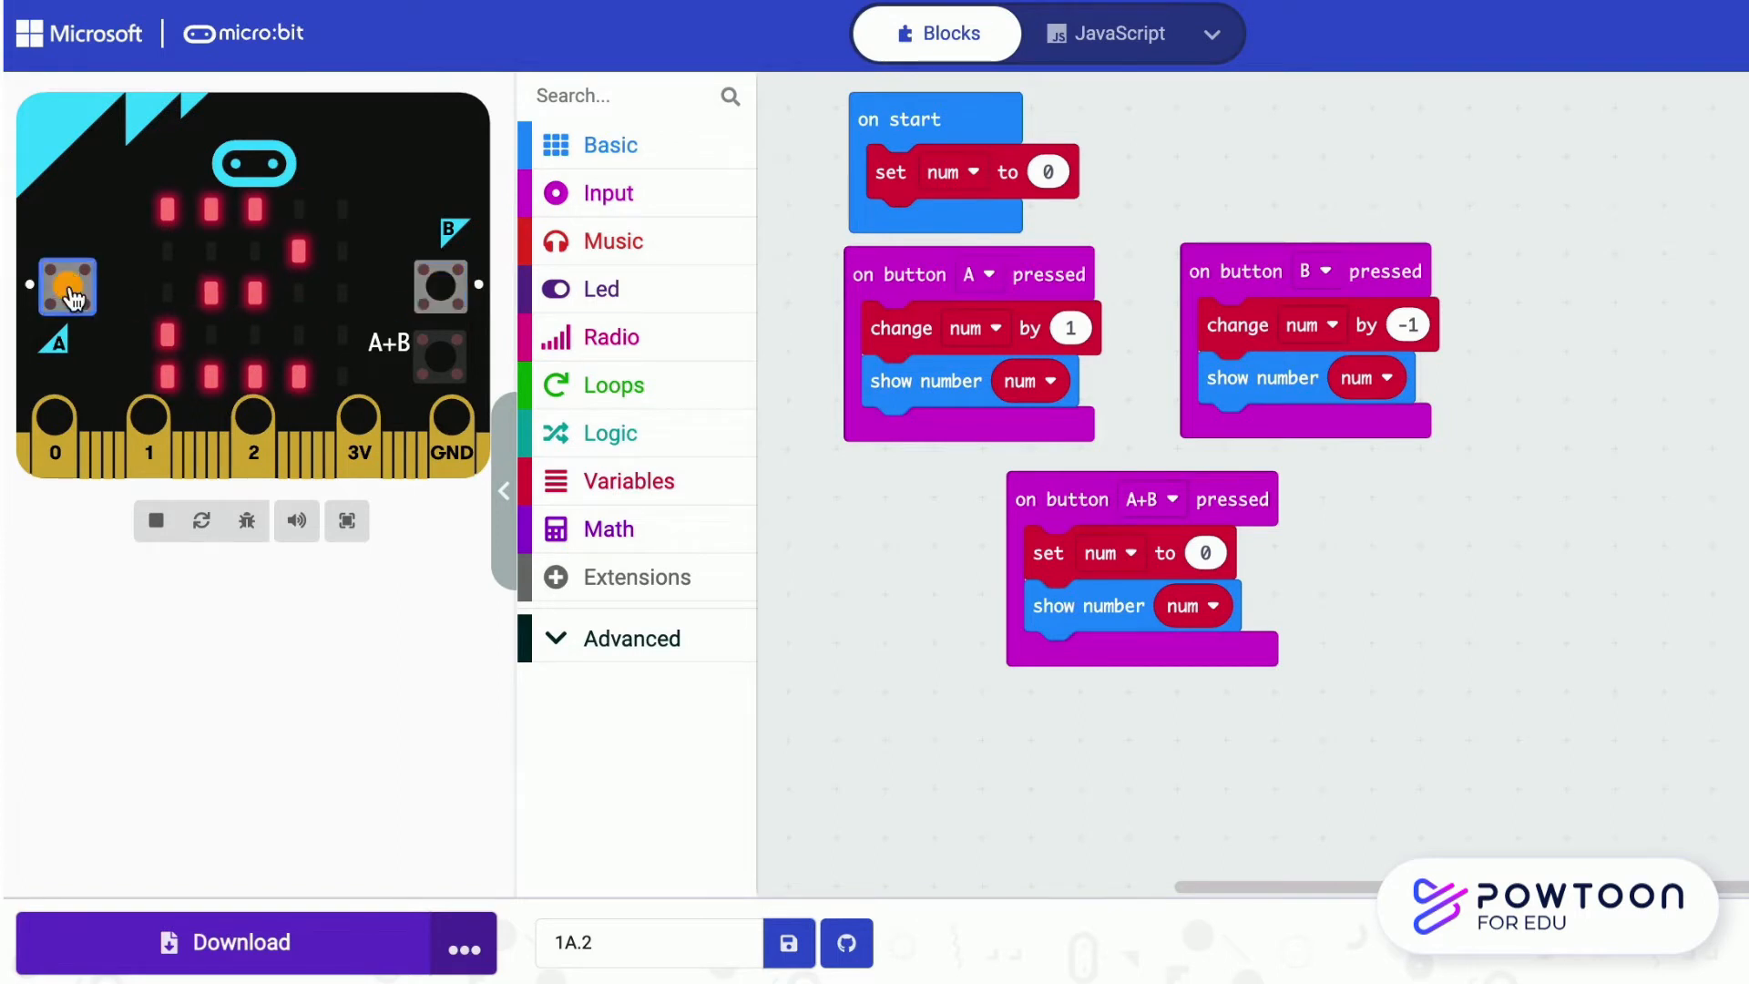
click(65, 286)
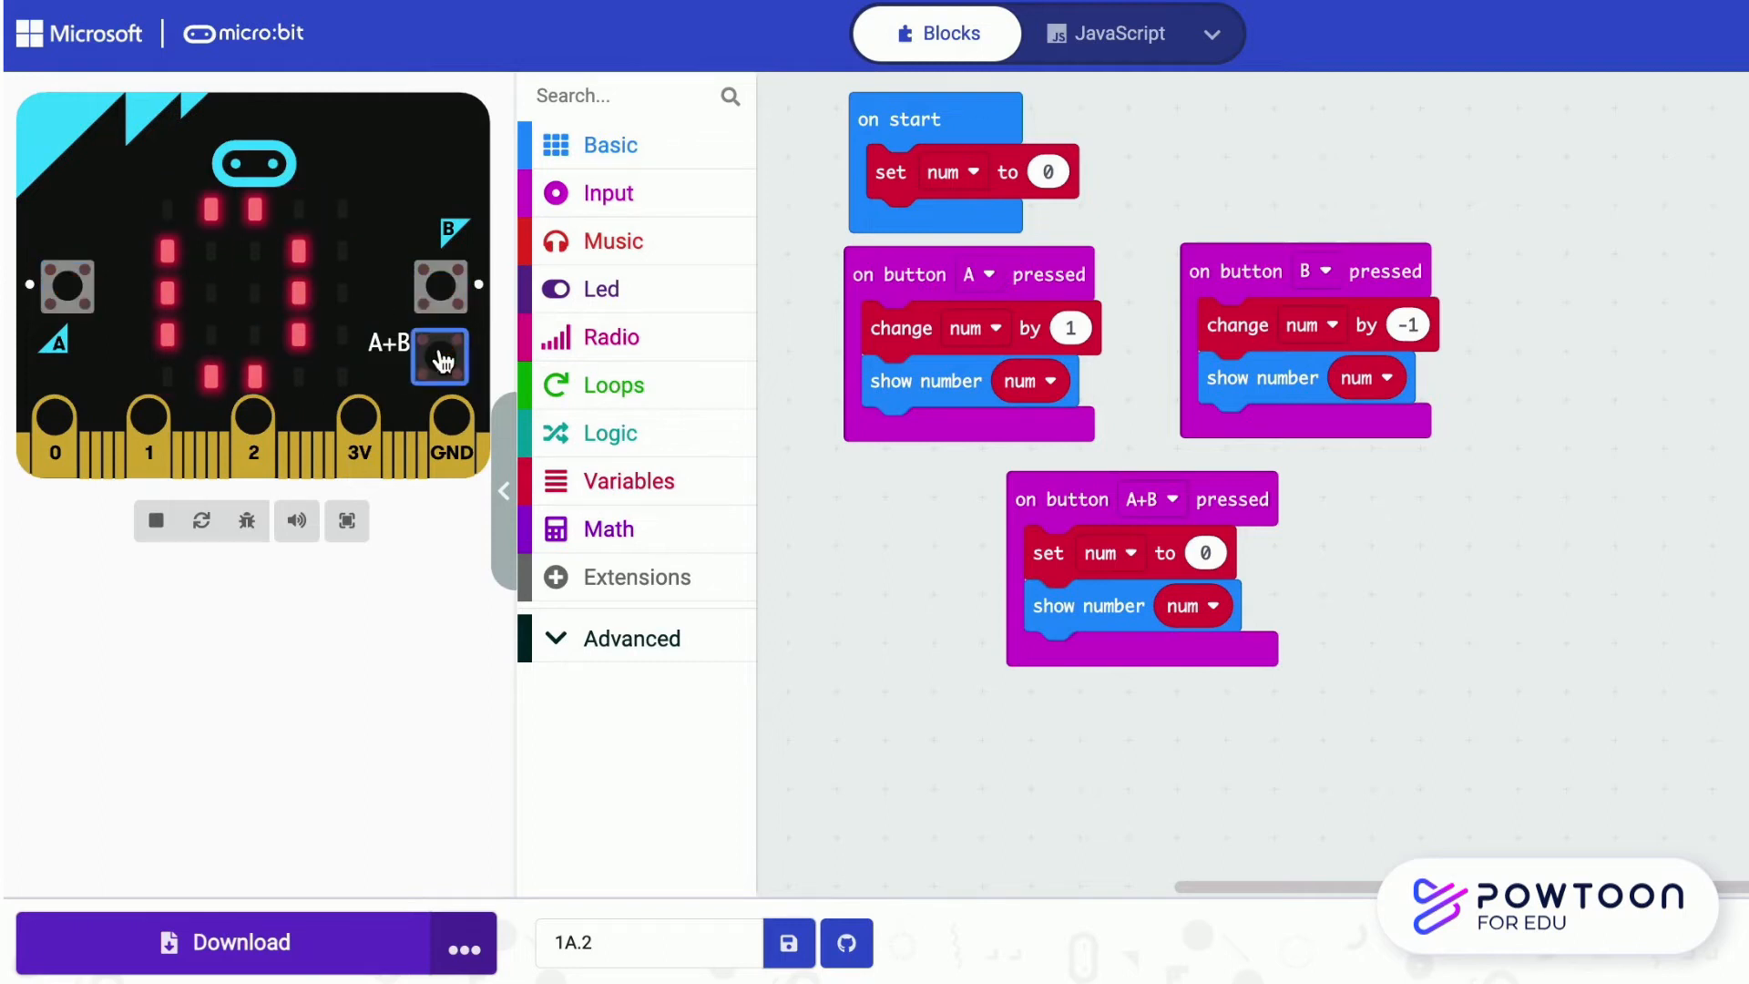
click(68, 288)
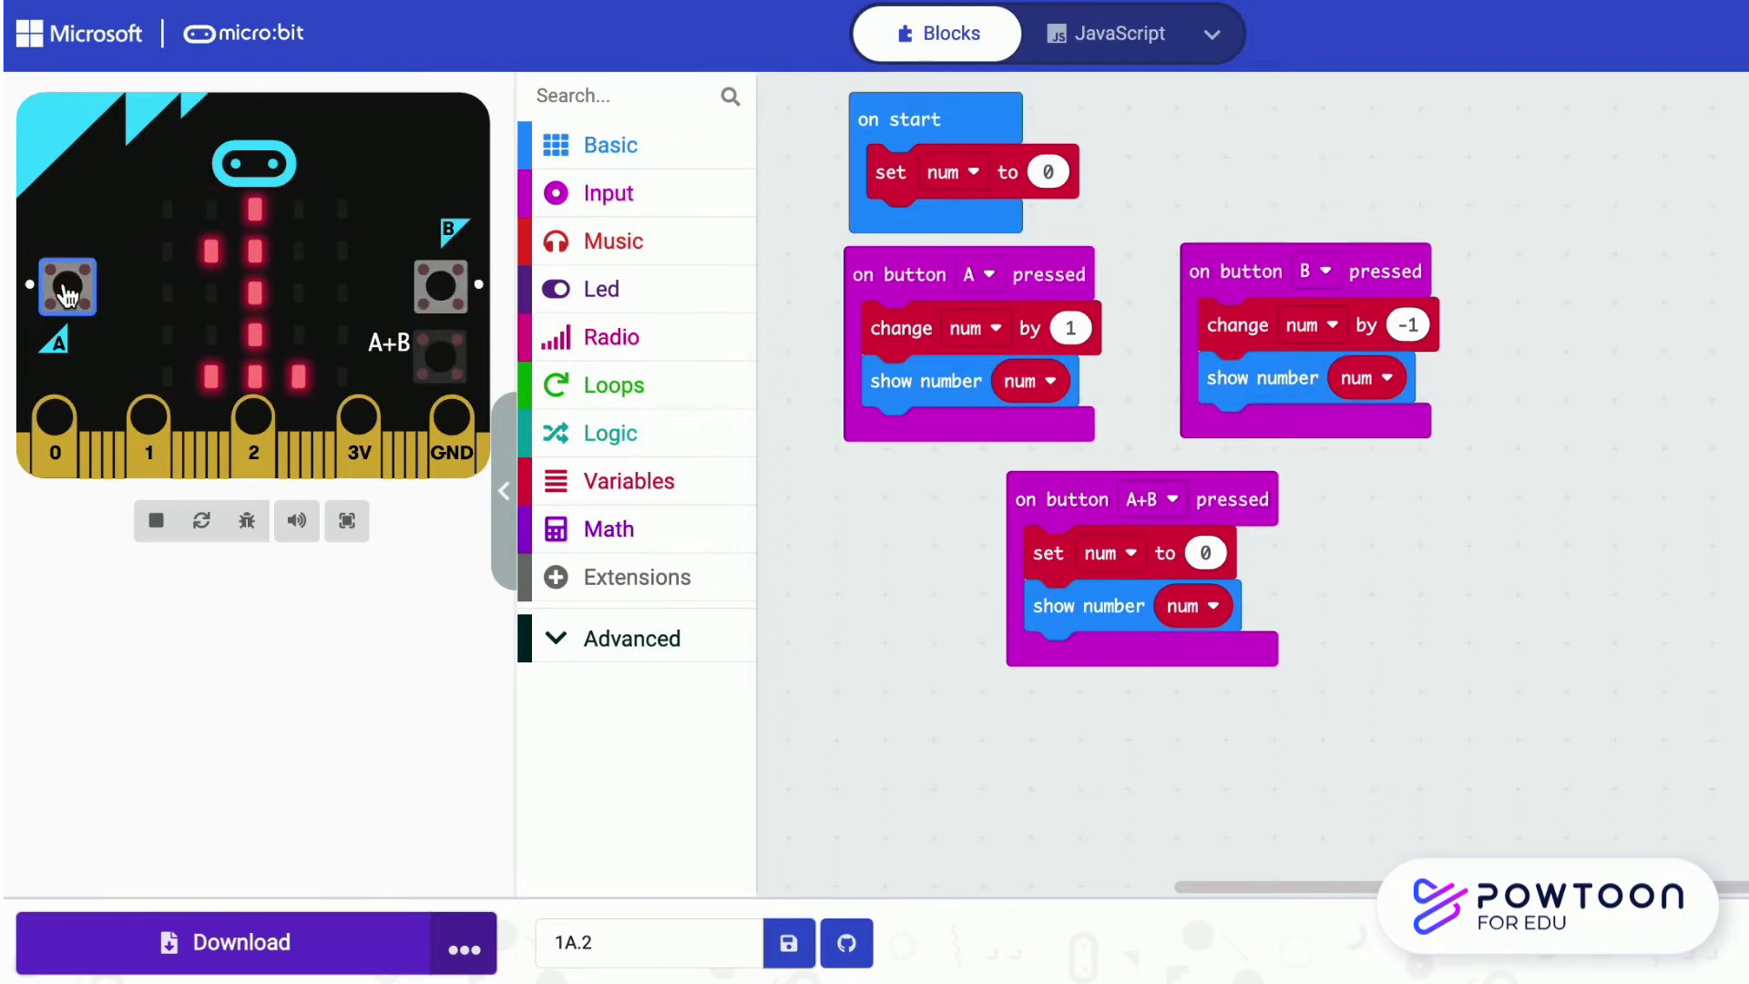
click(439, 286)
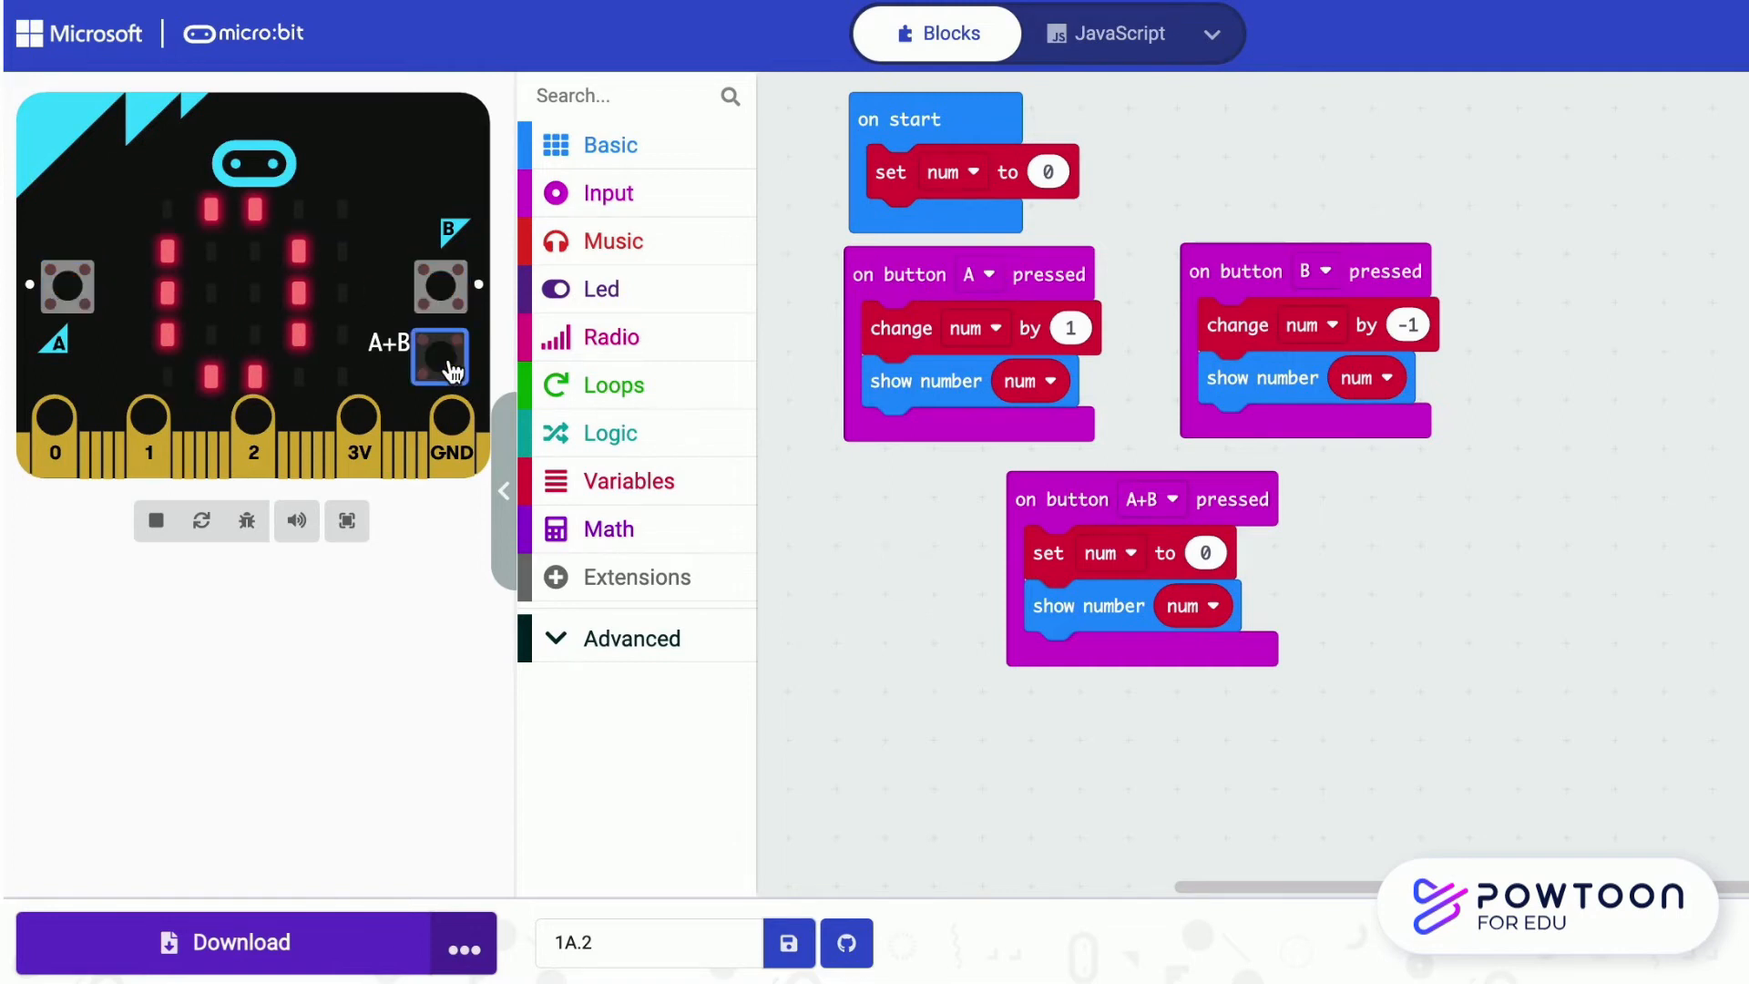
Make button A change num by 2, restart the simulator and test B and A+B
click(1070, 328)
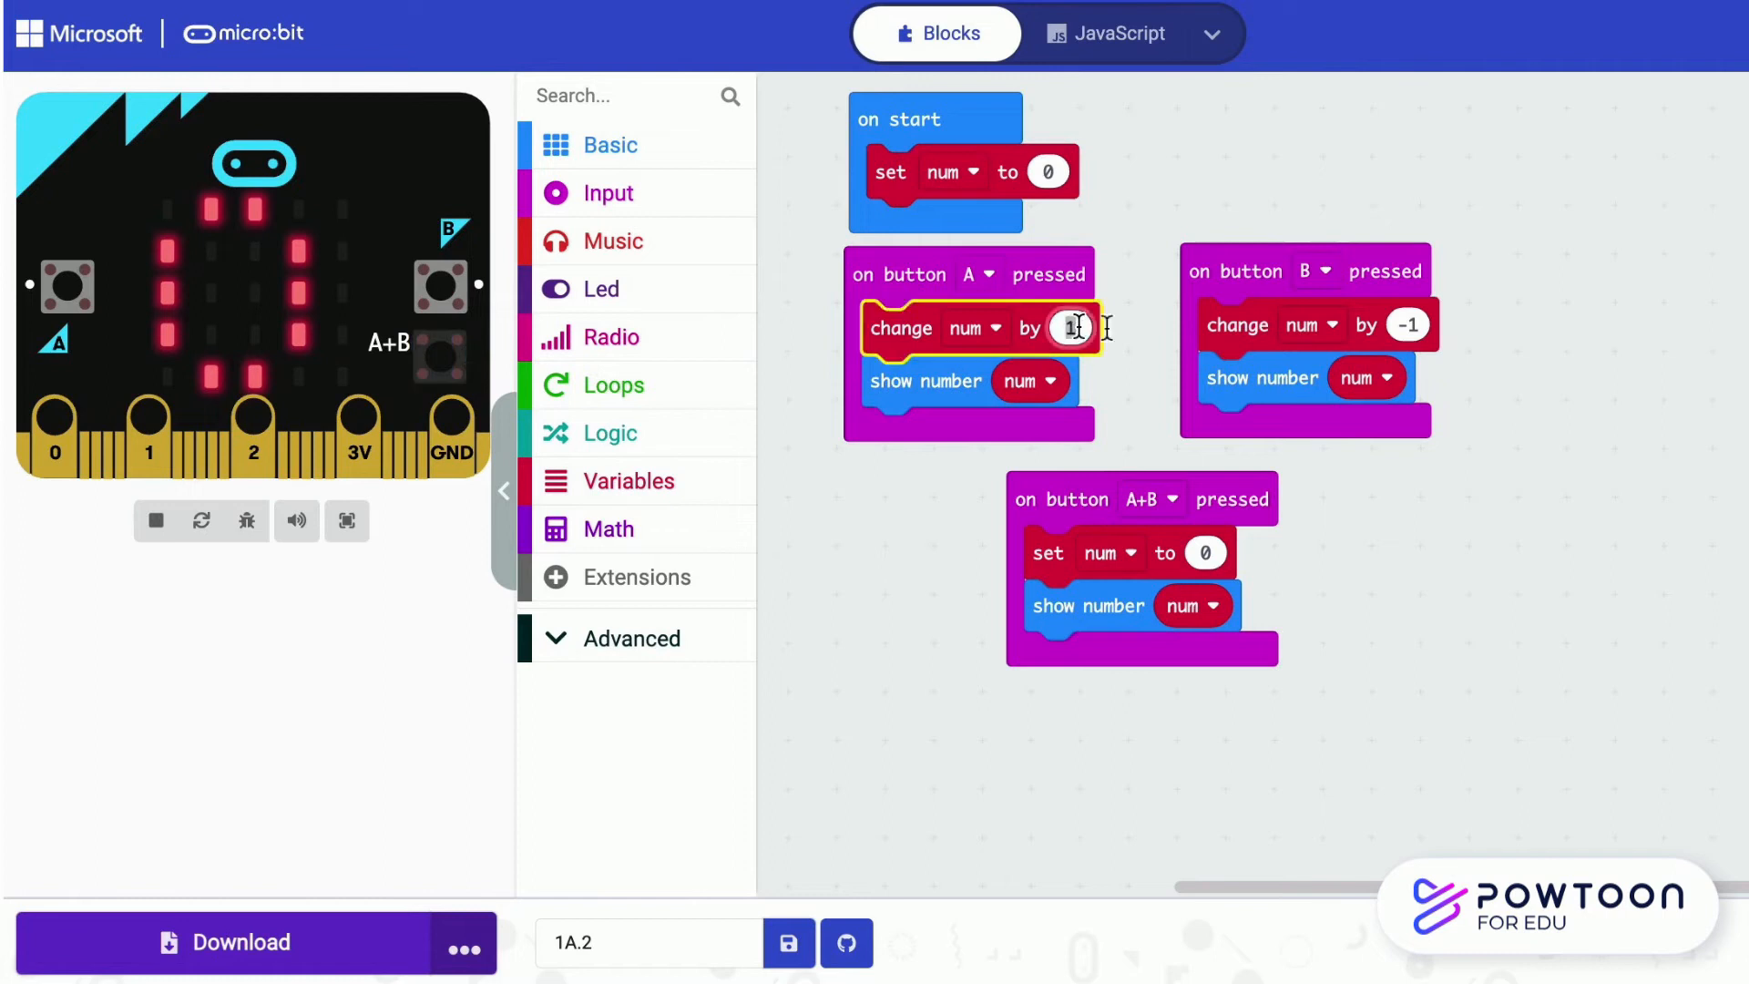
text(2)
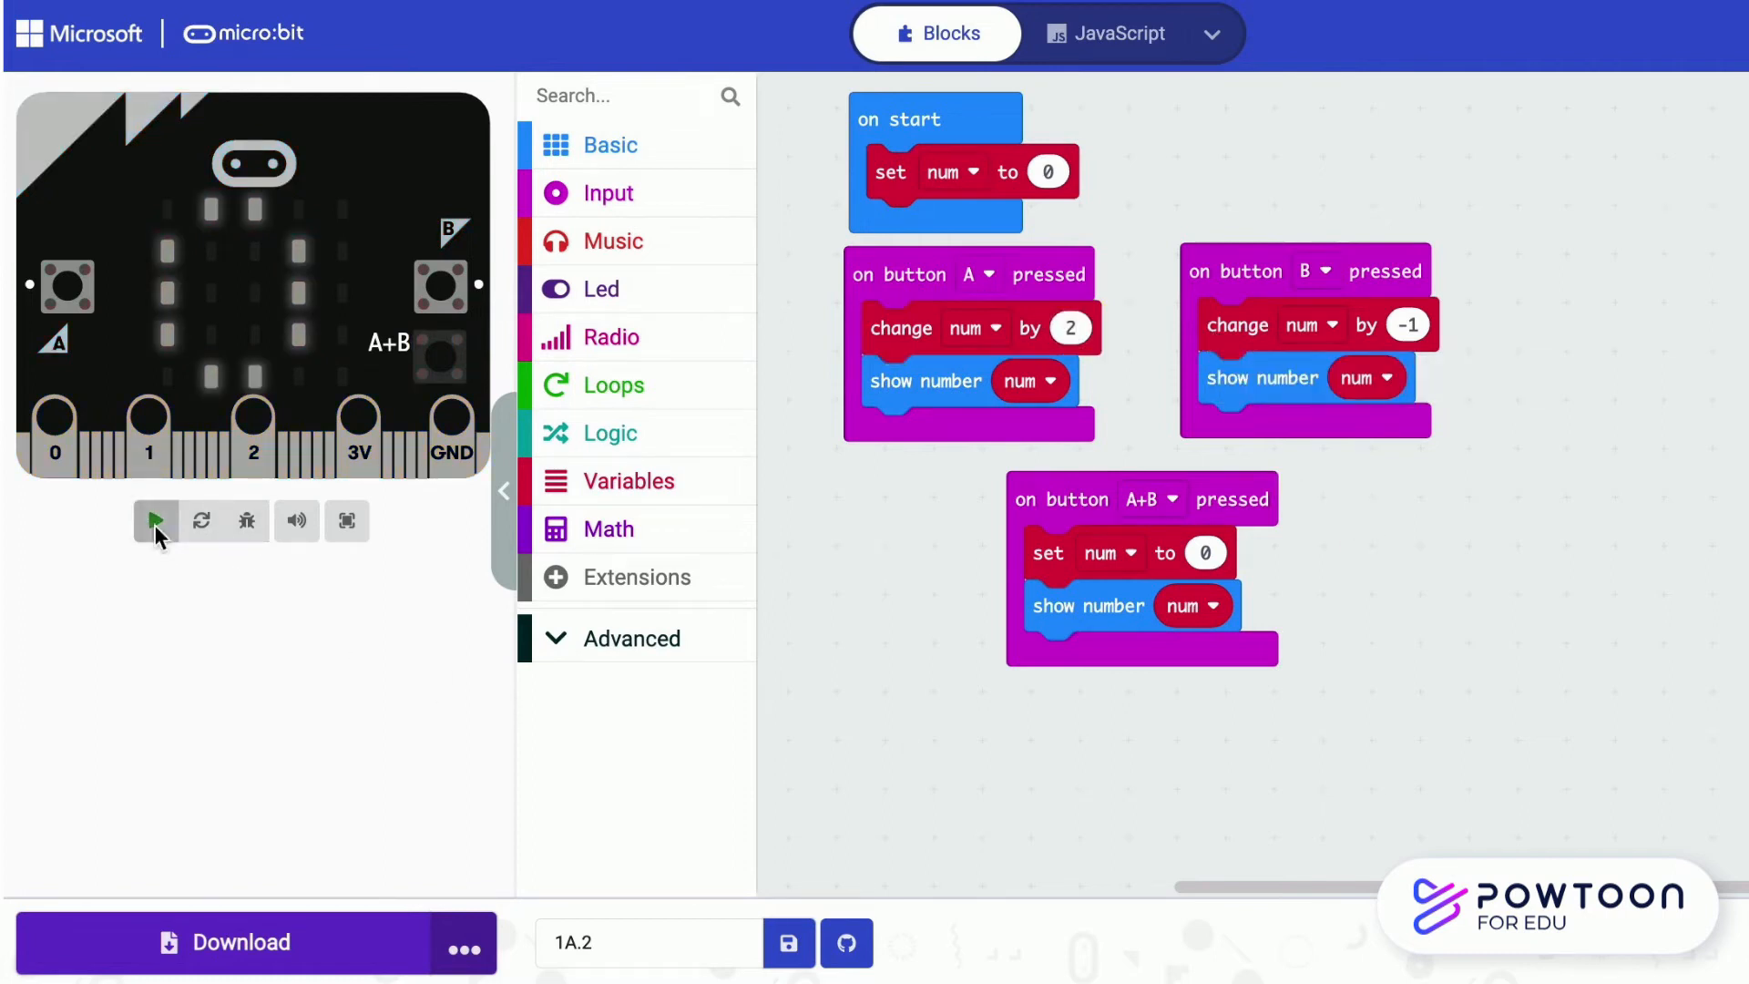
click(153, 521)
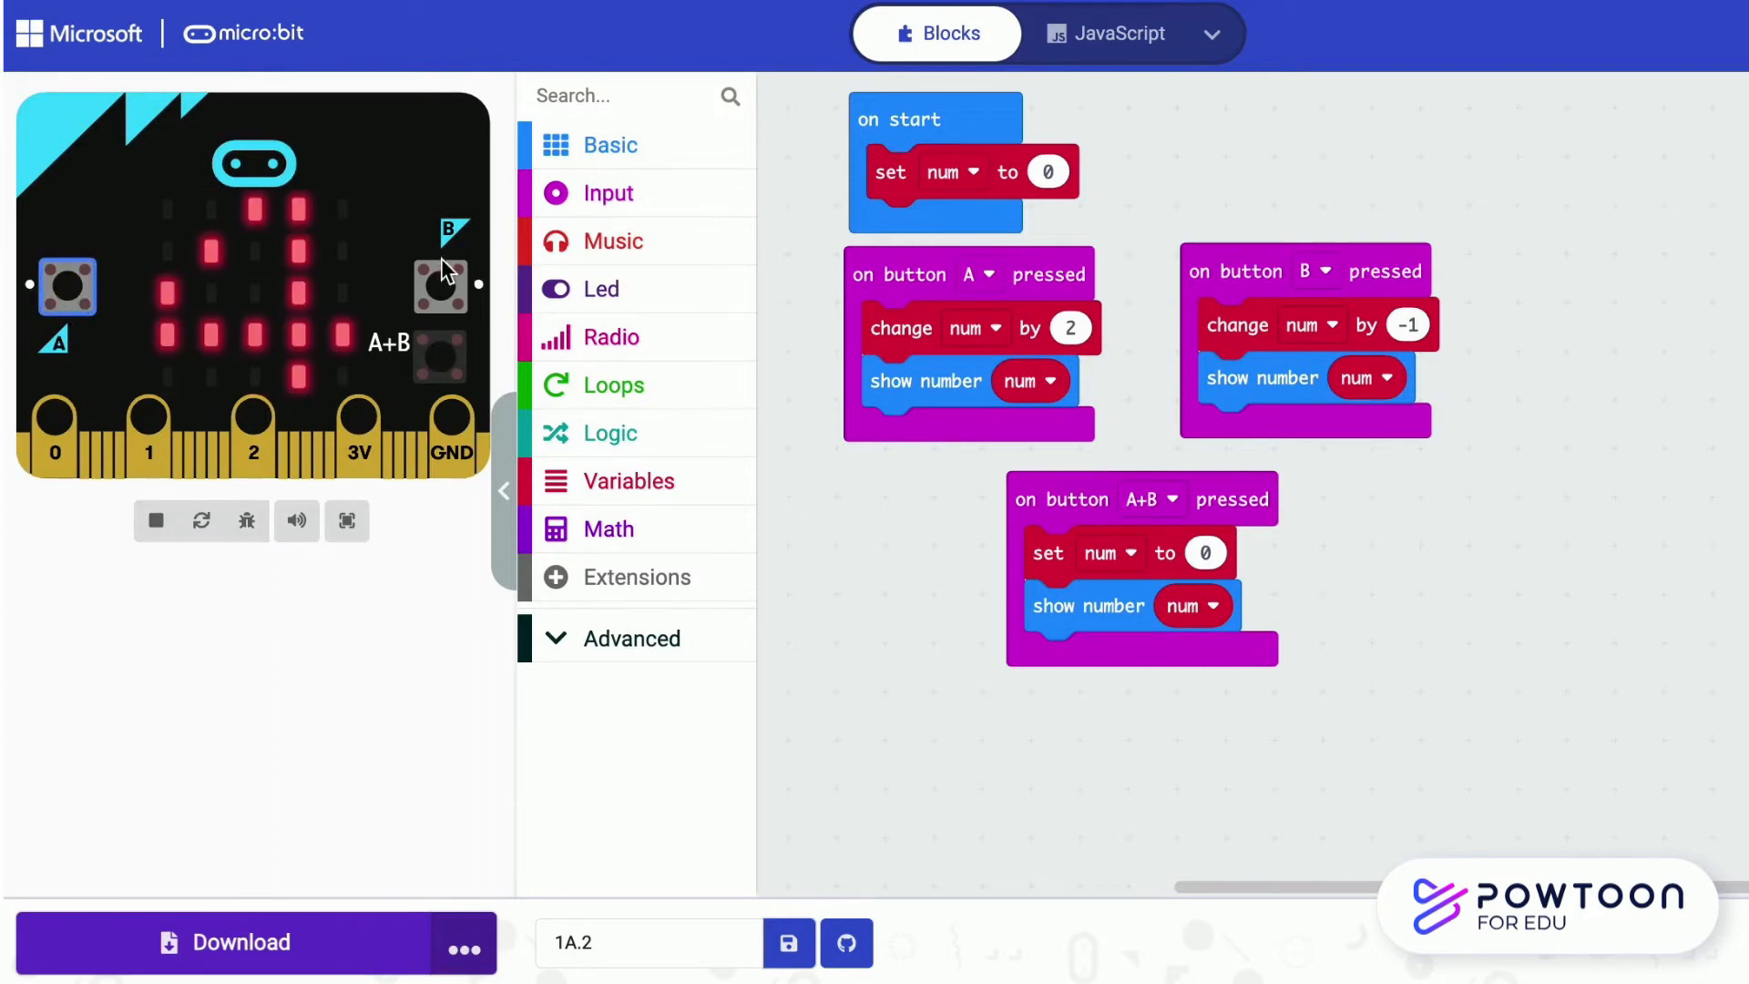
click(439, 284)
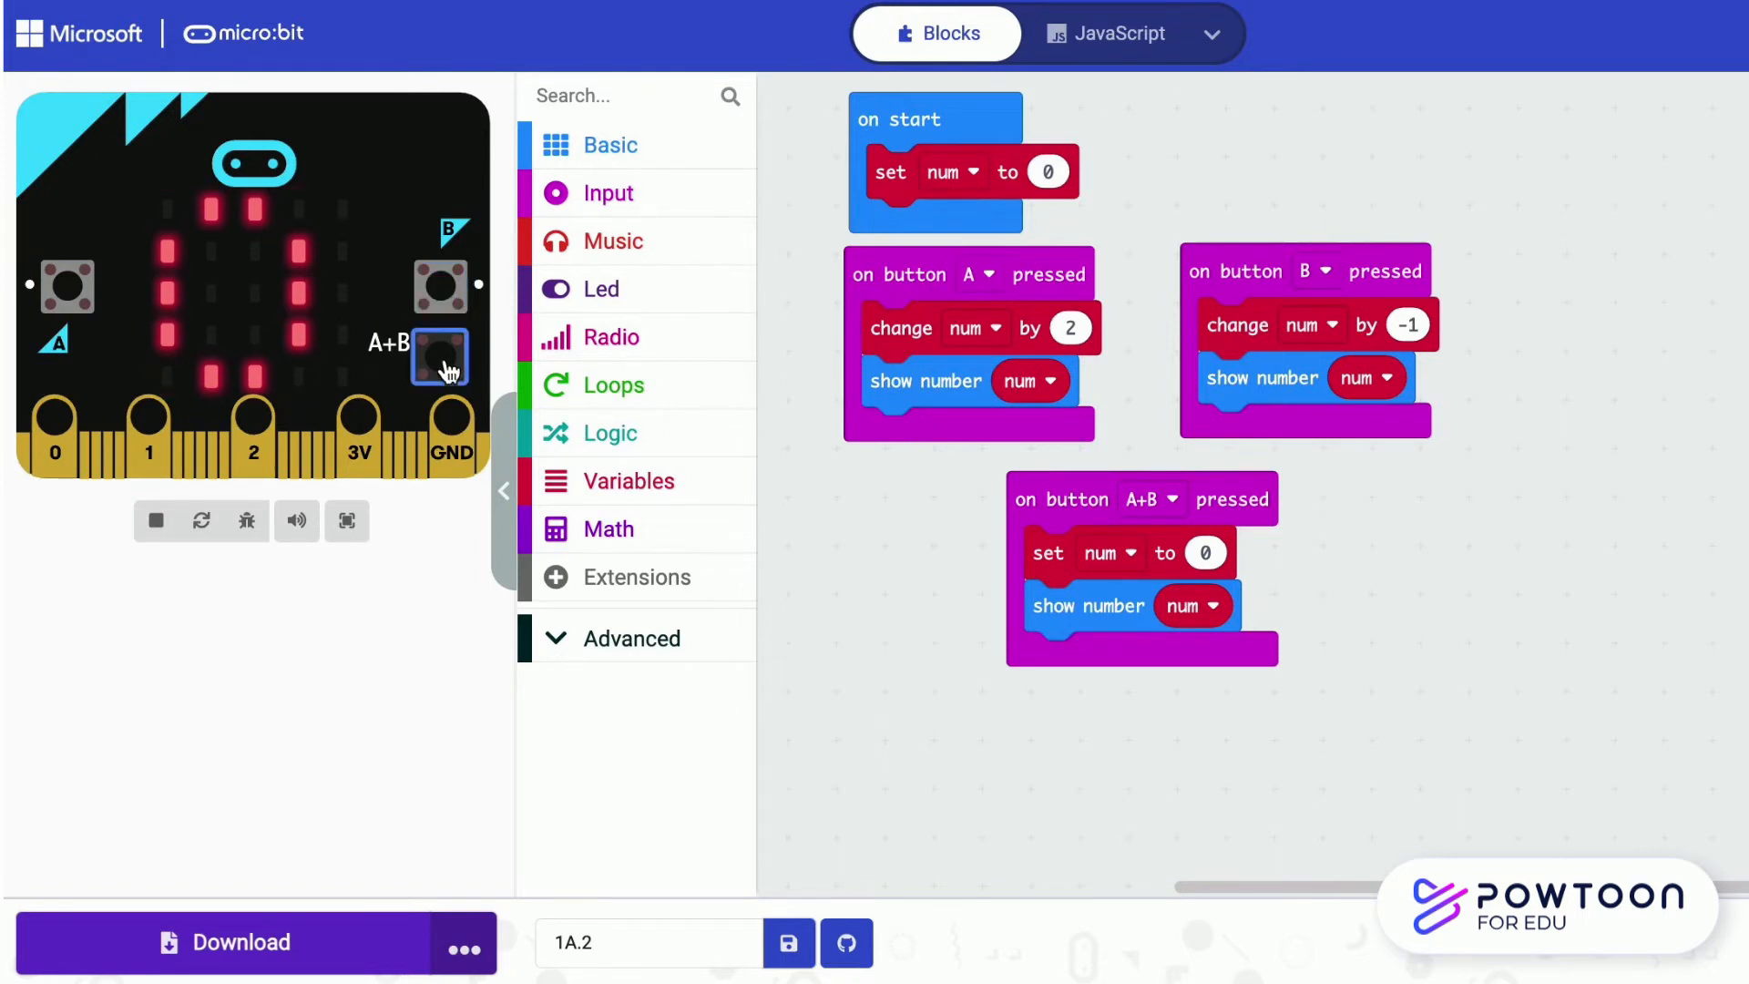
click(632, 481)
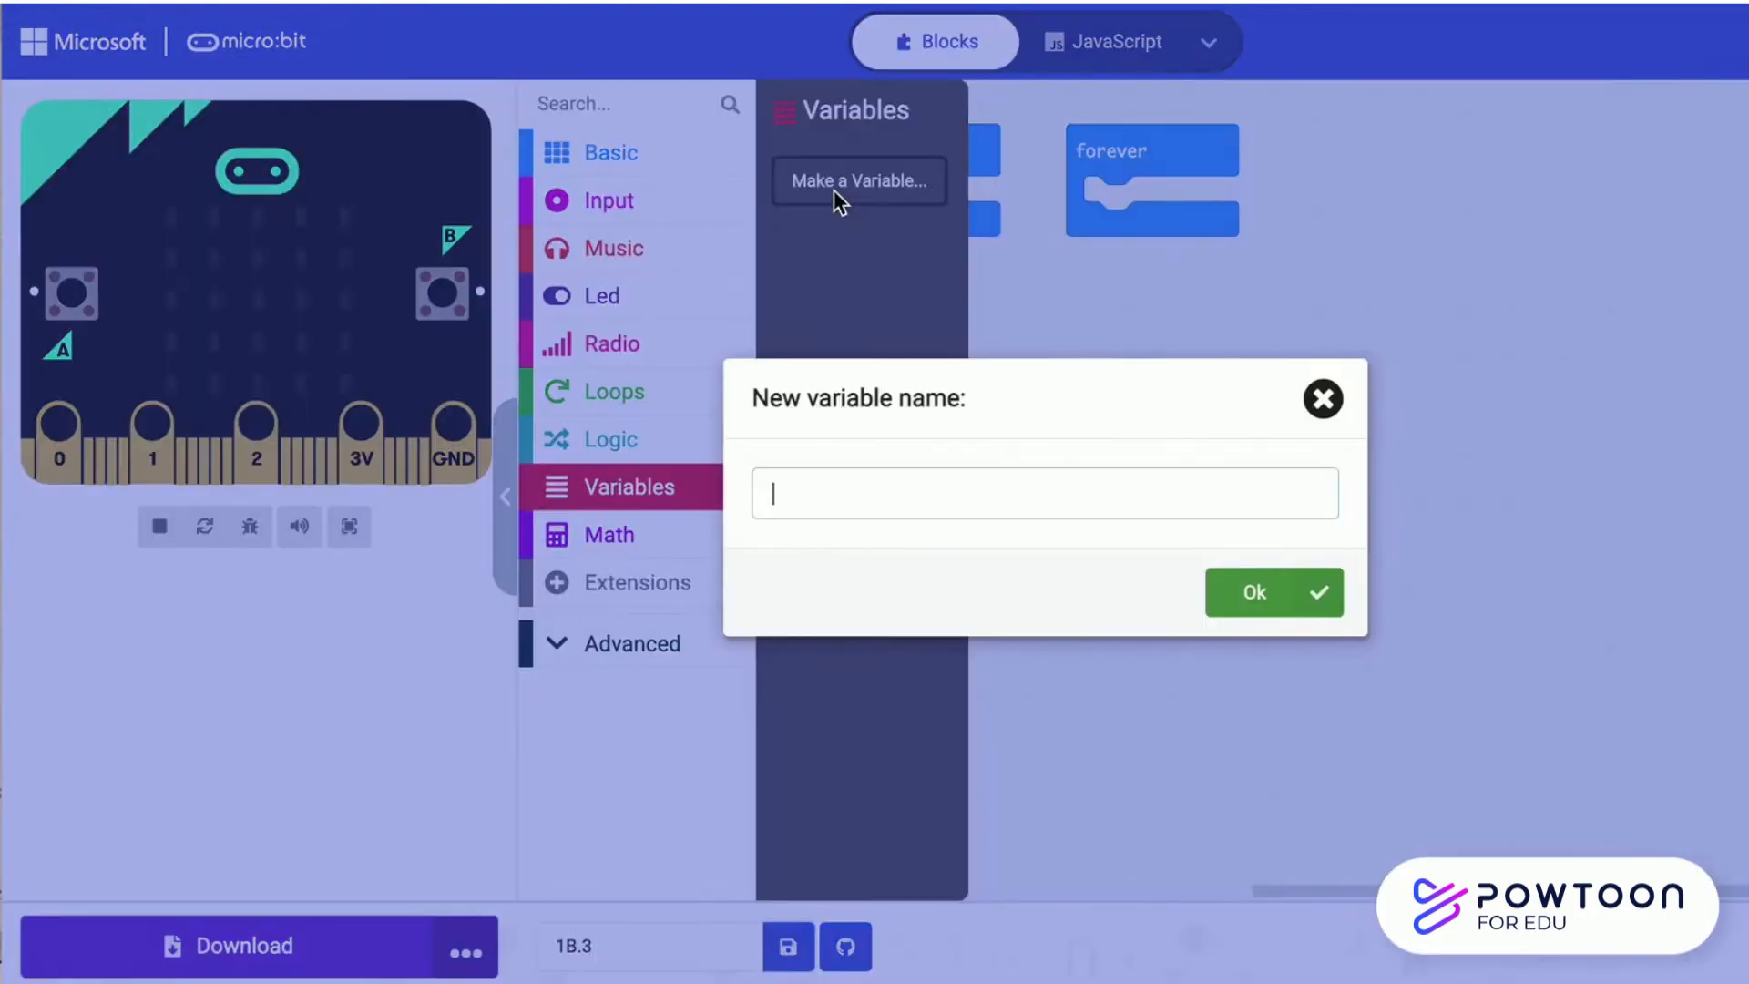
Create the variable num1 and a second counter variable from the Variables drawer
text(num1)
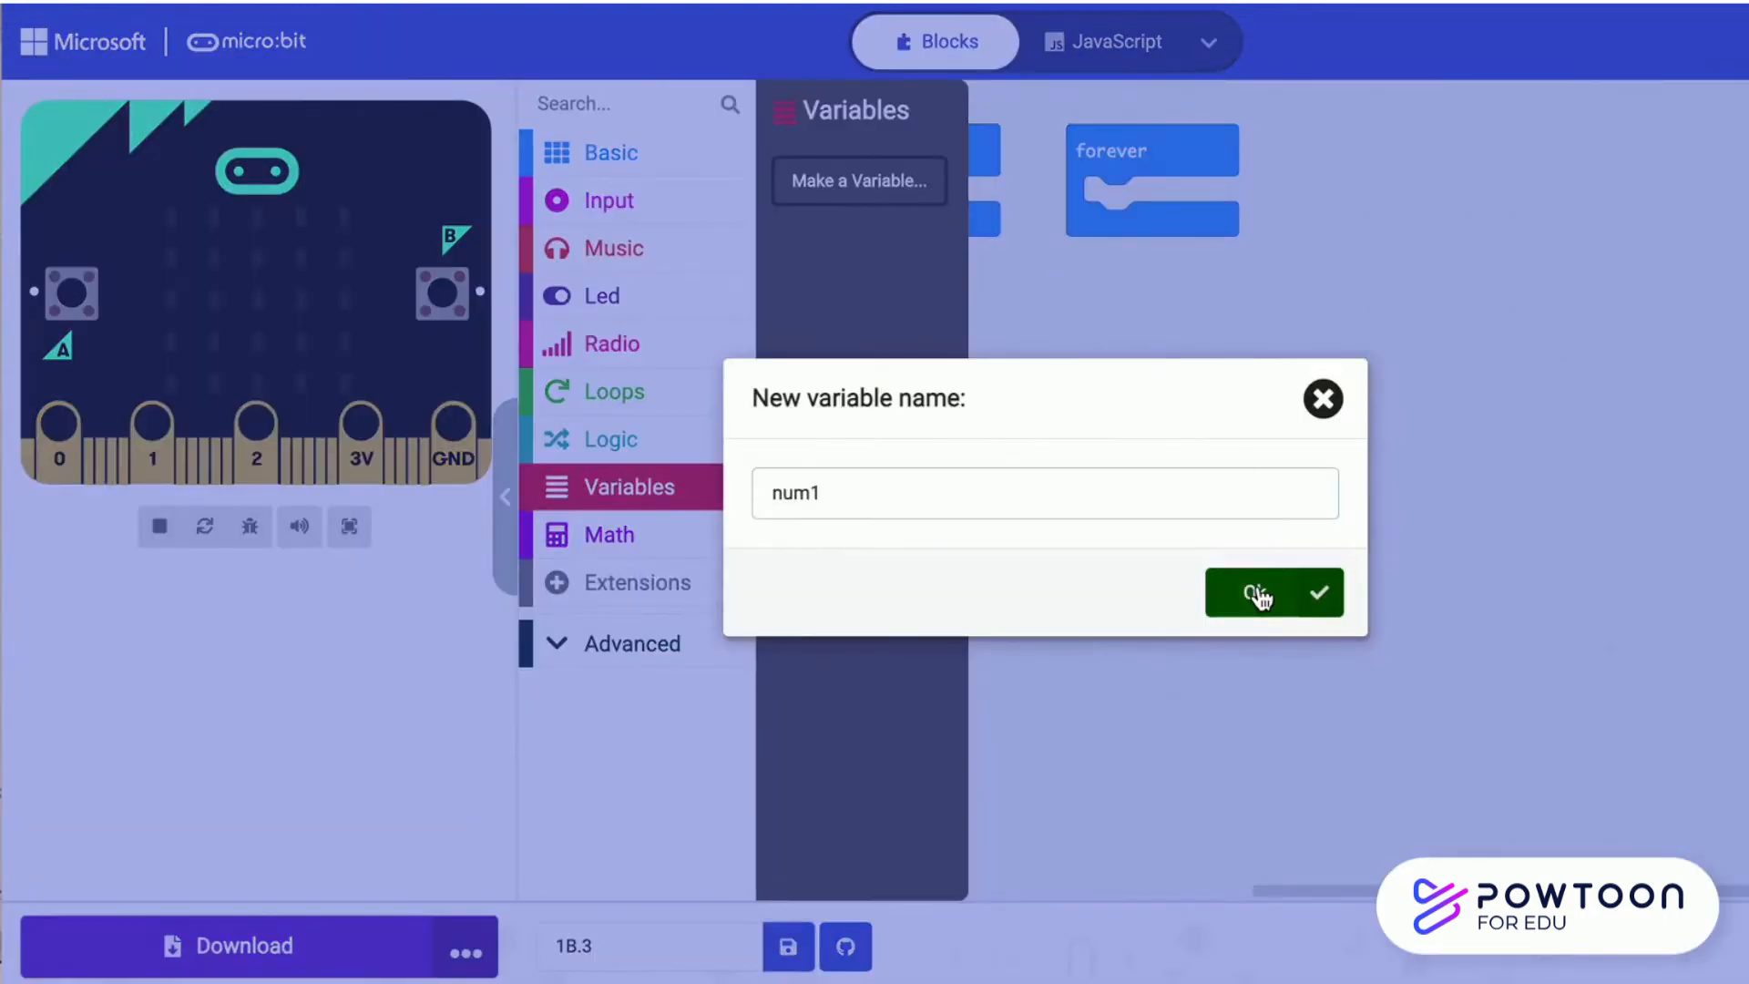
click(1257, 592)
text(nu)
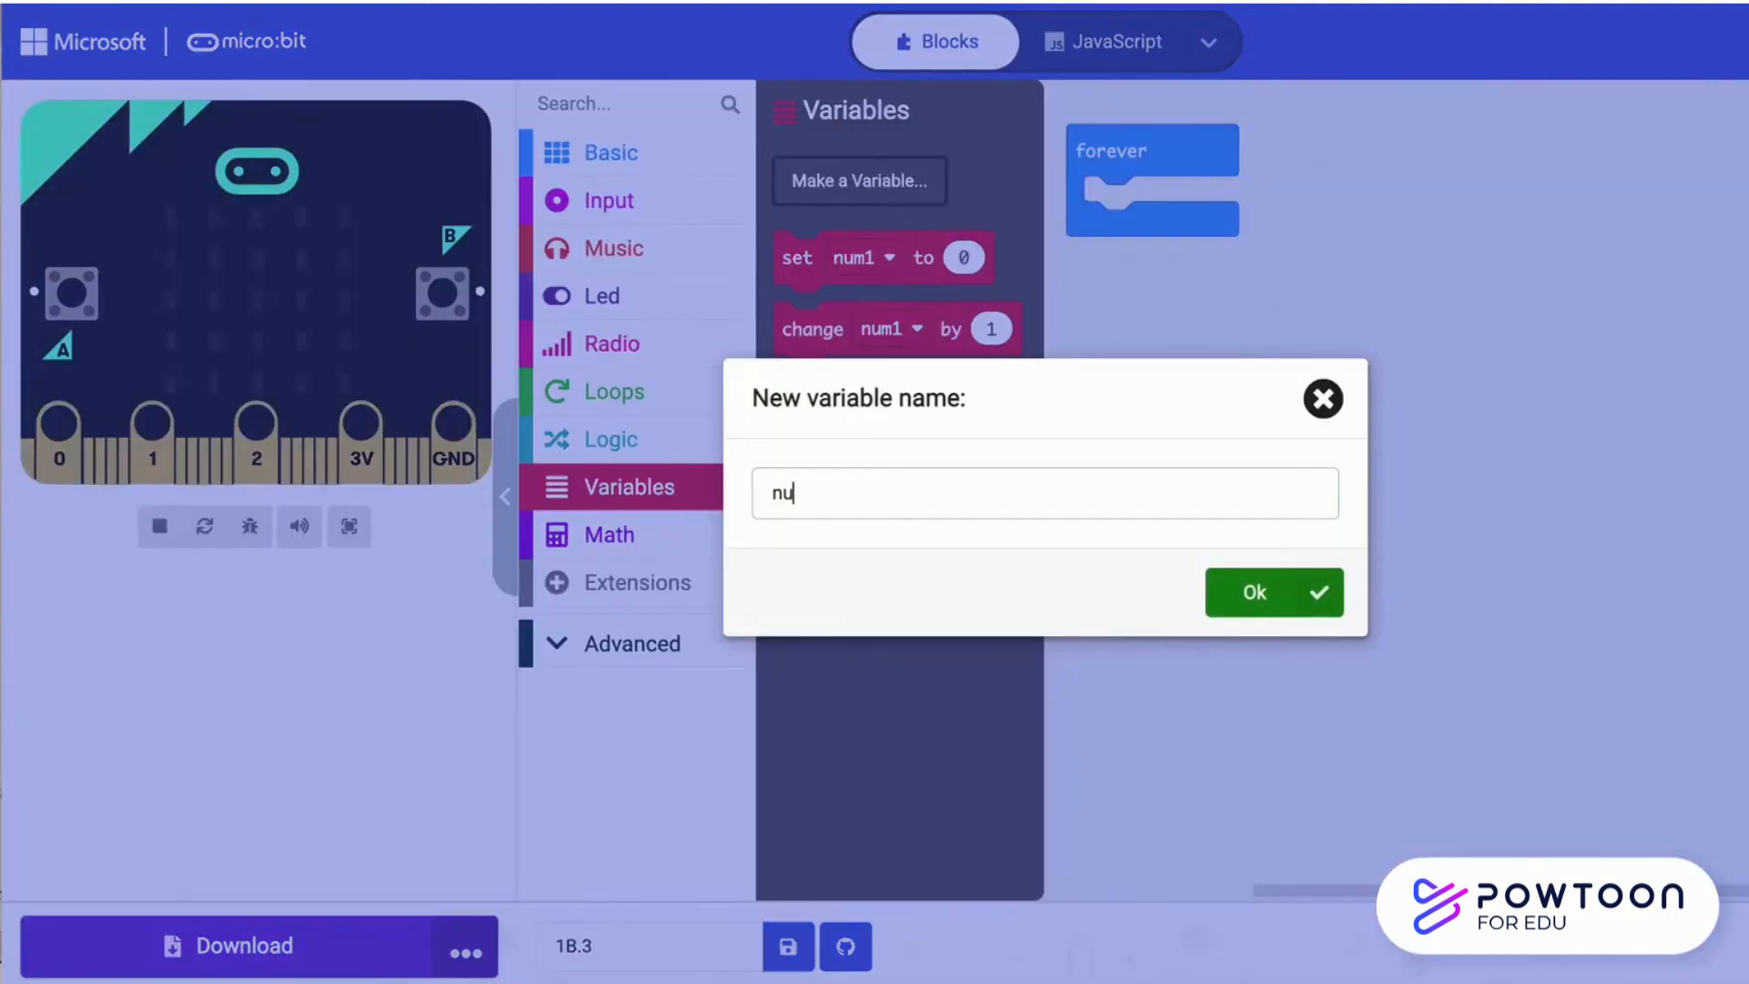
click(1271, 590)
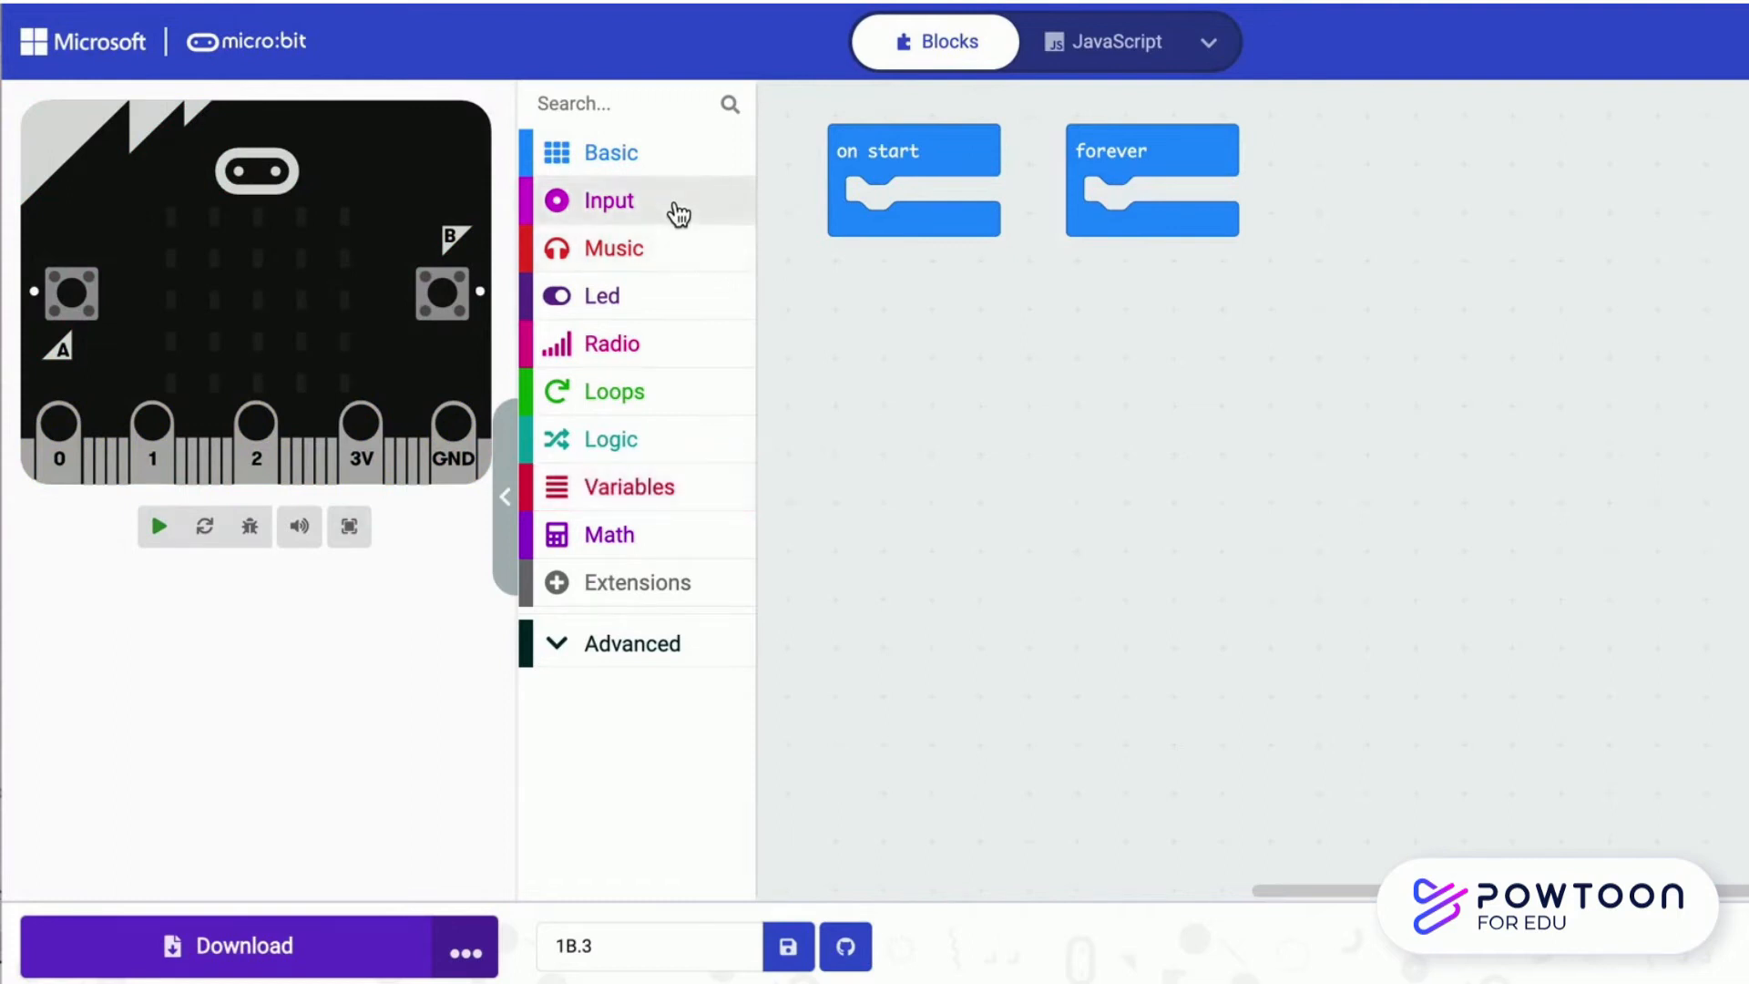
Place three button-pressed events set to A, B and A+B on the workspace
click(608, 201)
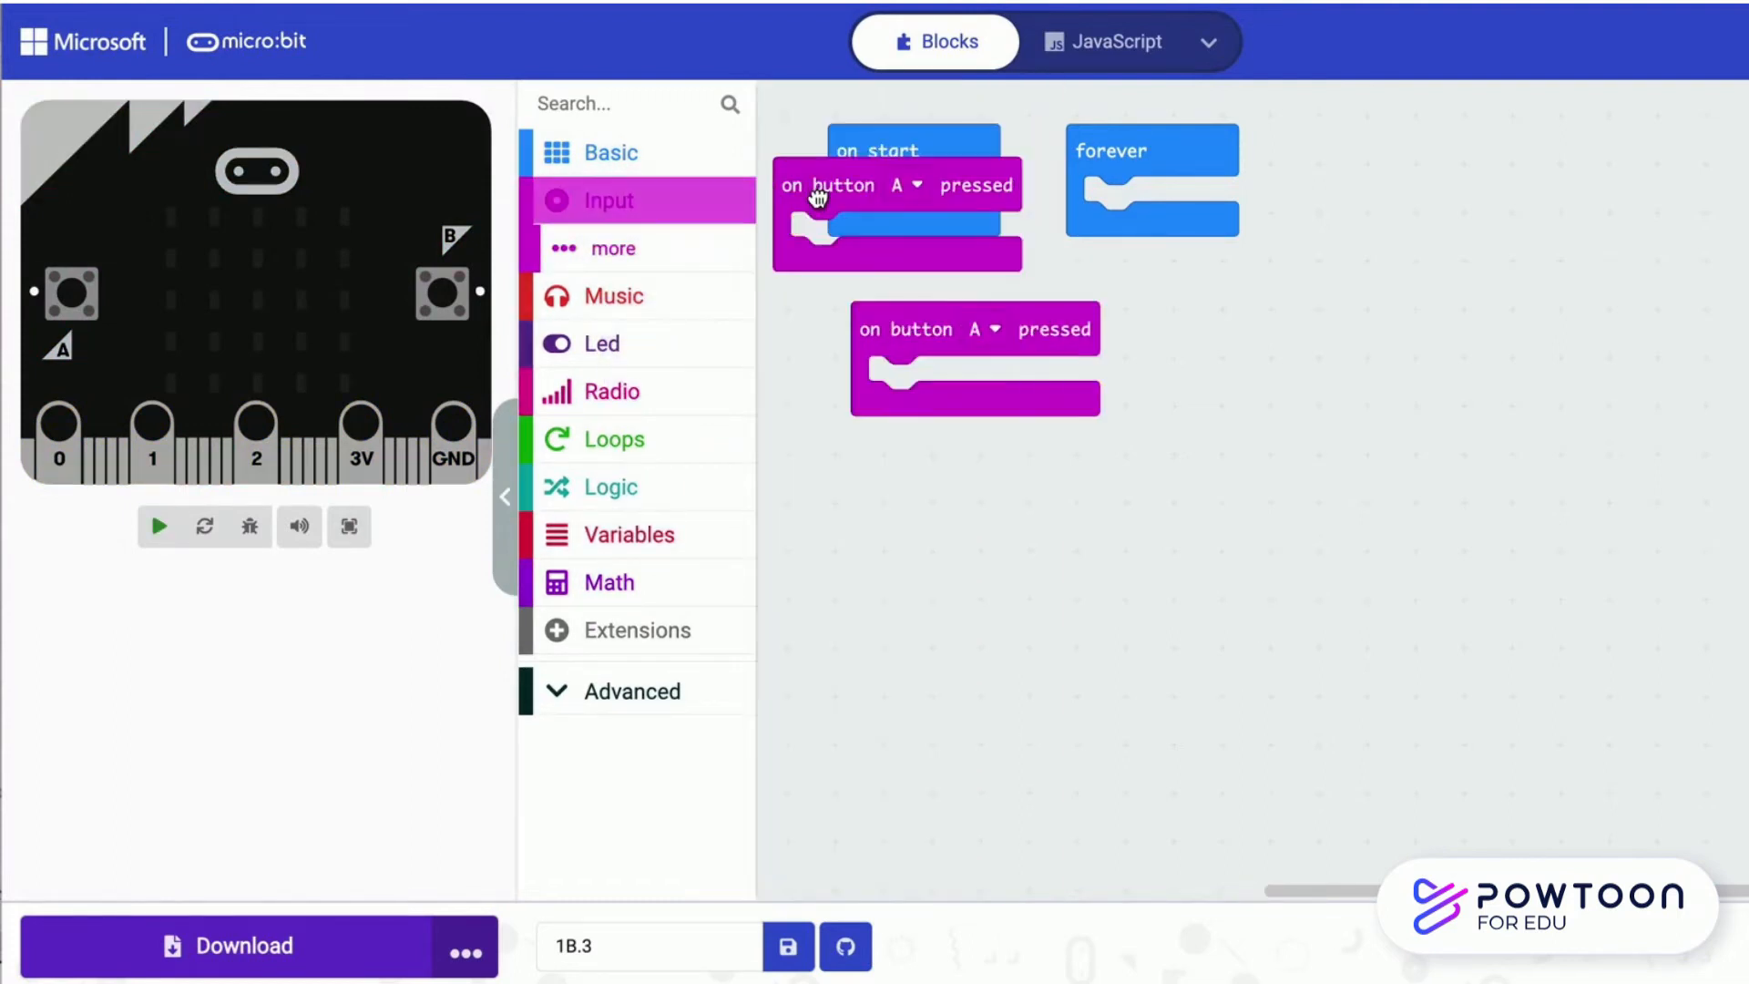
drag(898, 211, 1315, 357)
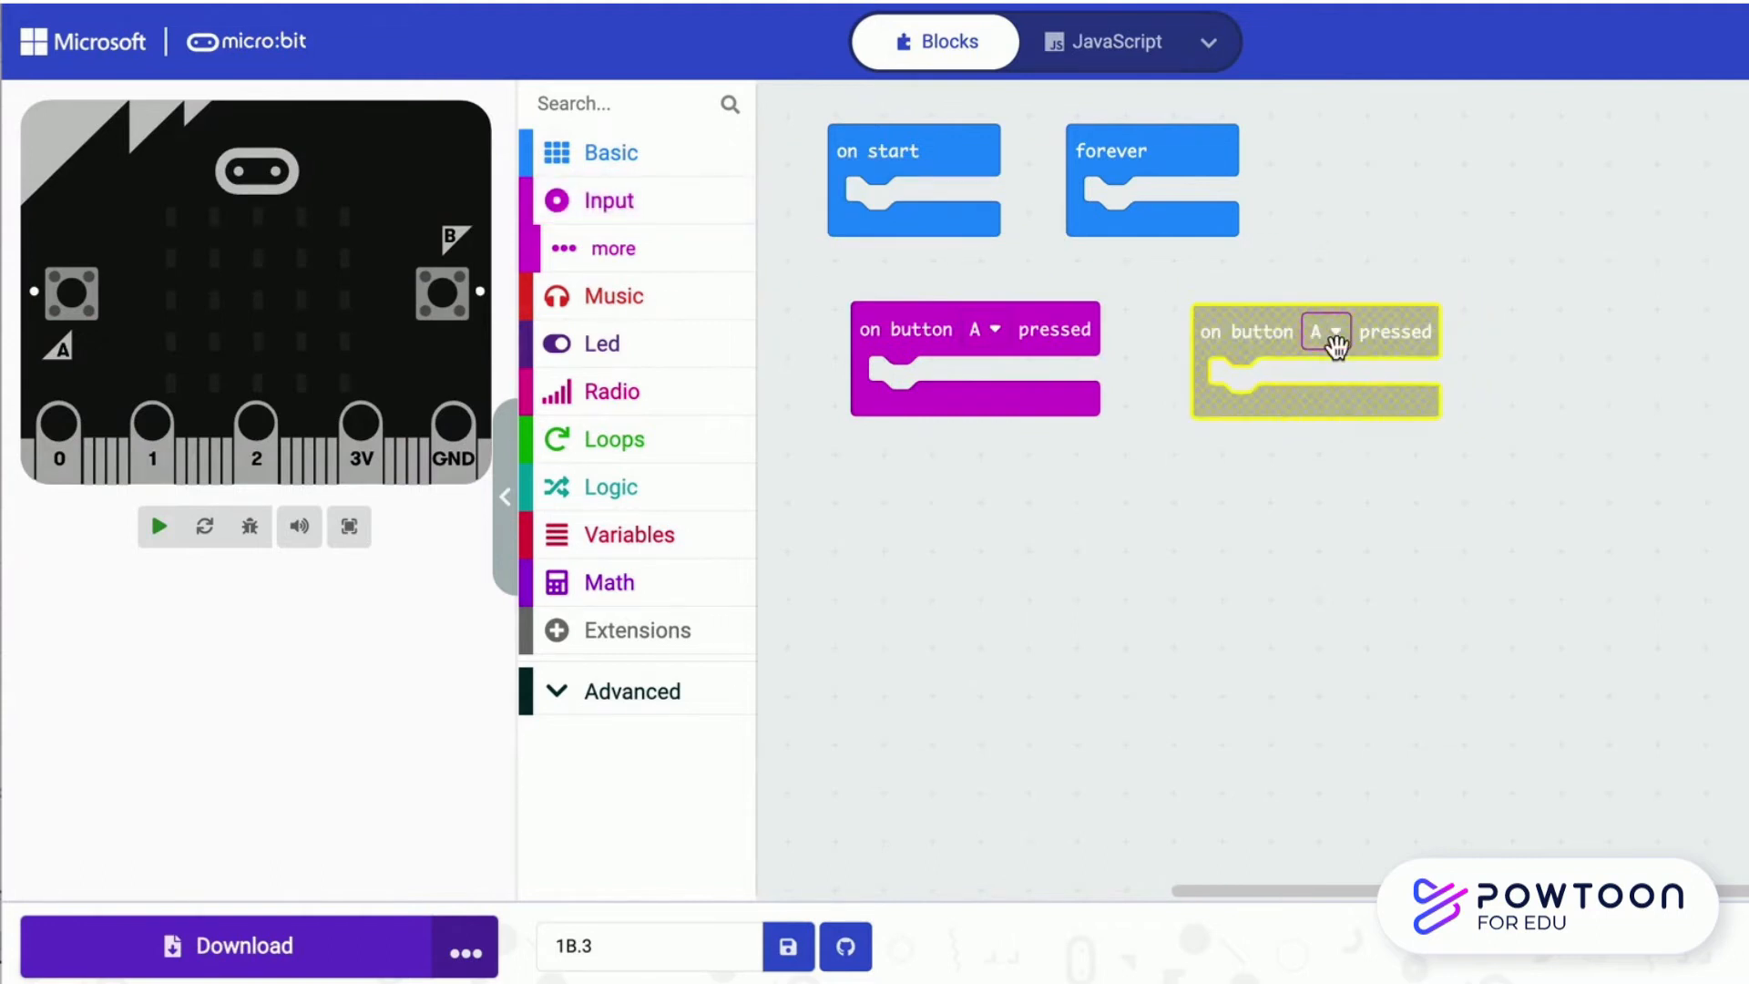
click(1326, 331)
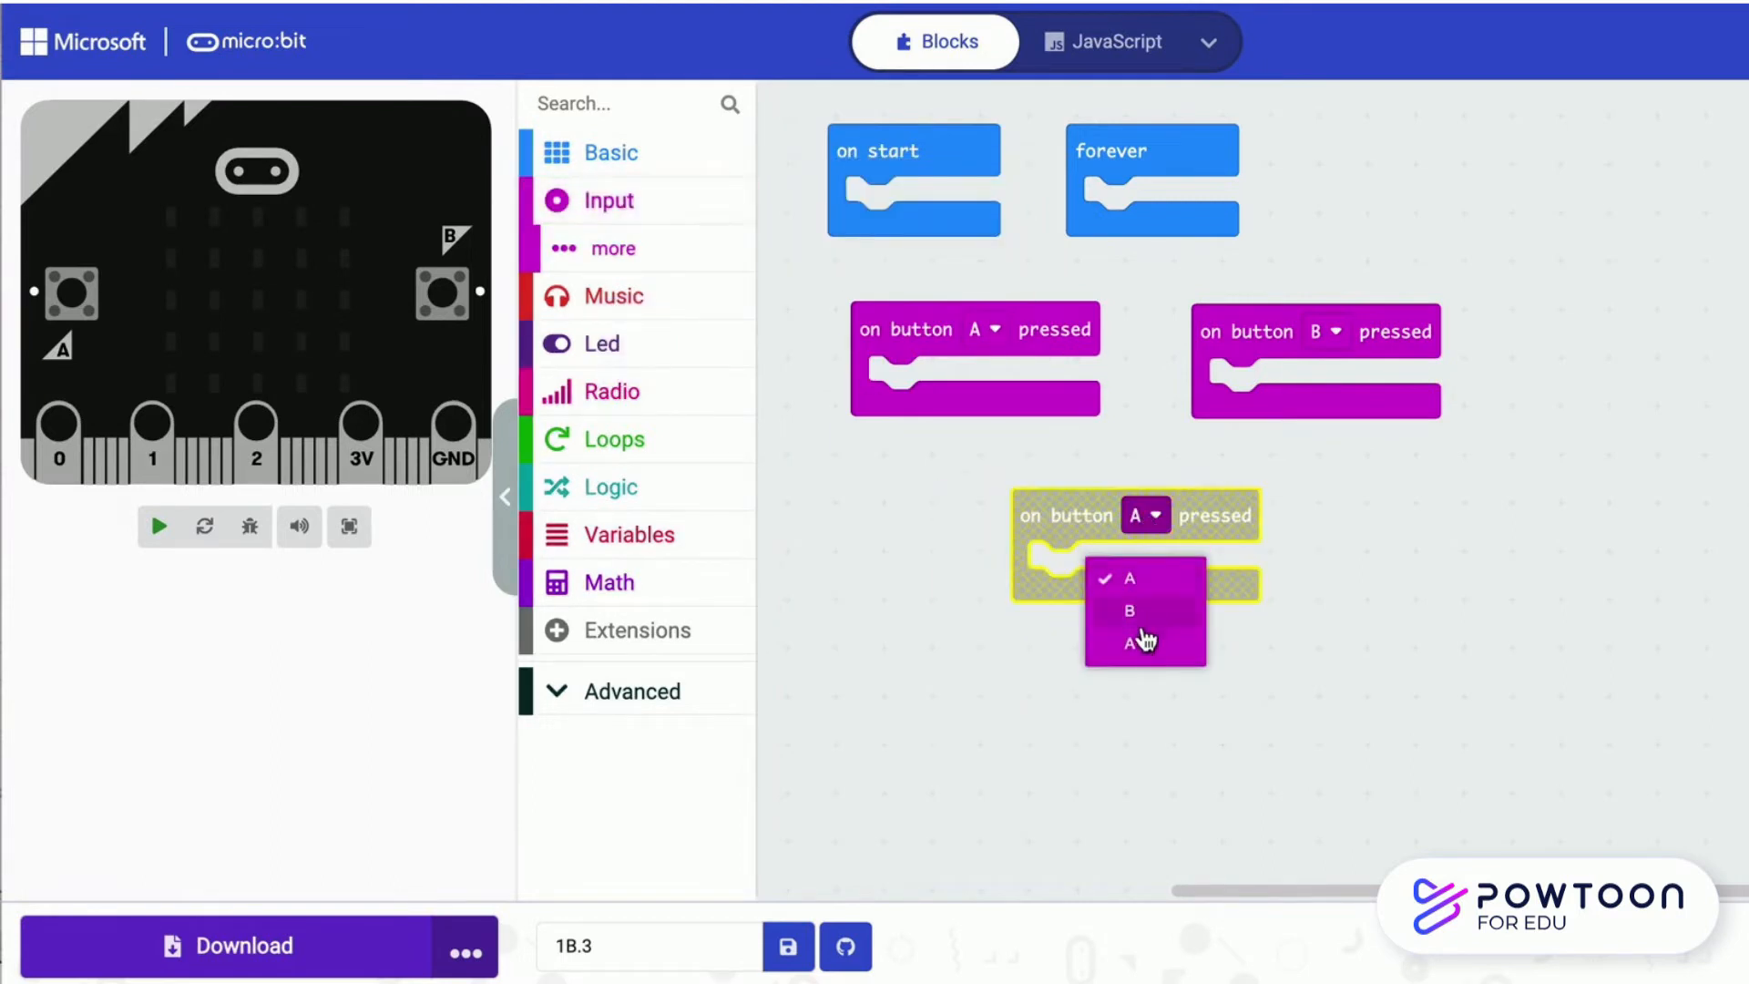
click(1135, 651)
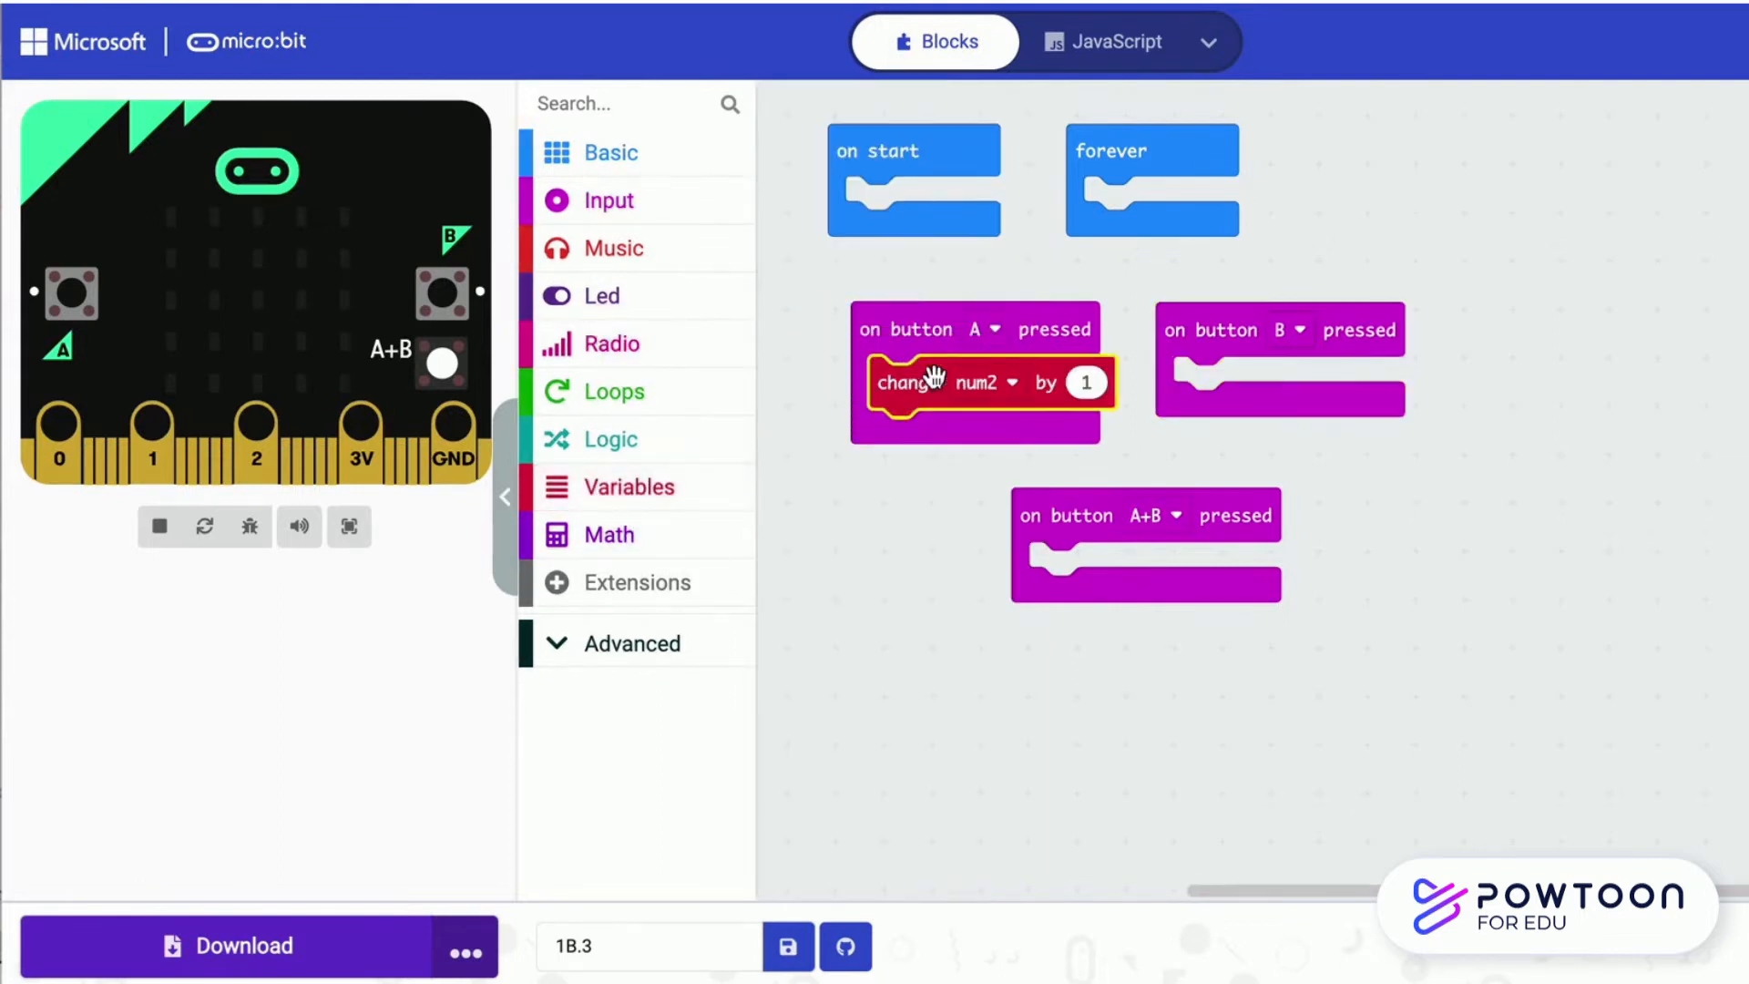
Button A changes num1 by 1 and shows num1; button B changes num2 by 1 and shows num2
click(1011, 383)
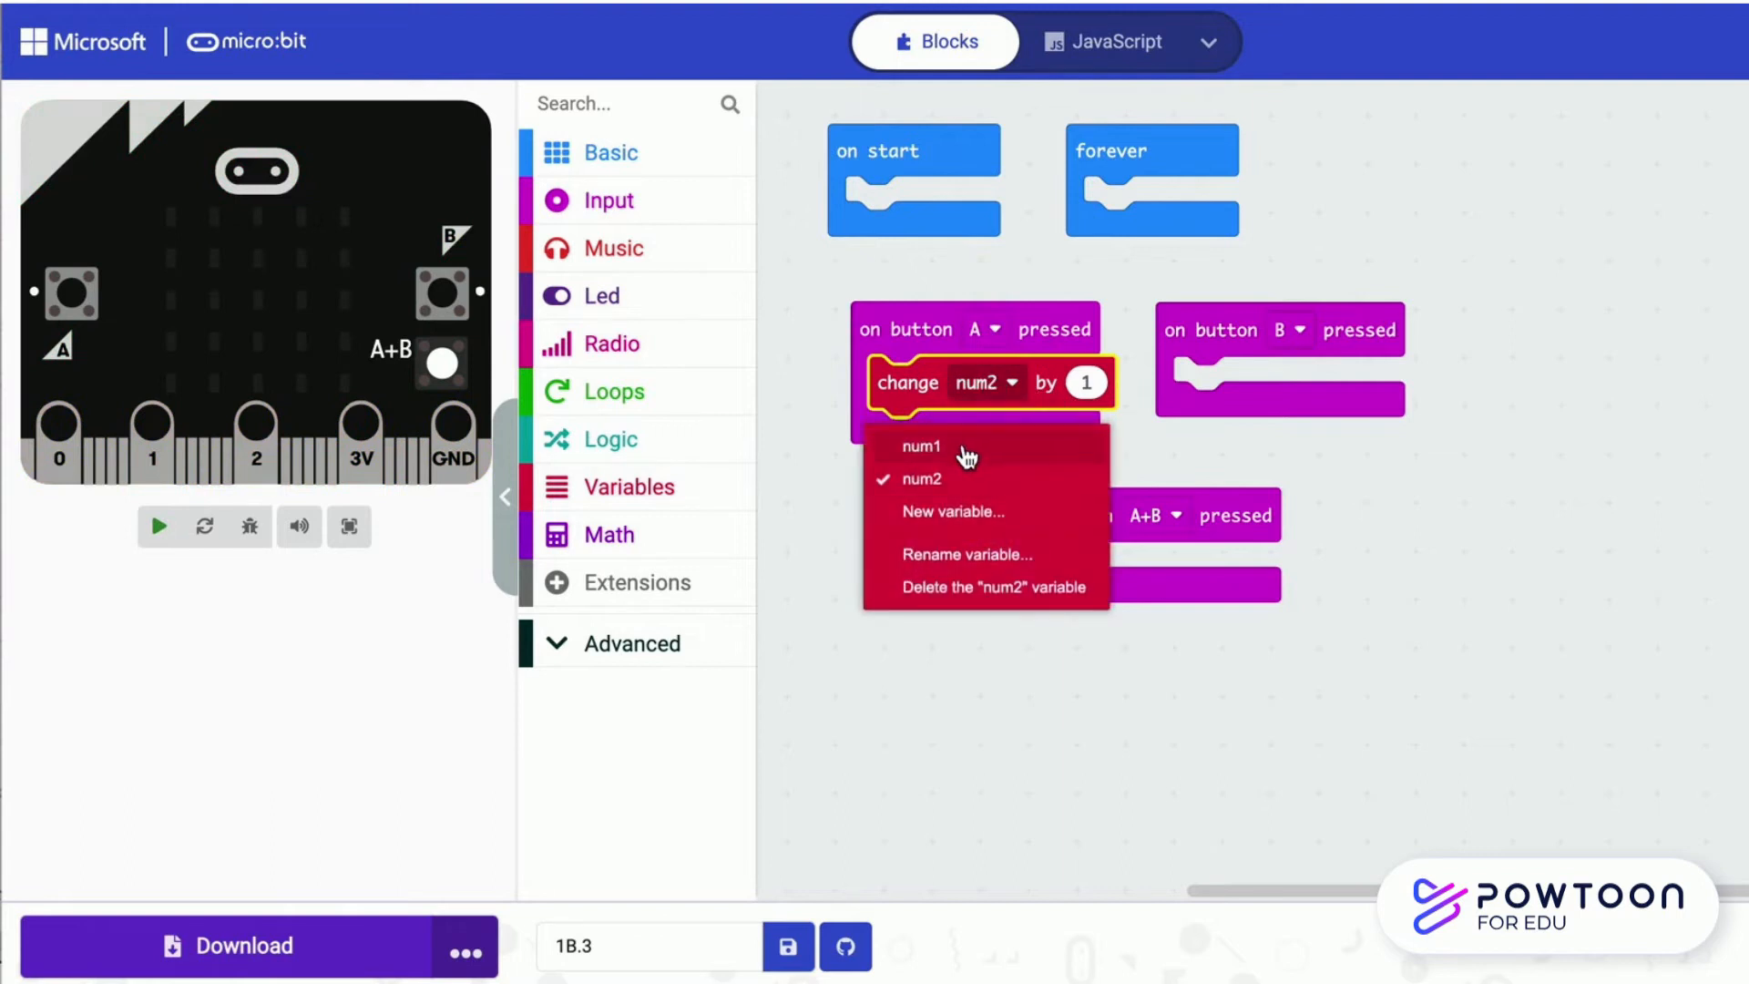
click(610, 153)
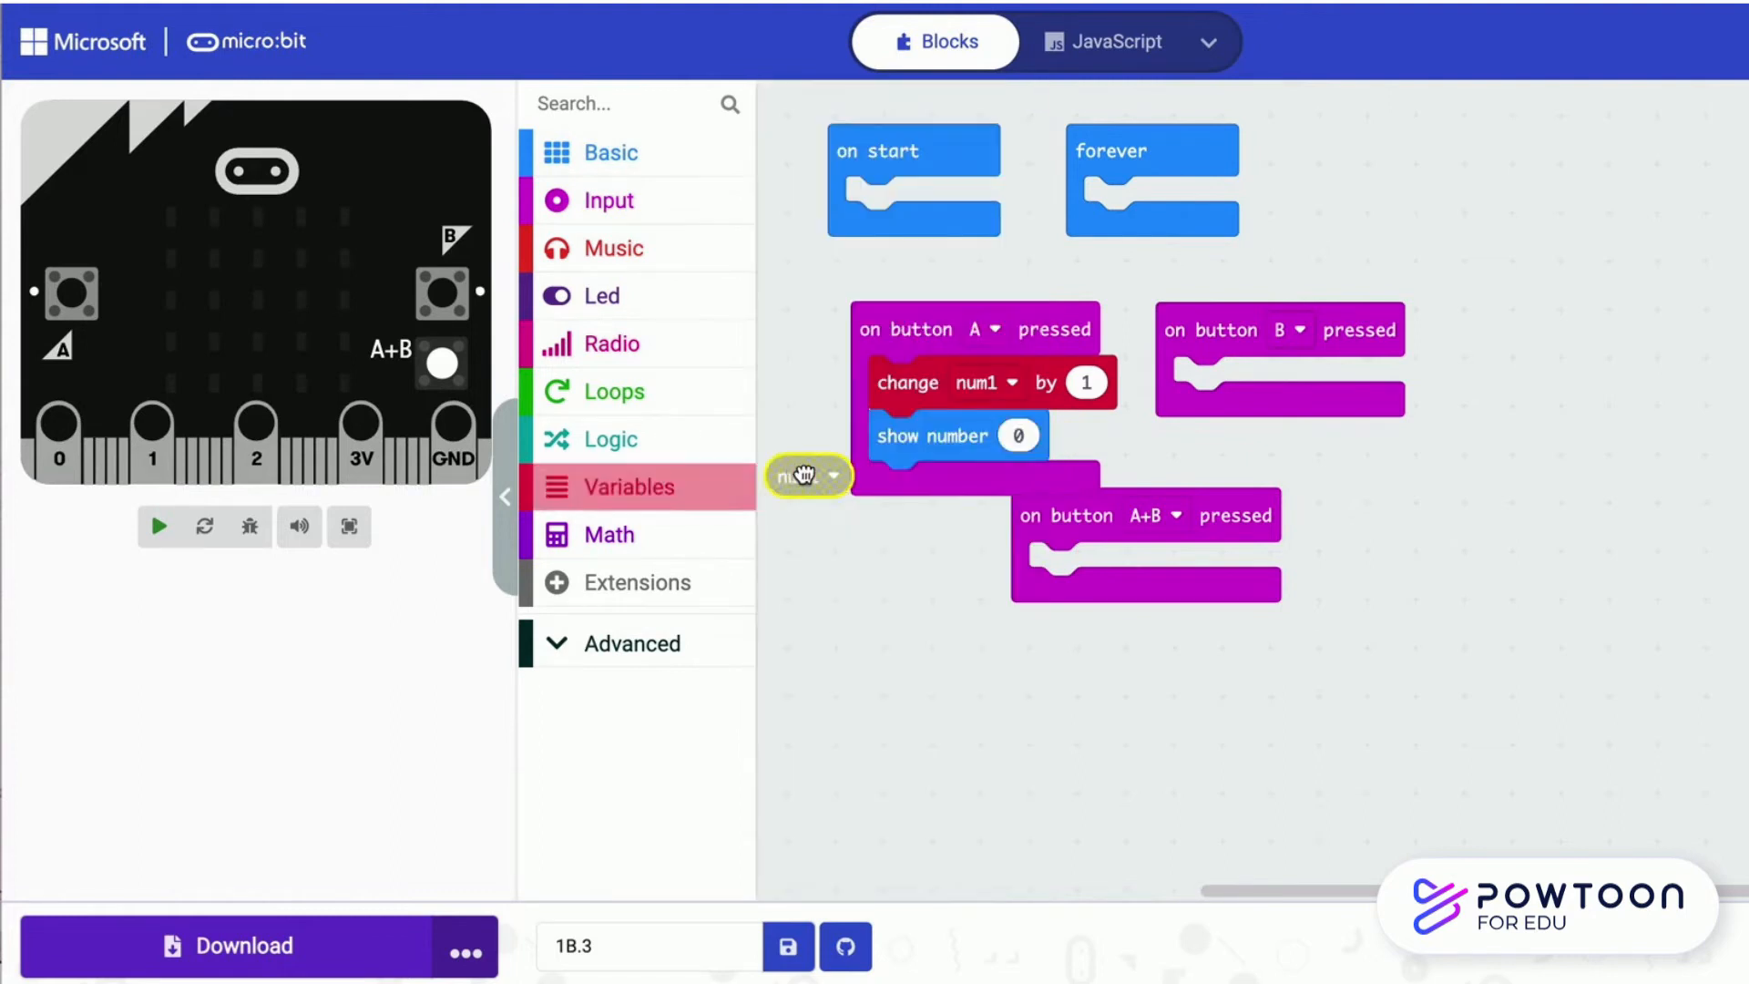
right_click(942, 381)
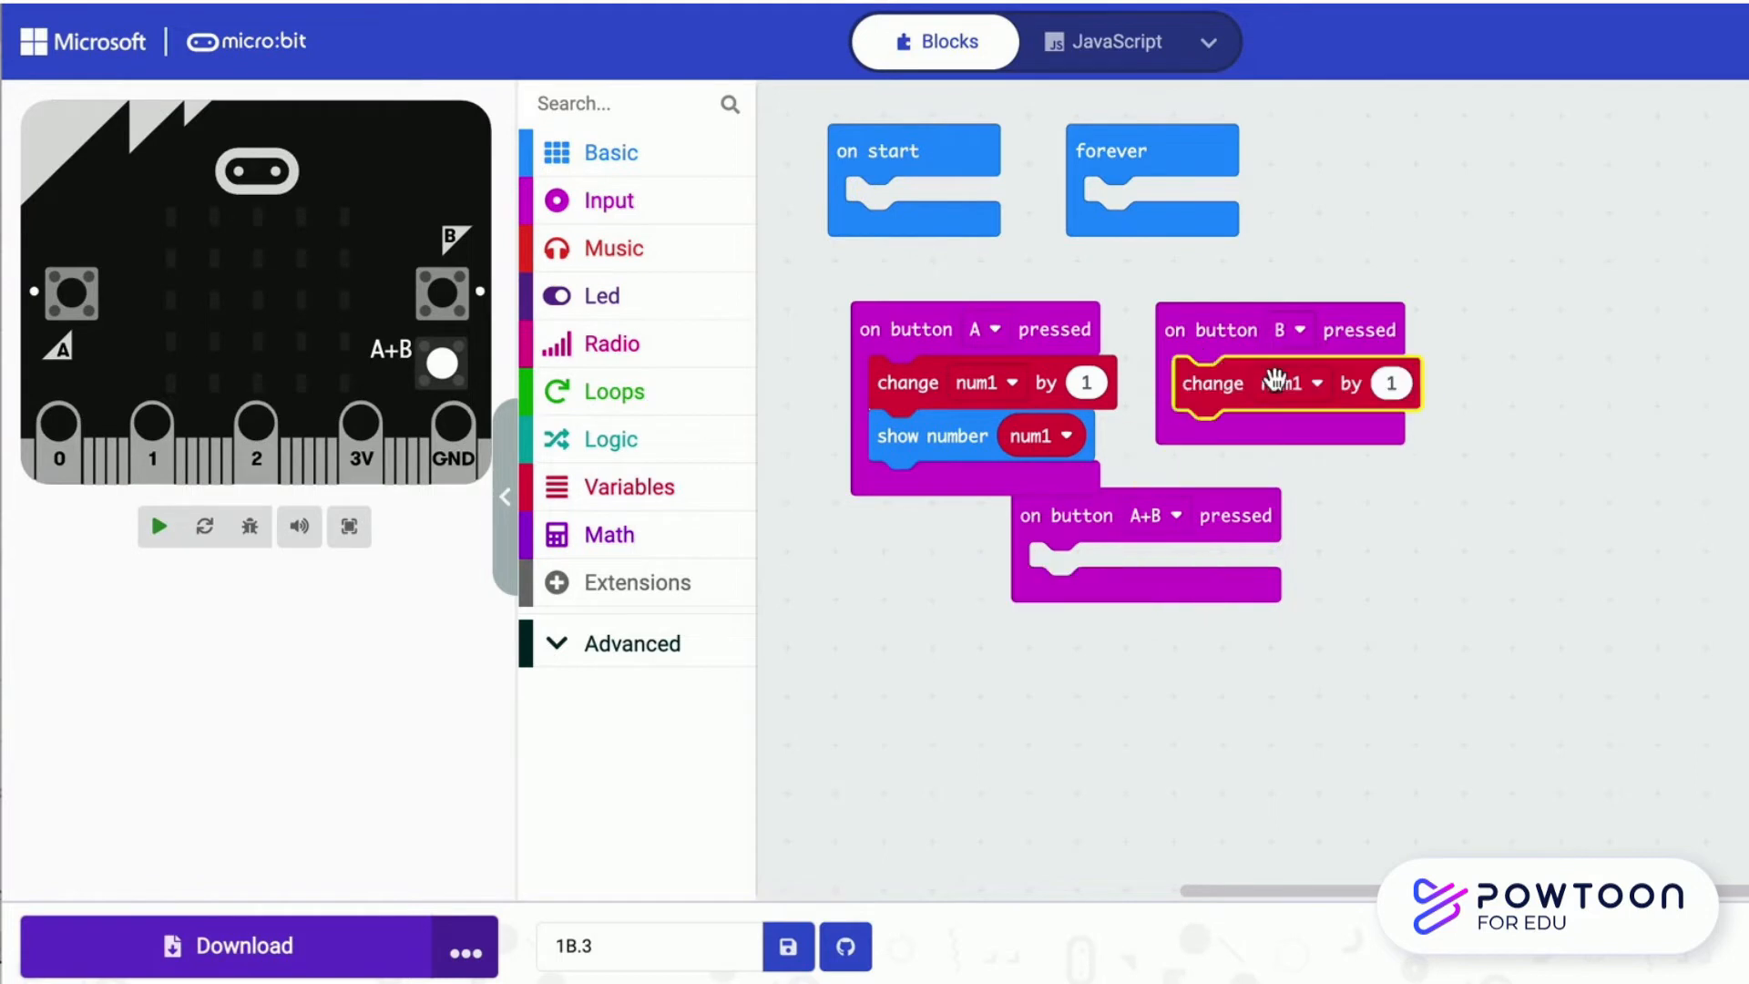
click(1290, 383)
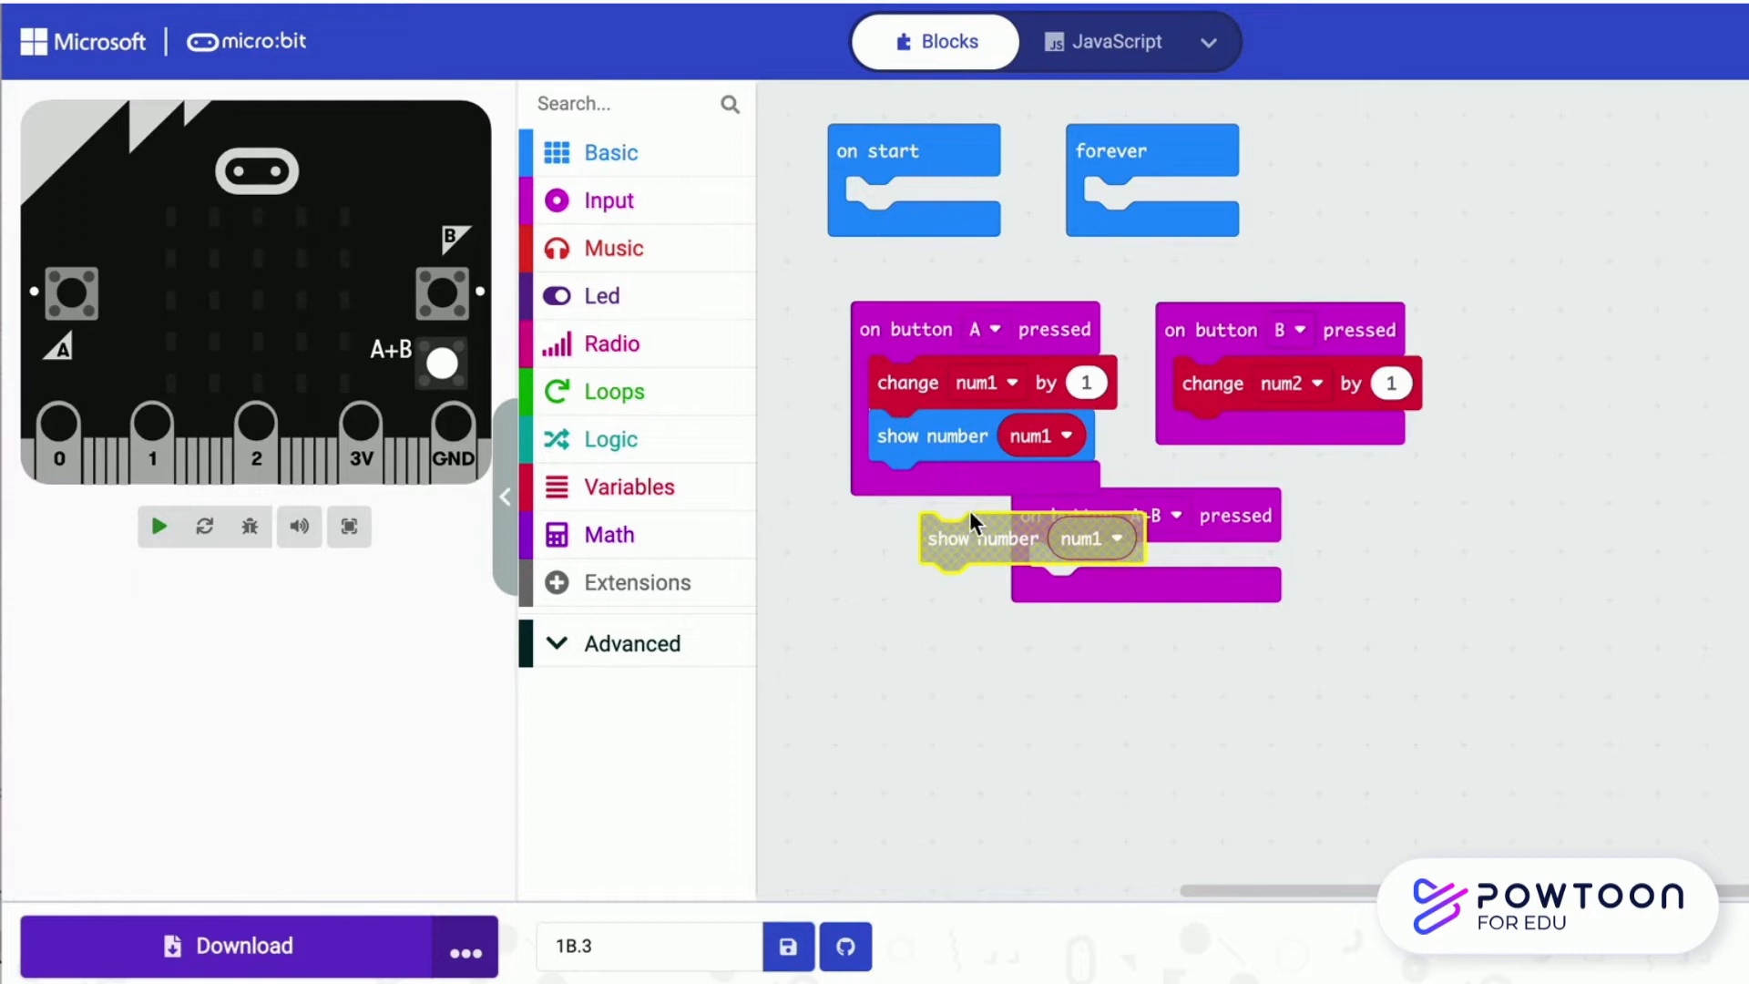
click(1344, 436)
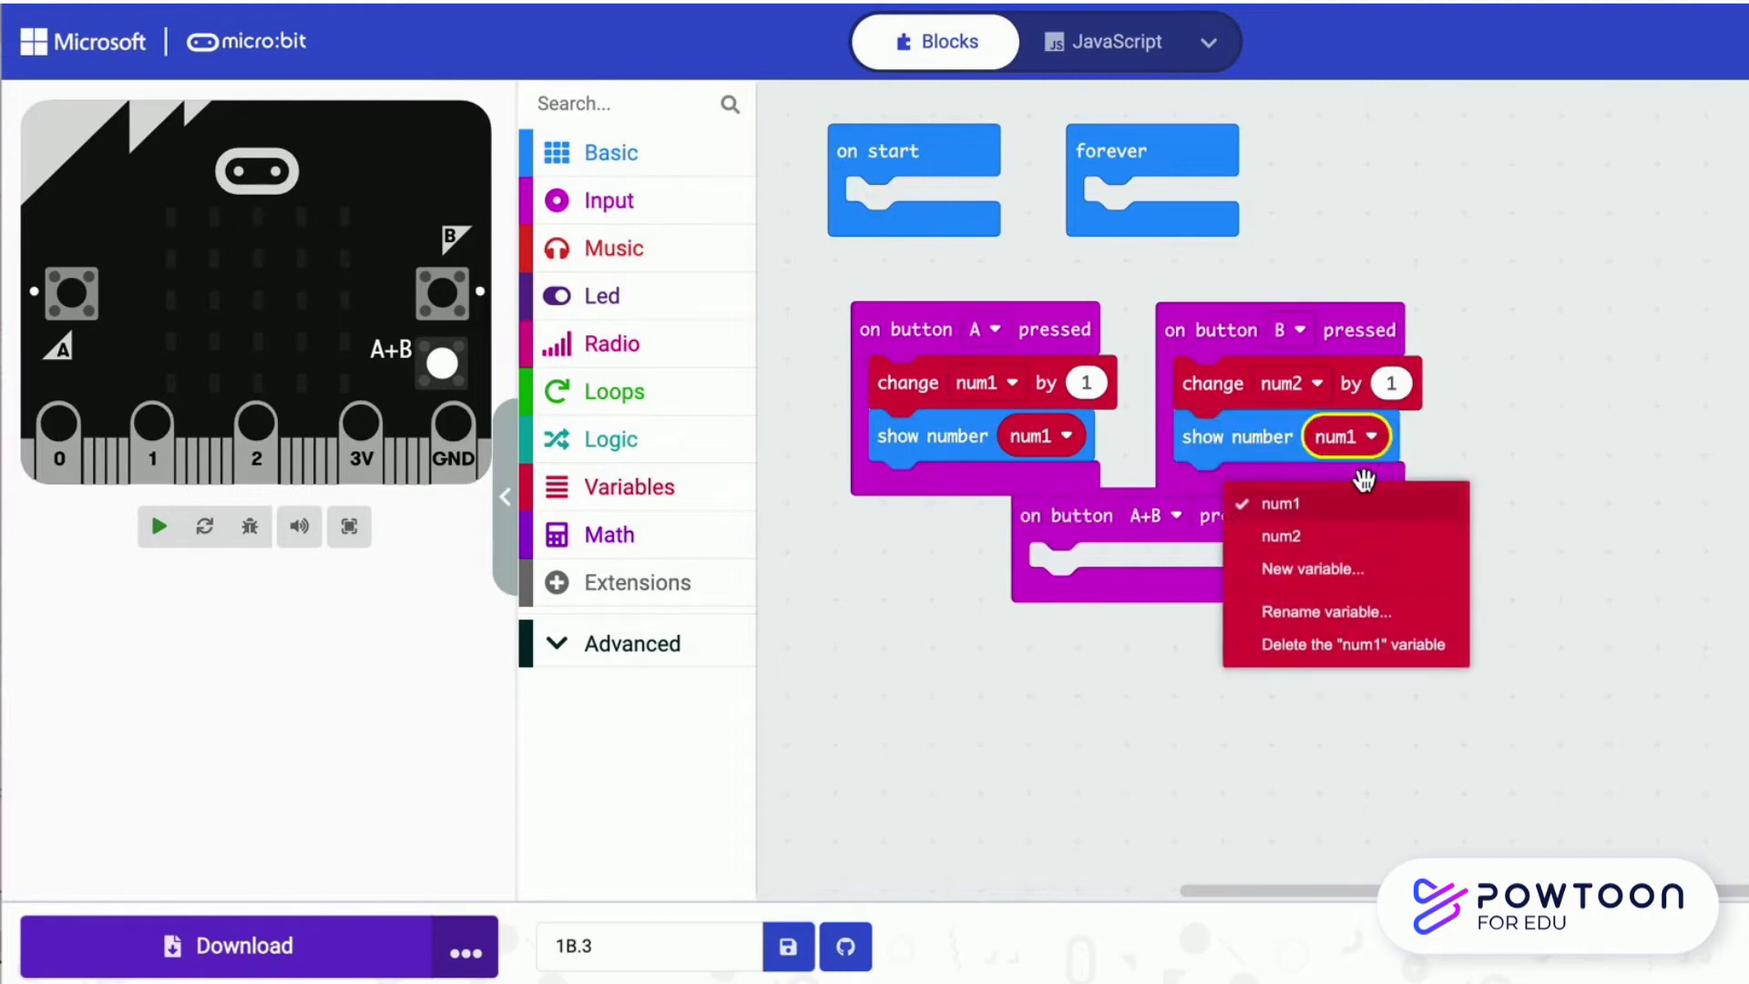
click(1281, 535)
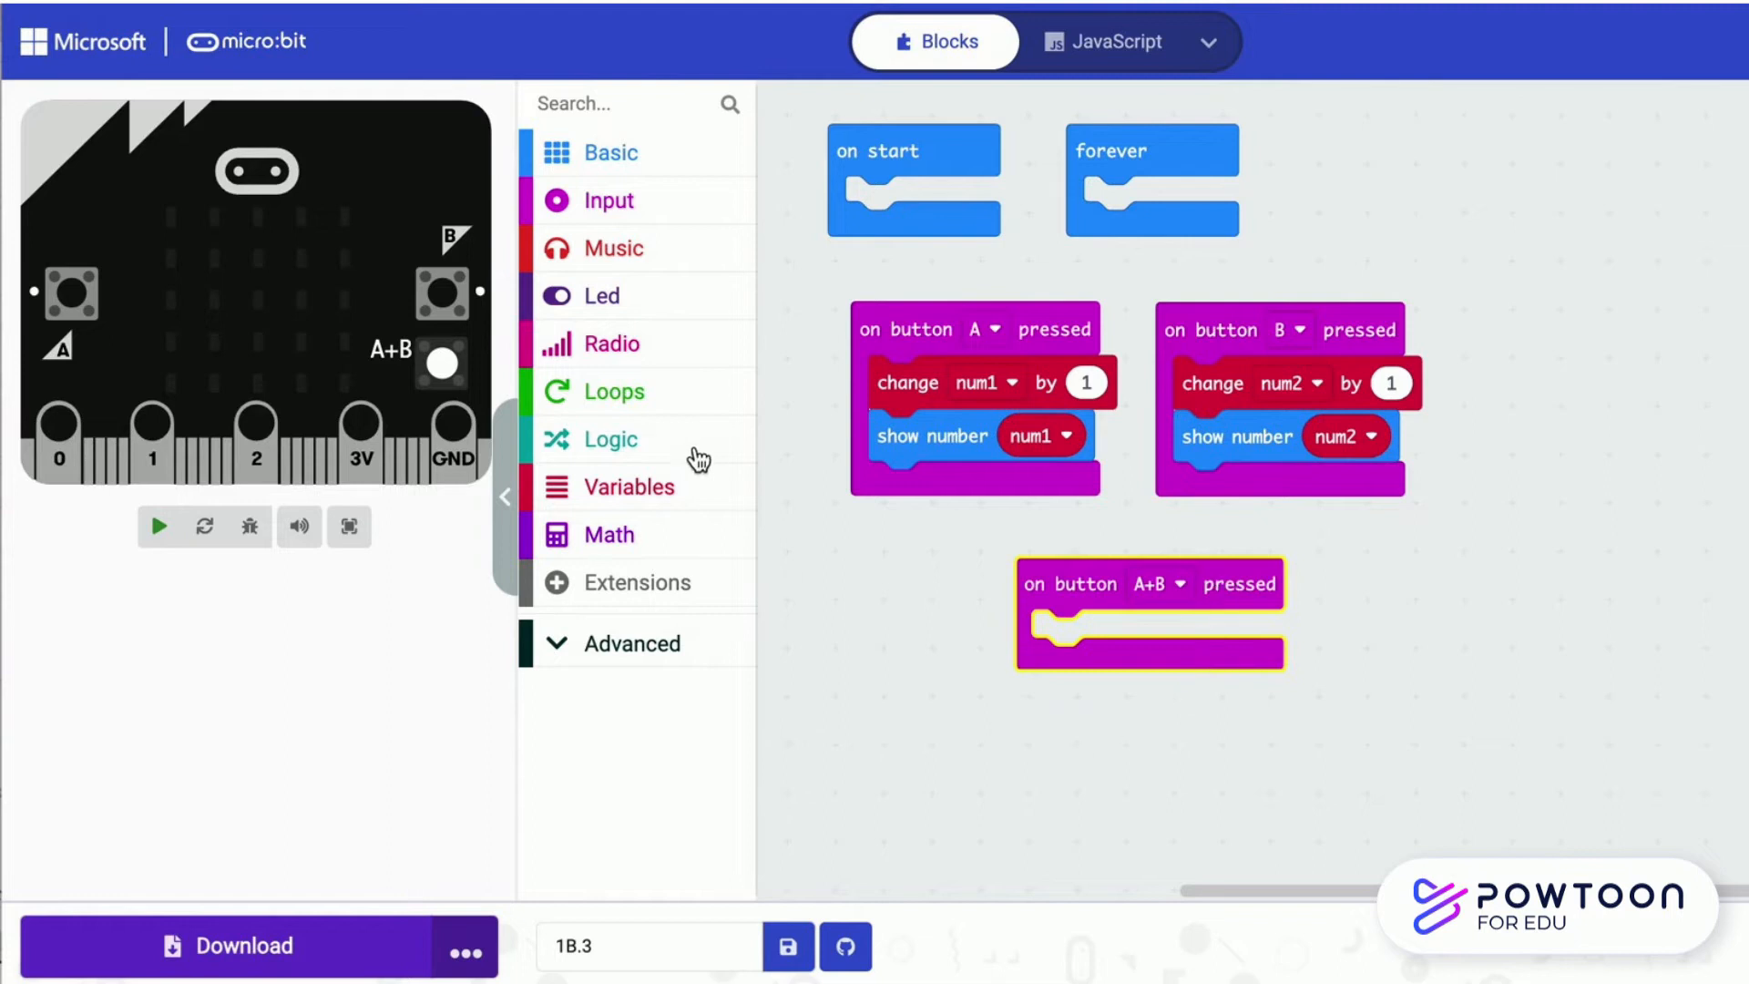
click(156, 525)
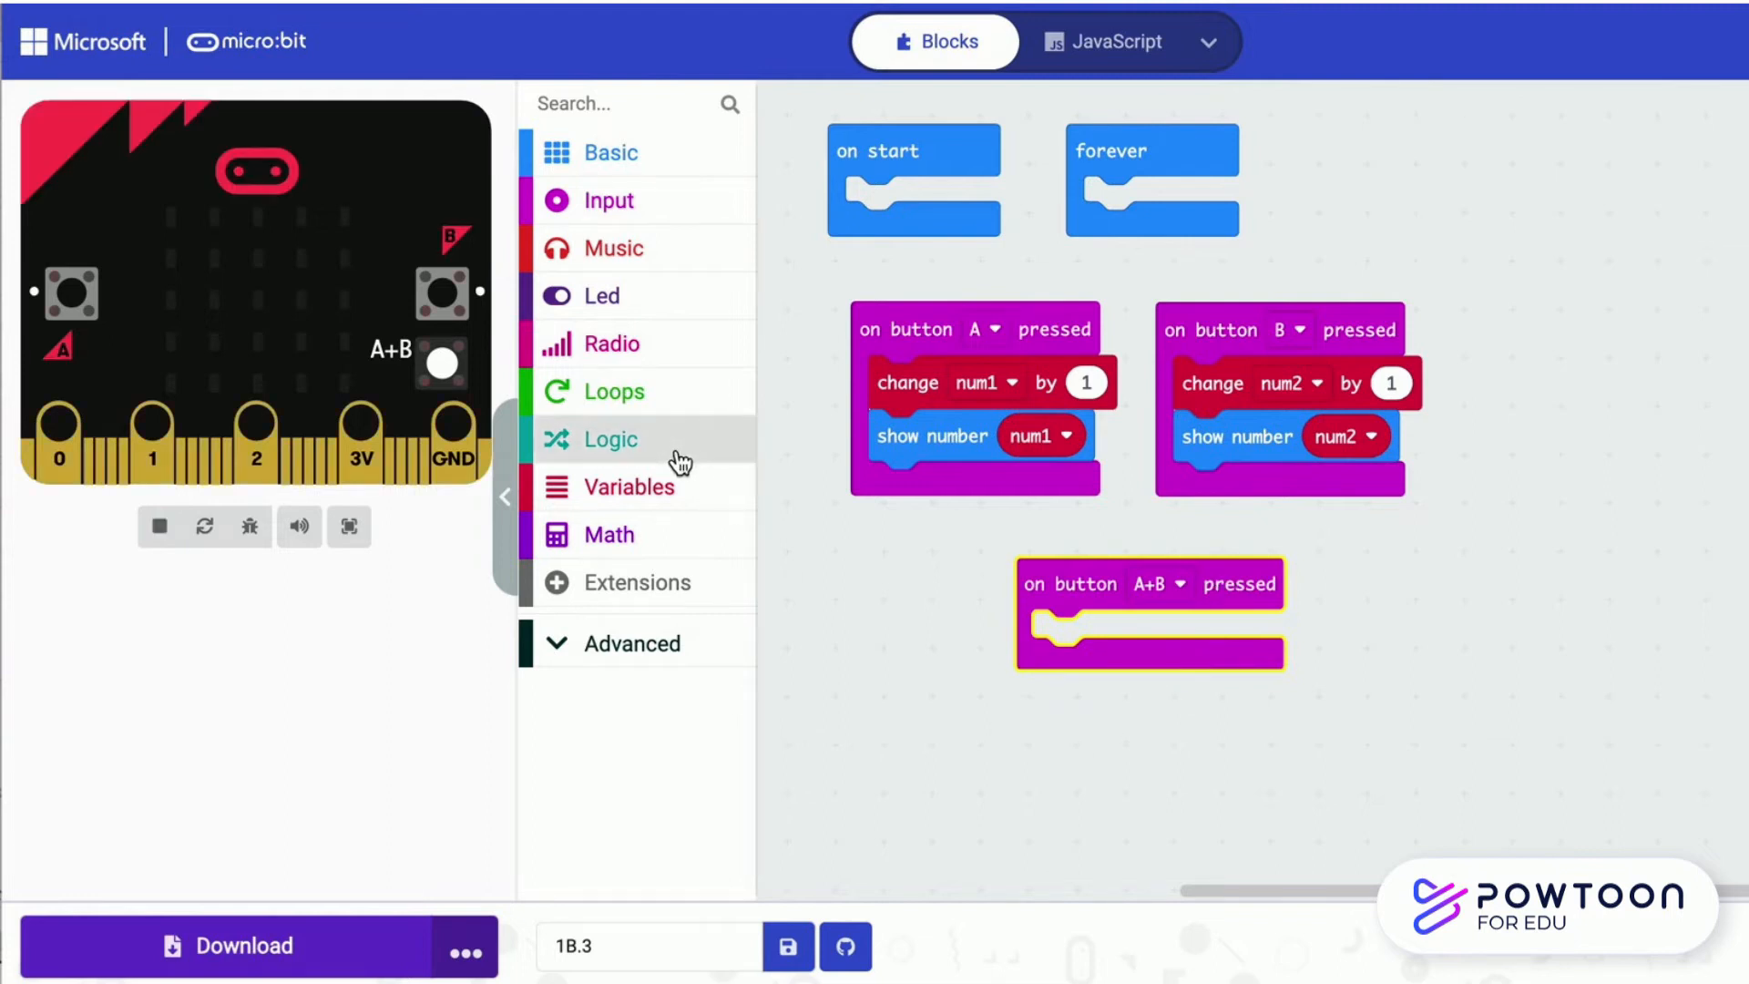
mouse_move(625, 390)
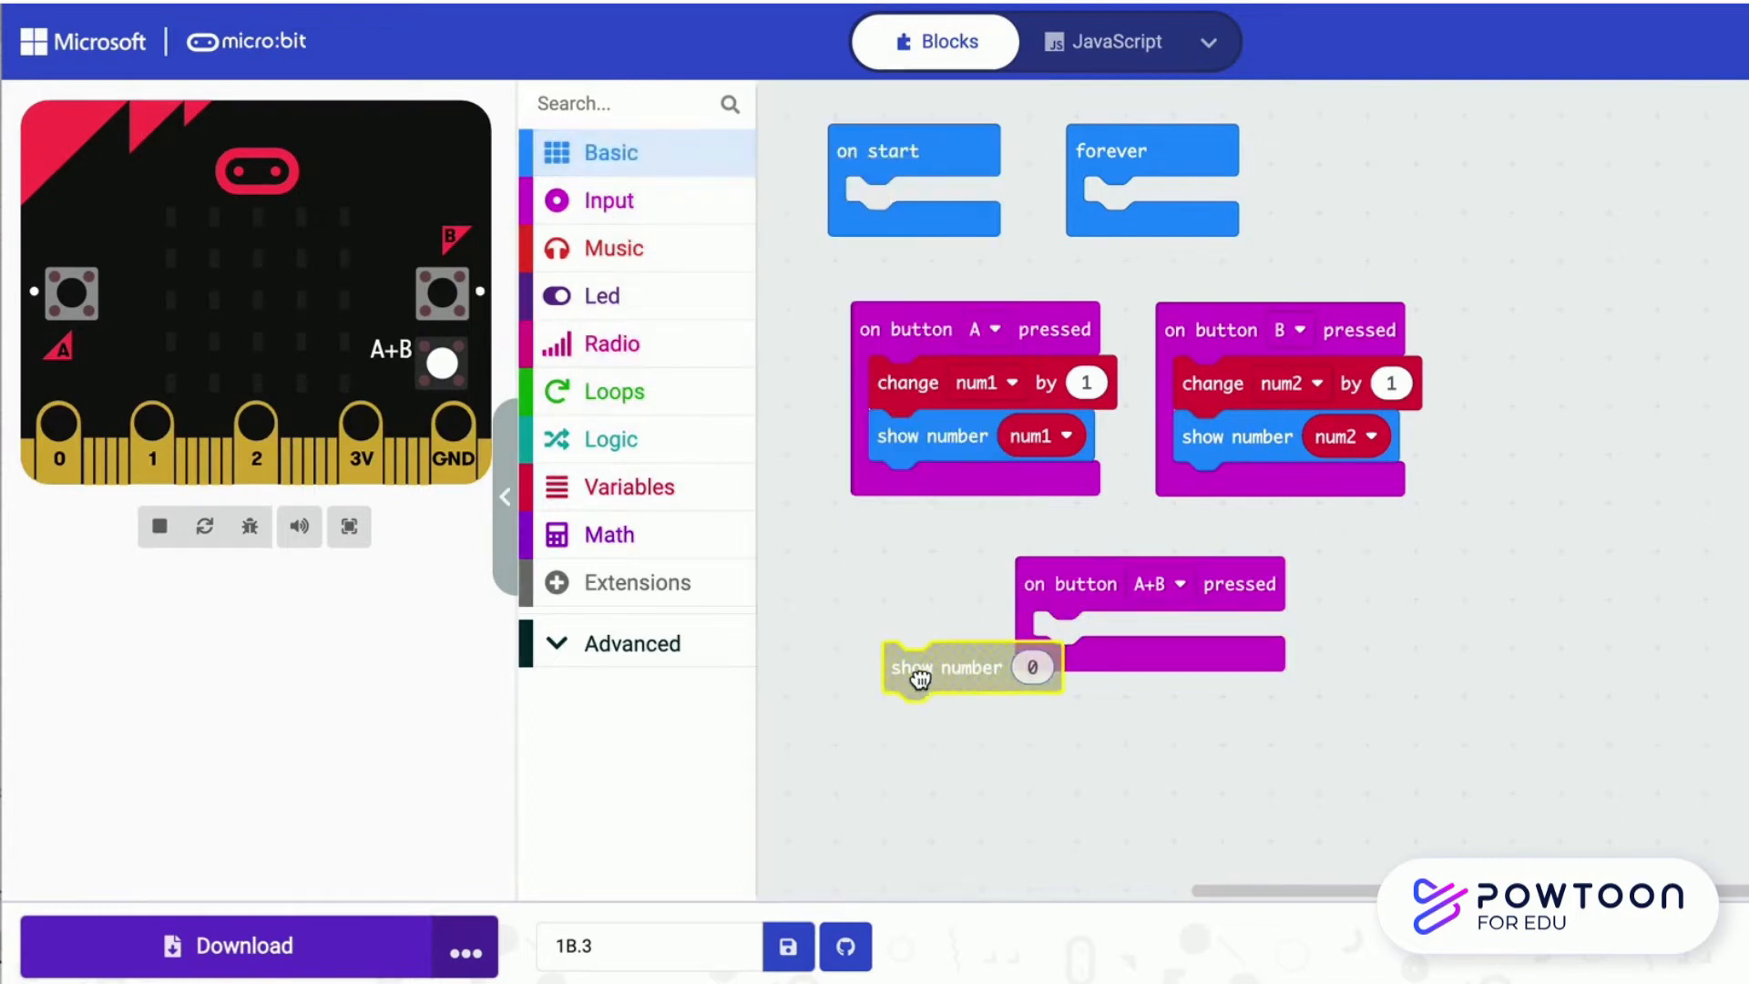
Put a show number num1 + num2 block inside the A+B handler
click(608, 534)
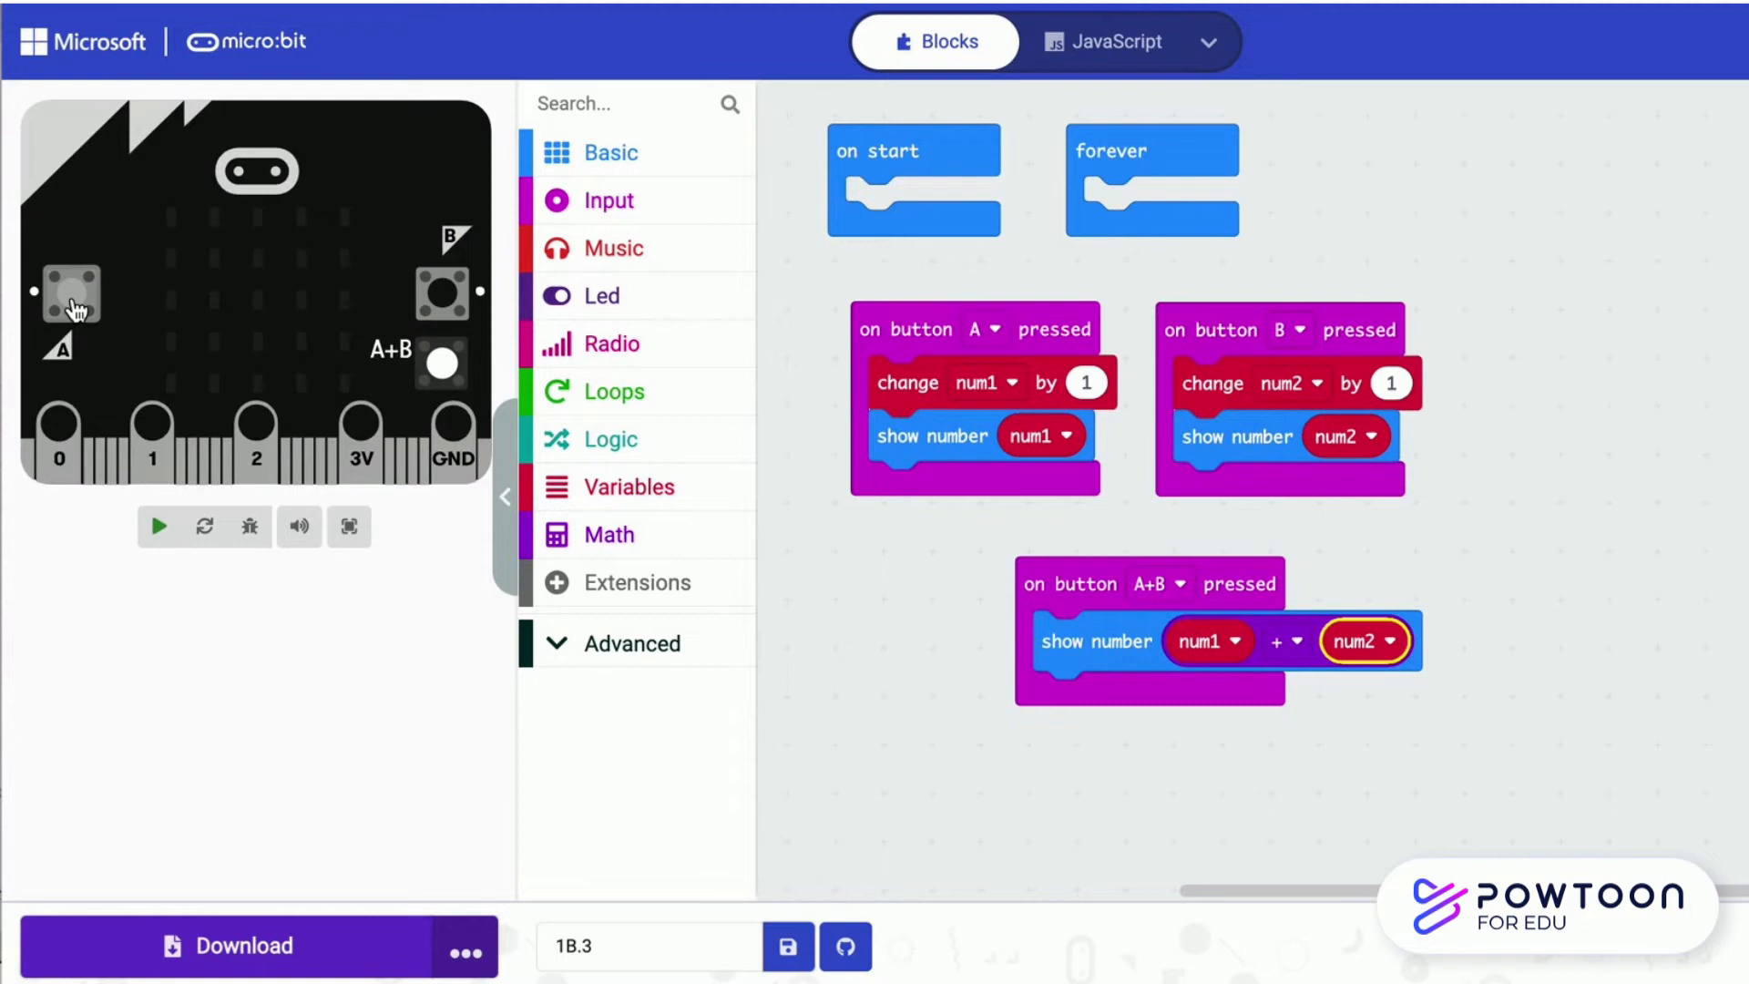
mouse_move(167, 525)
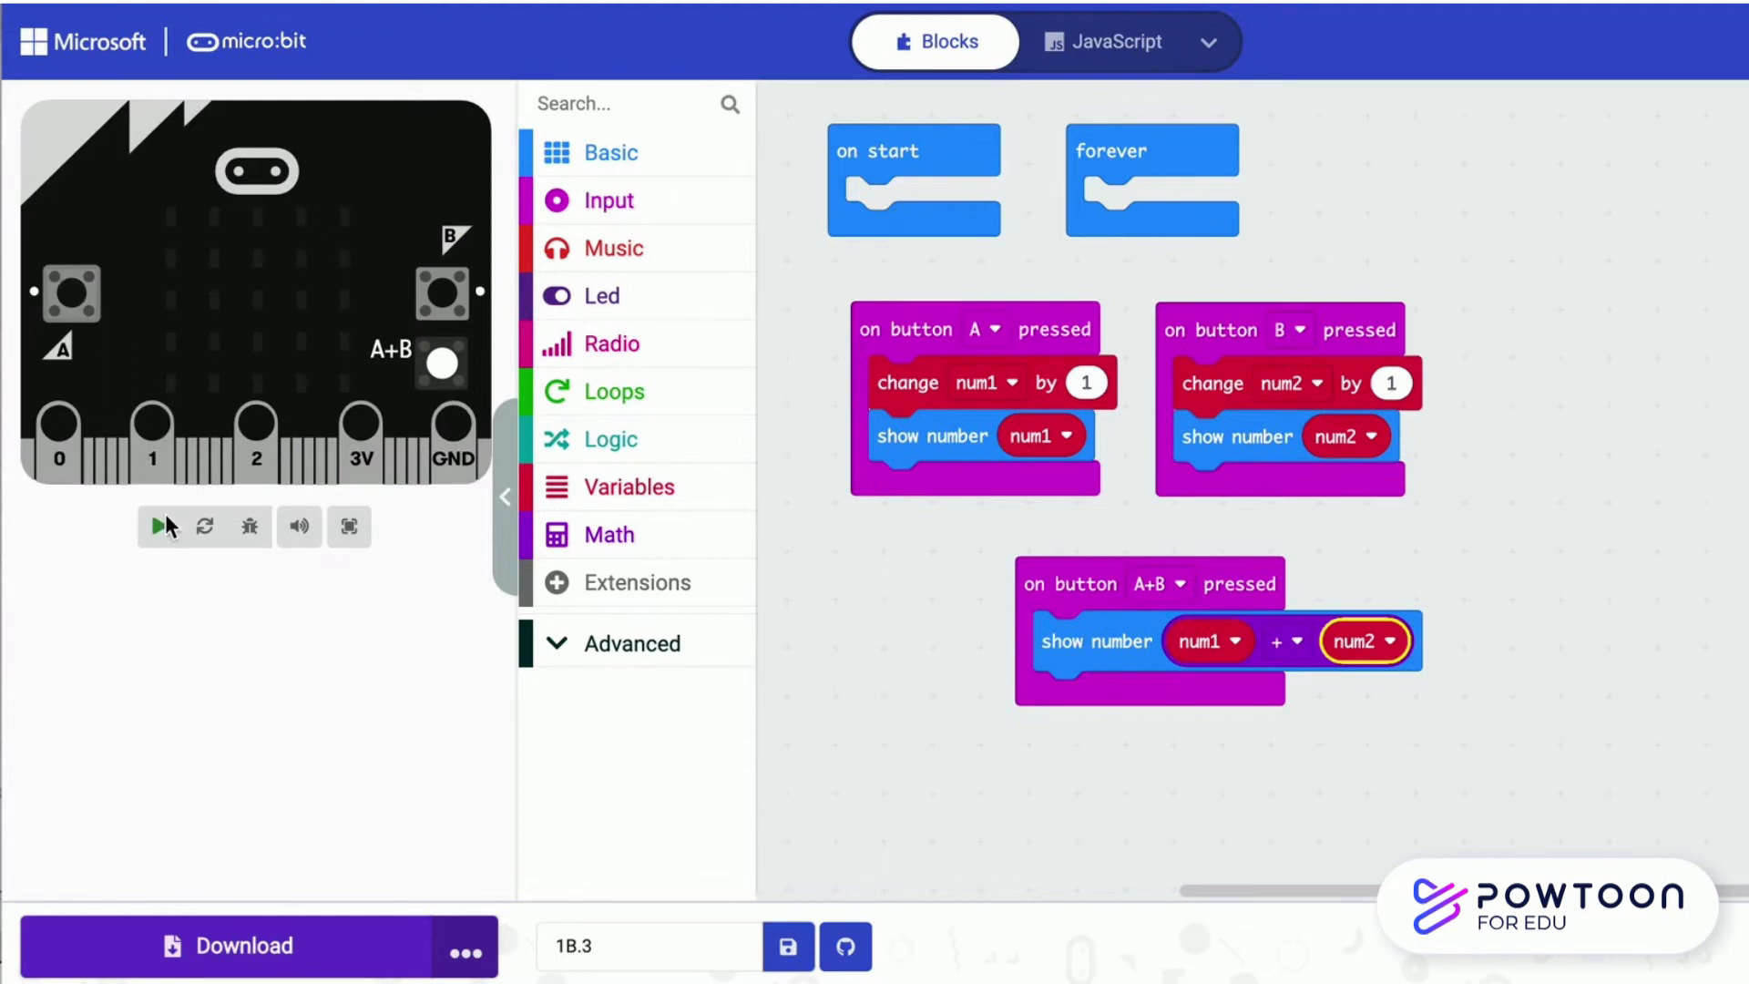
Run the simulator, pressing A, B and then A+B to display the sum of the counters
click(157, 526)
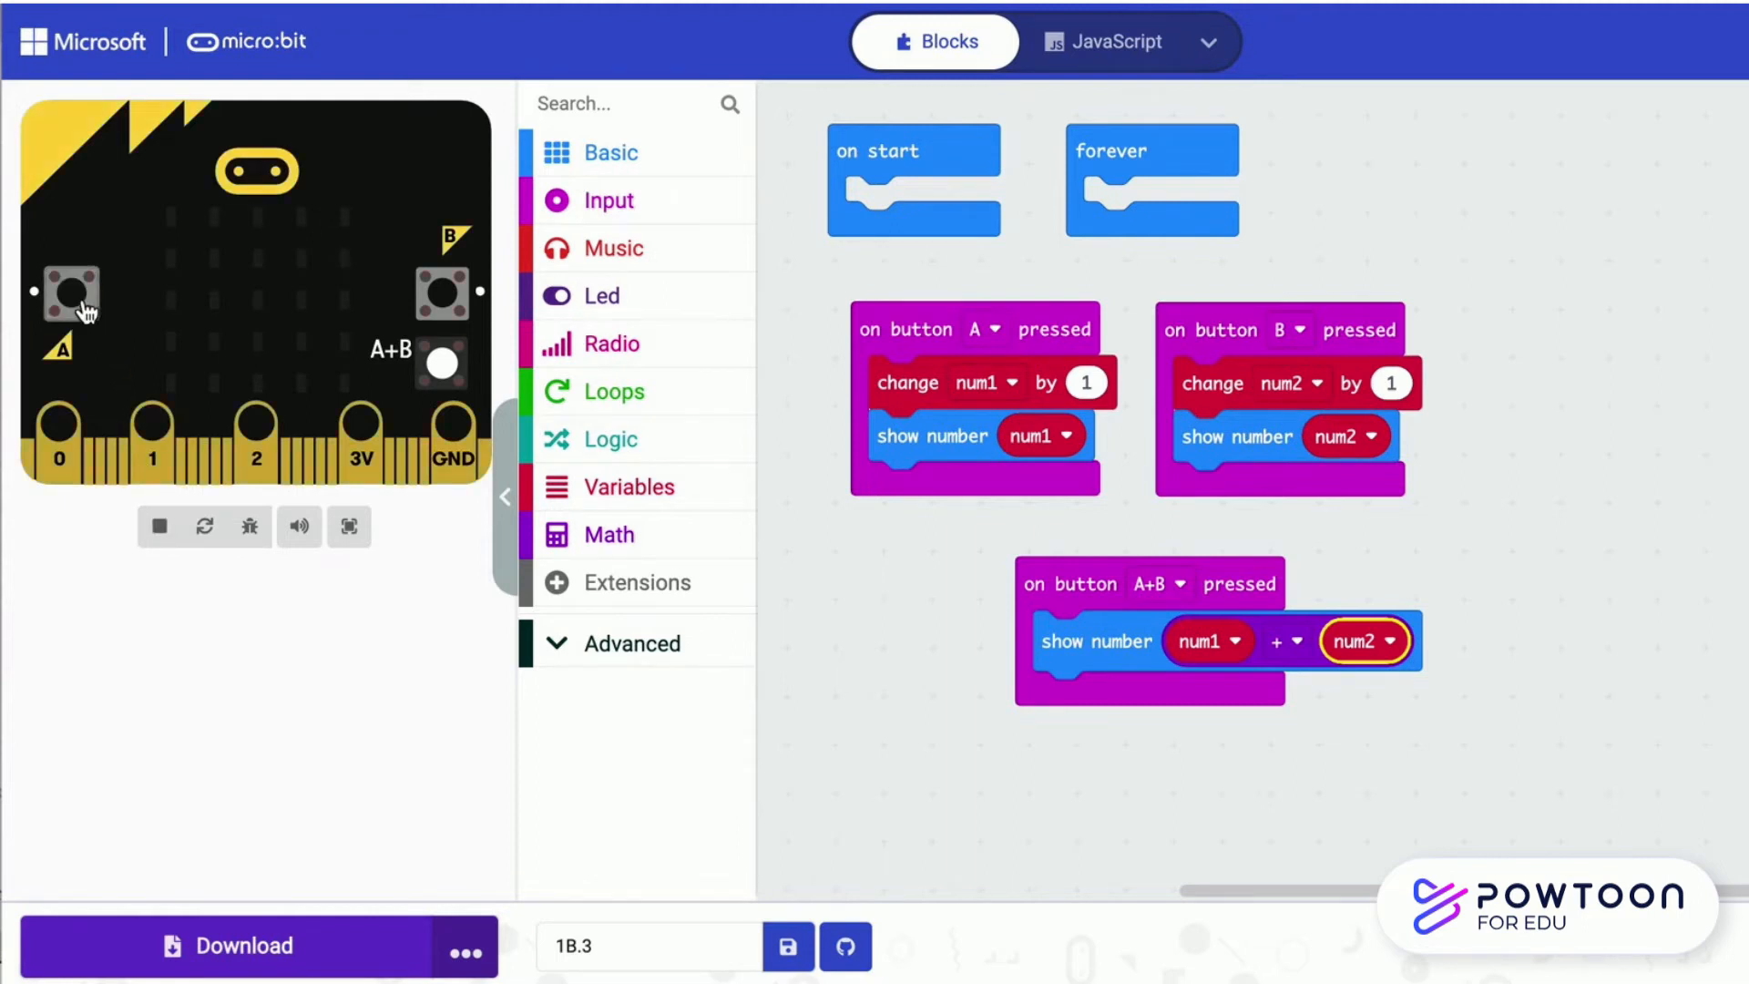
click(71, 293)
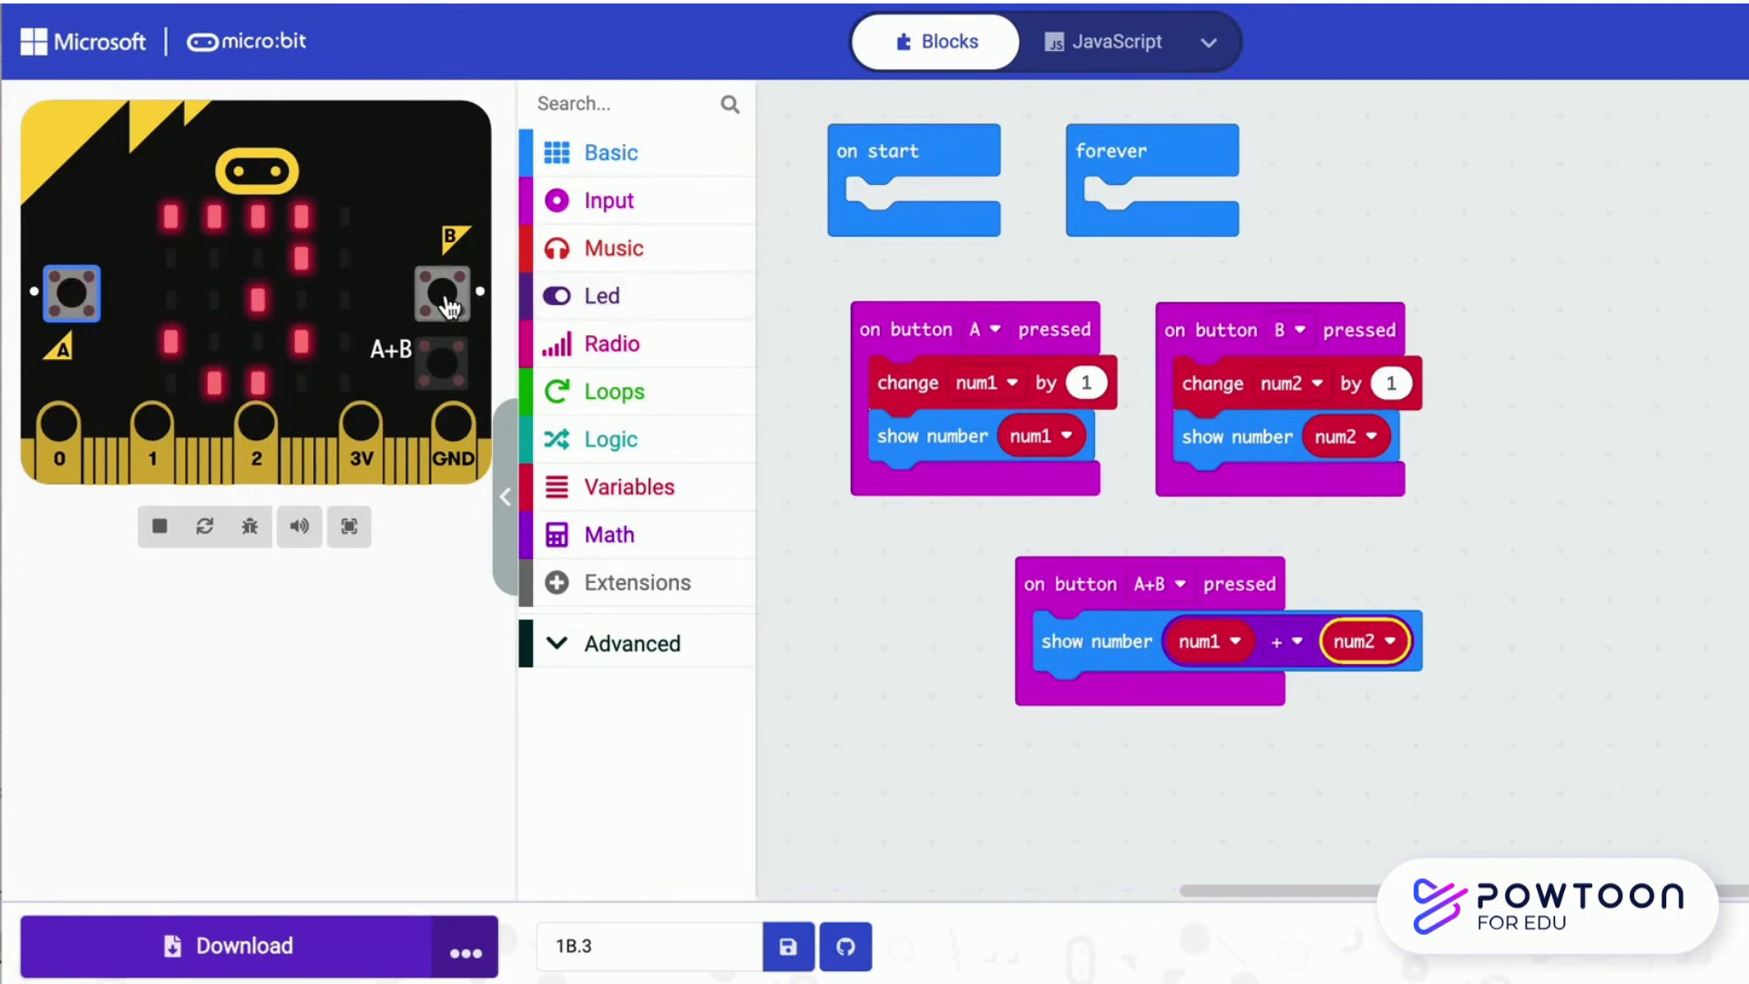
click(443, 293)
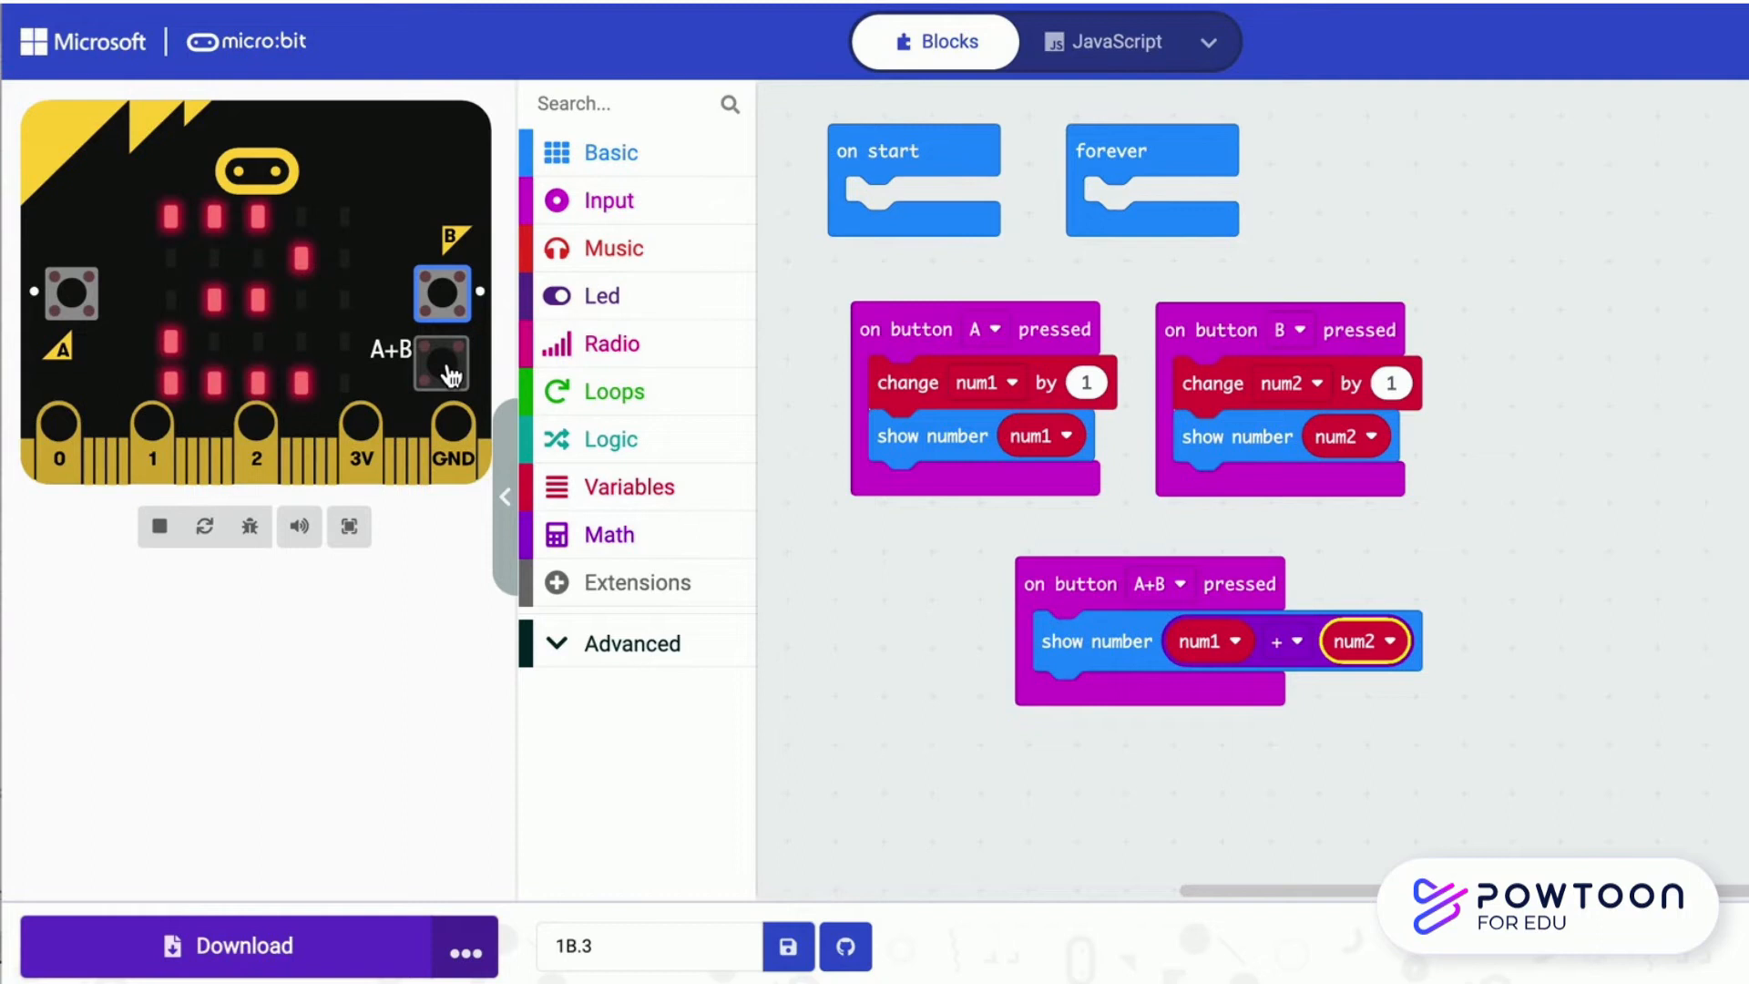
click(441, 365)
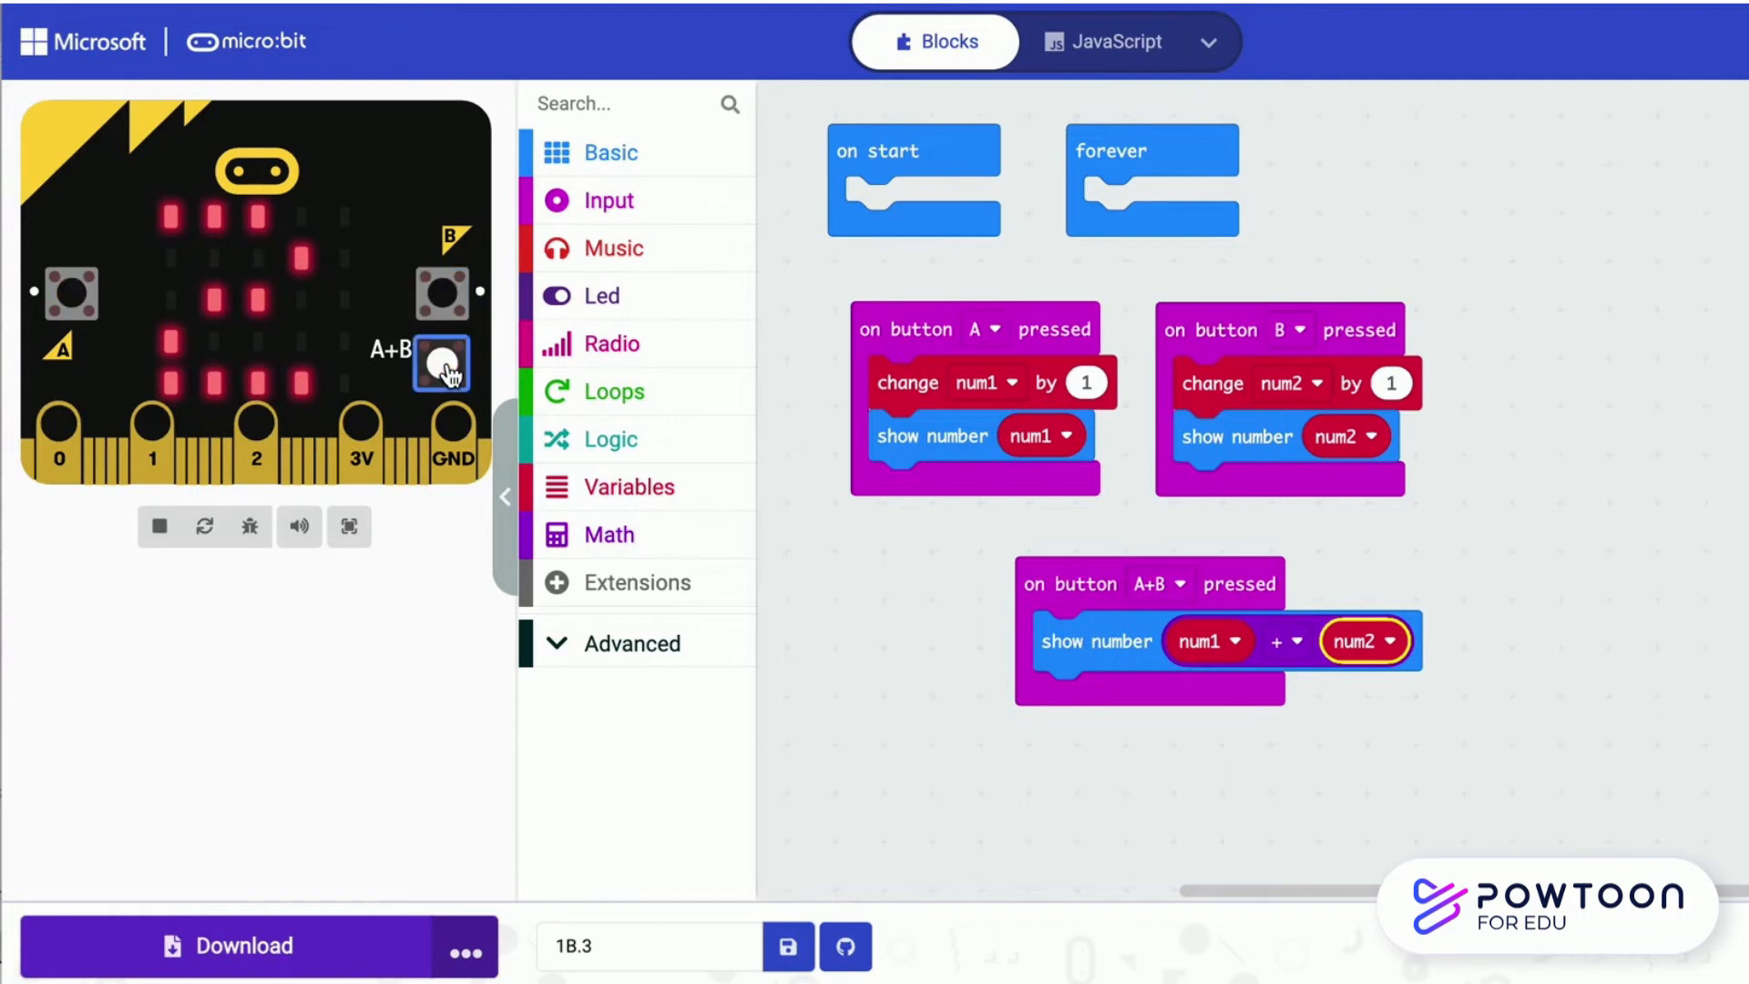
click(441, 365)
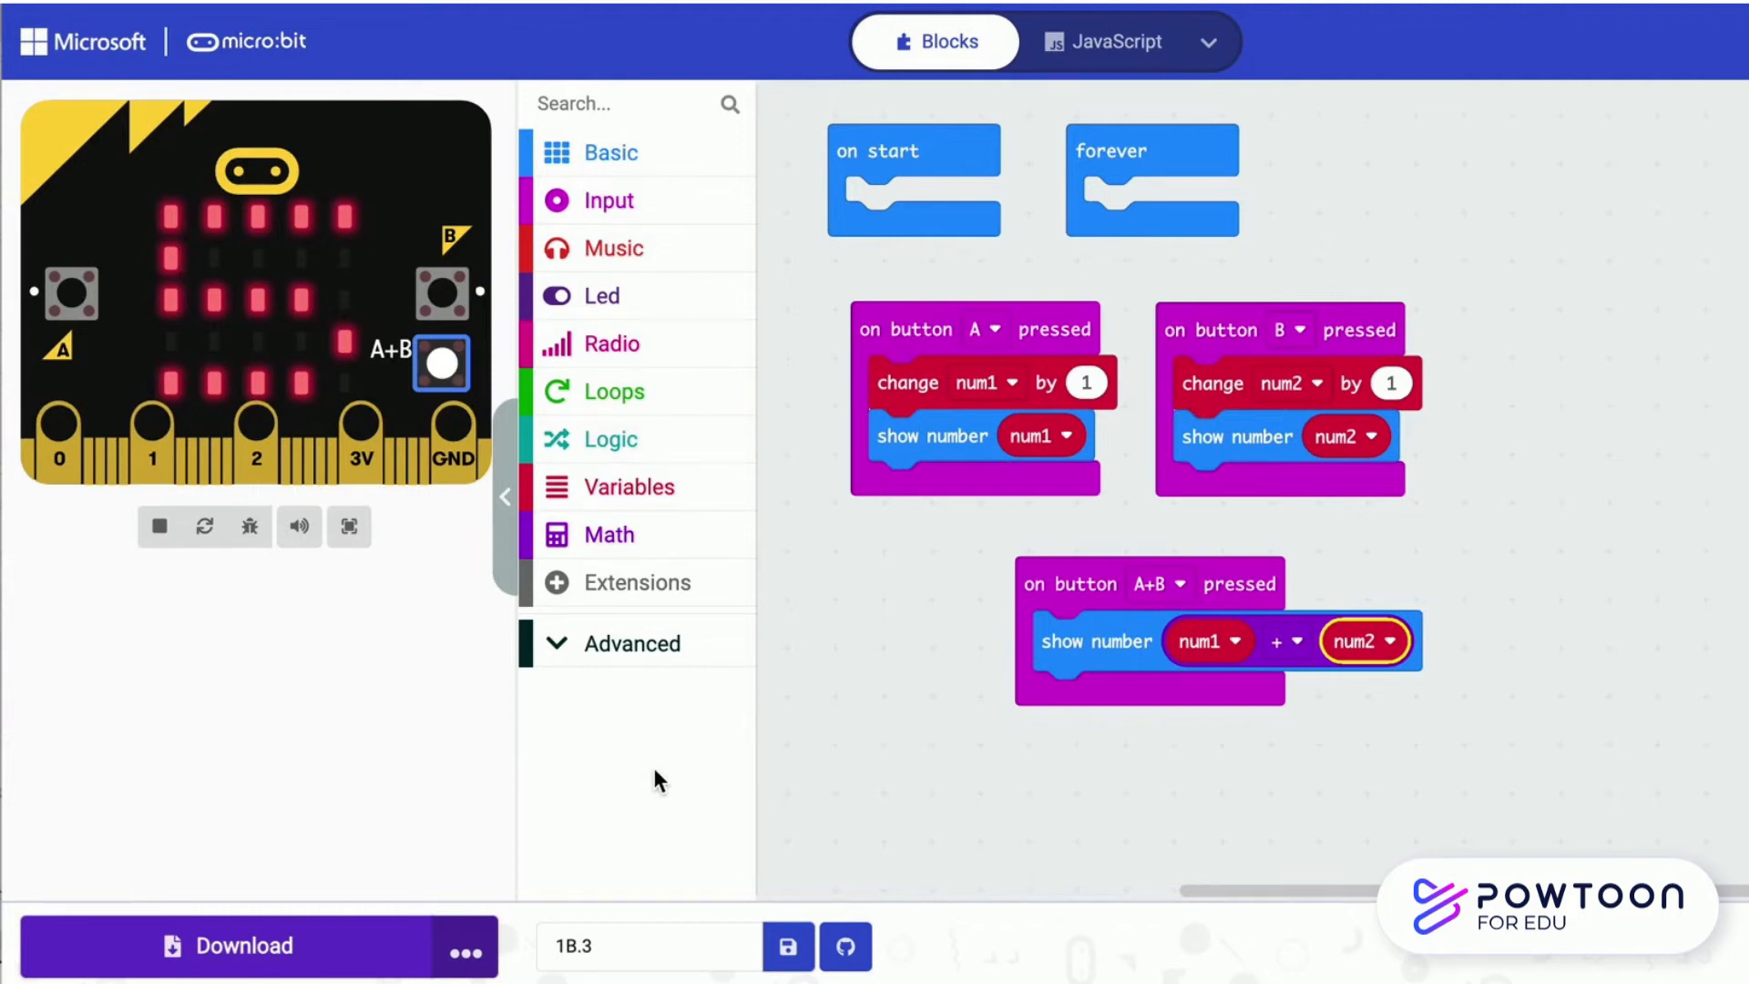
Add an on shake event that sets num1 and num2 to 0
click(608, 201)
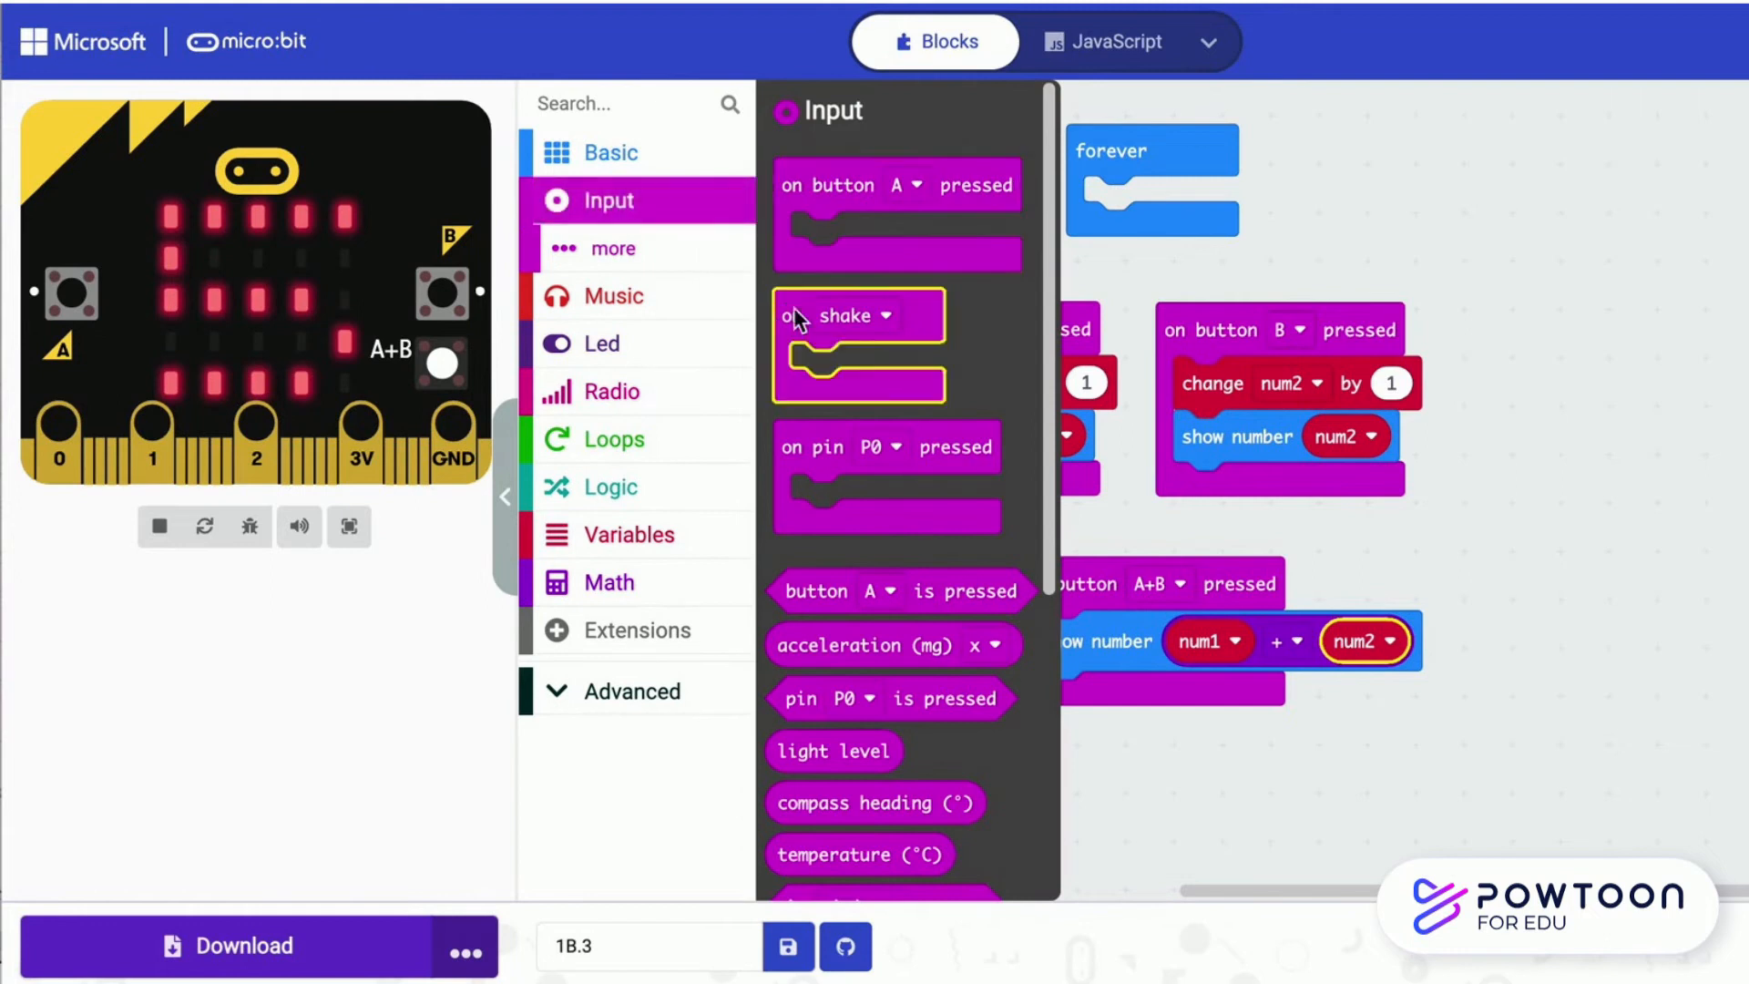
drag(858, 344, 1548, 207)
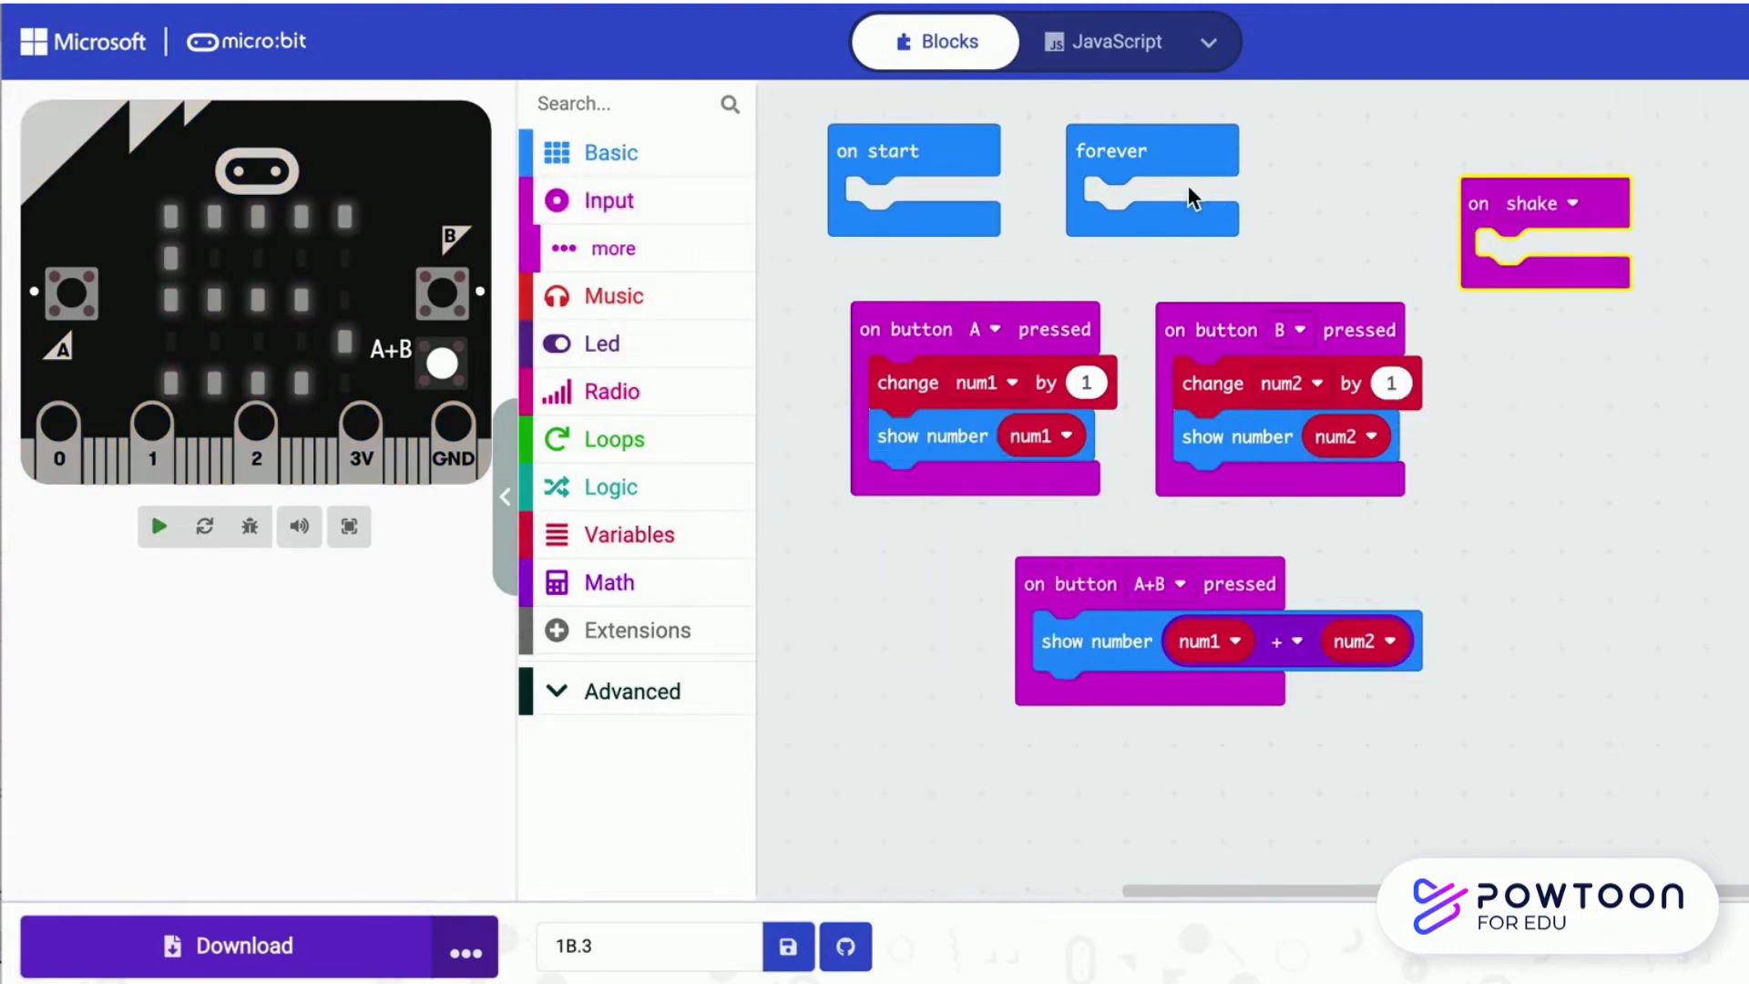
click(157, 526)
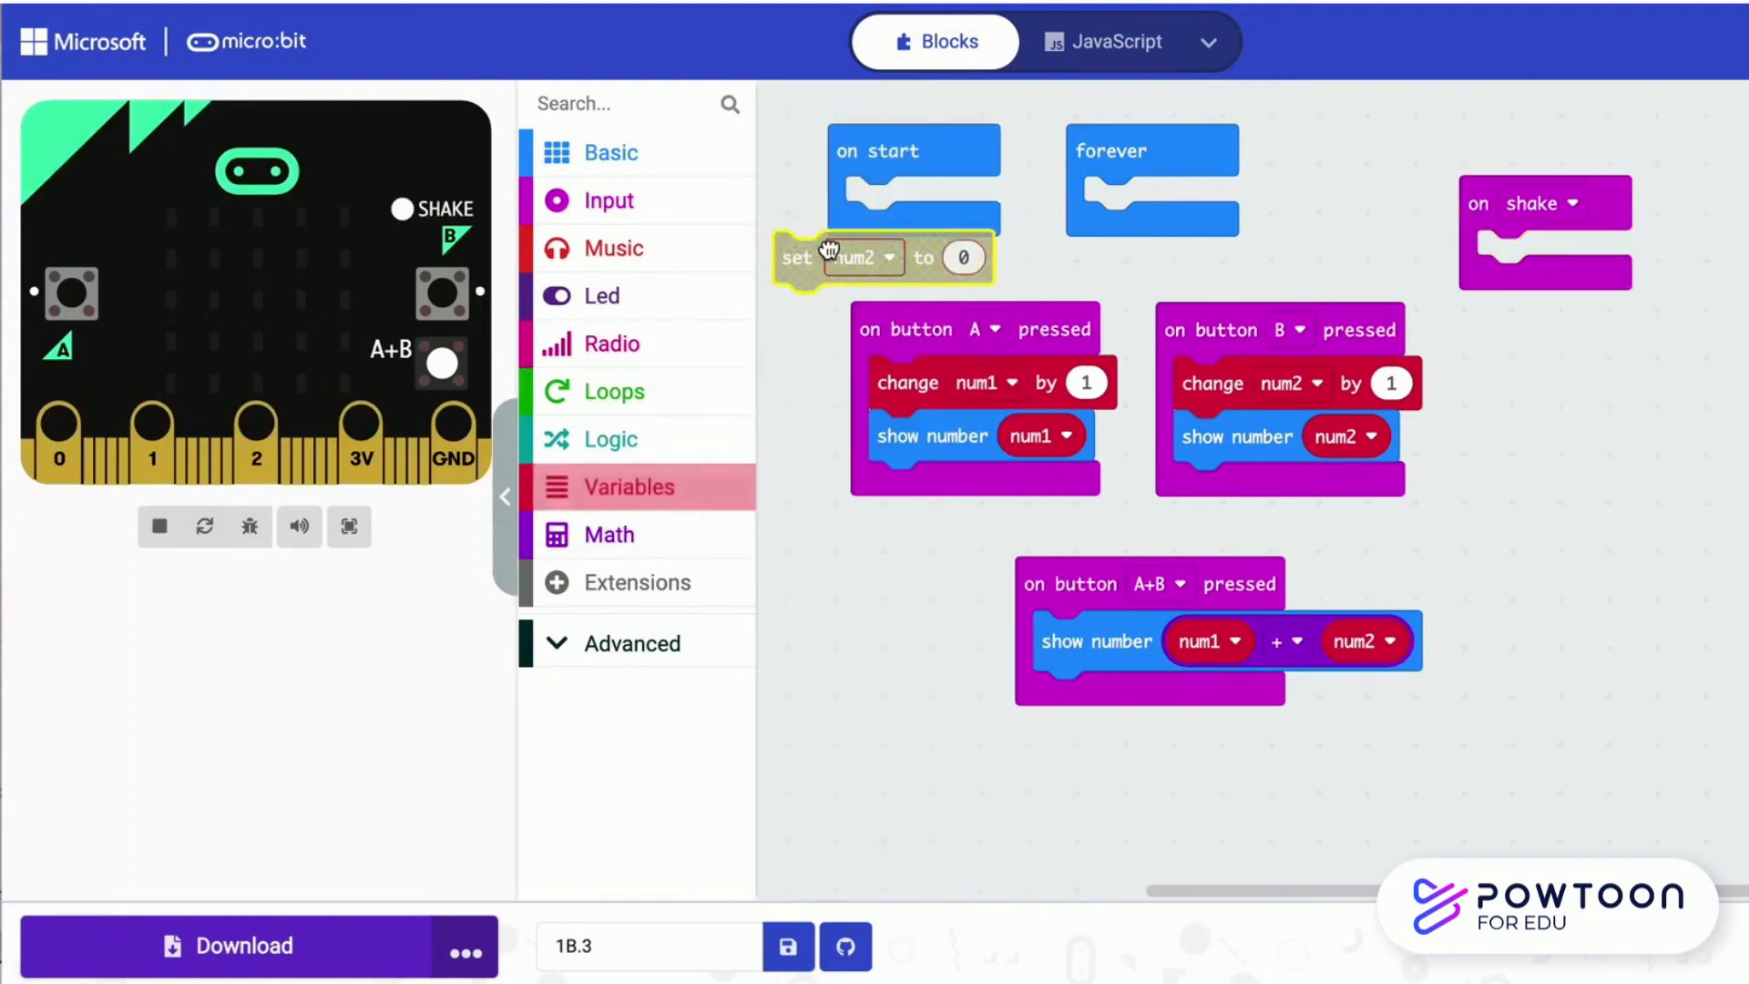
drag(796, 257, 1494, 257)
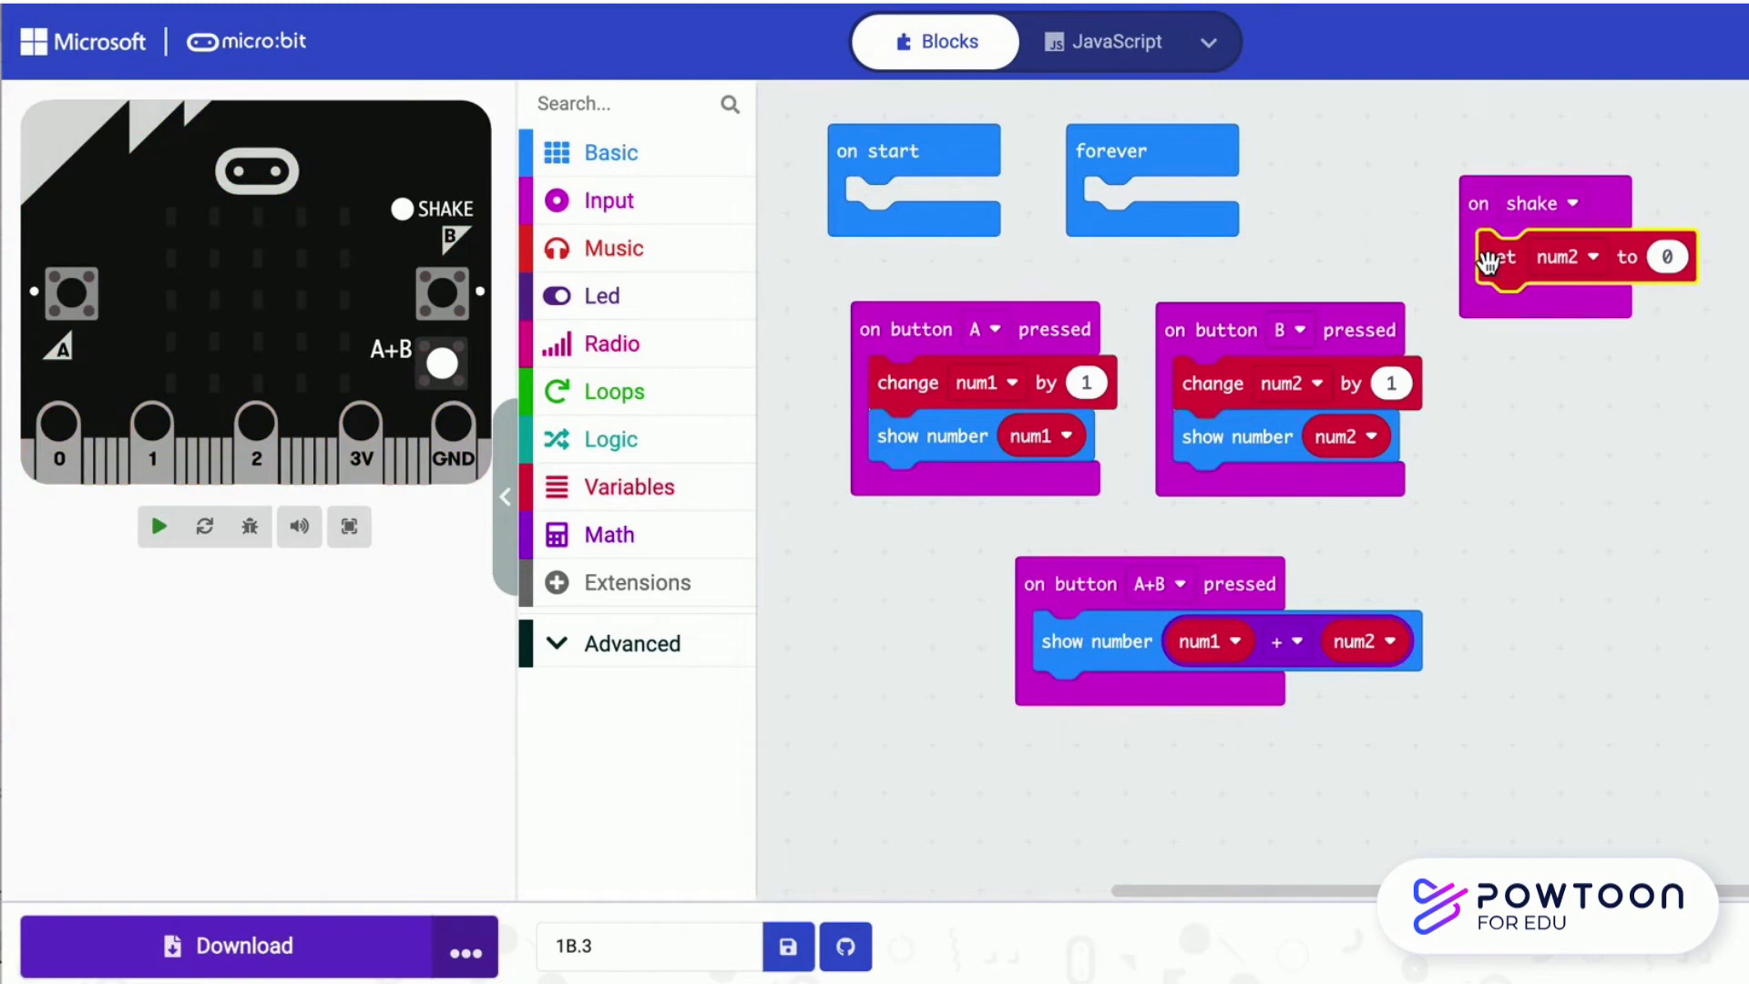
click(1560, 257)
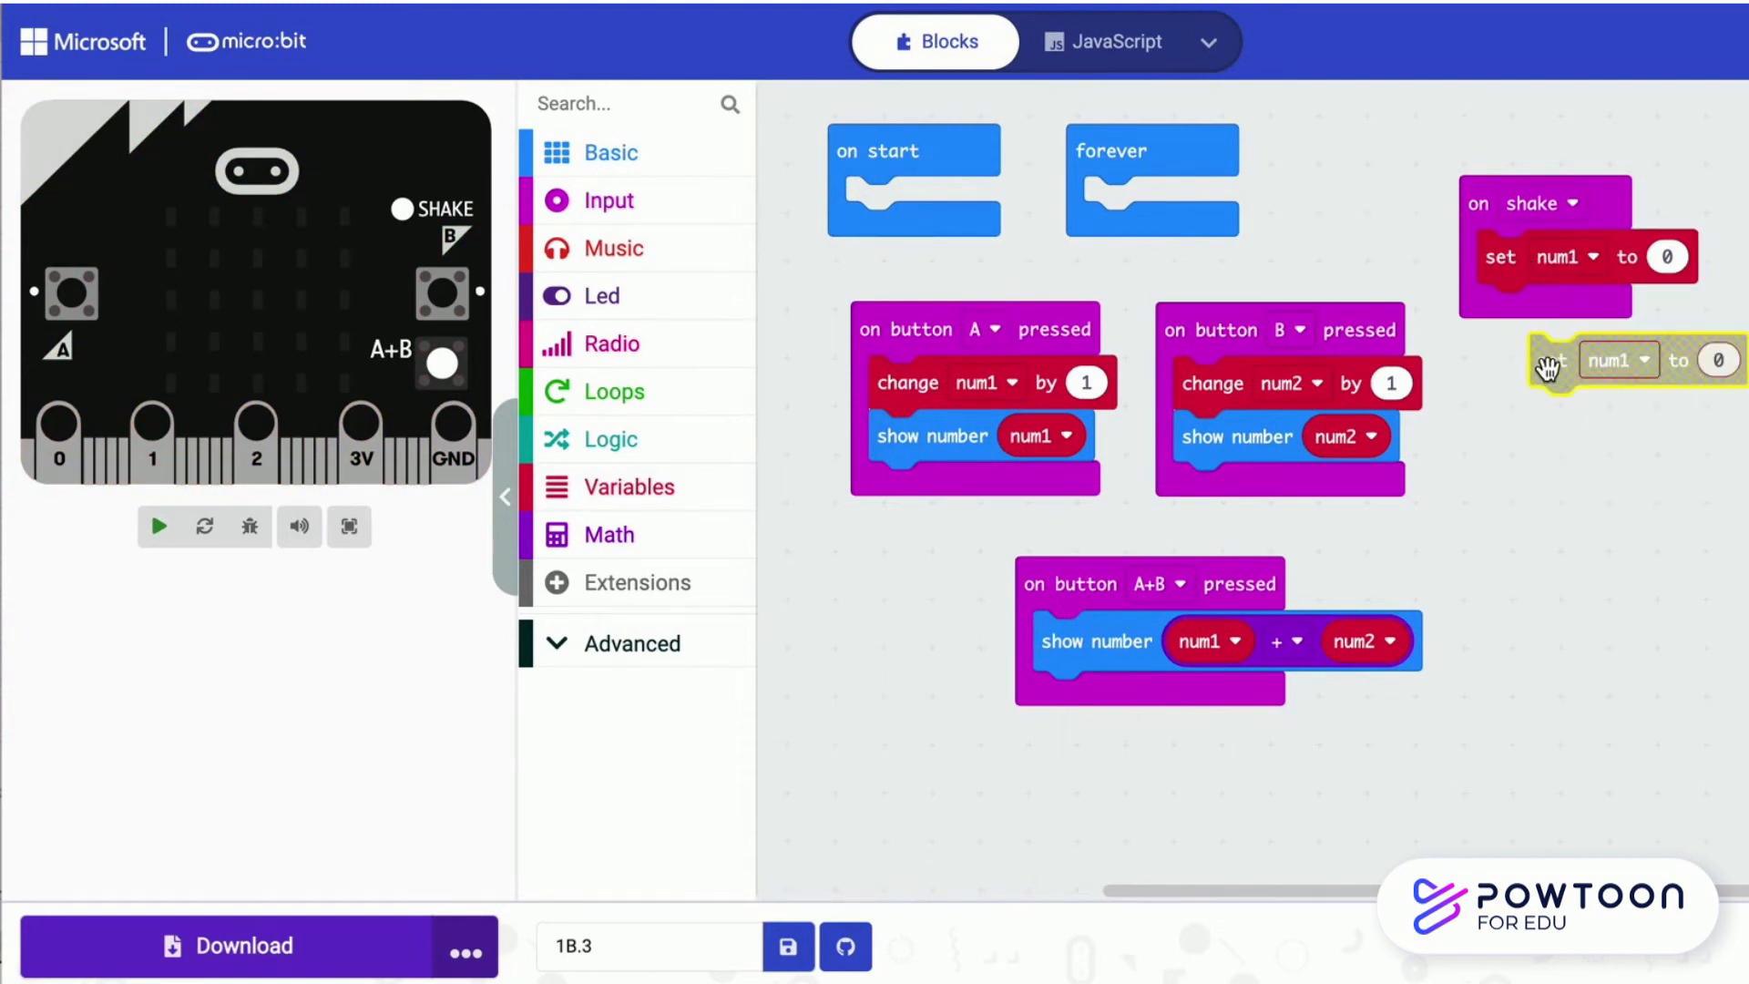
click(1612, 361)
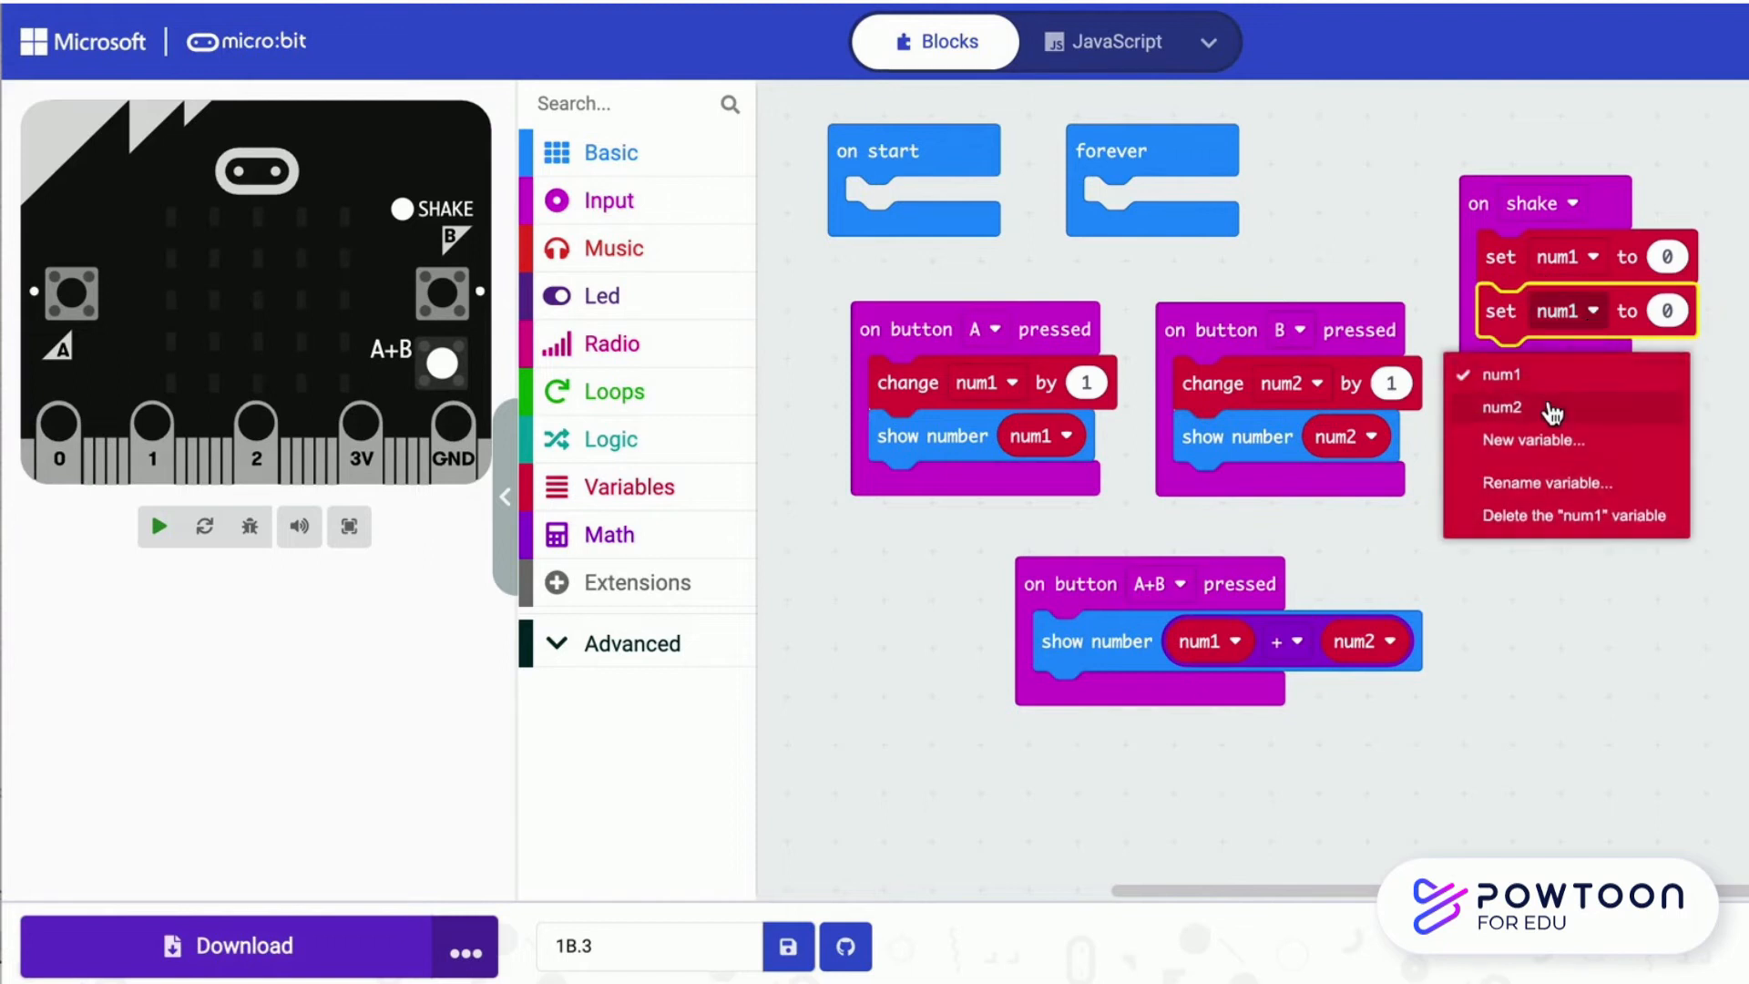
click(1501, 406)
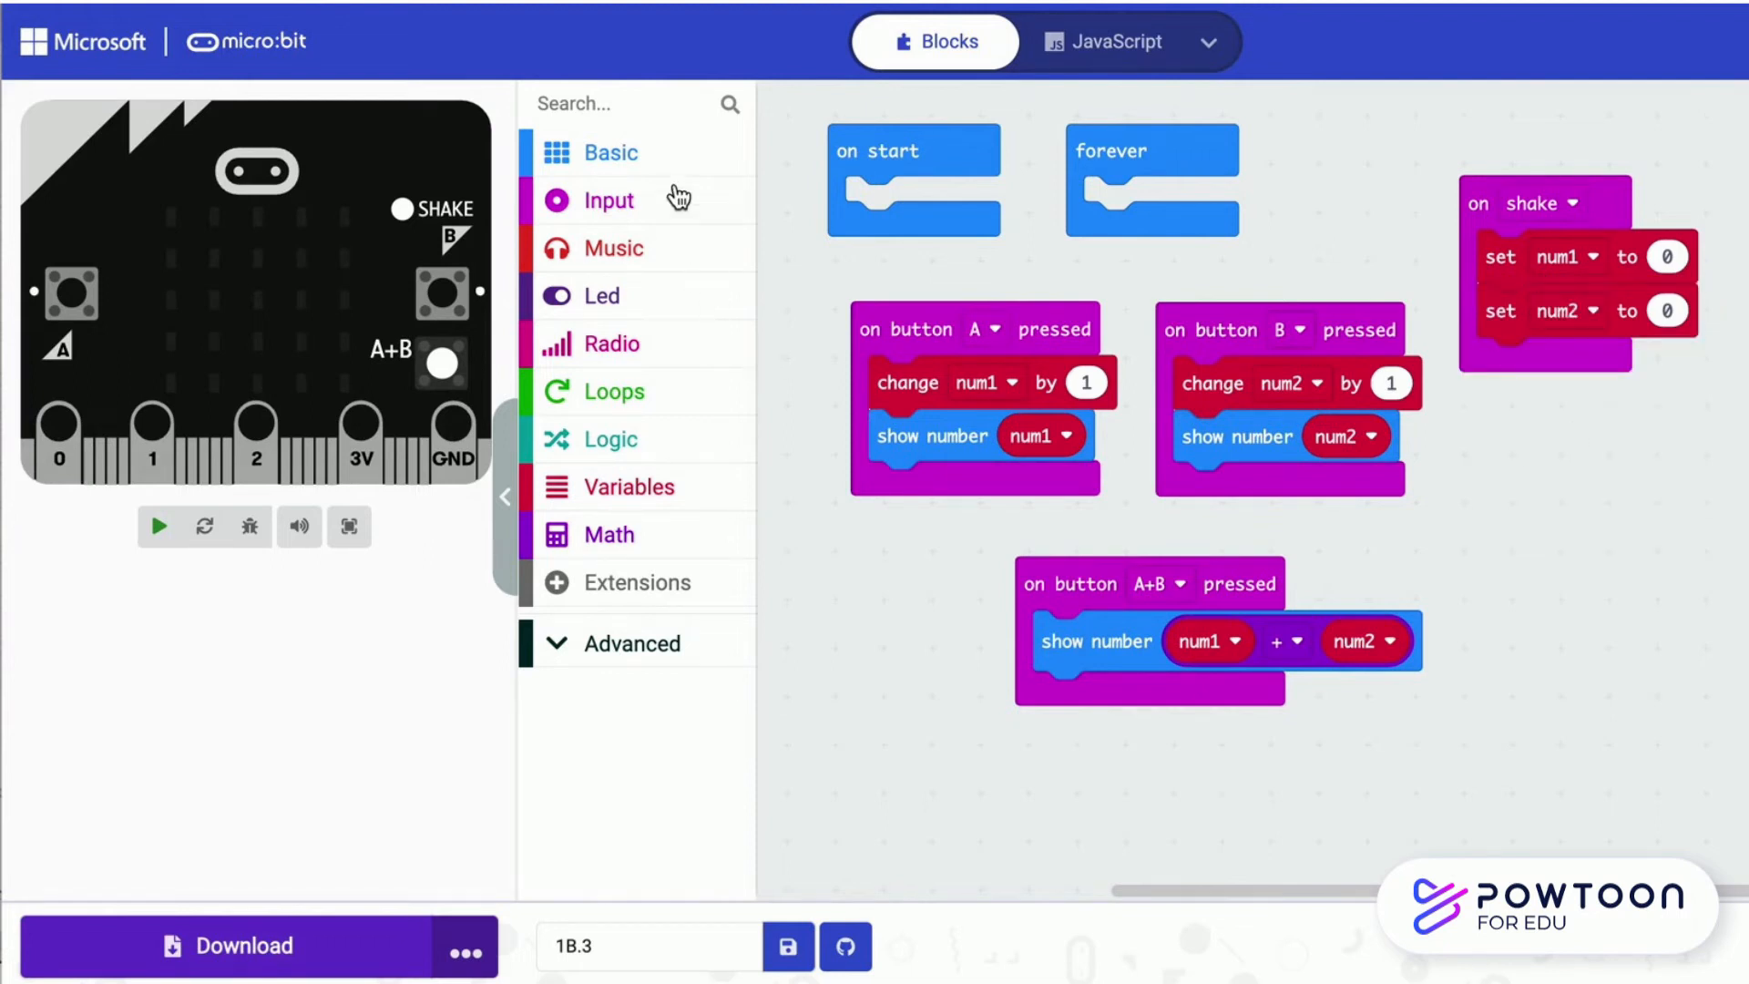
Show the number 0 after the resets in the shake handler
click(611, 153)
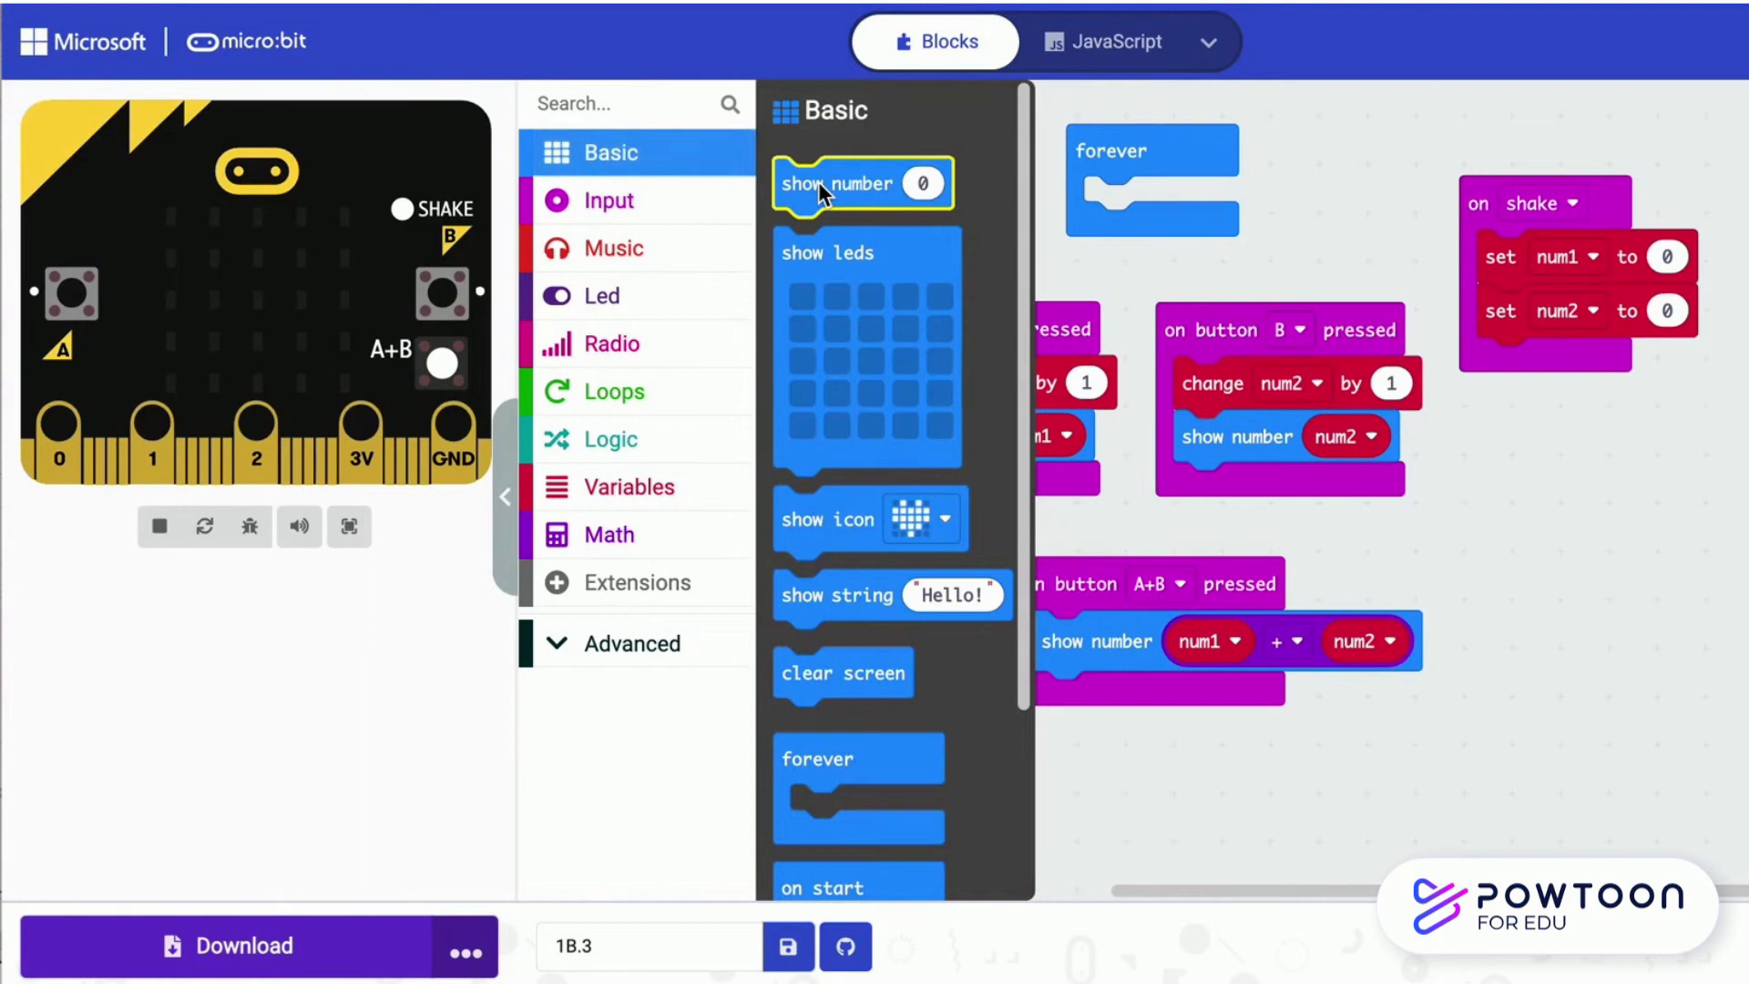
drag(858, 184, 1562, 362)
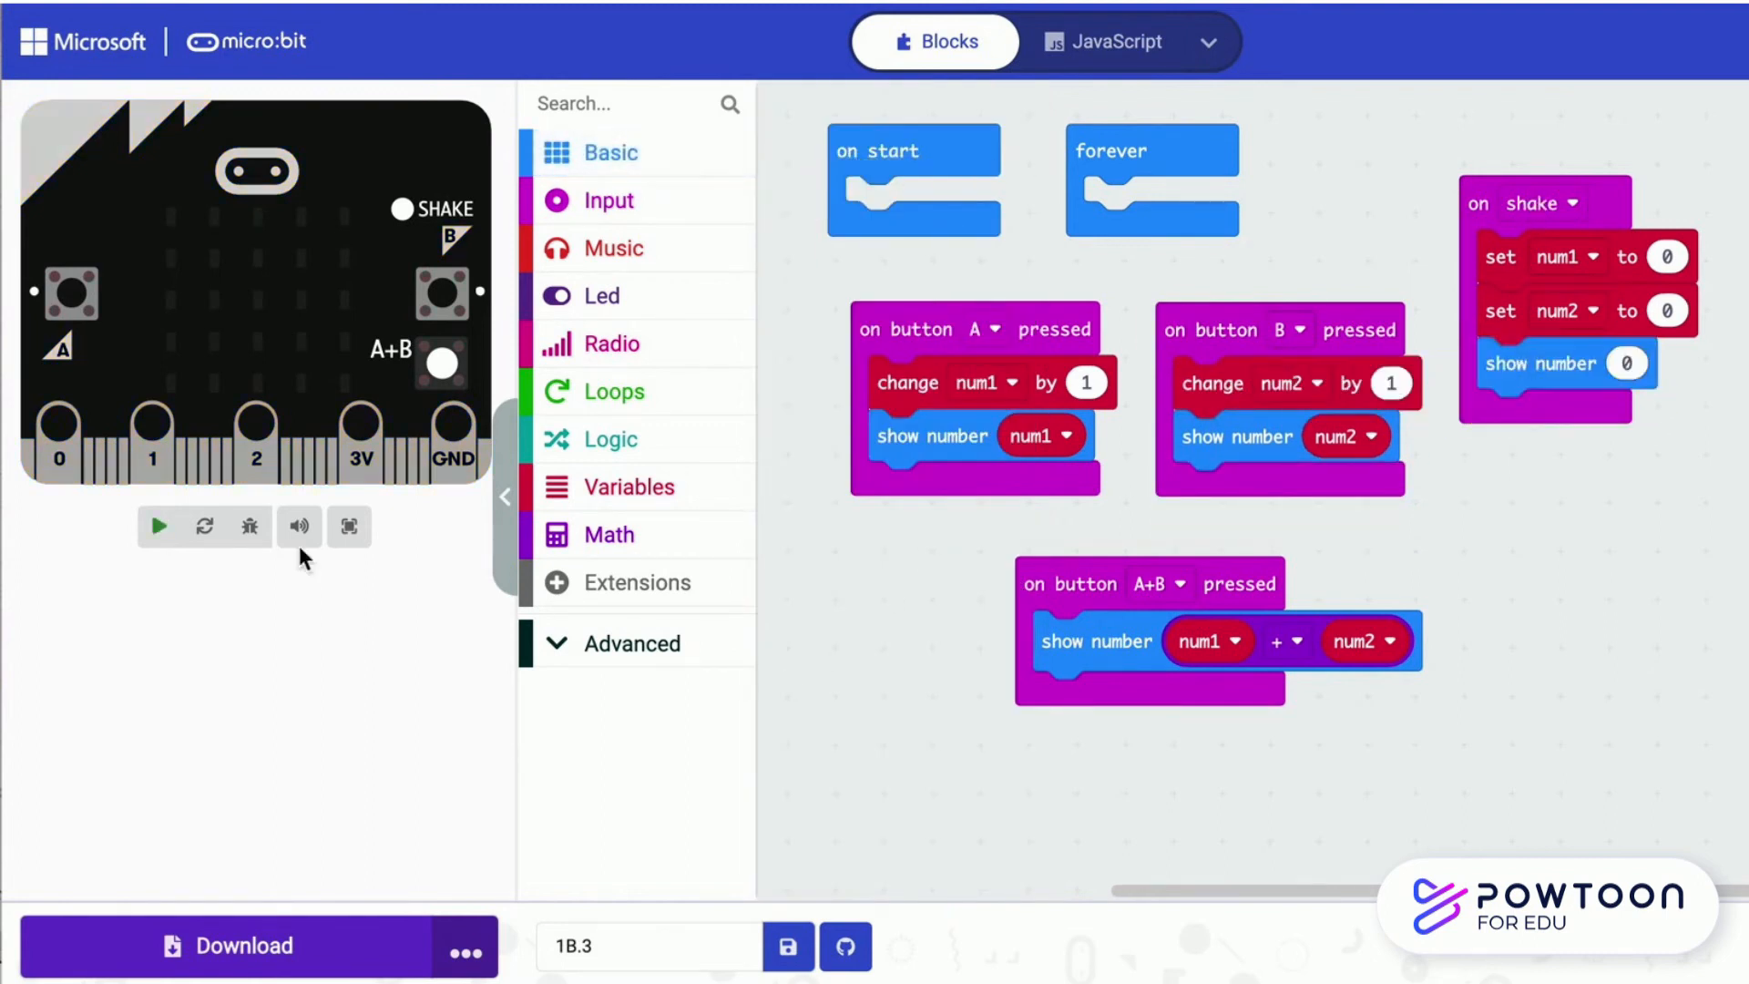
Run the simulator, pressing A twice, B, A+B and B to watch the displayed numbers
click(157, 524)
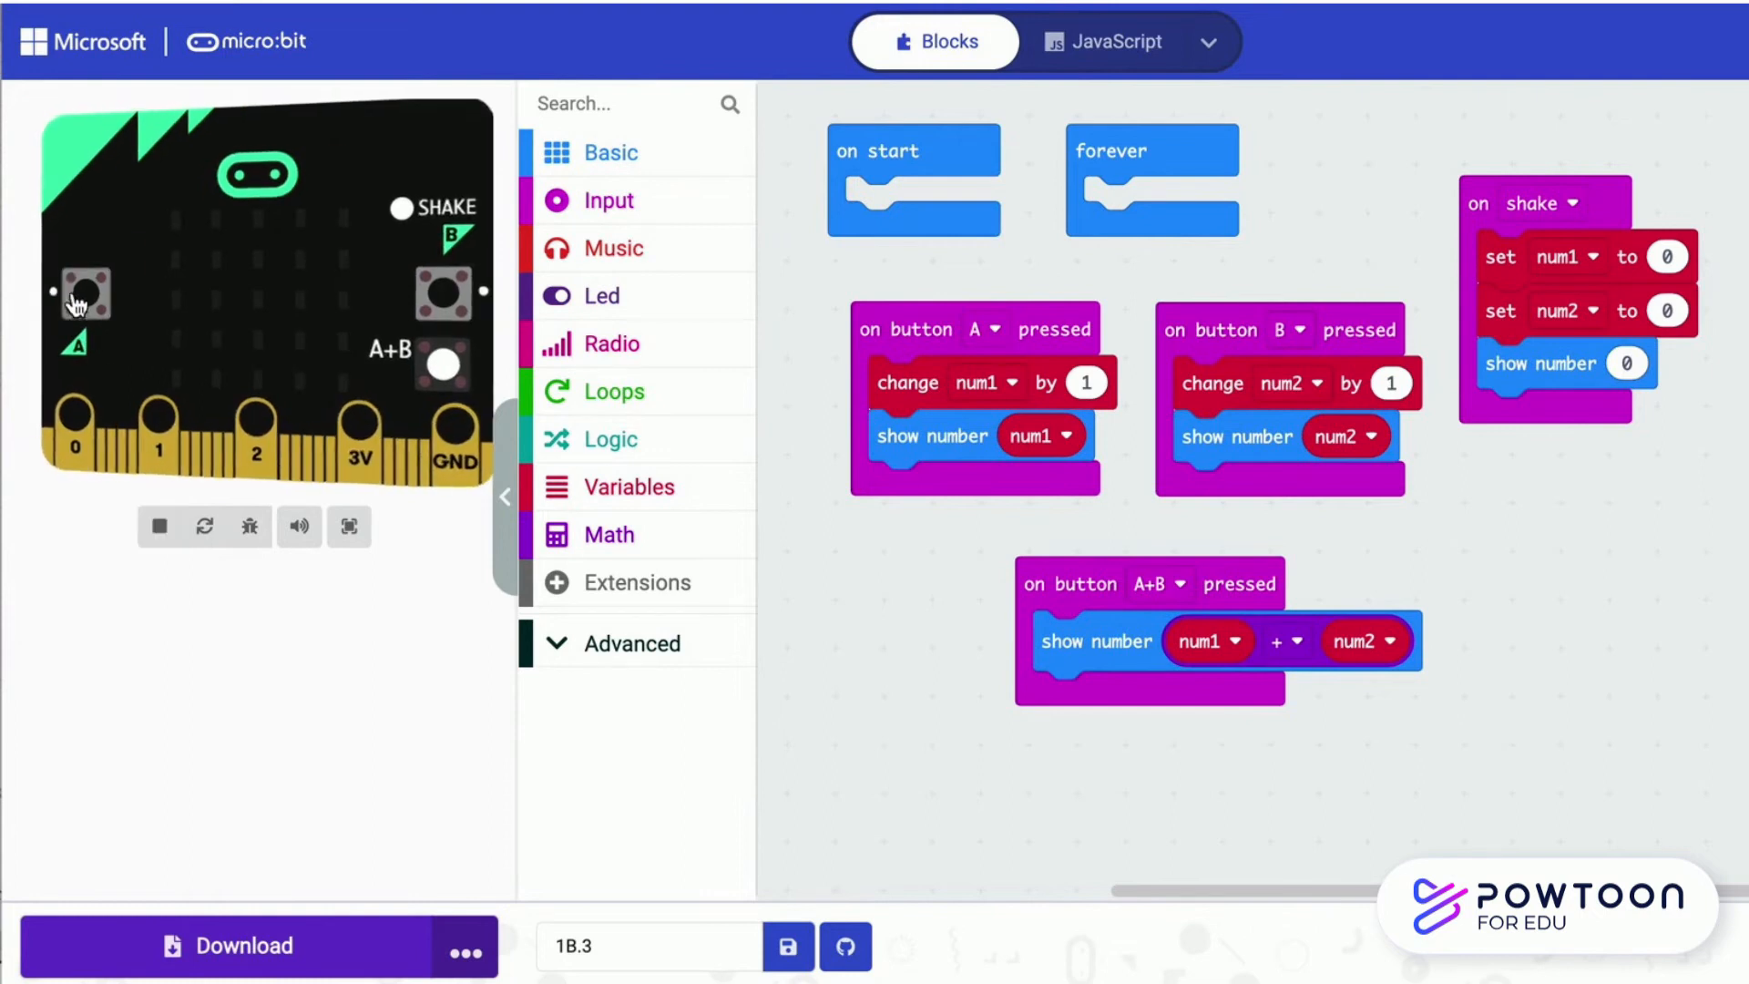
click(86, 292)
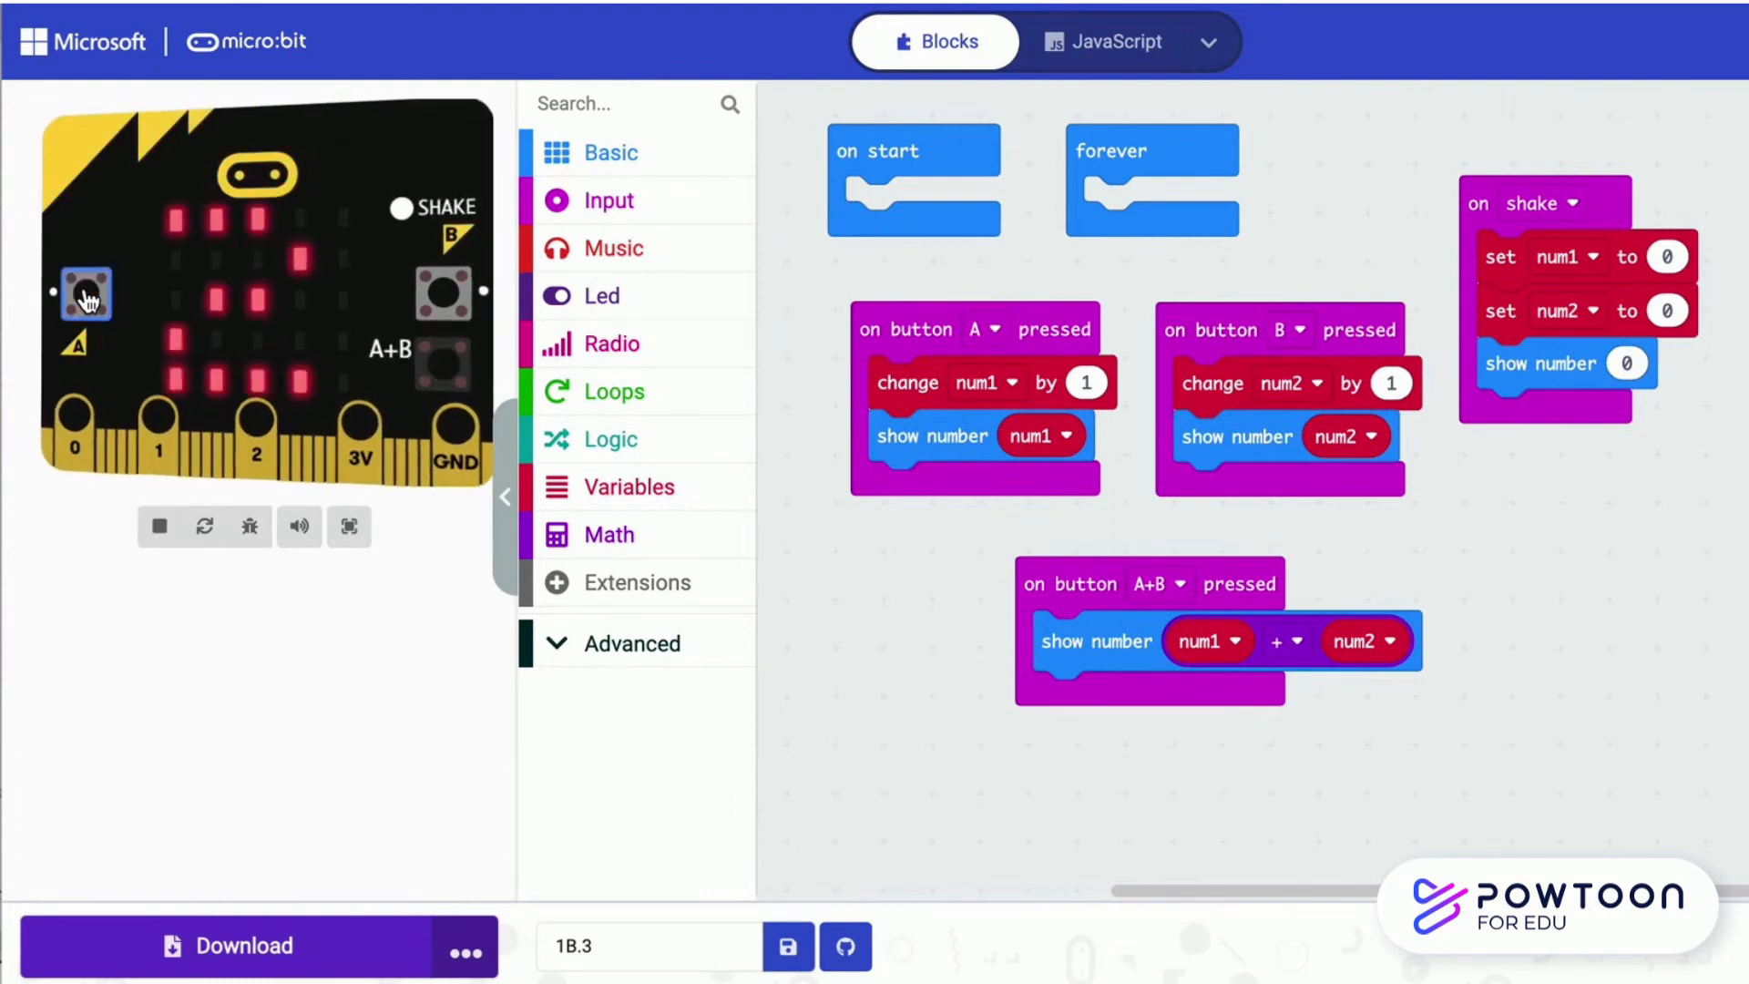
click(86, 291)
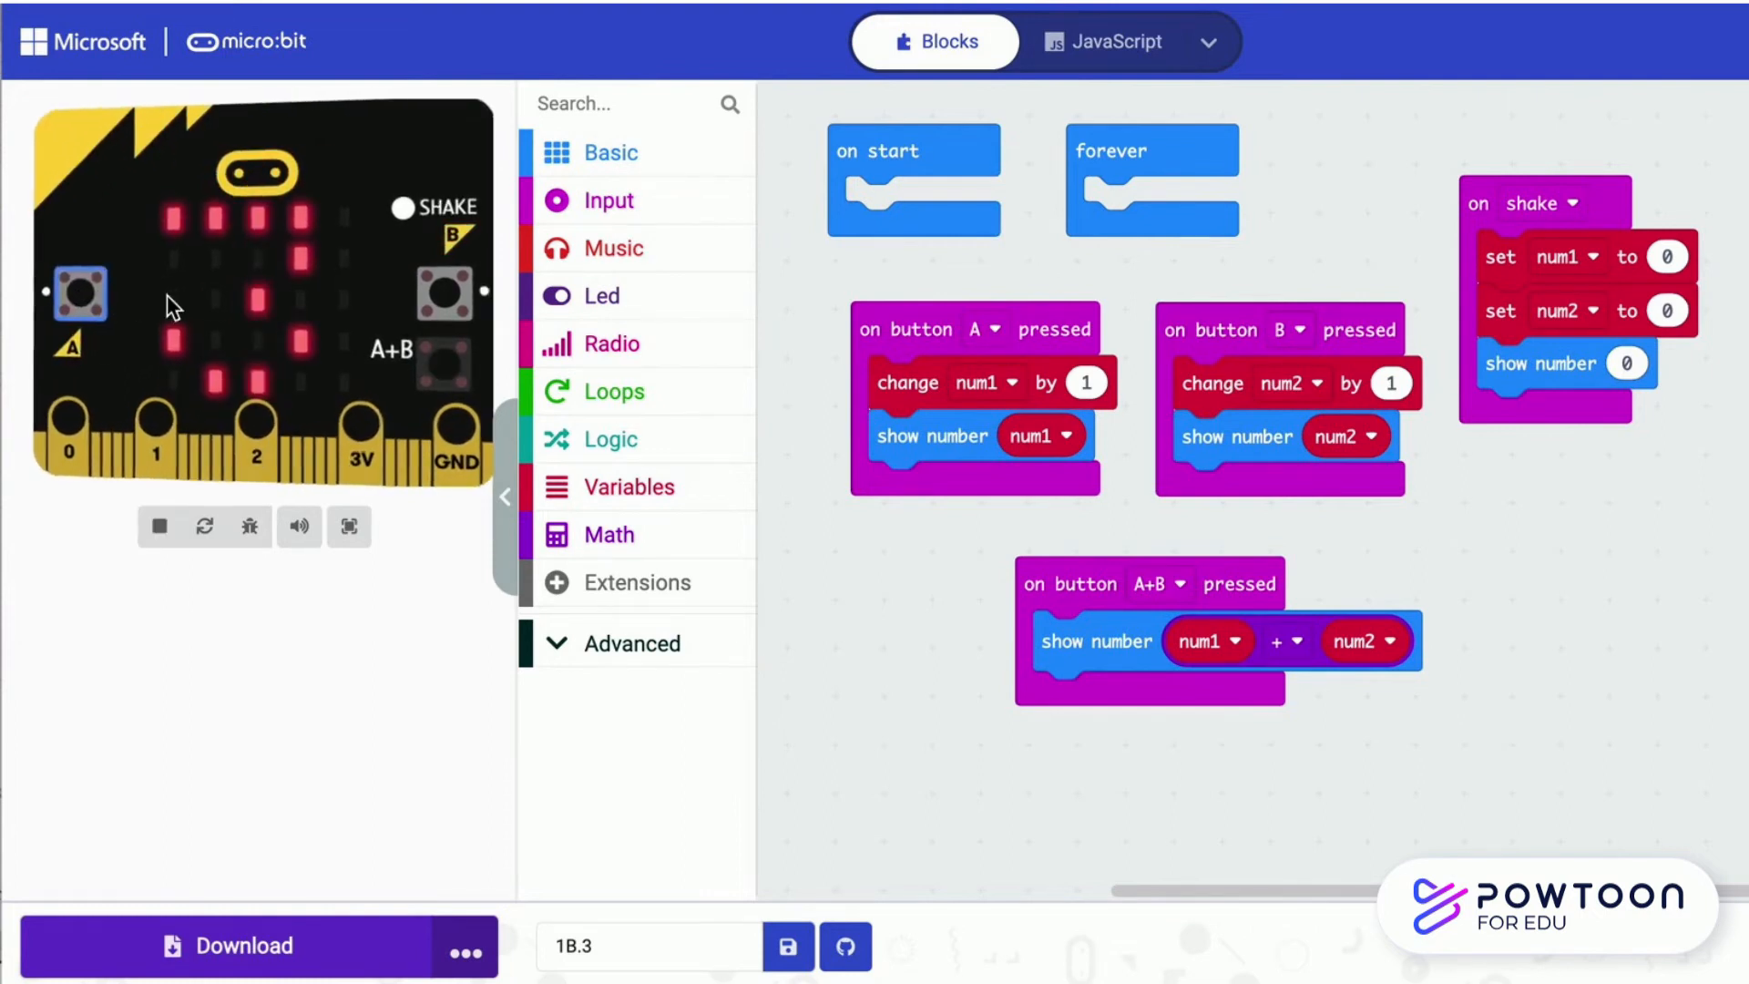
click(430, 292)
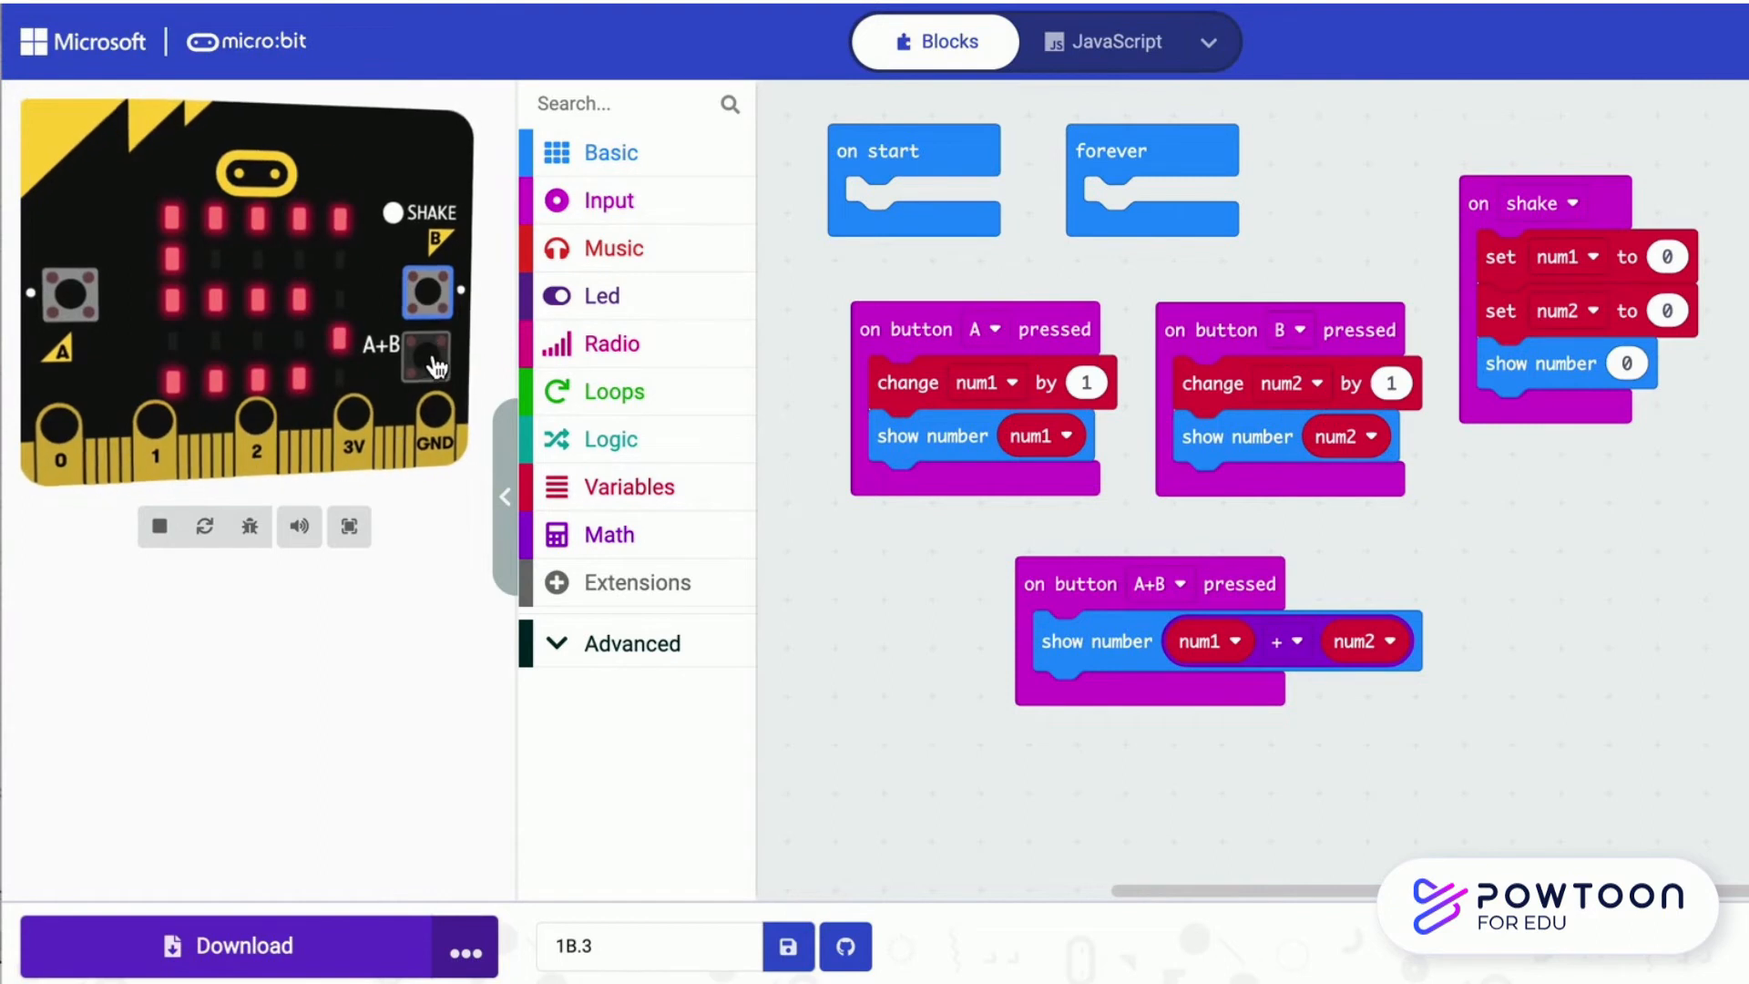
click(427, 357)
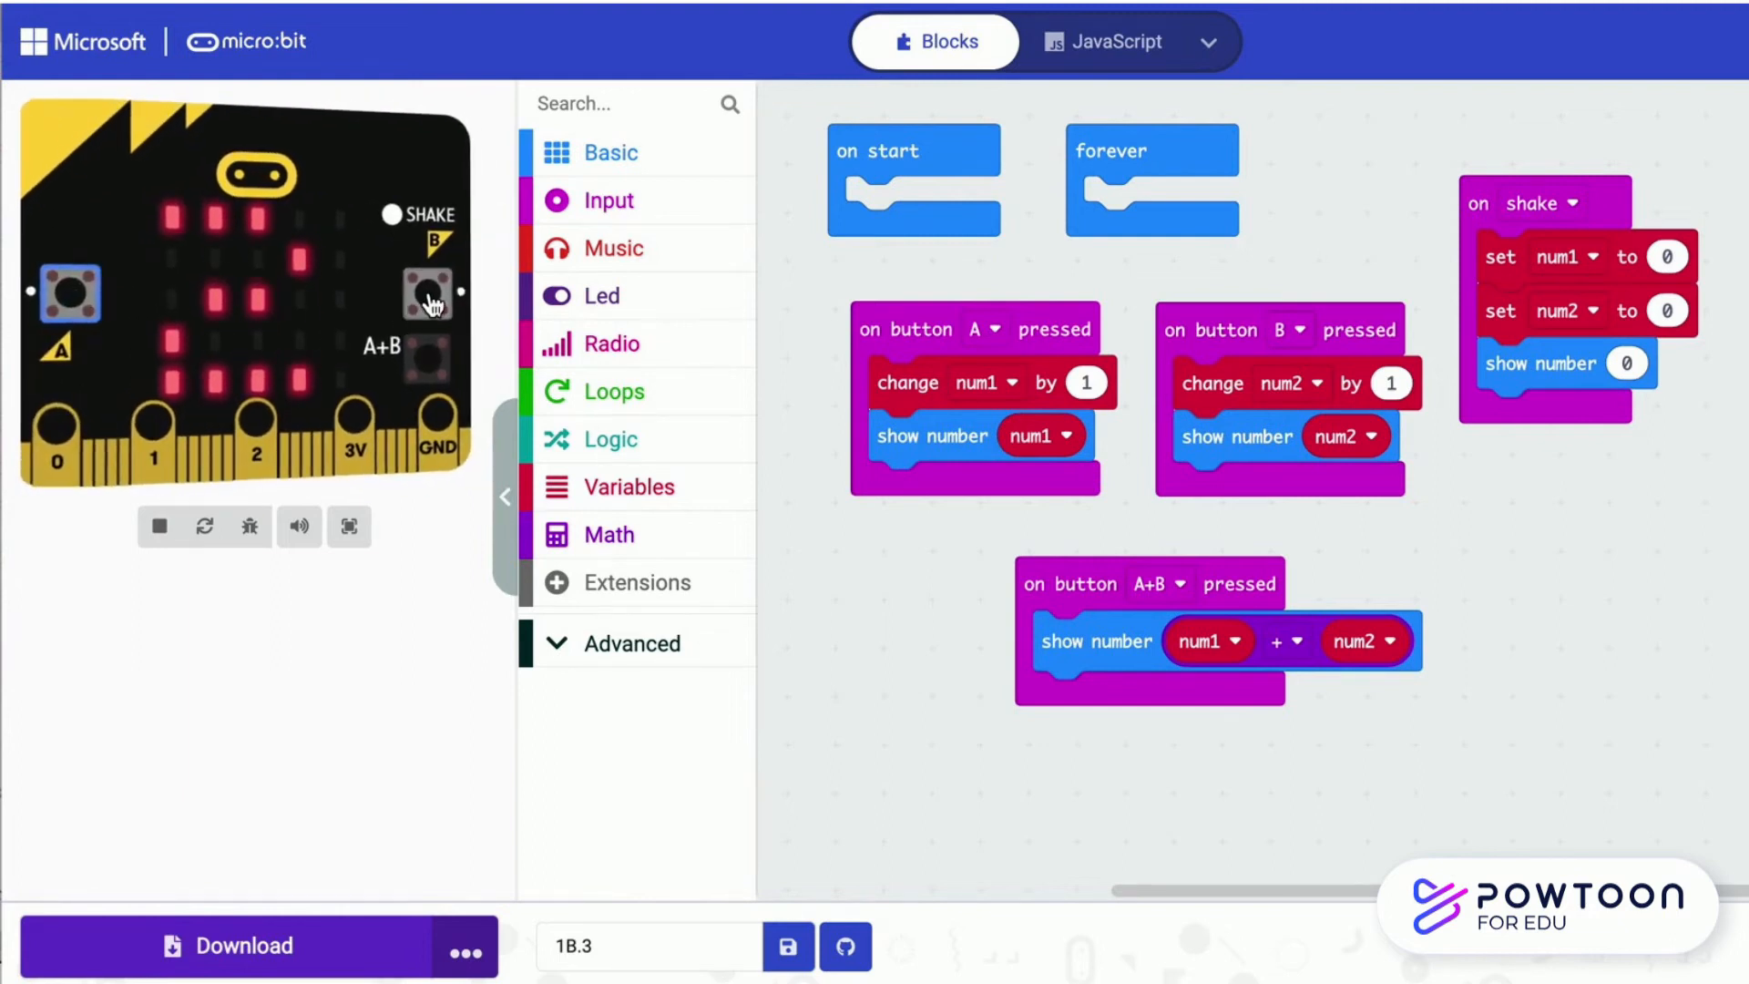
click(426, 292)
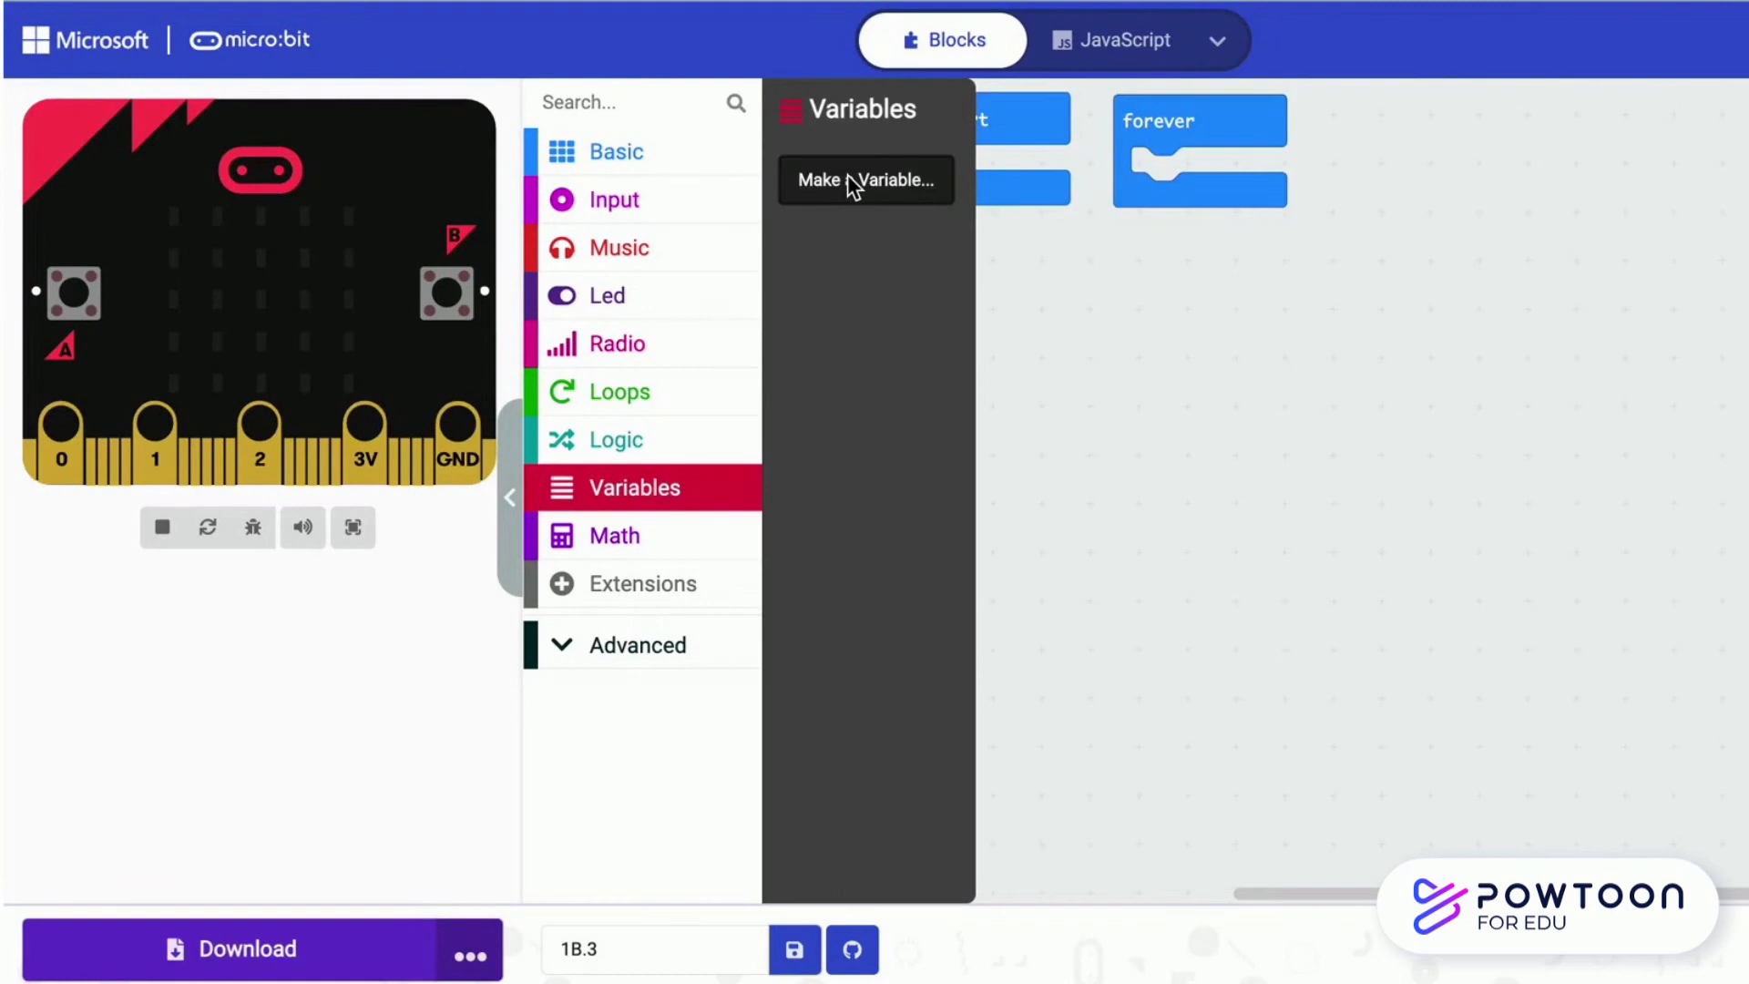
Create the variables num1 and num2 in the fresh workspace
click(865, 181)
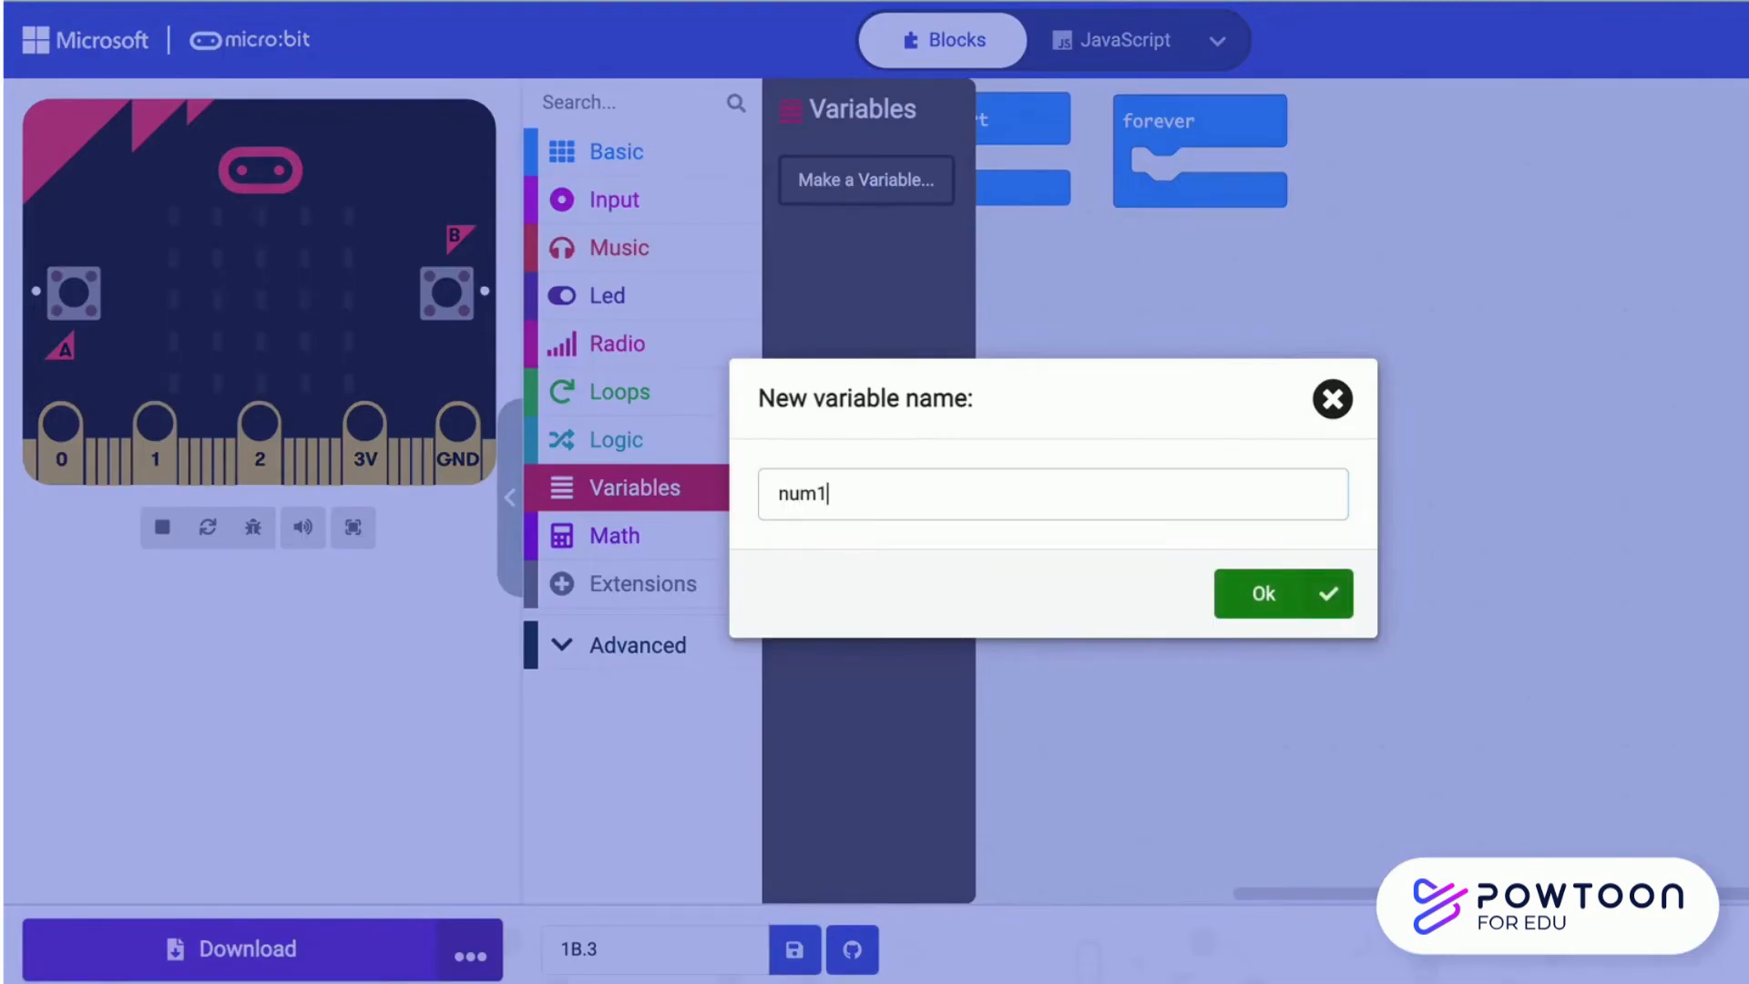
click(1281, 592)
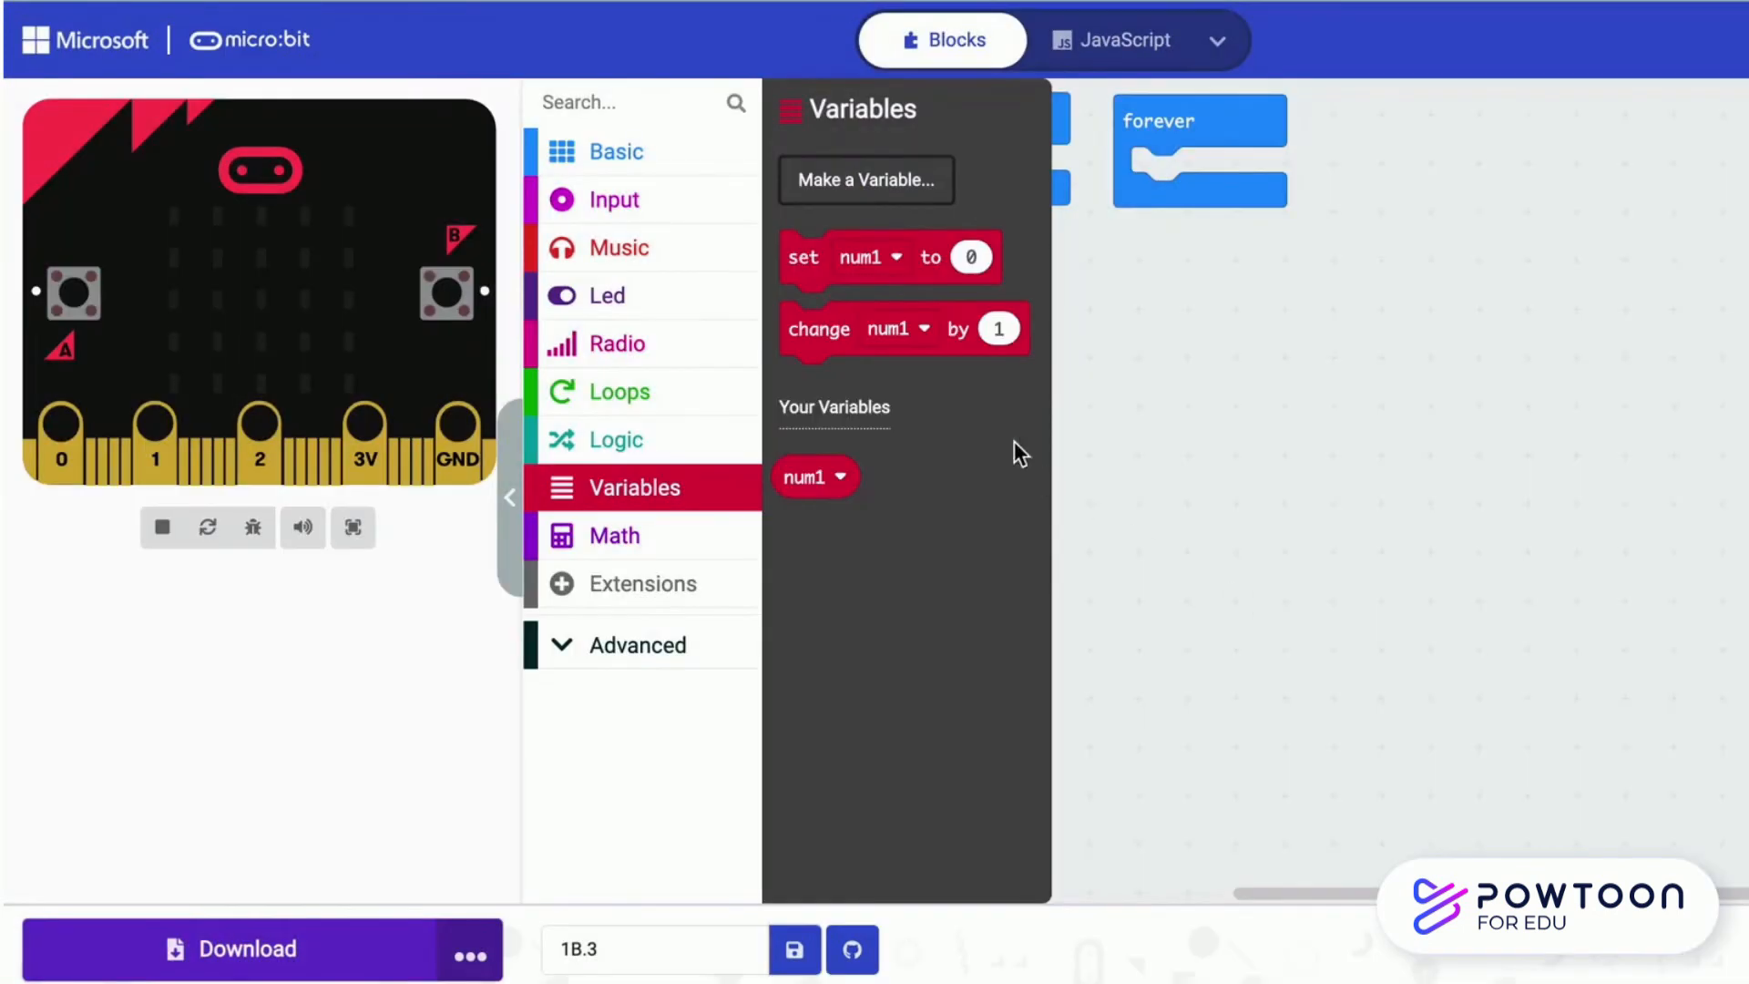
click(863, 181)
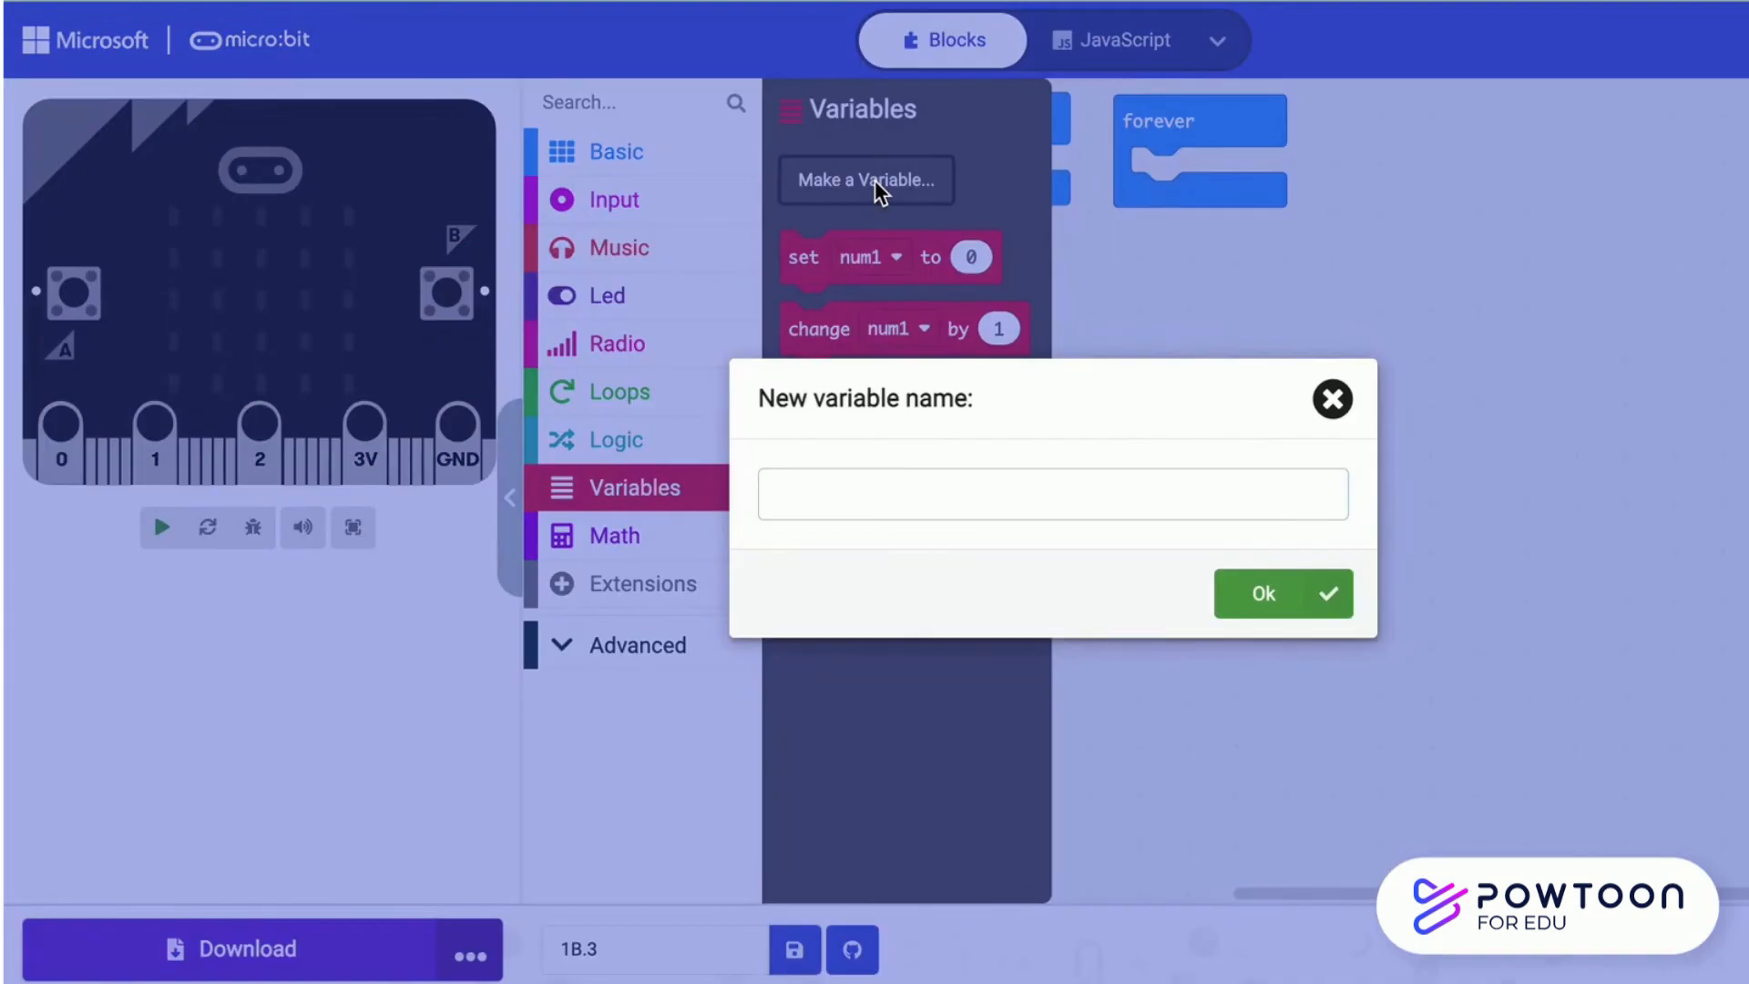
text(num2)
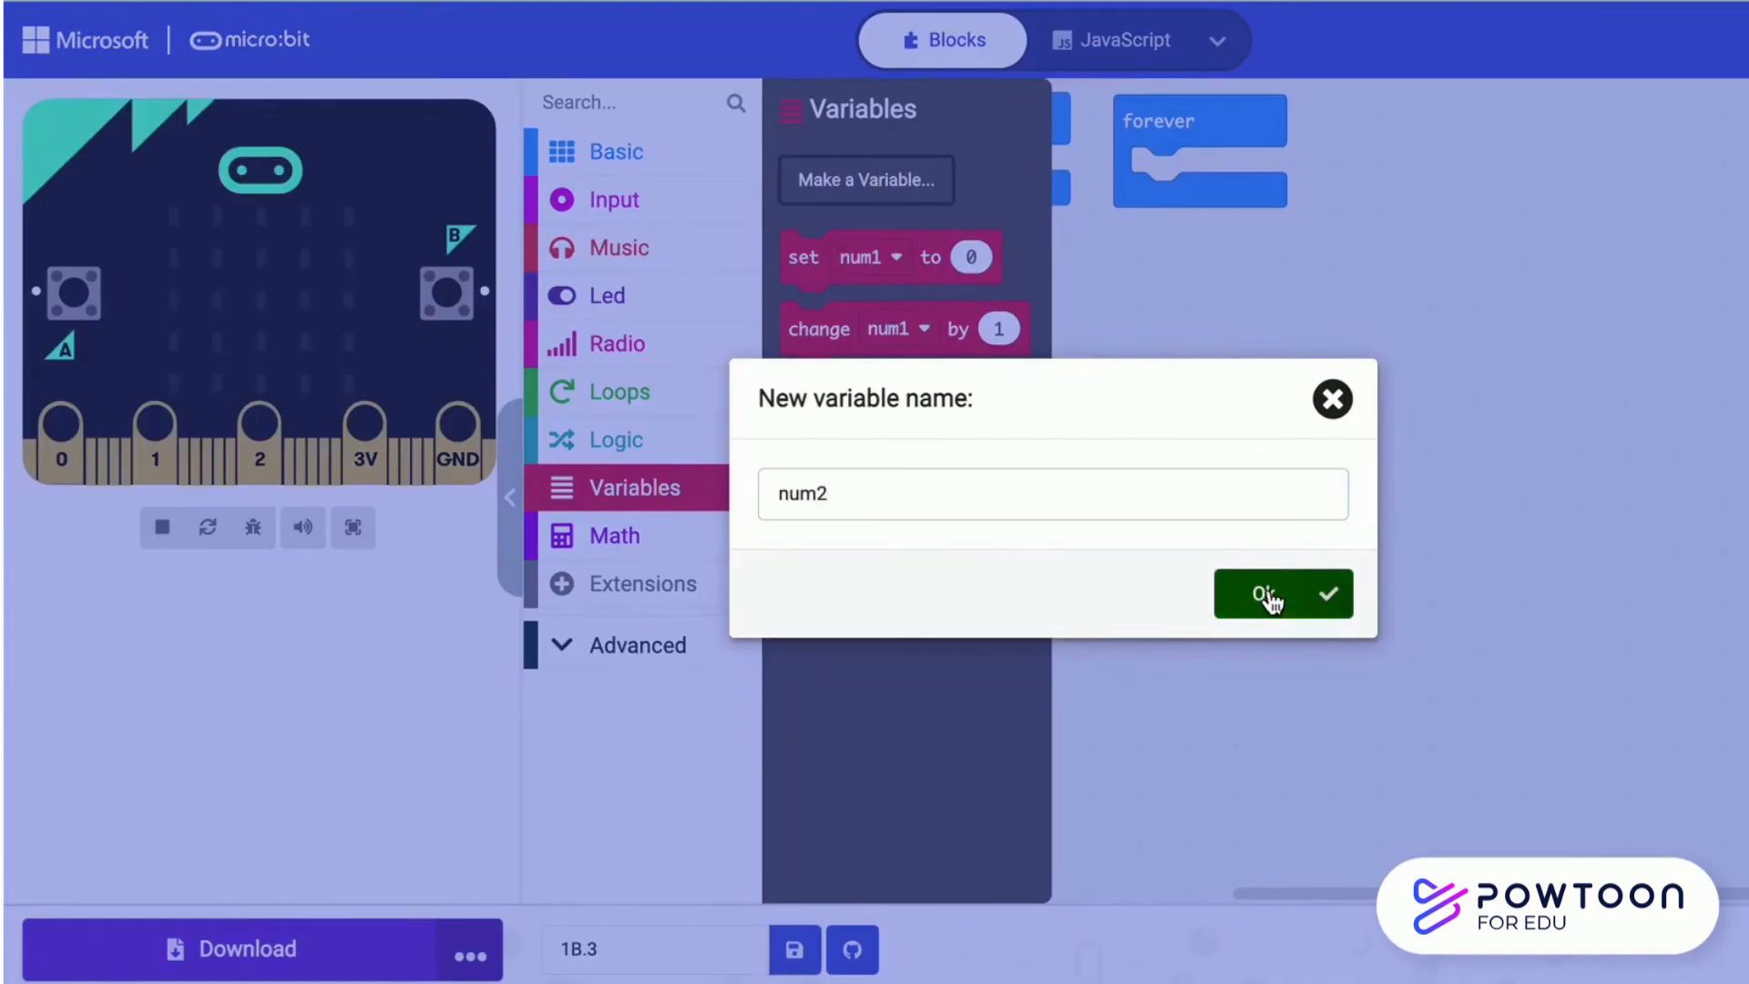
click(1263, 593)
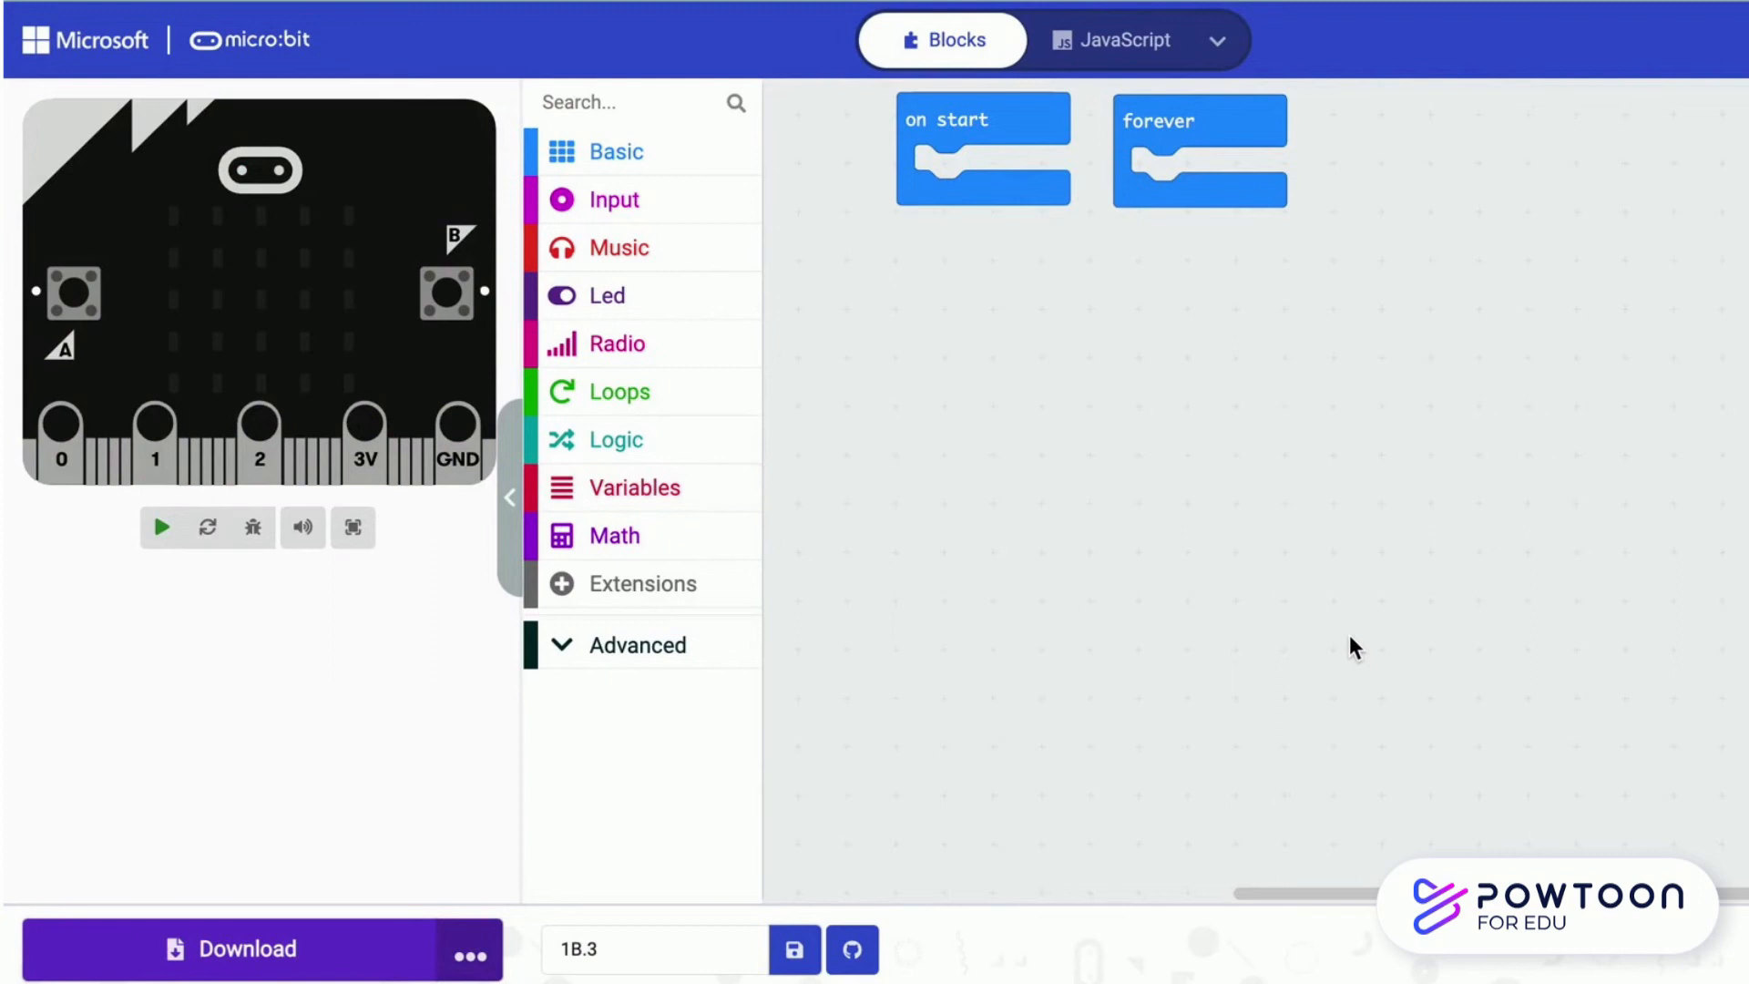
Place button-pressed events for A, B and A+B on the workspace
click(612, 200)
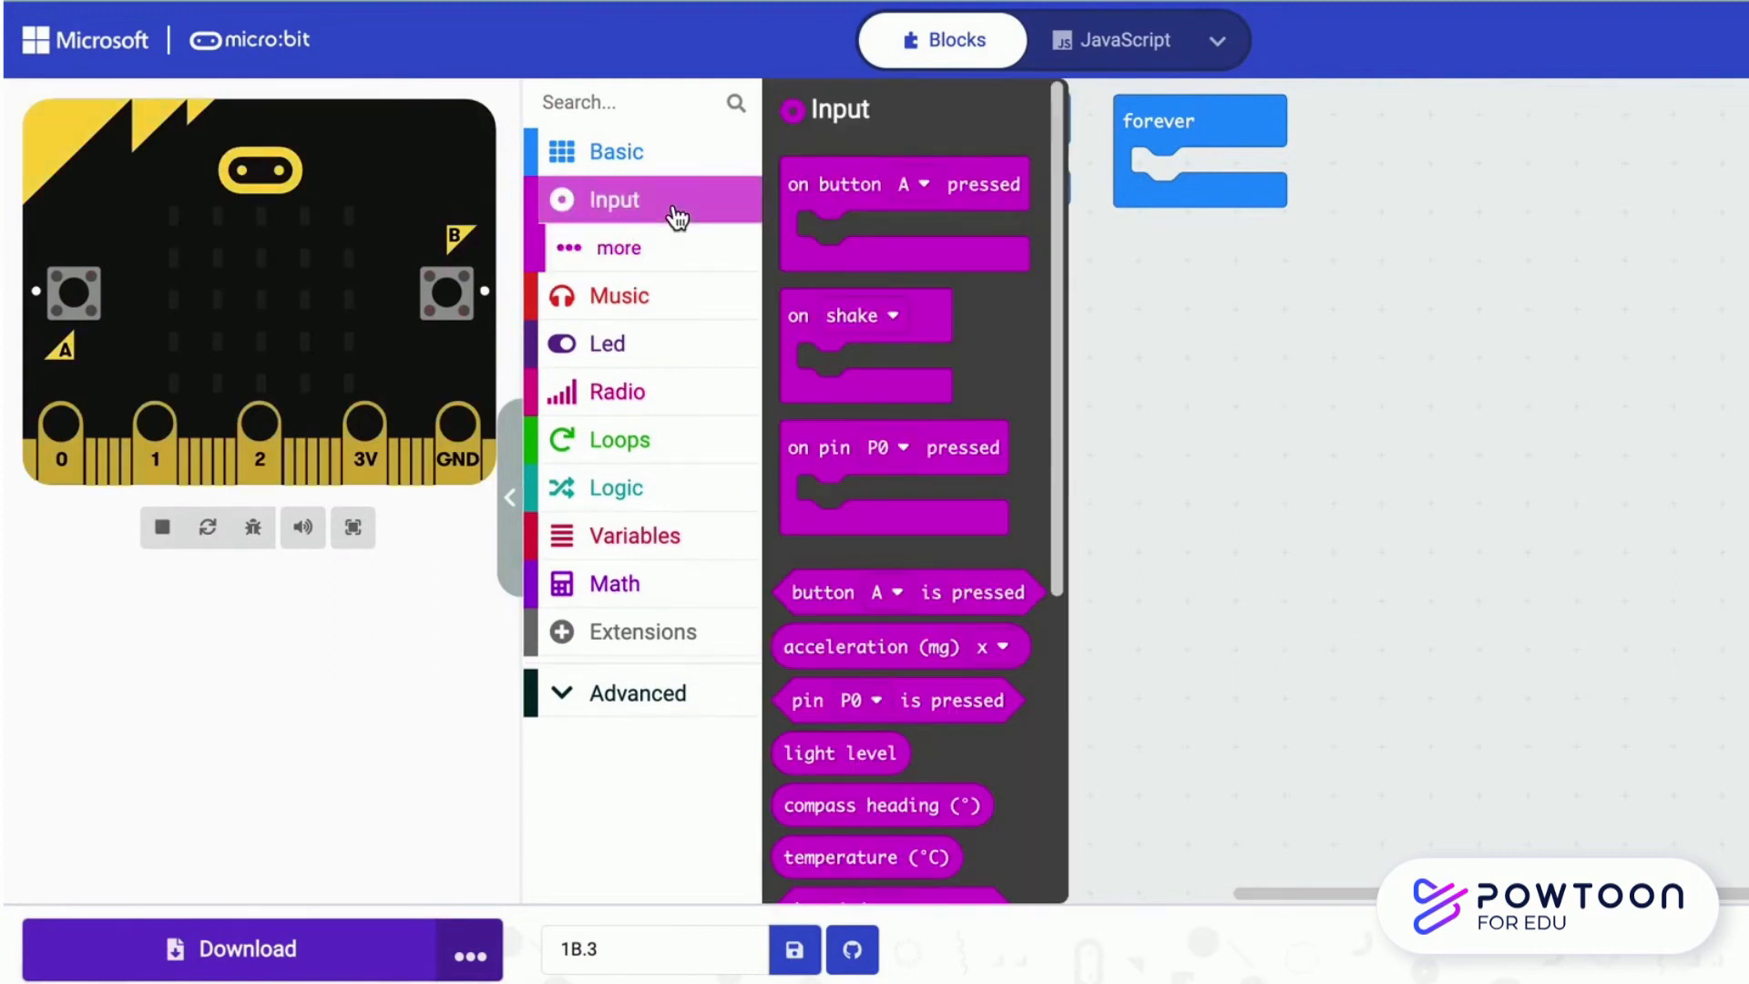
drag(904, 184, 971, 269)
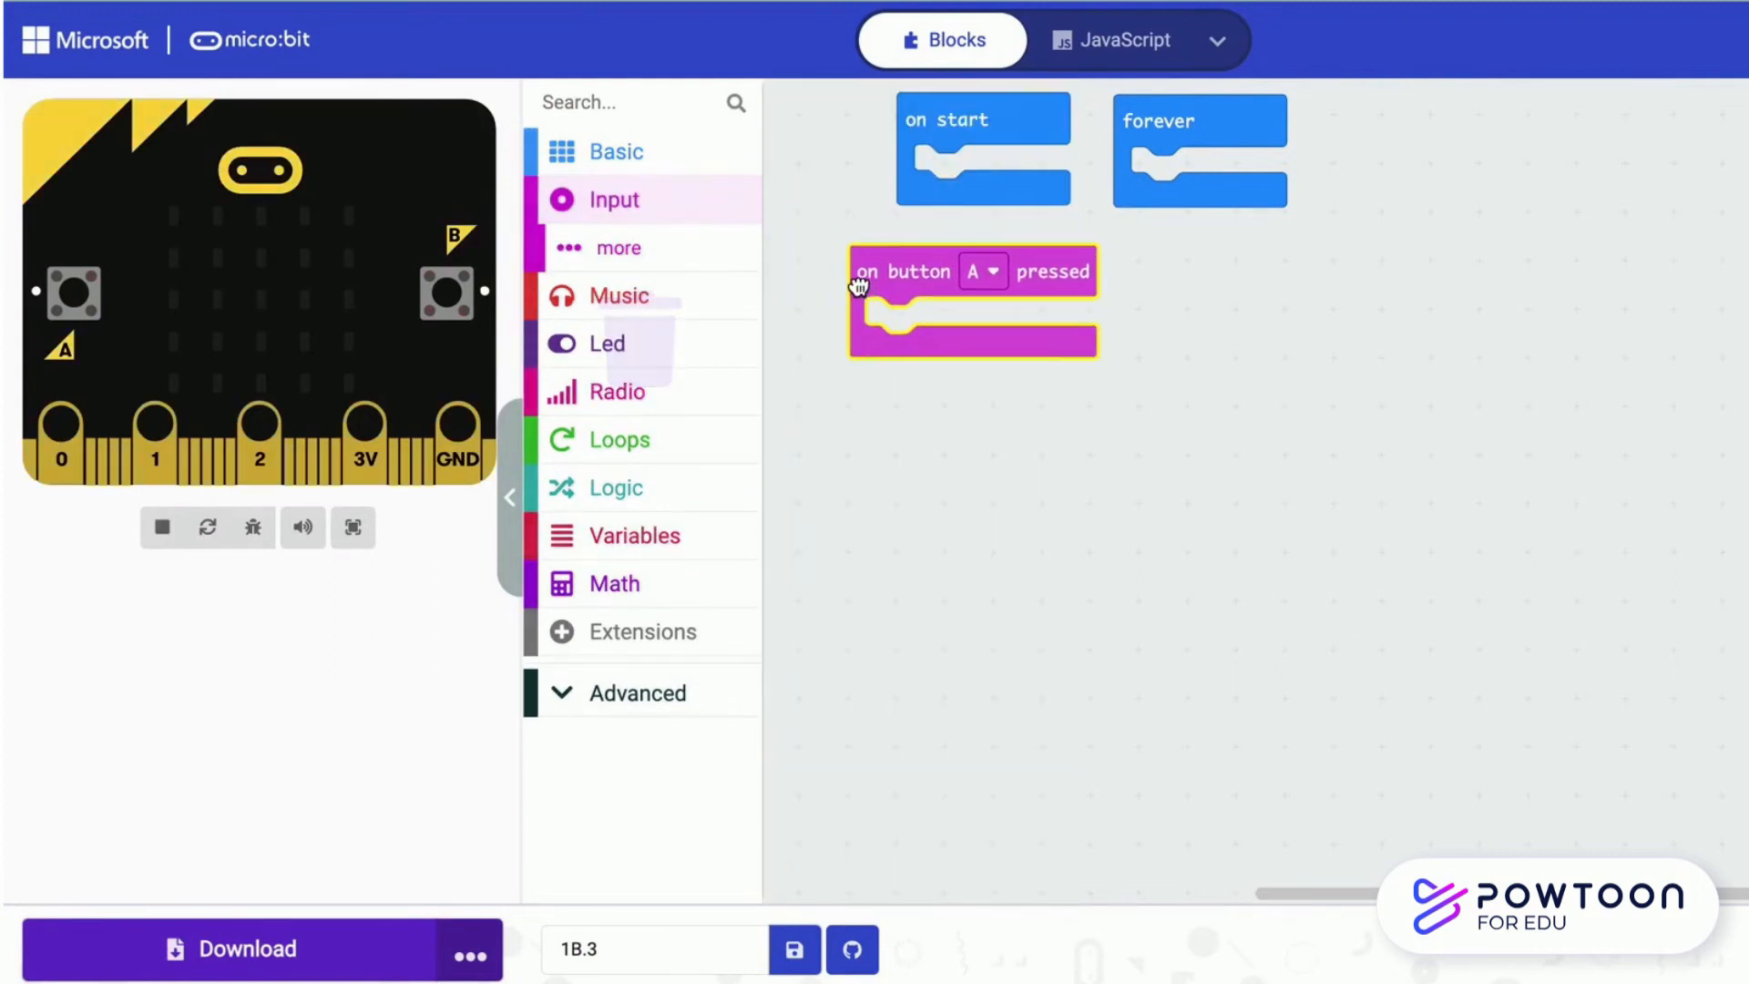
click(614, 199)
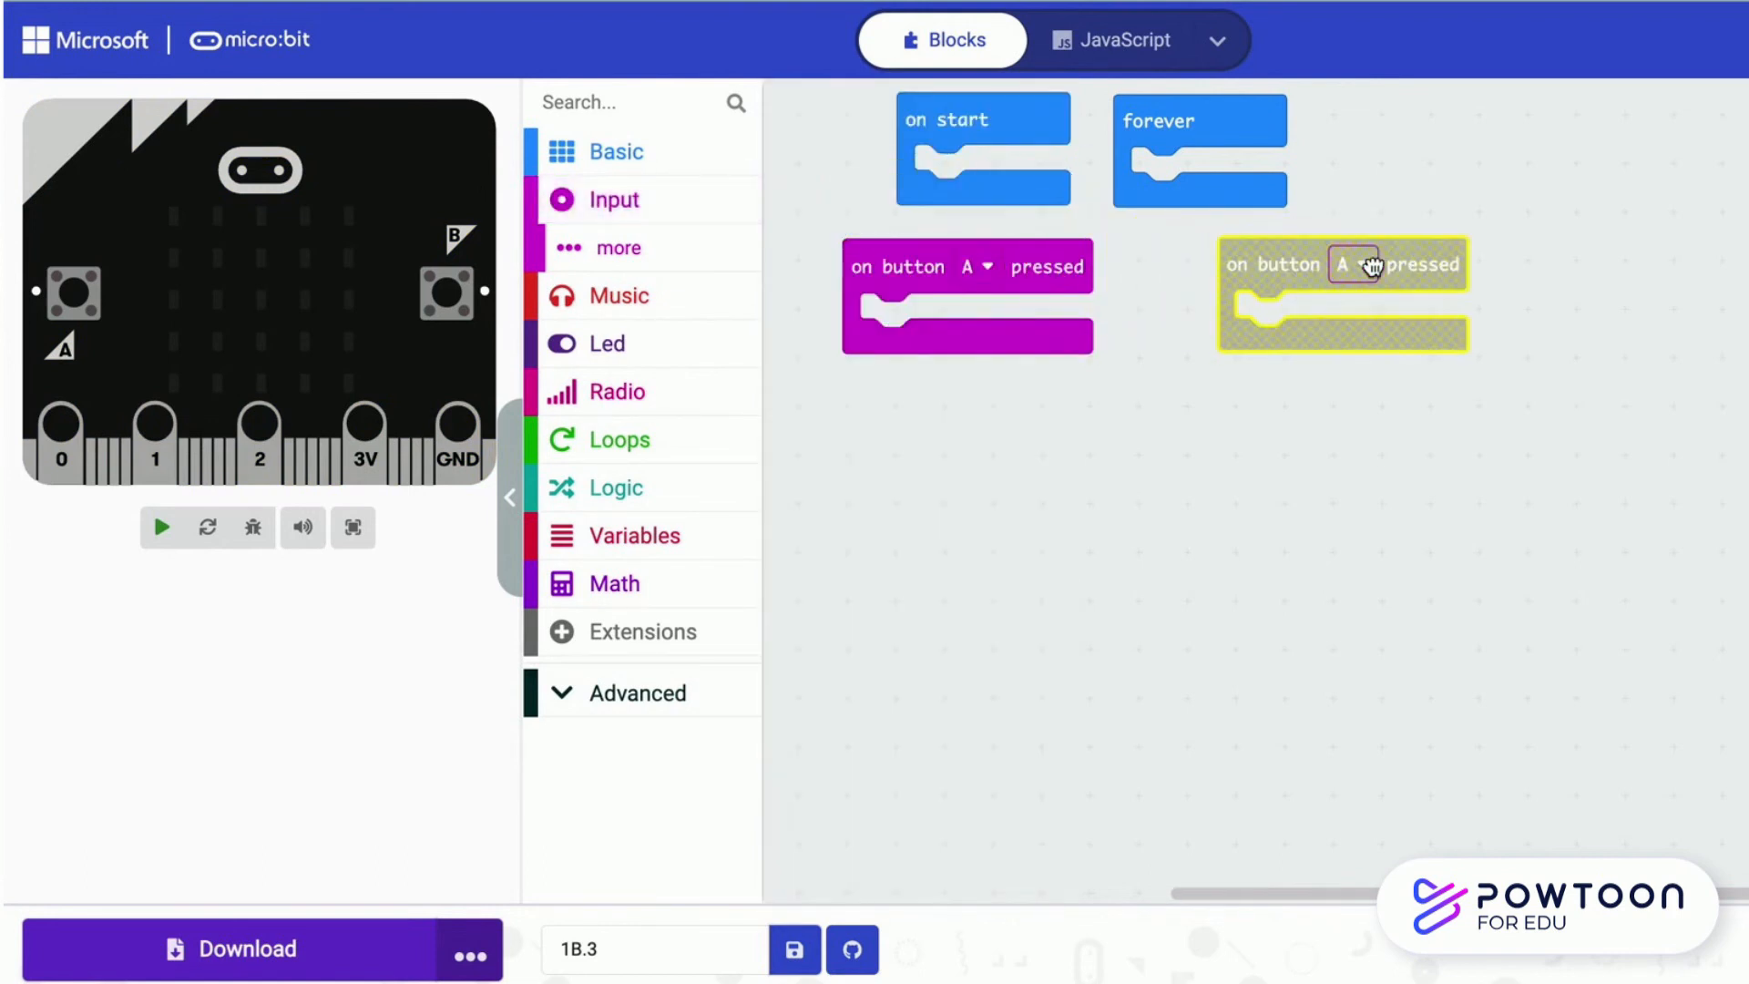
click(1354, 266)
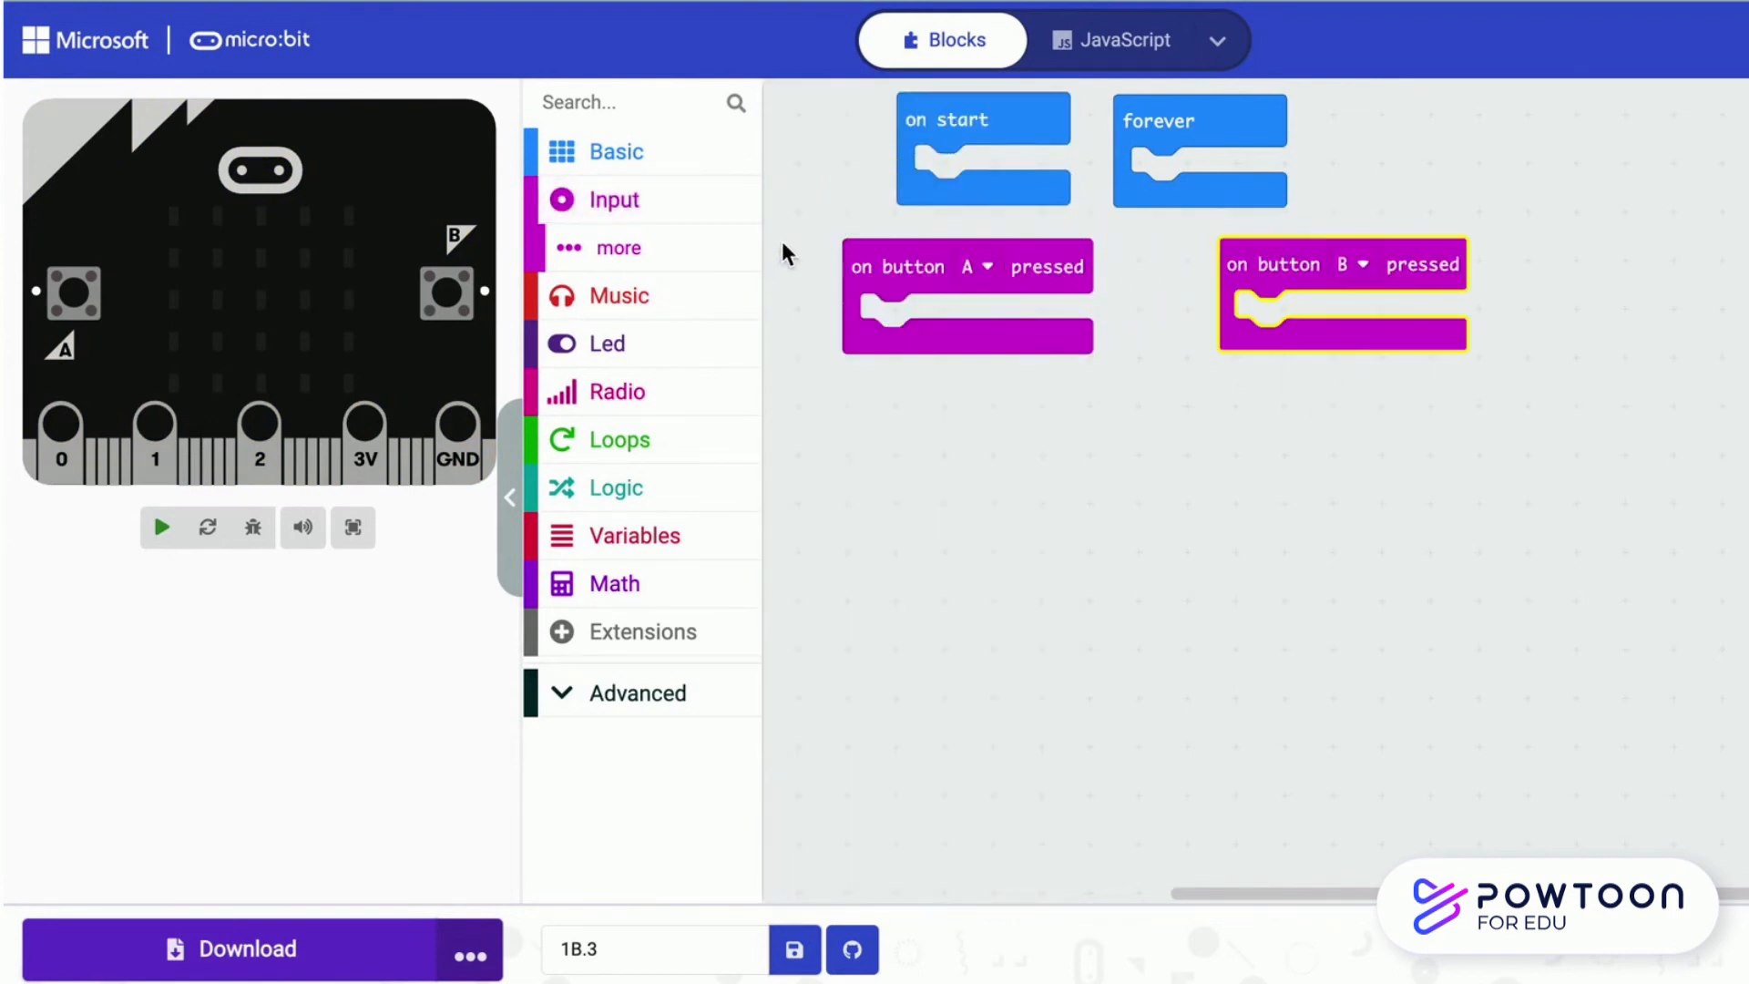
click(612, 201)
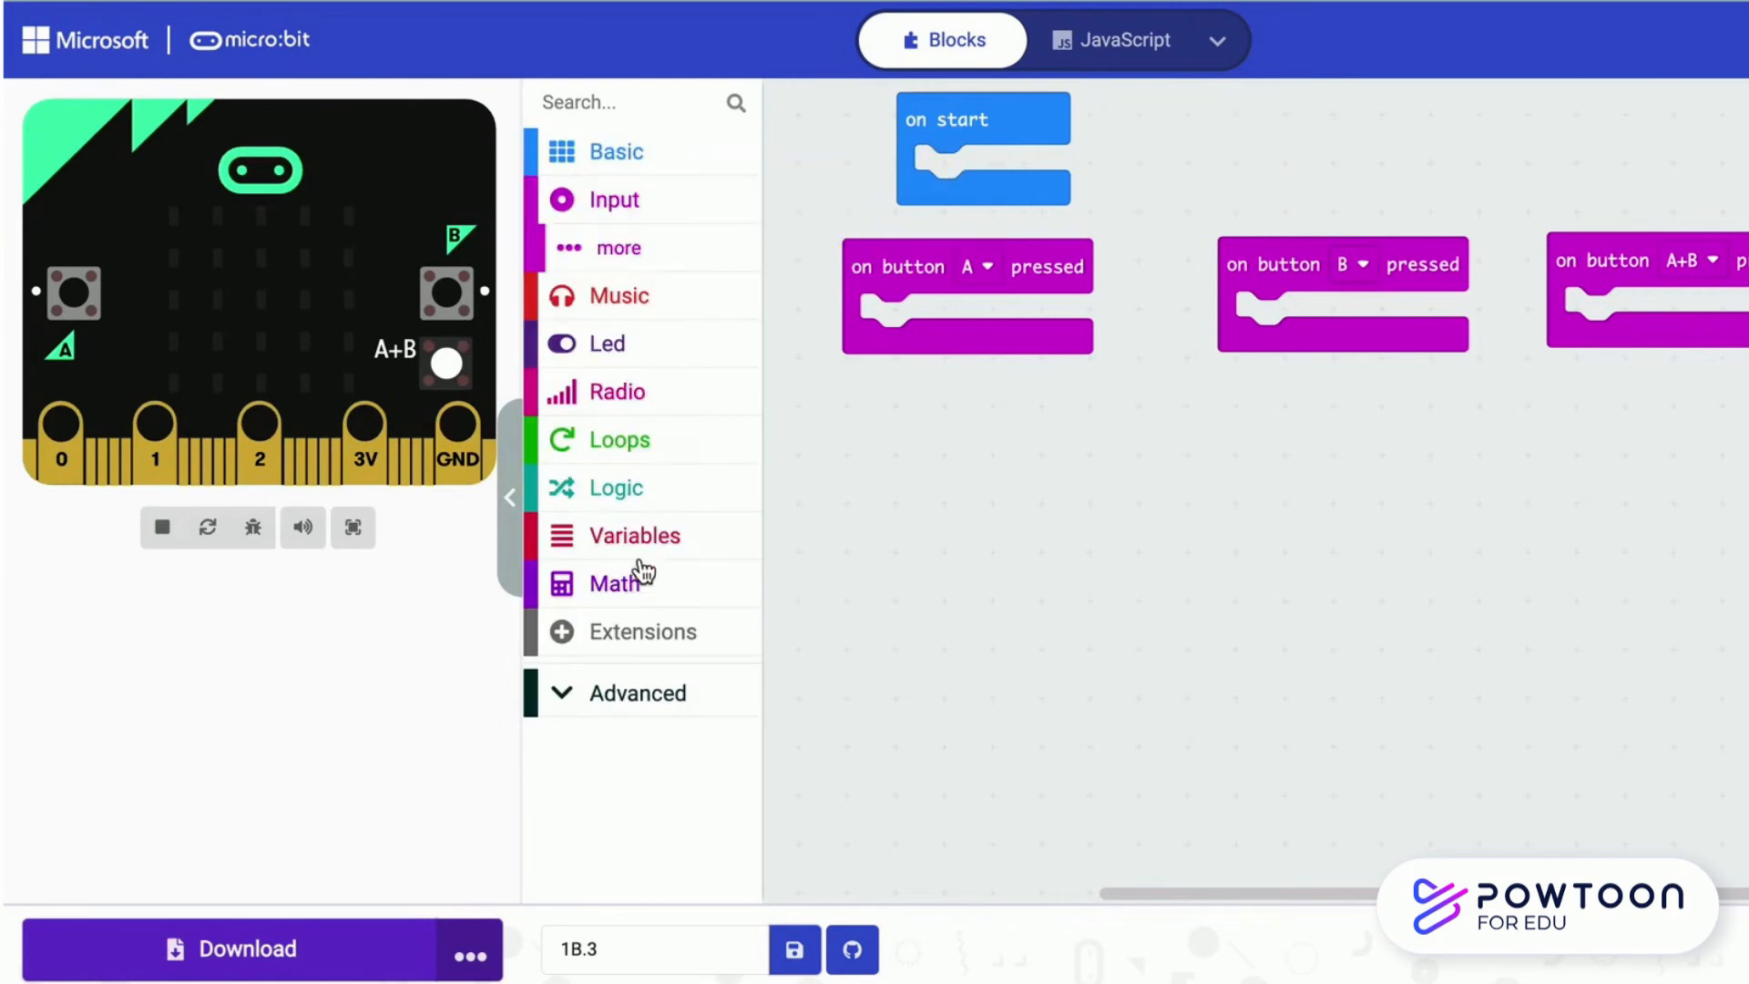
Make button A change num1 by 1 and show num1
click(634, 534)
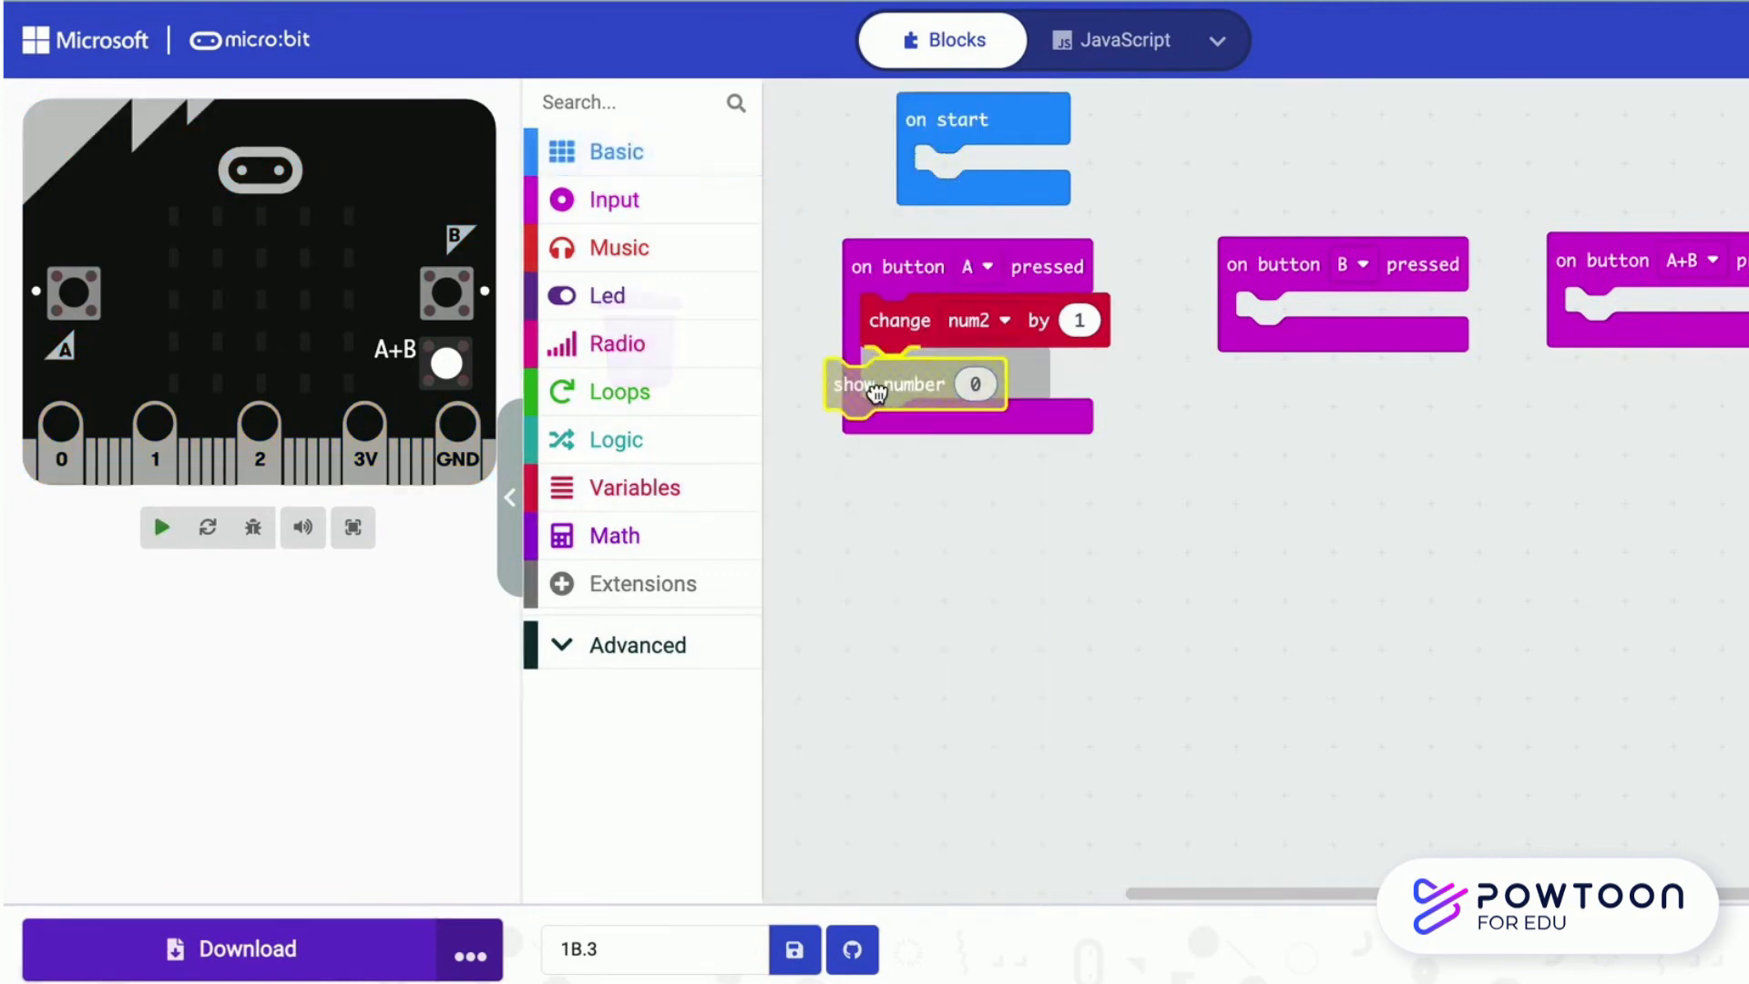
click(976, 321)
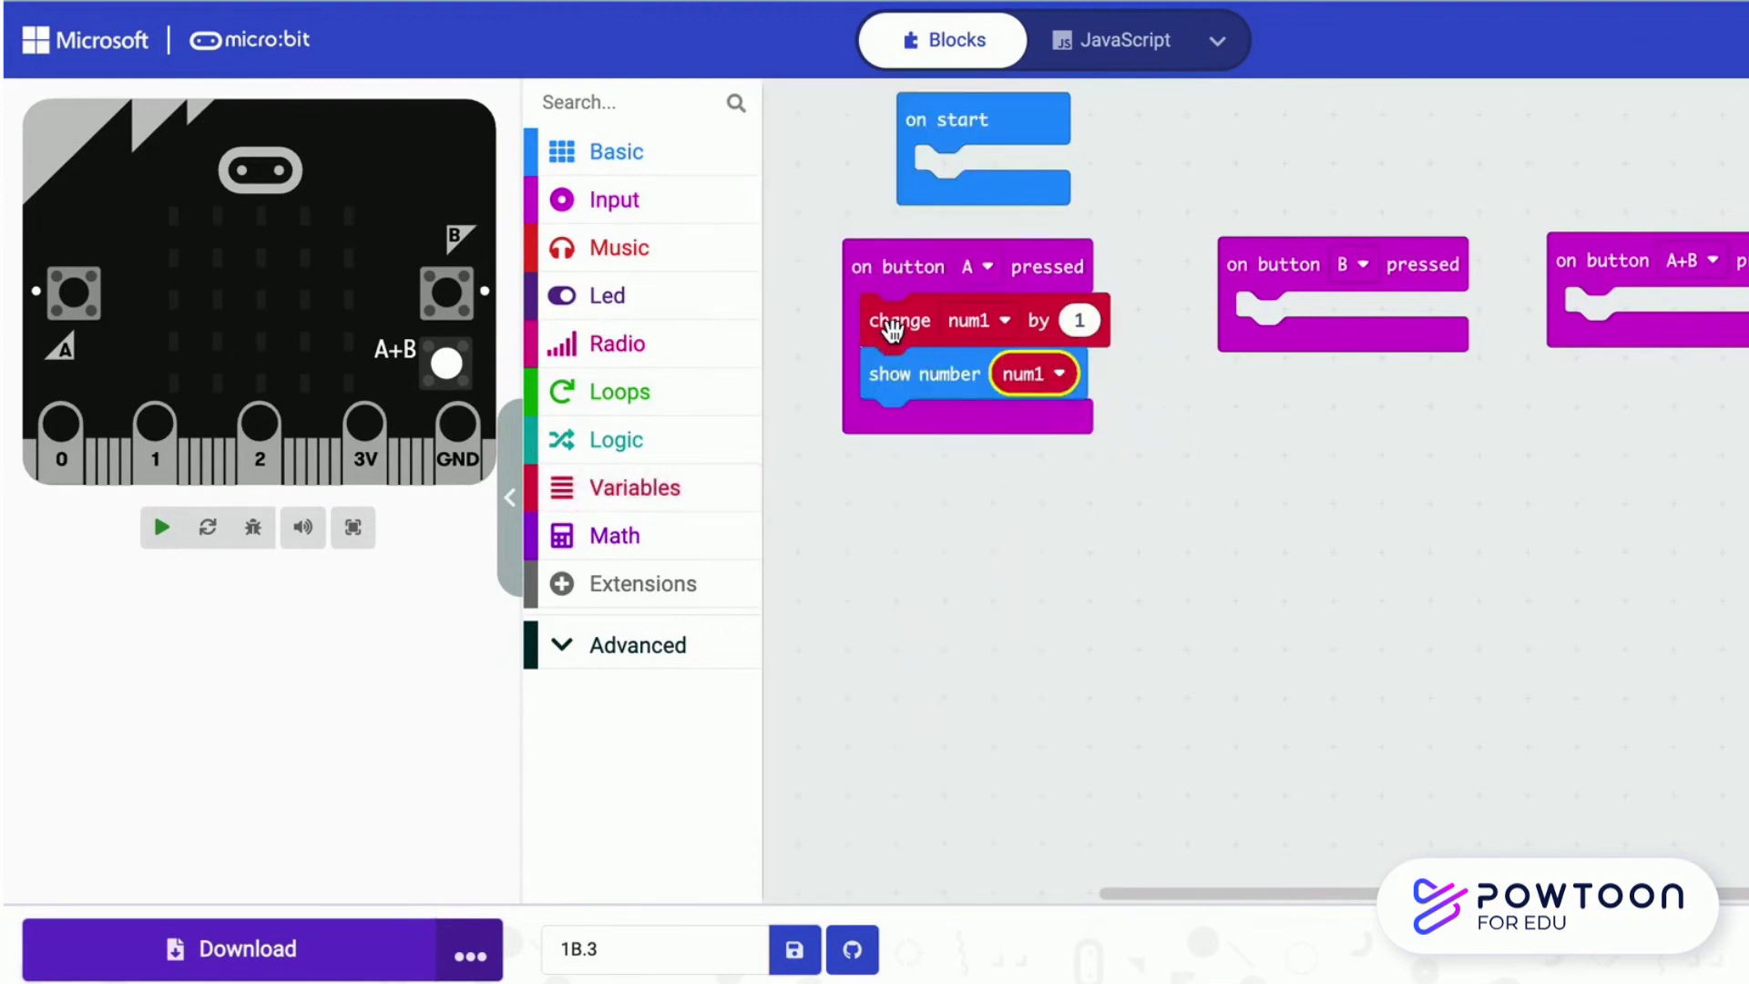
Copy the change and show number blocks into button B and switch both to num2
drag(899, 320, 1000, 527)
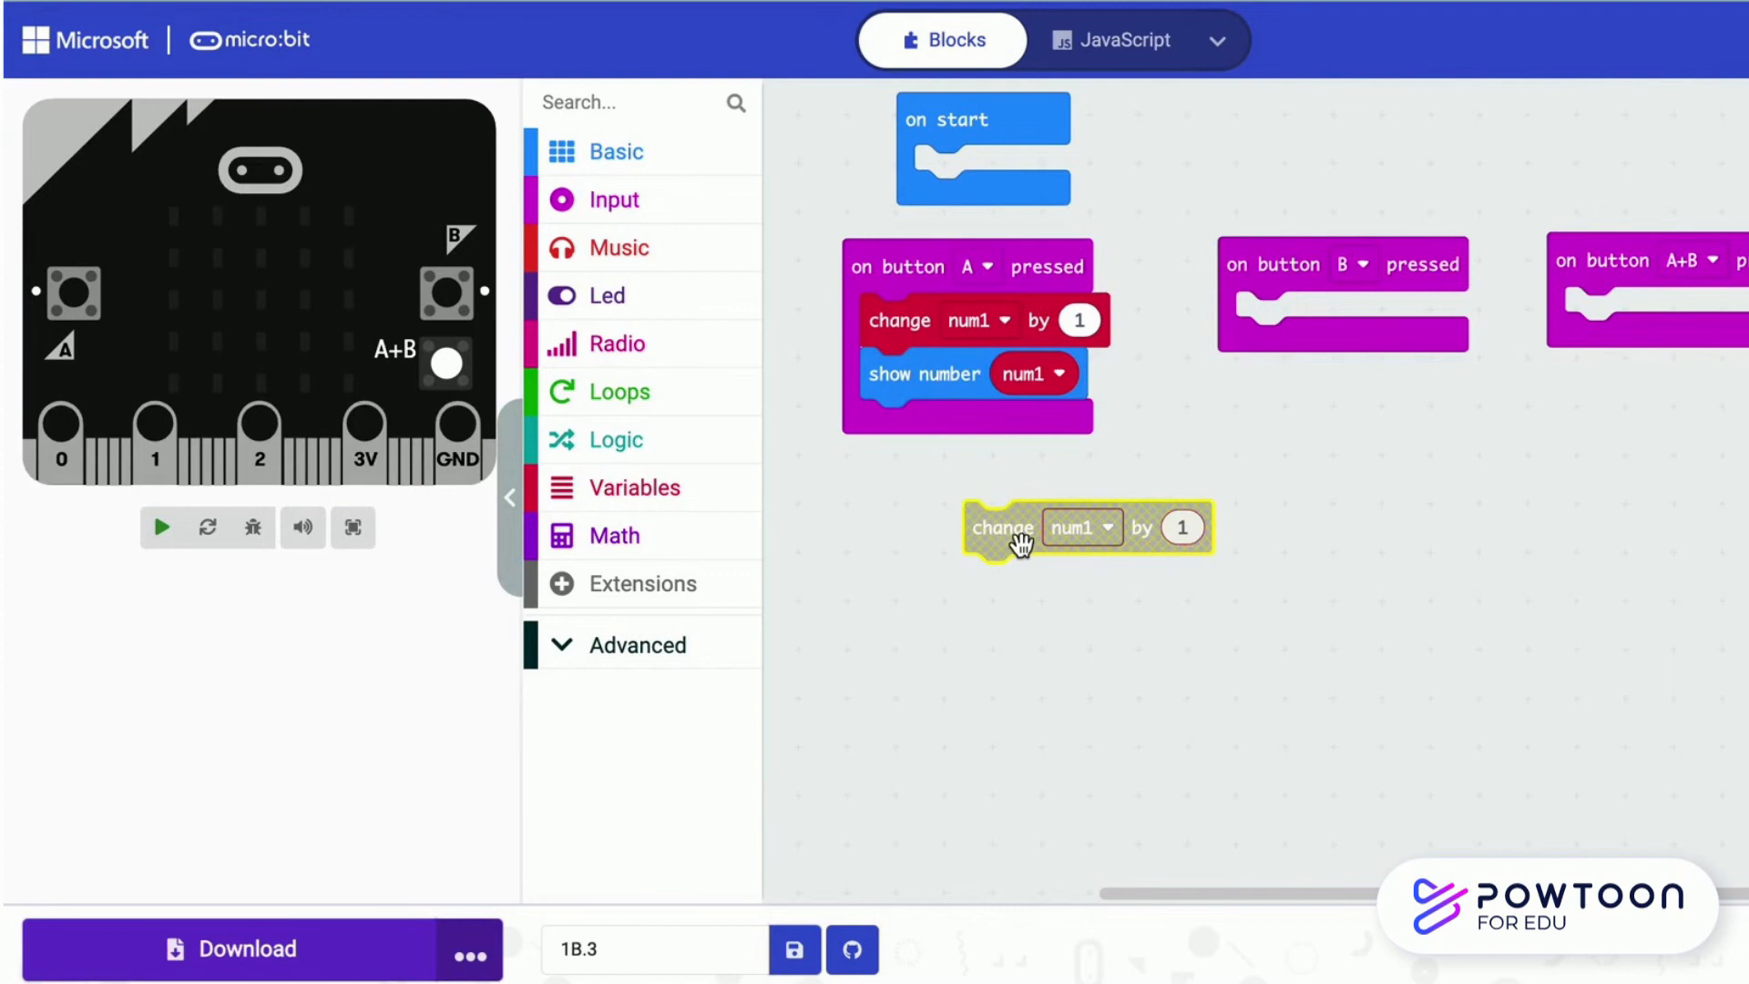
click(1348, 318)
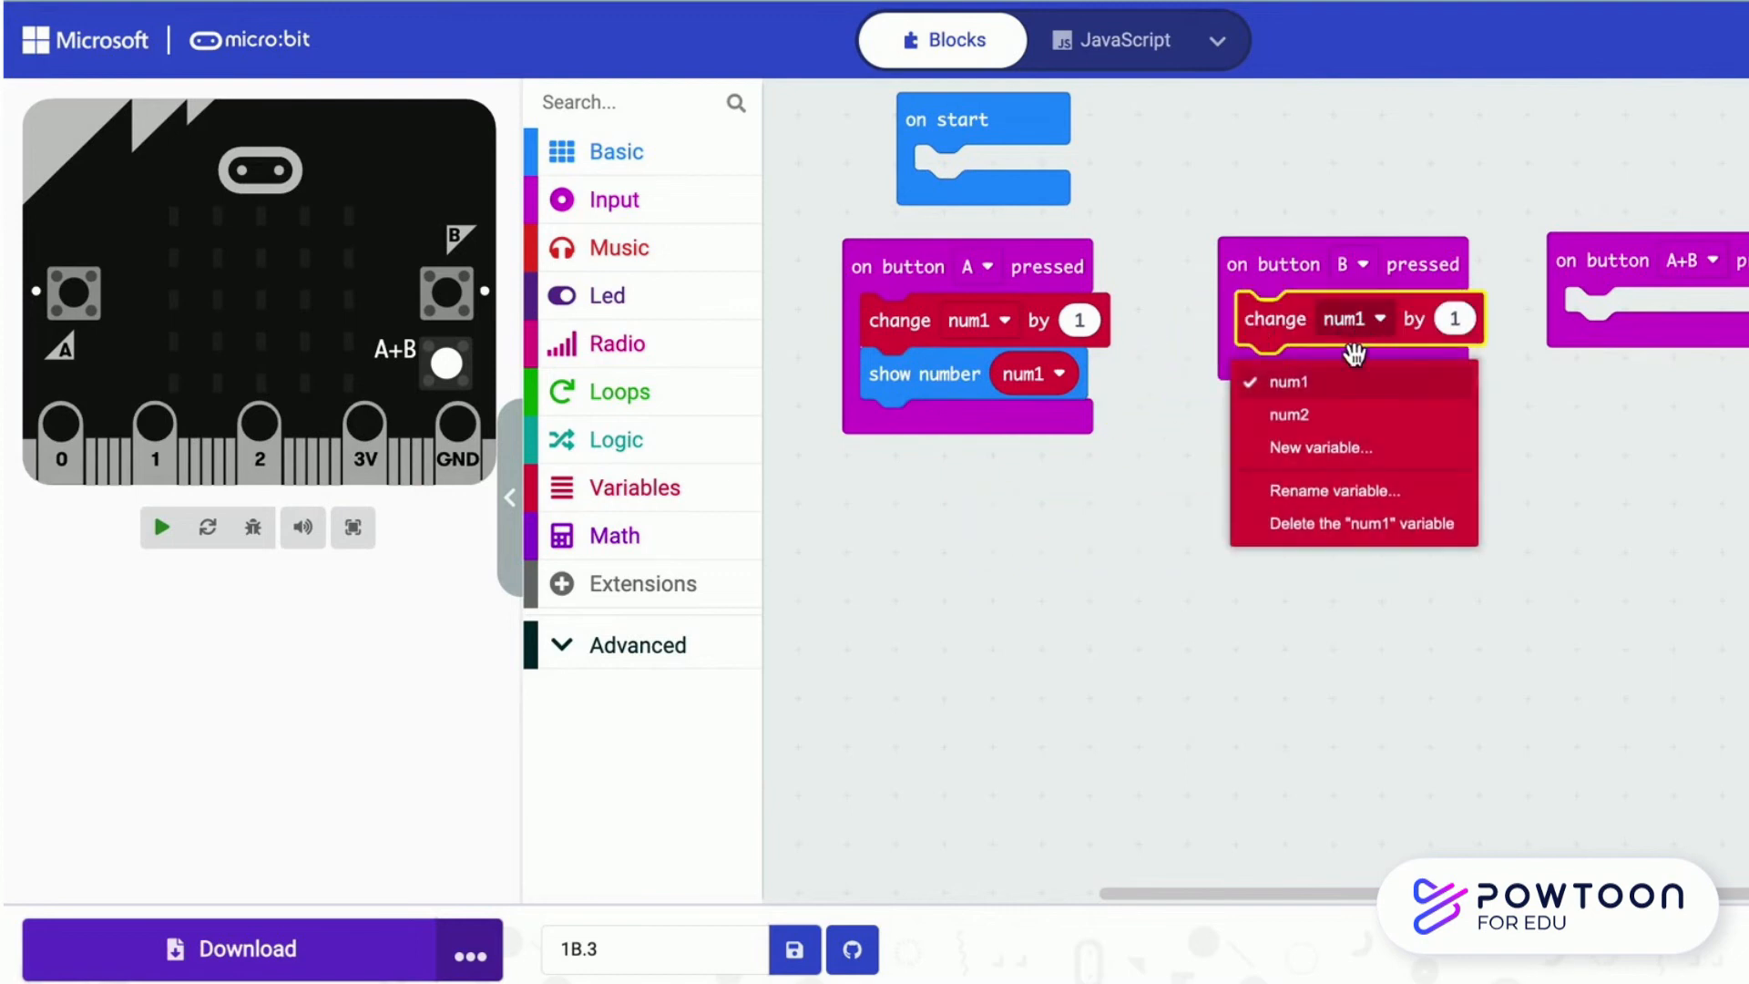
click(1290, 414)
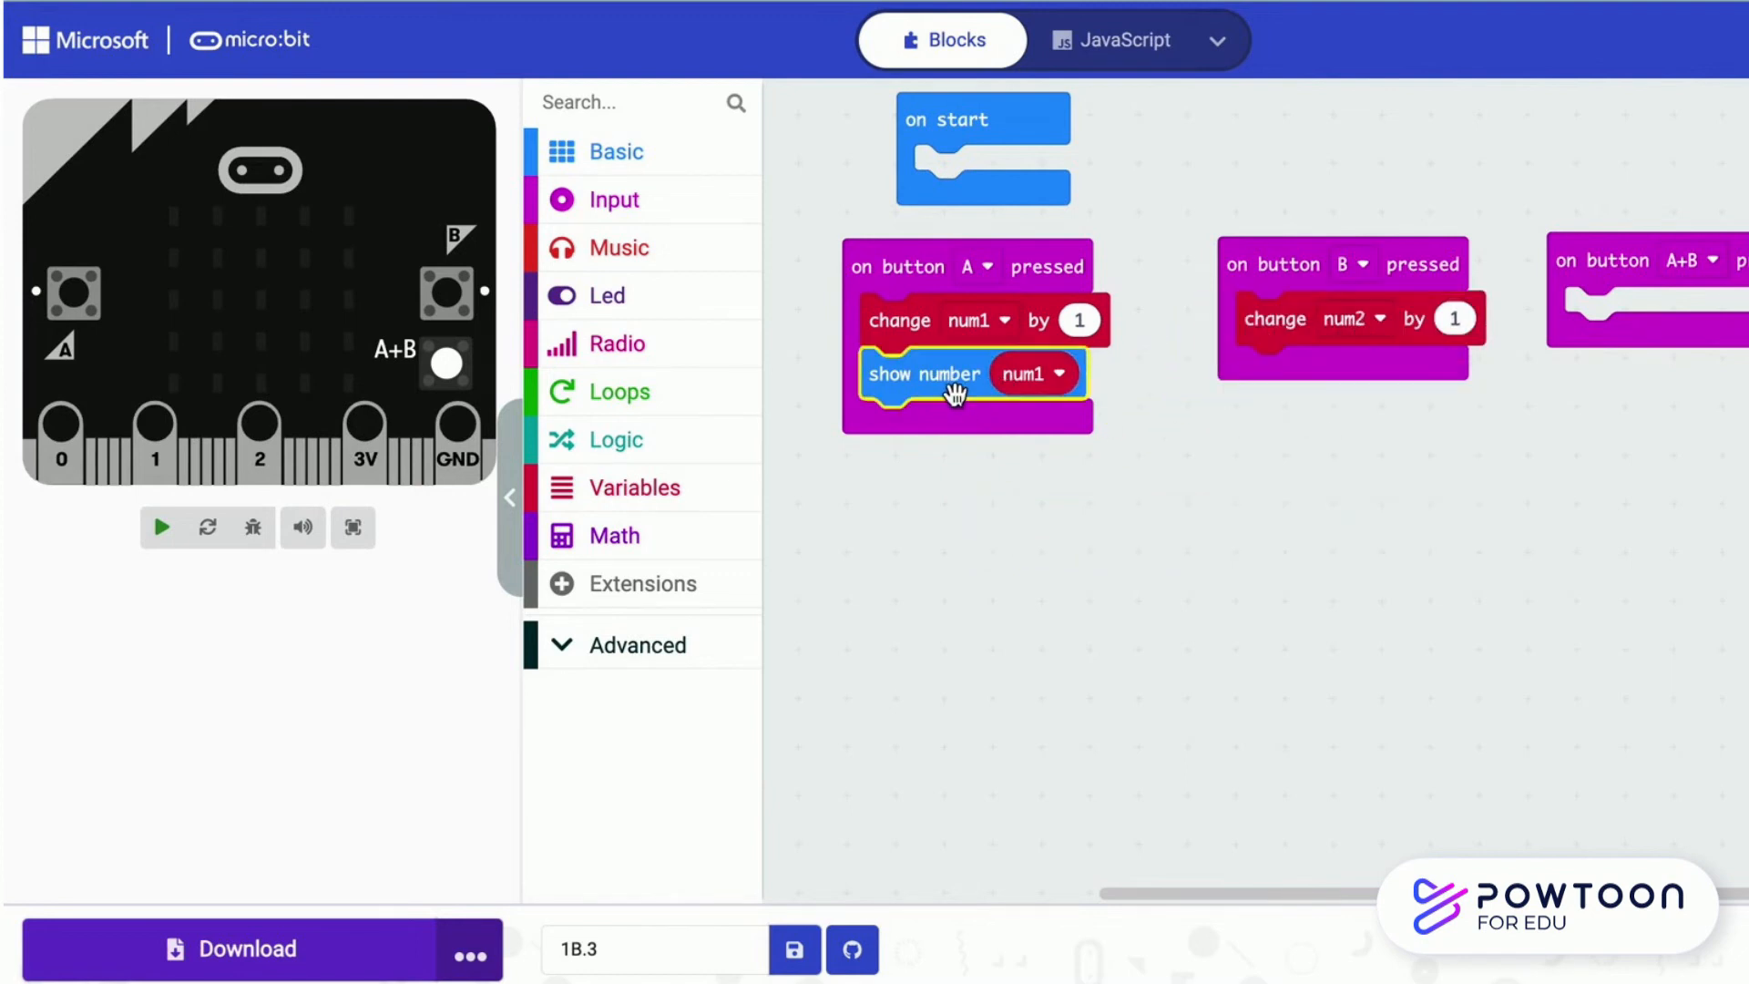
drag(953, 373, 1323, 359)
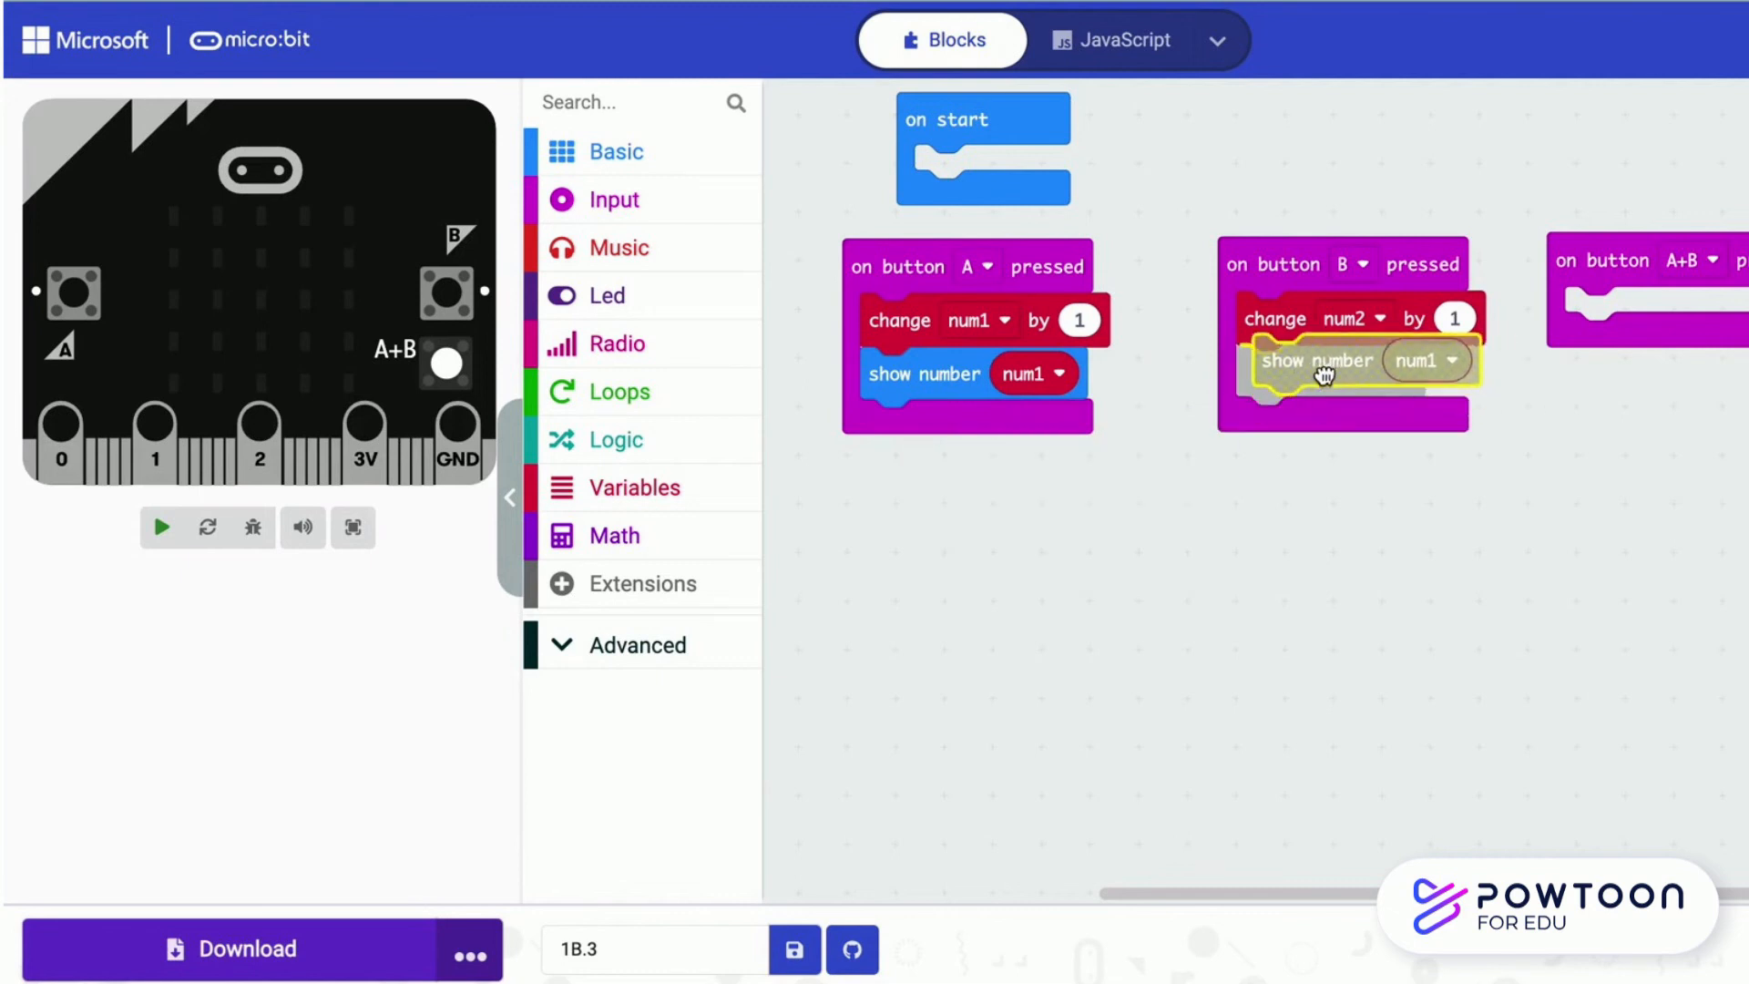
click(1424, 359)
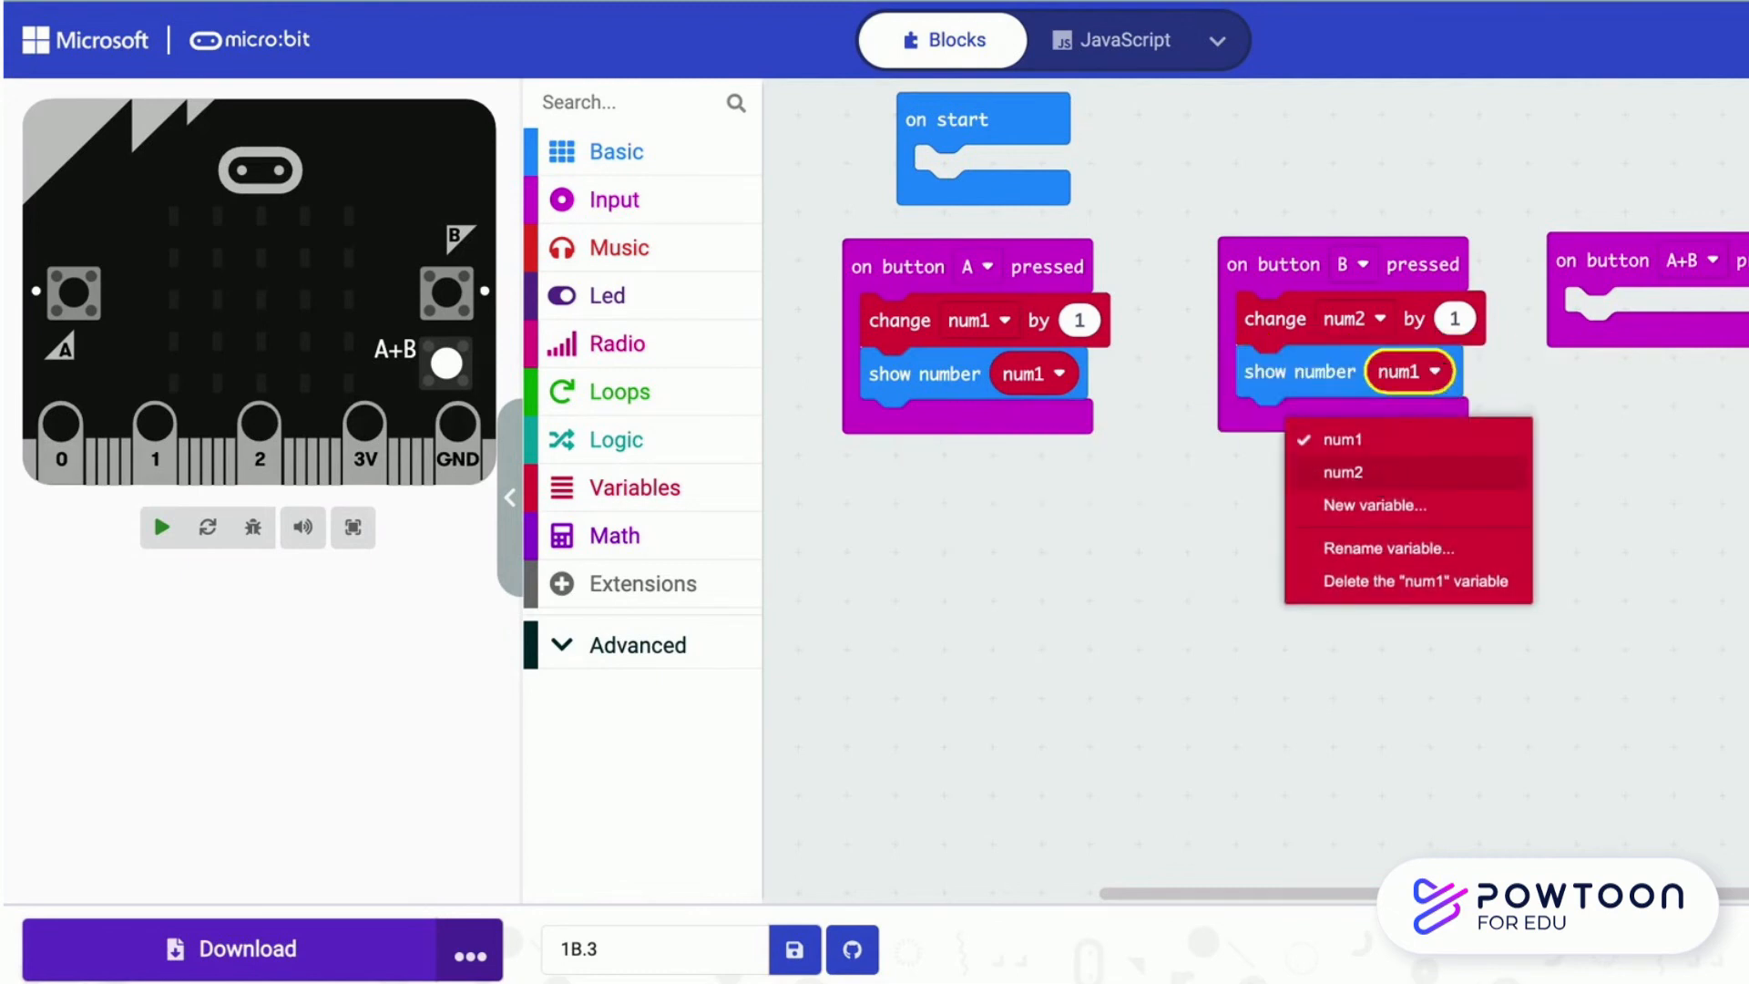
click(1343, 470)
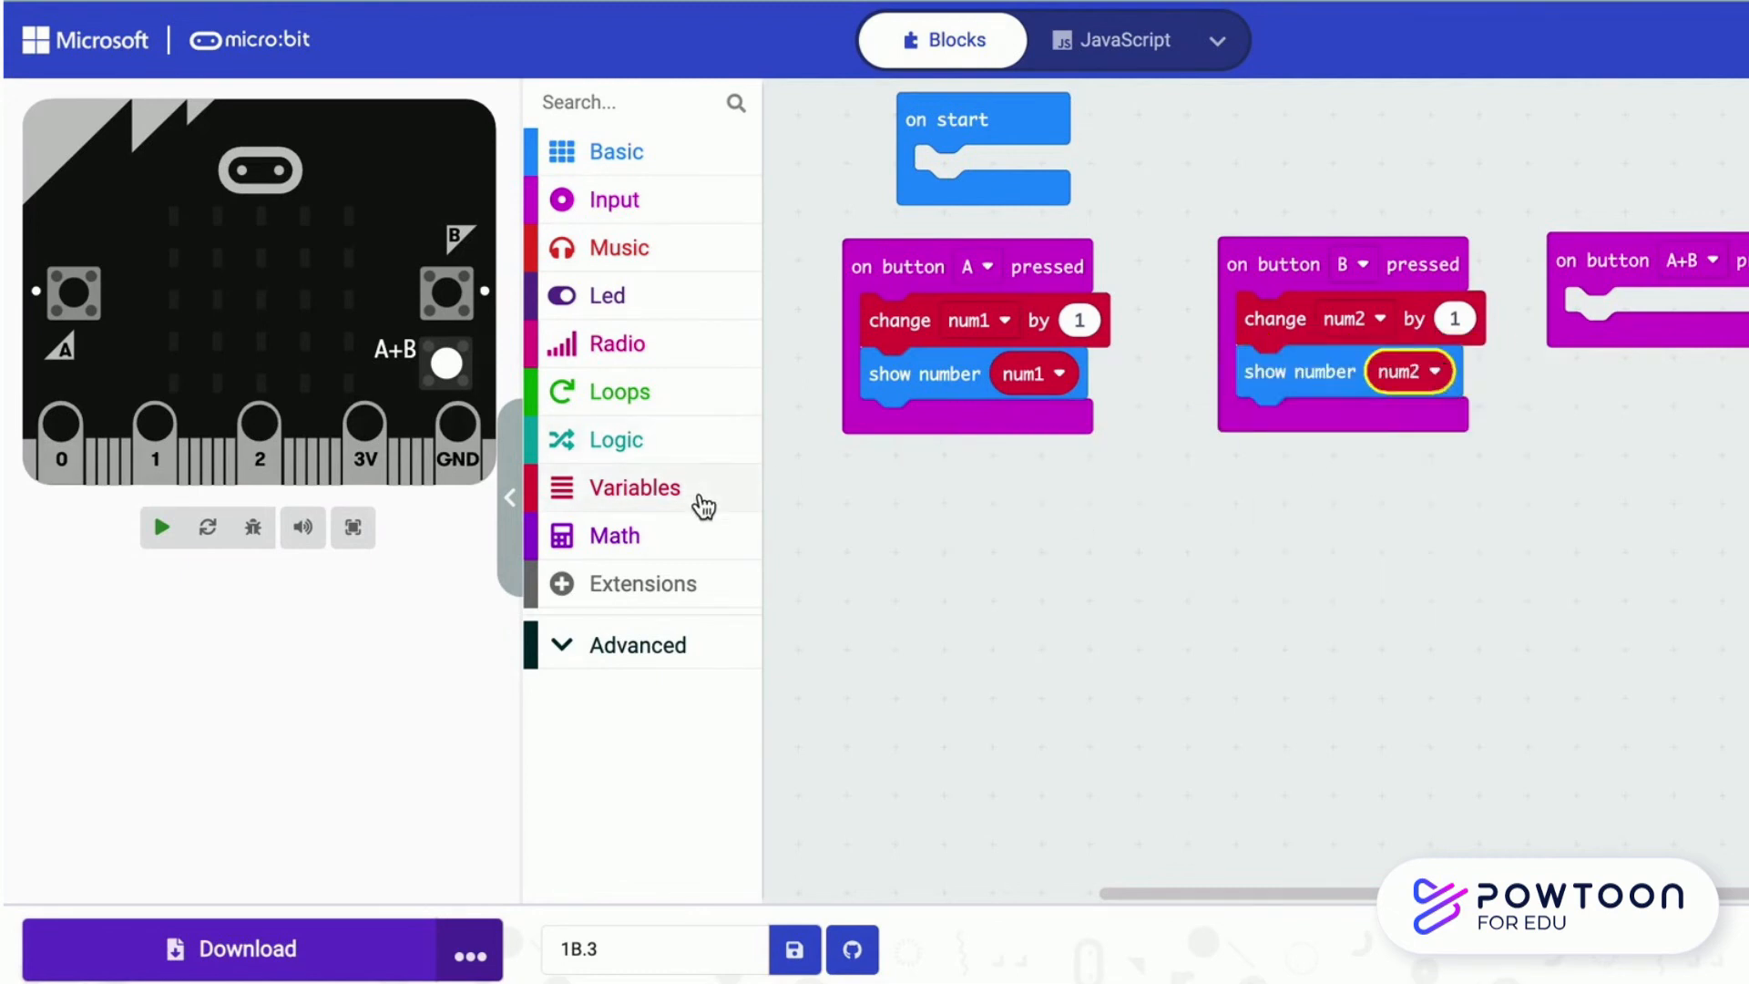
click(634, 488)
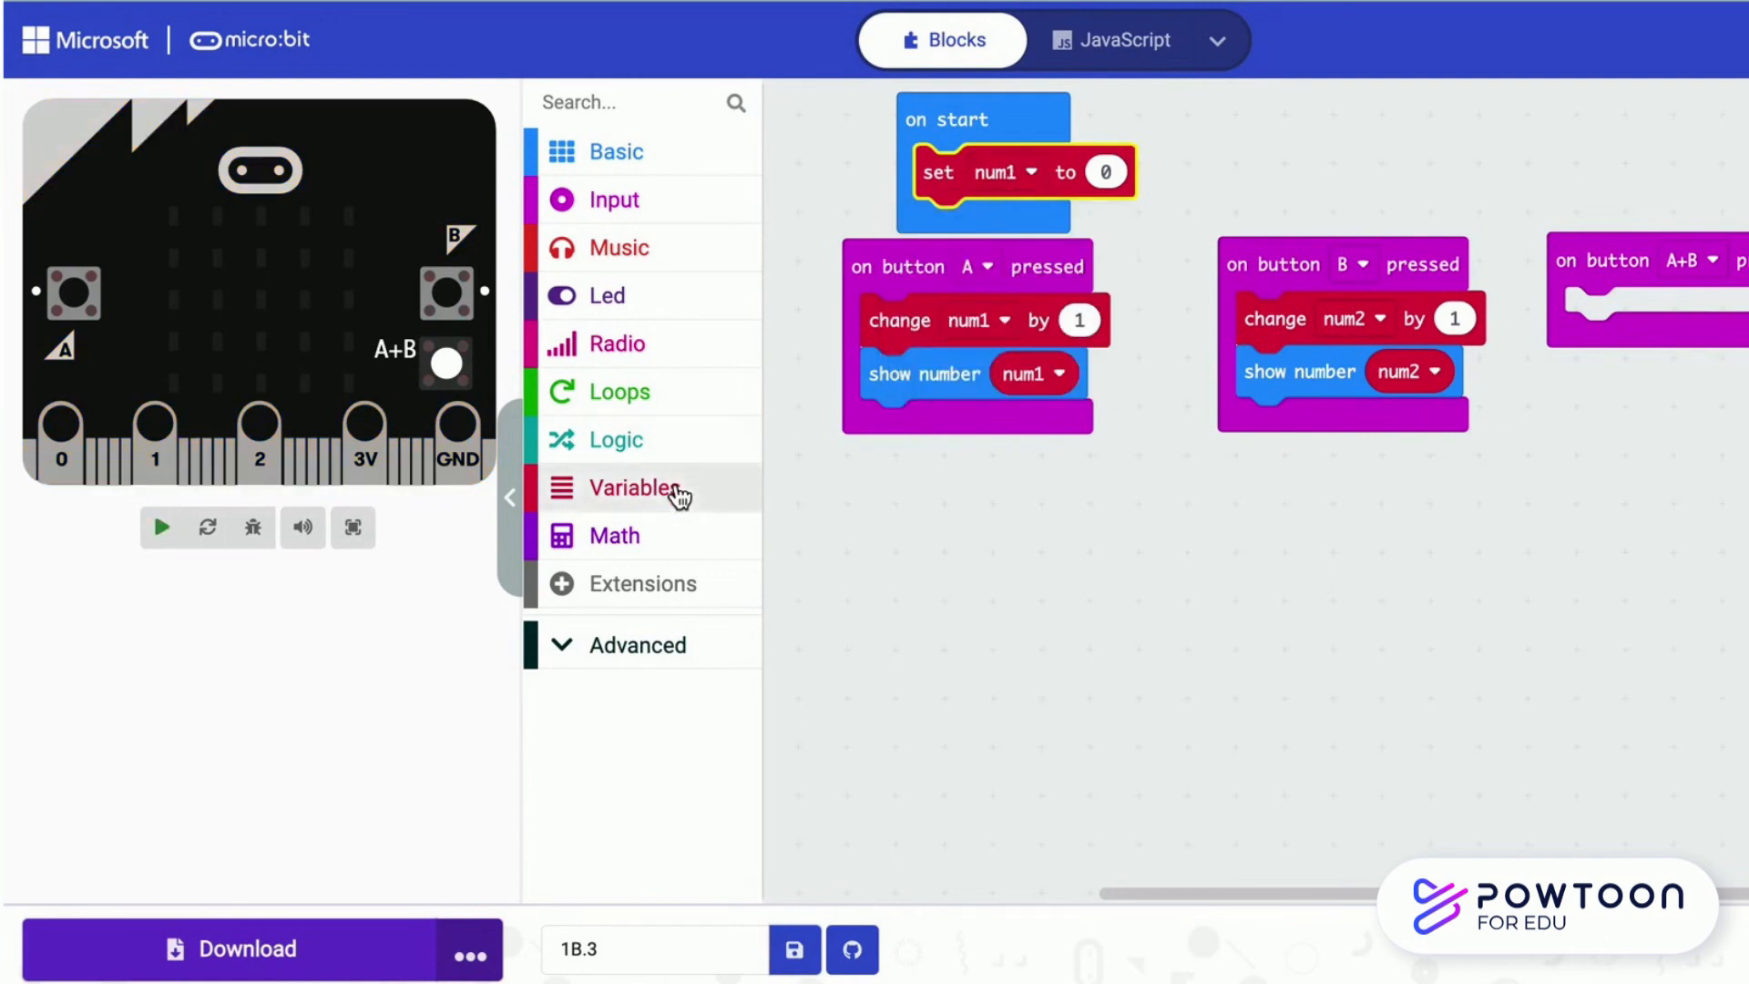
Add 'set num2 to 0' to on start and place an empty if-then-else in the A+B handler
drag(636, 489, 1025, 226)
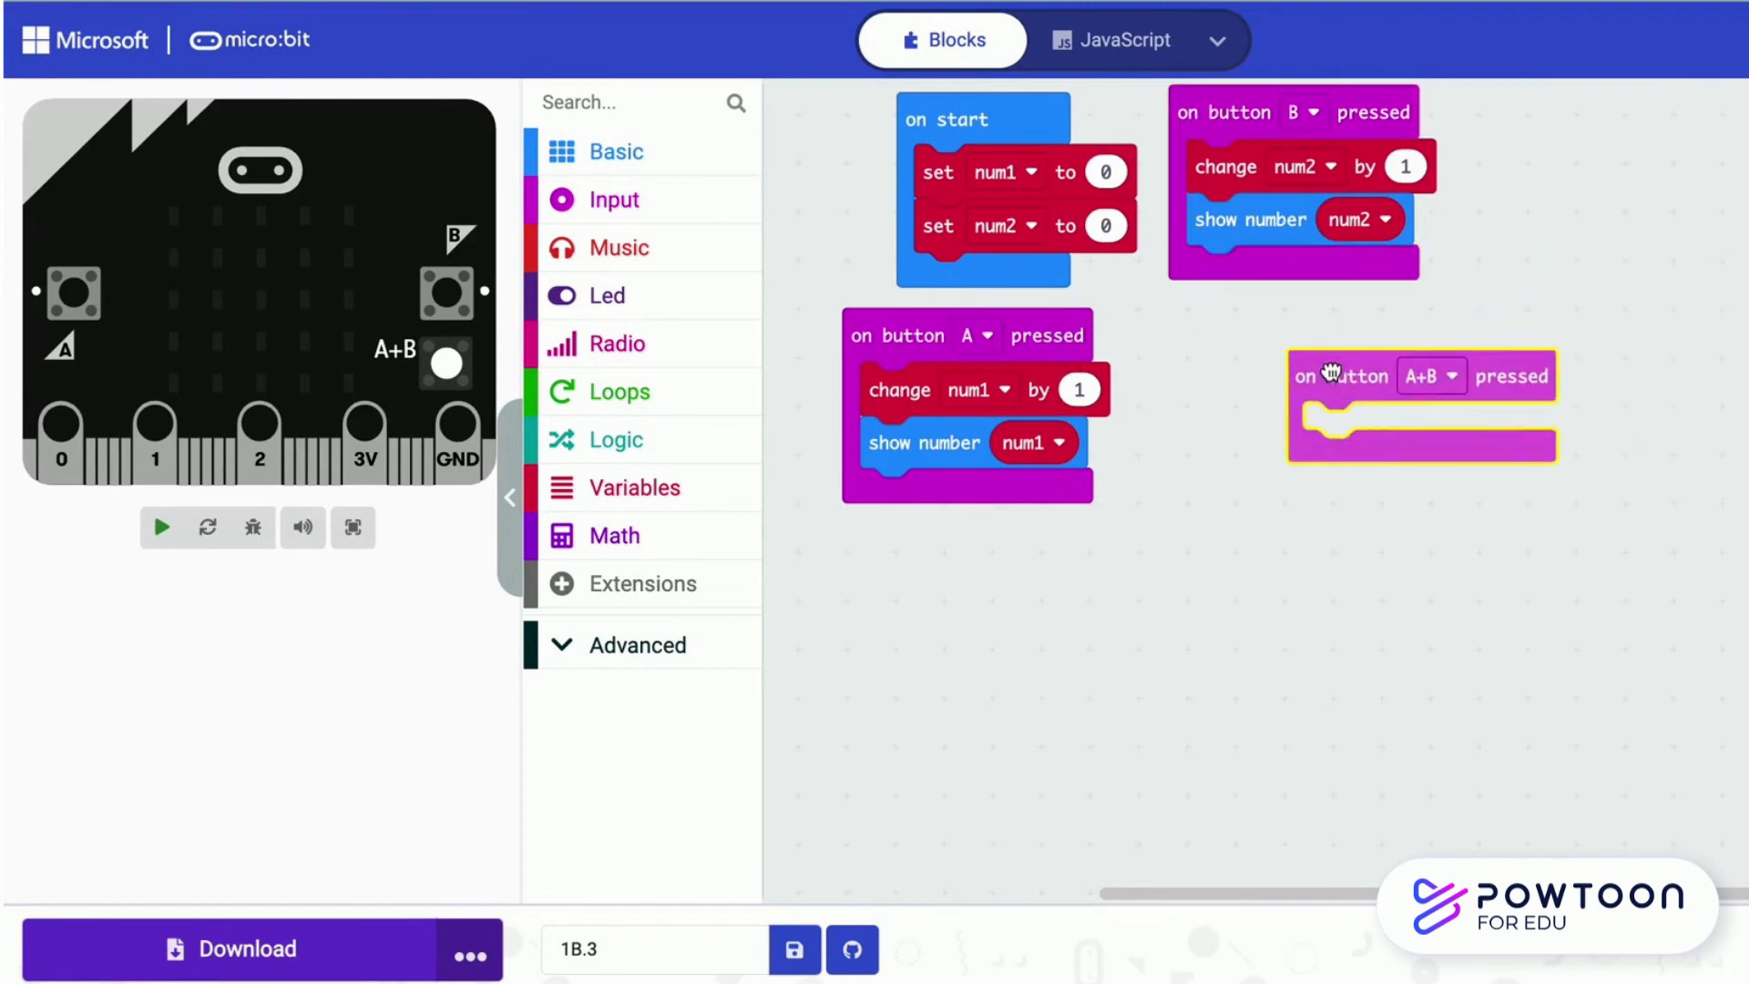
drag(1422, 375, 1294, 358)
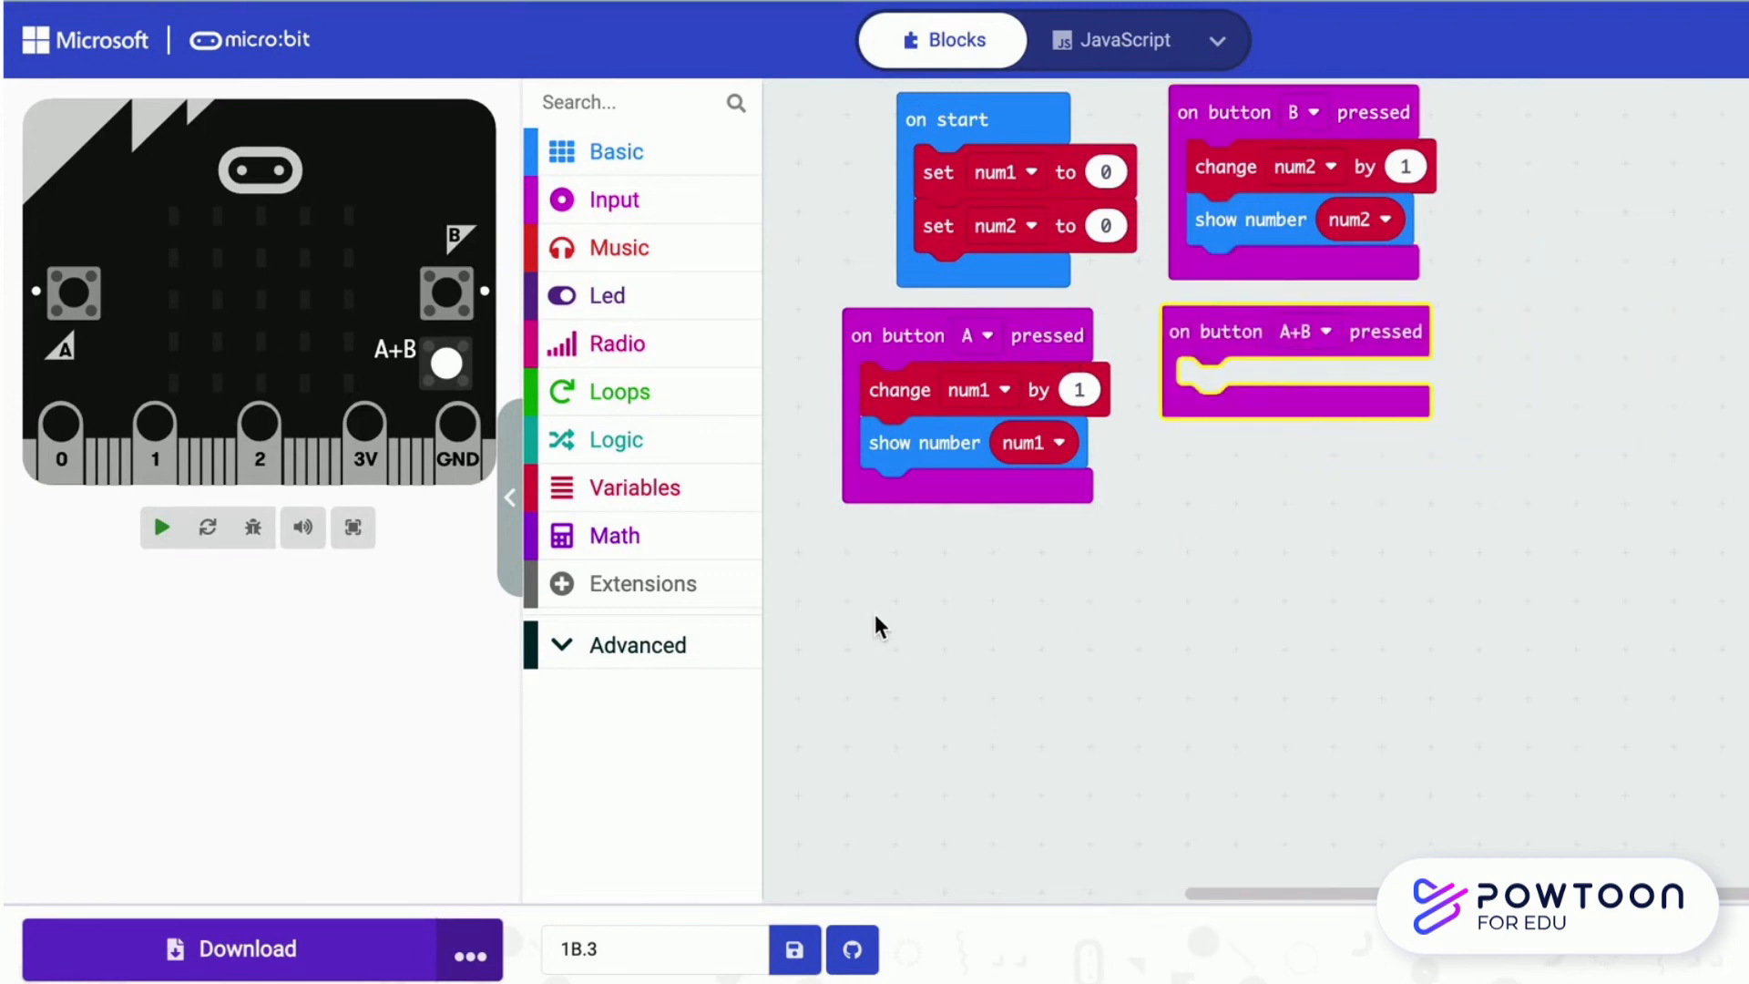
click(614, 439)
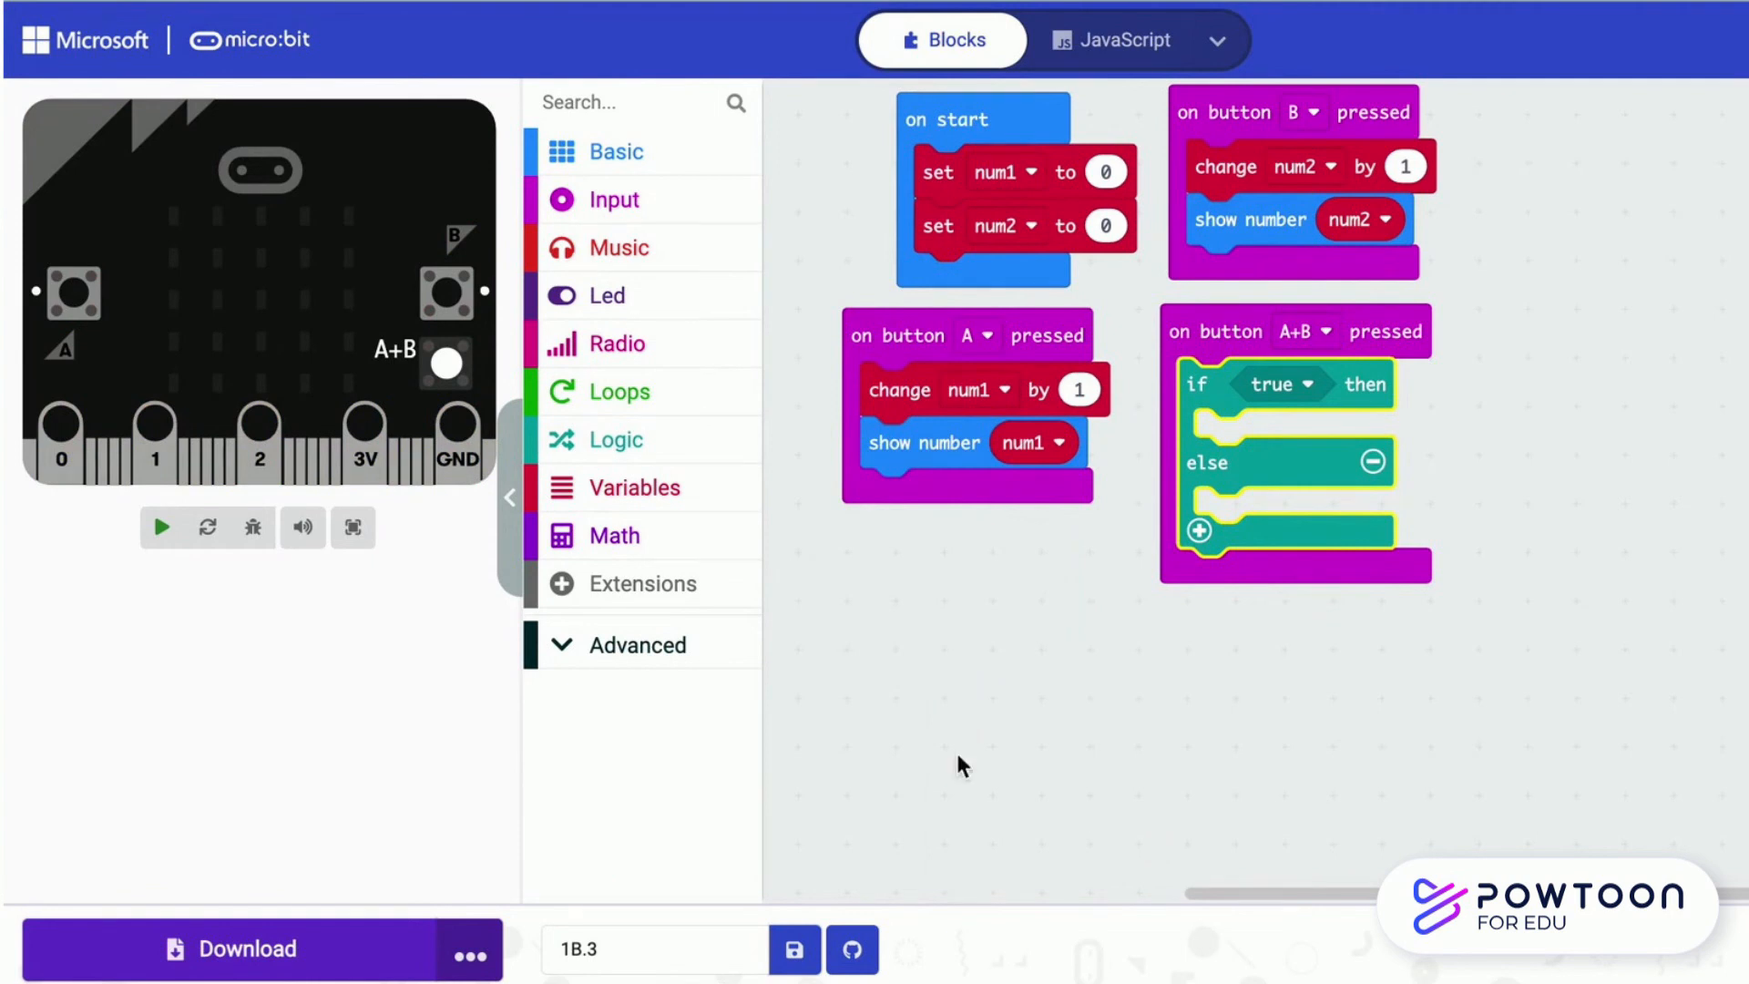
Build the if condition as num1 + num2 > 6 from Math and Logic blocks
click(614, 535)
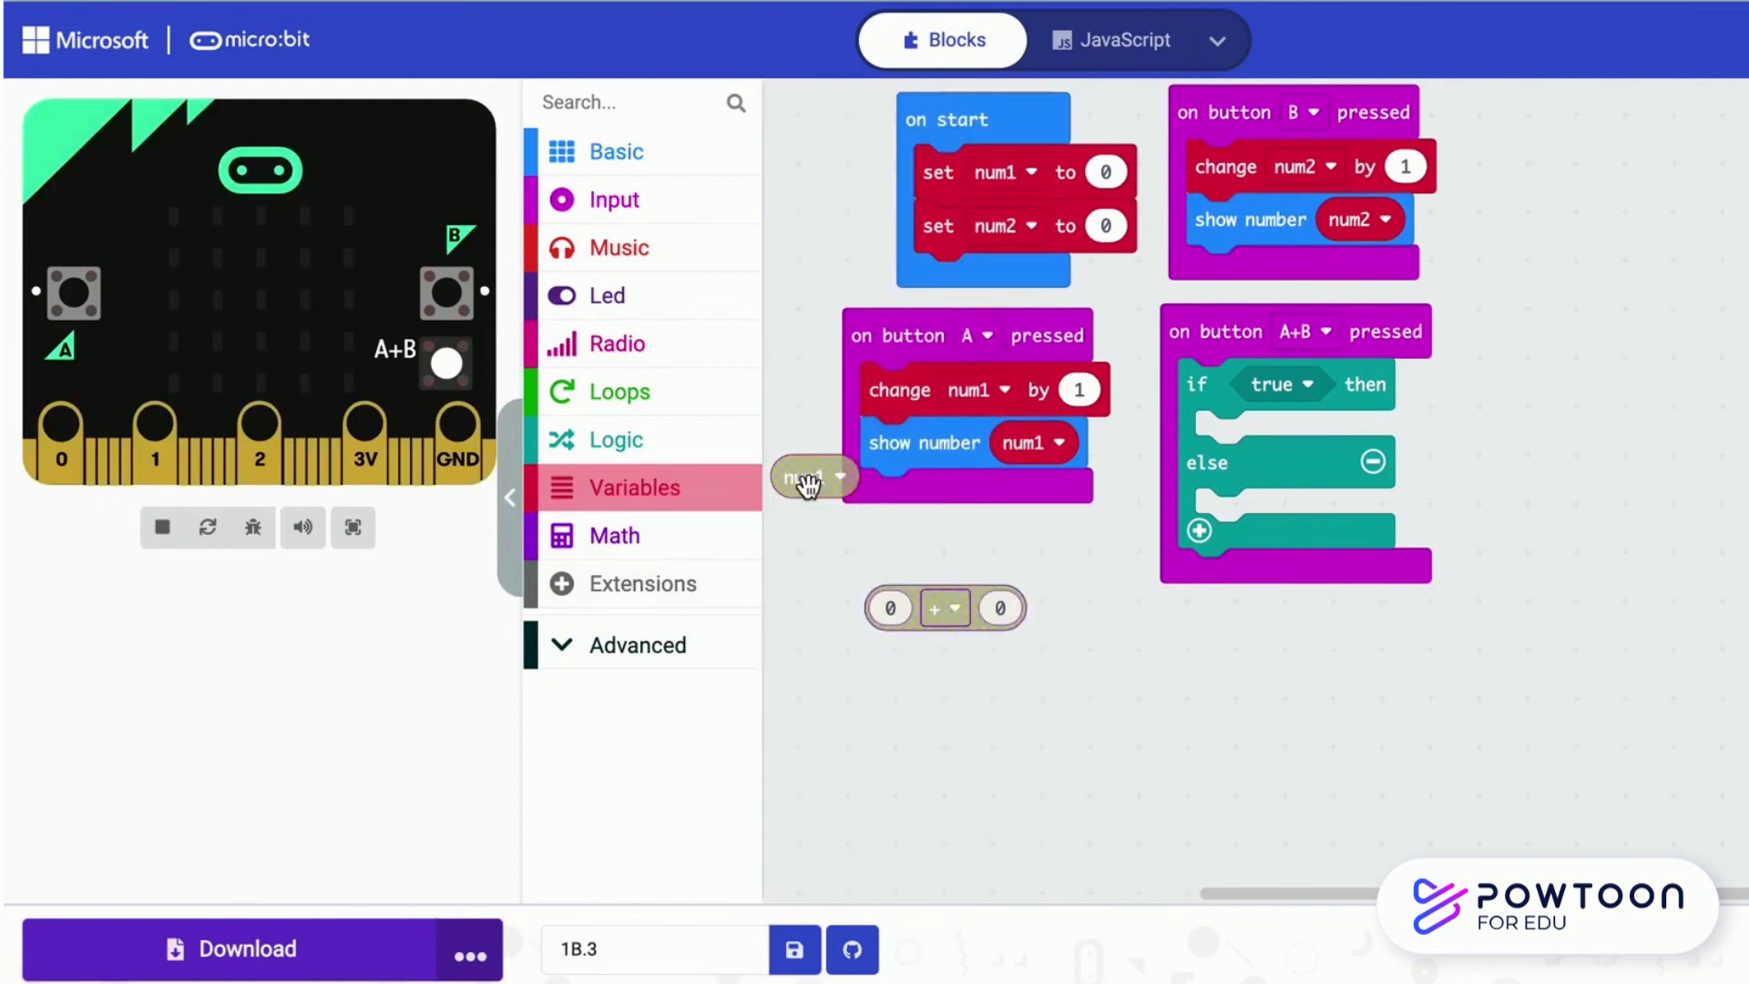
click(636, 488)
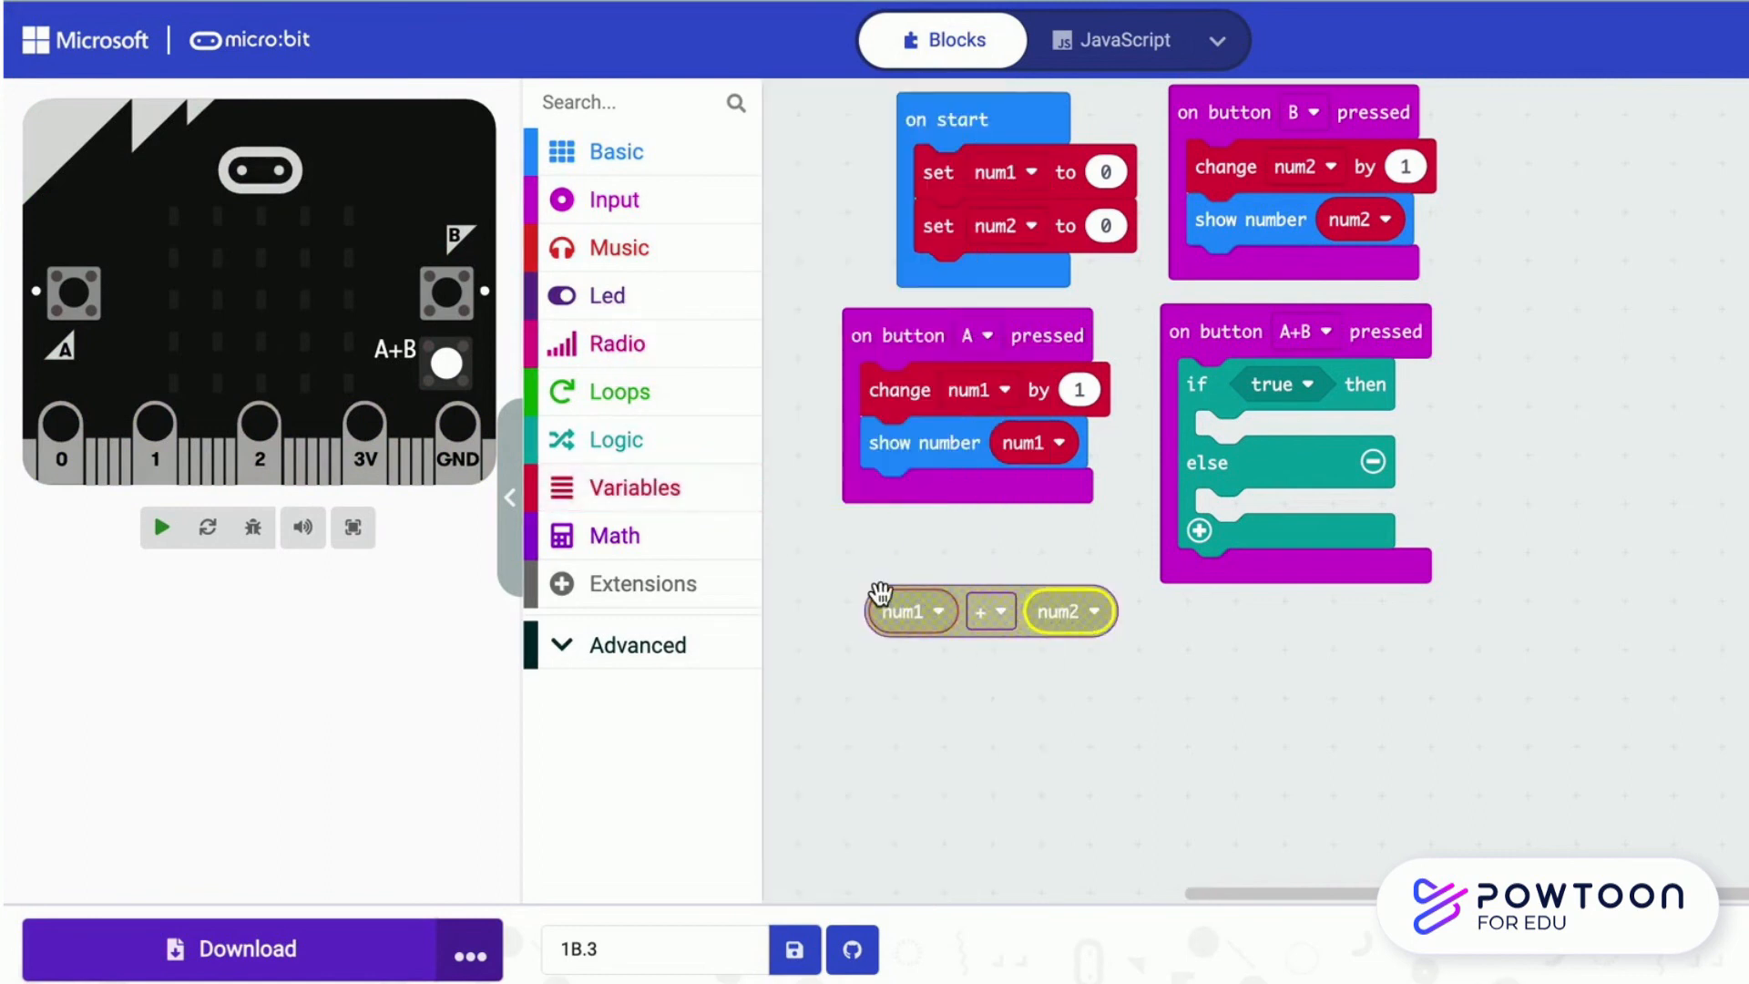
click(614, 440)
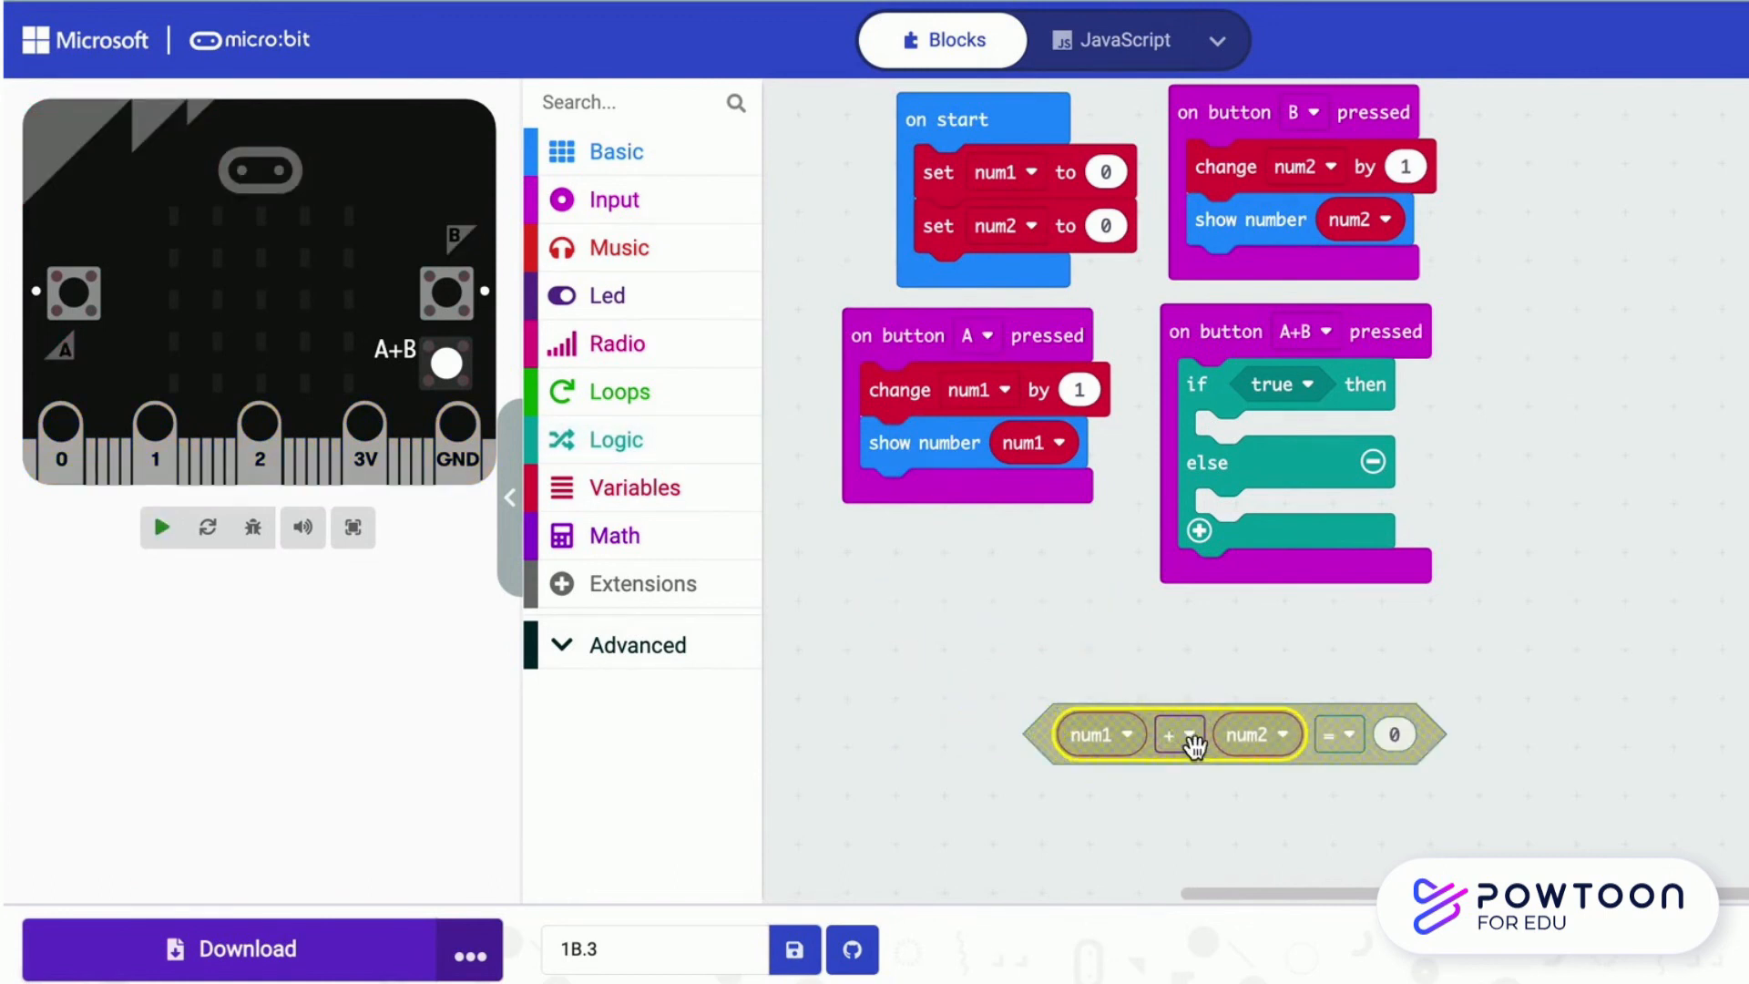
click(1352, 735)
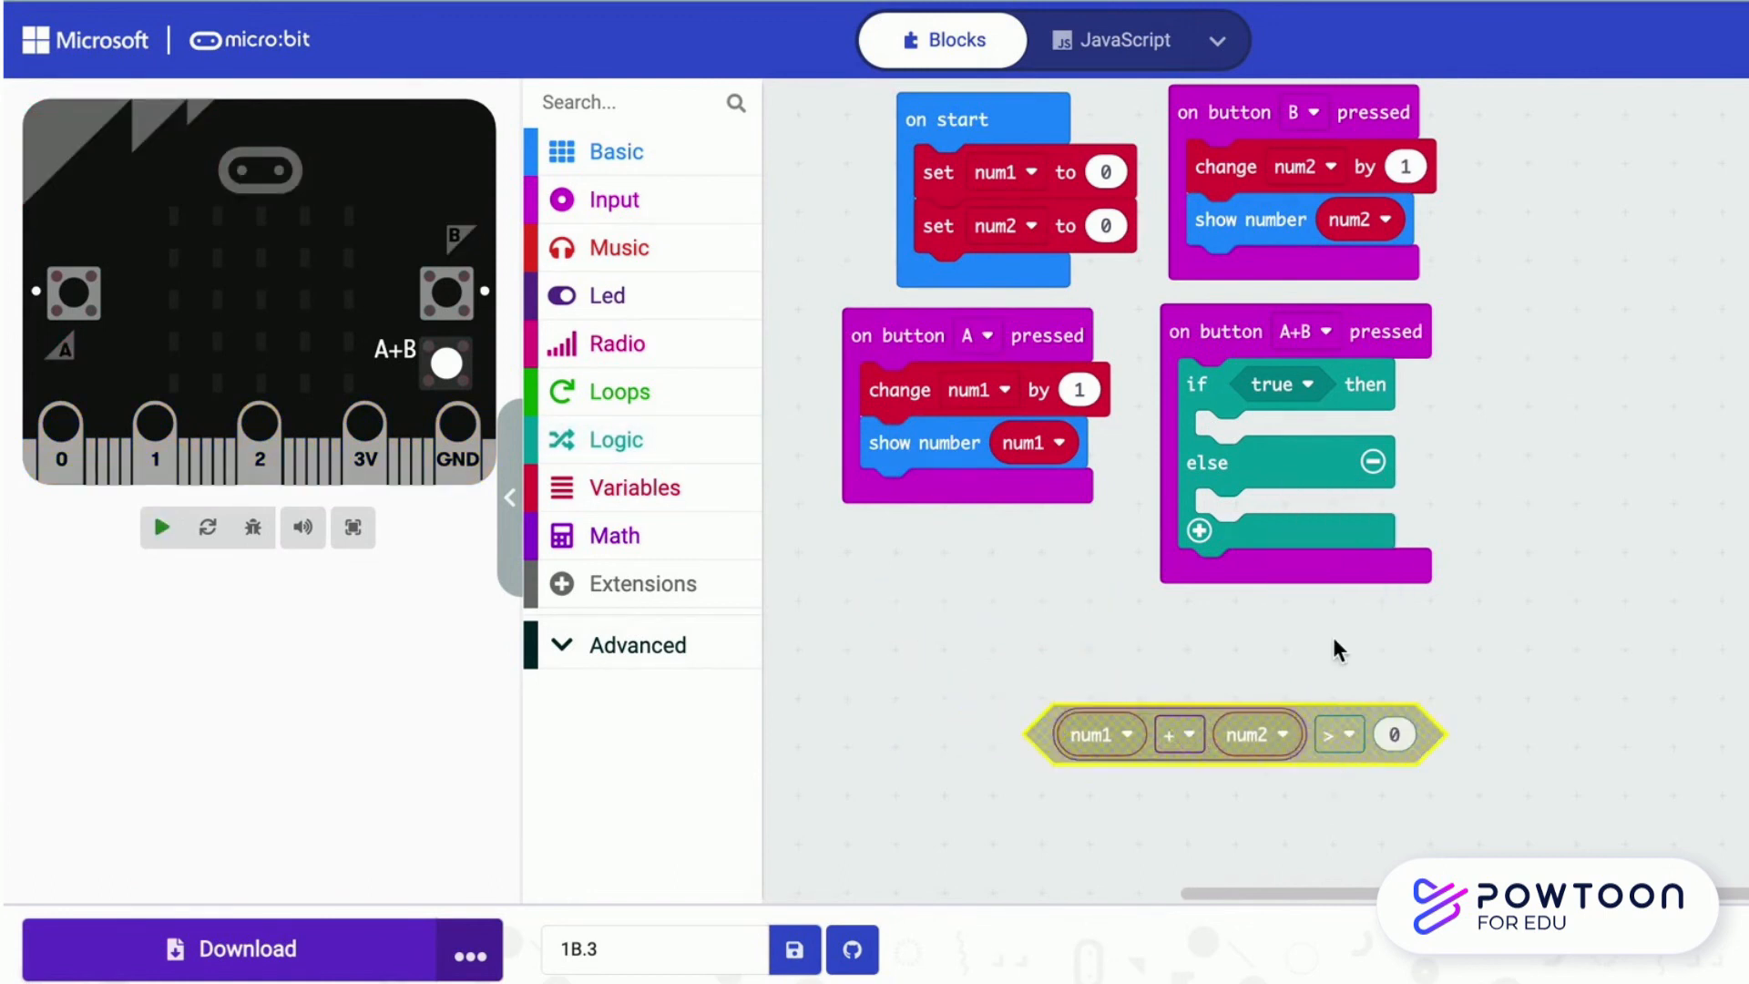
click(1393, 734)
text(6)
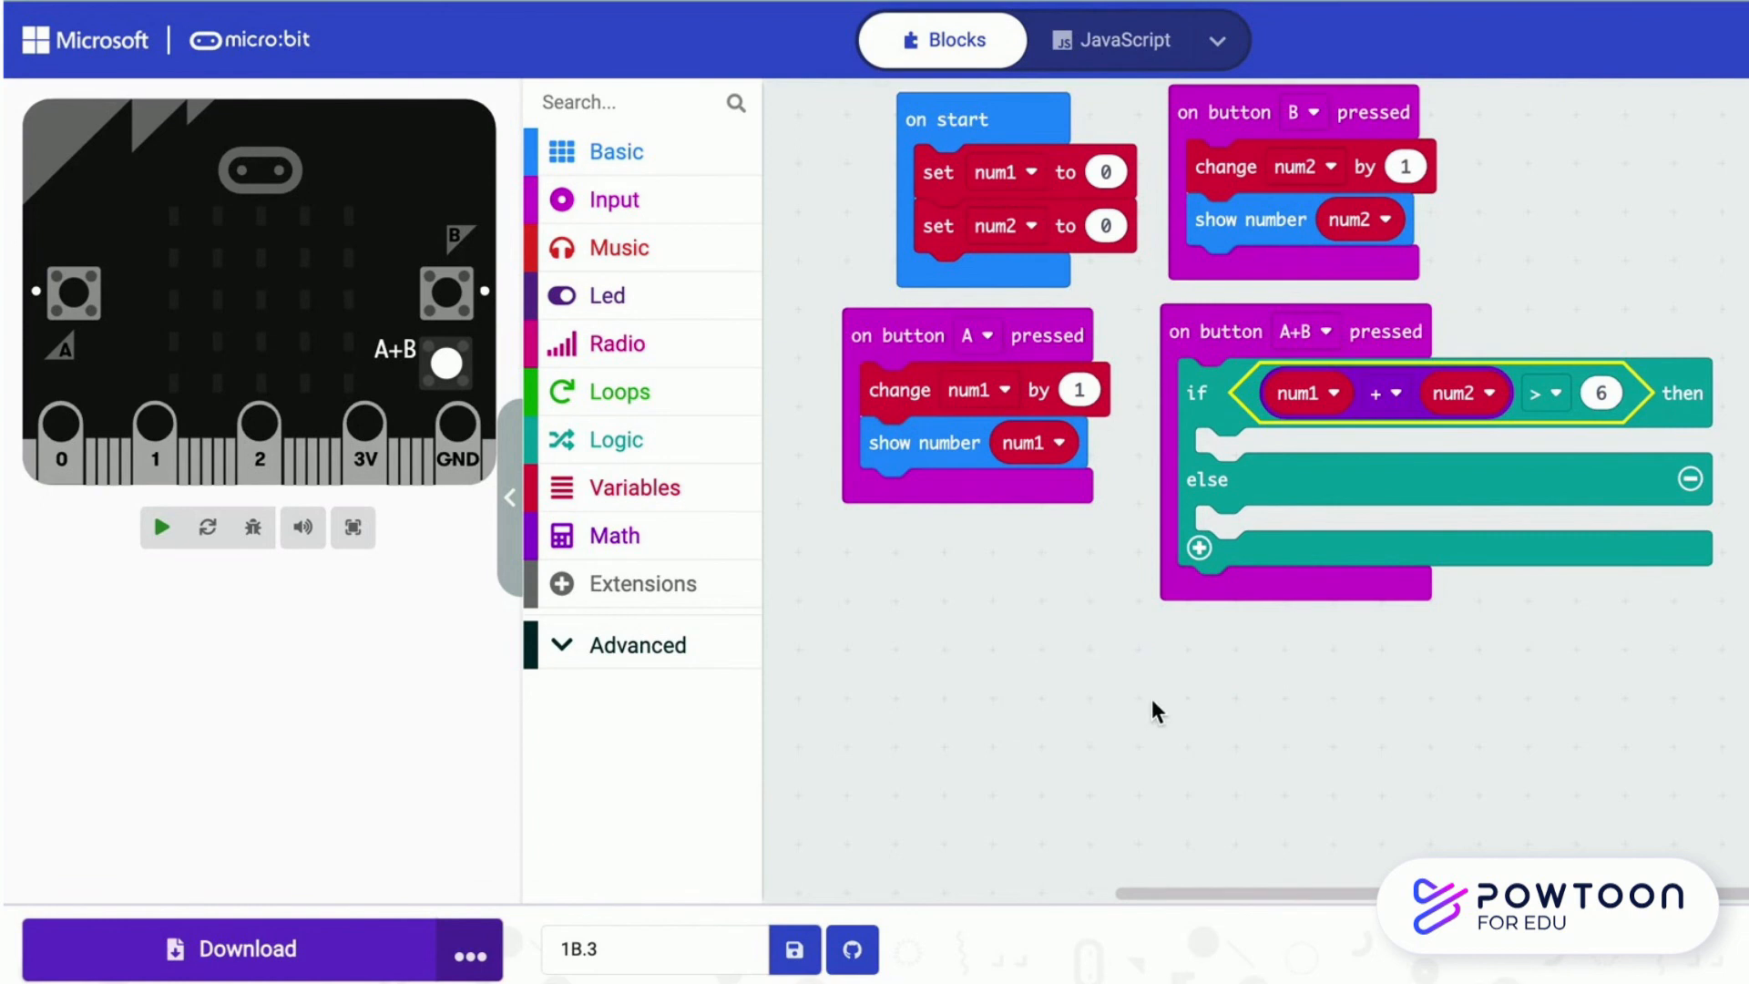
Show string B in the then branch and a copied show string S in else
click(614, 152)
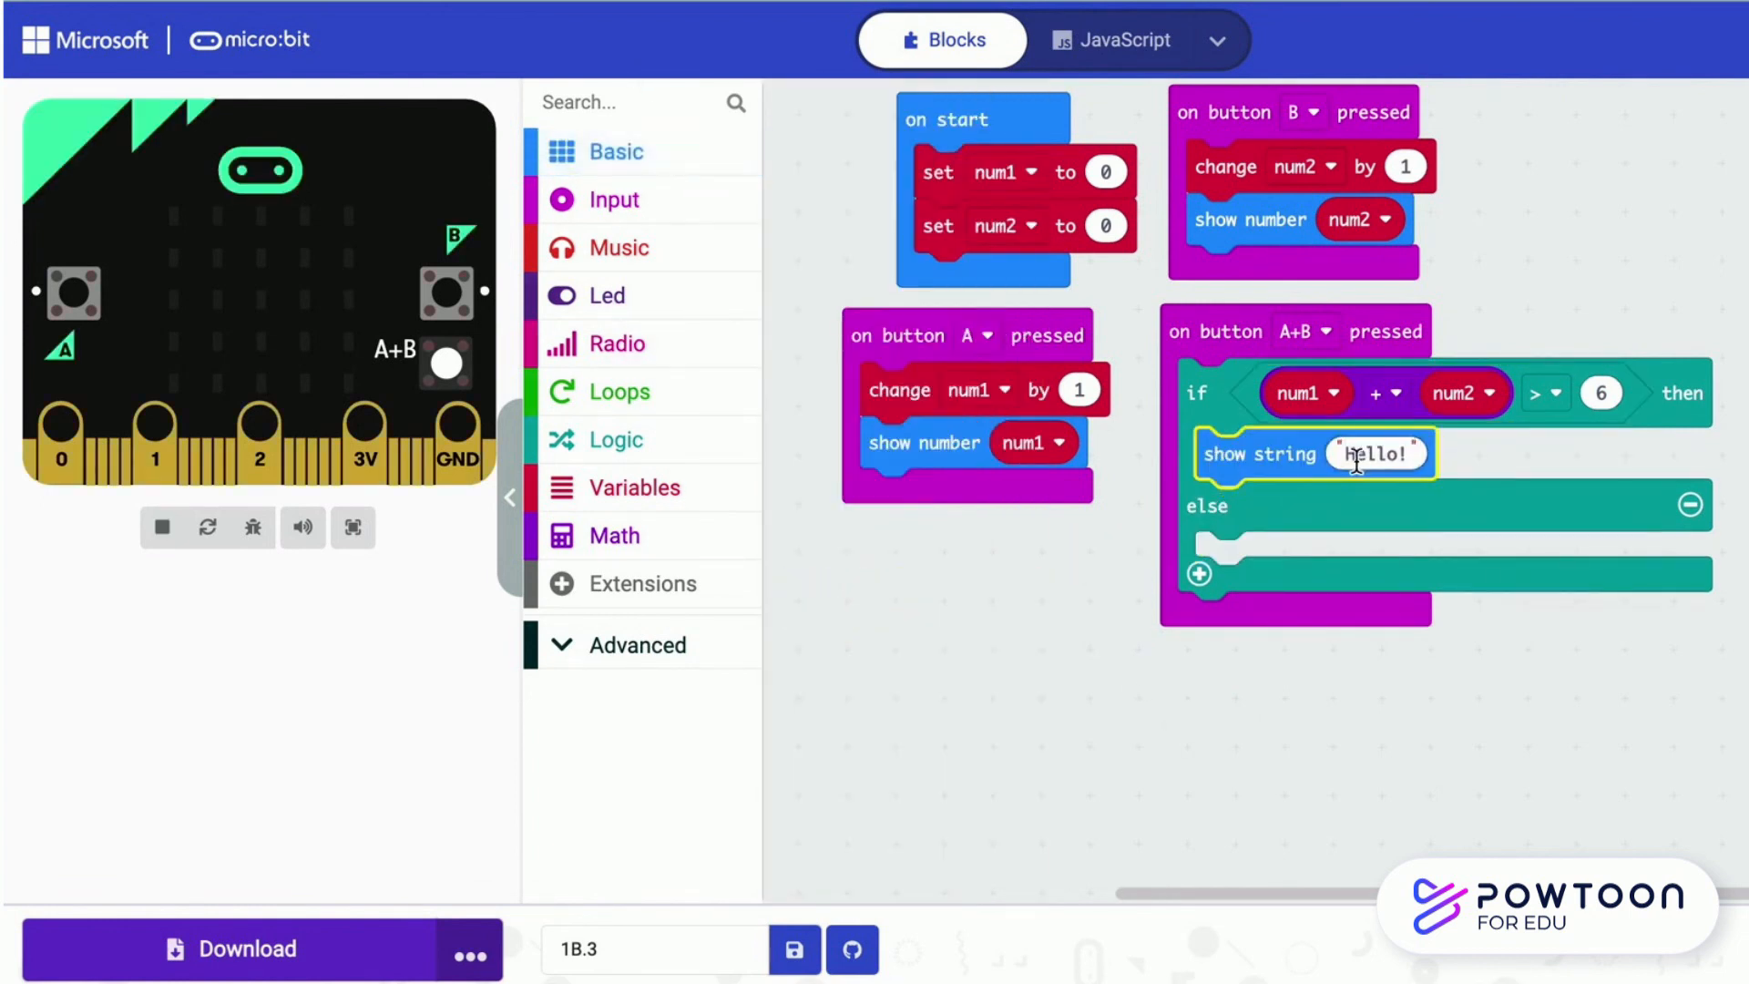
text(B)
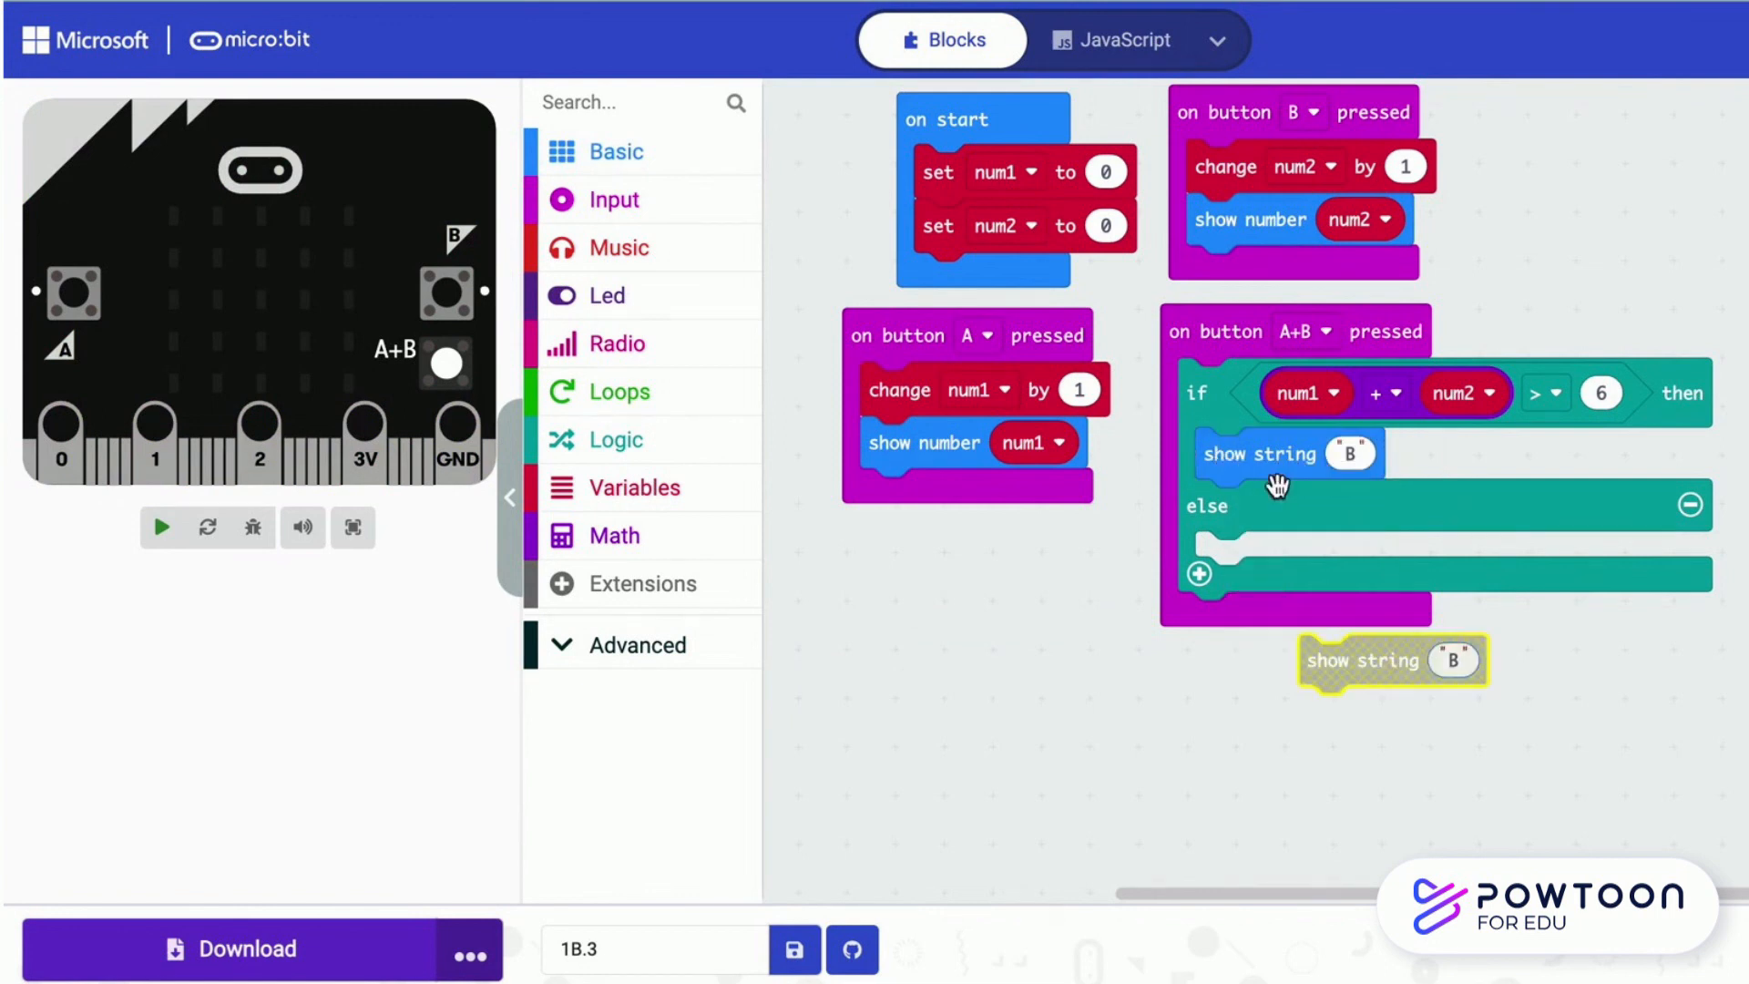
drag(1390, 660, 1288, 558)
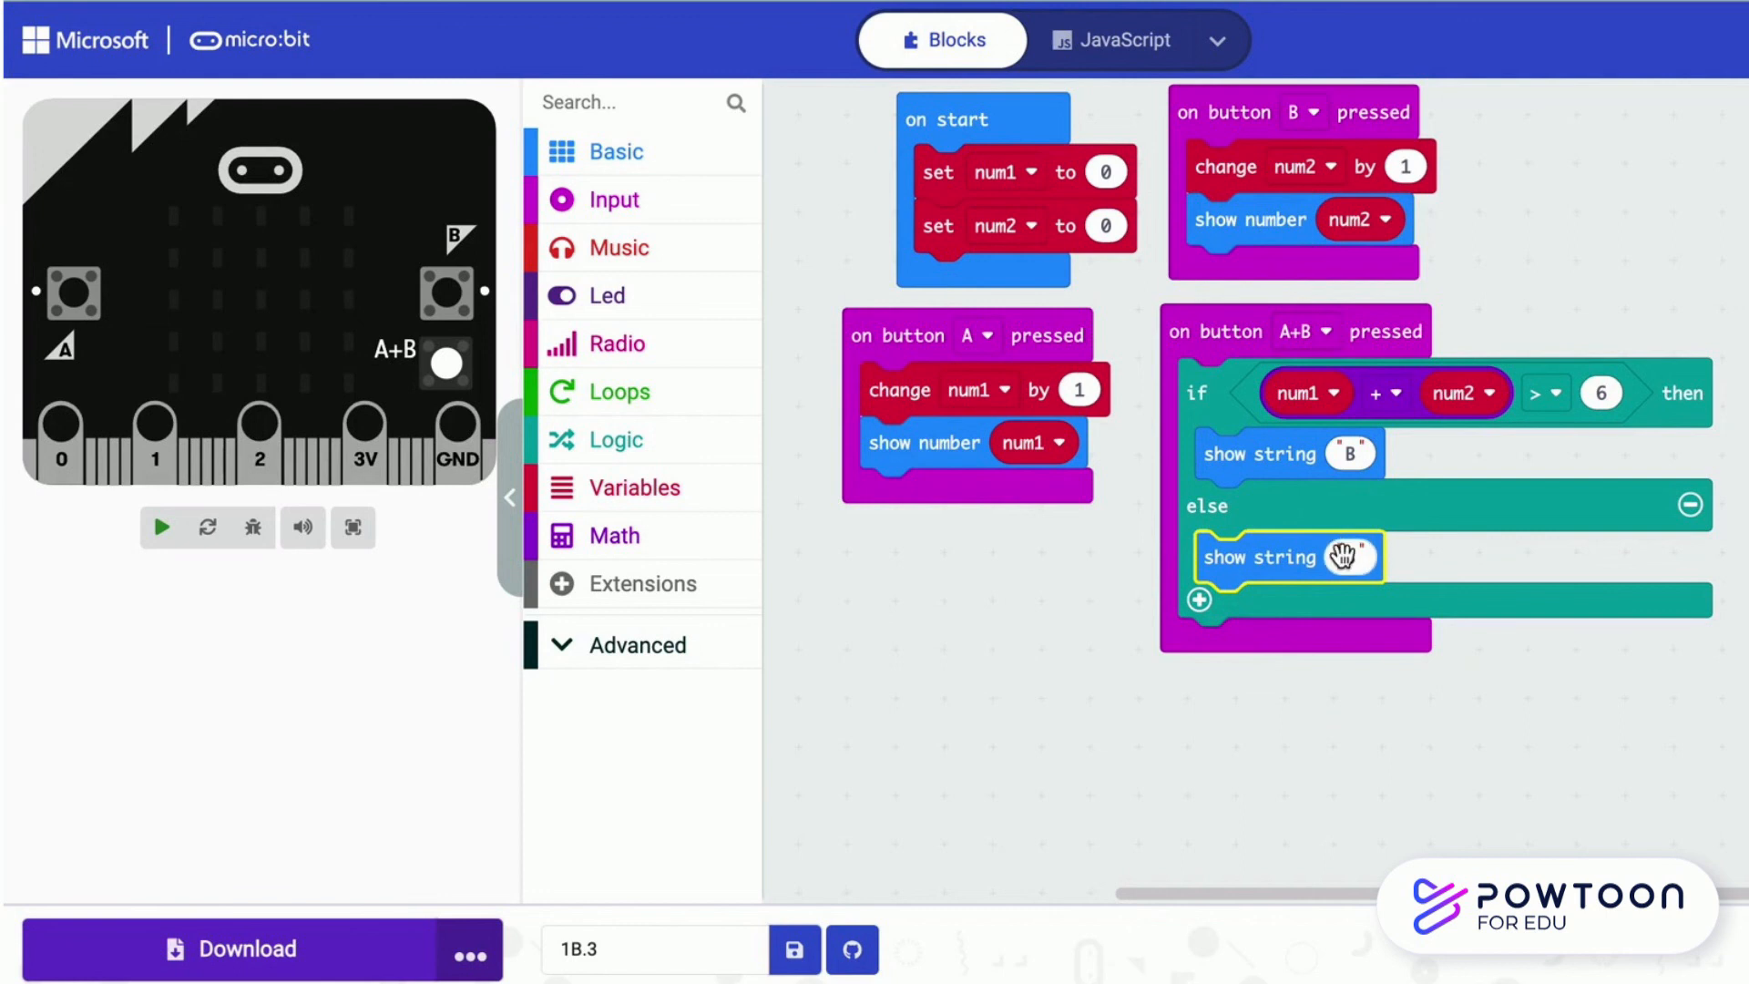
text(S)
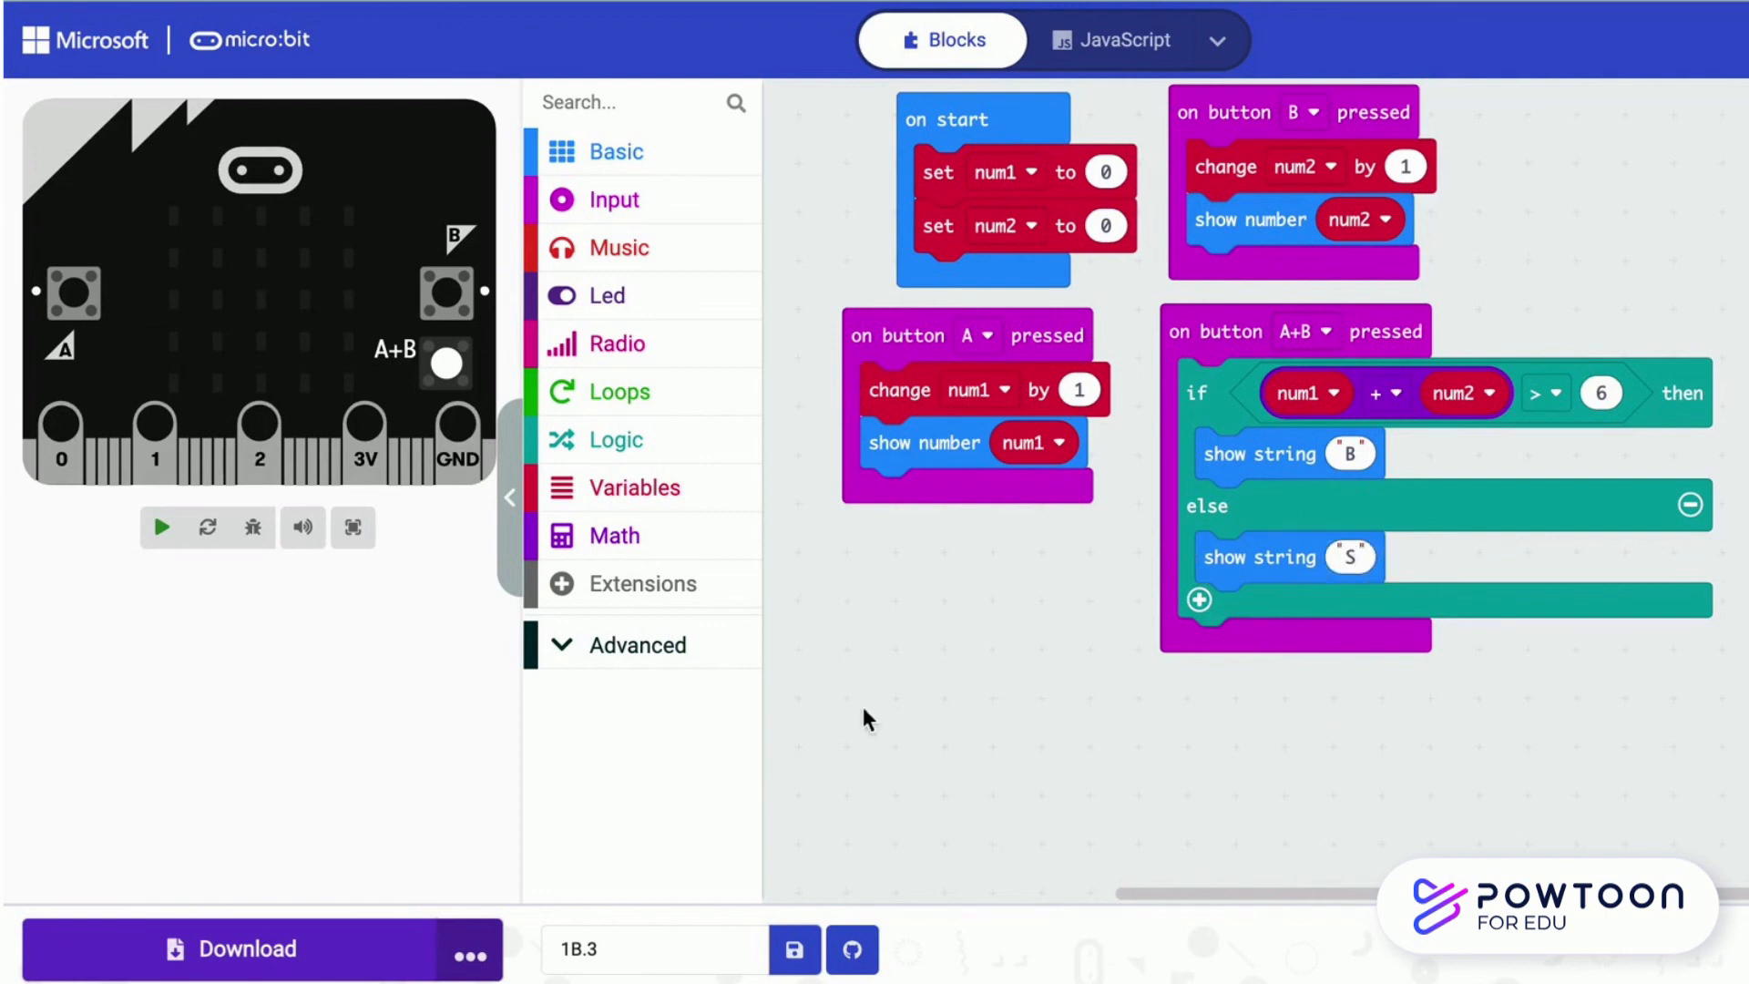
In the simulator raise num1 with A presses, then check what A+B displays
click(160, 527)
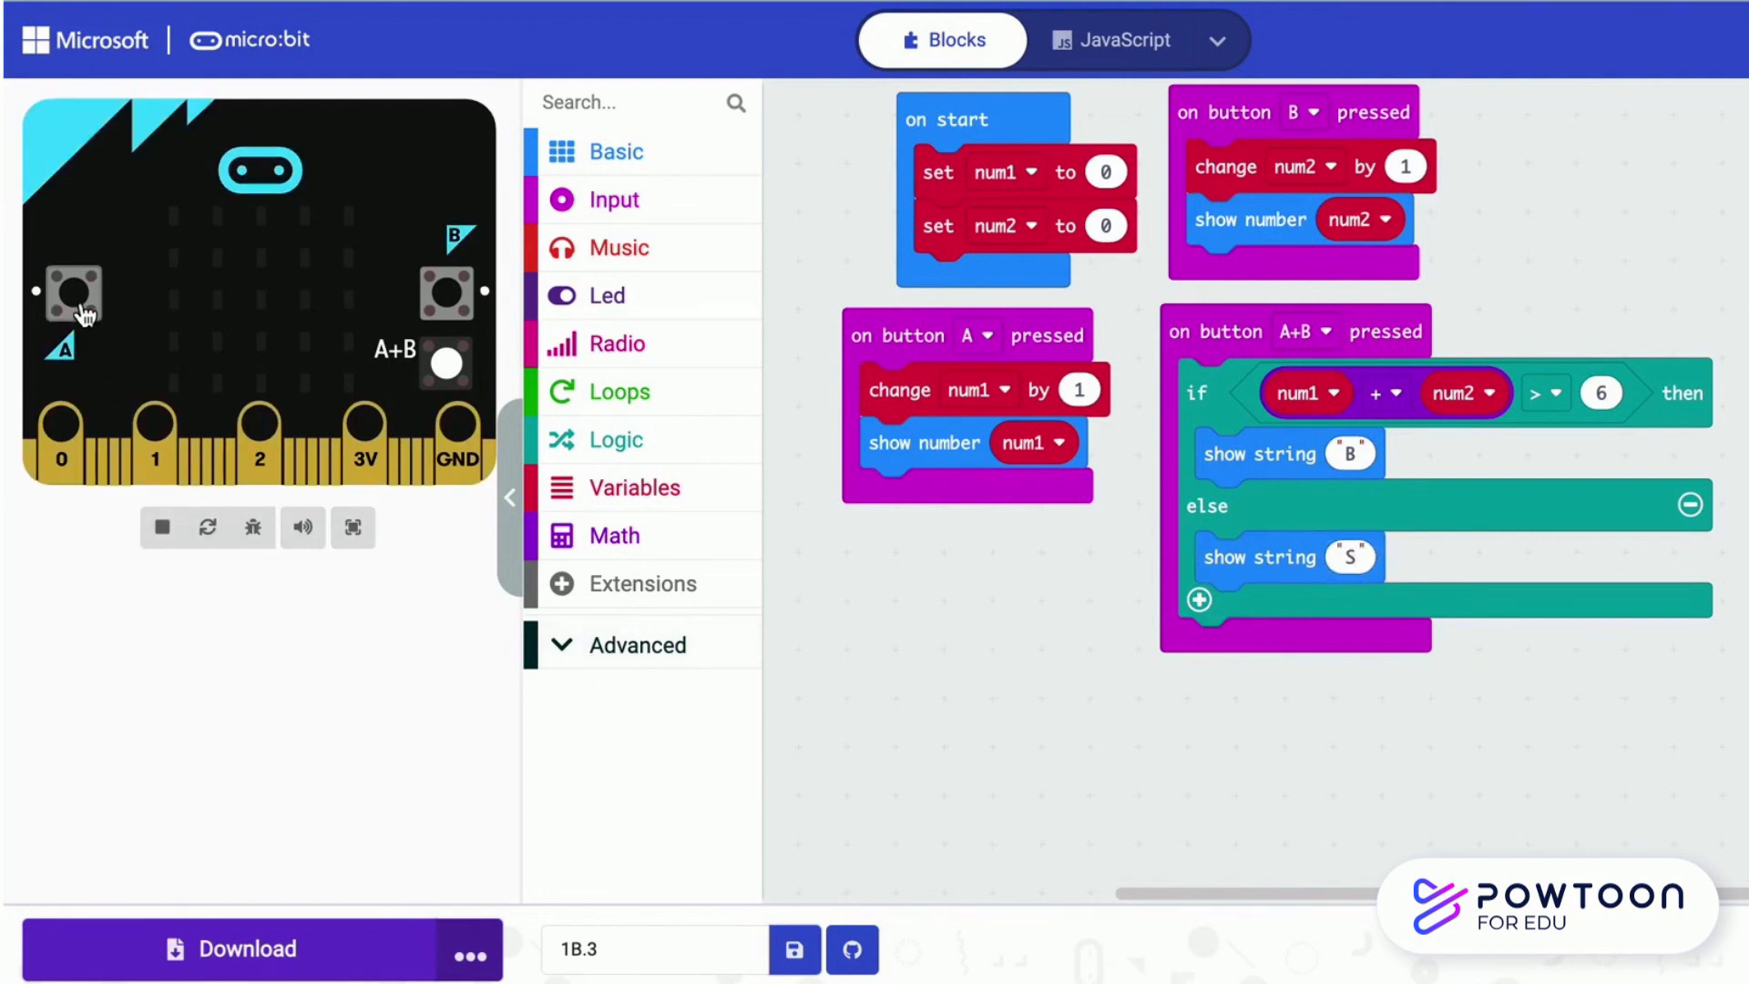
mouse_move(75, 291)
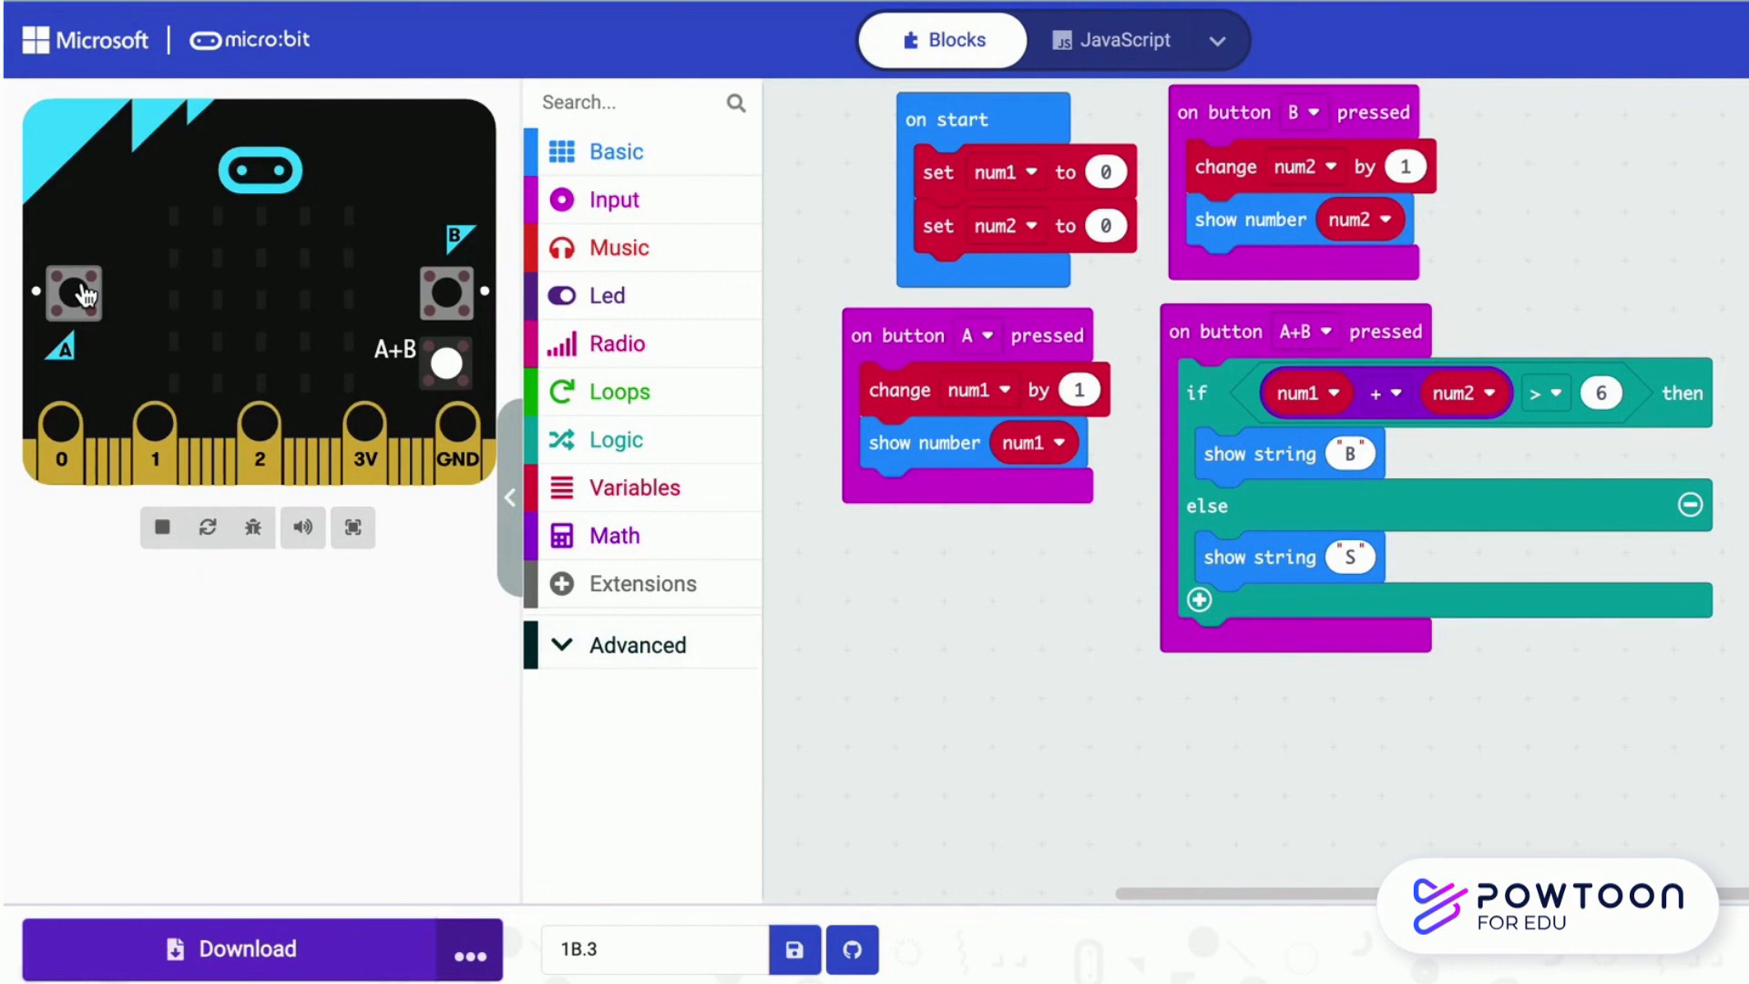
click(73, 292)
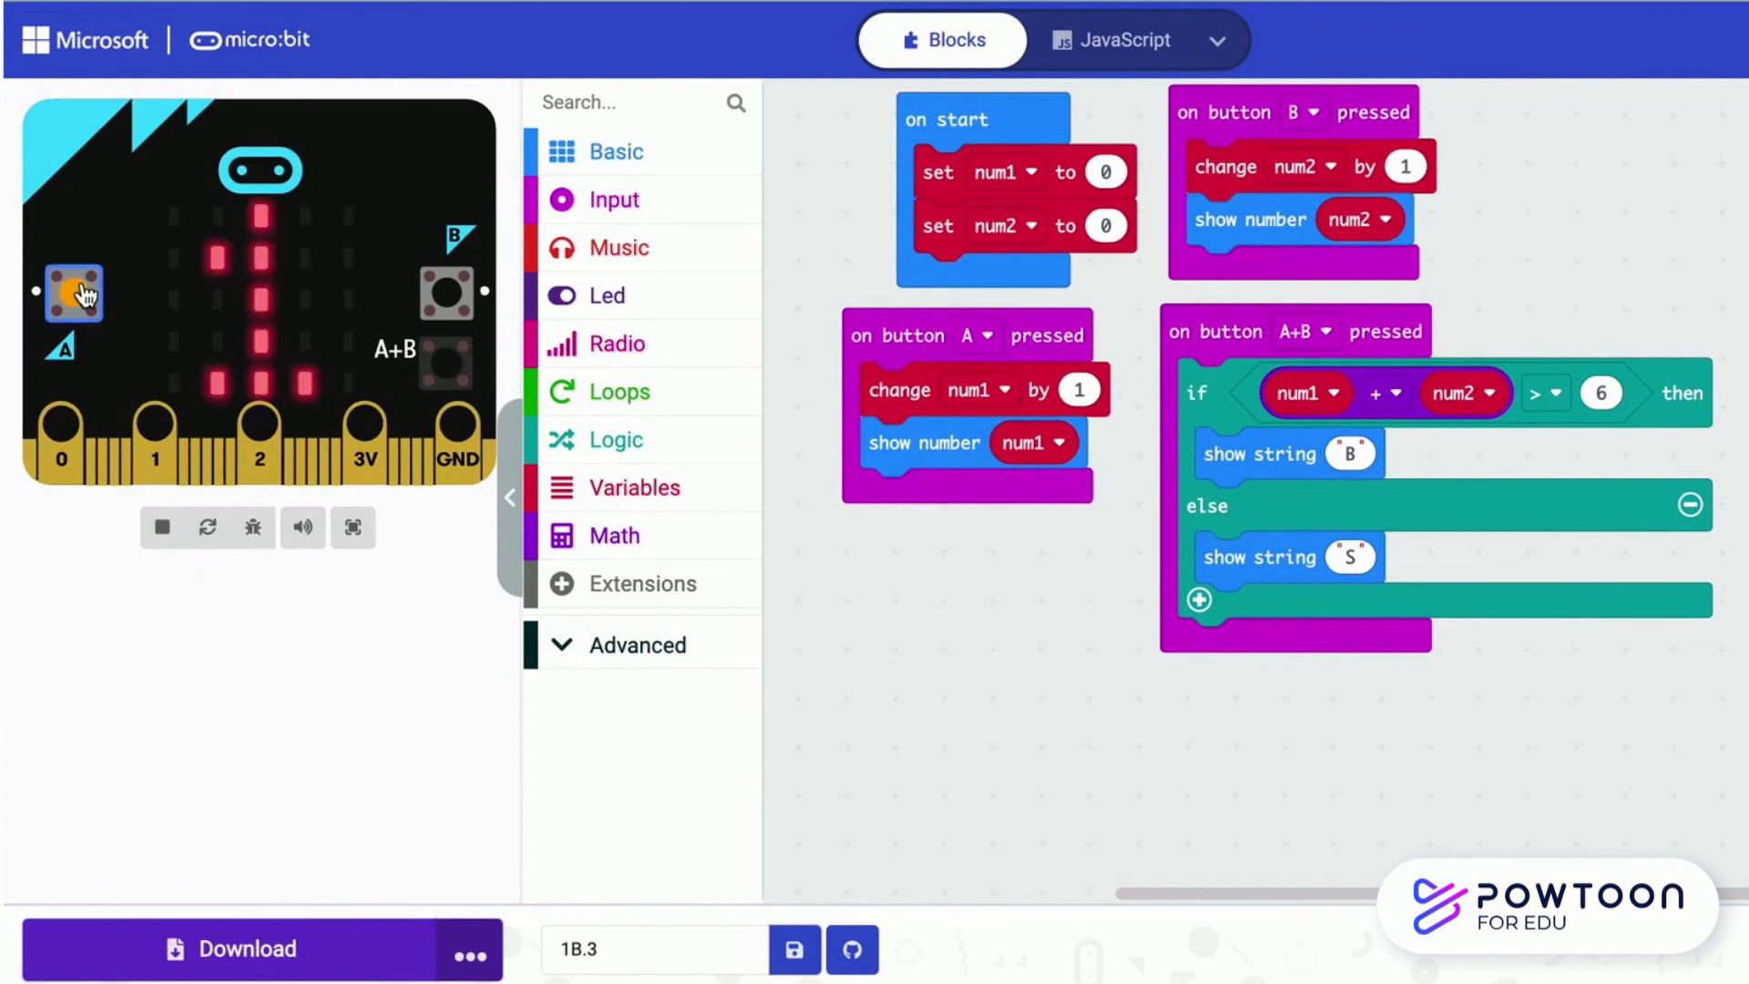
click(446, 291)
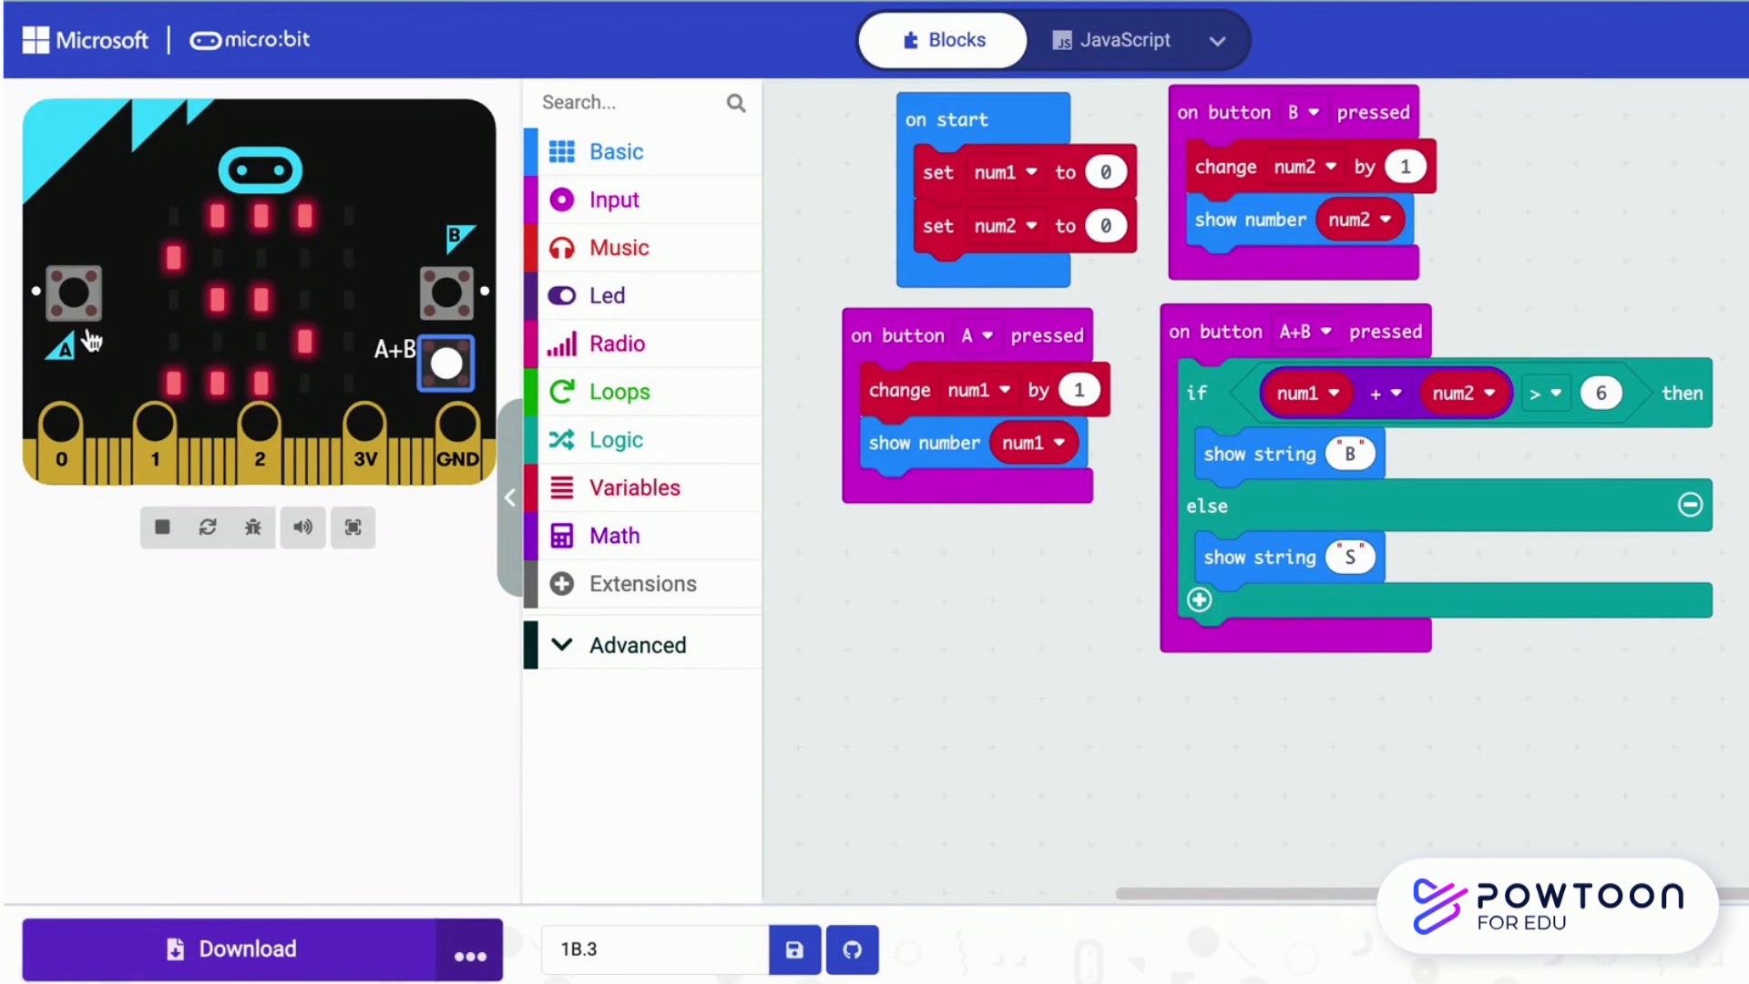
click(162, 527)
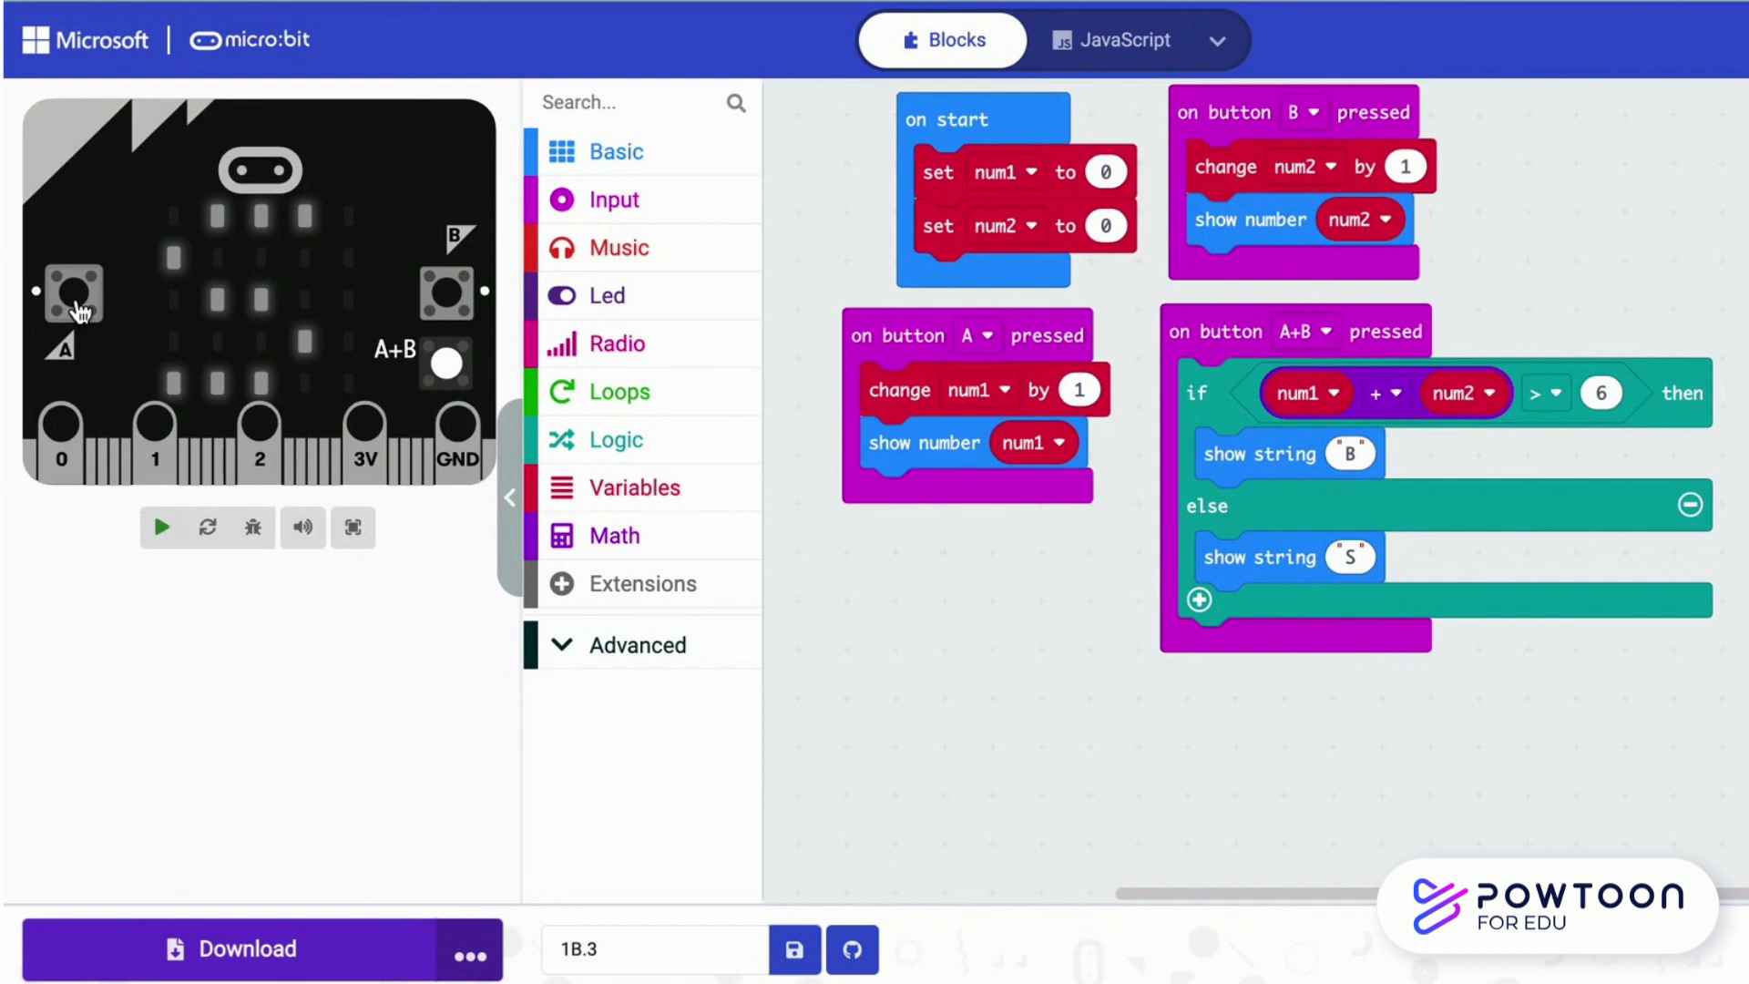
Restart the simulation and raise num1 and num2 with single A and B presses
click(160, 526)
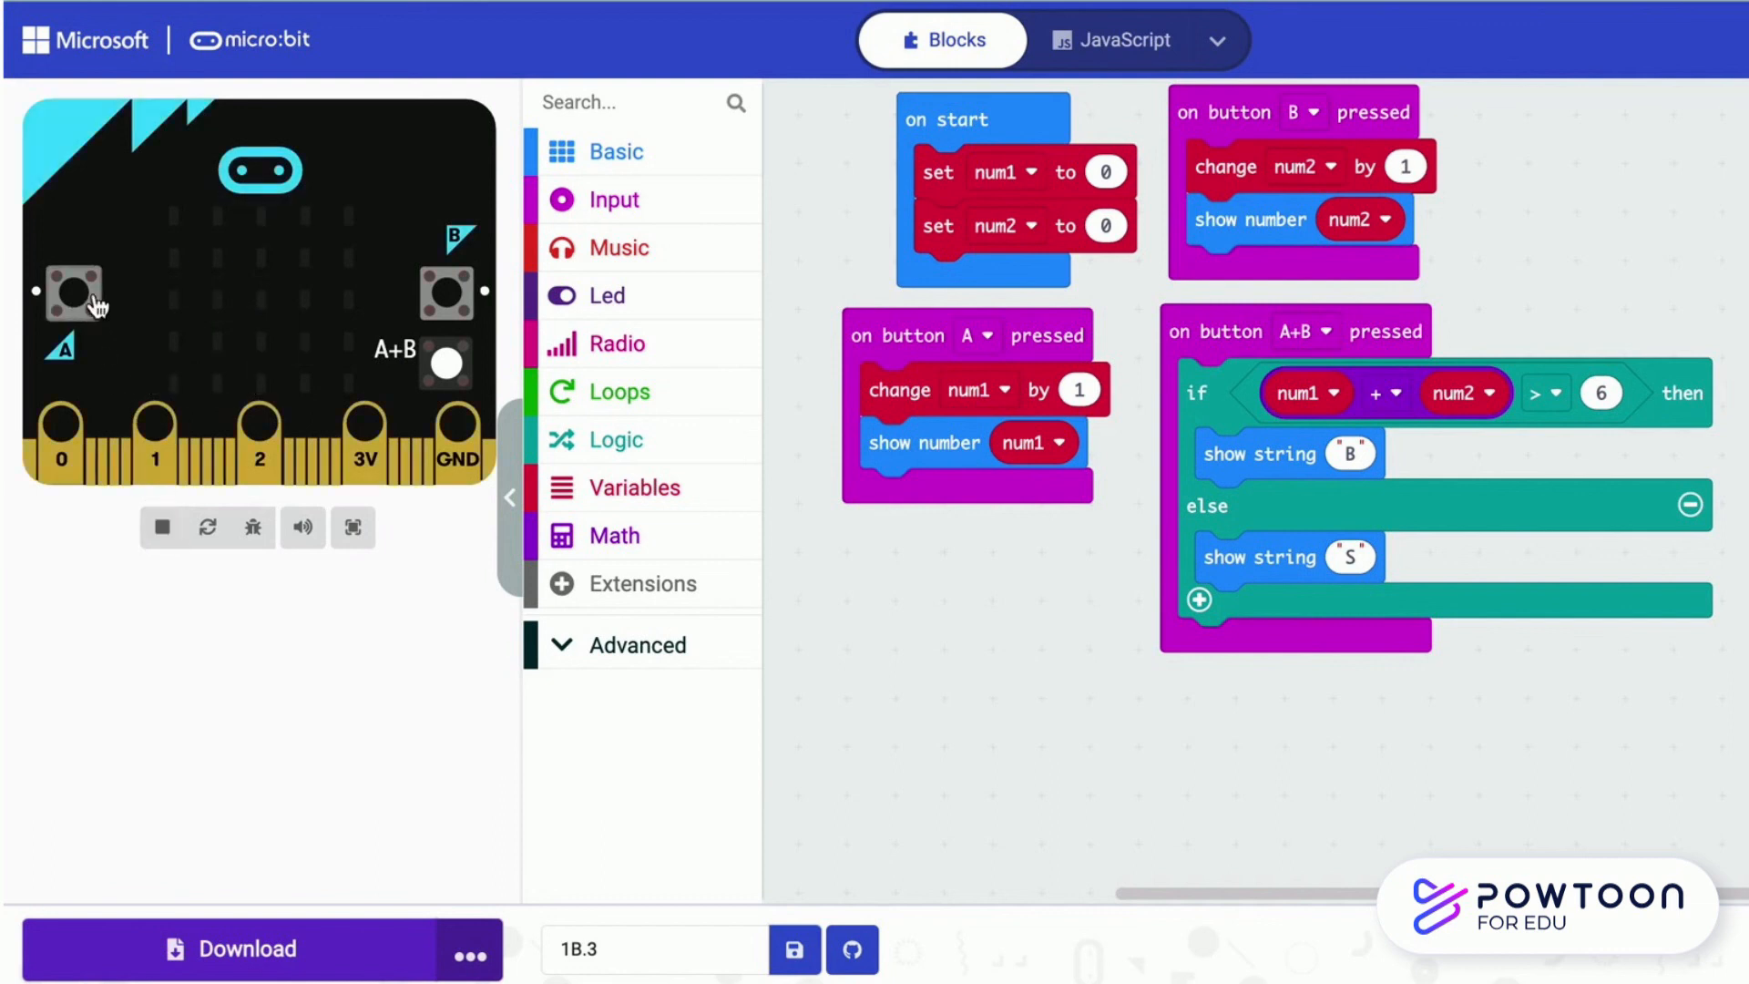
click(73, 292)
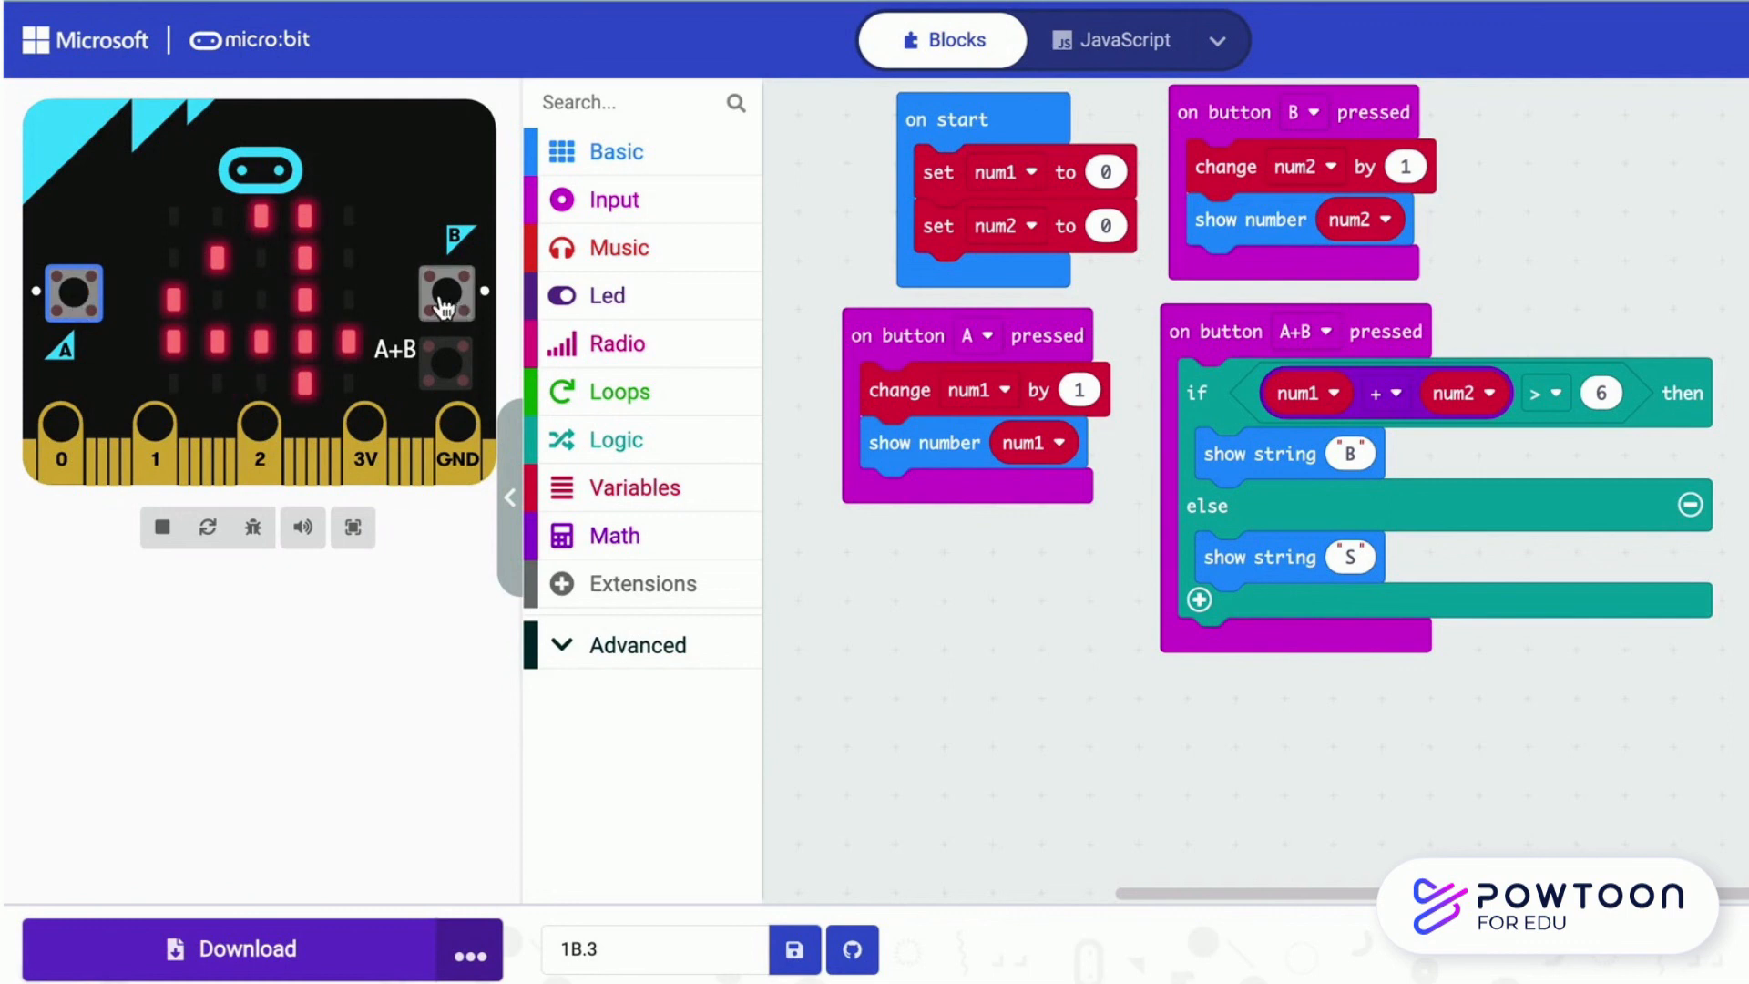
click(448, 291)
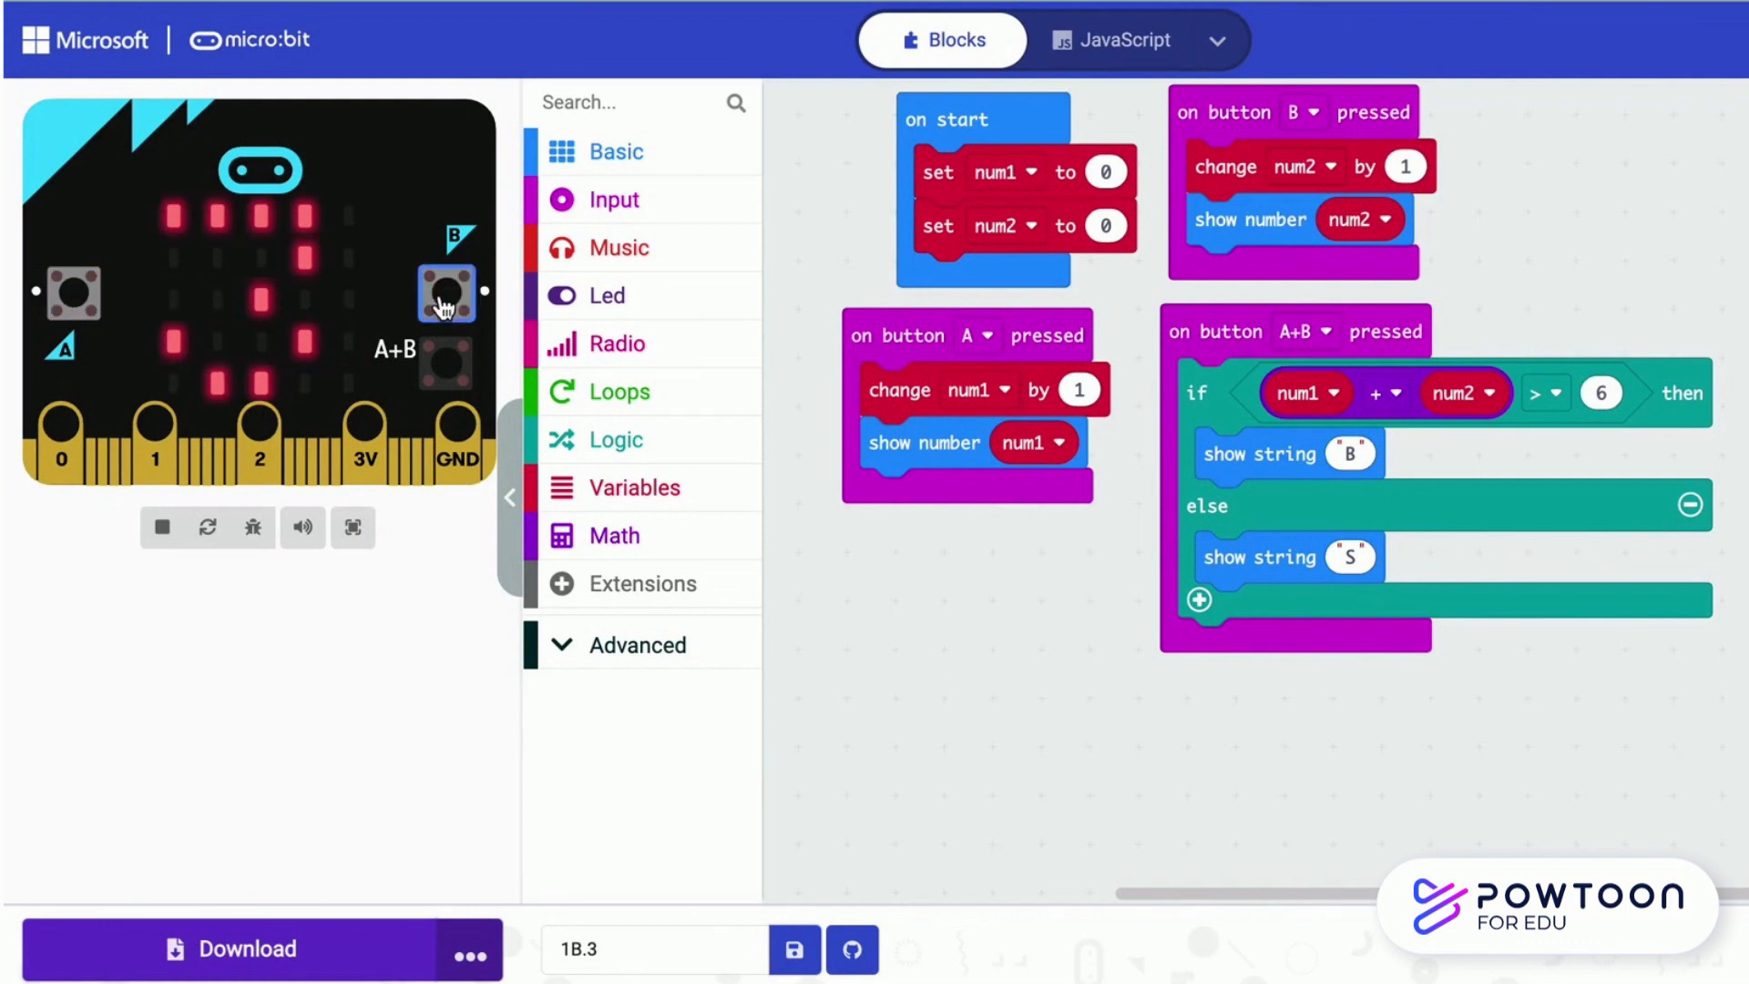
mouse_move(444, 364)
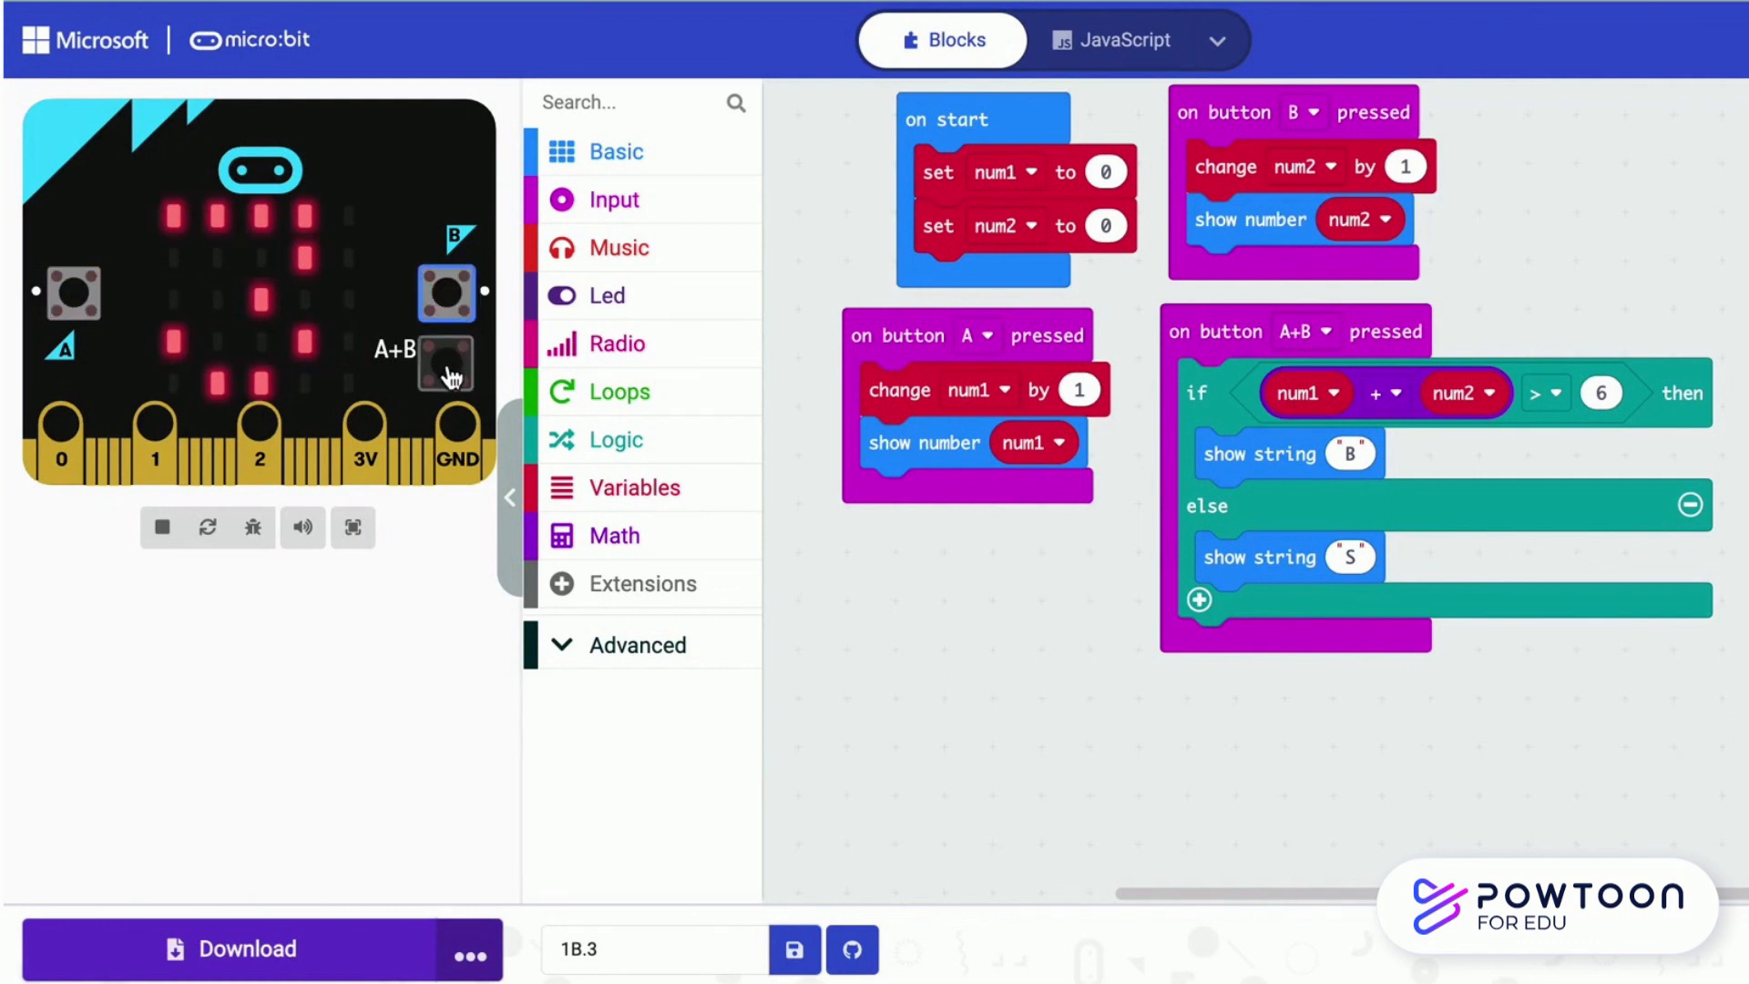